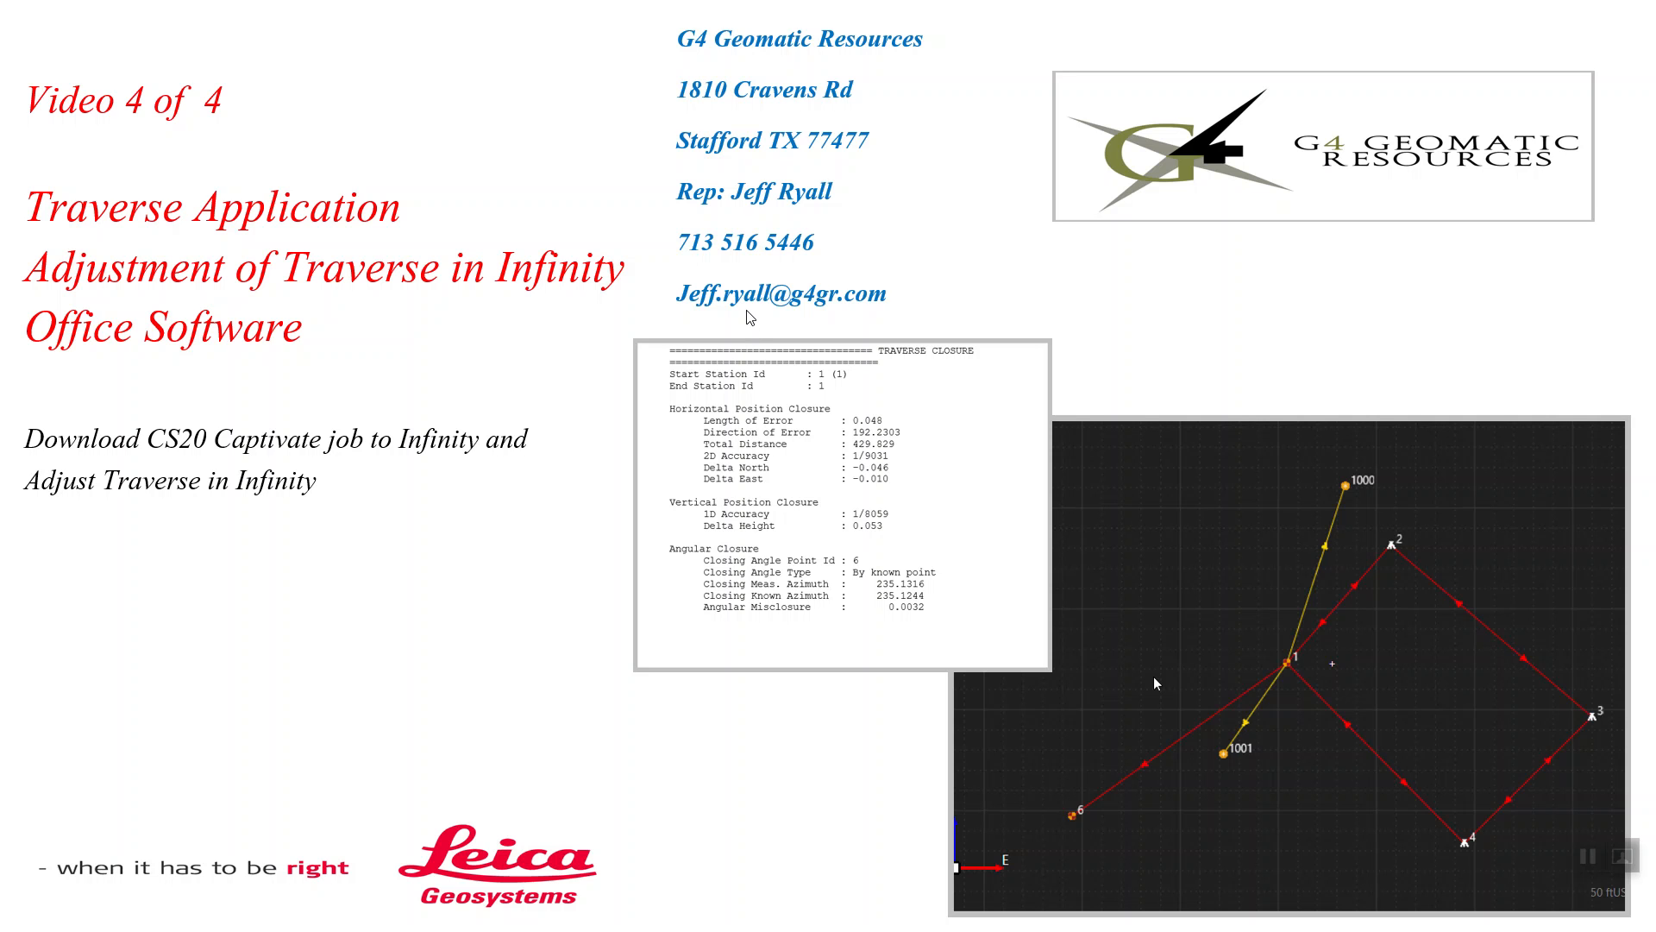
pyautogui.moveTo(868, 71)
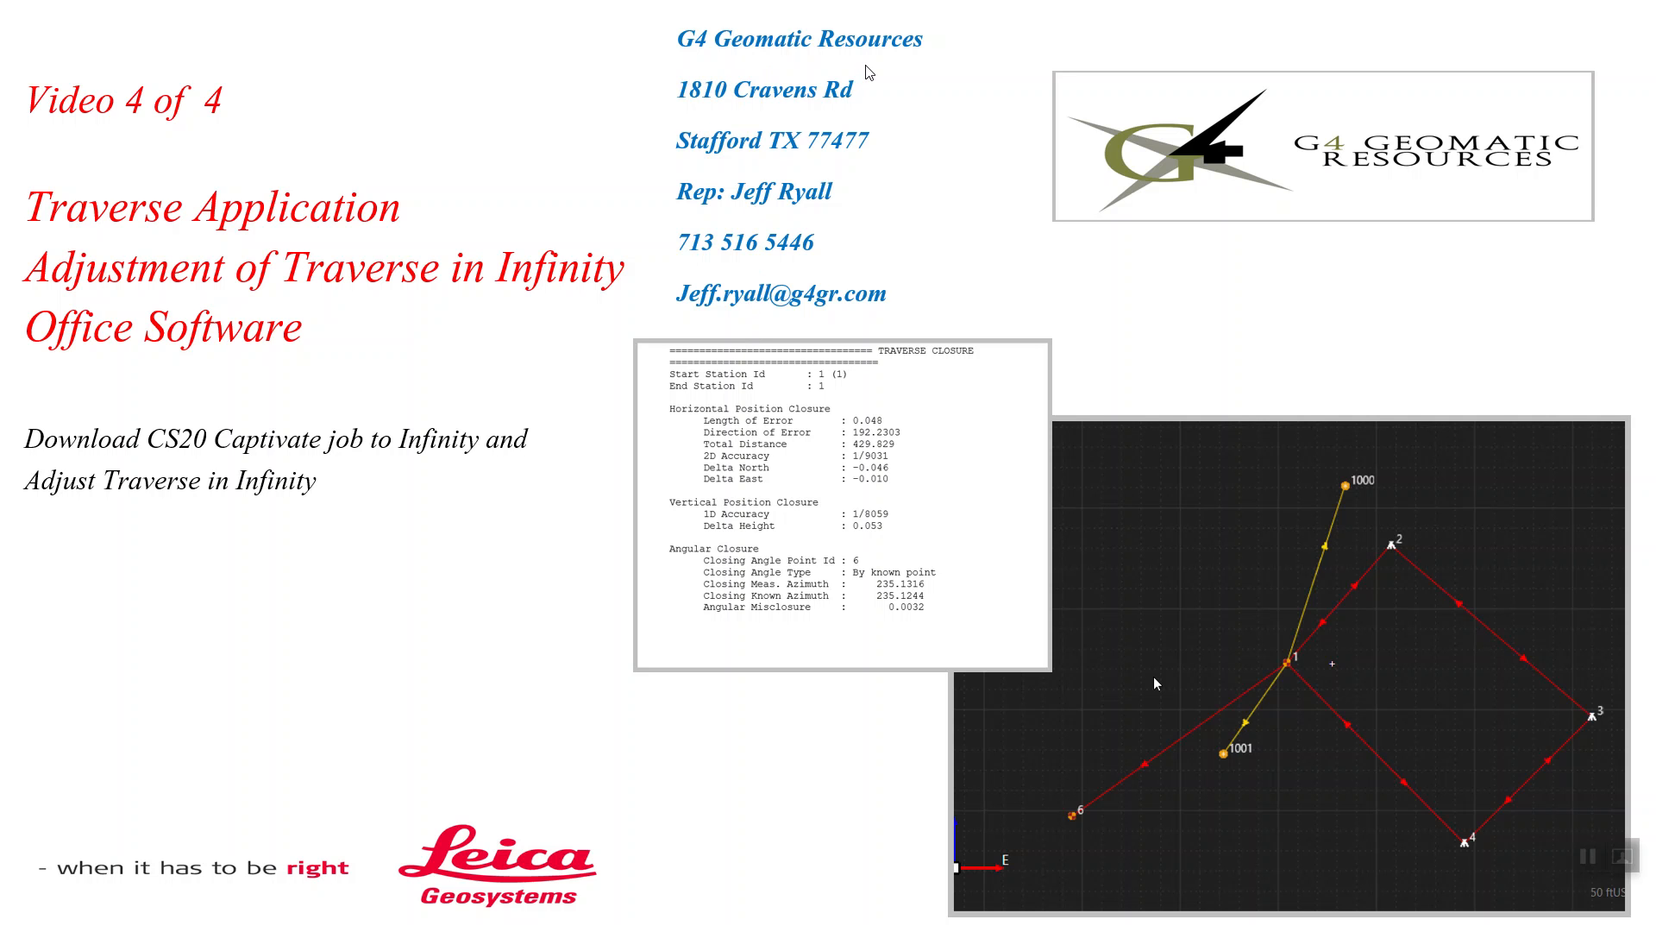
pyautogui.moveTo(796, 277)
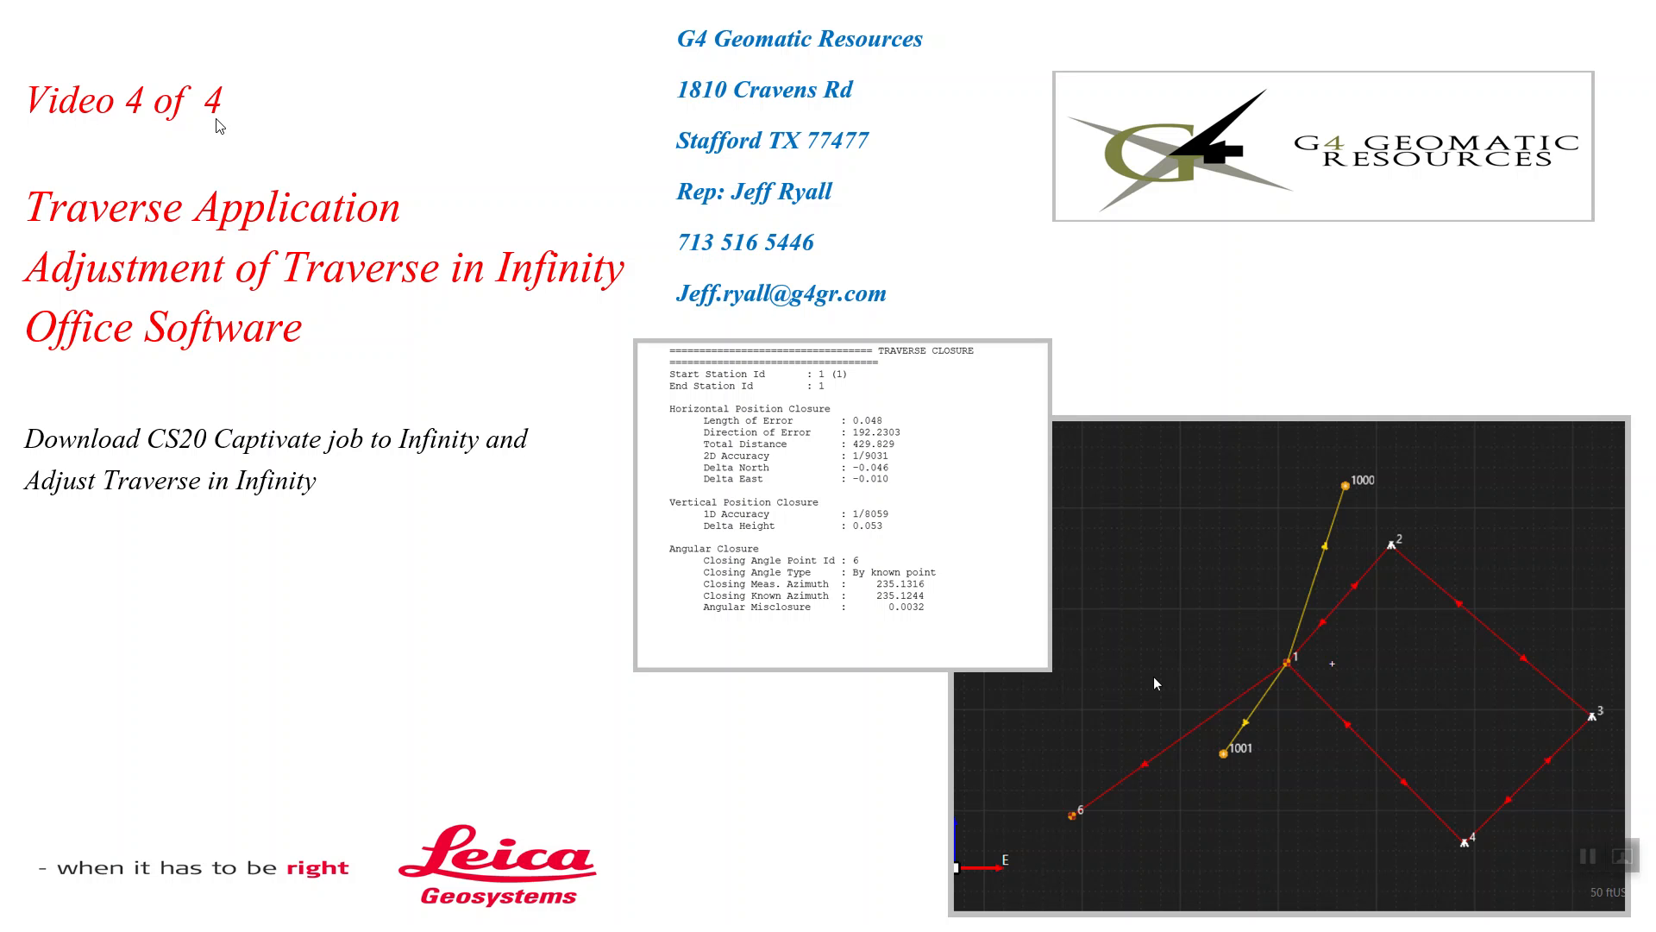
pyautogui.moveTo(236, 282)
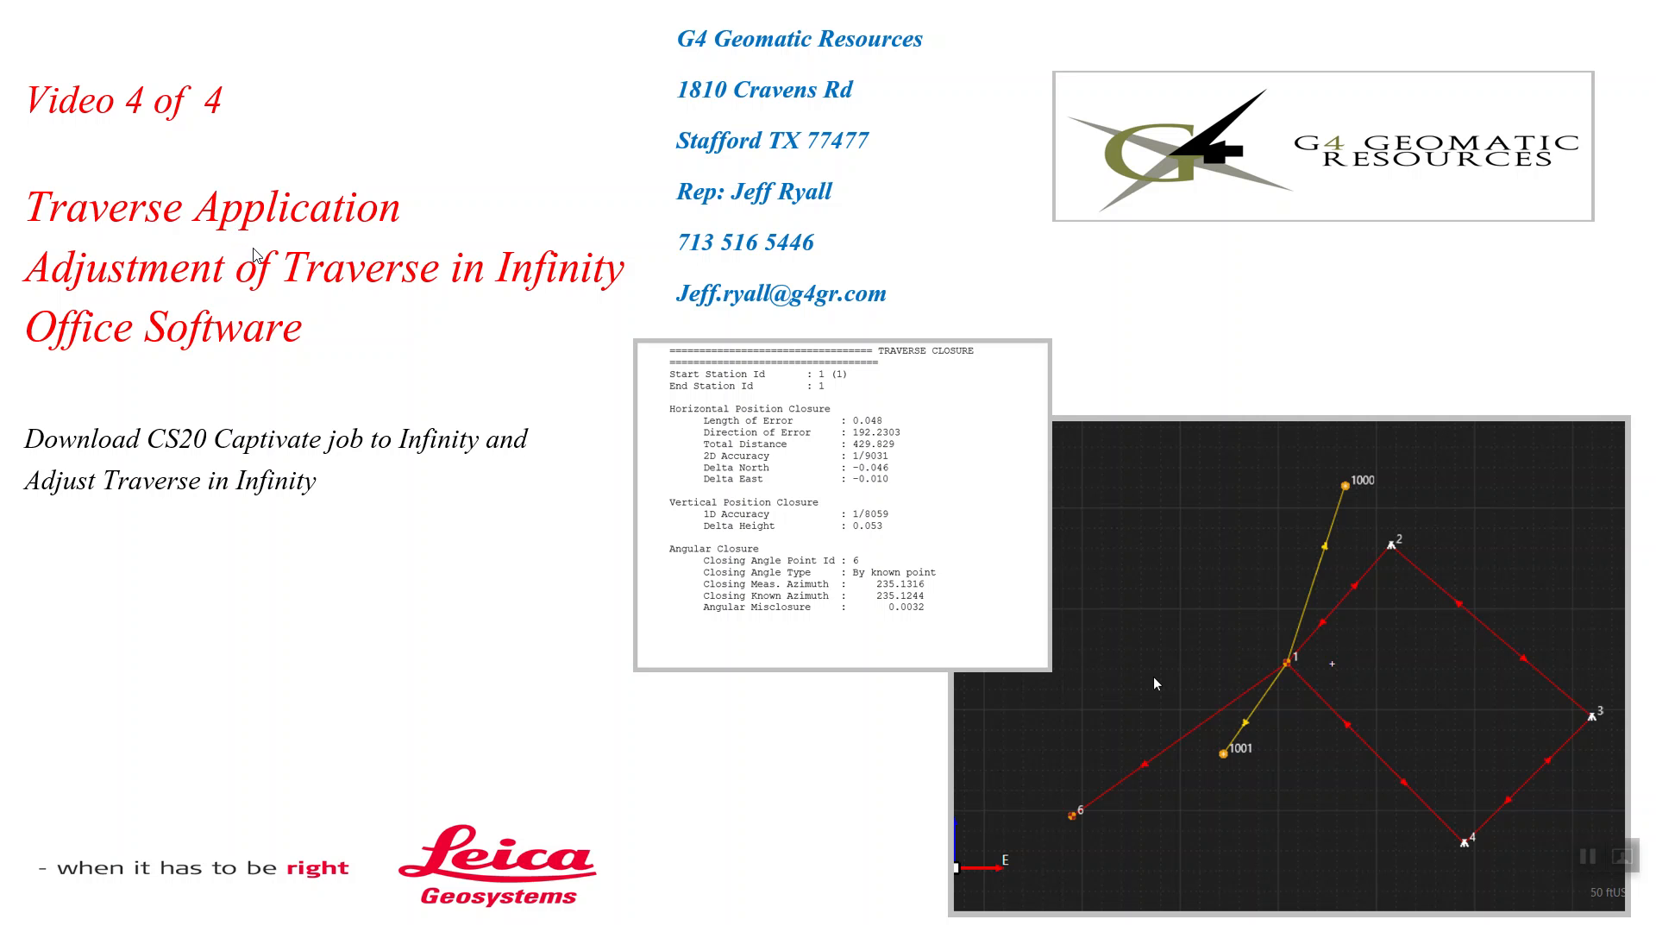
pyautogui.moveTo(459, 286)
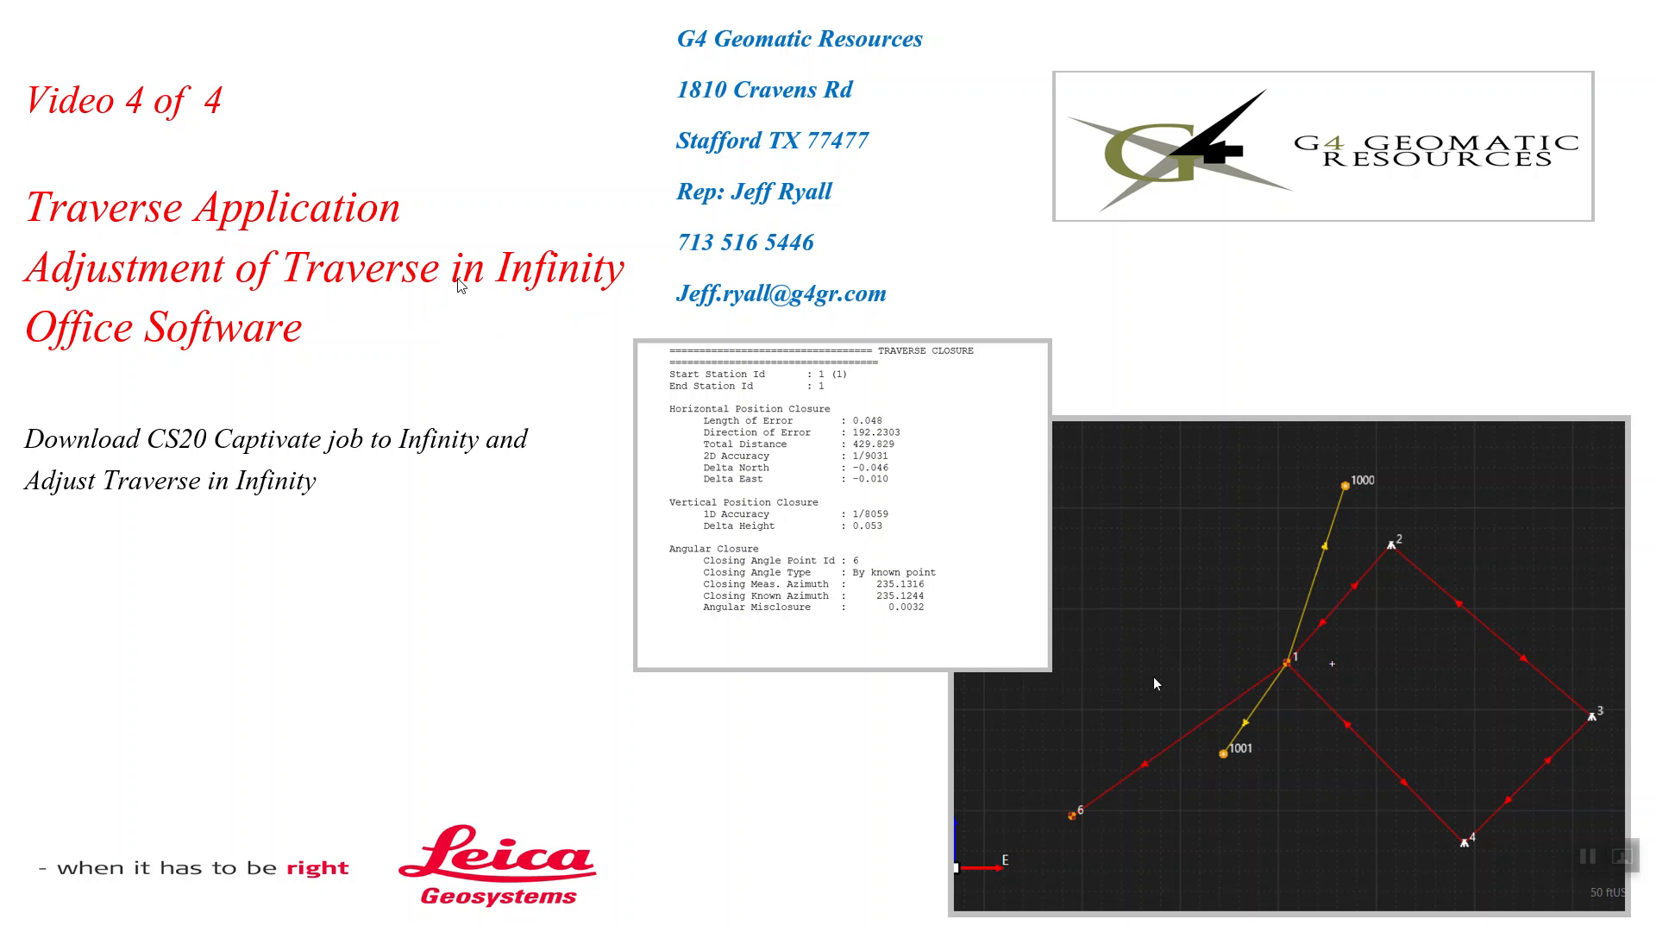
pyautogui.moveTo(307, 362)
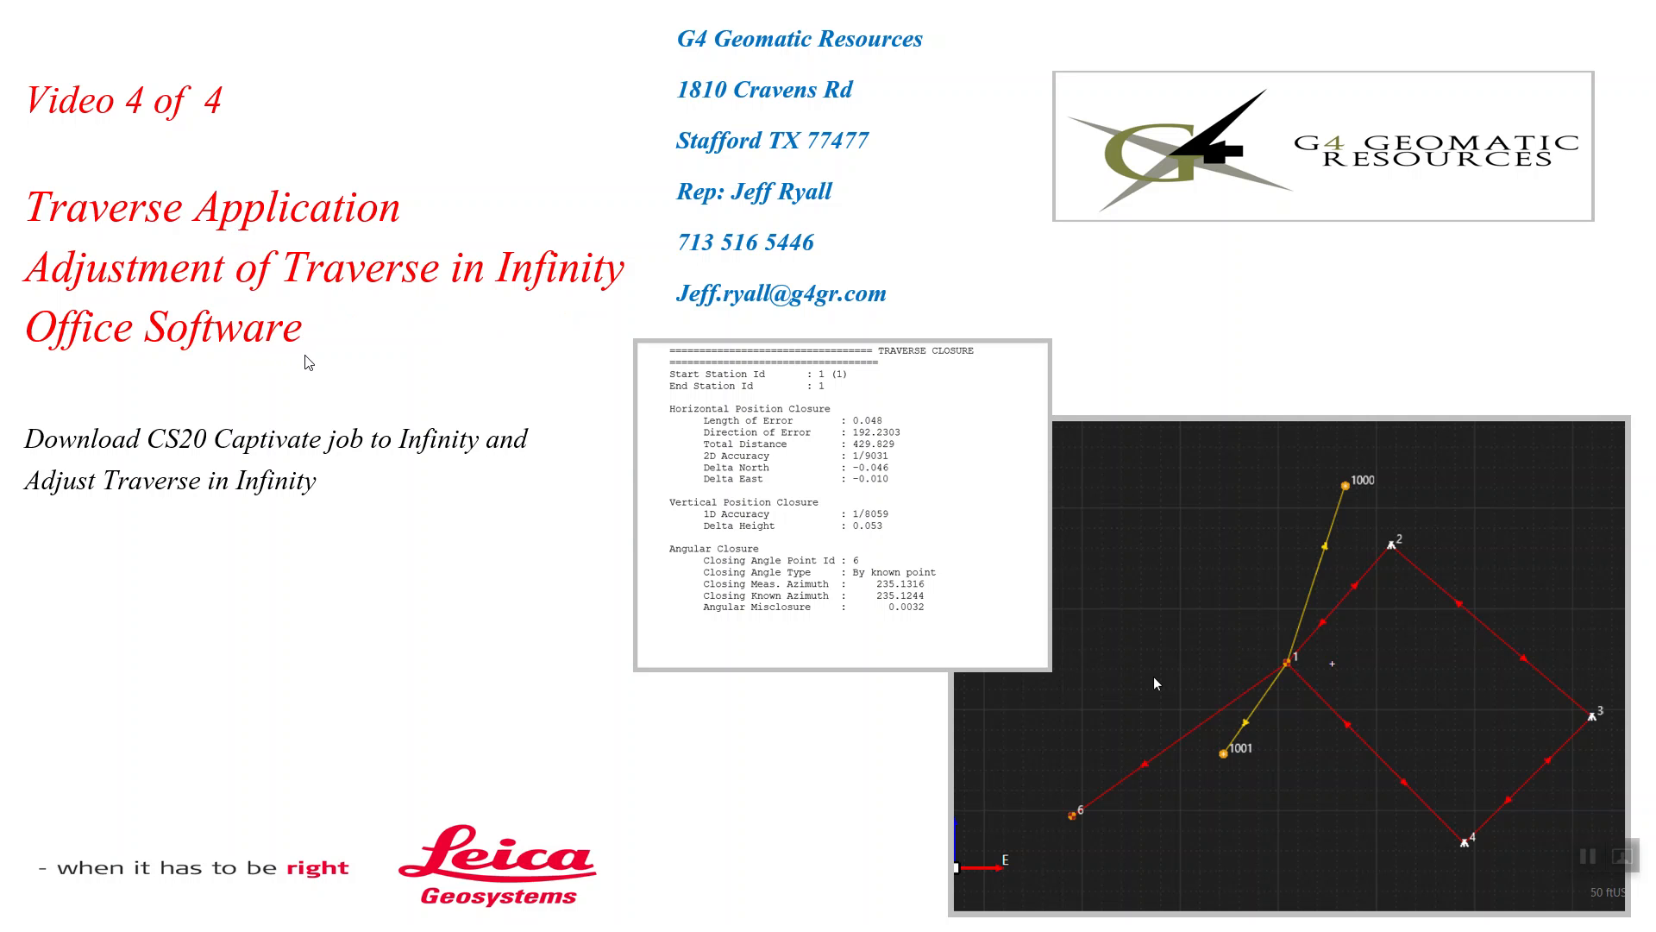
pyautogui.moveTo(1020, 768)
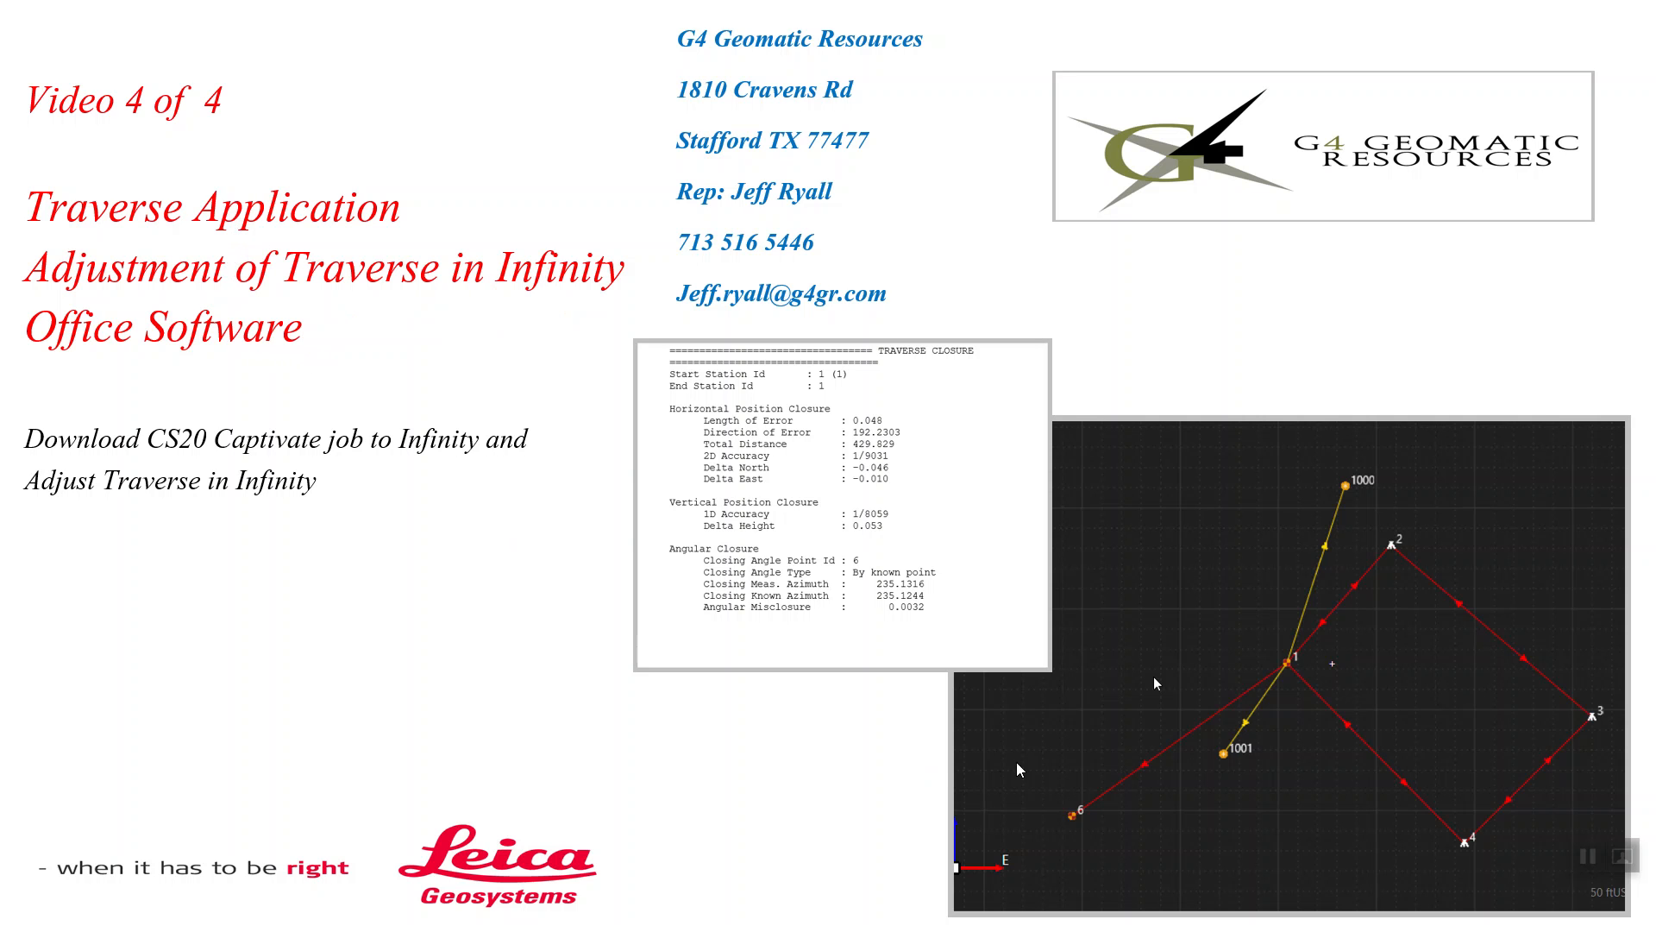
pyautogui.moveTo(1207, 436)
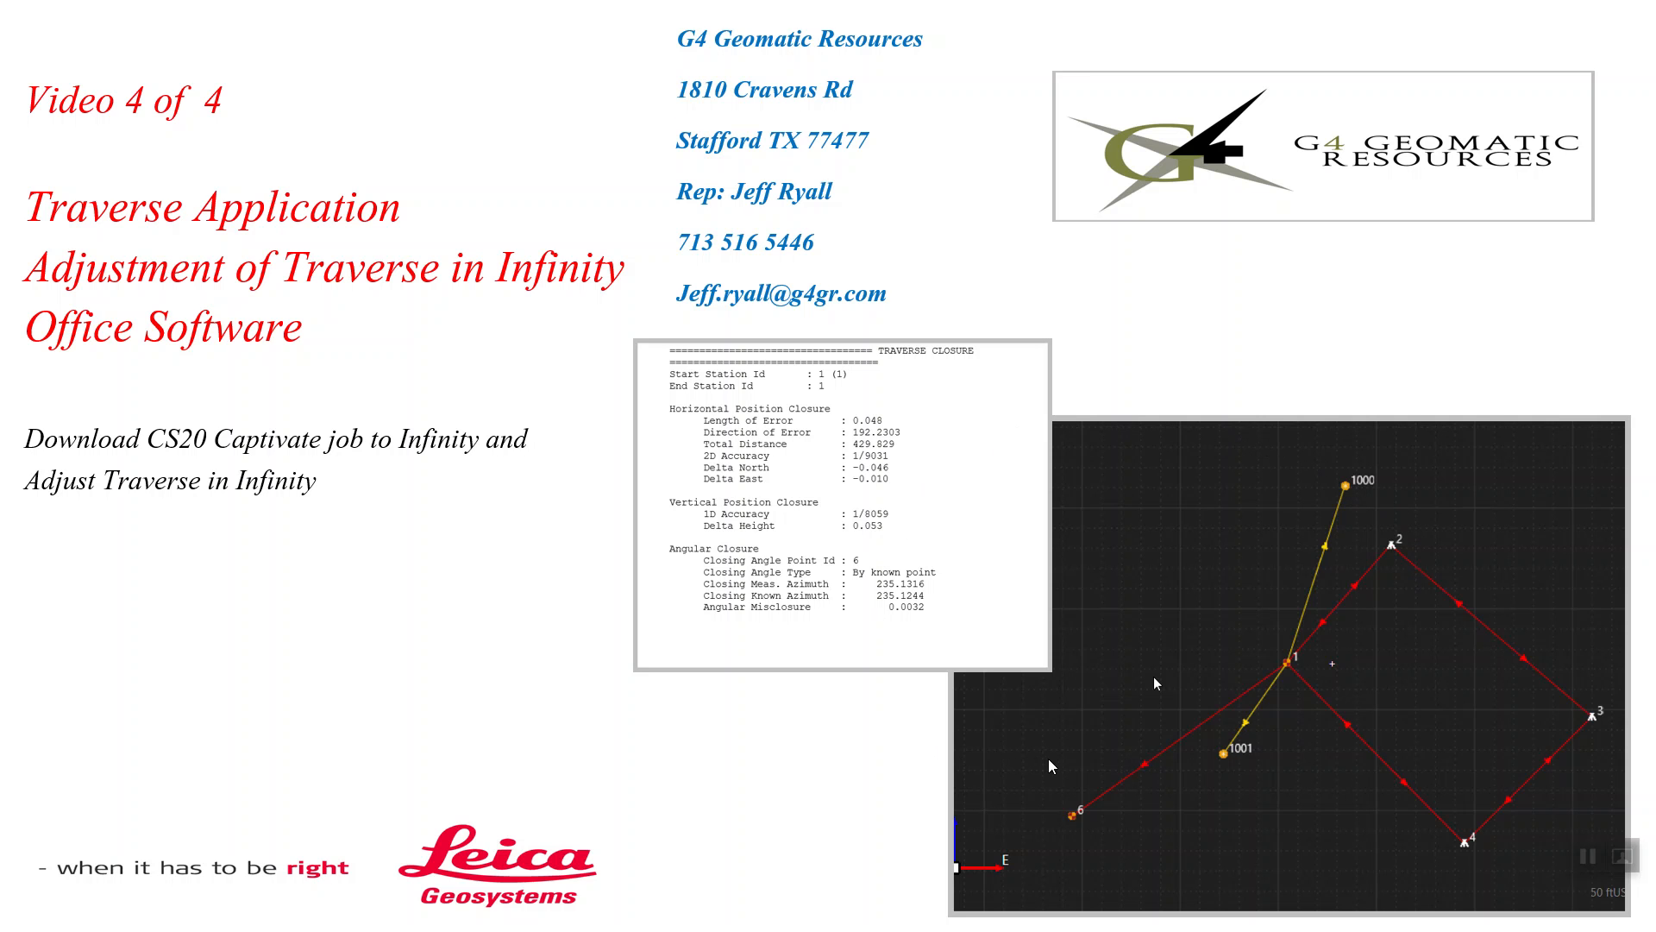
pyautogui.moveTo(1060, 743)
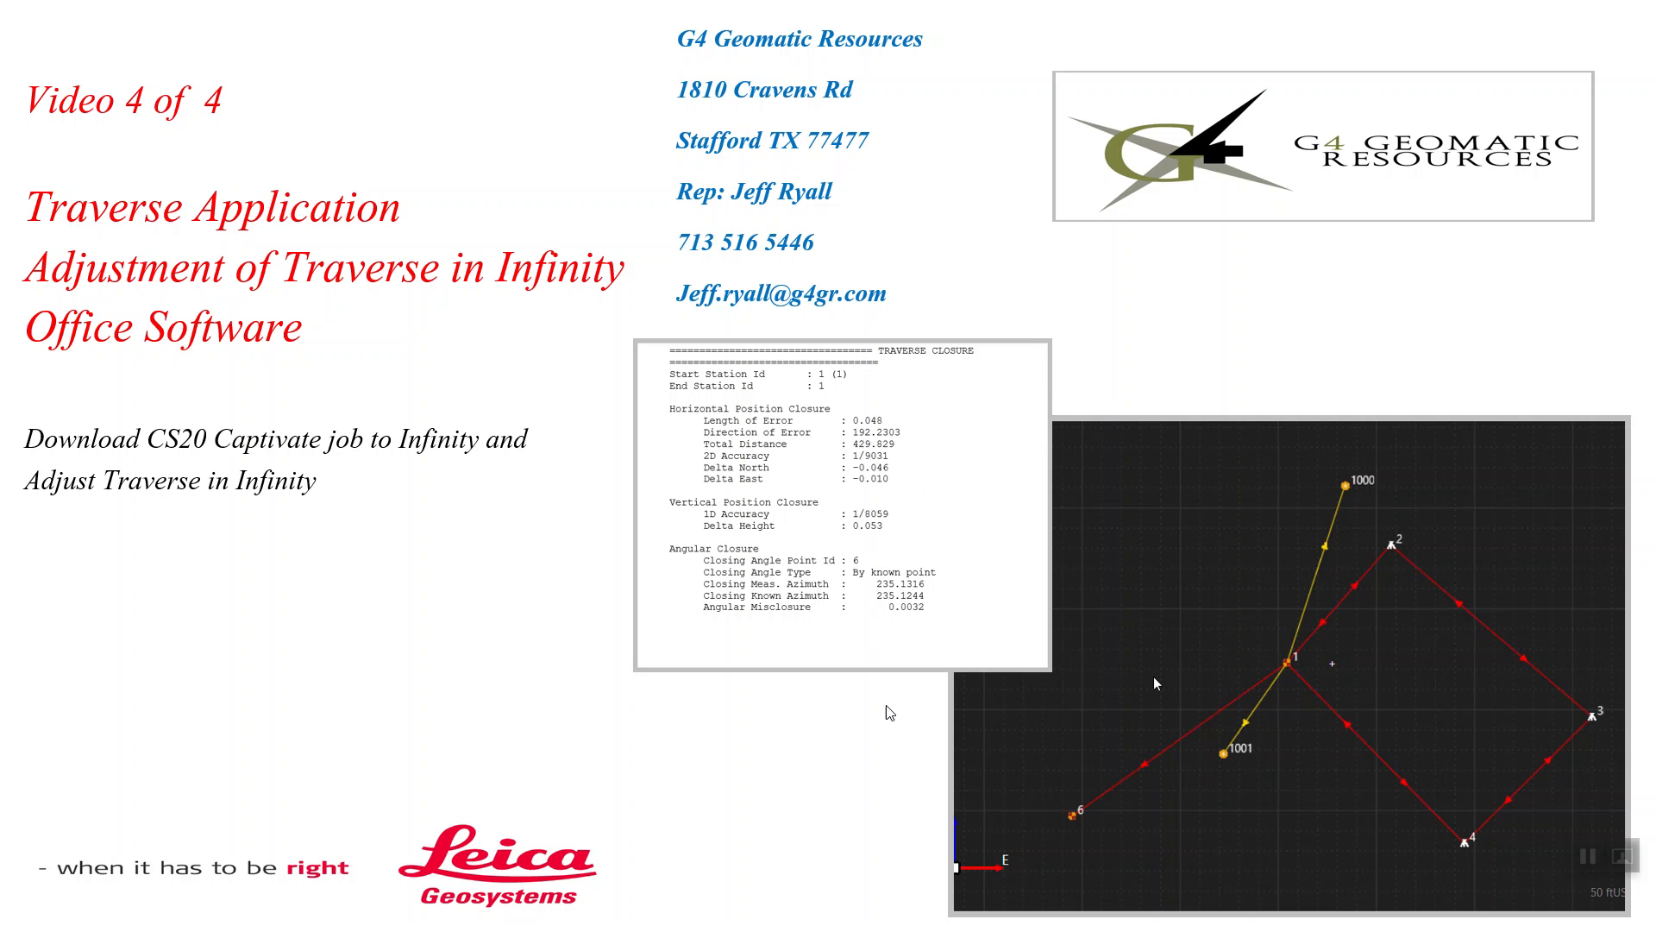
pyautogui.moveTo(1467, 614)
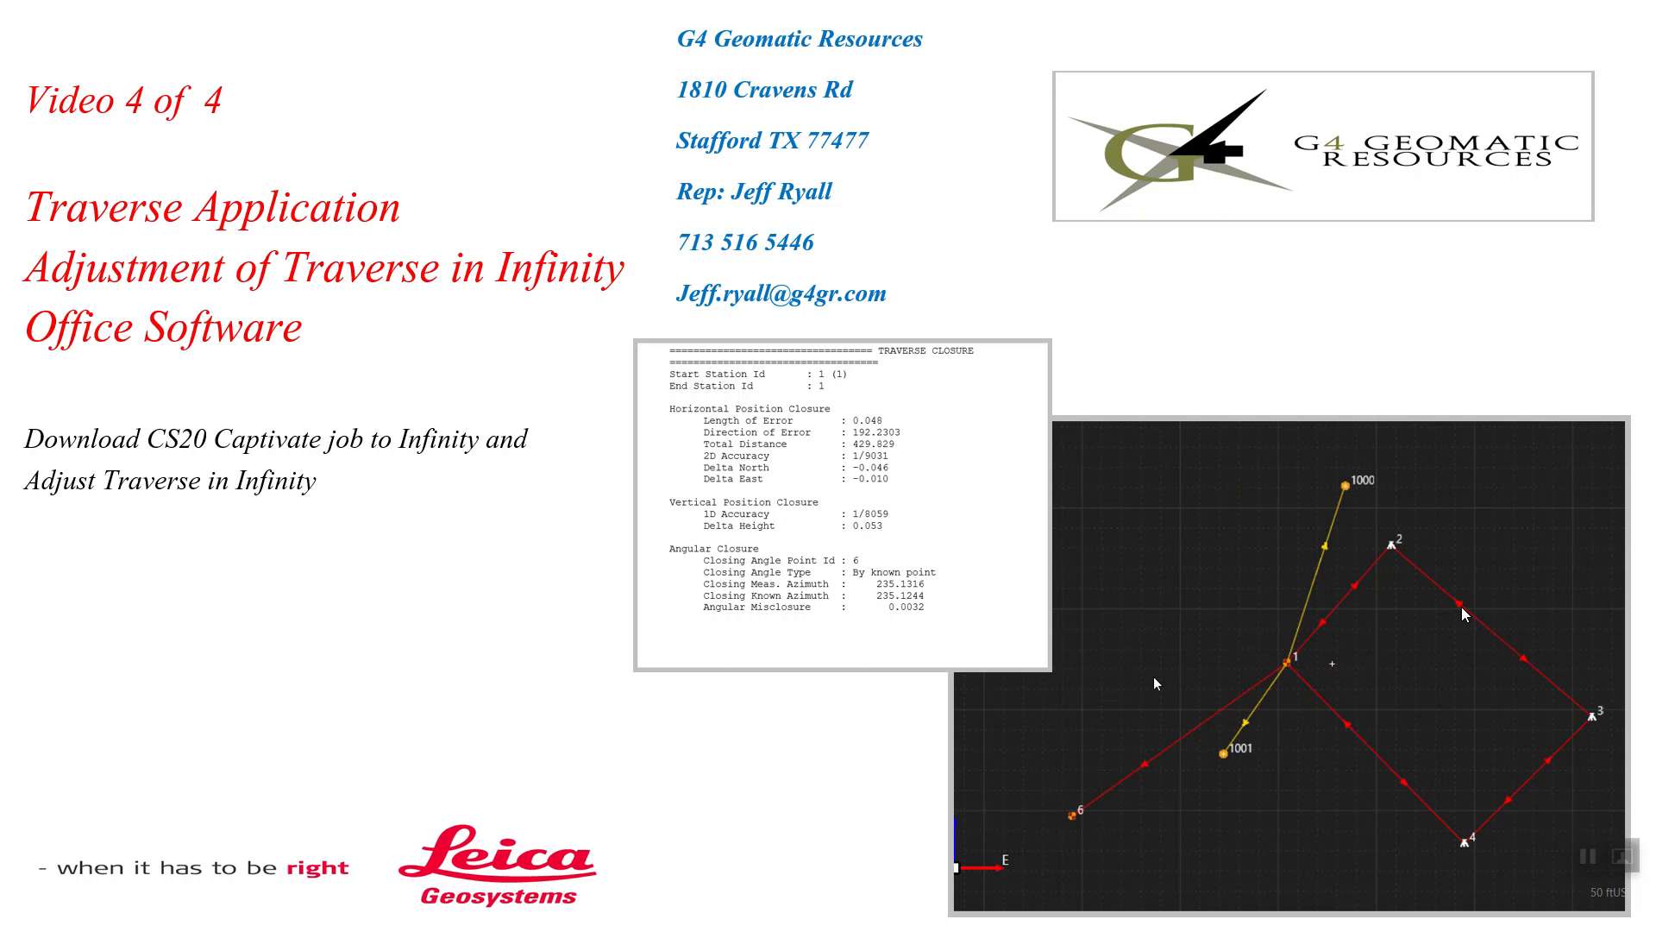
pyautogui.moveTo(1434, 625)
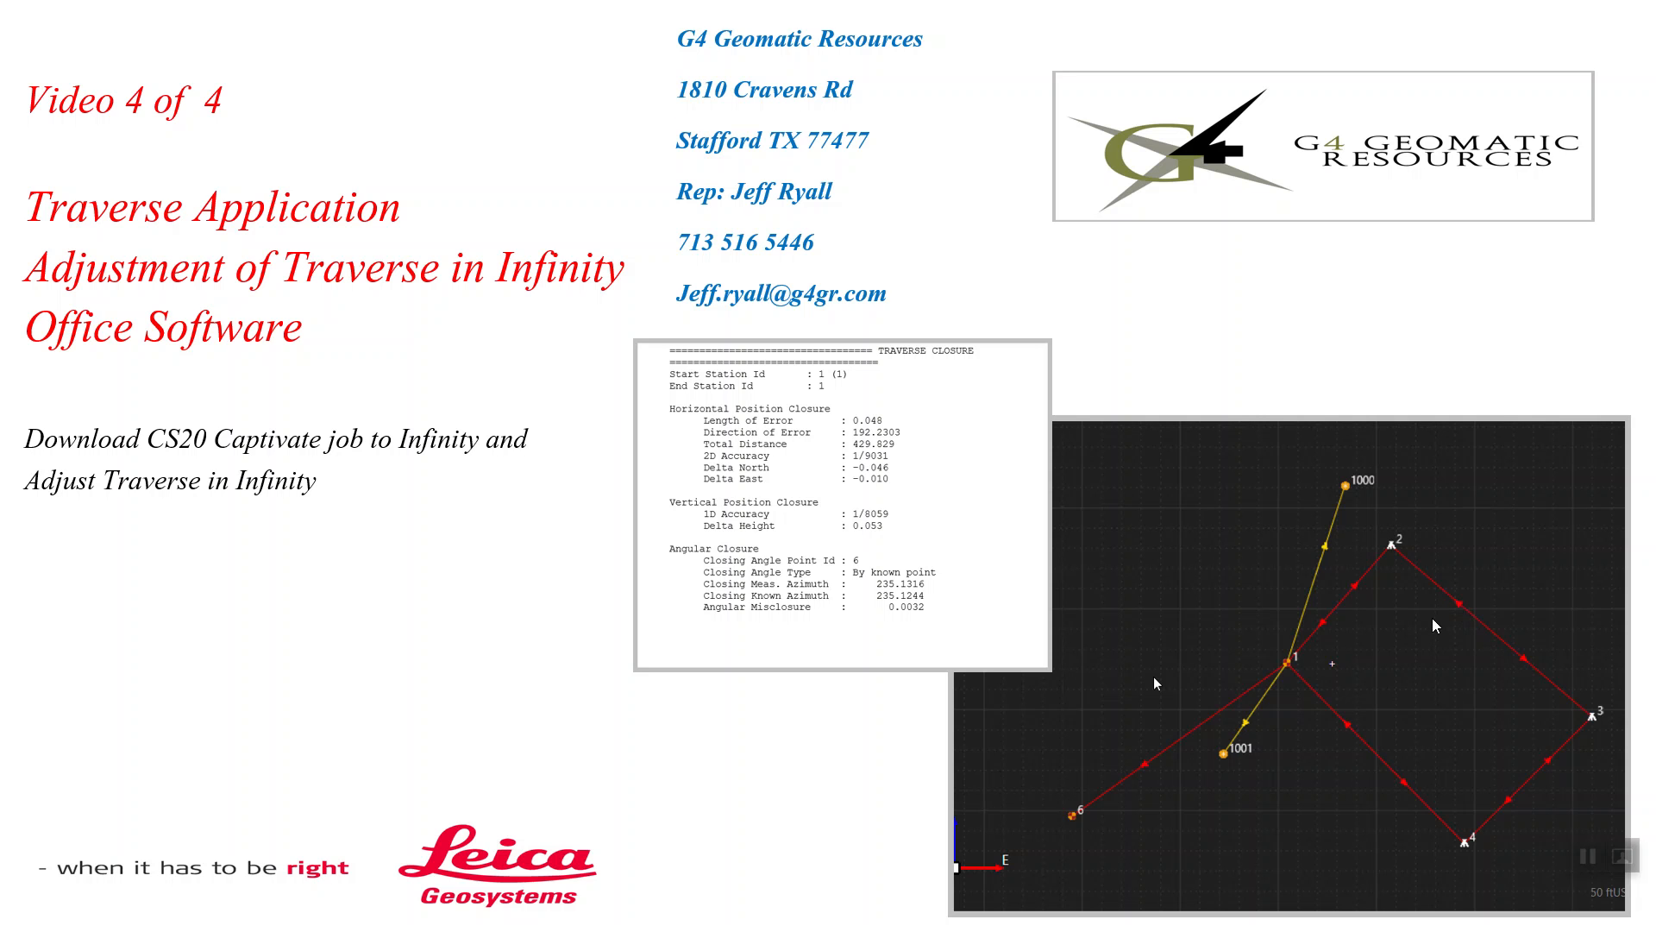
pyautogui.moveTo(1036, 792)
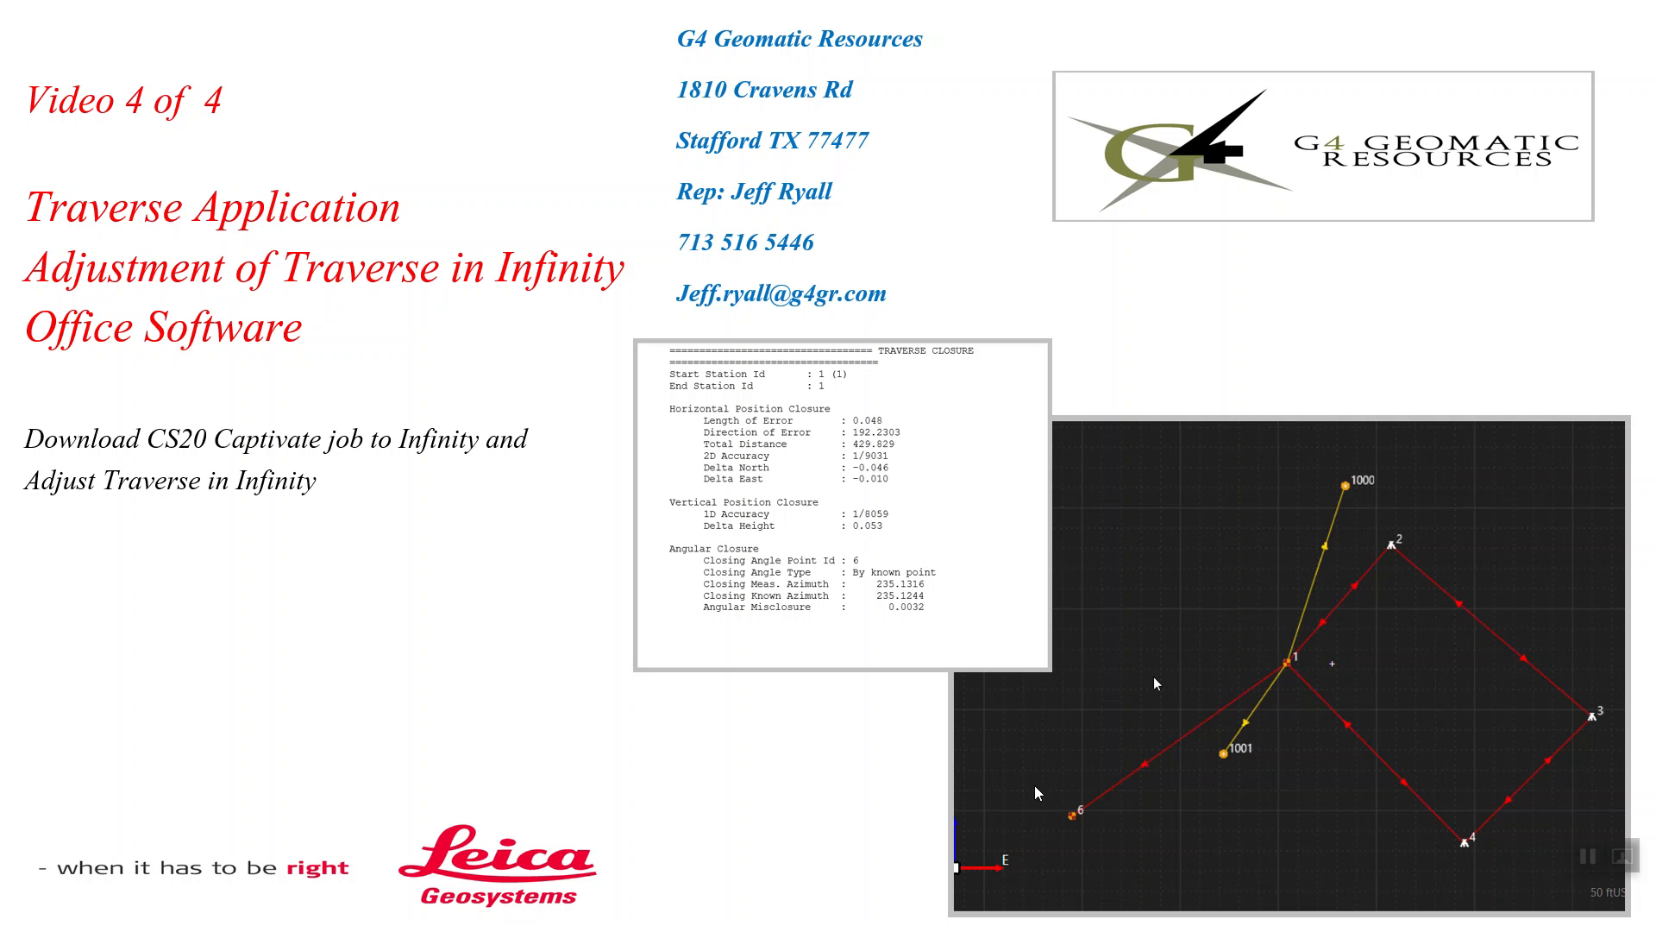
pyautogui.moveTo(1336, 659)
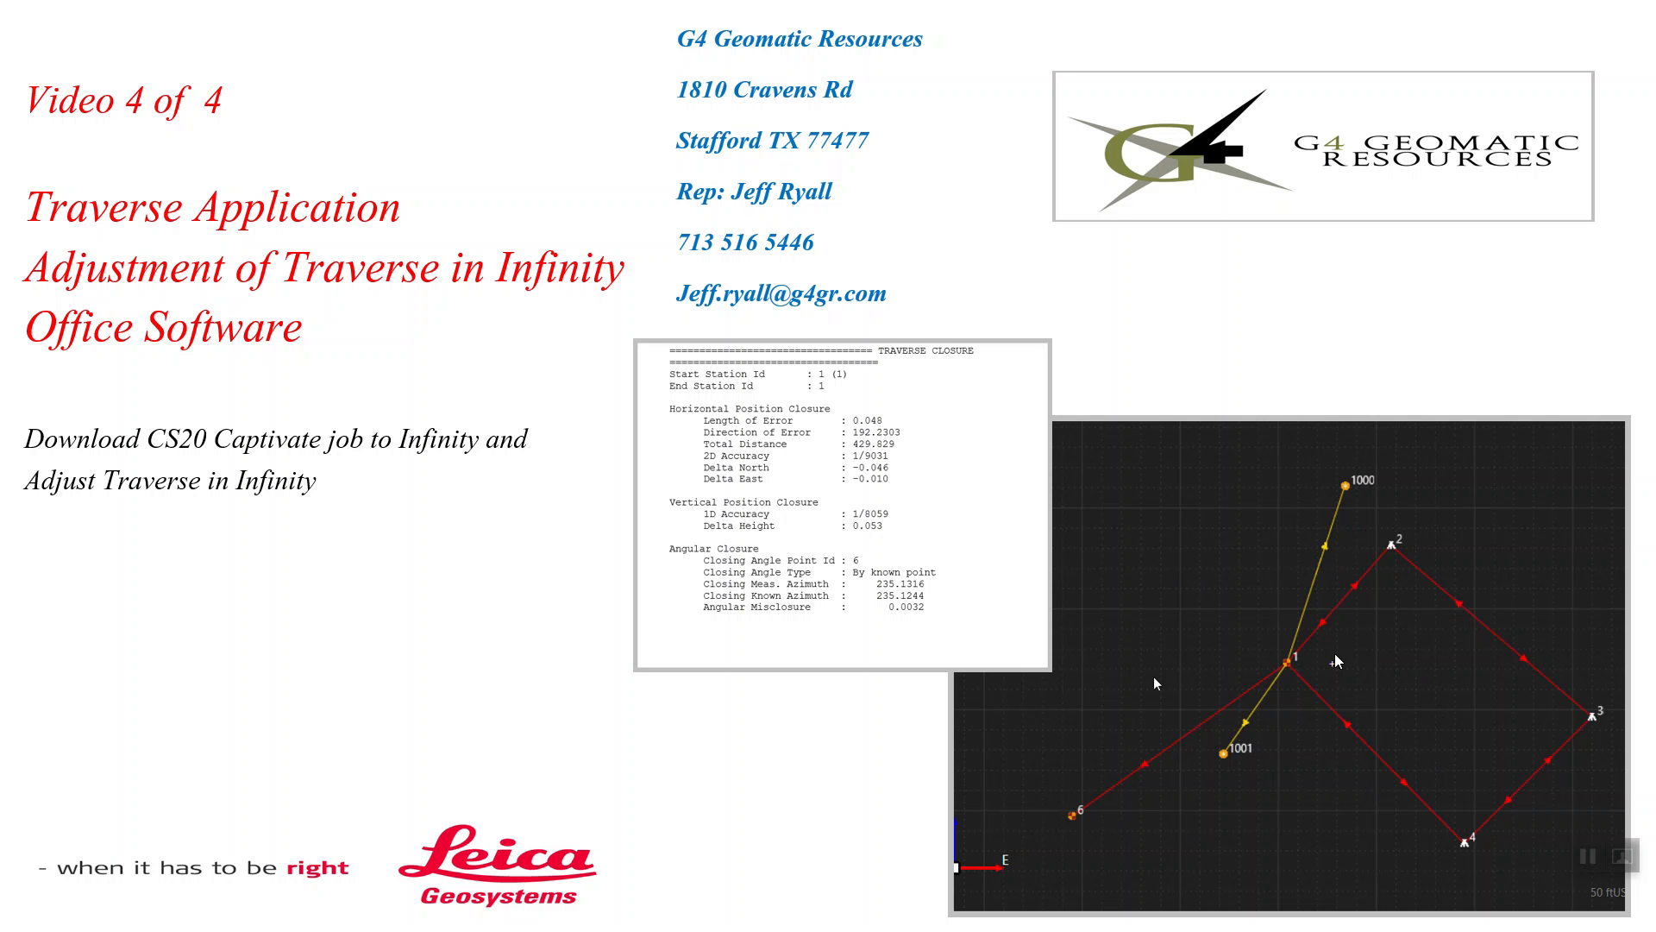
pyautogui.moveTo(1191, 619)
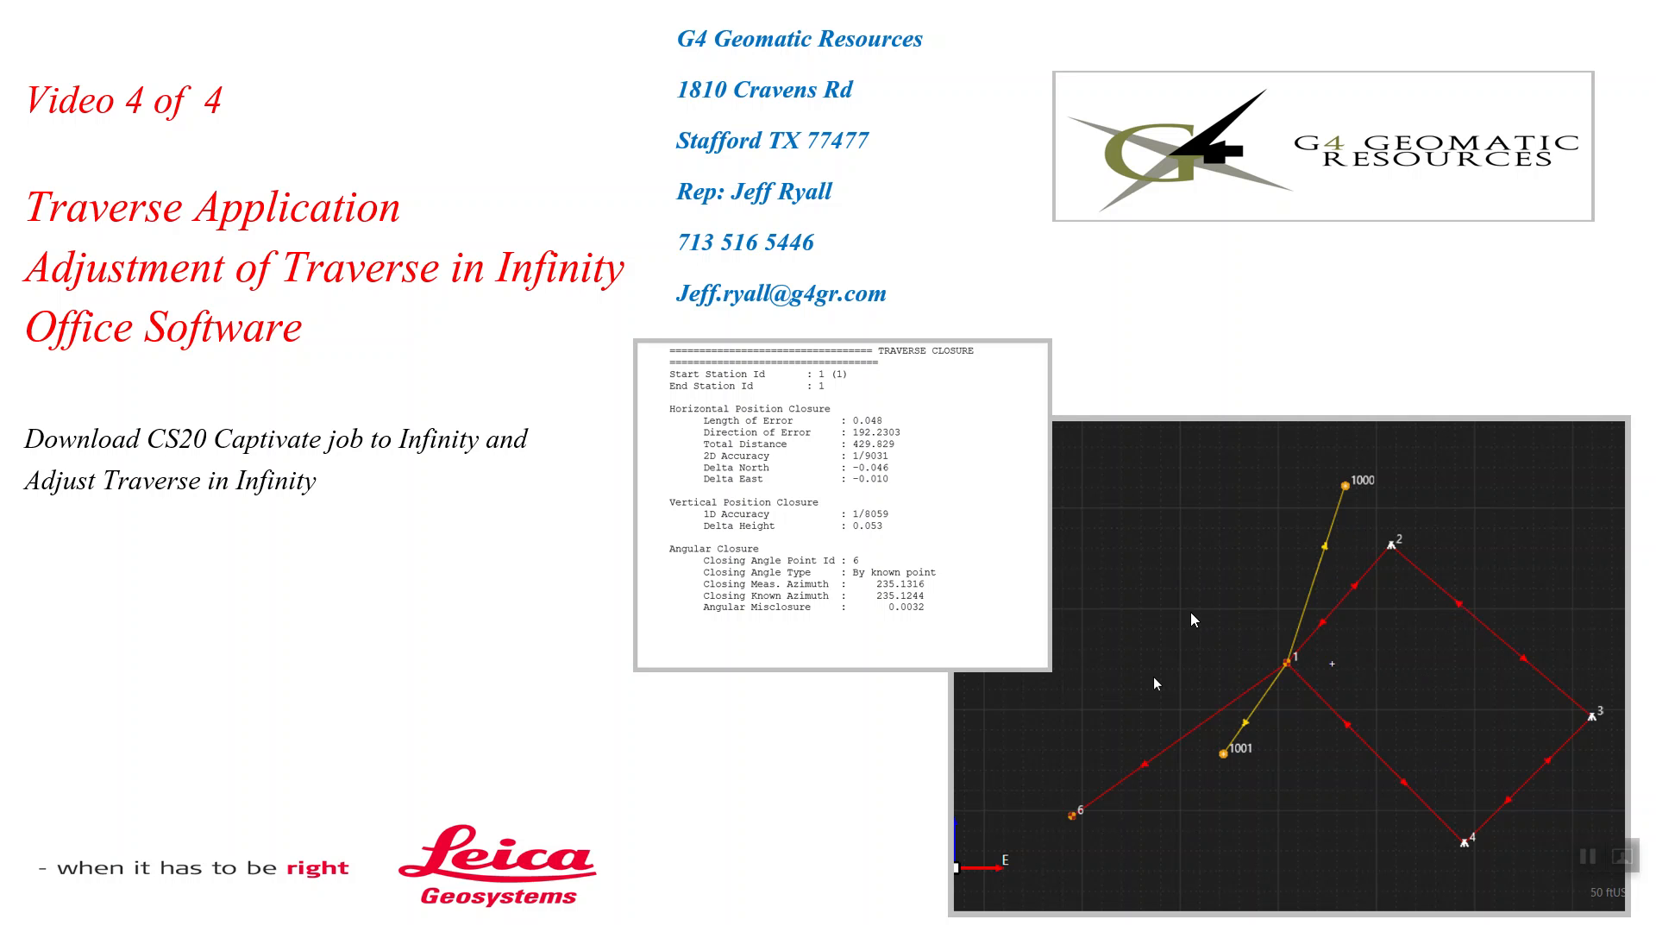
pyautogui.moveTo(587, 558)
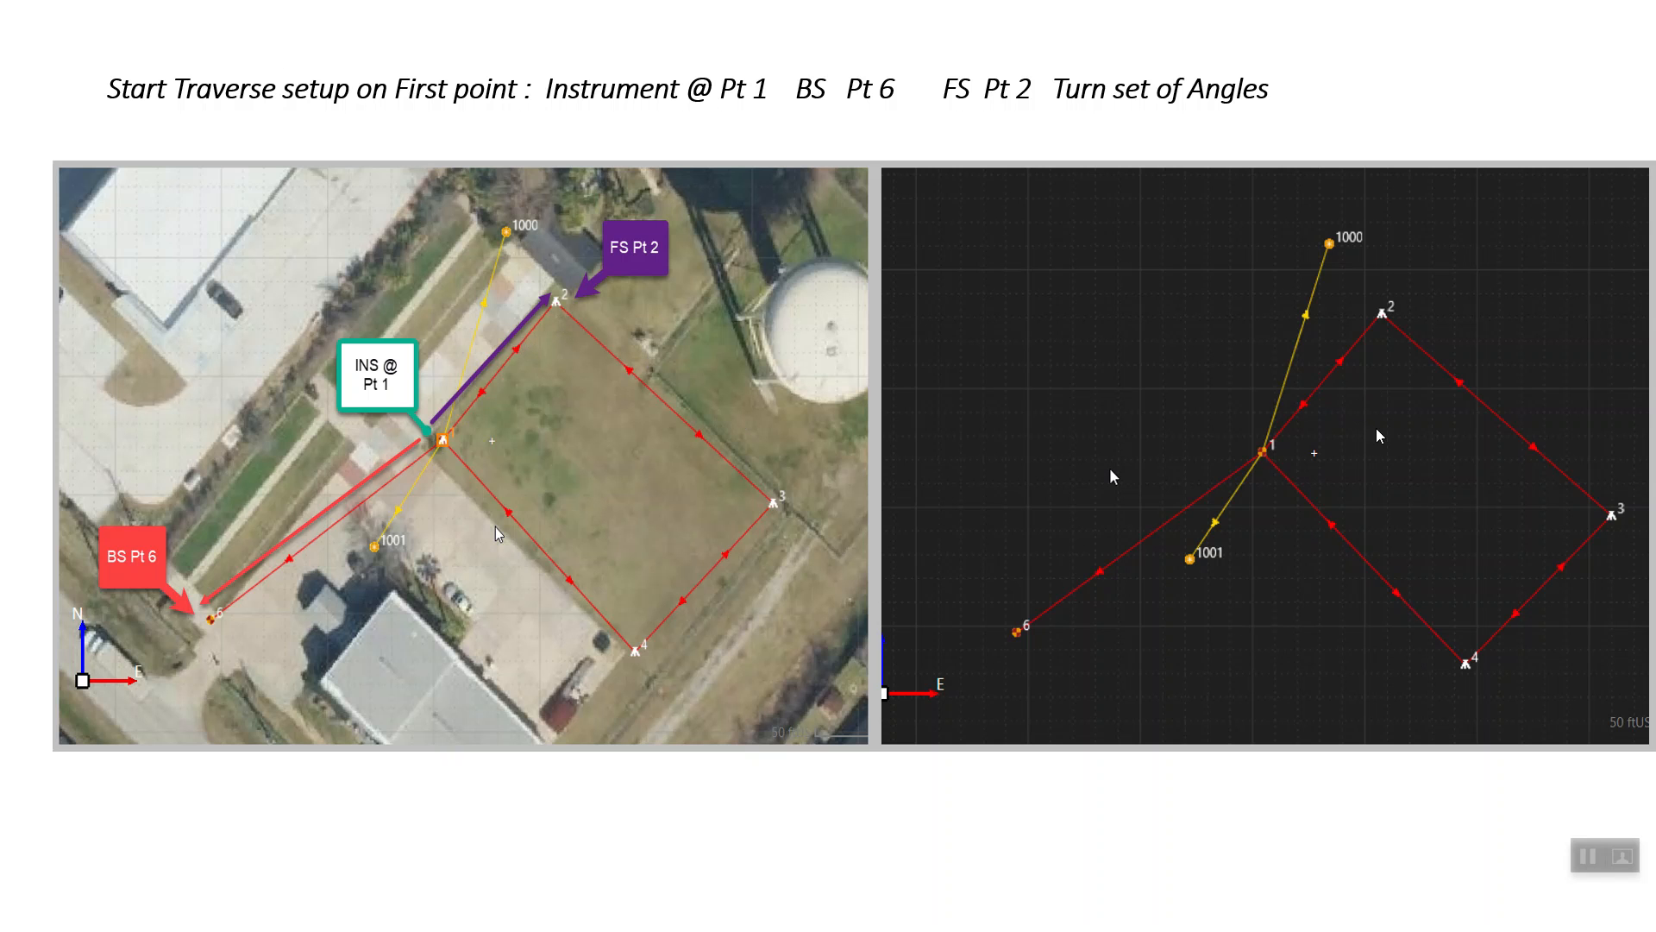
pyautogui.moveTo(1274, 867)
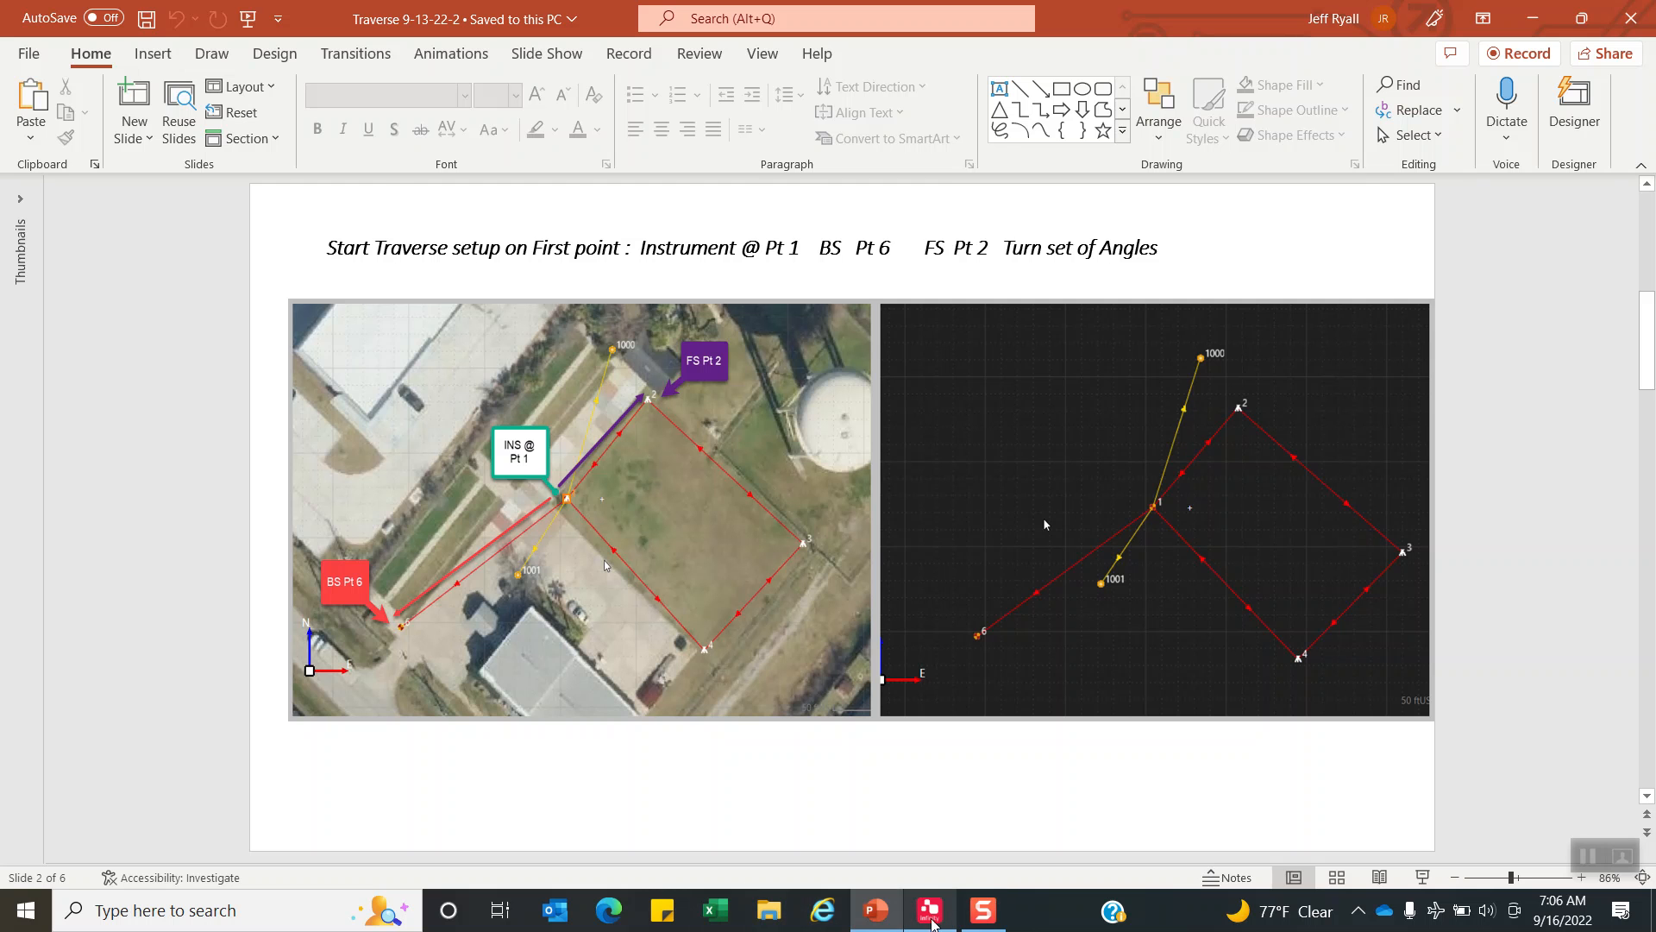
# Start a new project in Leica Infinity named 'Traverse Cravens 9-16'.
pyautogui.click(928, 909)
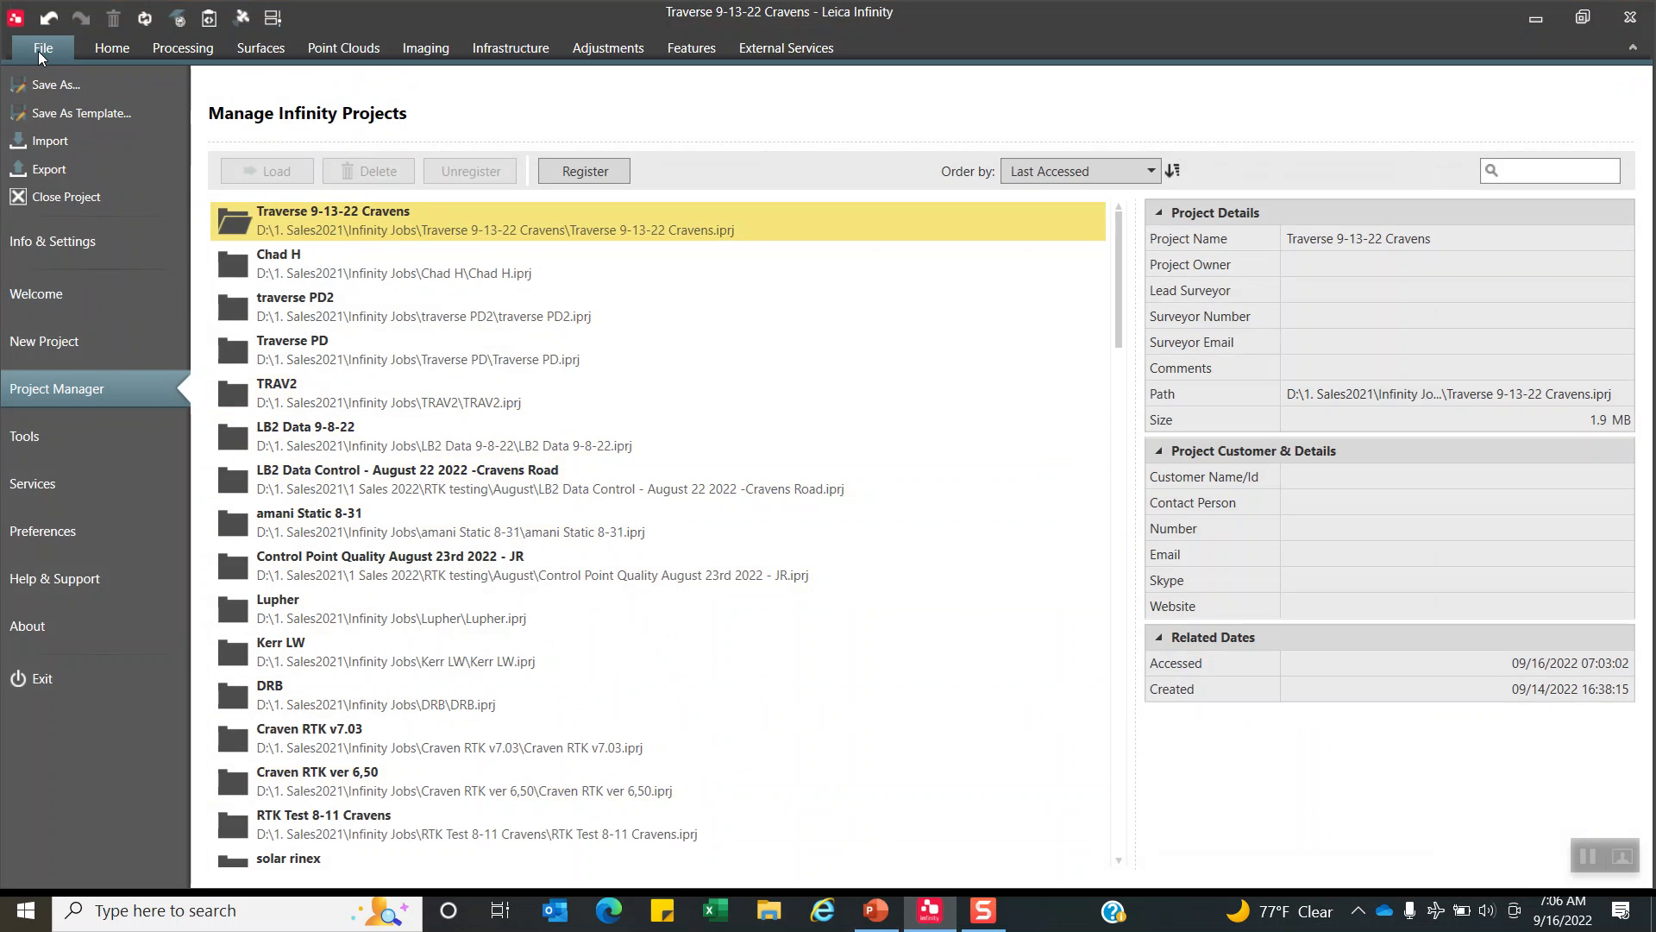
pyautogui.click(44, 341)
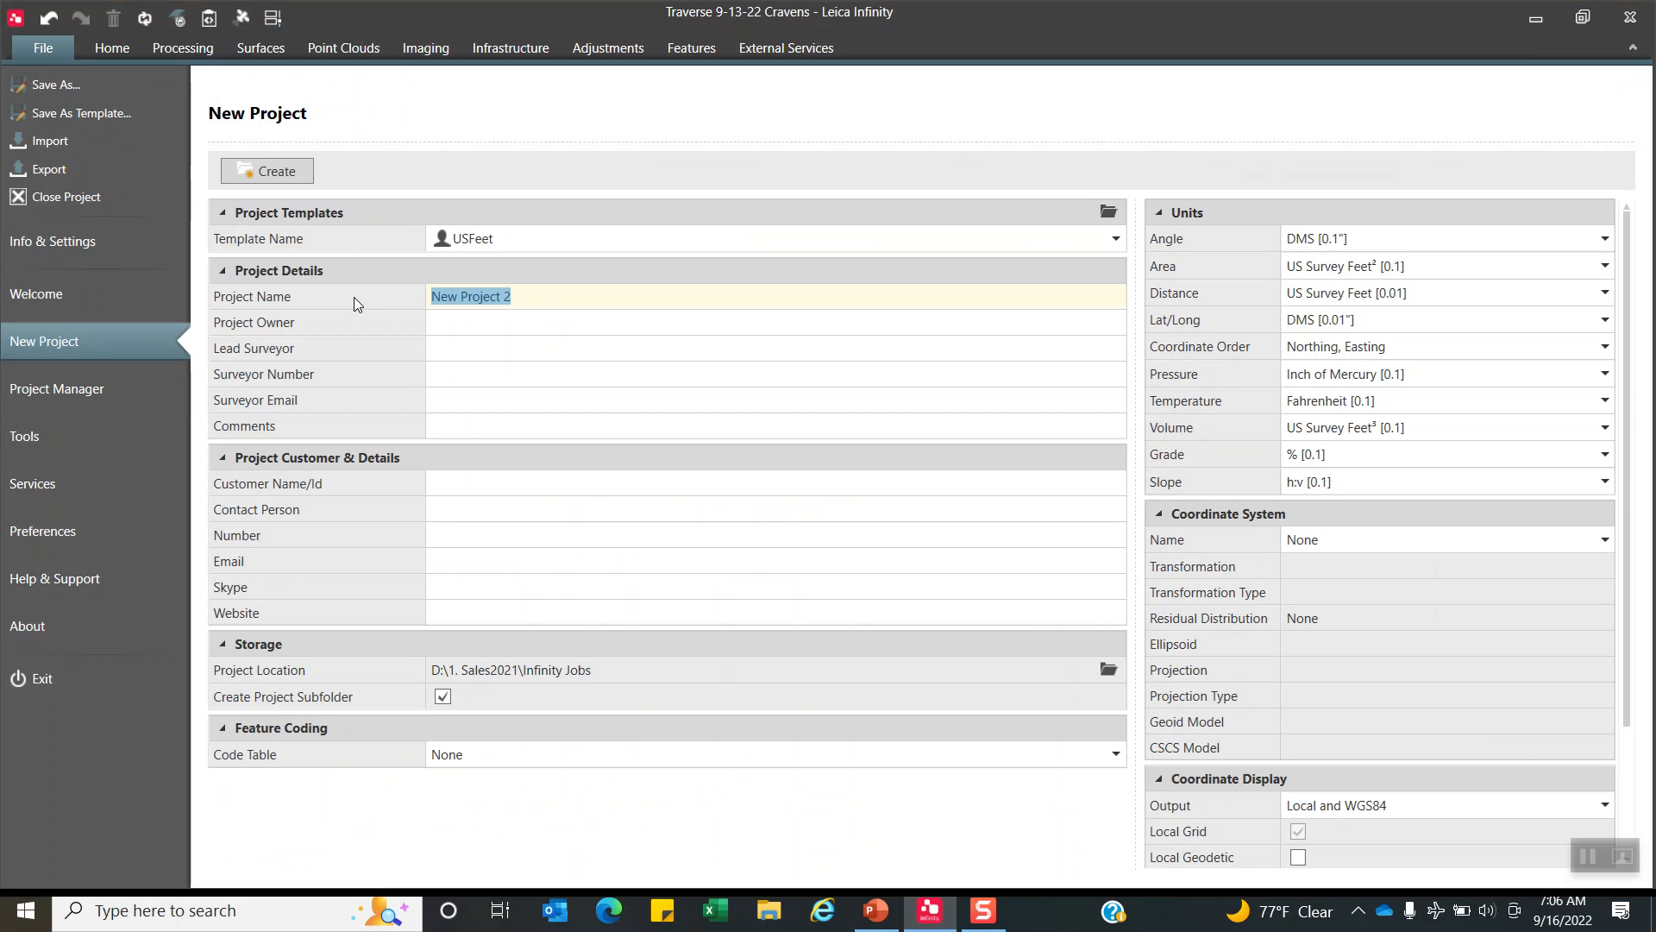
pyautogui.write('Traverse')
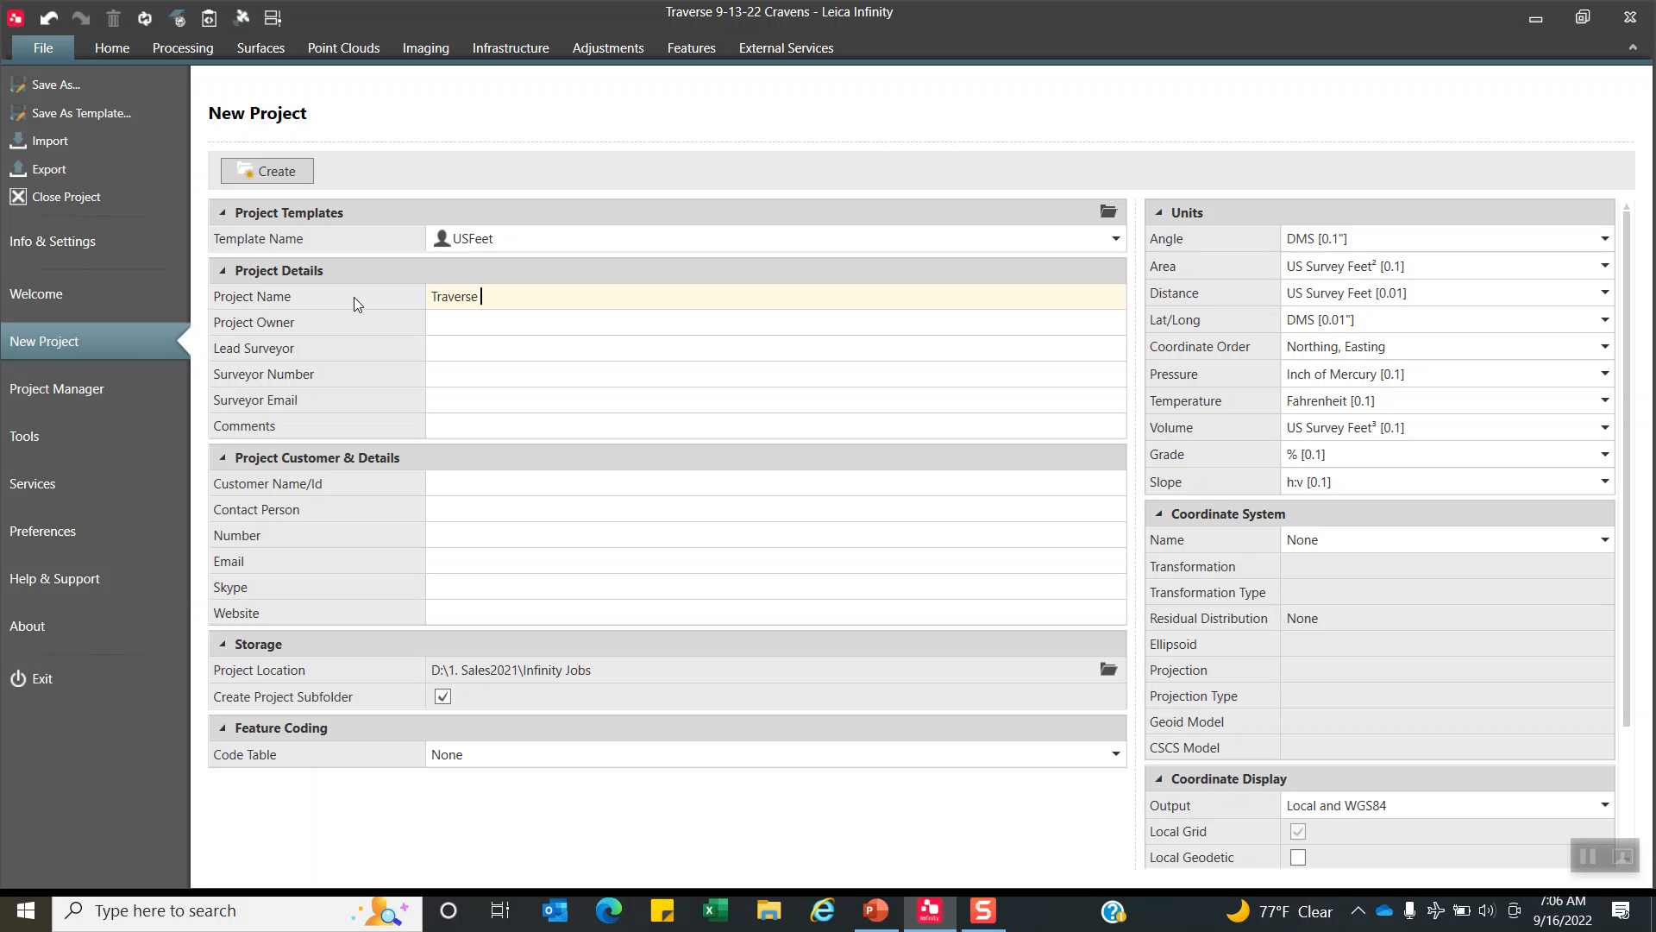
pyautogui.write('Cravens')
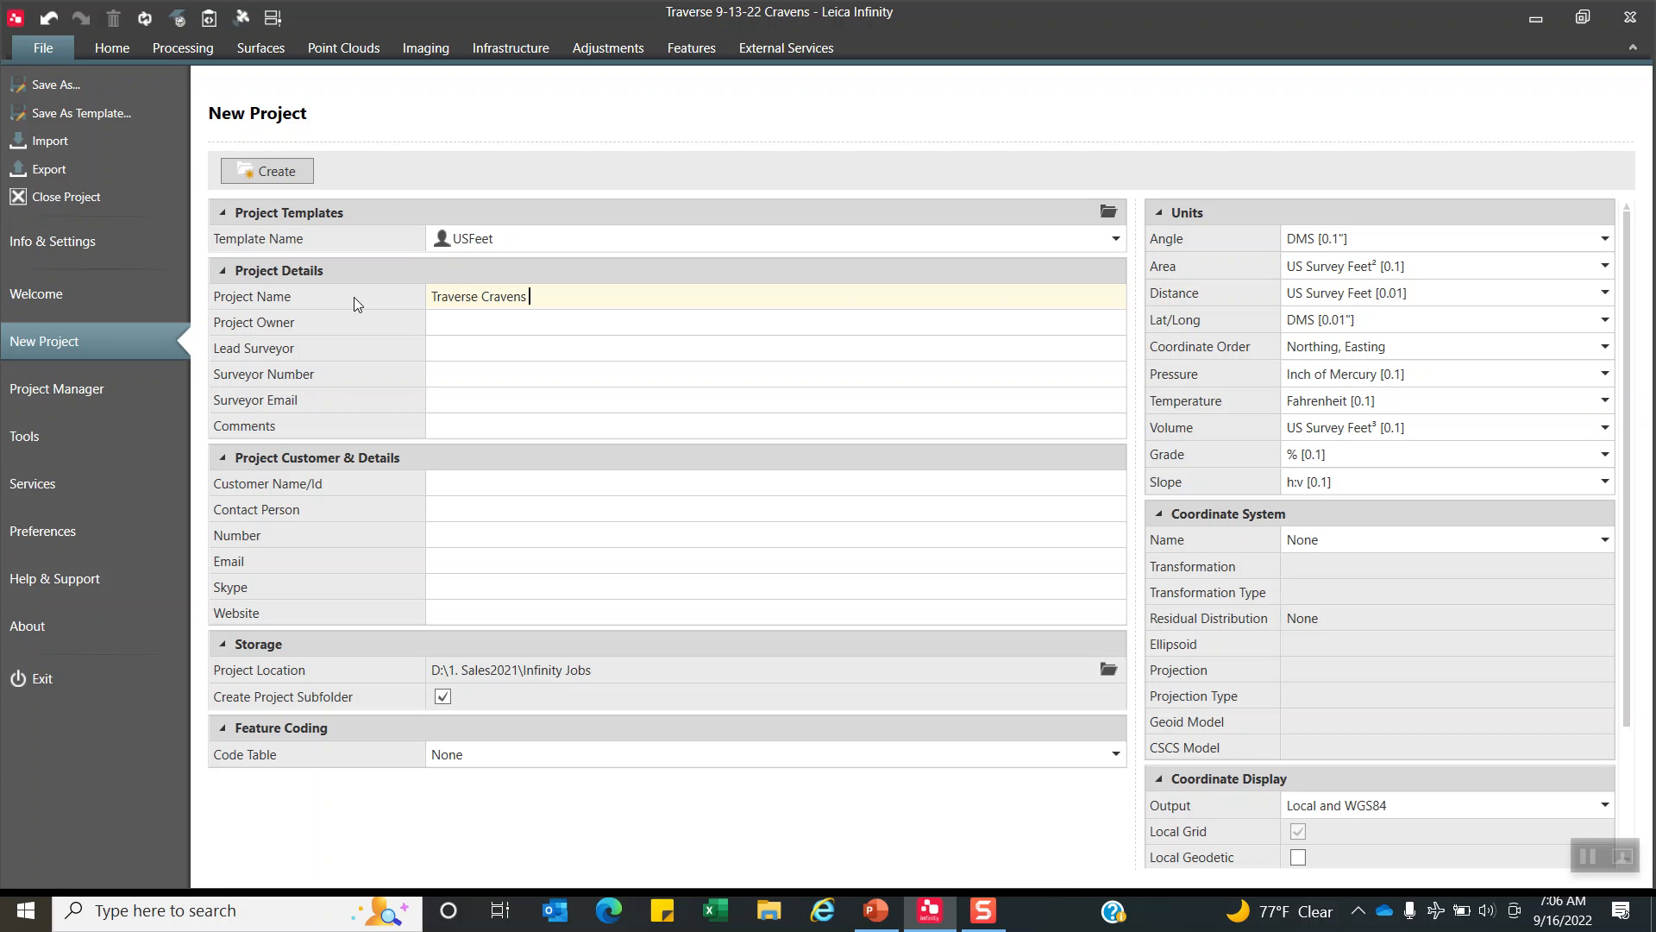
pyautogui.write('9-1')
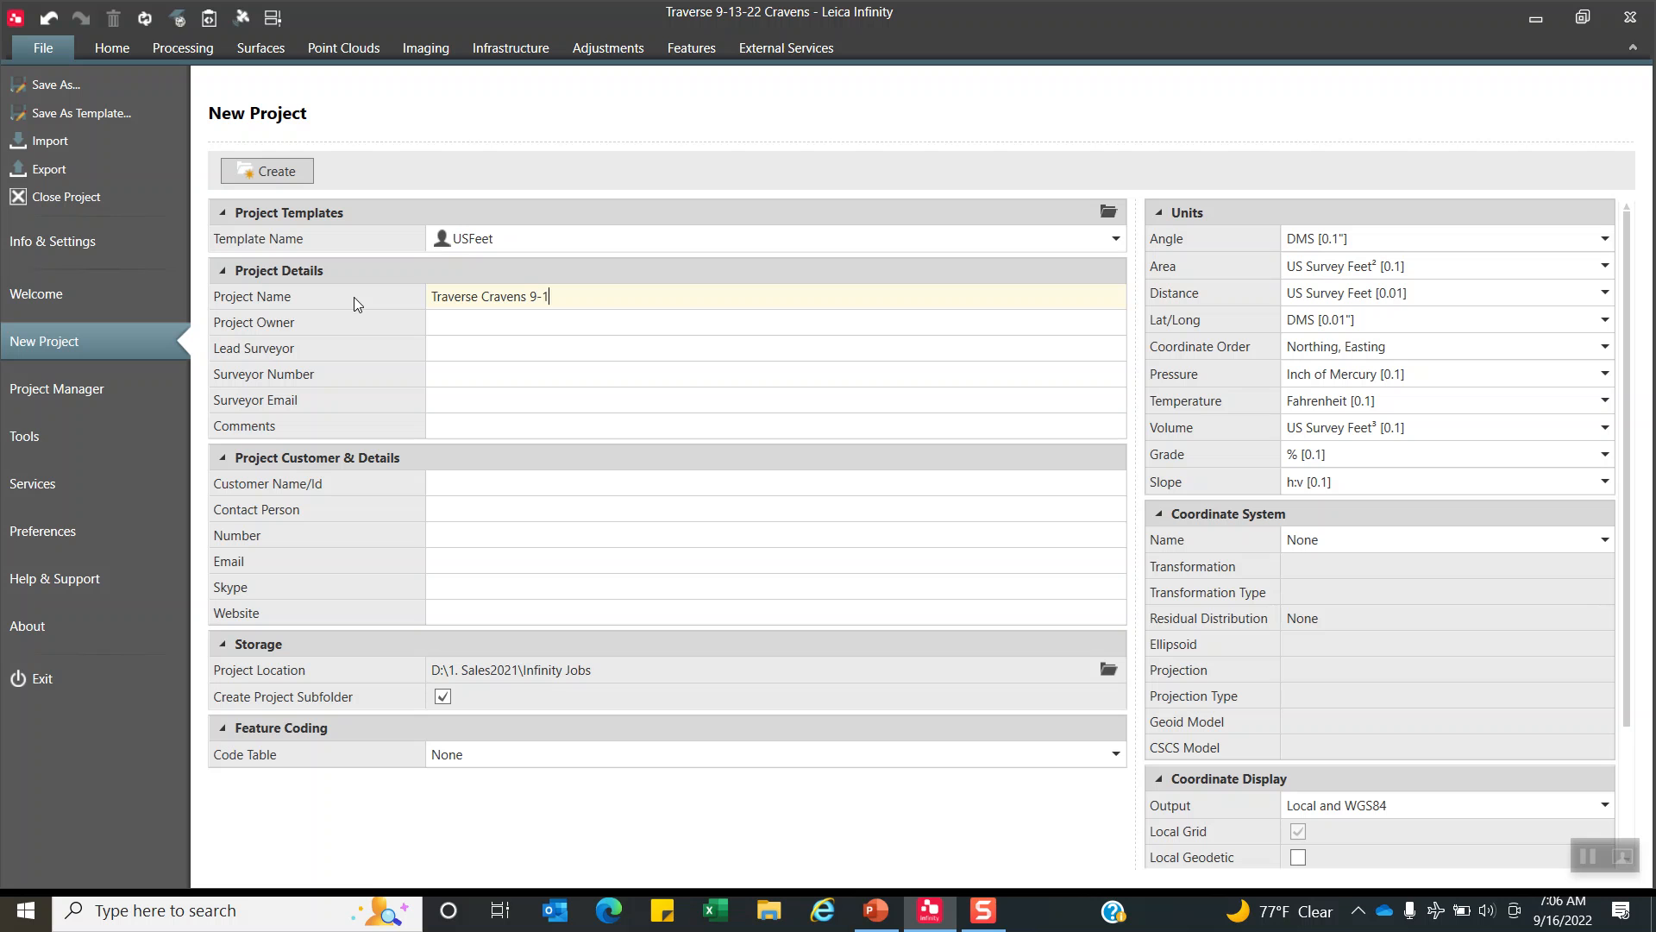
pyautogui.write('6')
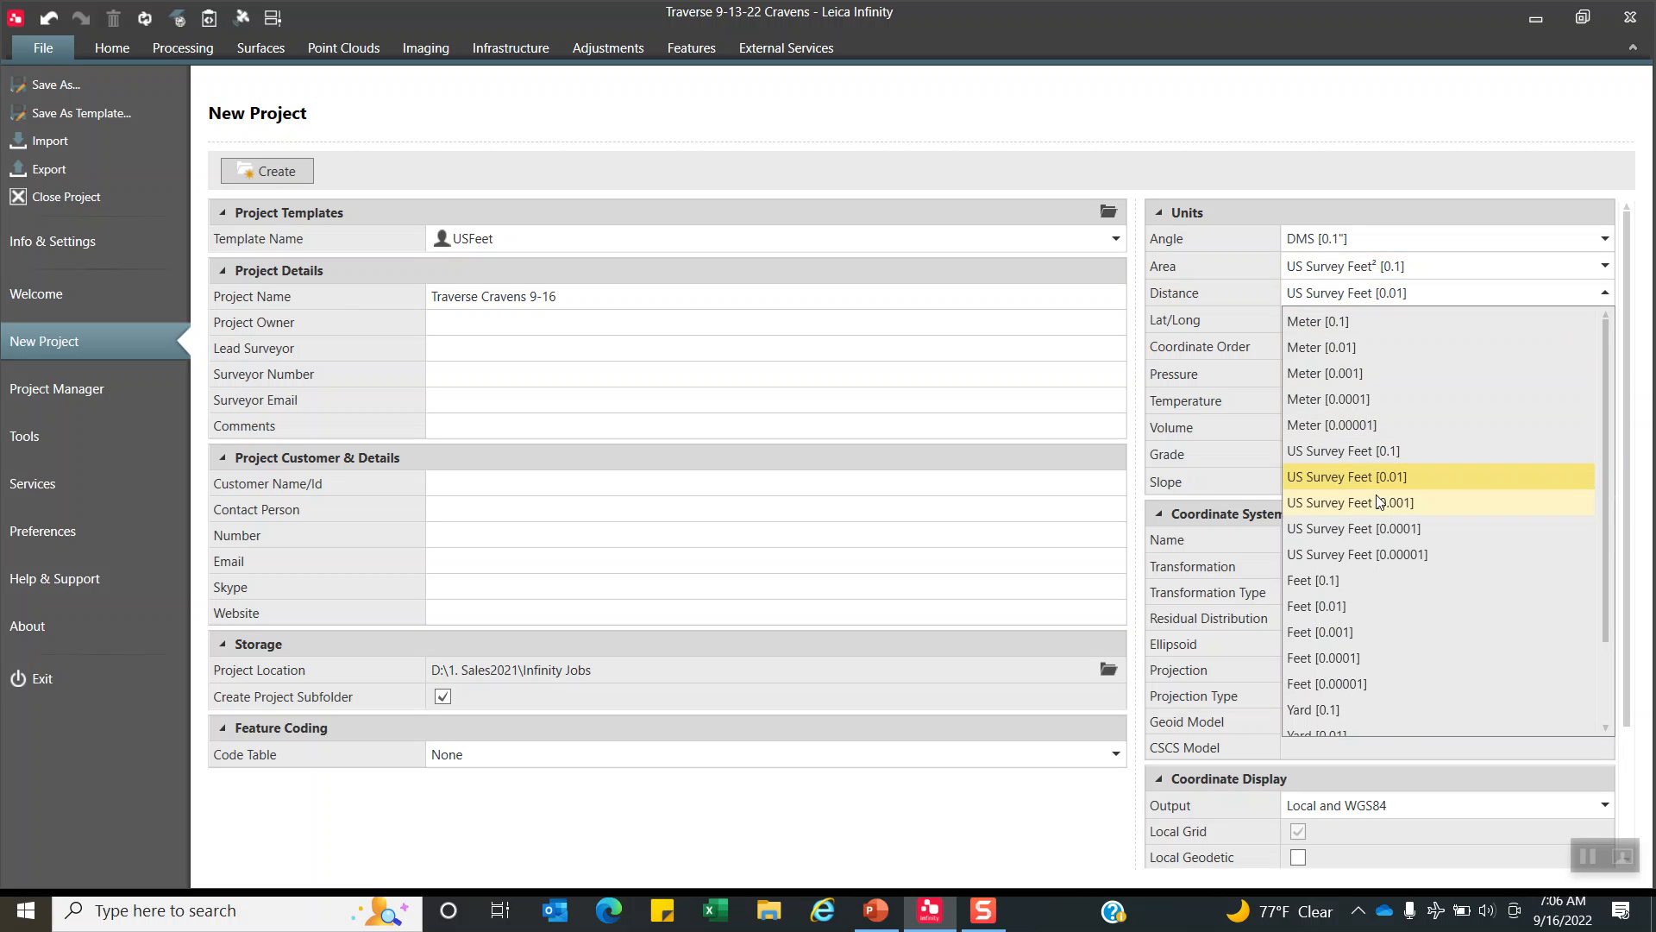
# Set distances to US Survey Feet [0.001] and create the project.
pyautogui.click(1350, 502)
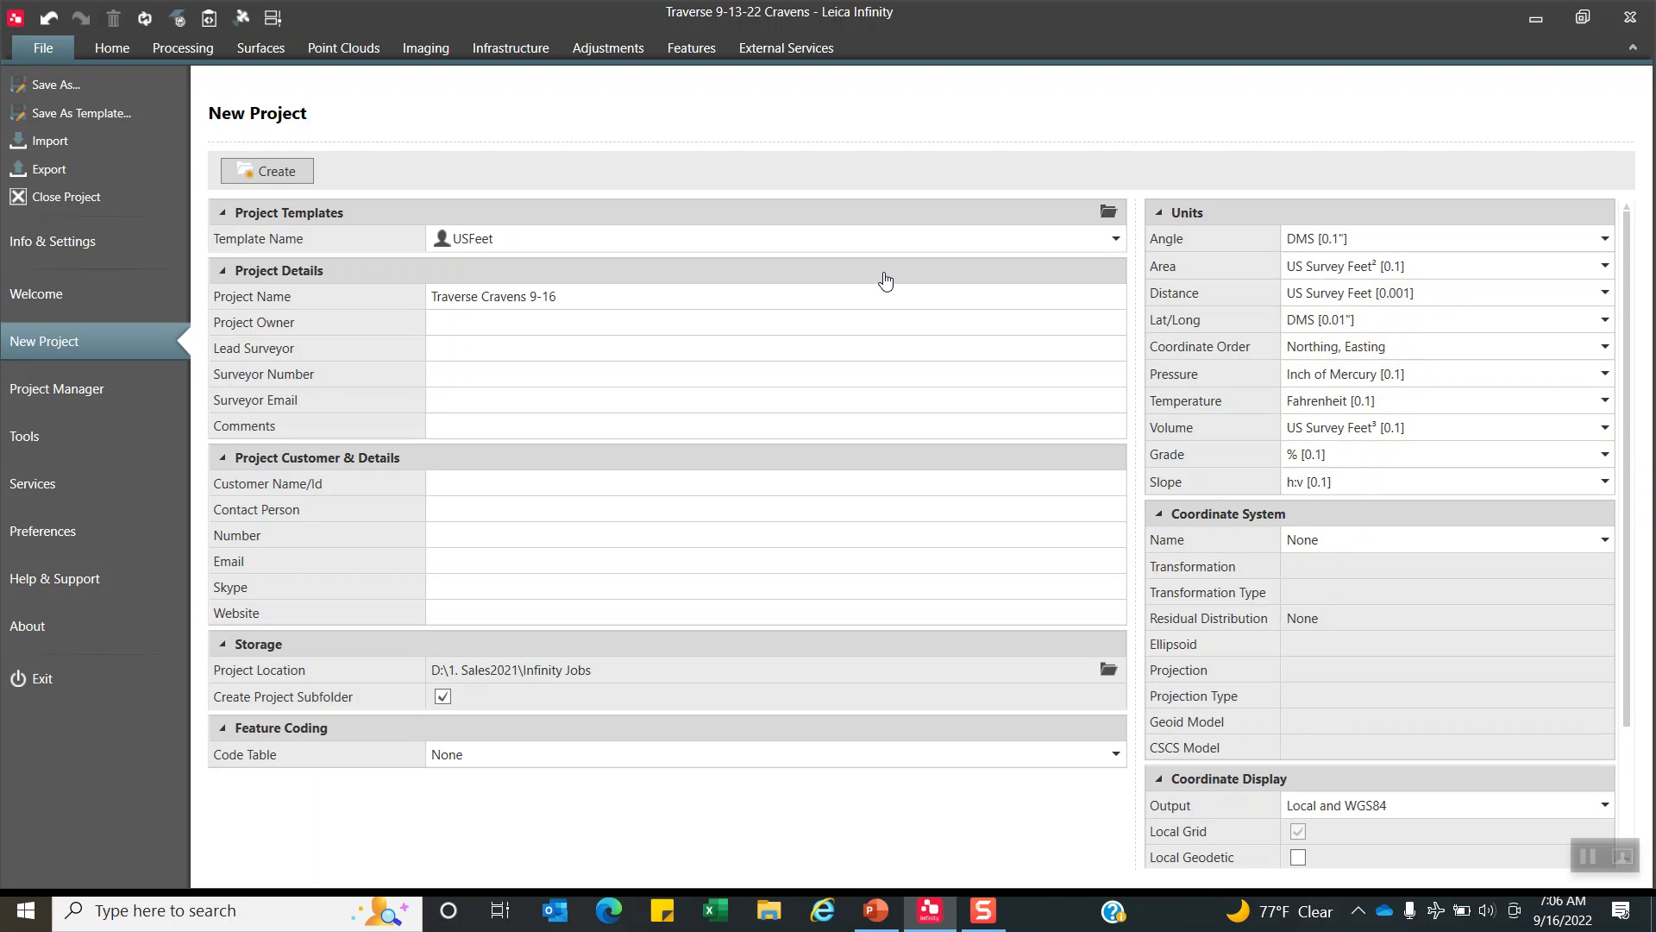
pyautogui.click(266, 171)
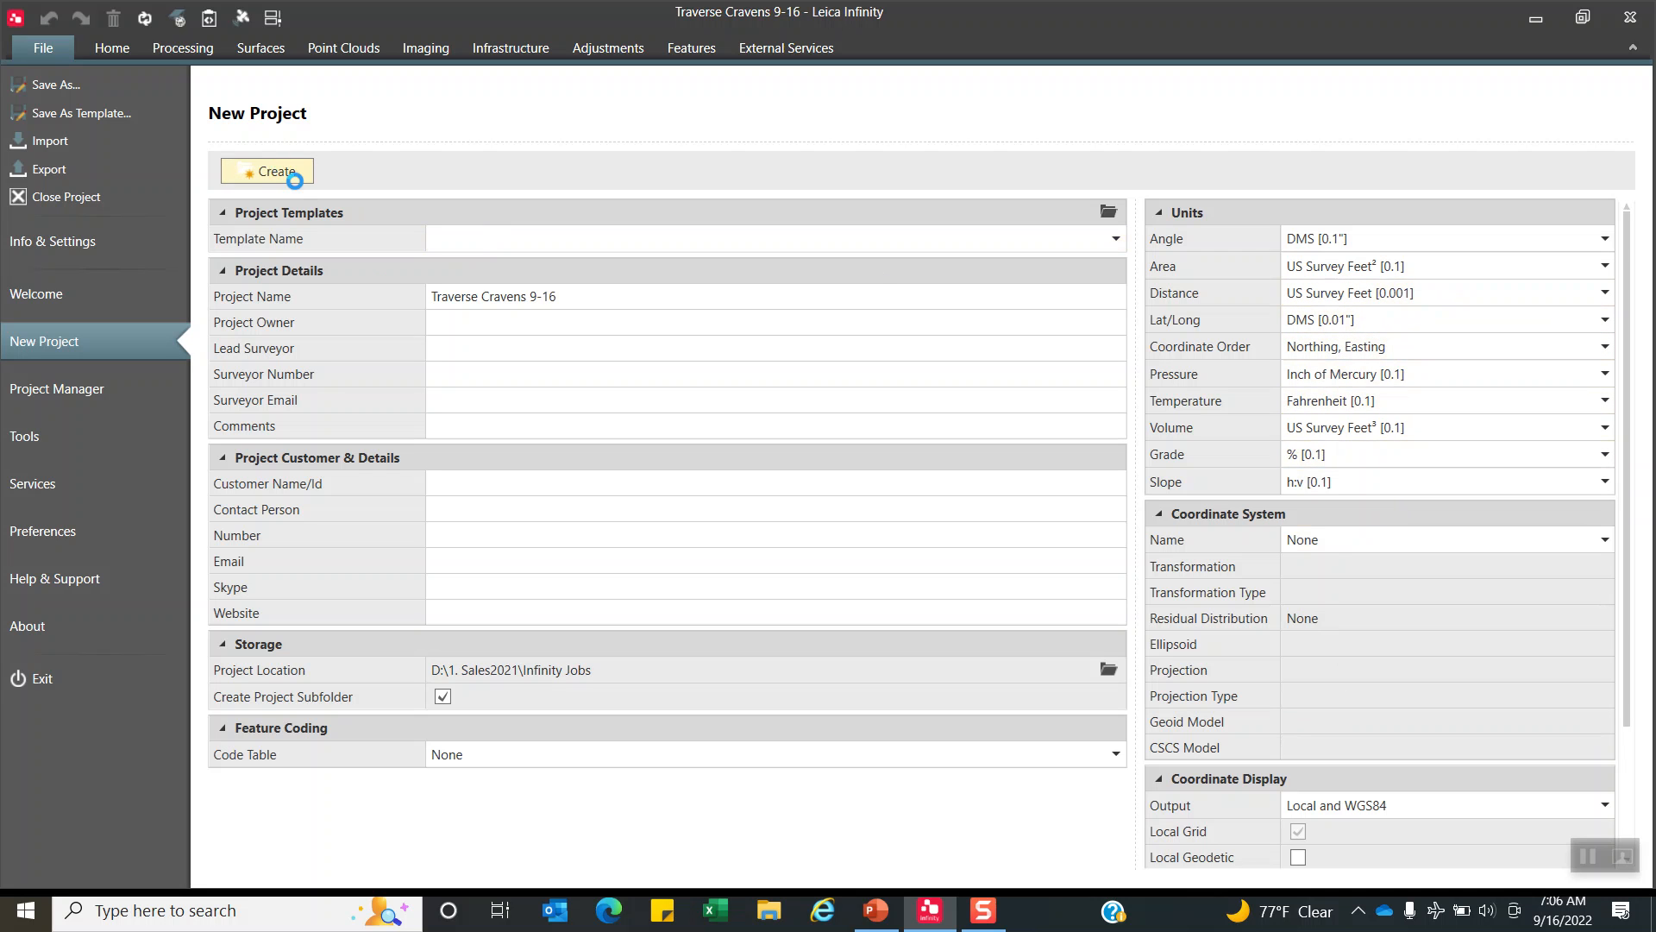
pyautogui.click(266, 171)
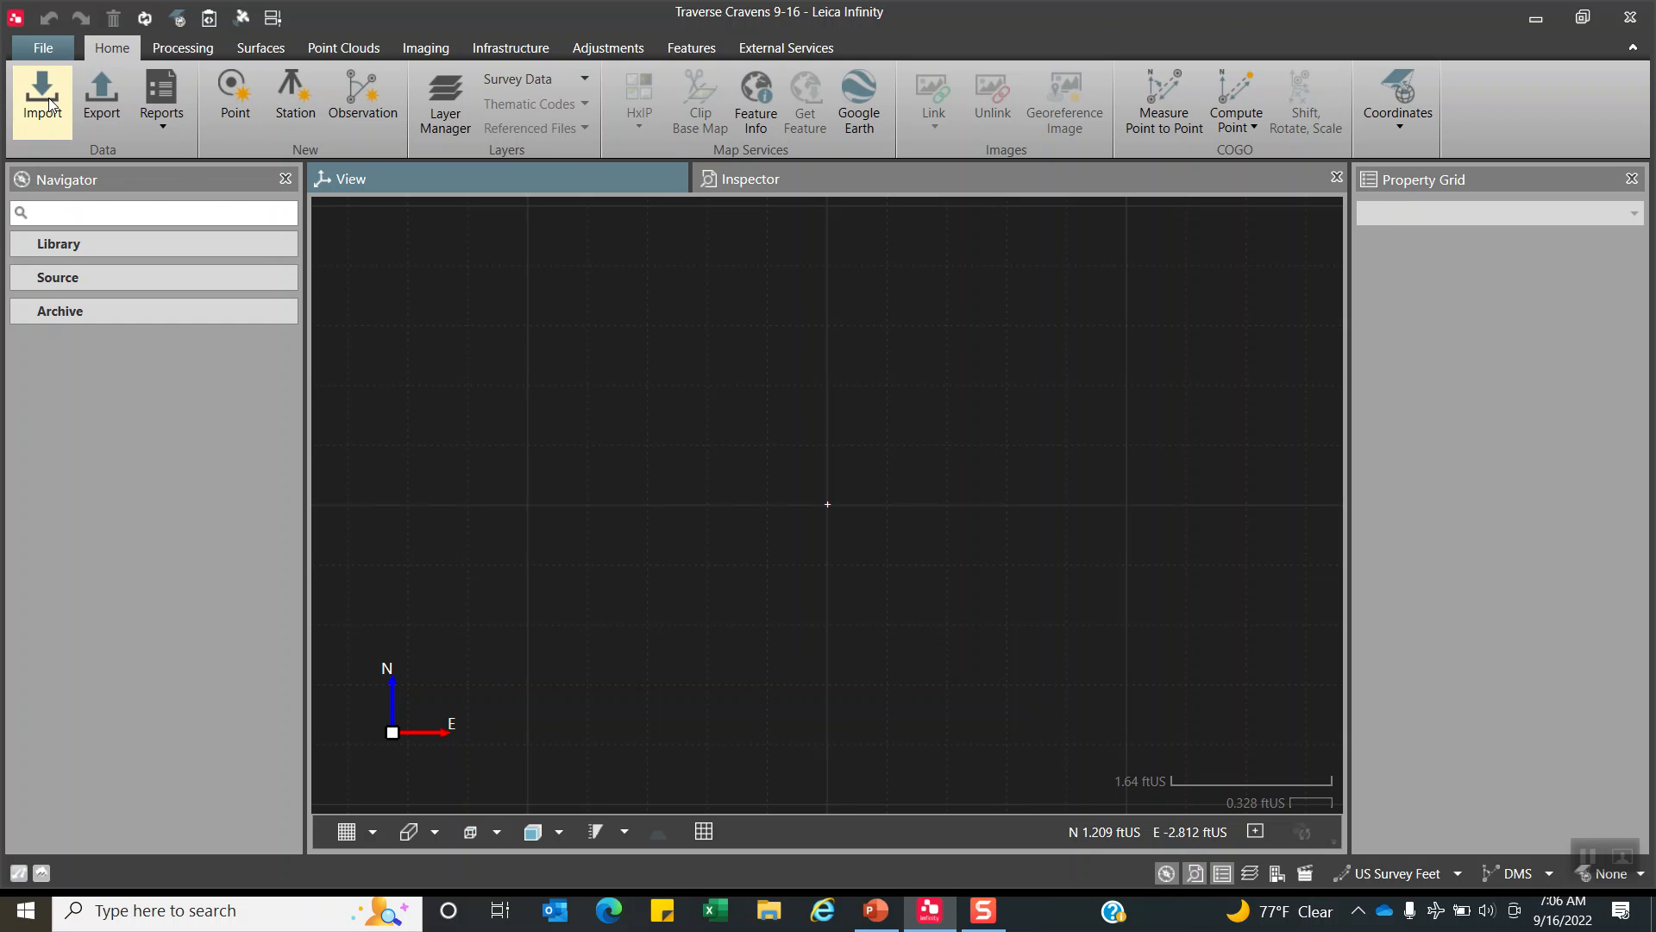
# Import the TRAVERSE 9-13-22 job with deleted points included.
pyautogui.click(41, 95)
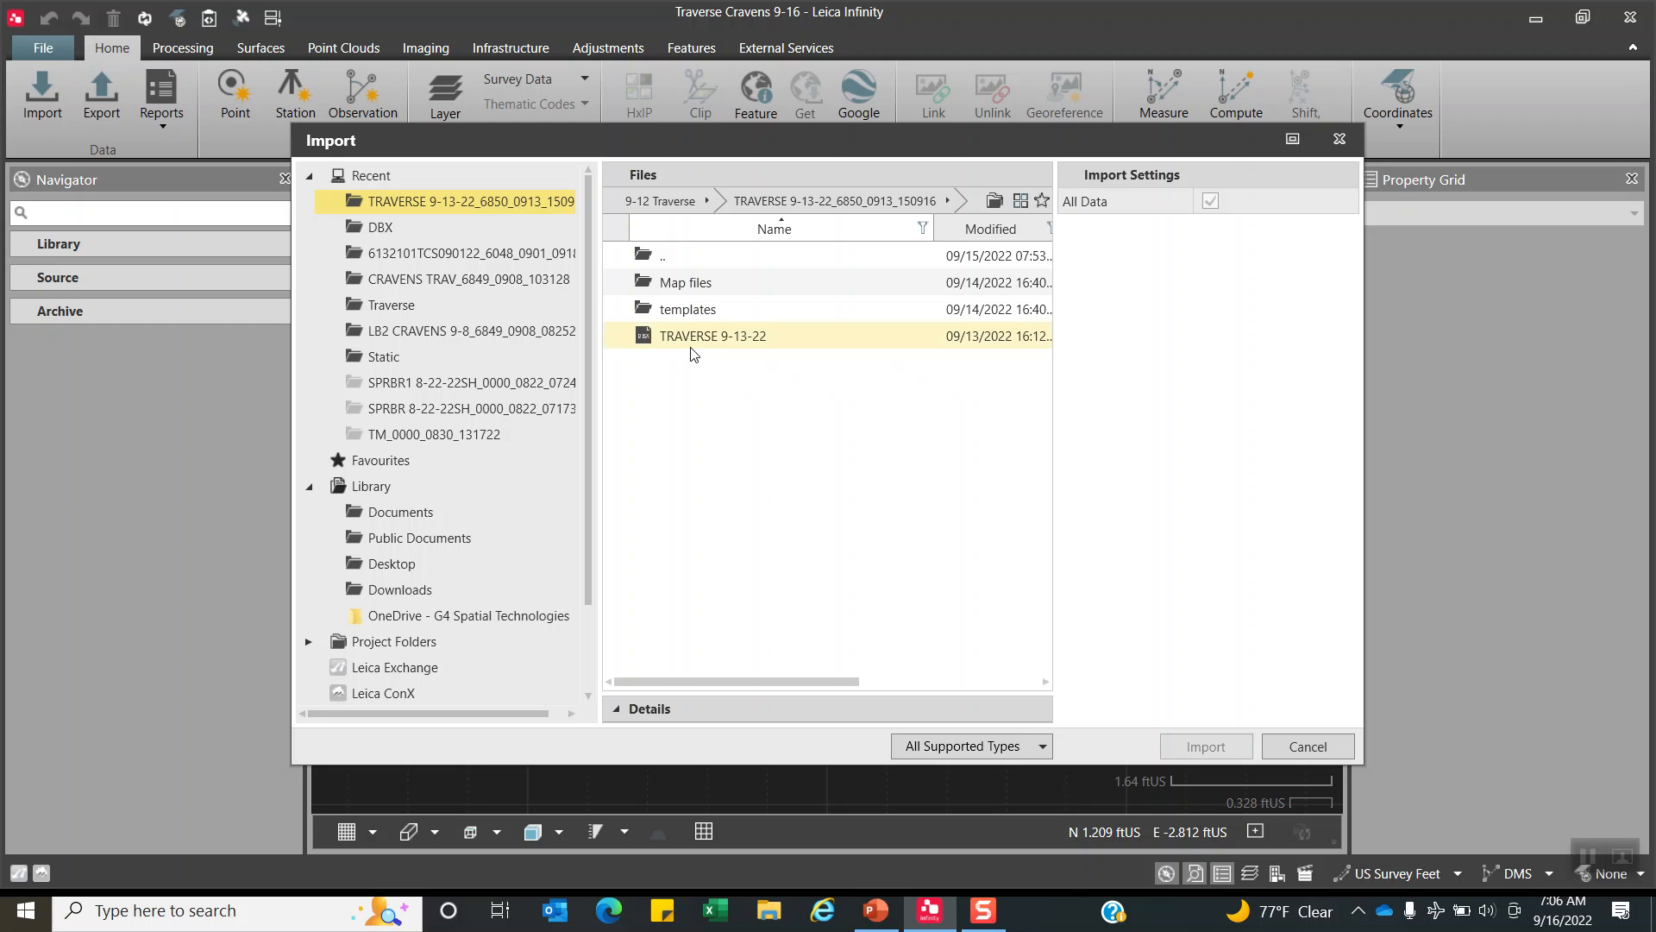
pyautogui.moveTo(673, 343)
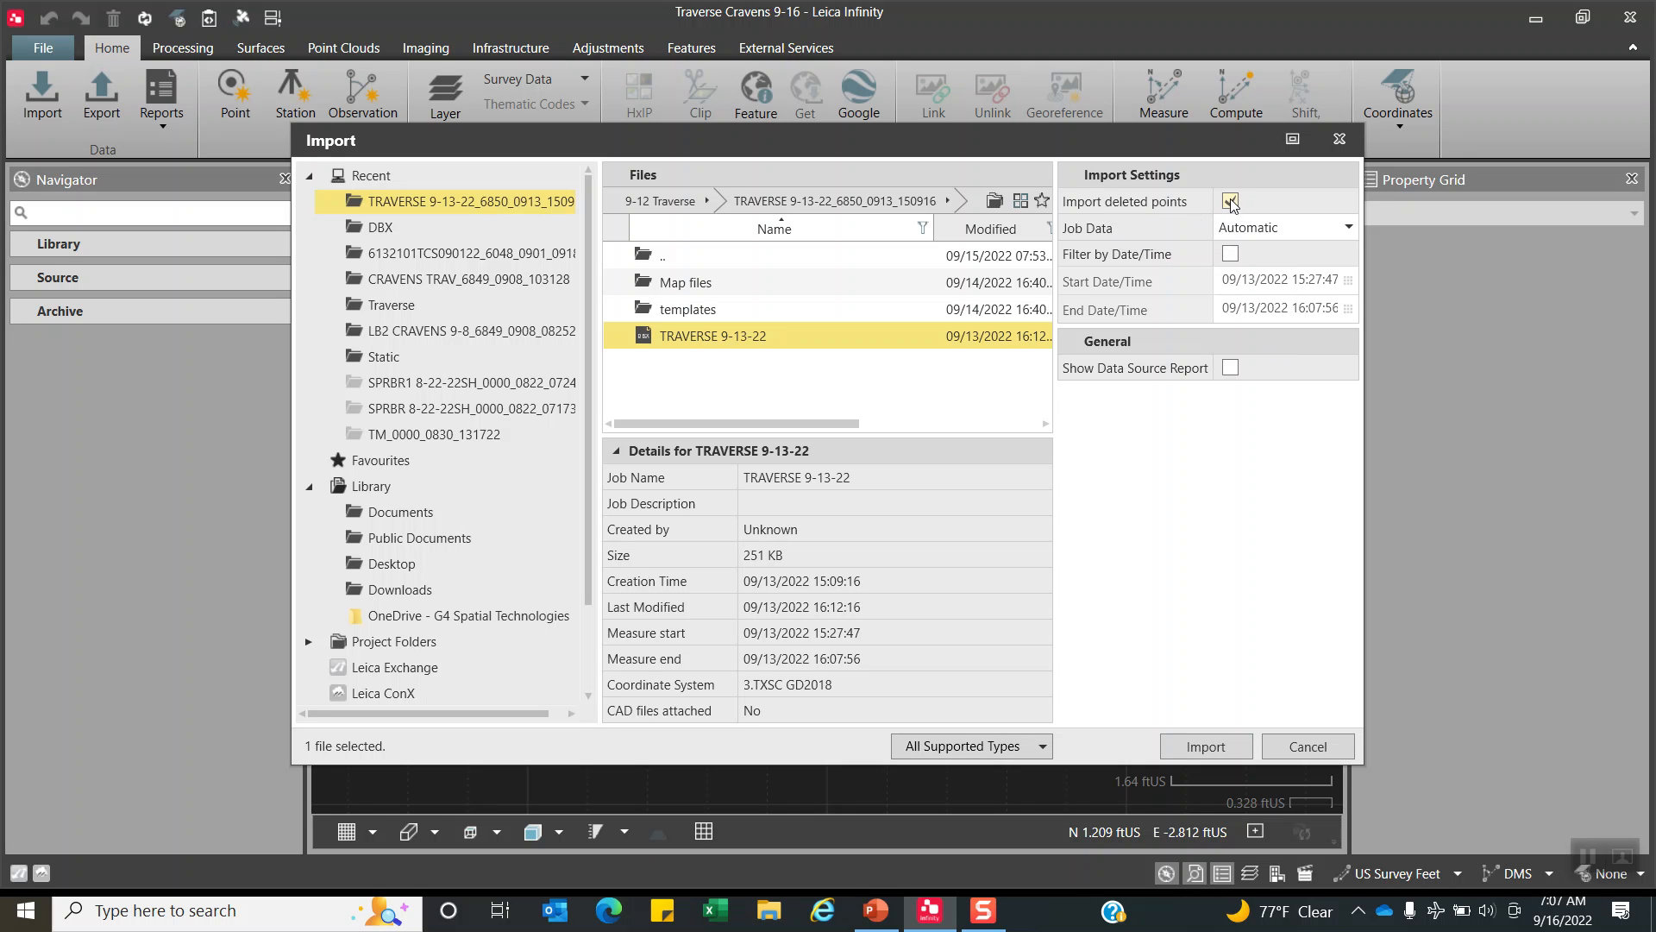
pyautogui.click(1229, 201)
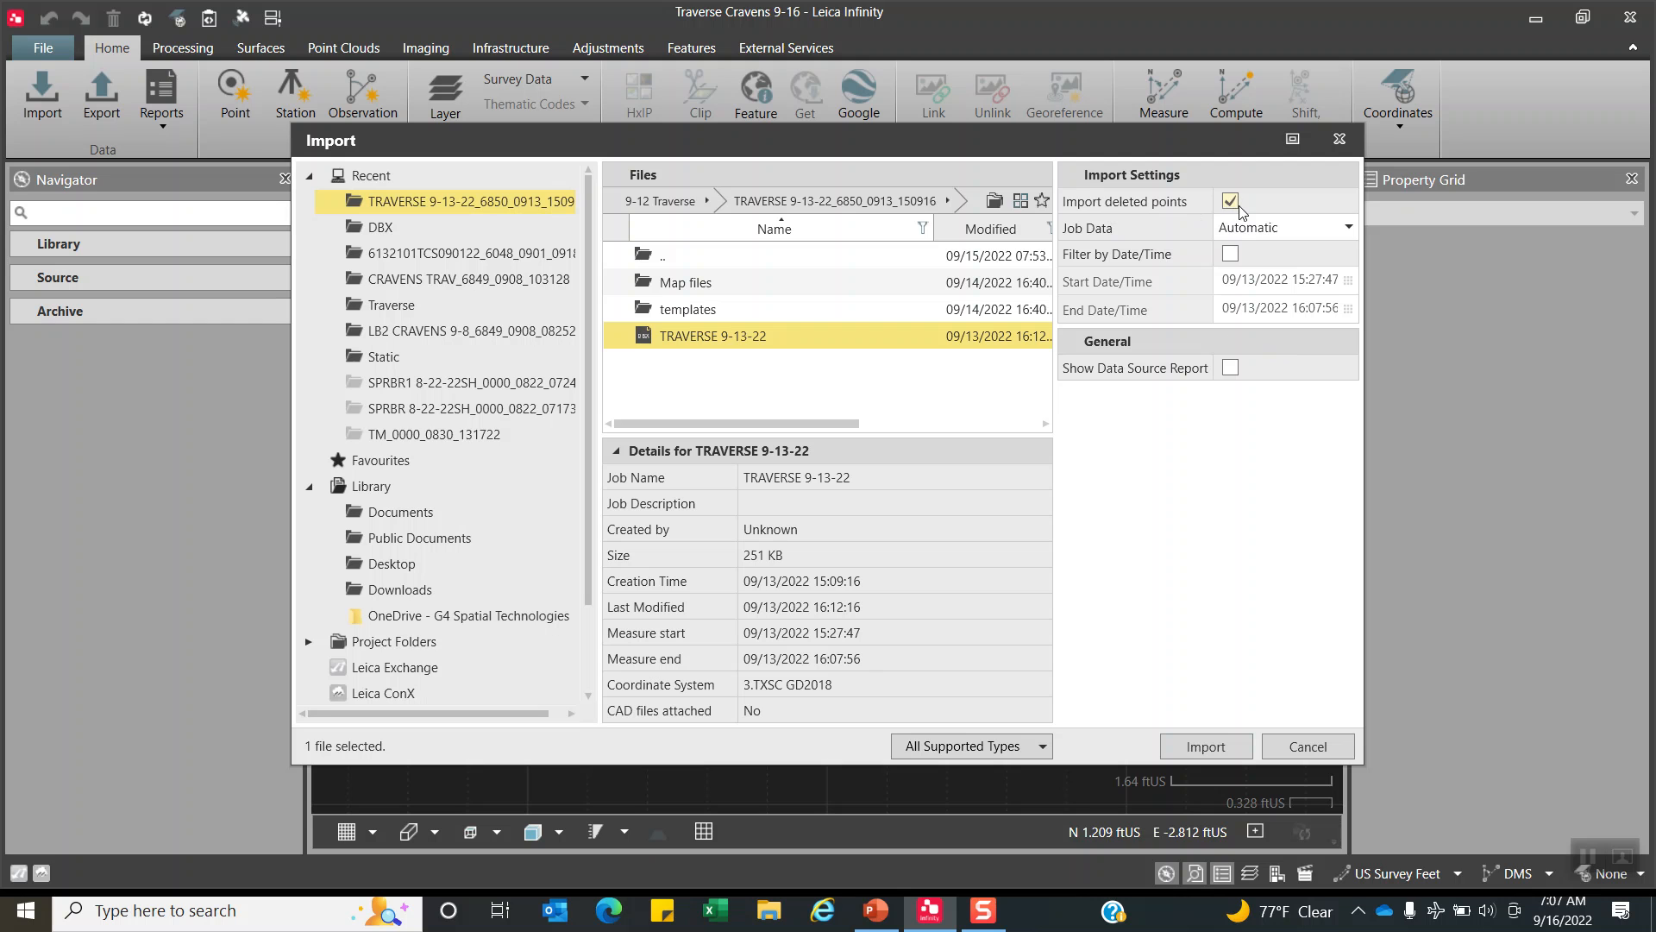
pyautogui.moveTo(1150, 217)
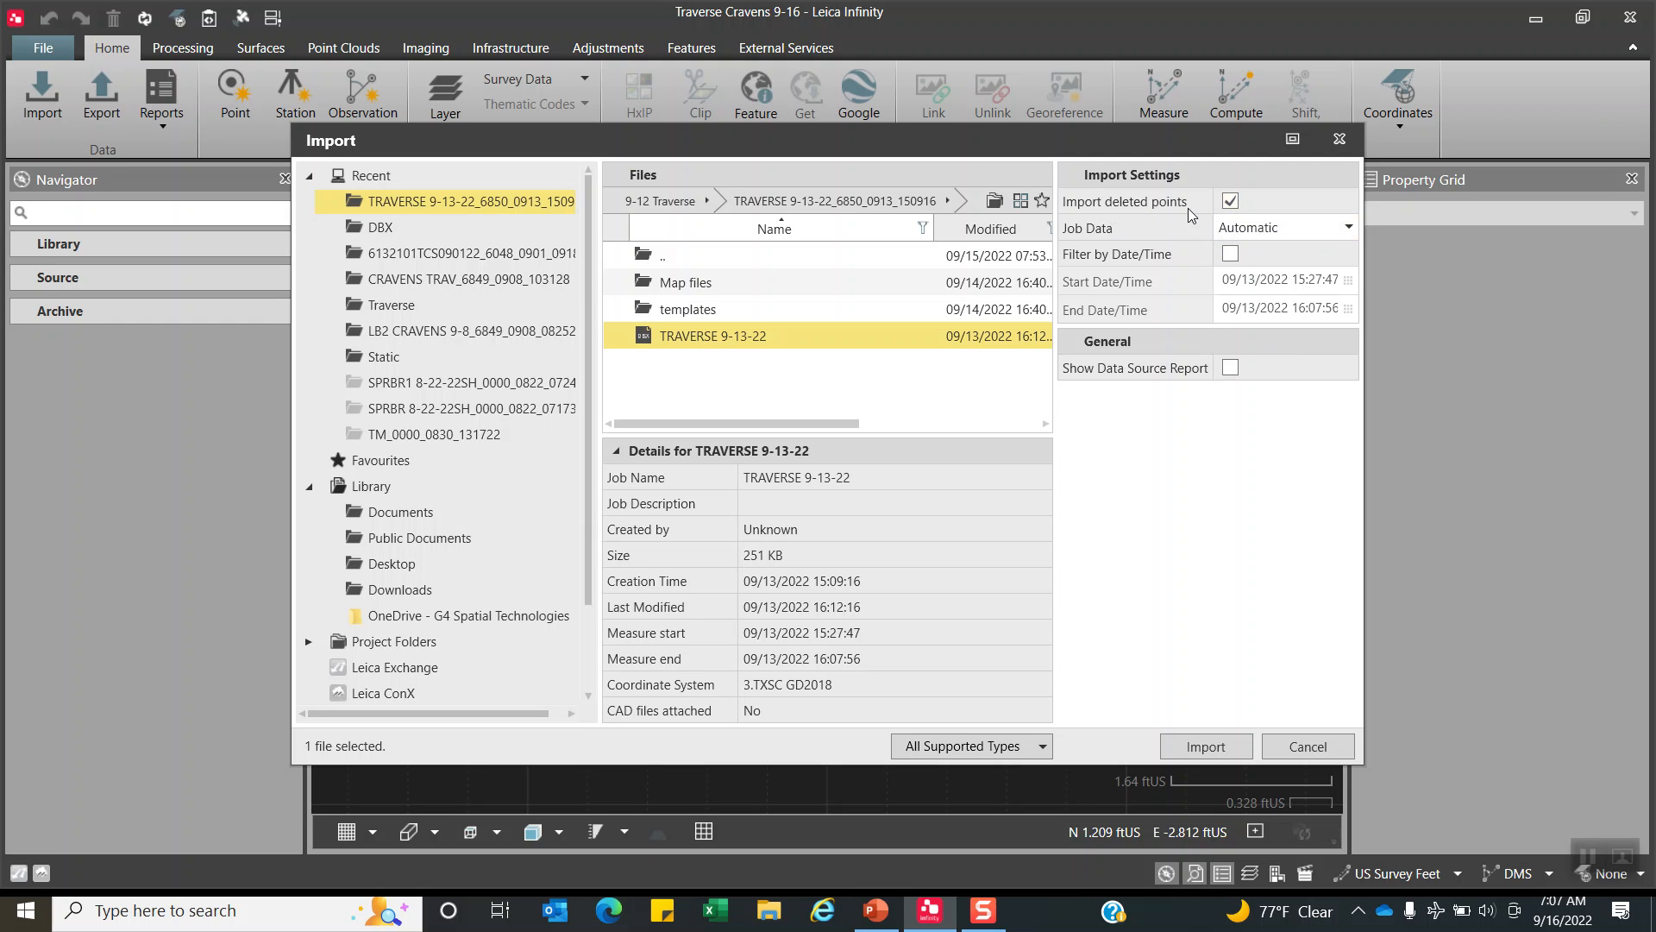
pyautogui.click(1283, 226)
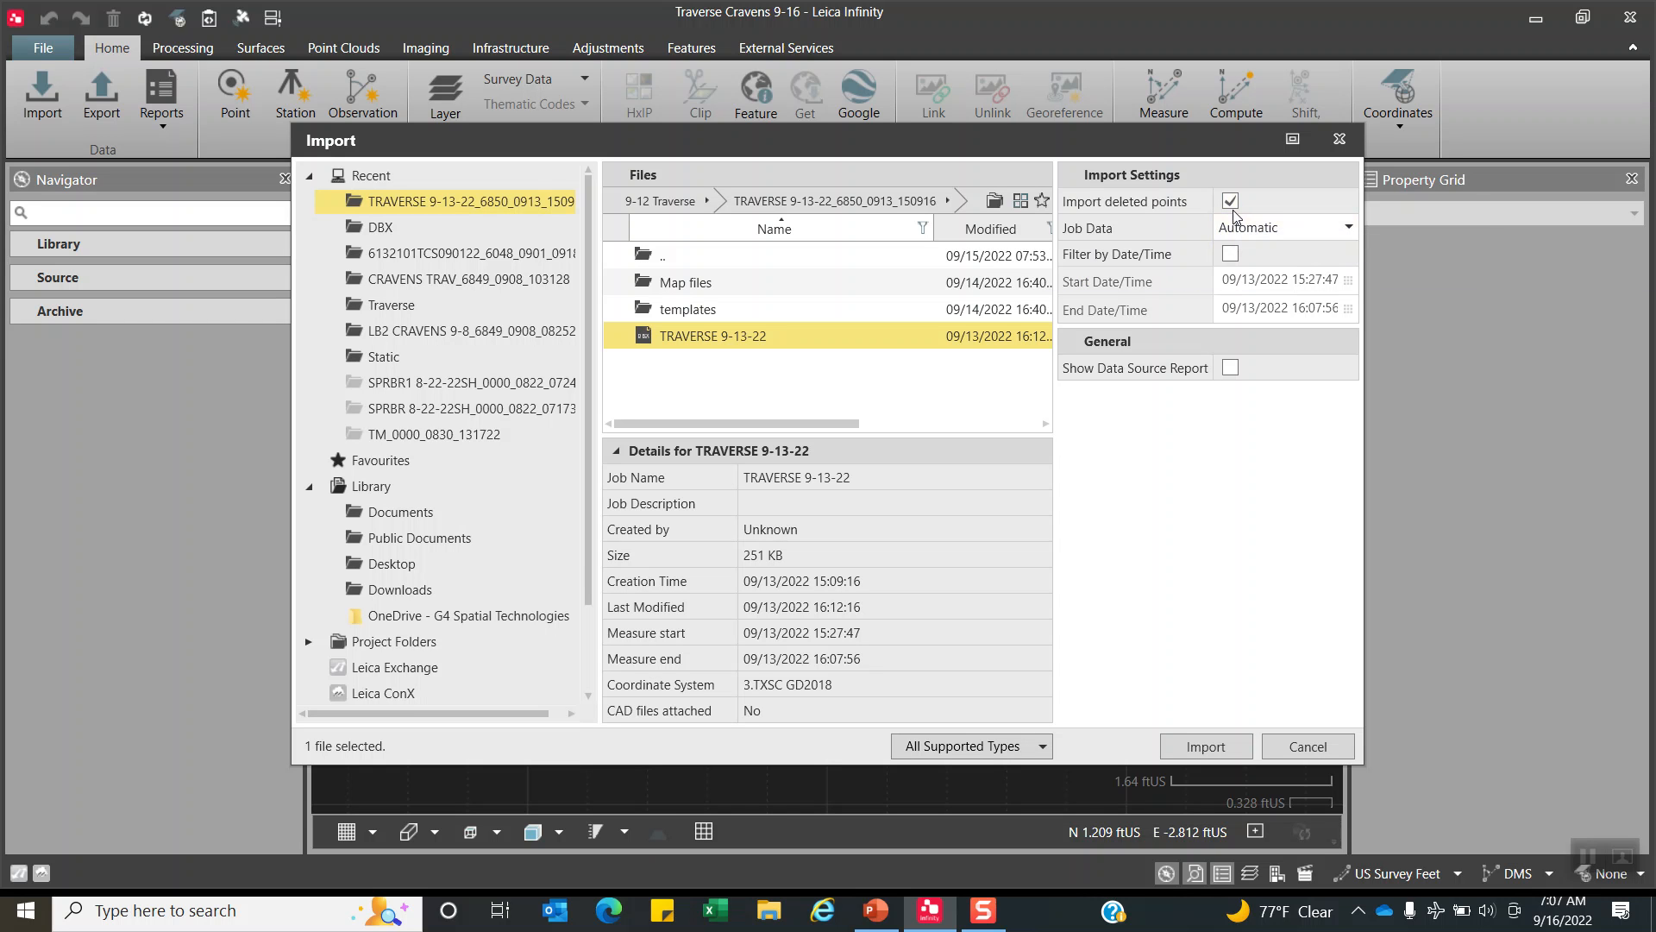
pyautogui.moveTo(1258, 274)
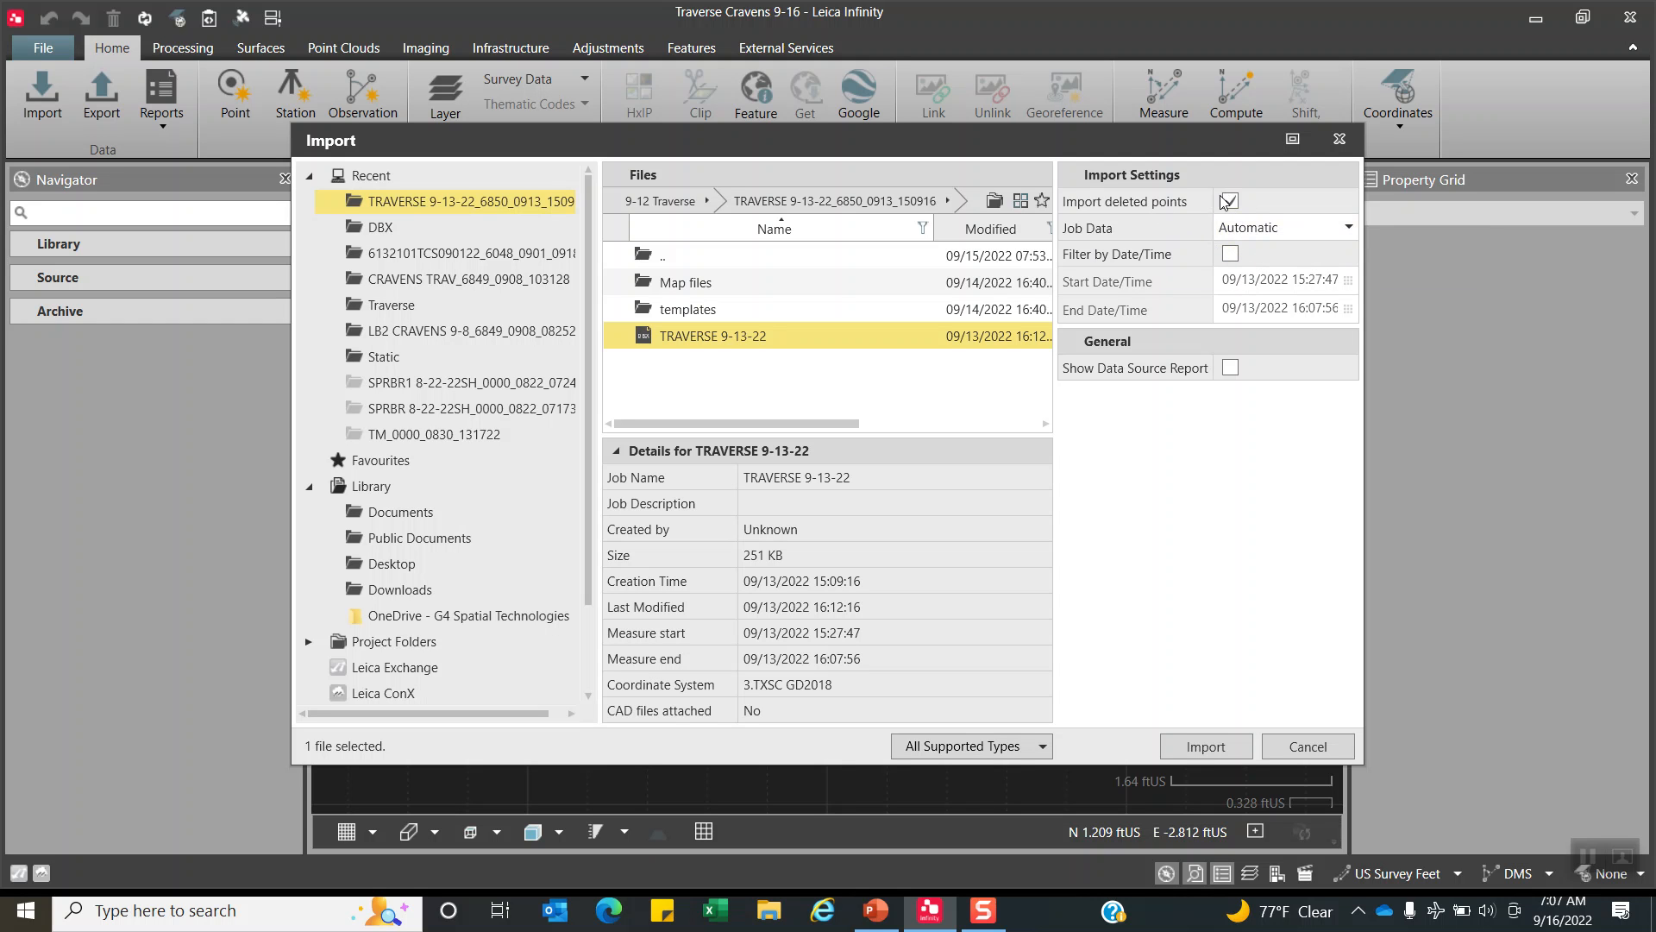
pyautogui.click(1228, 201)
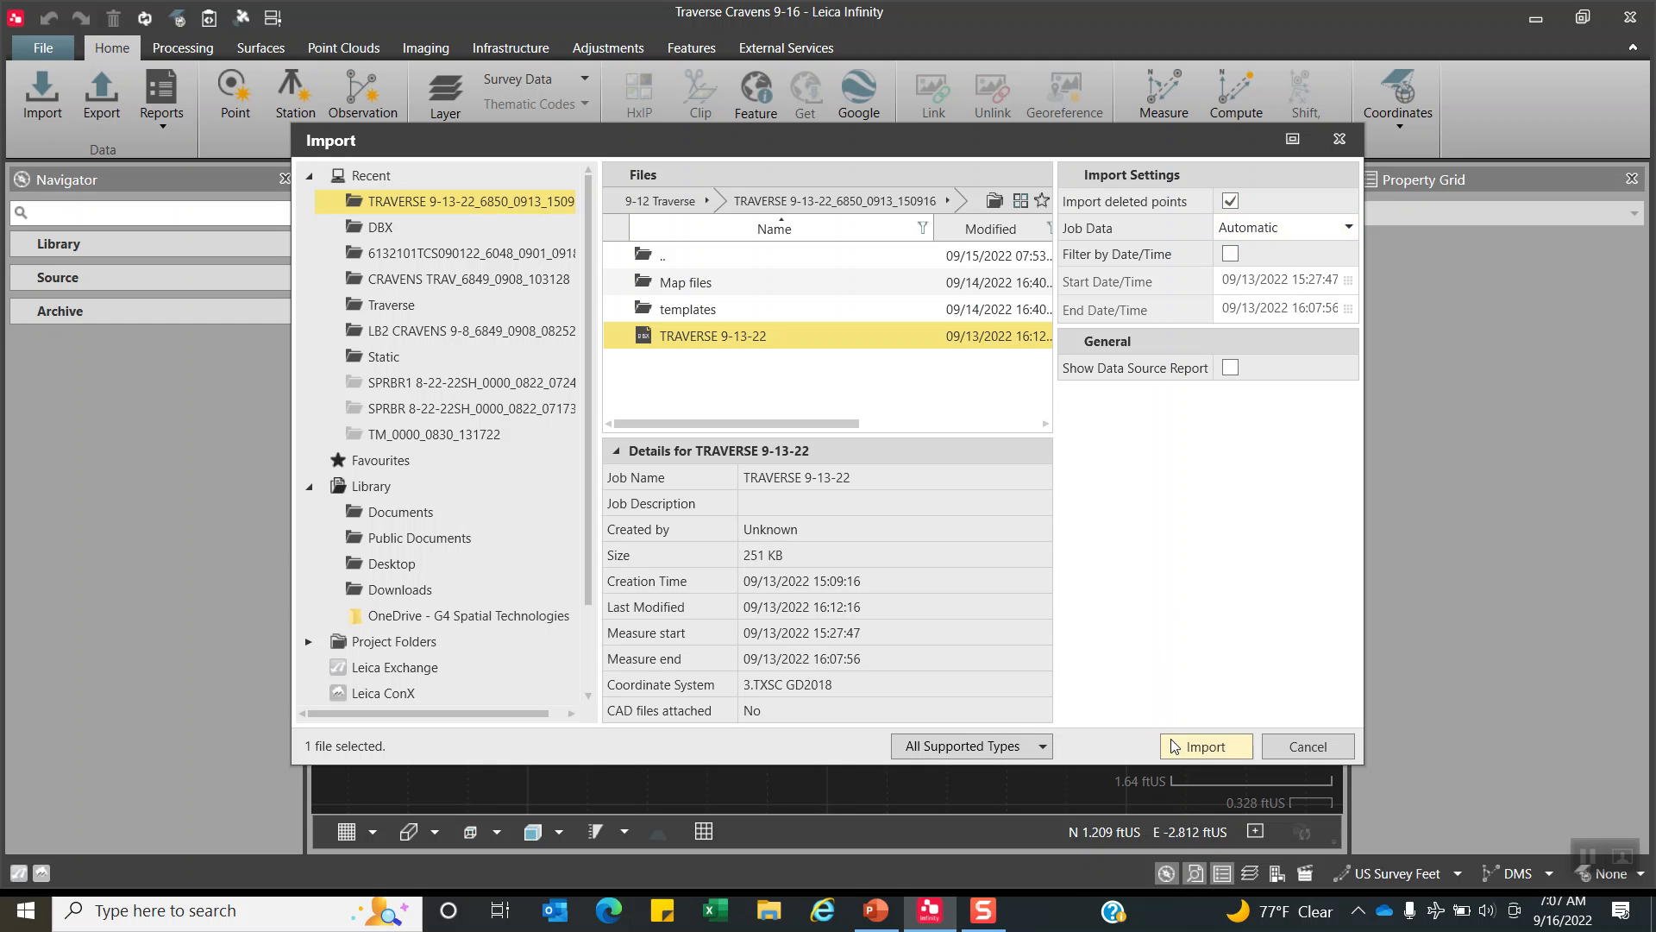
pyautogui.moveTo(1205, 747)
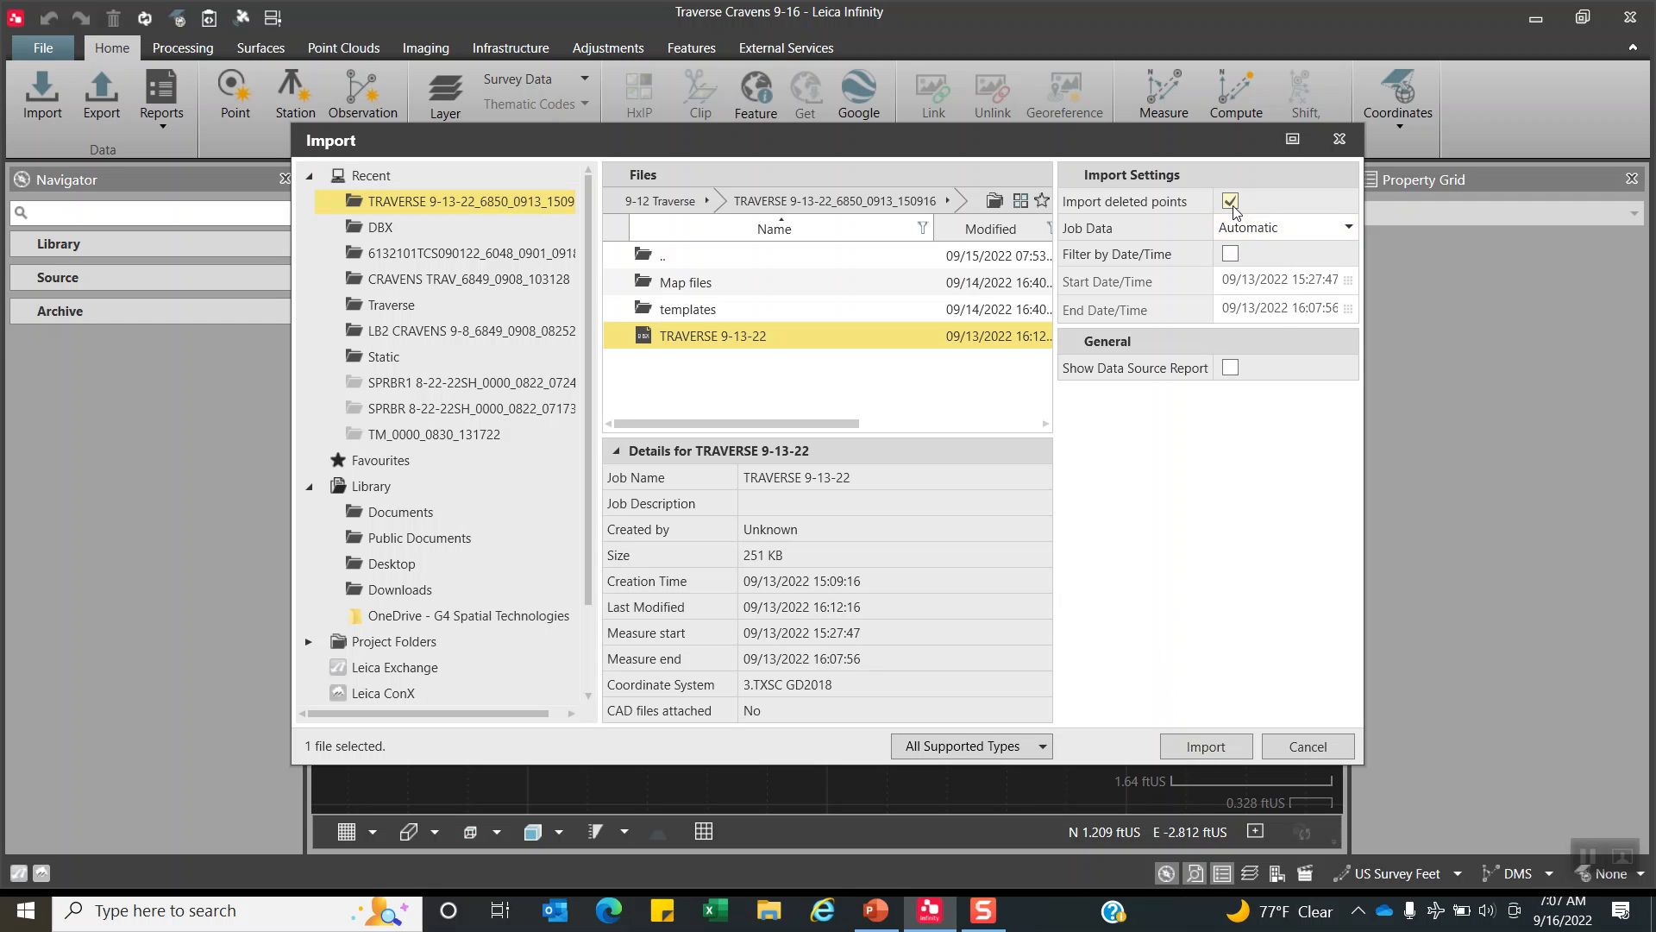
pyautogui.click(1205, 745)
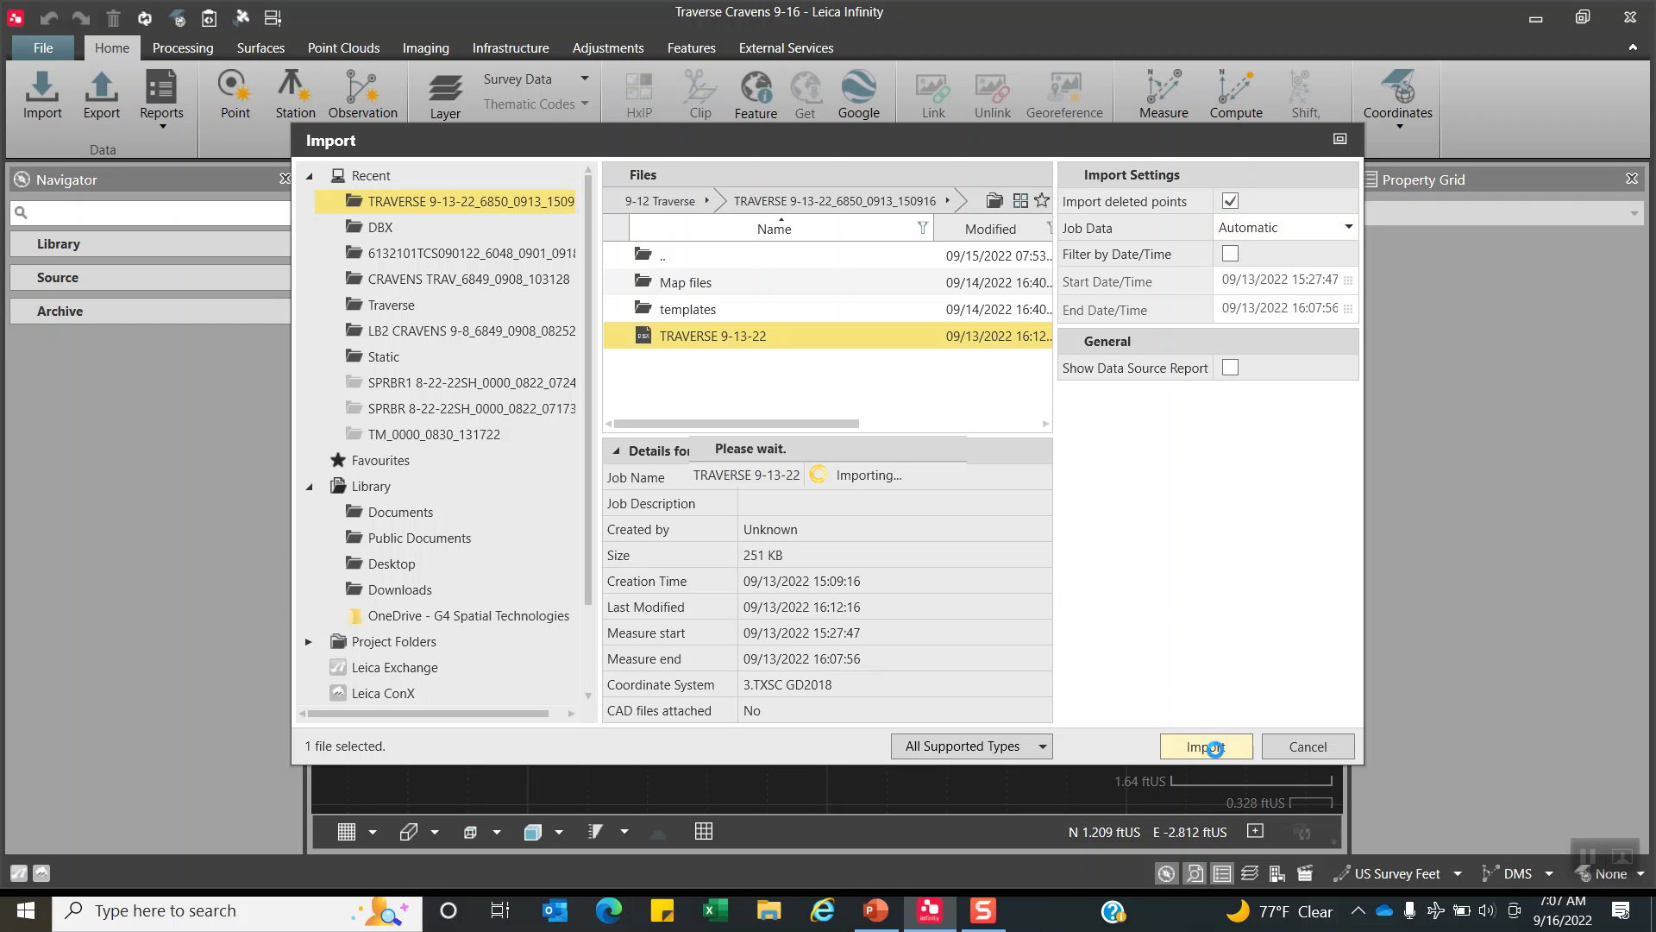
# Turn on the aerial base map and switch its imagery service to HxIP.
pyautogui.click(1205, 745)
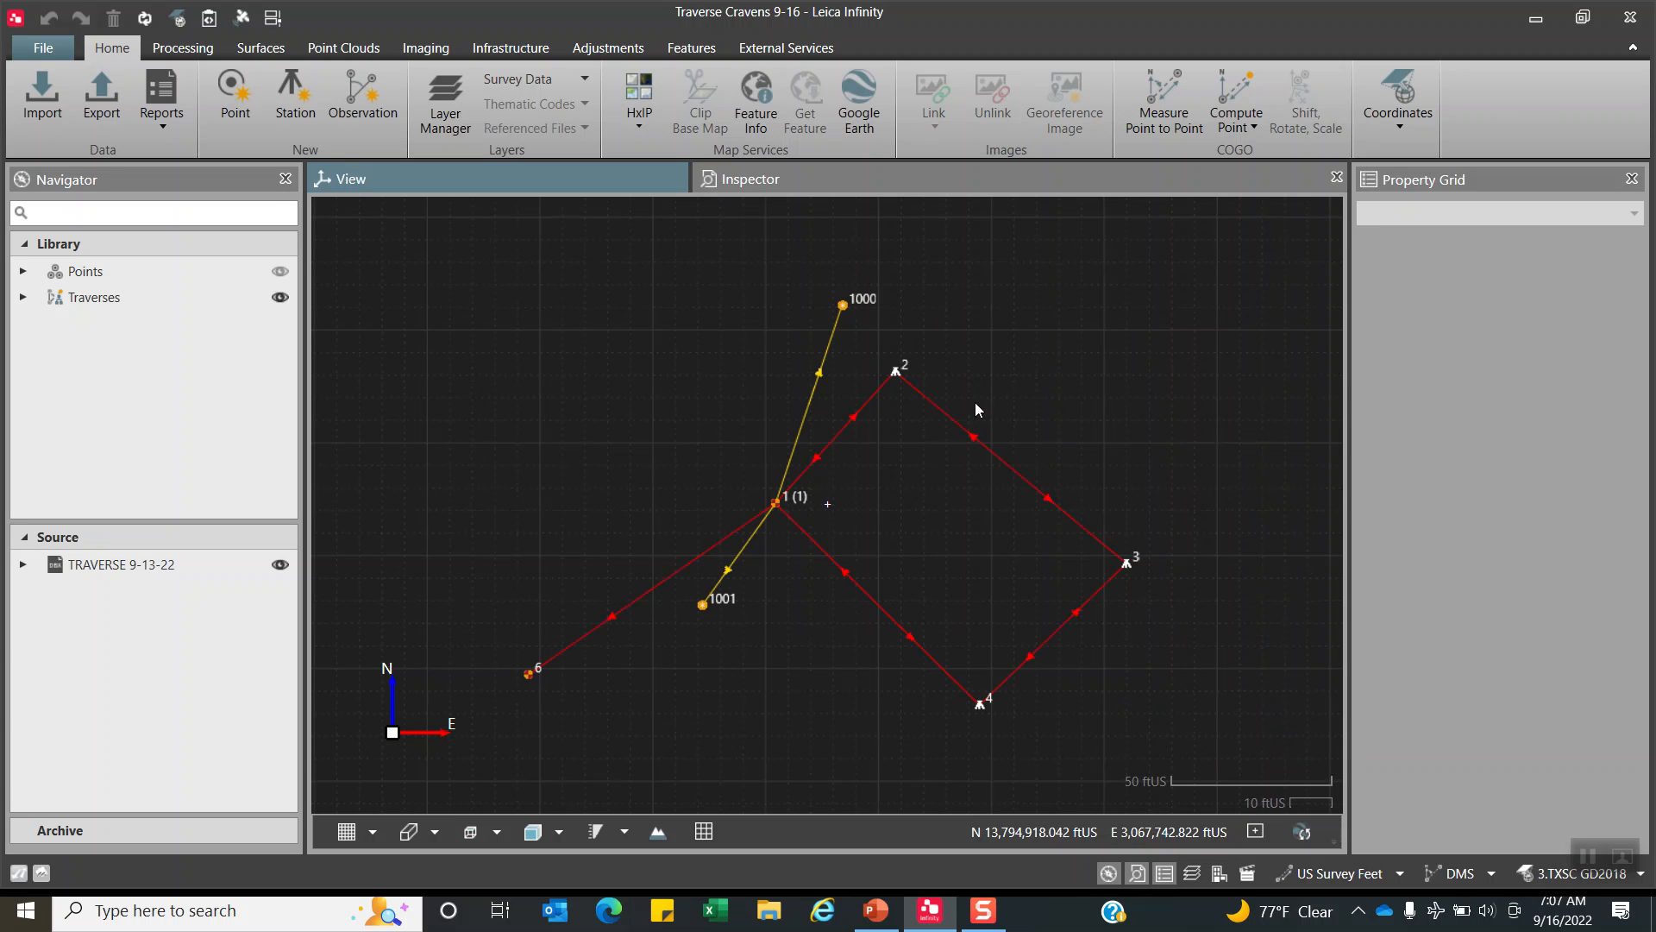
pyautogui.moveTo(805, 482)
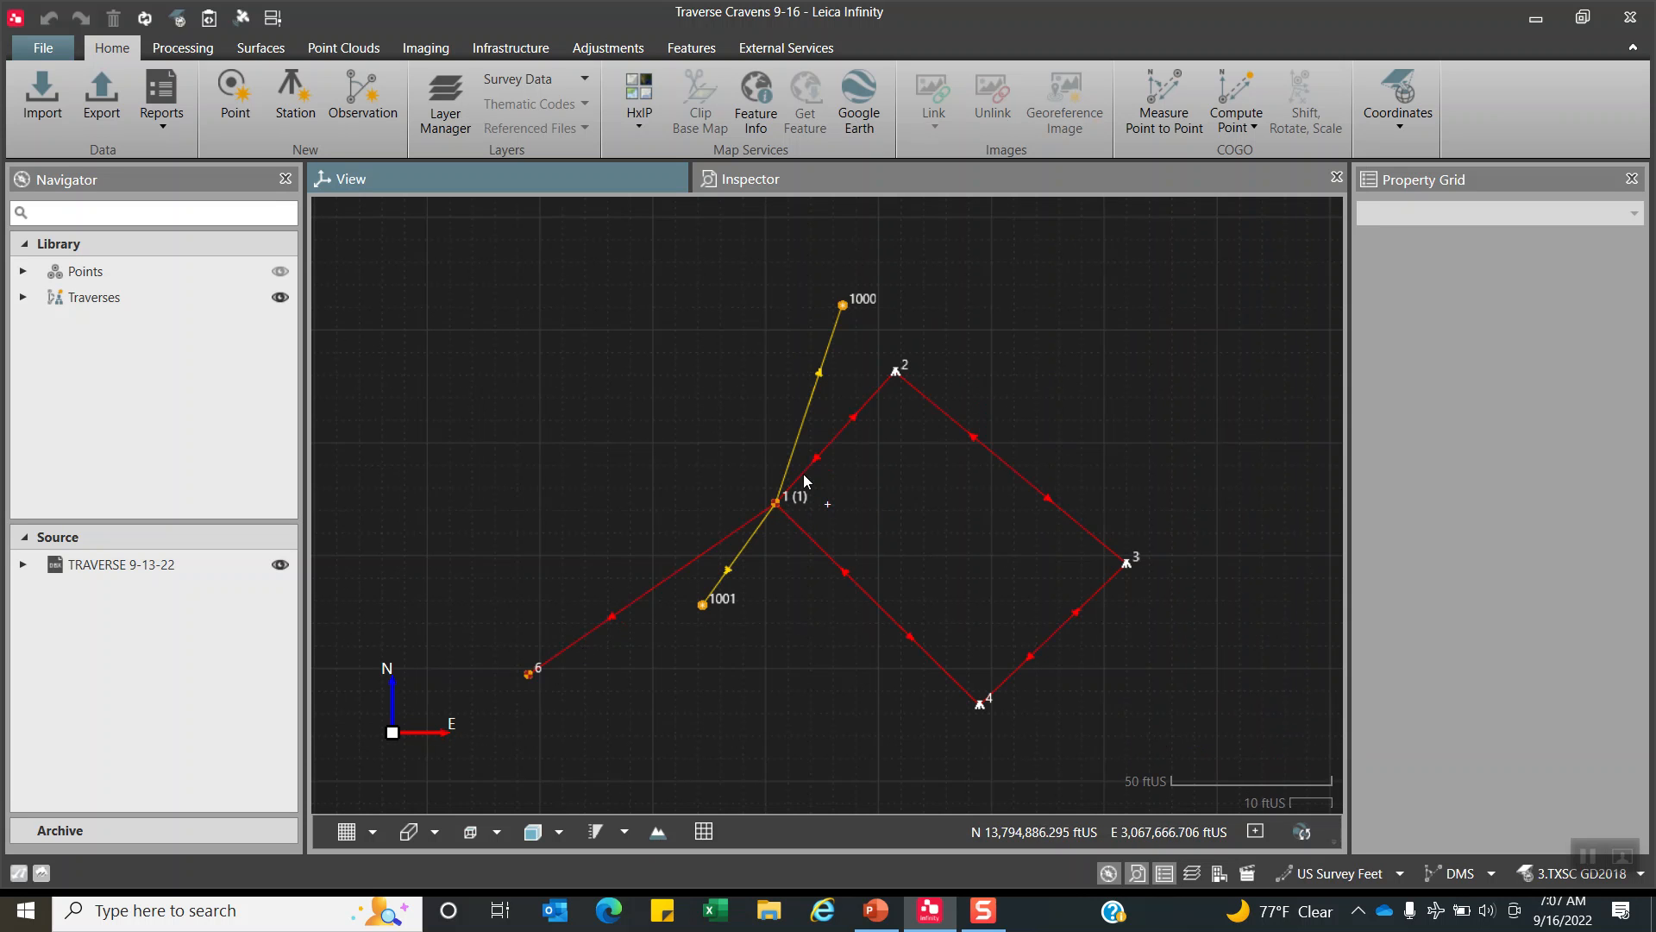
pyautogui.moveTo(829, 285)
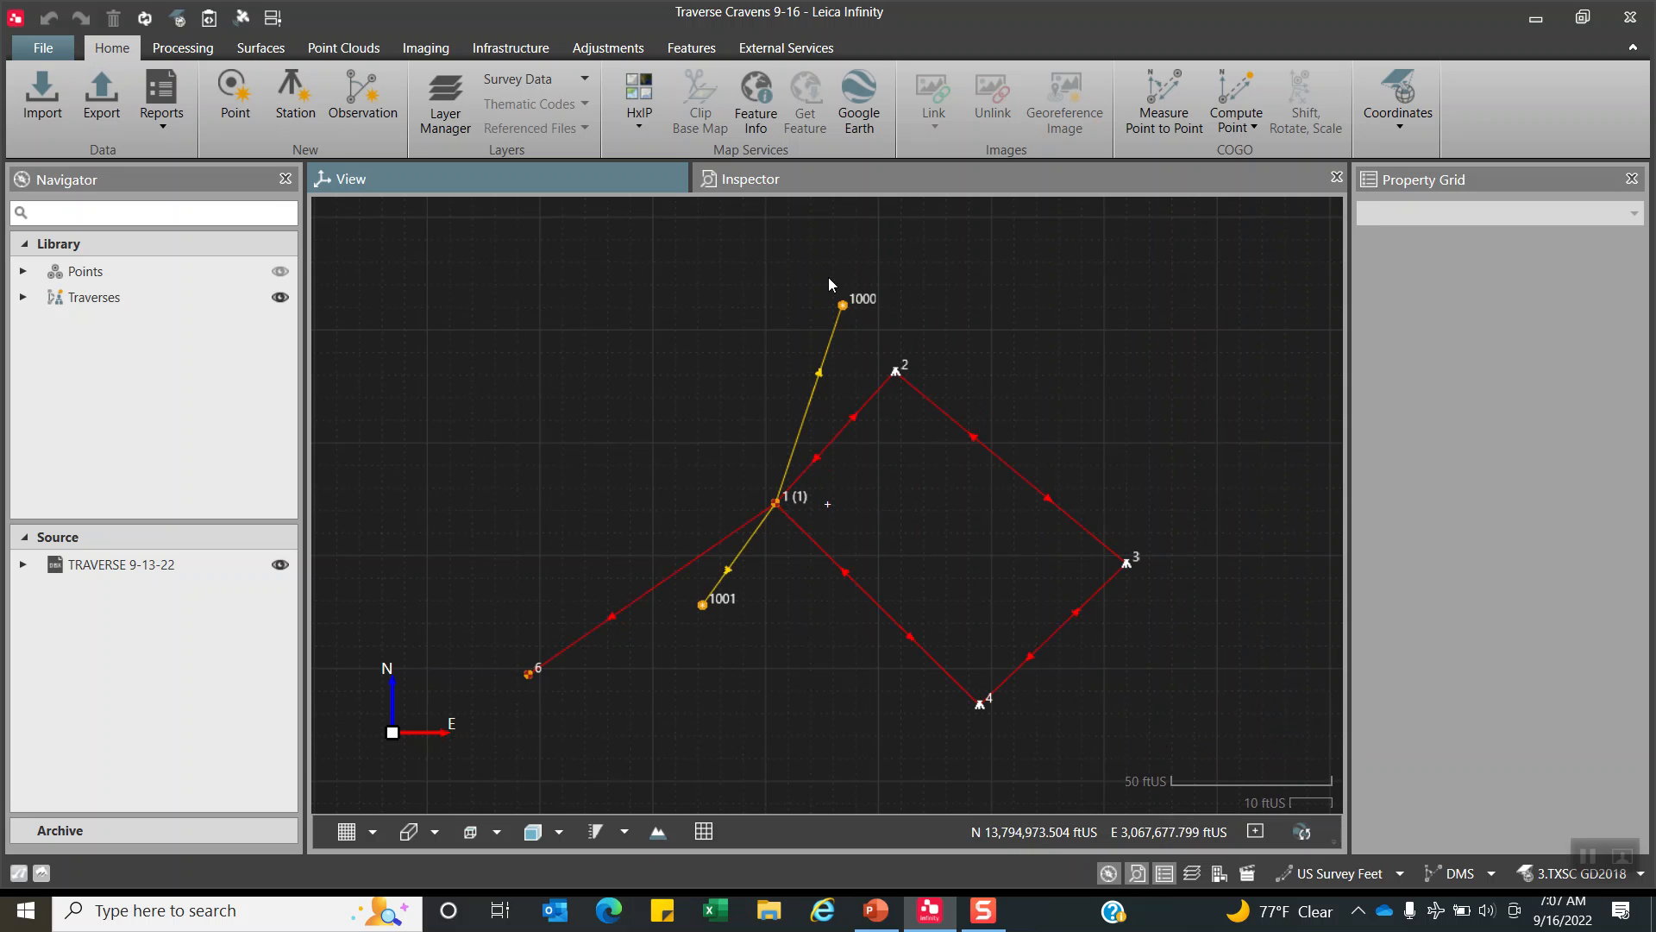
pyautogui.moveTo(638, 93)
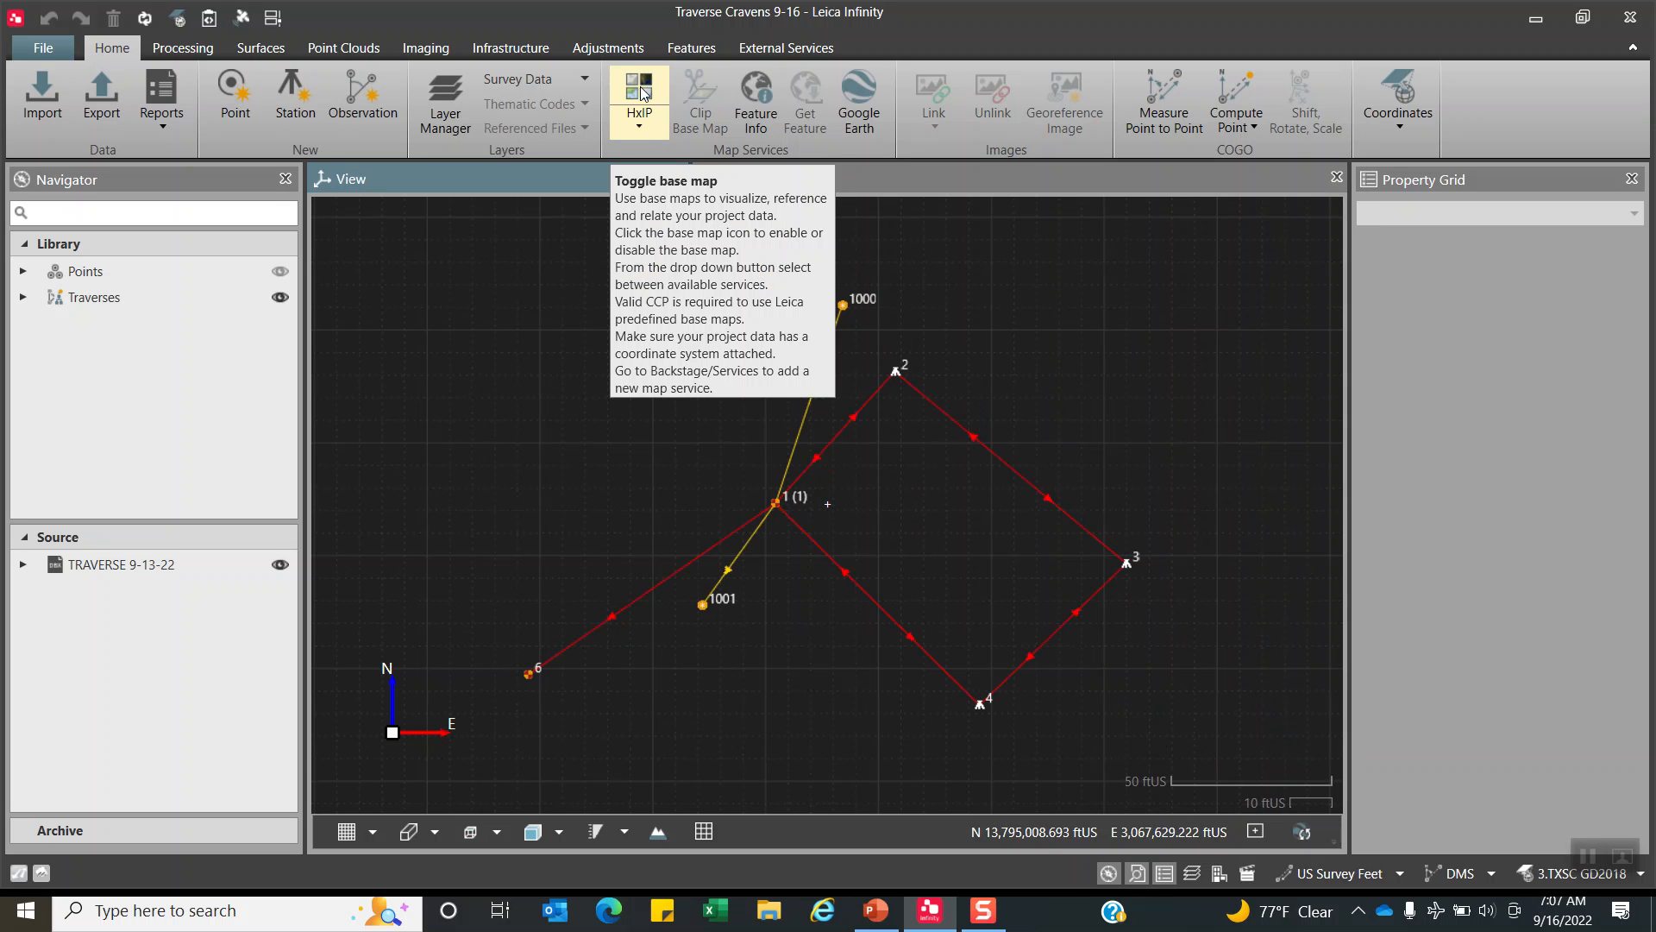
pyautogui.moveTo(641, 130)
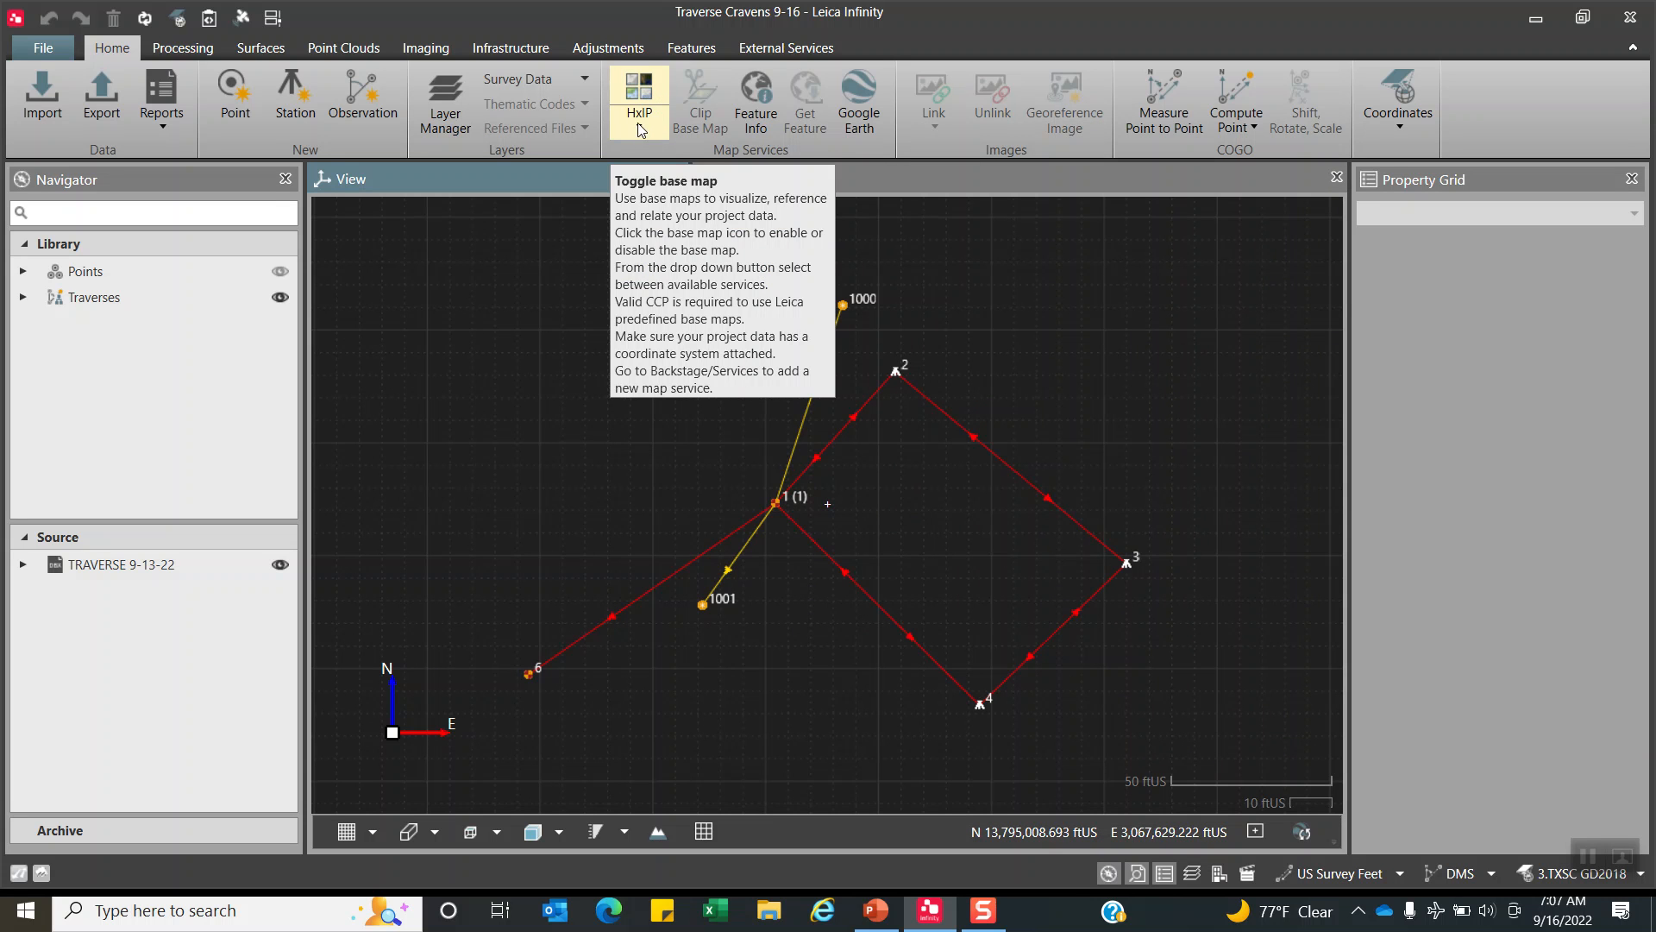
pyautogui.click(639, 100)
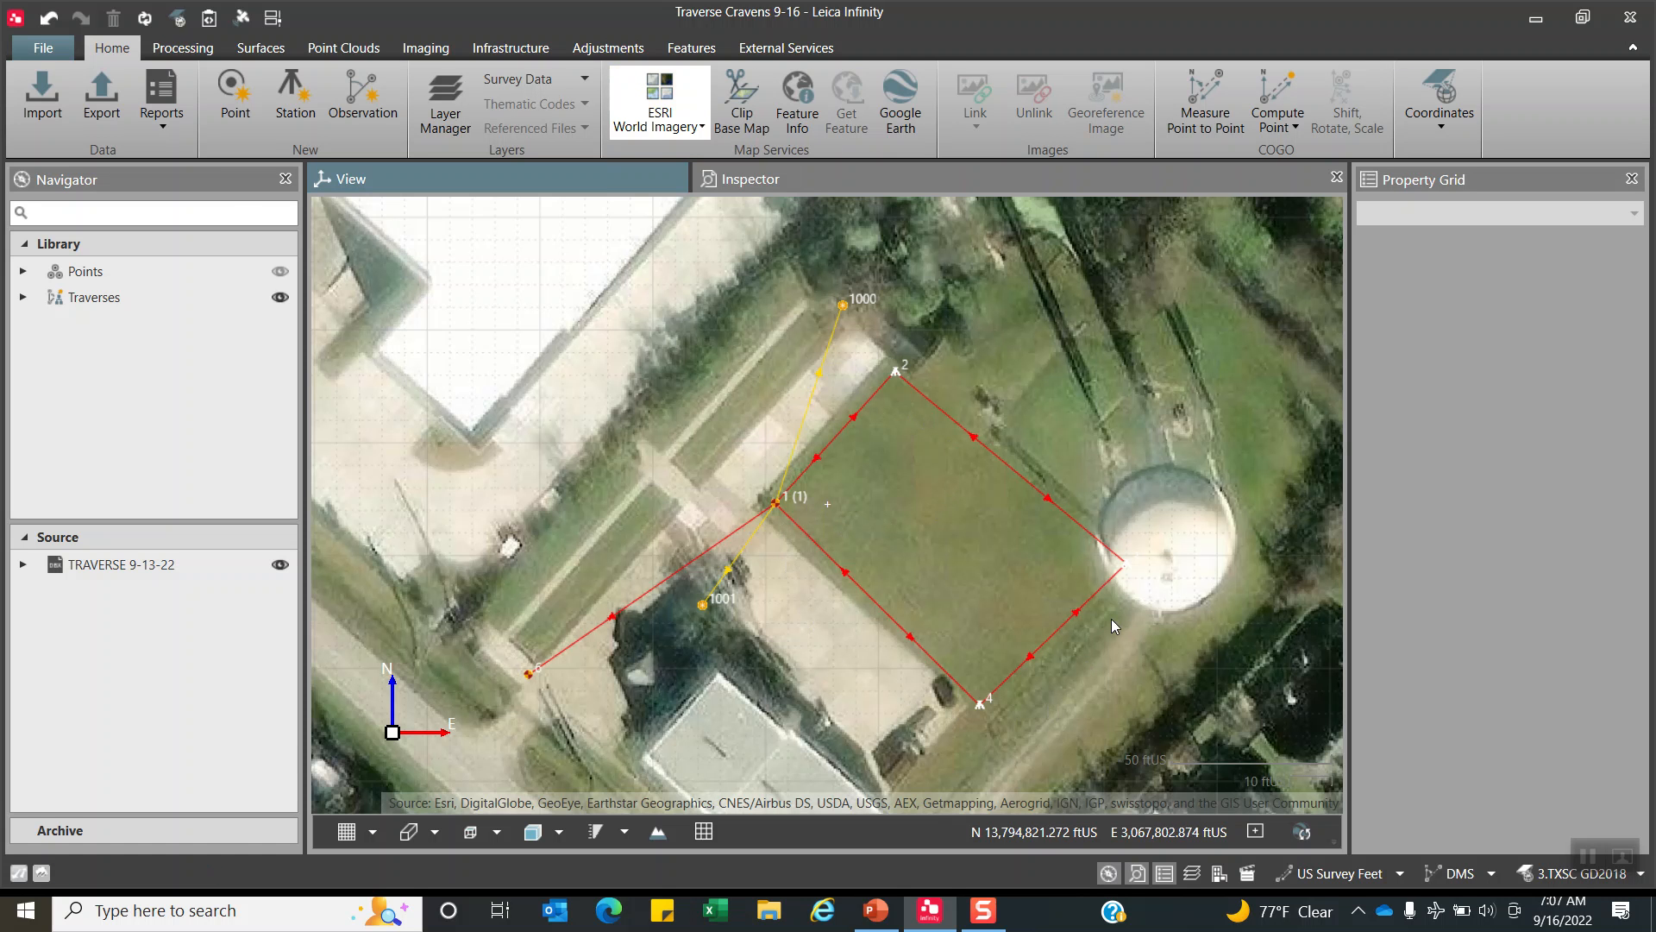
pyautogui.click(658, 100)
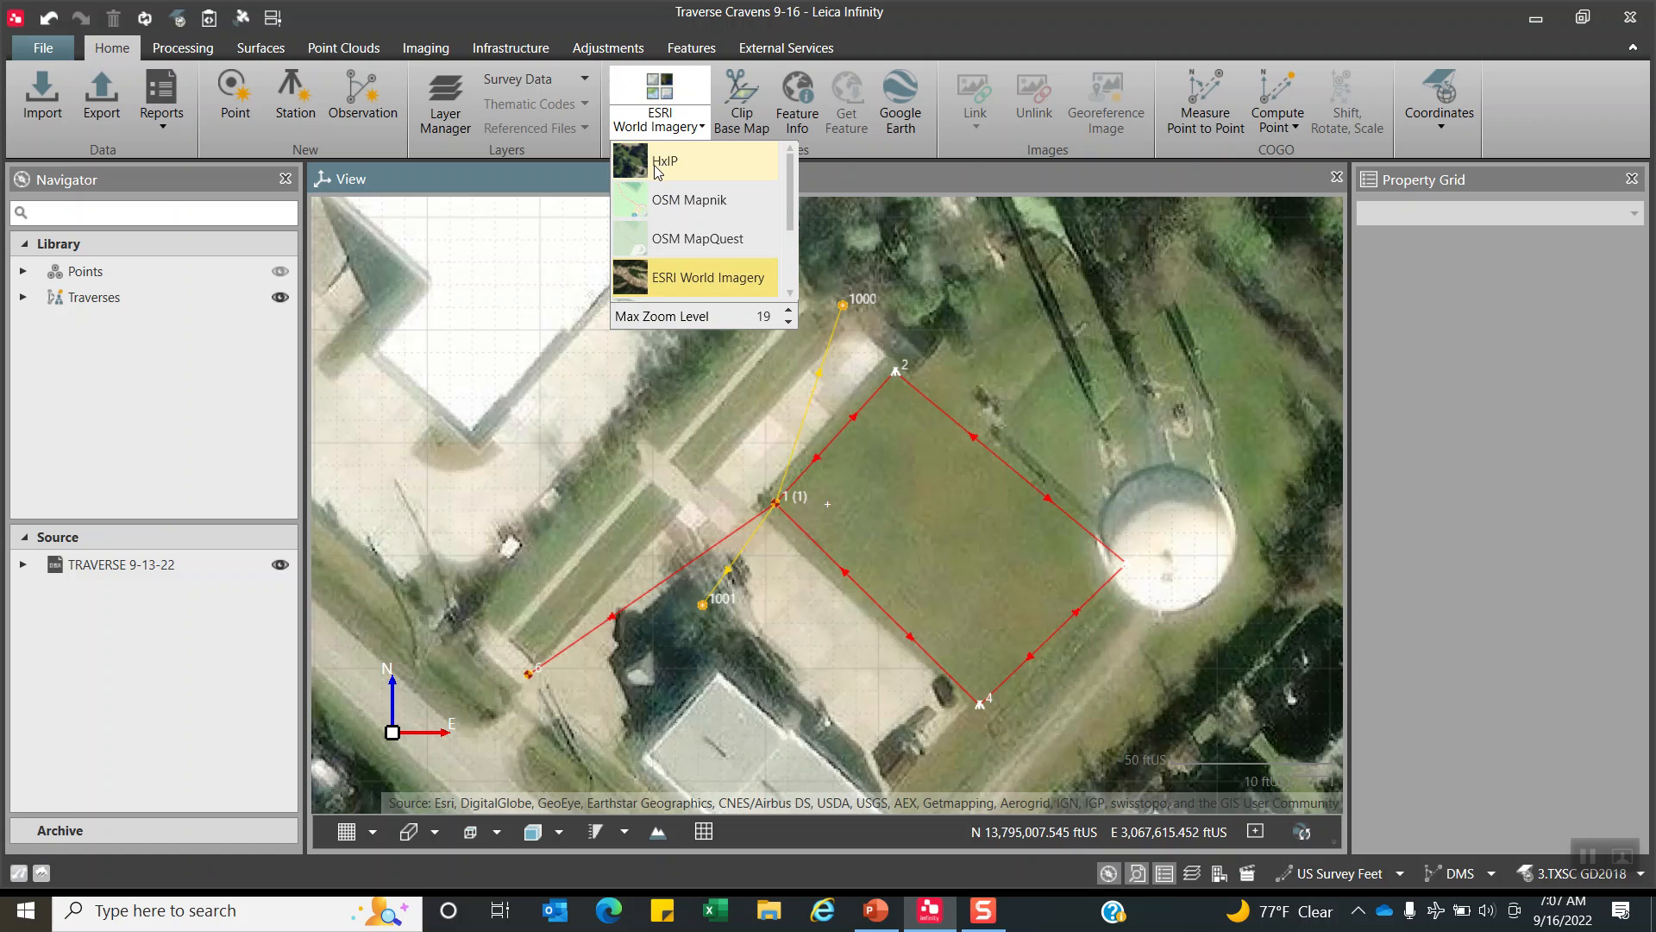
pyautogui.click(667, 161)
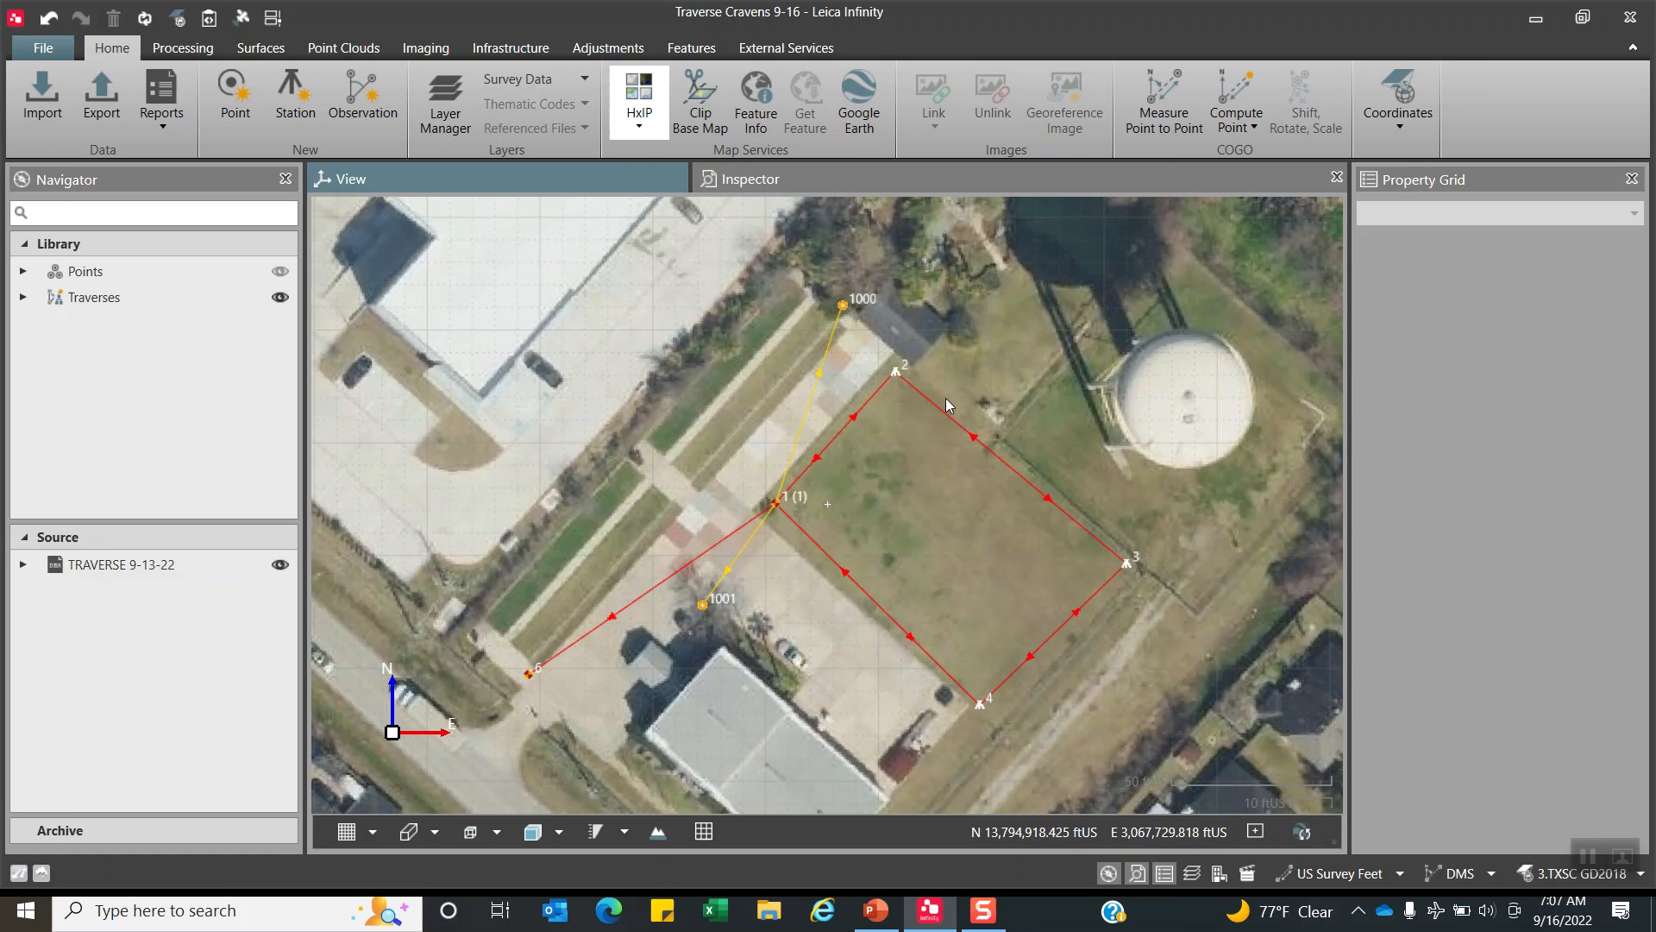
pyautogui.moveTo(874, 533)
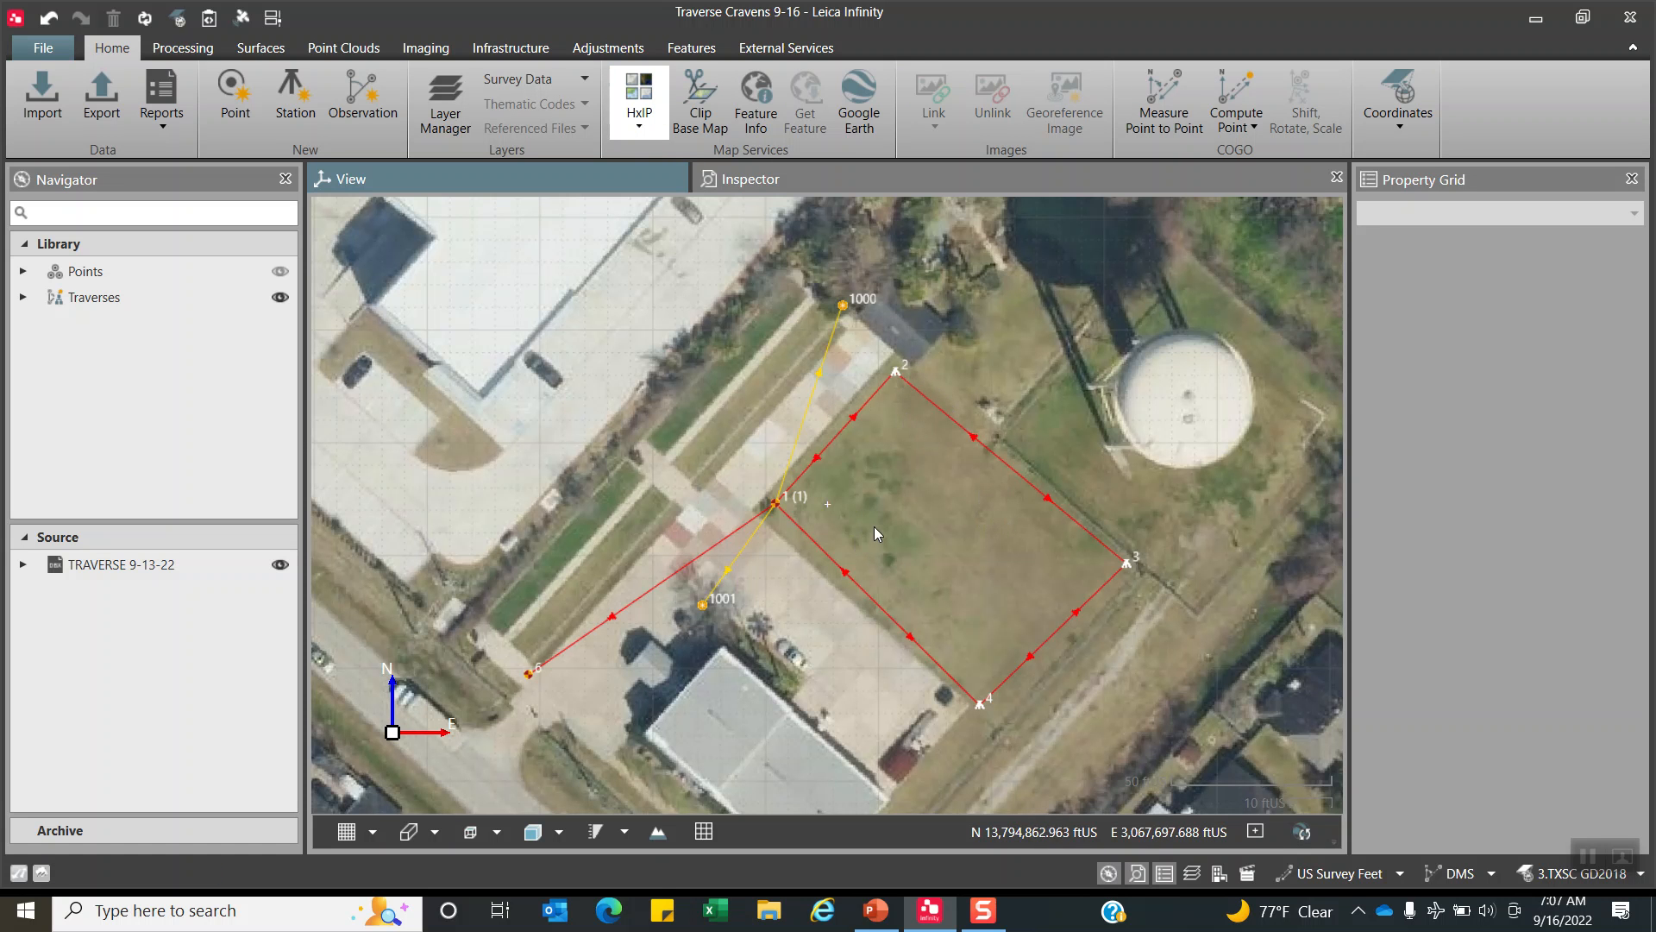
pyautogui.moveTo(438, 569)
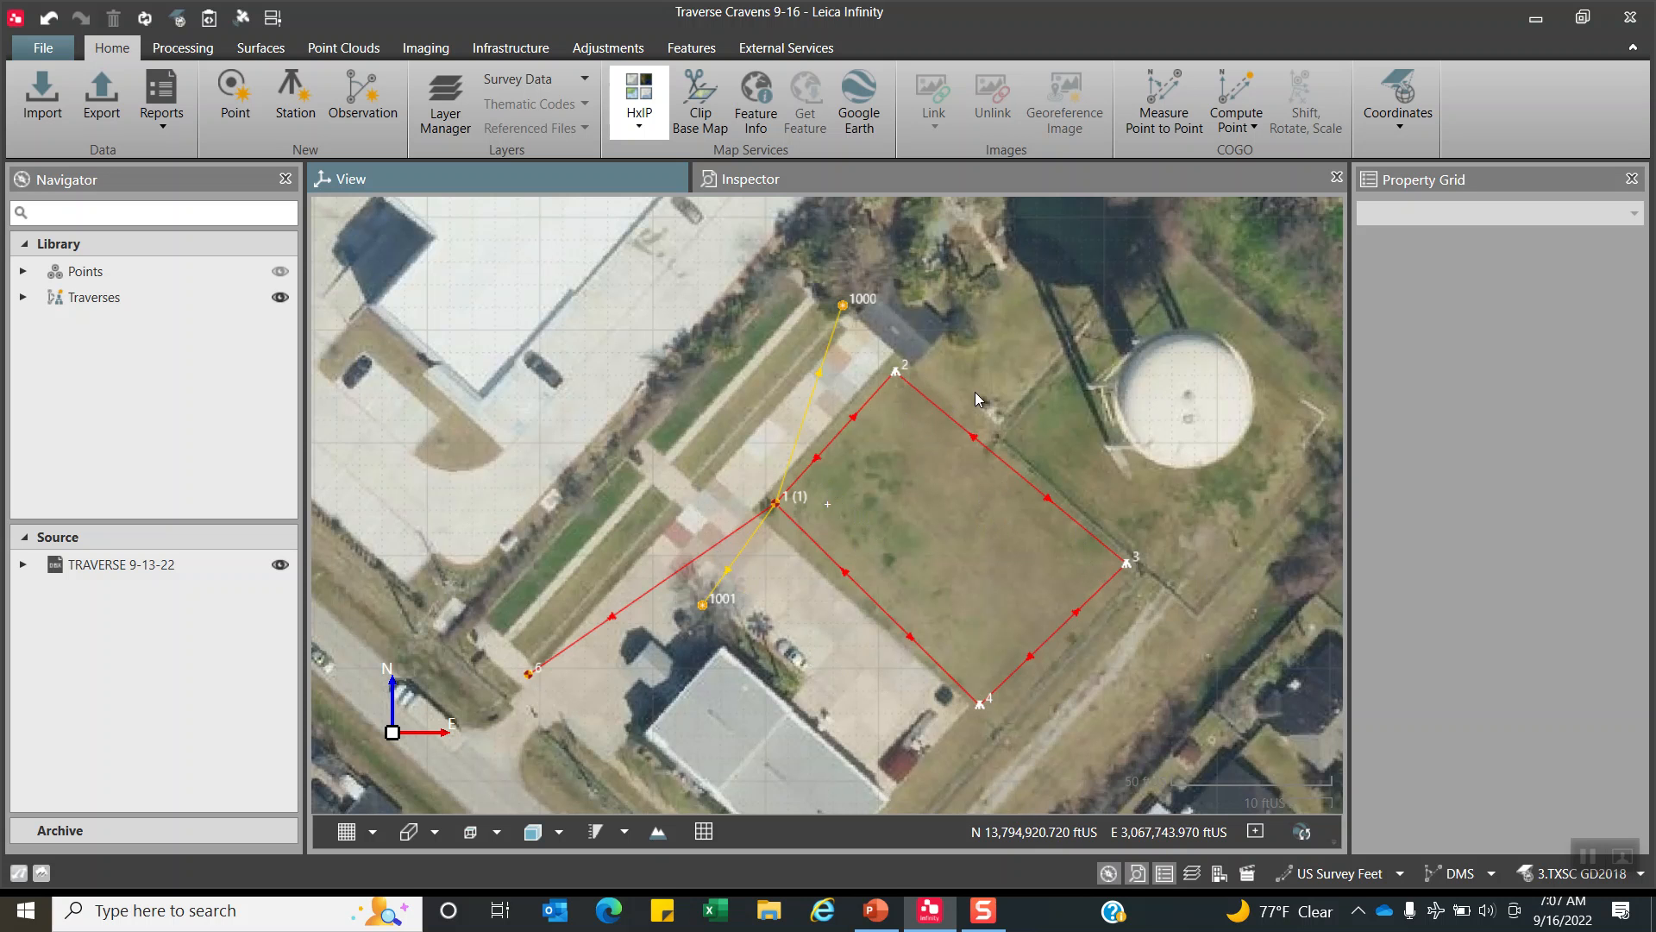
pyautogui.moveTo(937, 585)
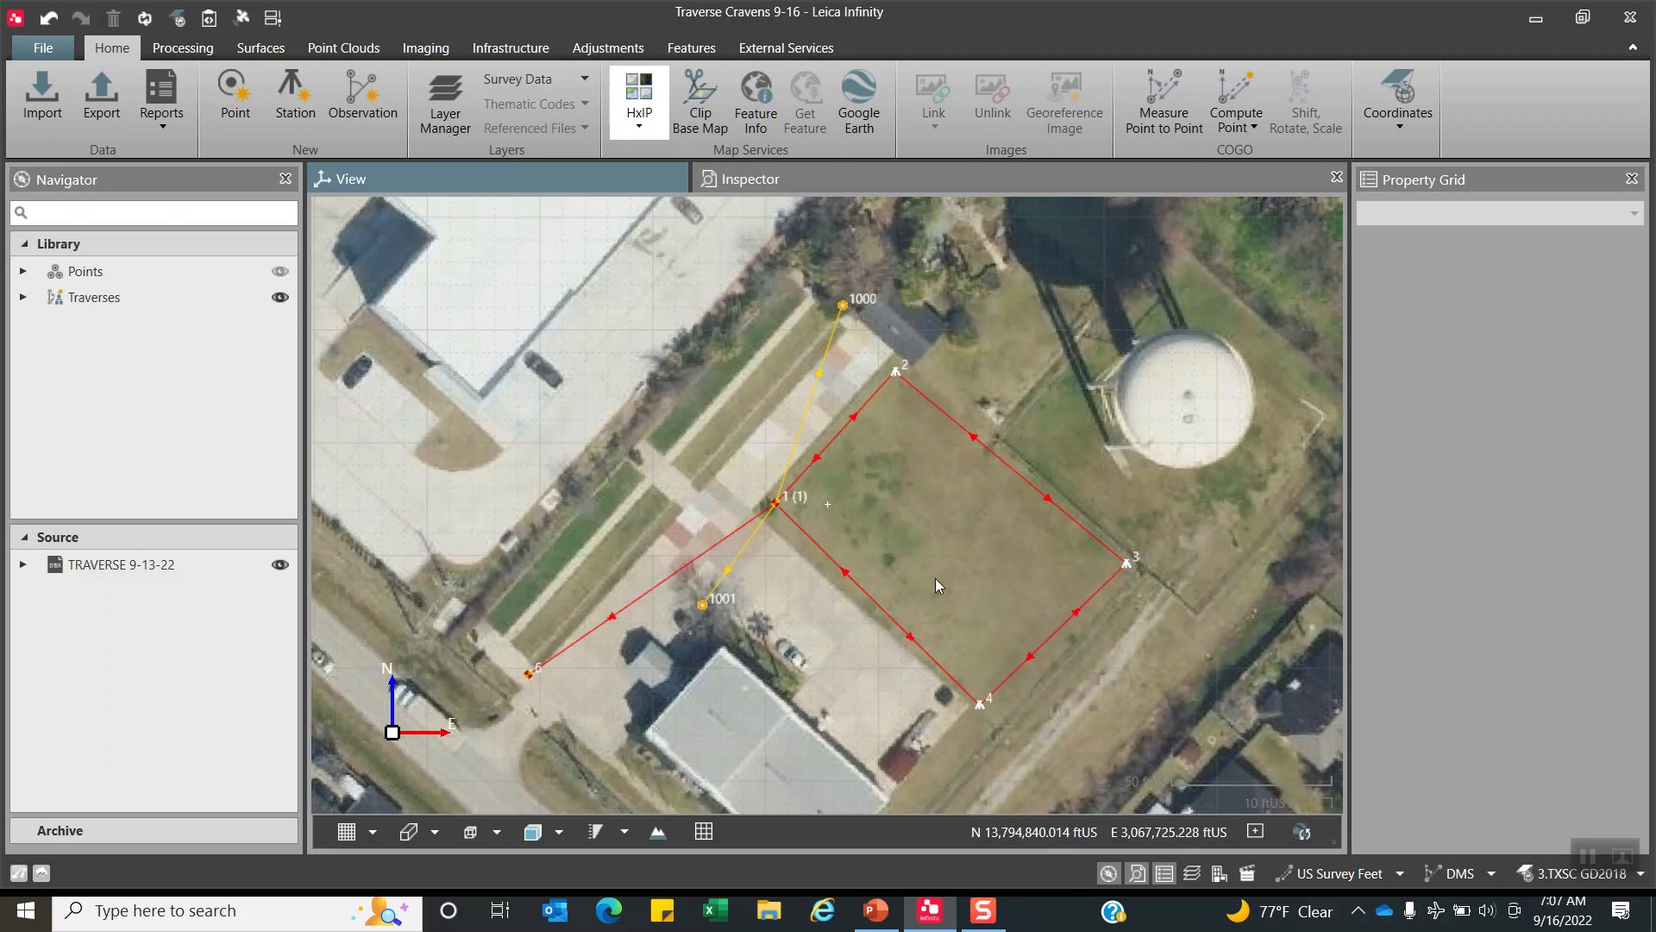
pyautogui.moveTo(343, 580)
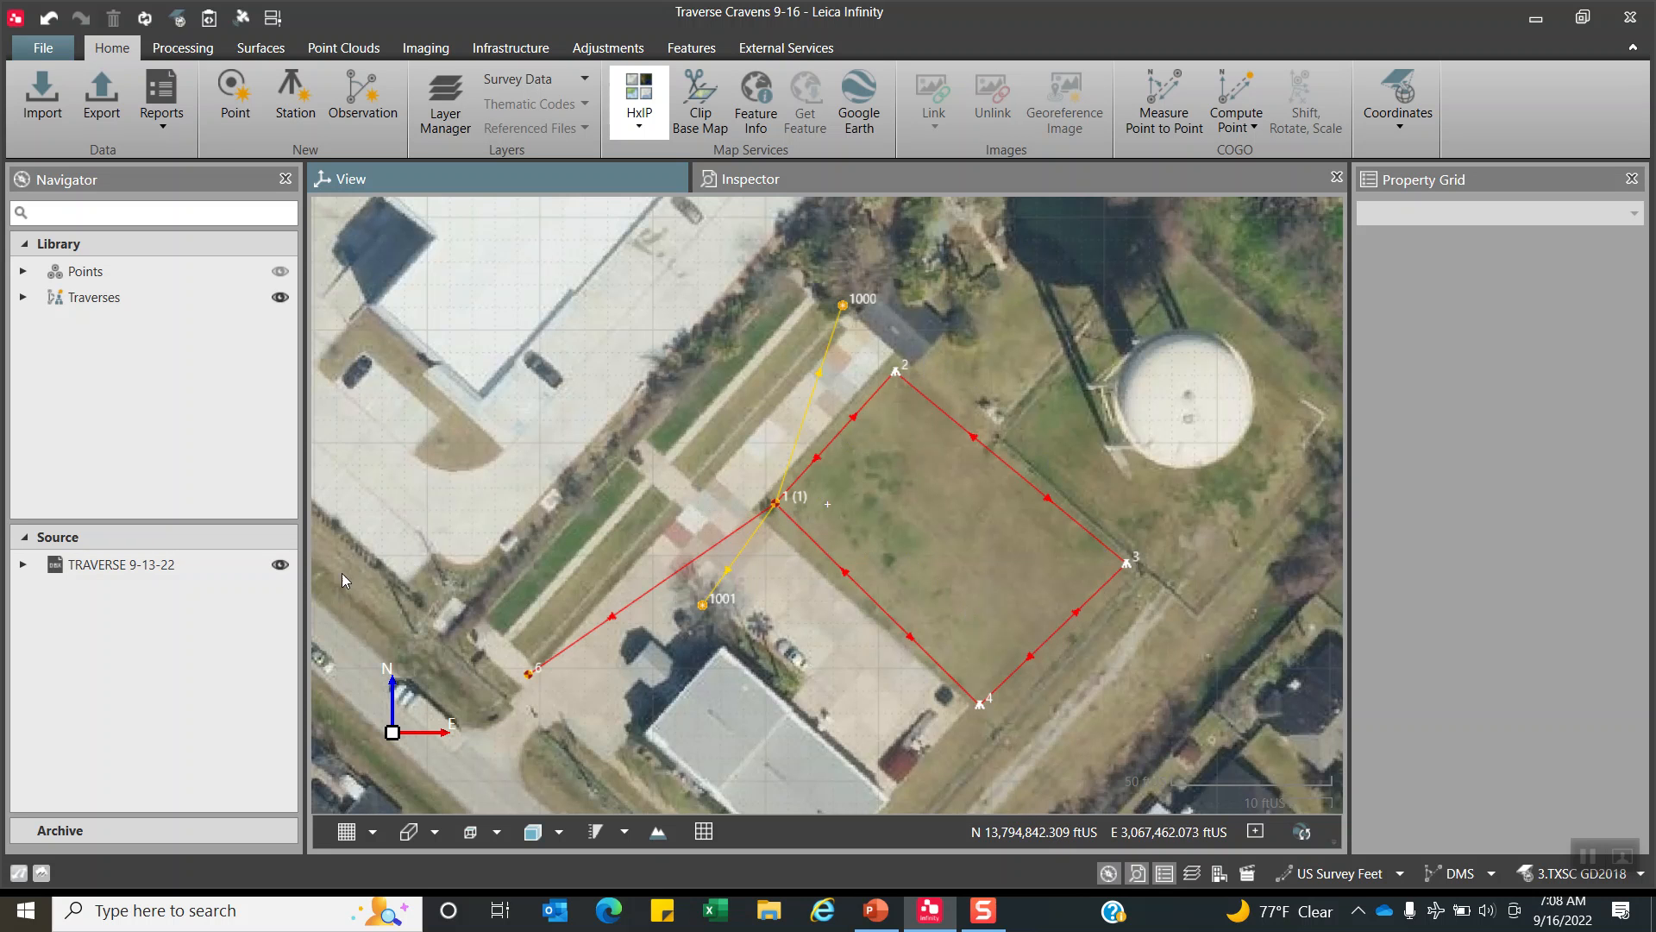
# Expand and collapse the TRAVERSE 9-13-22 source to view its station setups.
pyautogui.click(21, 577)
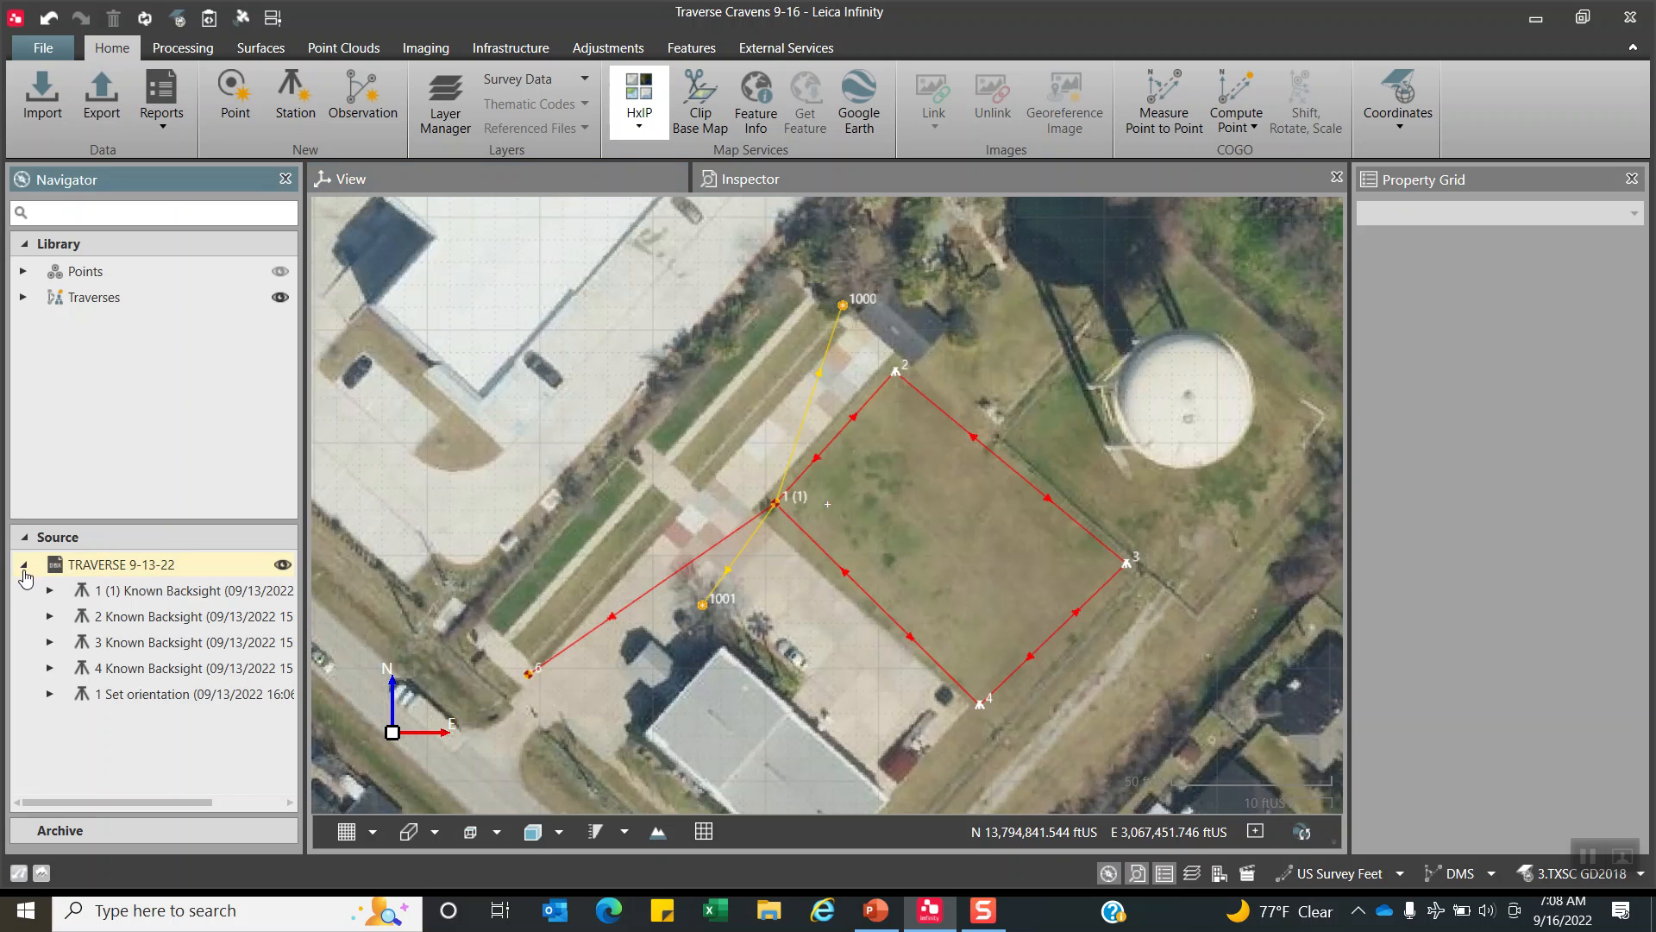
pyautogui.click(23, 570)
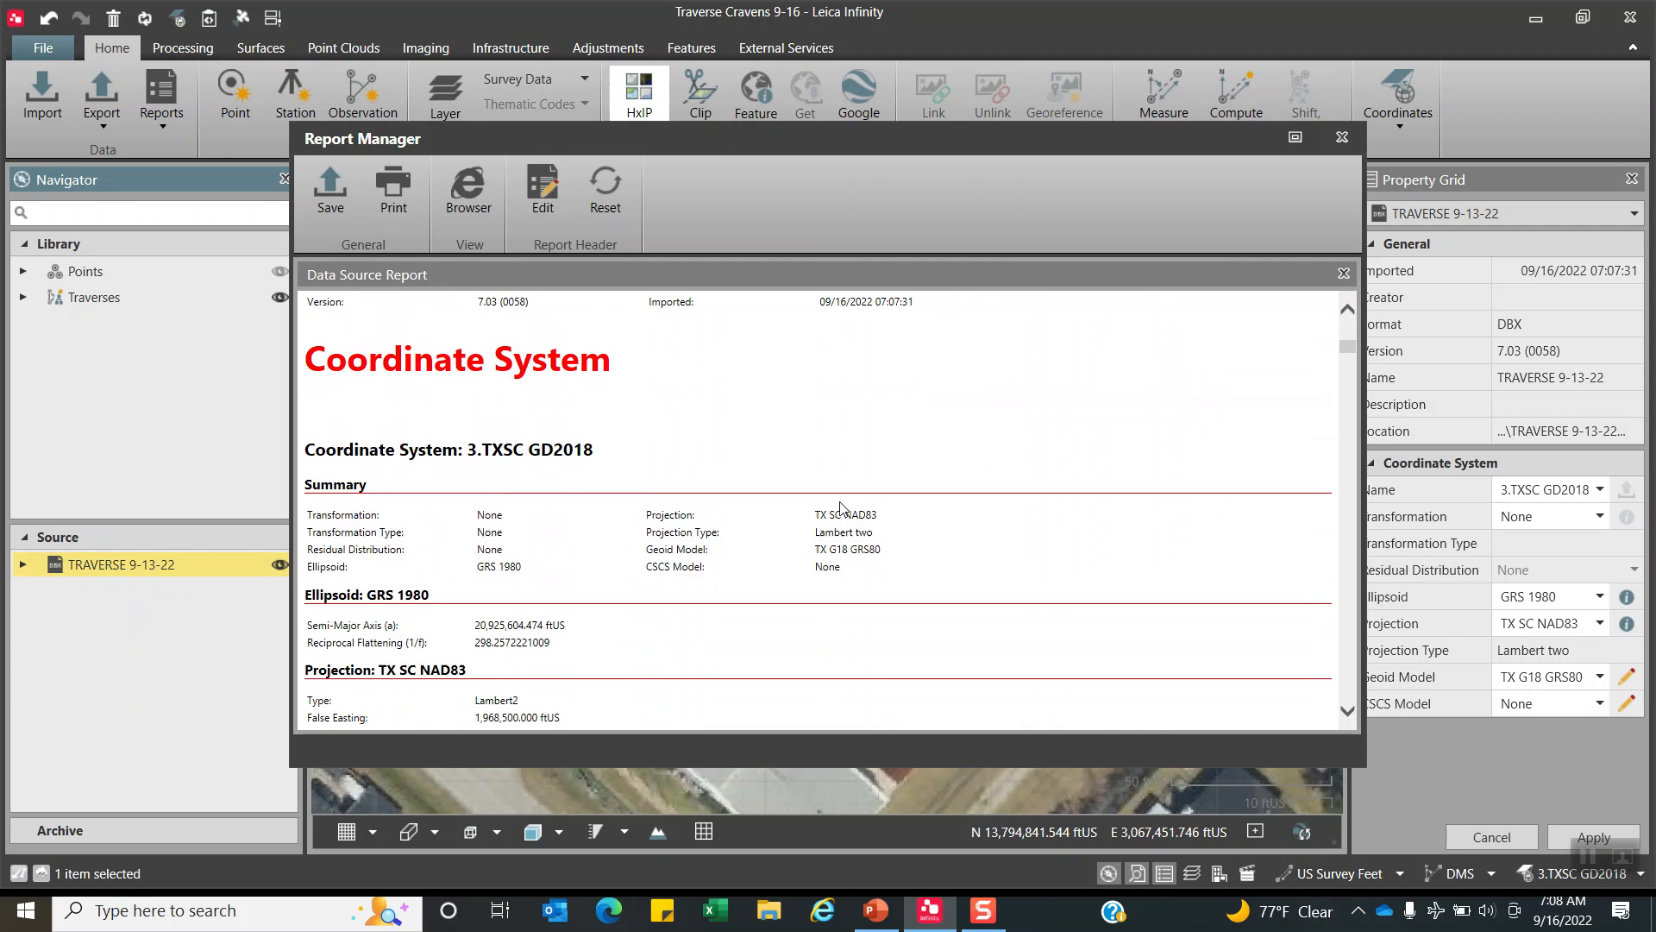
# Scroll through the report's misclosures, station coordinates and observations, then close it.
pyautogui.scroll(-3)
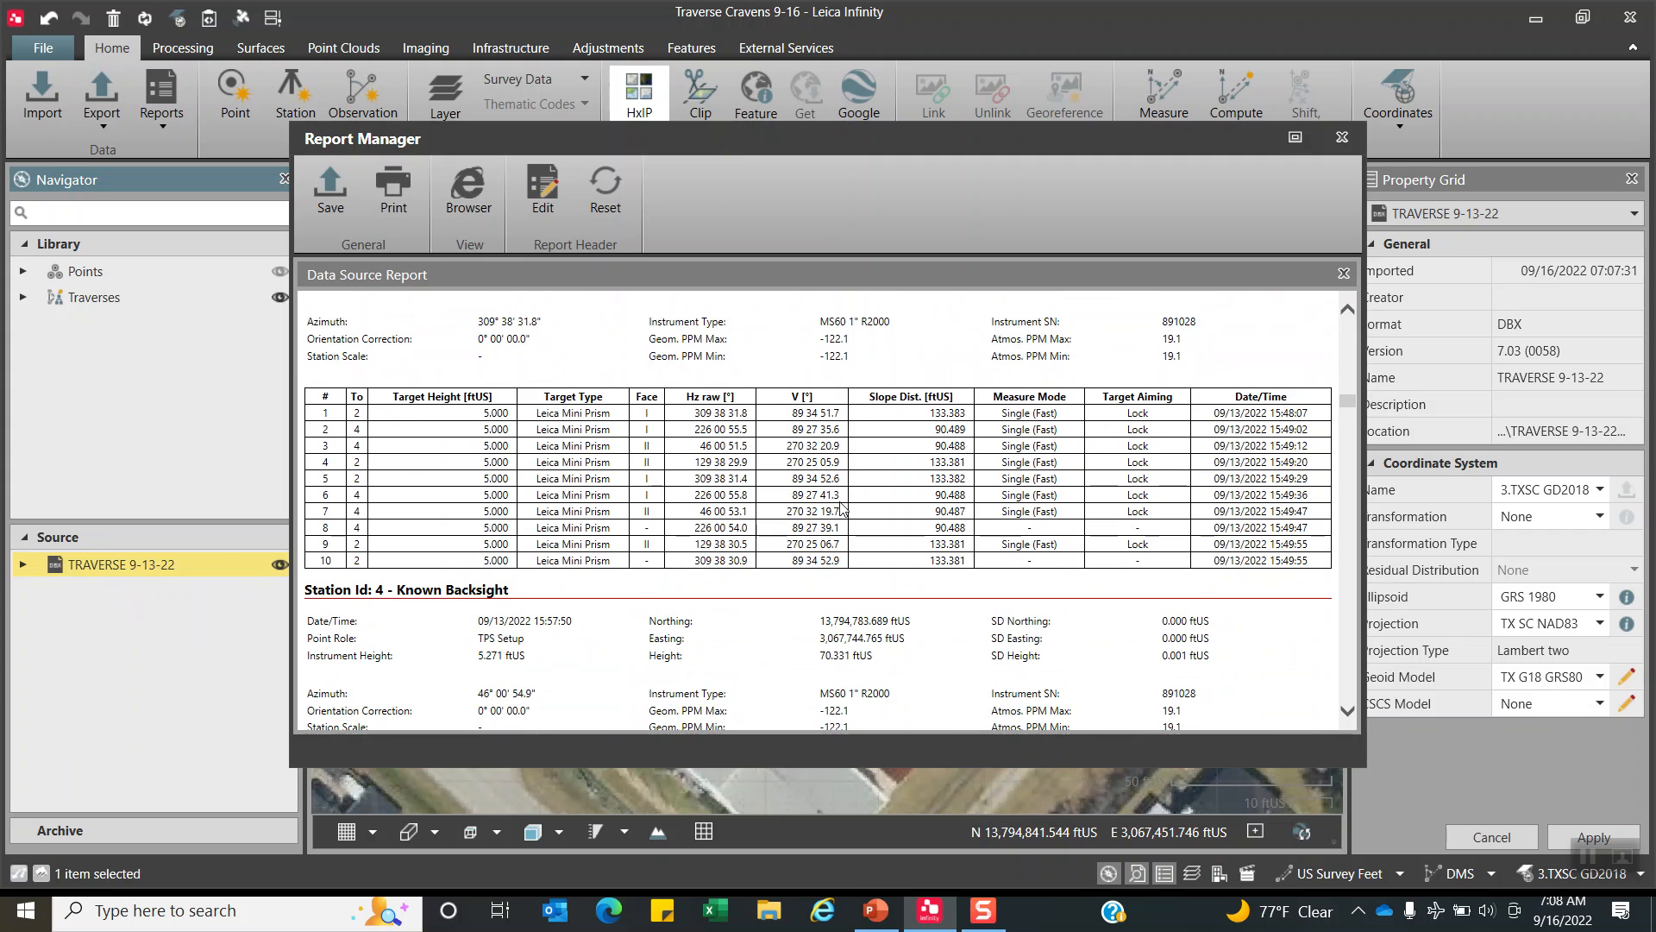
pyautogui.scroll(-3)
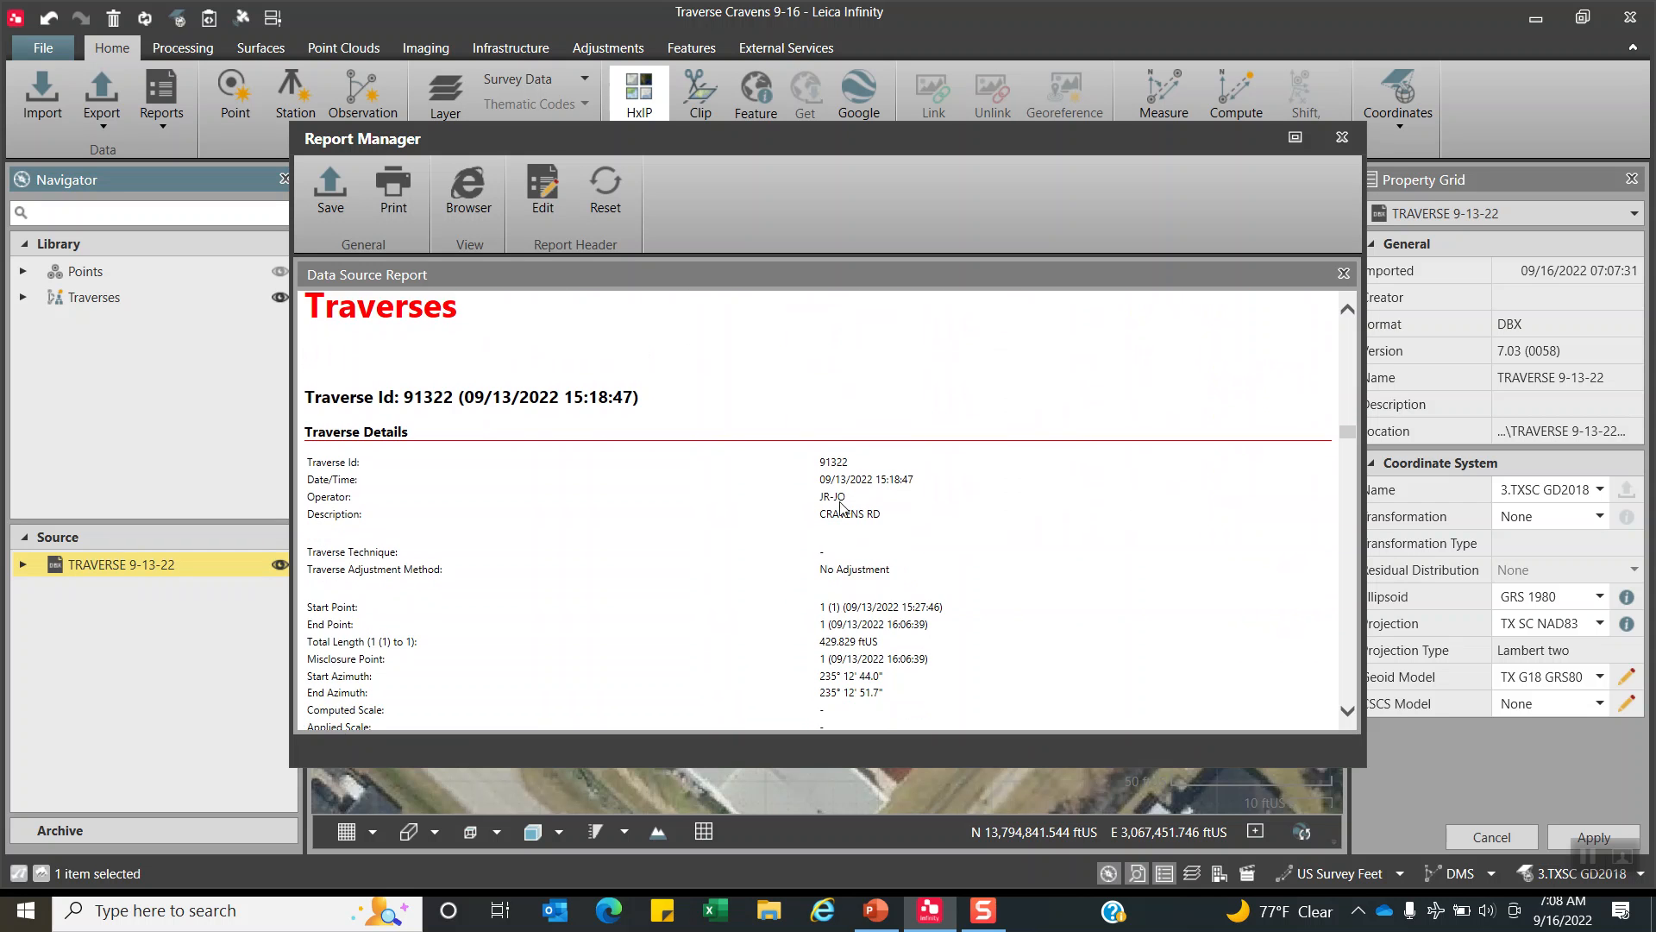
pyautogui.scroll(-3)
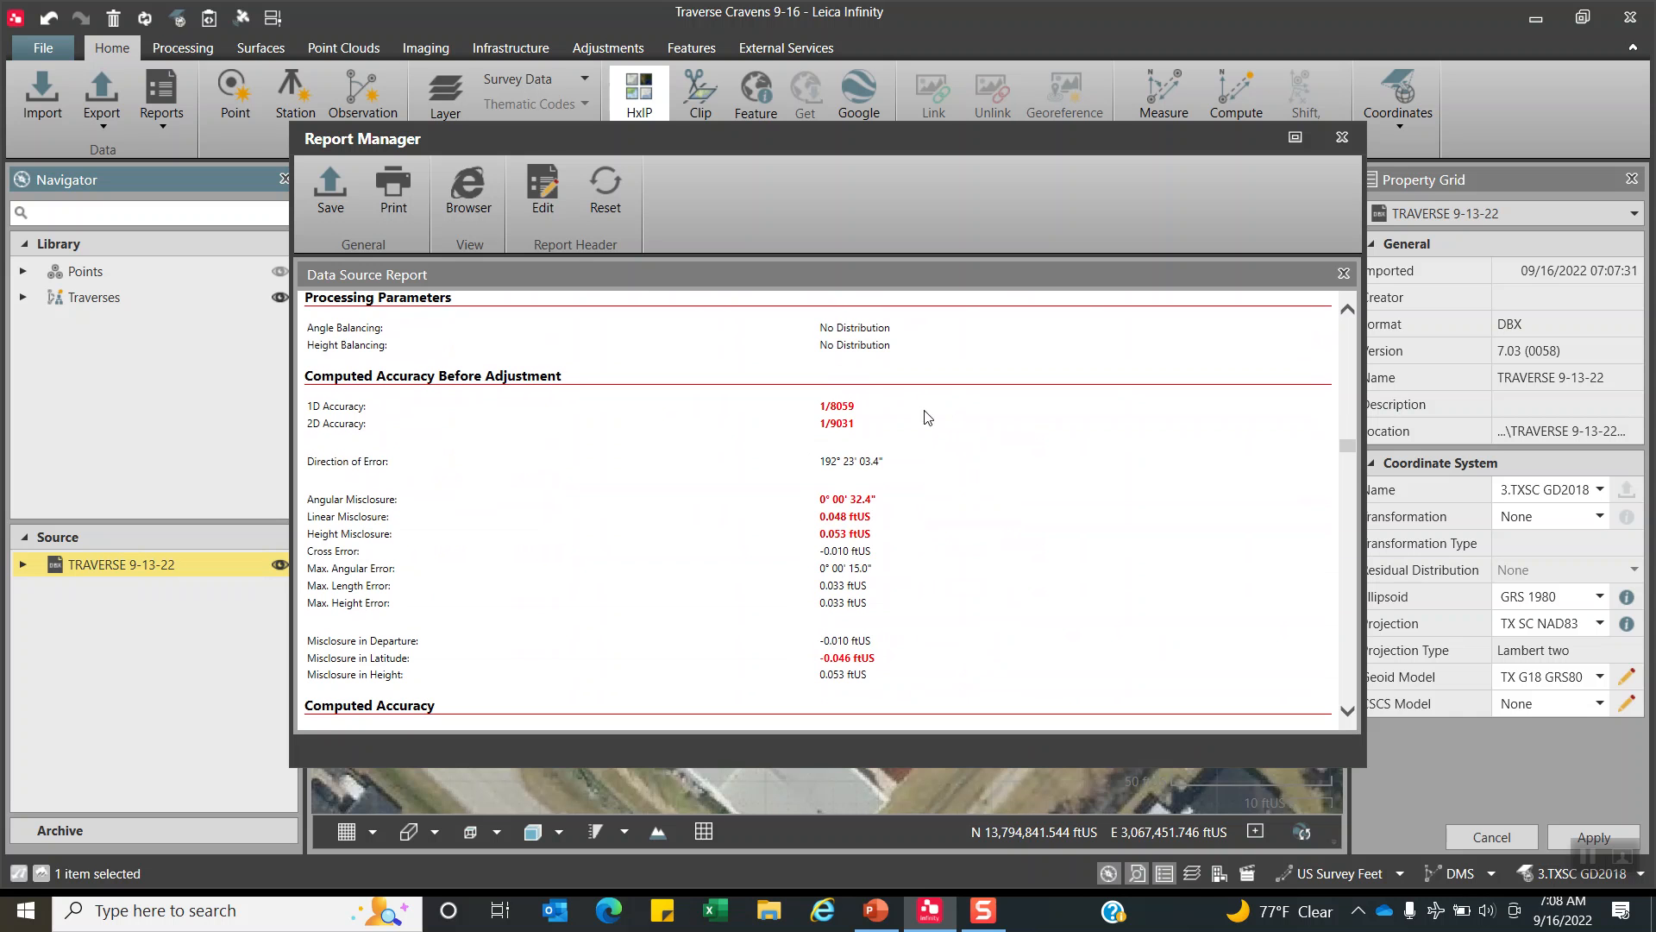
pyautogui.moveTo(851, 532)
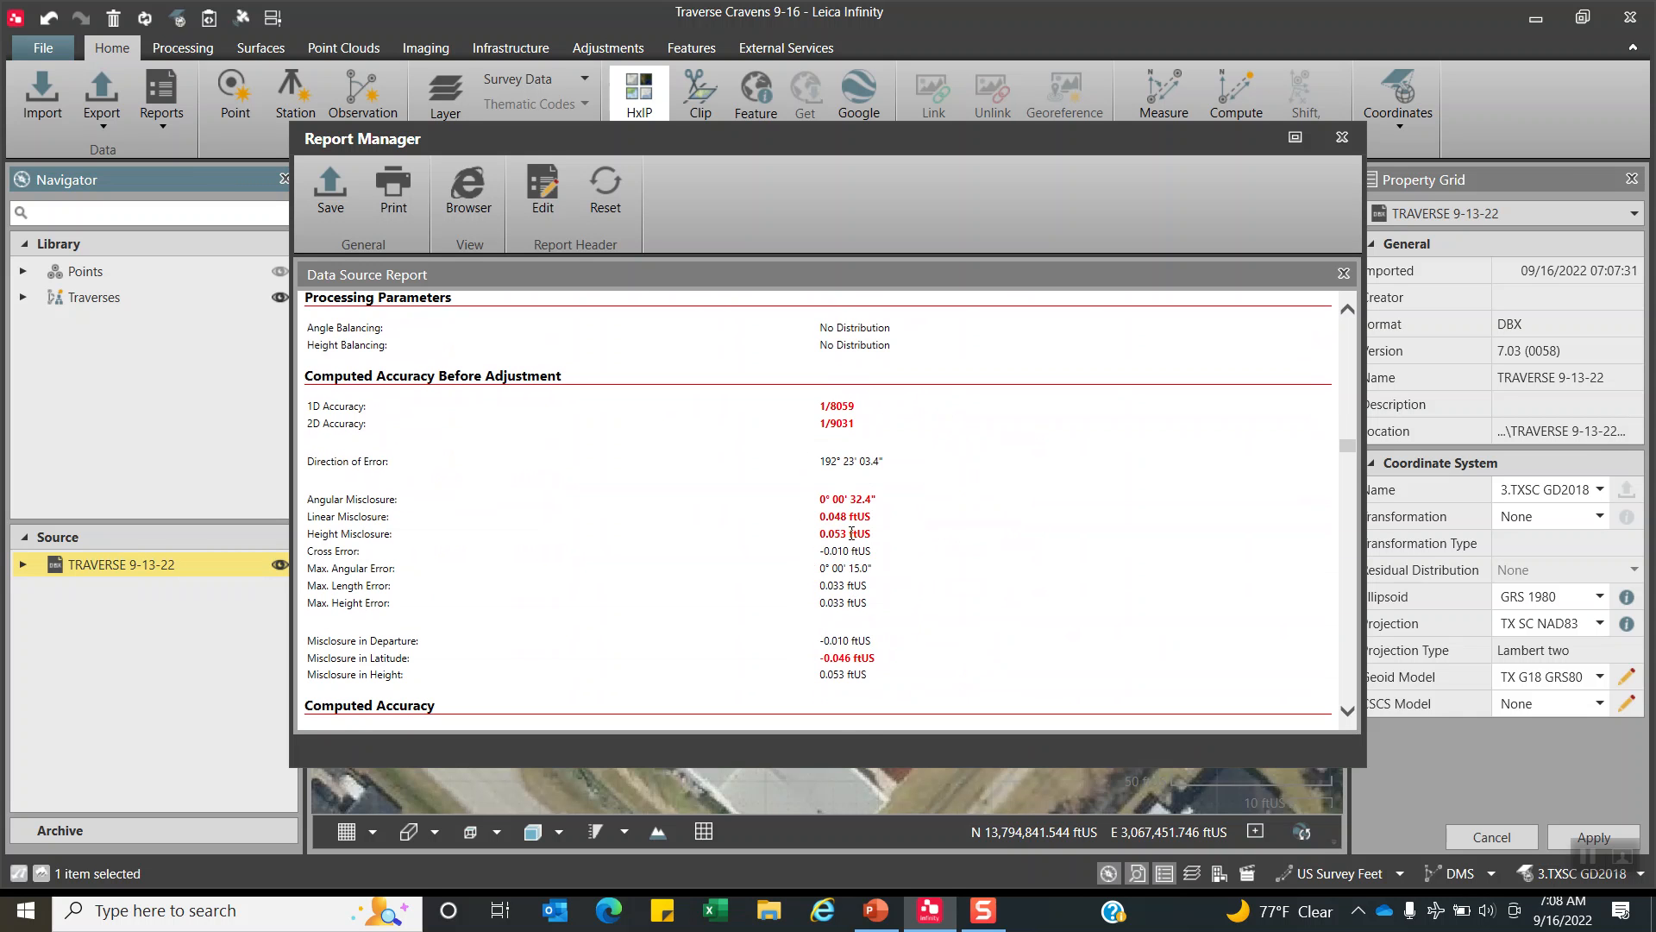
pyautogui.scroll(-3)
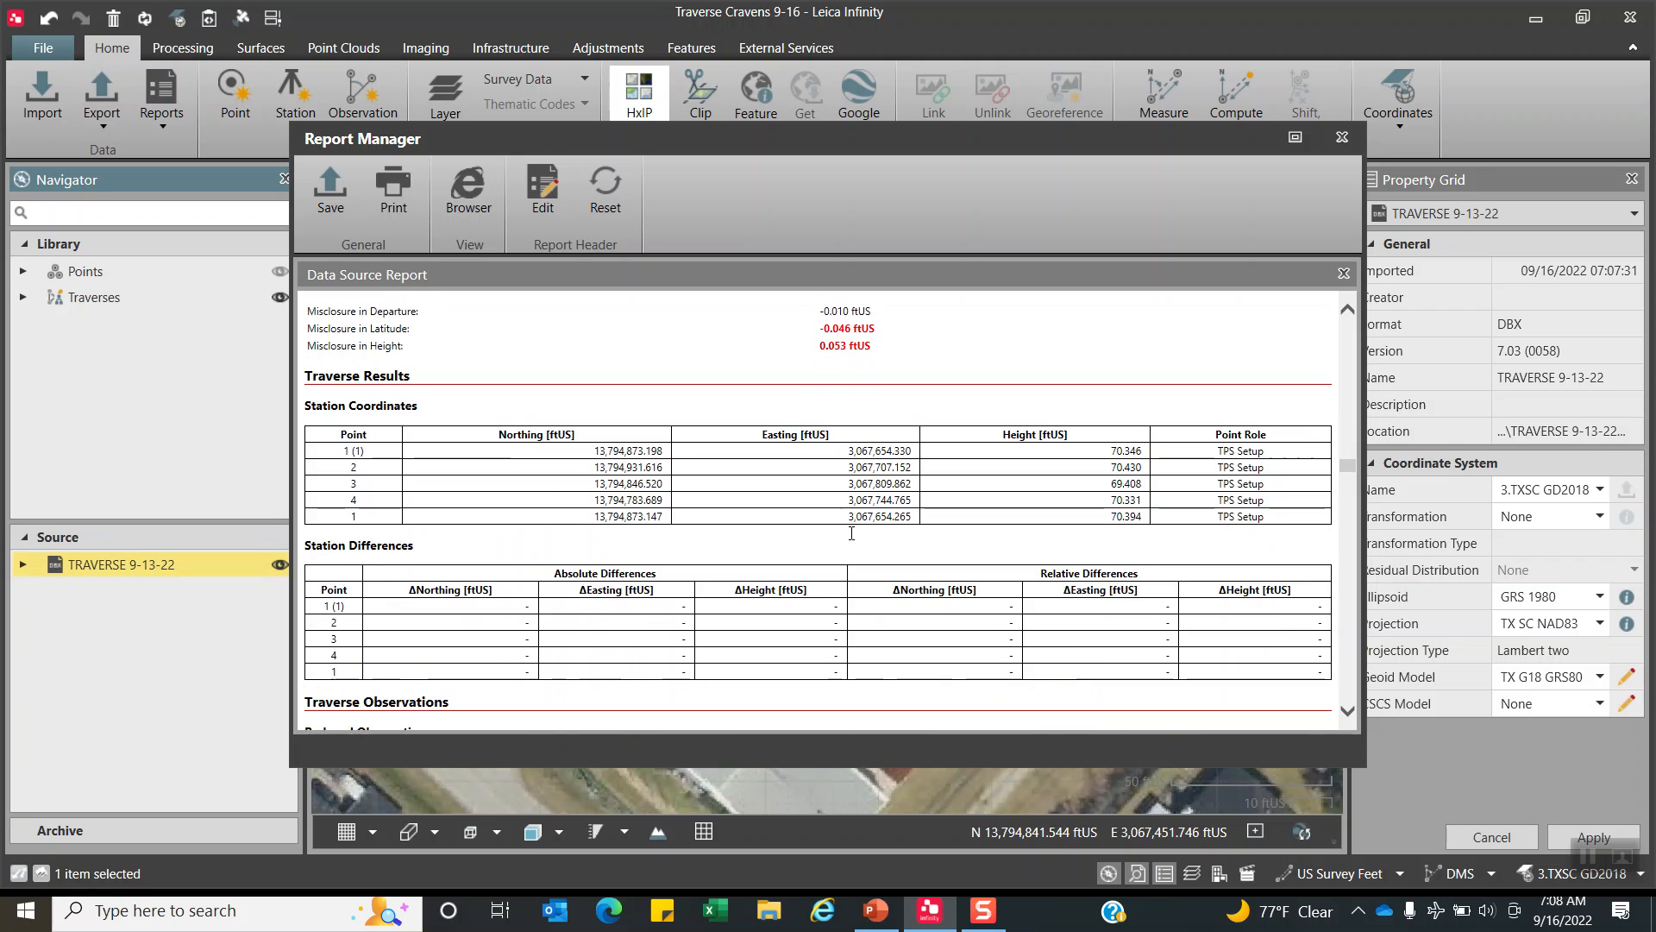
pyautogui.scroll(-3)
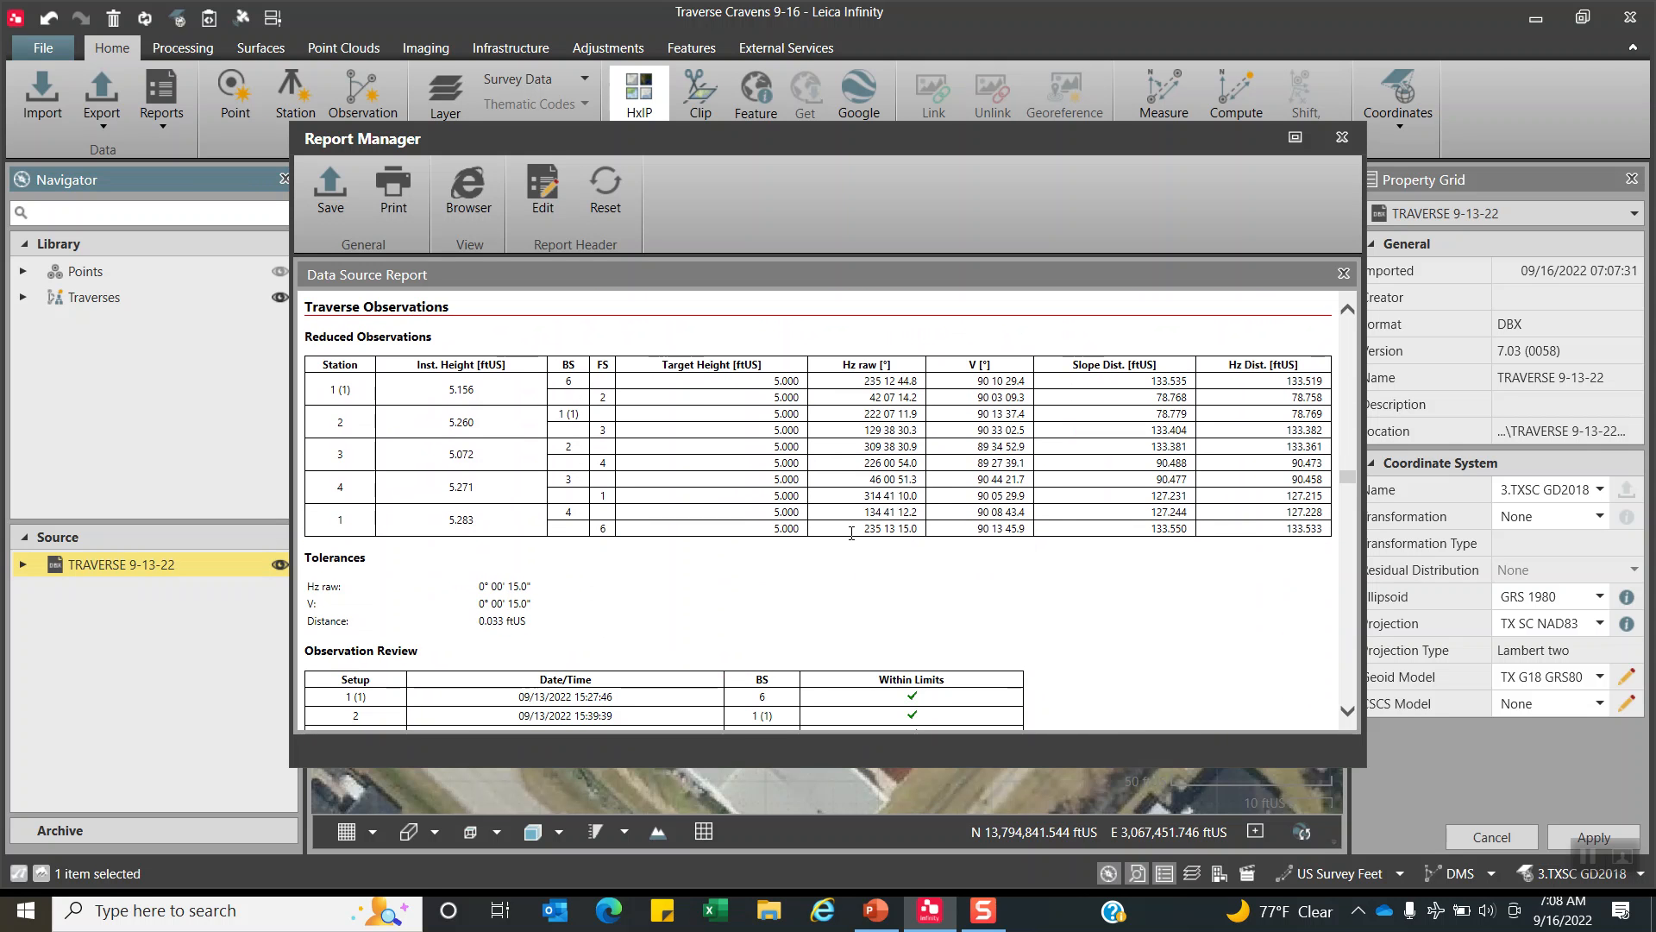
pyautogui.moveTo(955, 451)
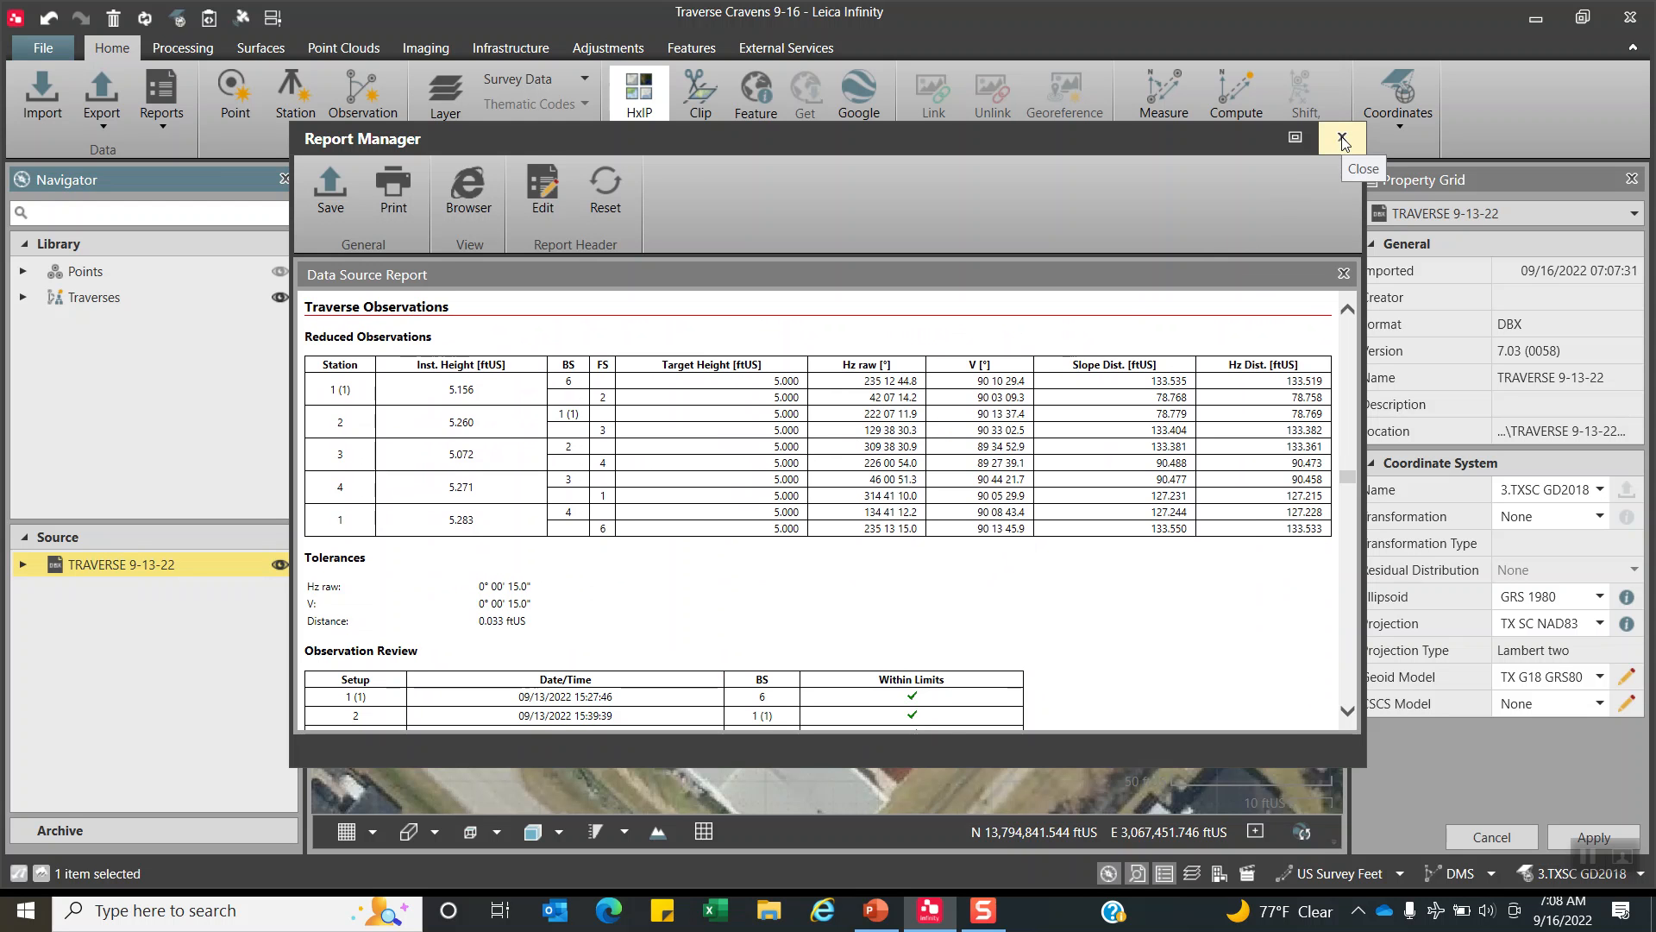
pyautogui.click(1341, 138)
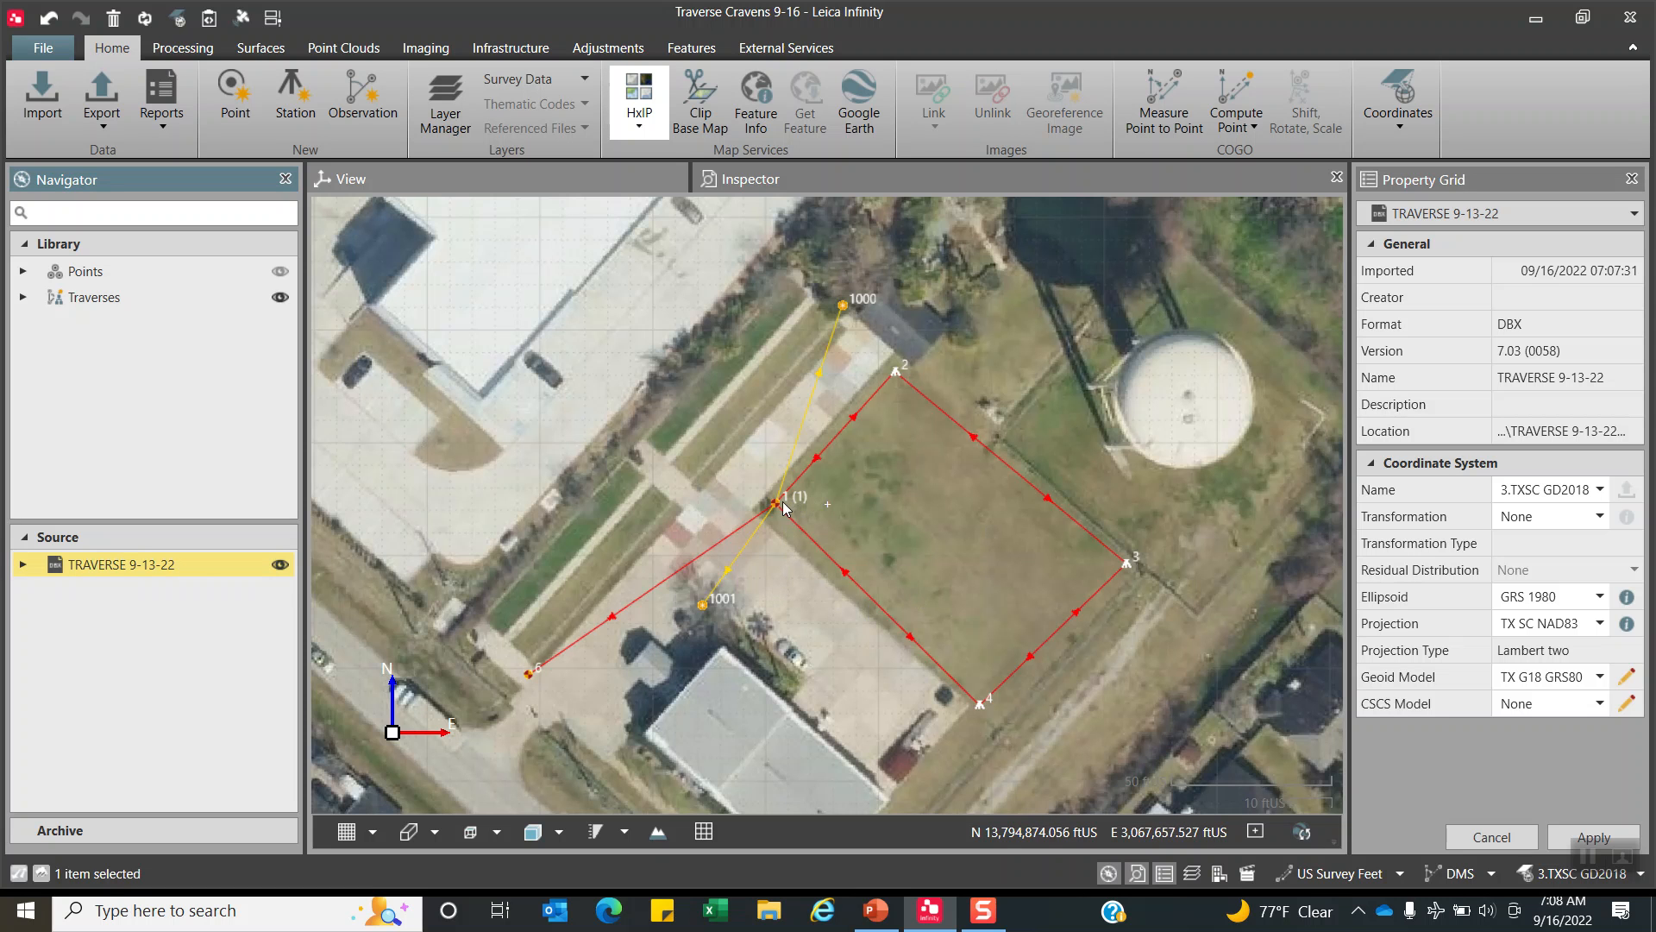
pyautogui.click(750, 178)
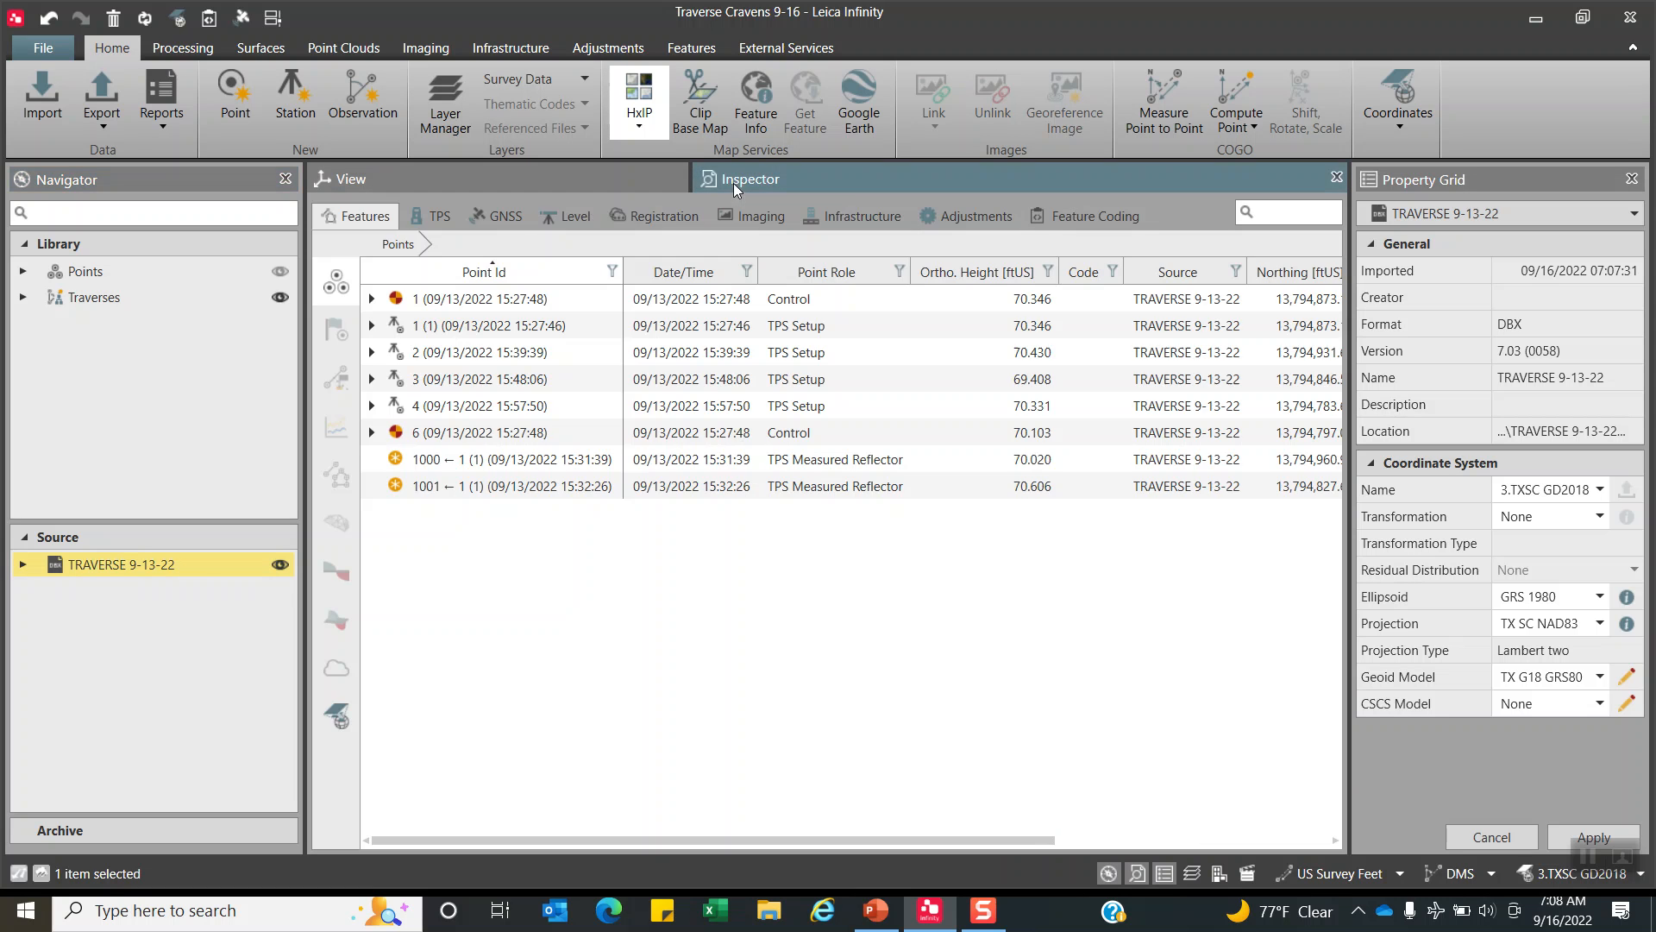
pyautogui.moveTo(335, 281)
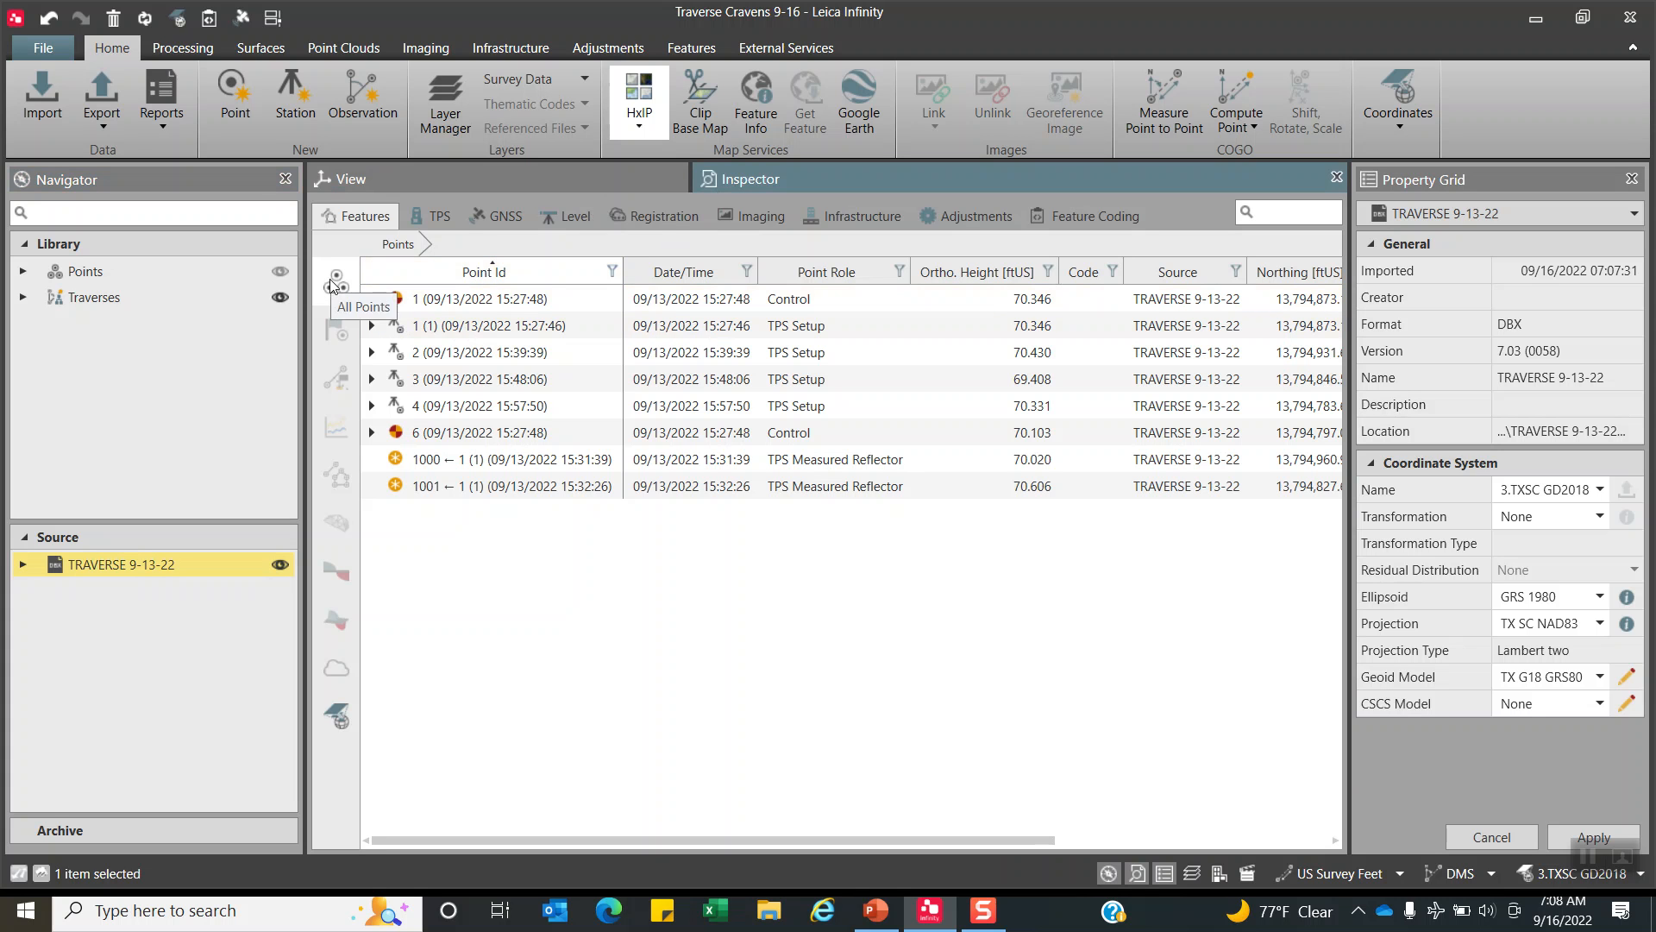
pyautogui.click(486, 485)
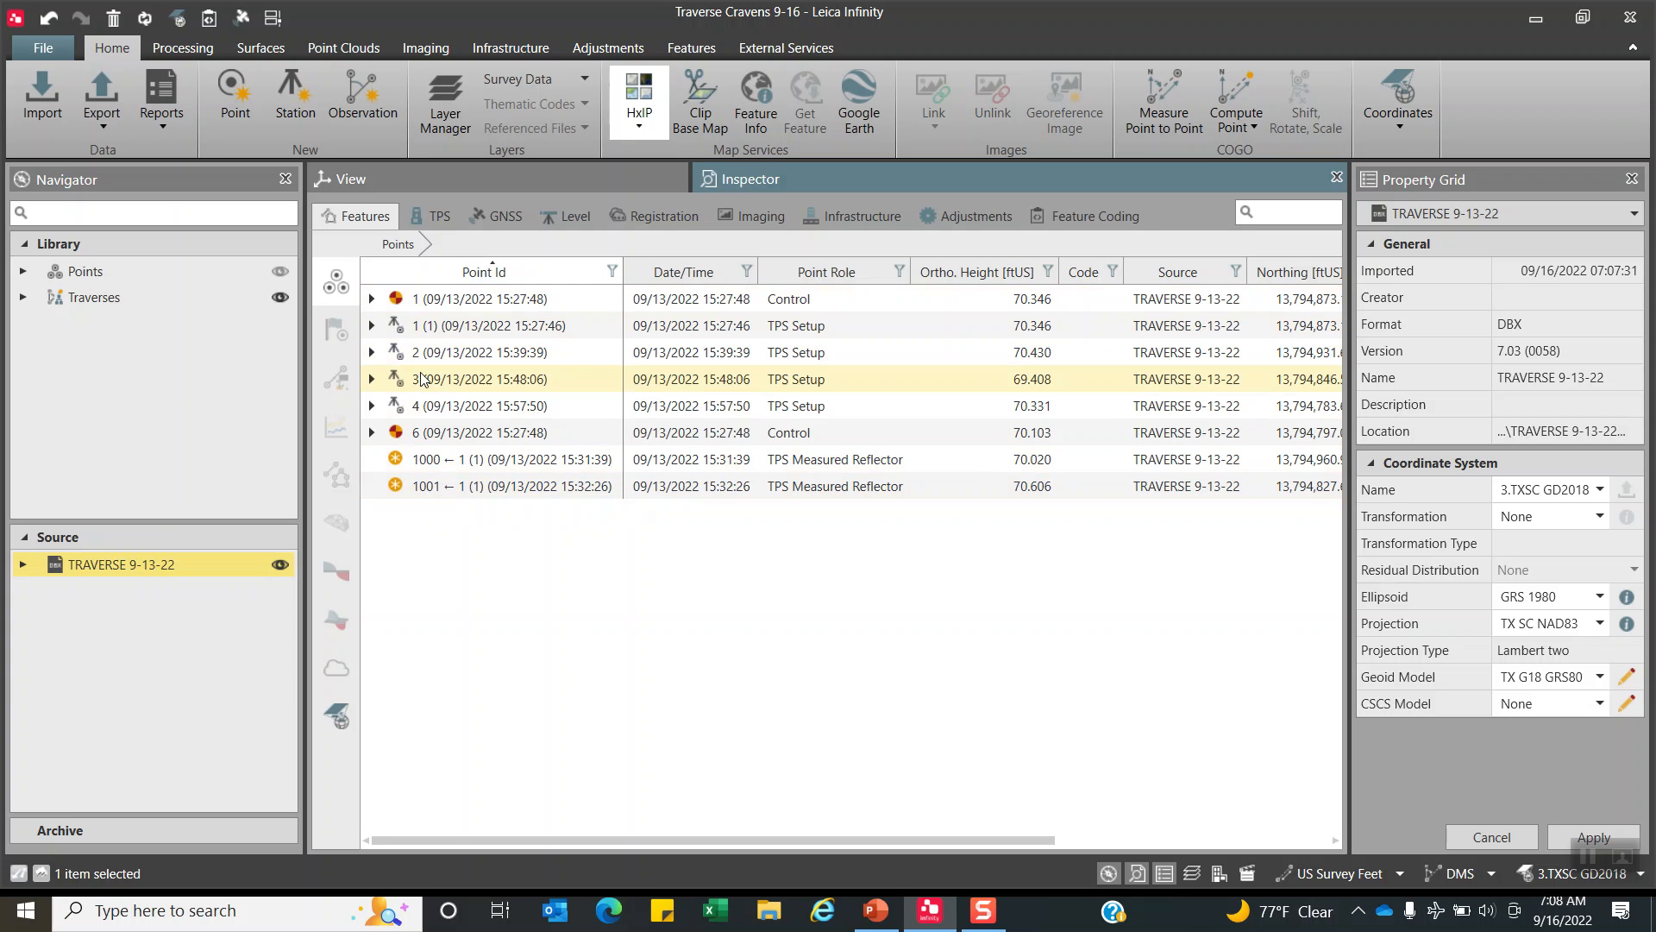
pyautogui.click(475, 406)
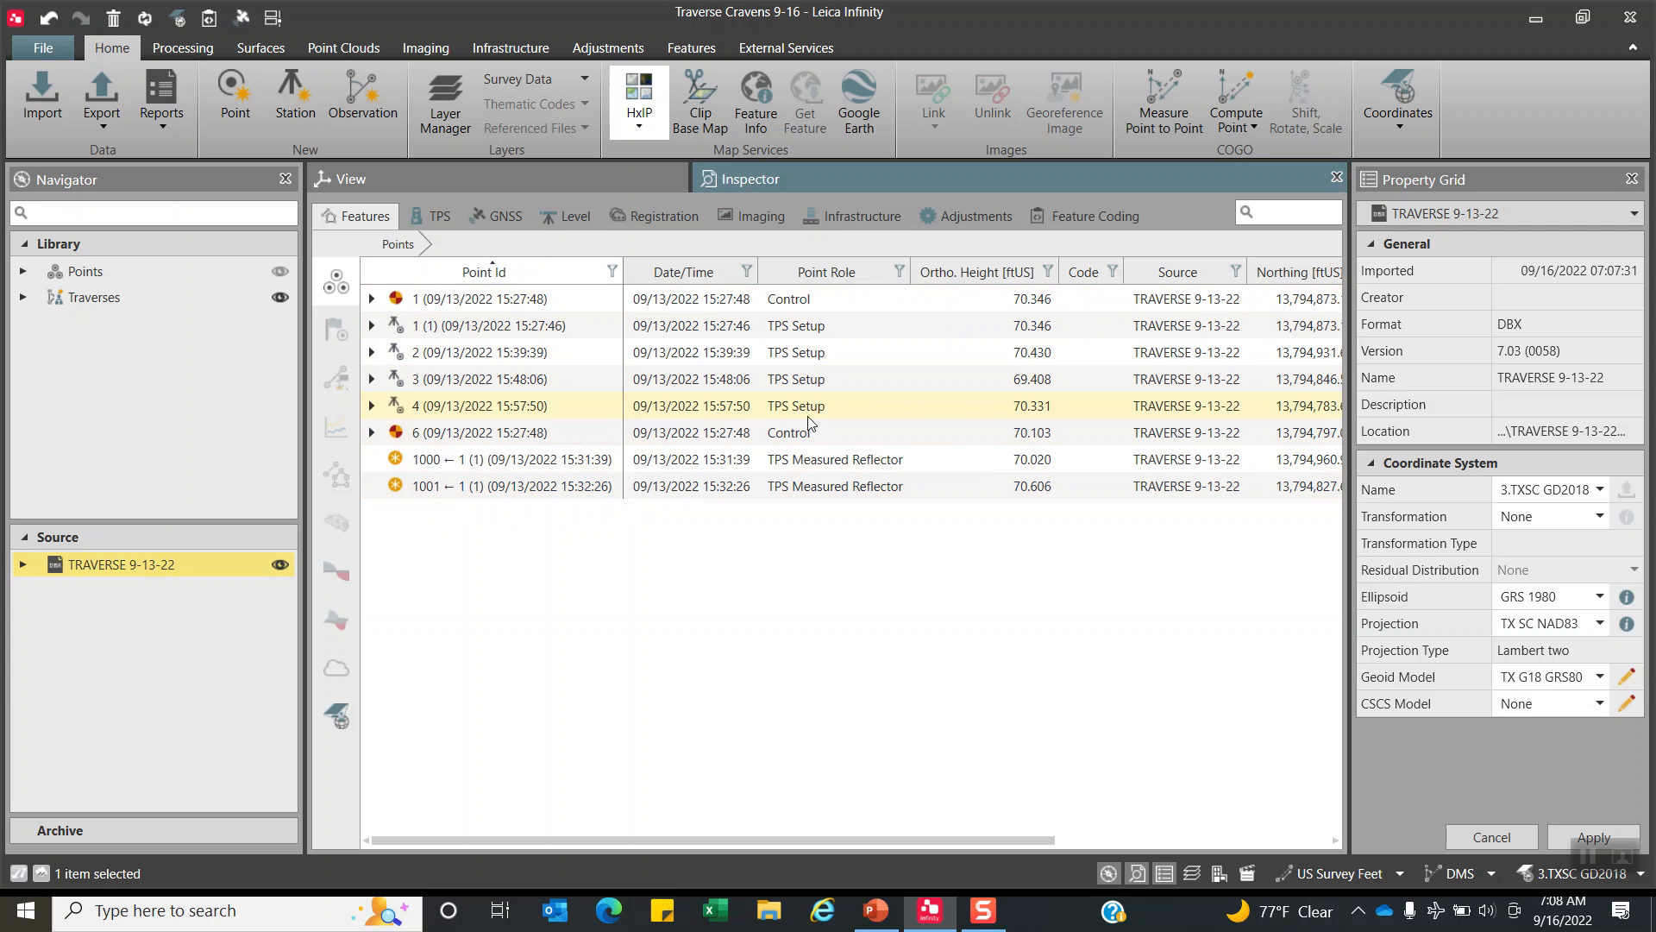
pyautogui.click(481, 299)
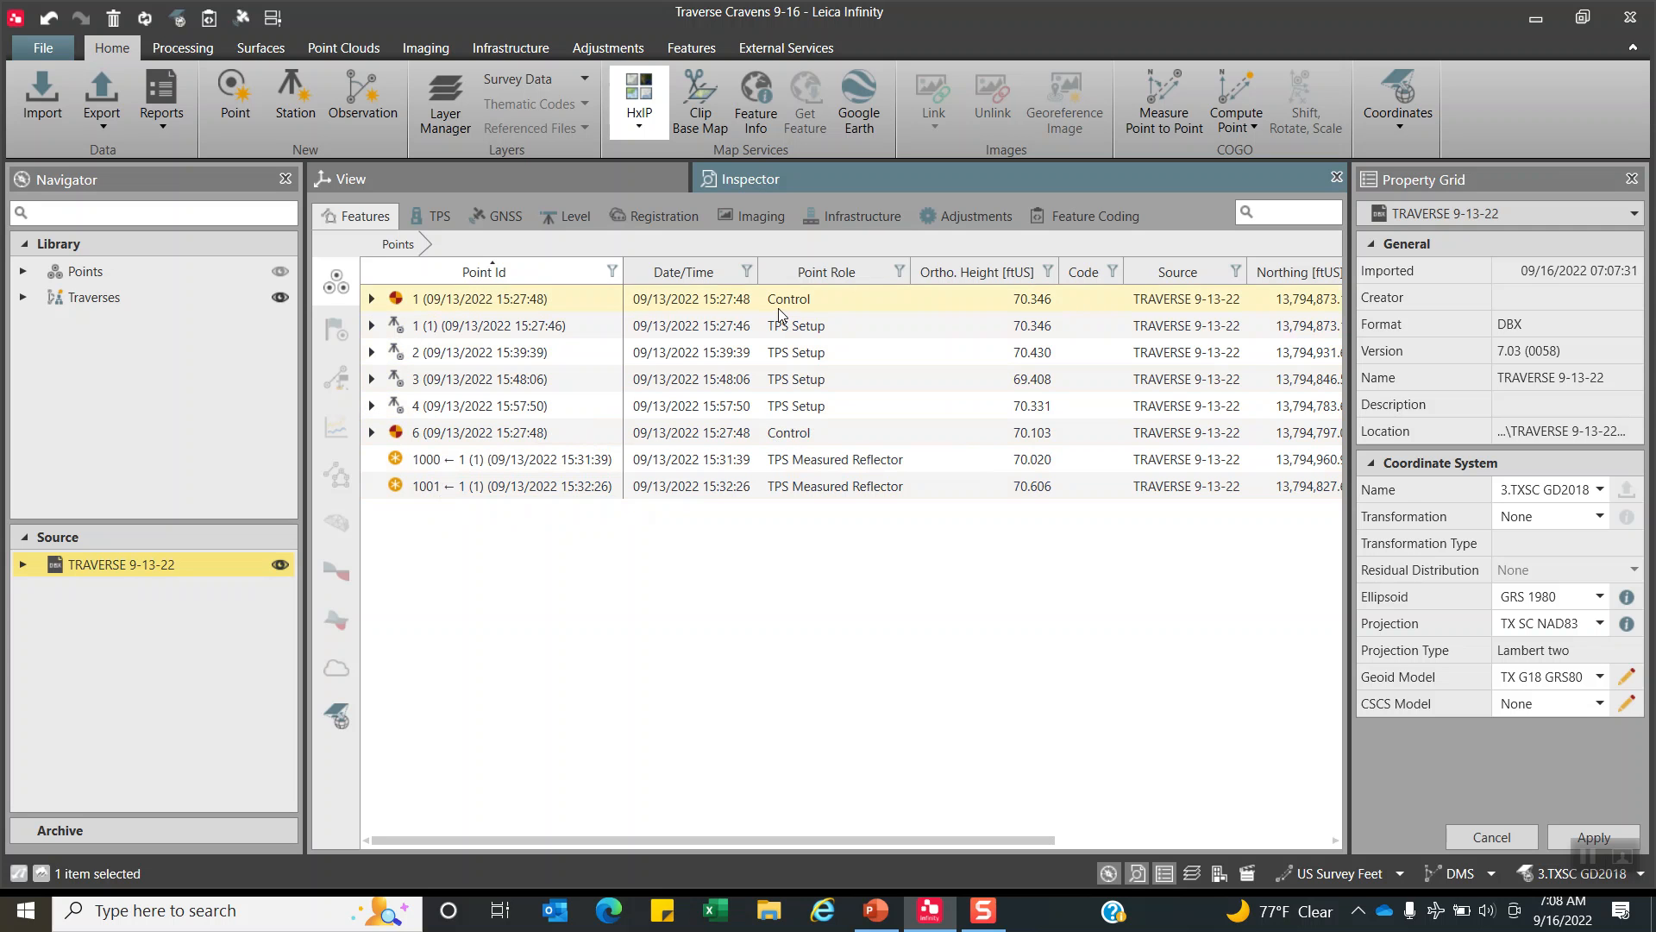
pyautogui.click(480, 406)
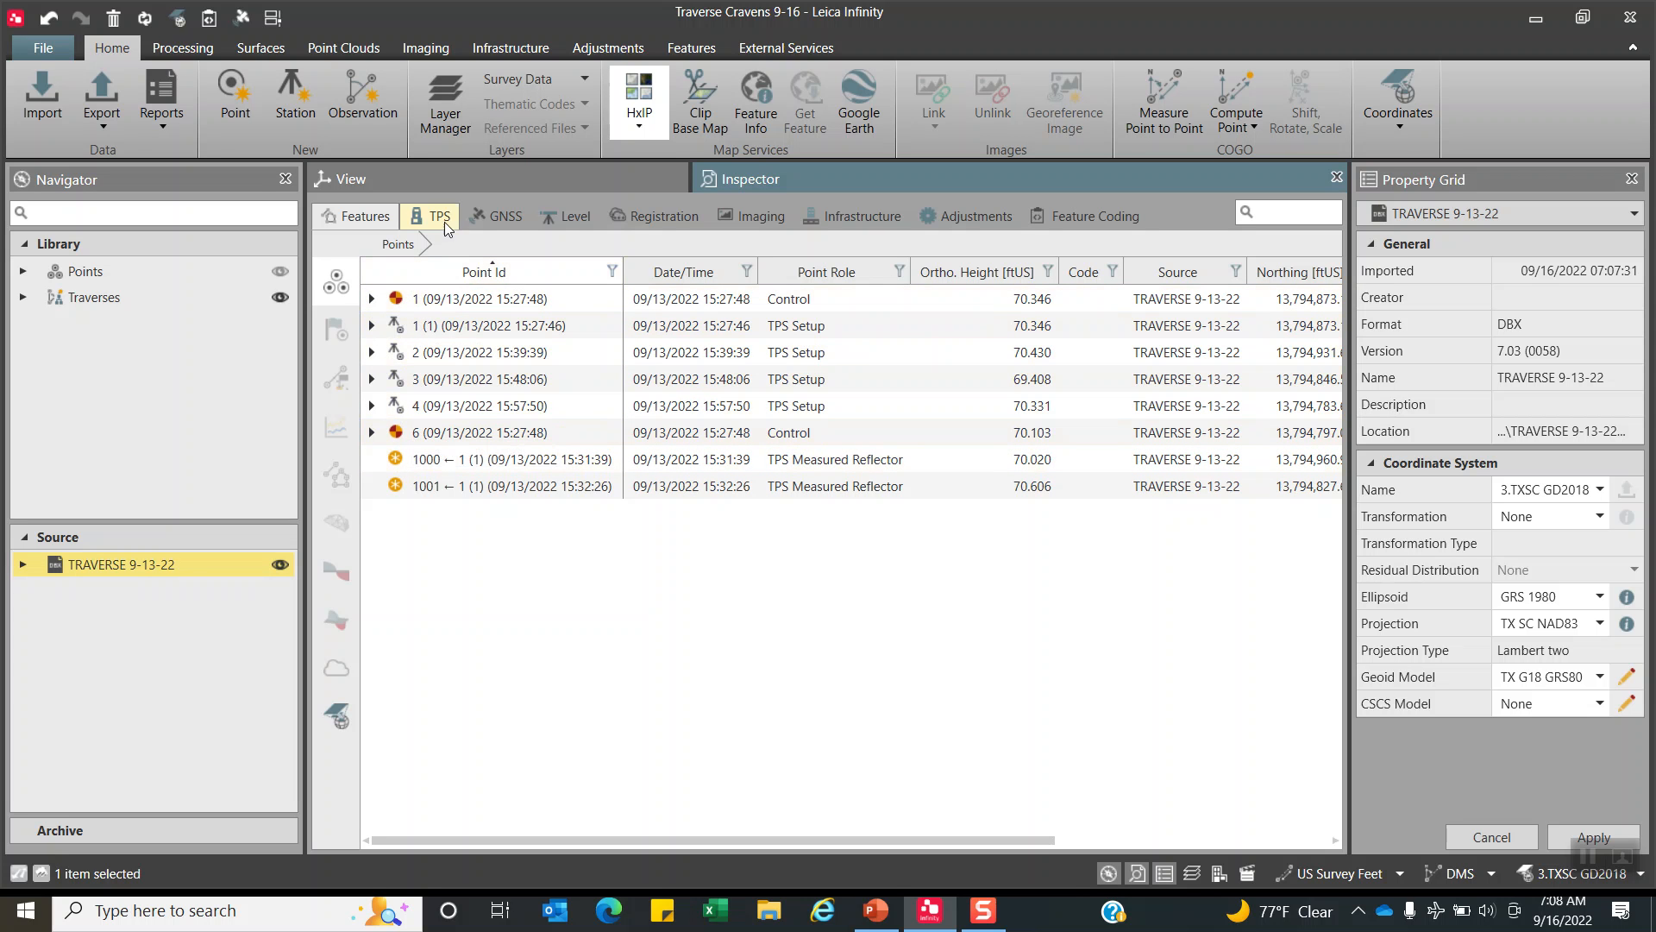
# Select point 1 (1) in the setups list and change its Point Id to 1.
pyautogui.click(438, 216)
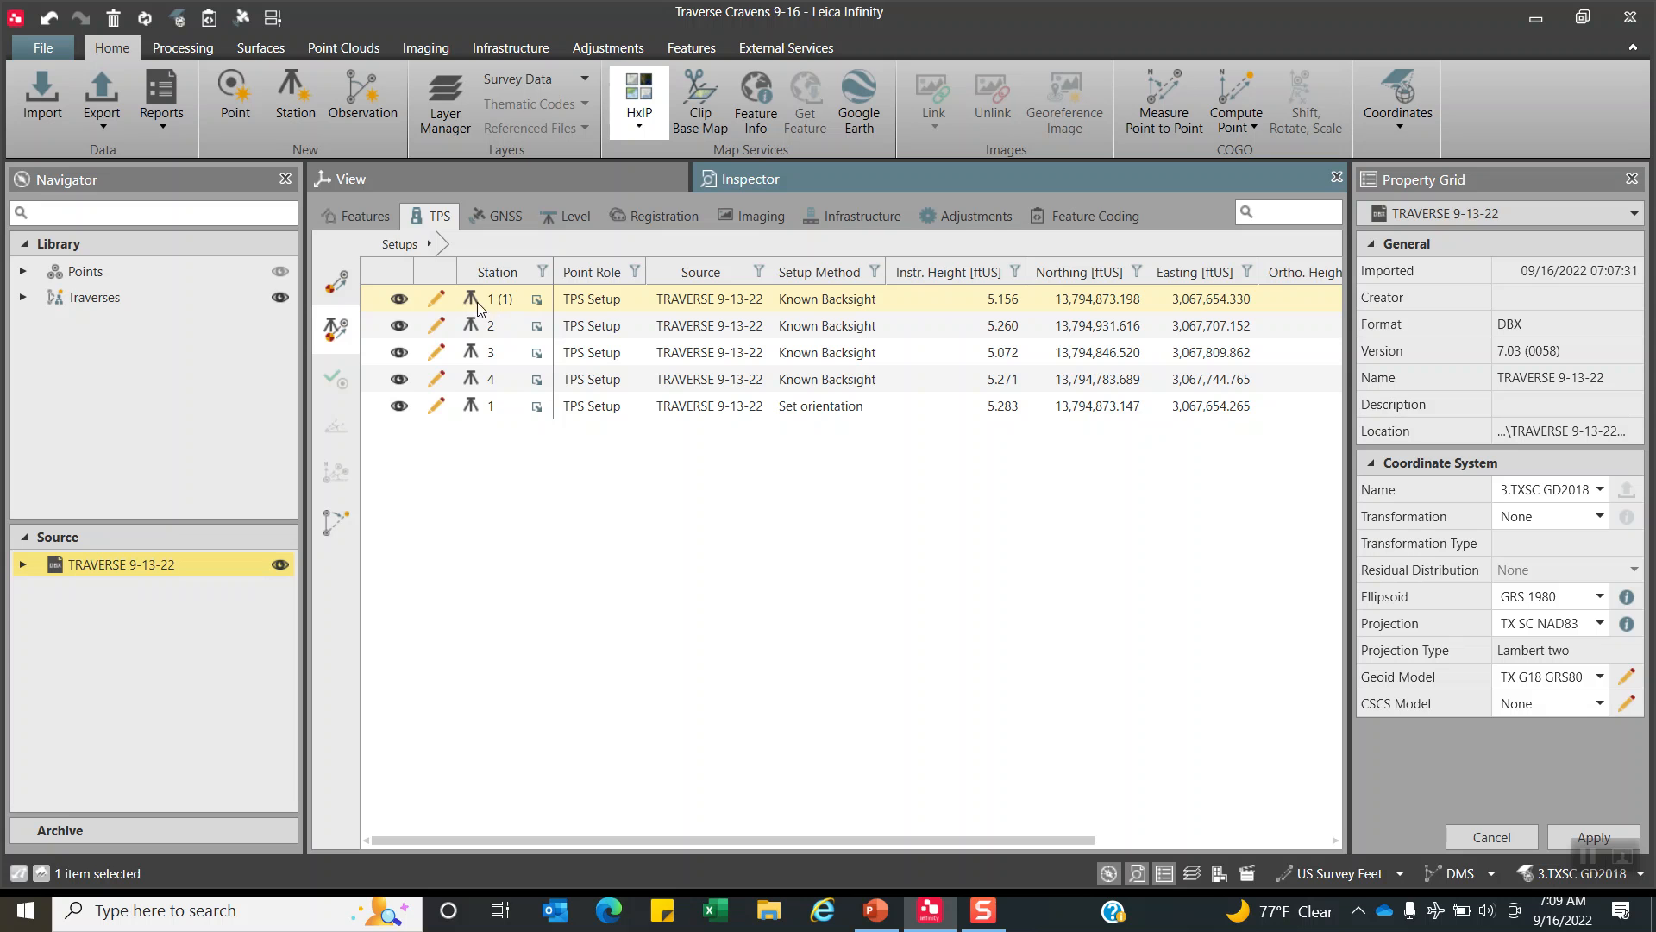
pyautogui.moveTo(479, 309)
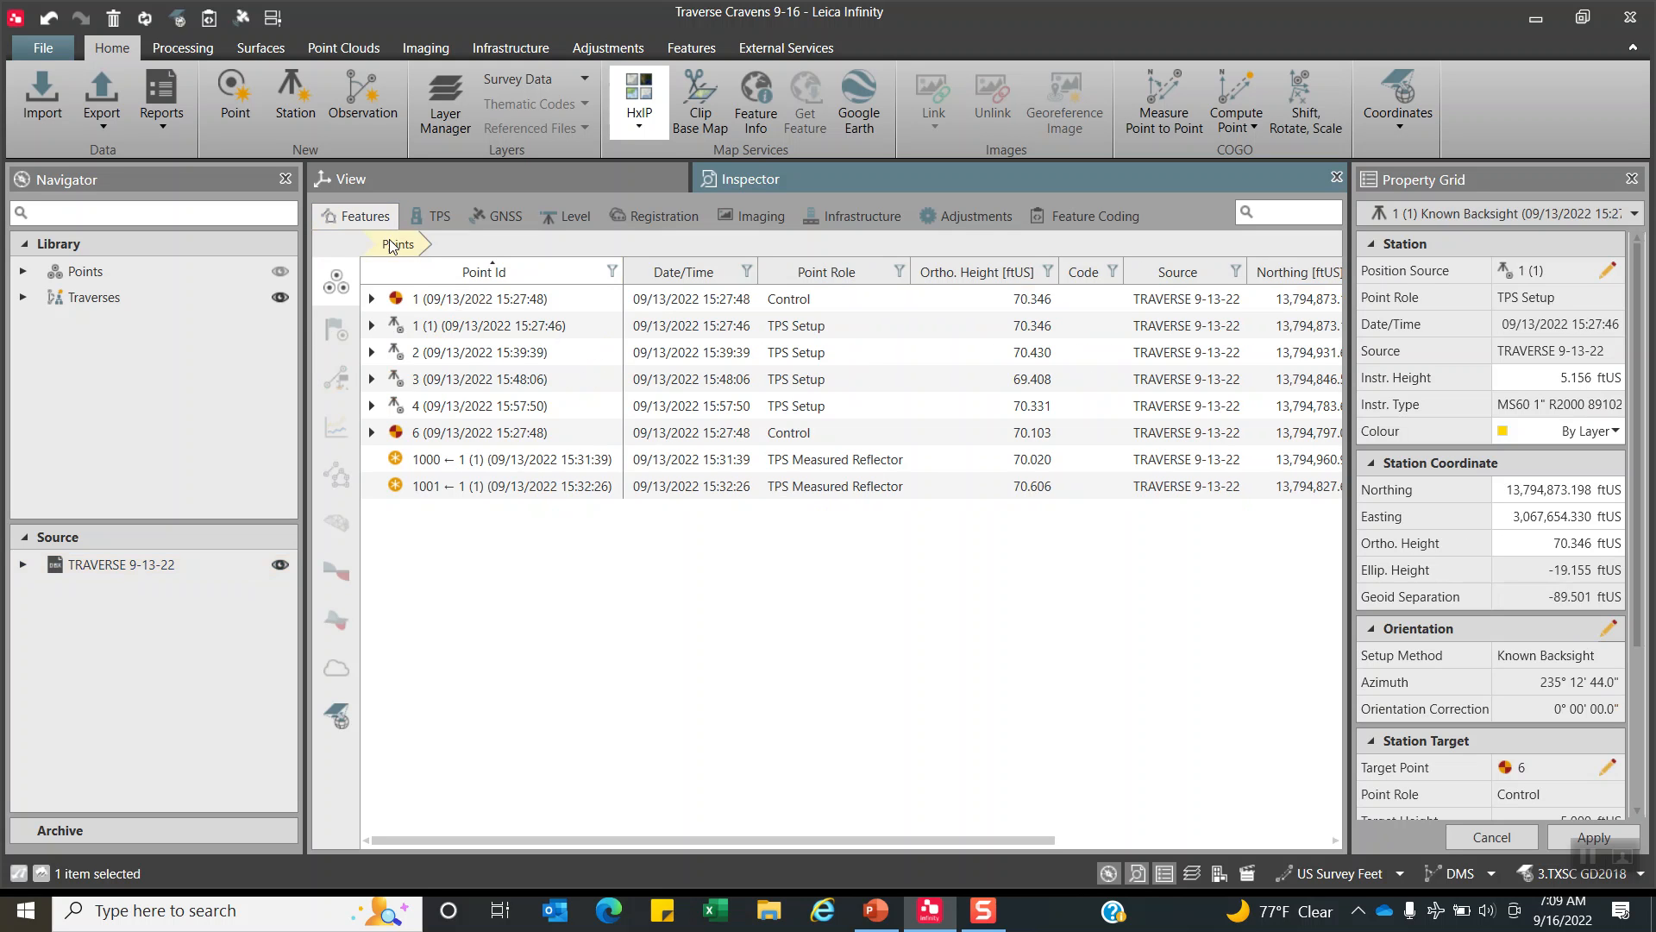
pyautogui.click(486, 325)
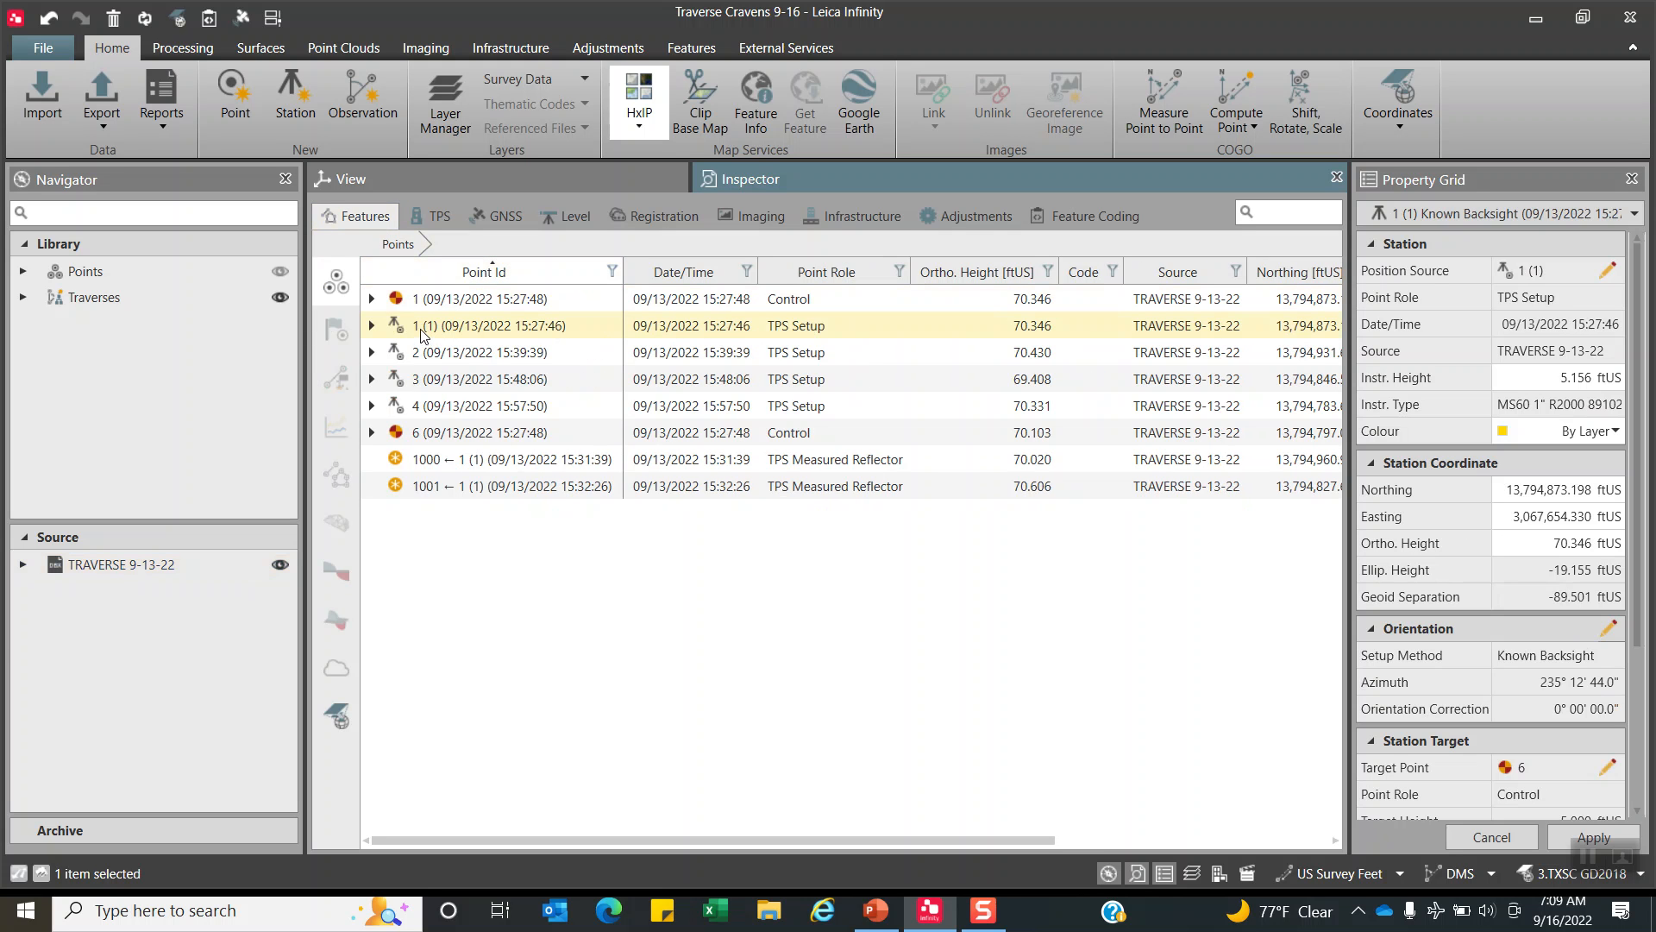
pyautogui.click(490, 326)
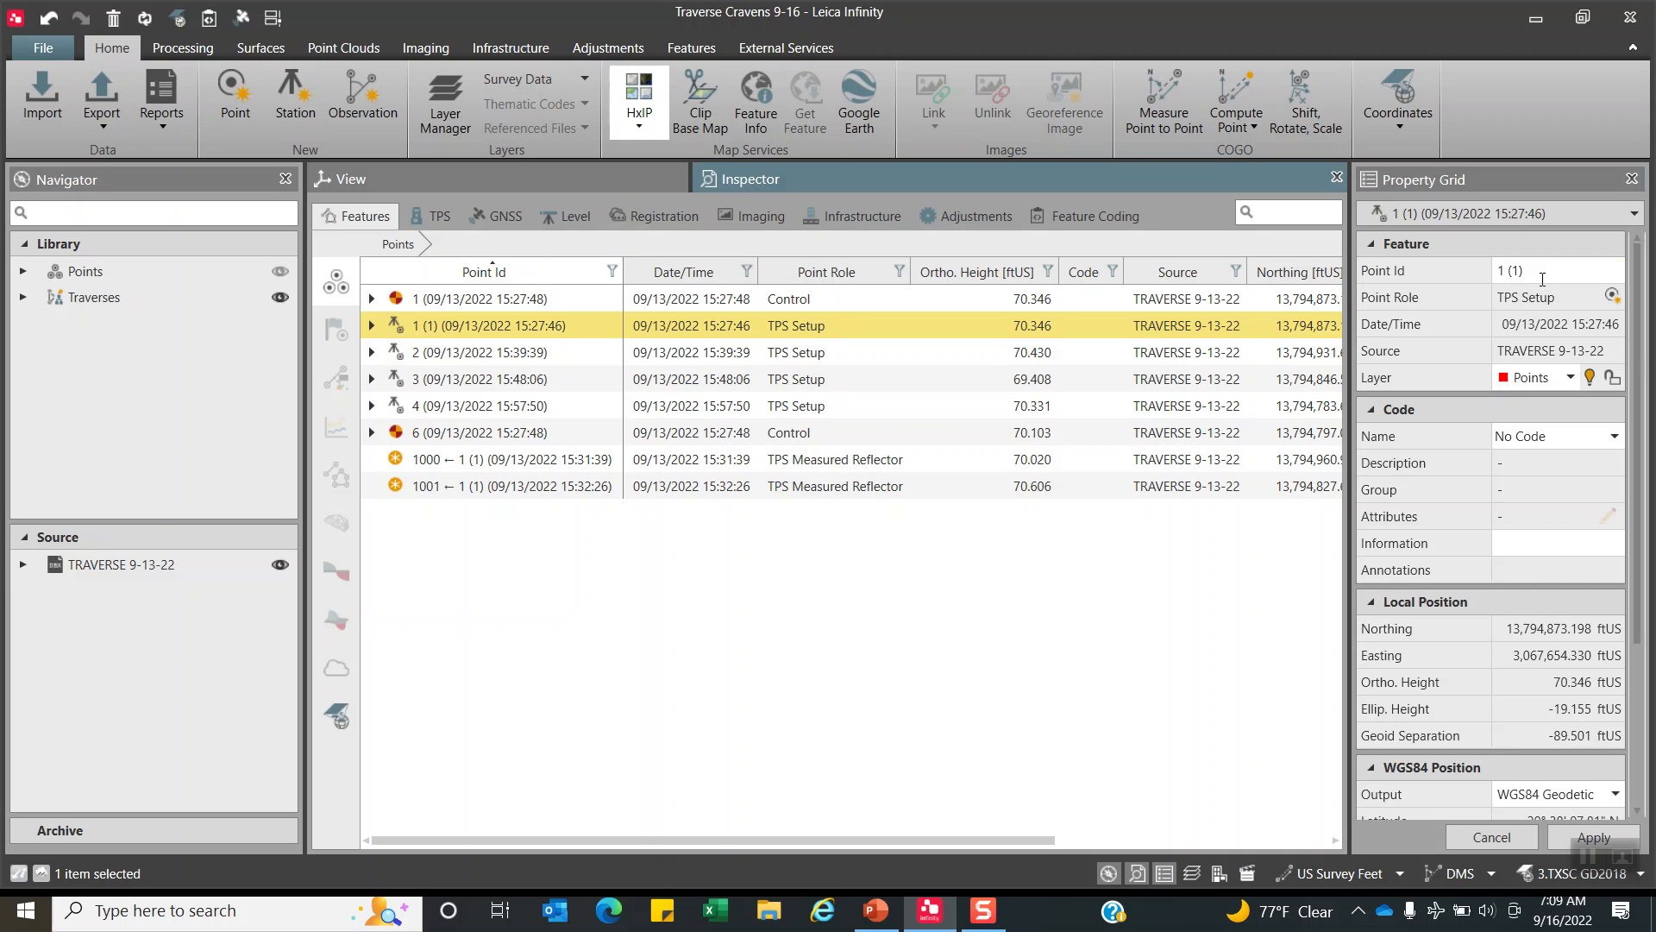
pyautogui.click(1552, 270)
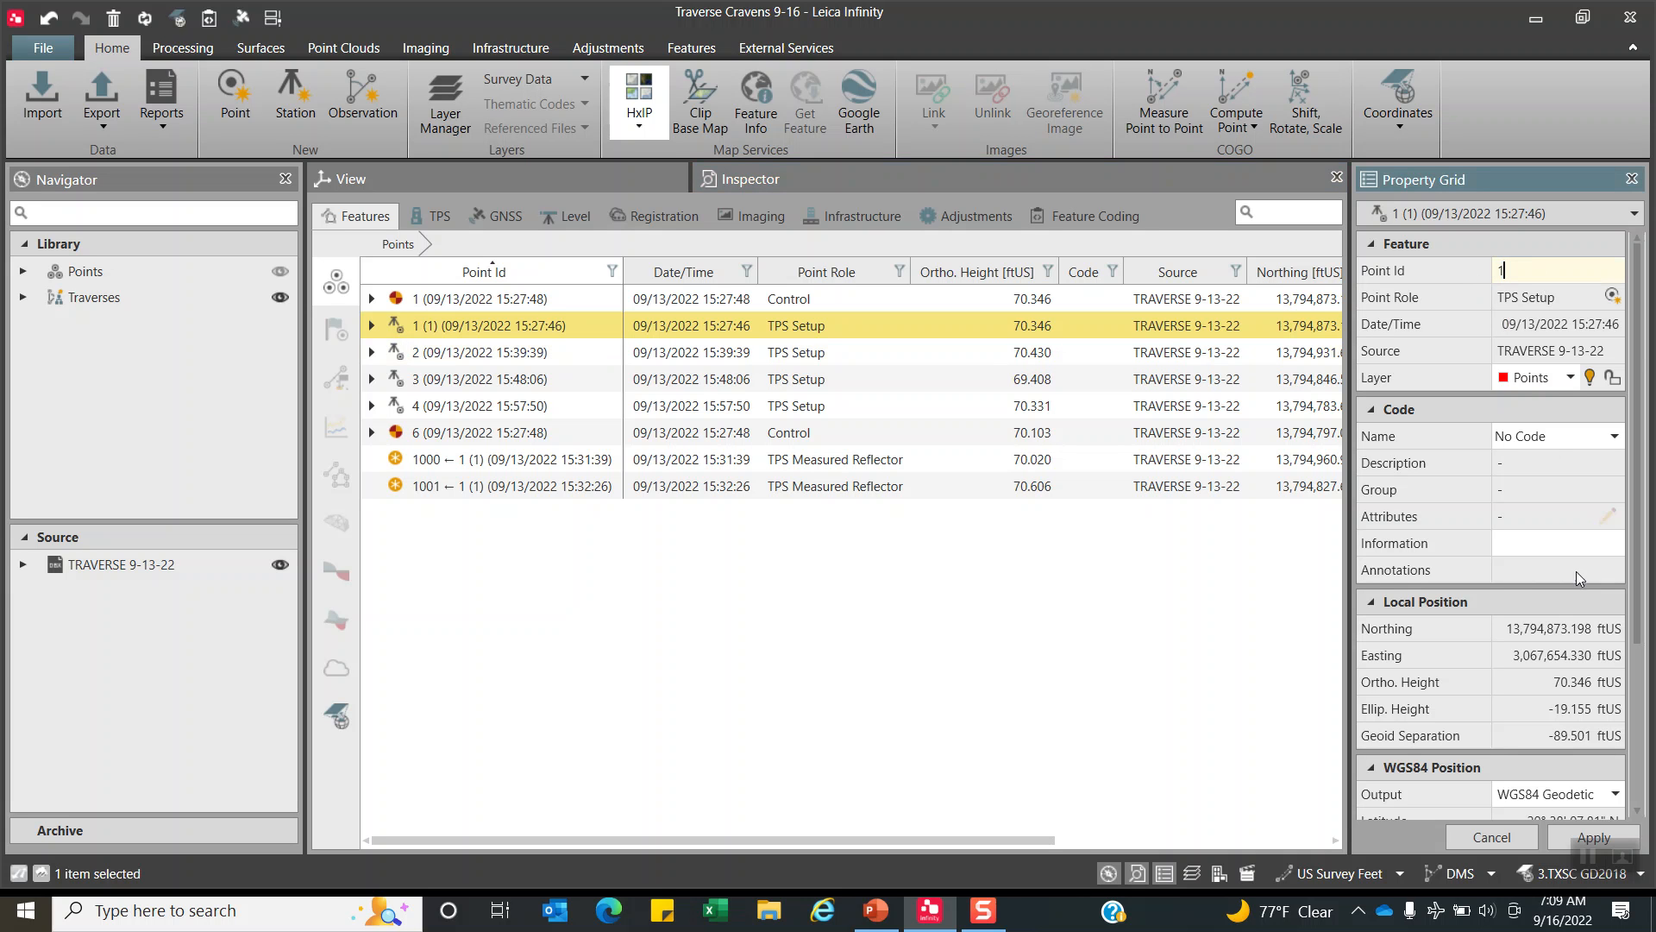
pyautogui.click(1594, 837)
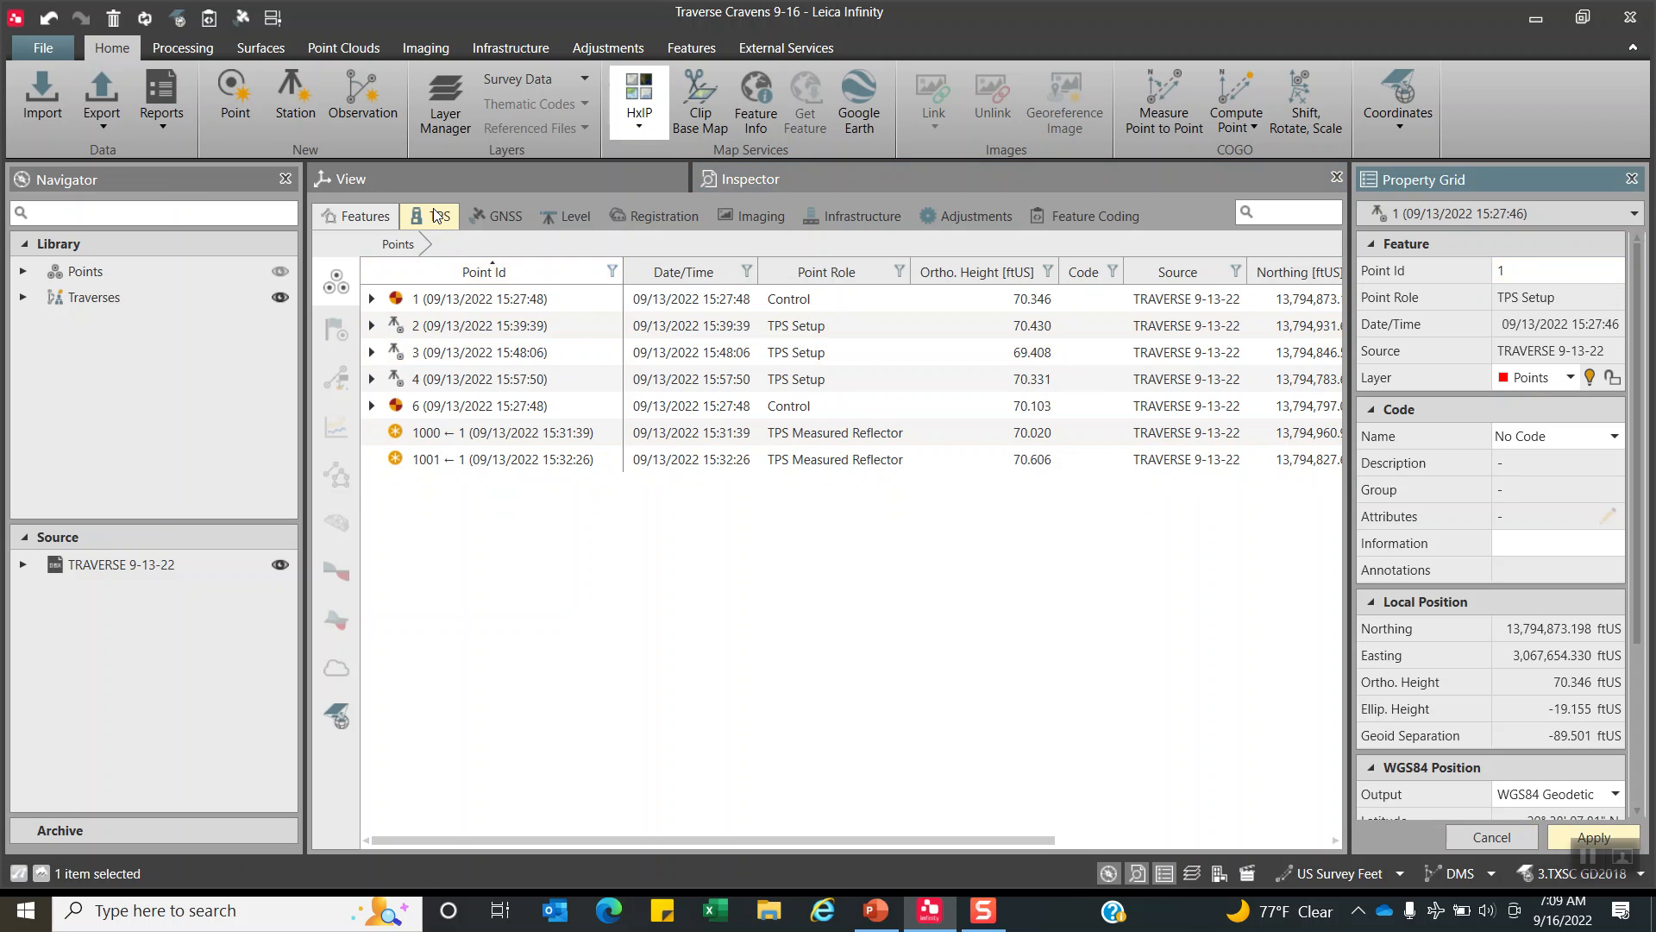
# Select the station 1 setup and list its observations, highlighting the shot to 1001.
pyautogui.click(439, 216)
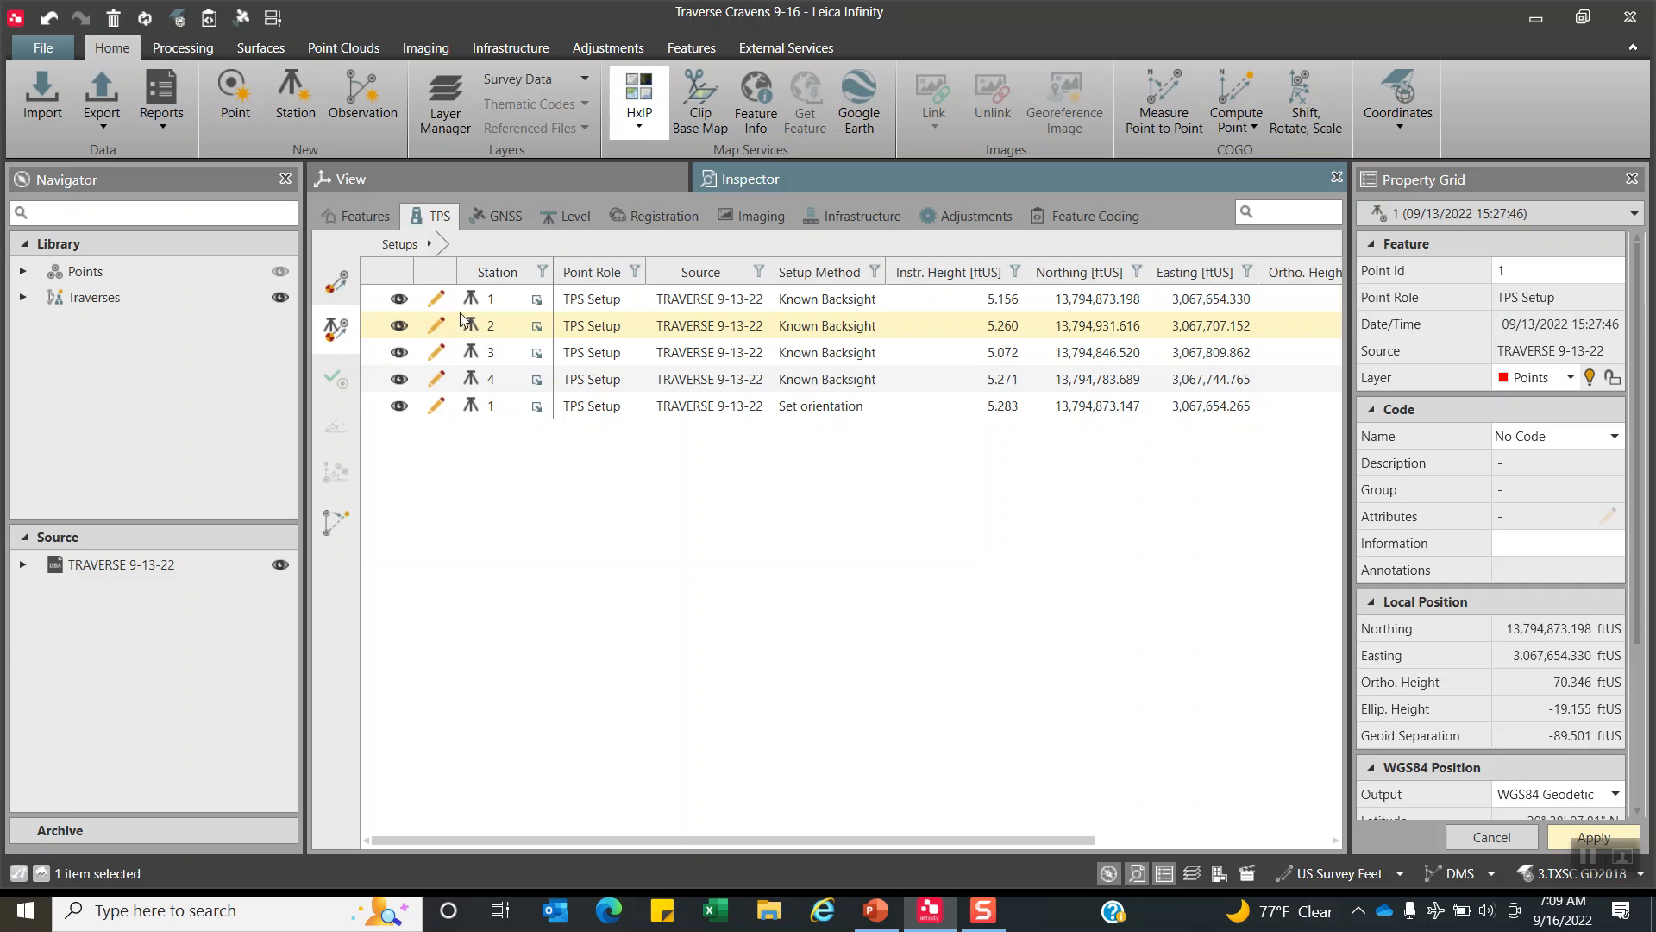
pyautogui.moveTo(471, 338)
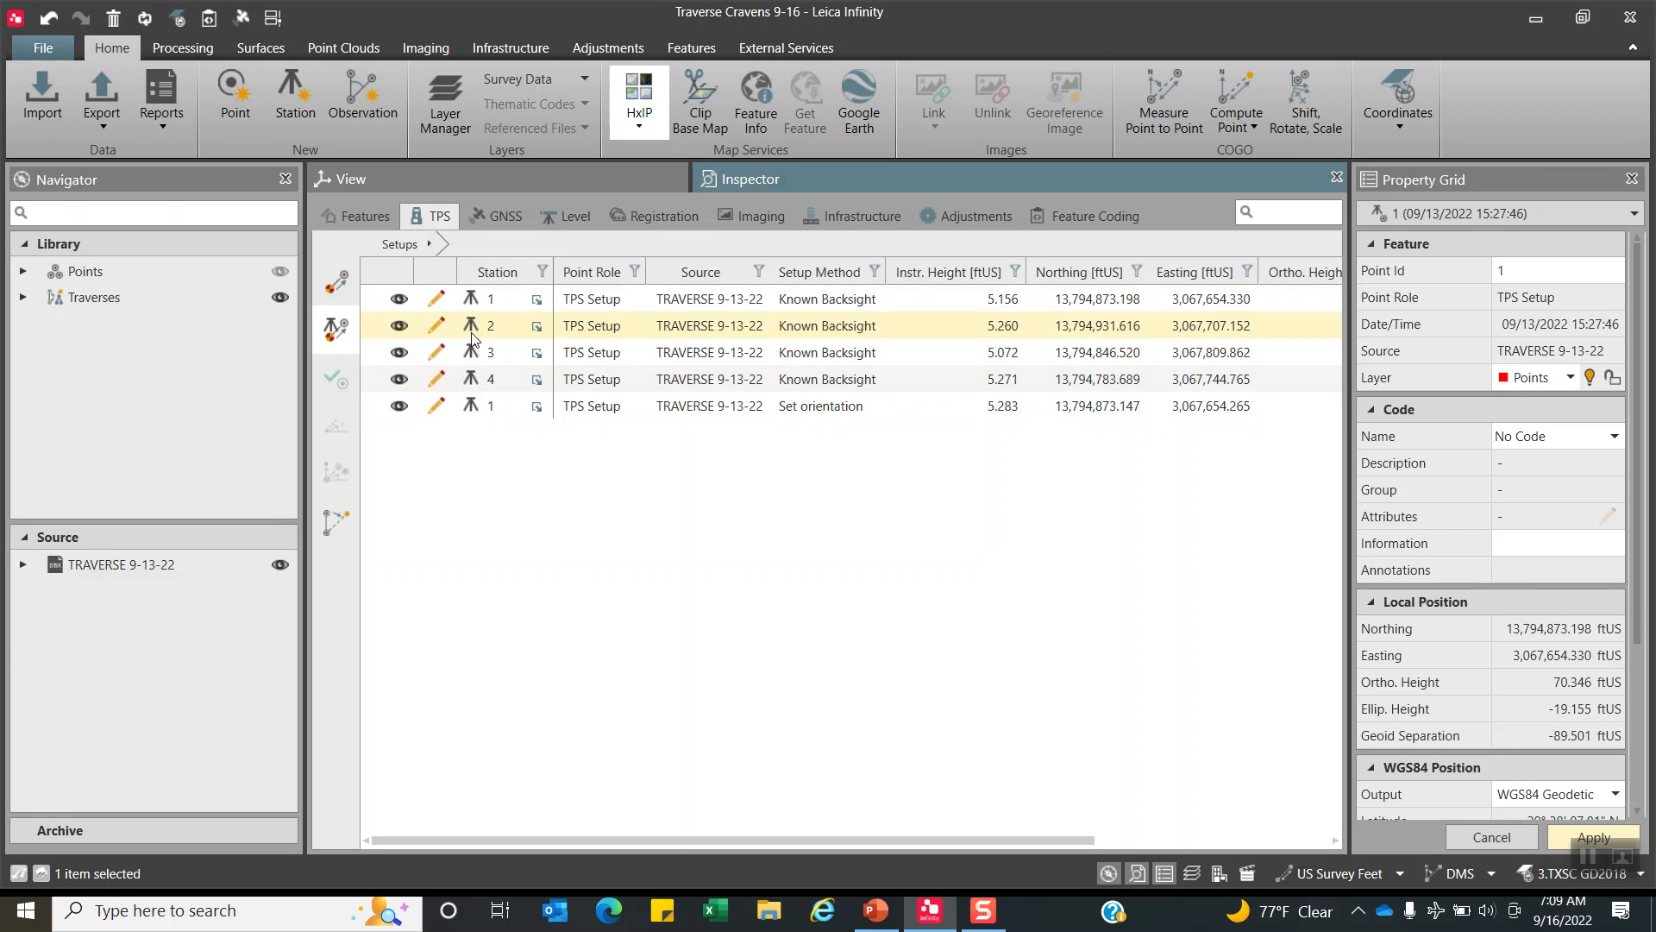
pyautogui.click(489, 299)
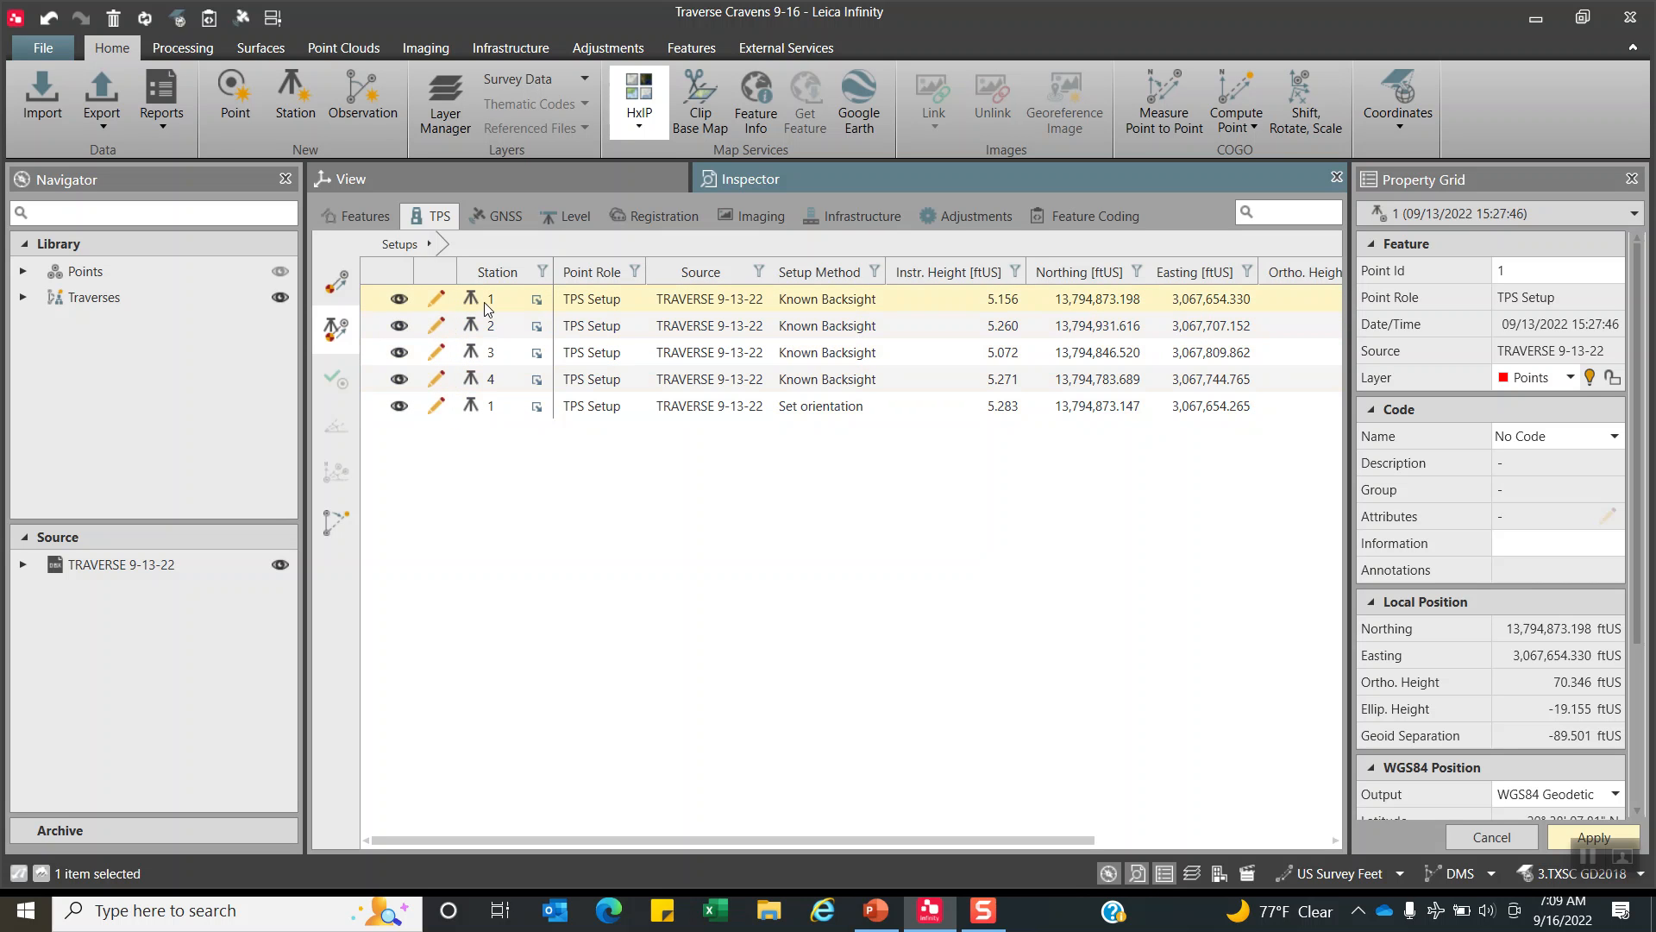
pyautogui.moveTo(476, 305)
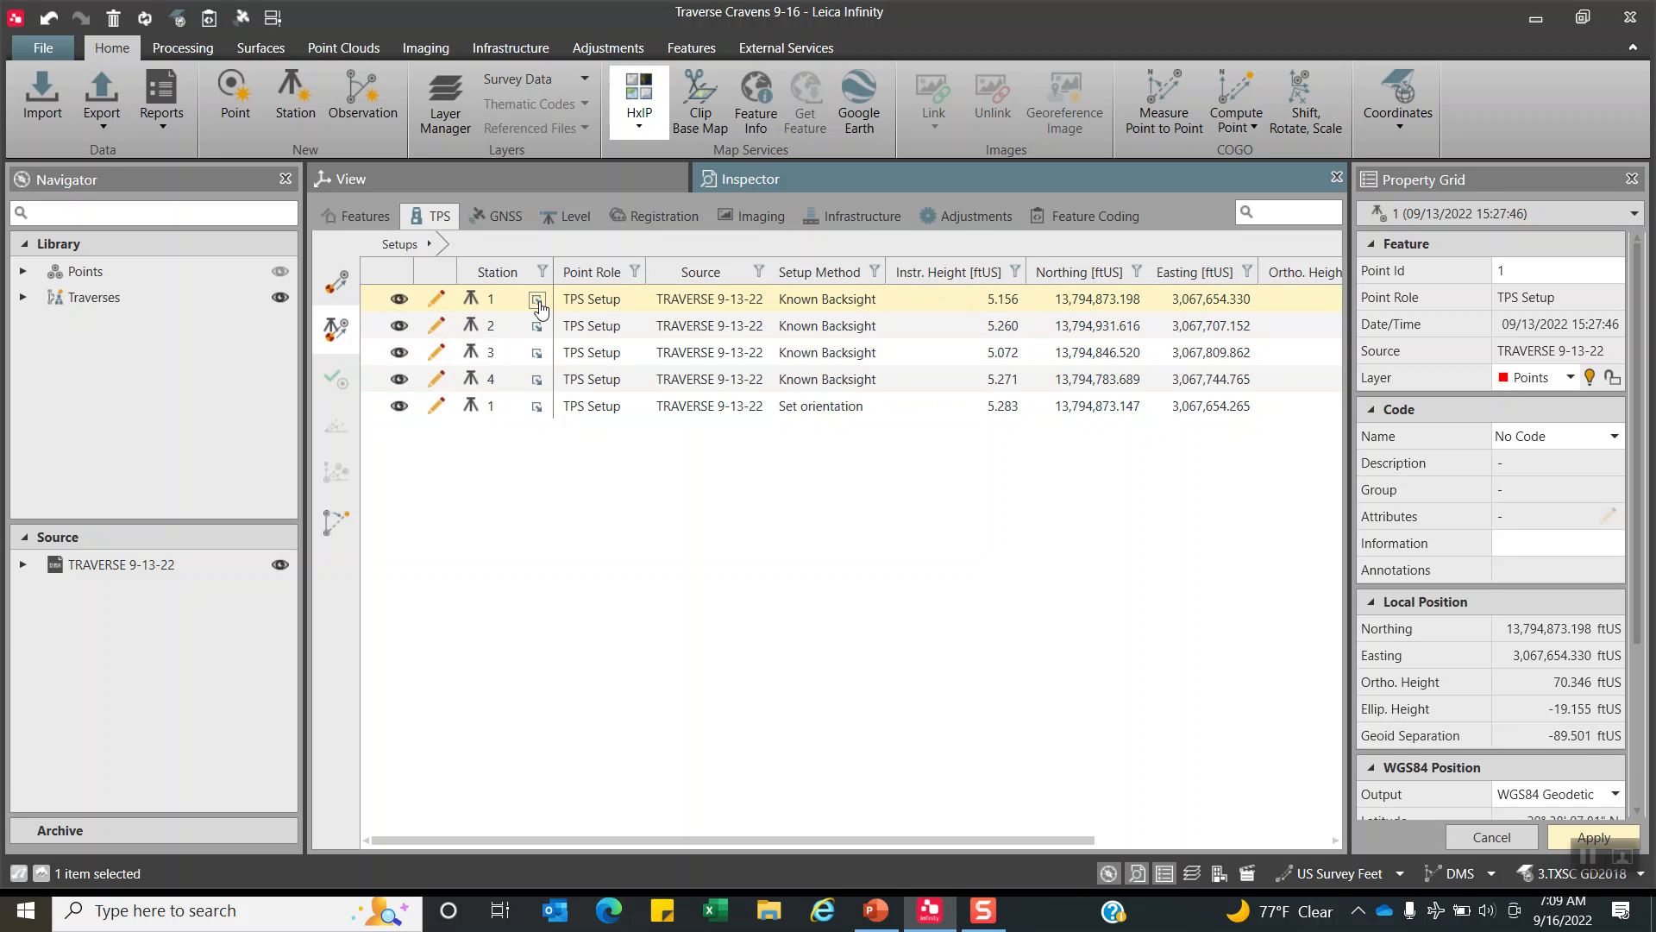
pyautogui.click(537, 300)
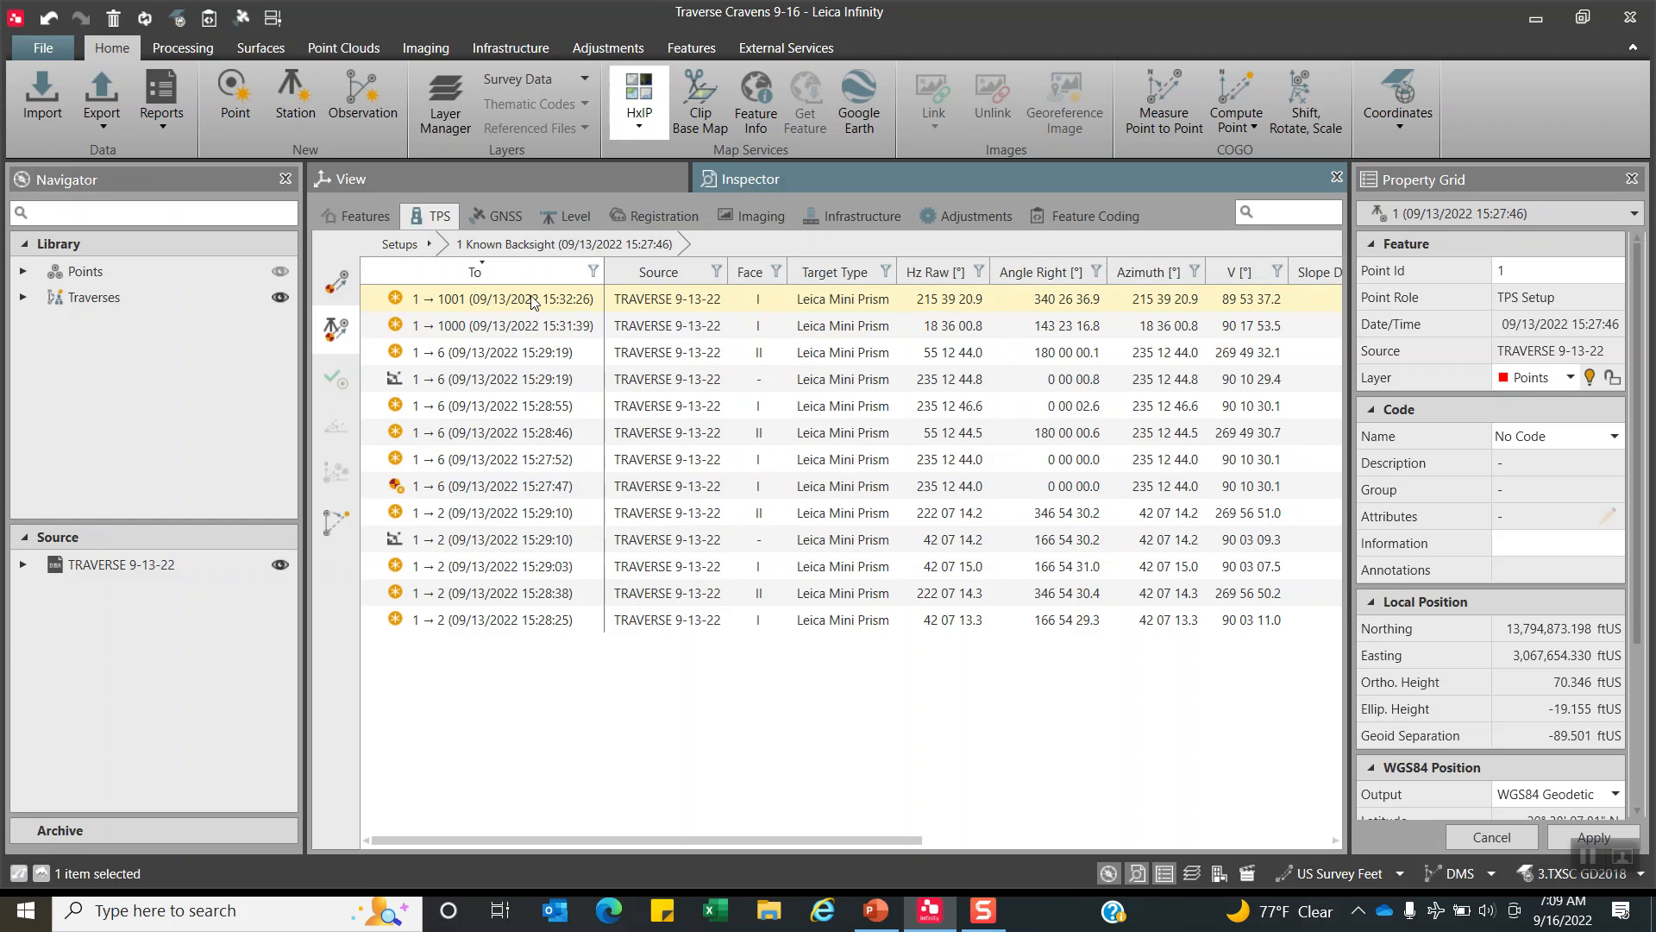
pyautogui.click(496, 325)
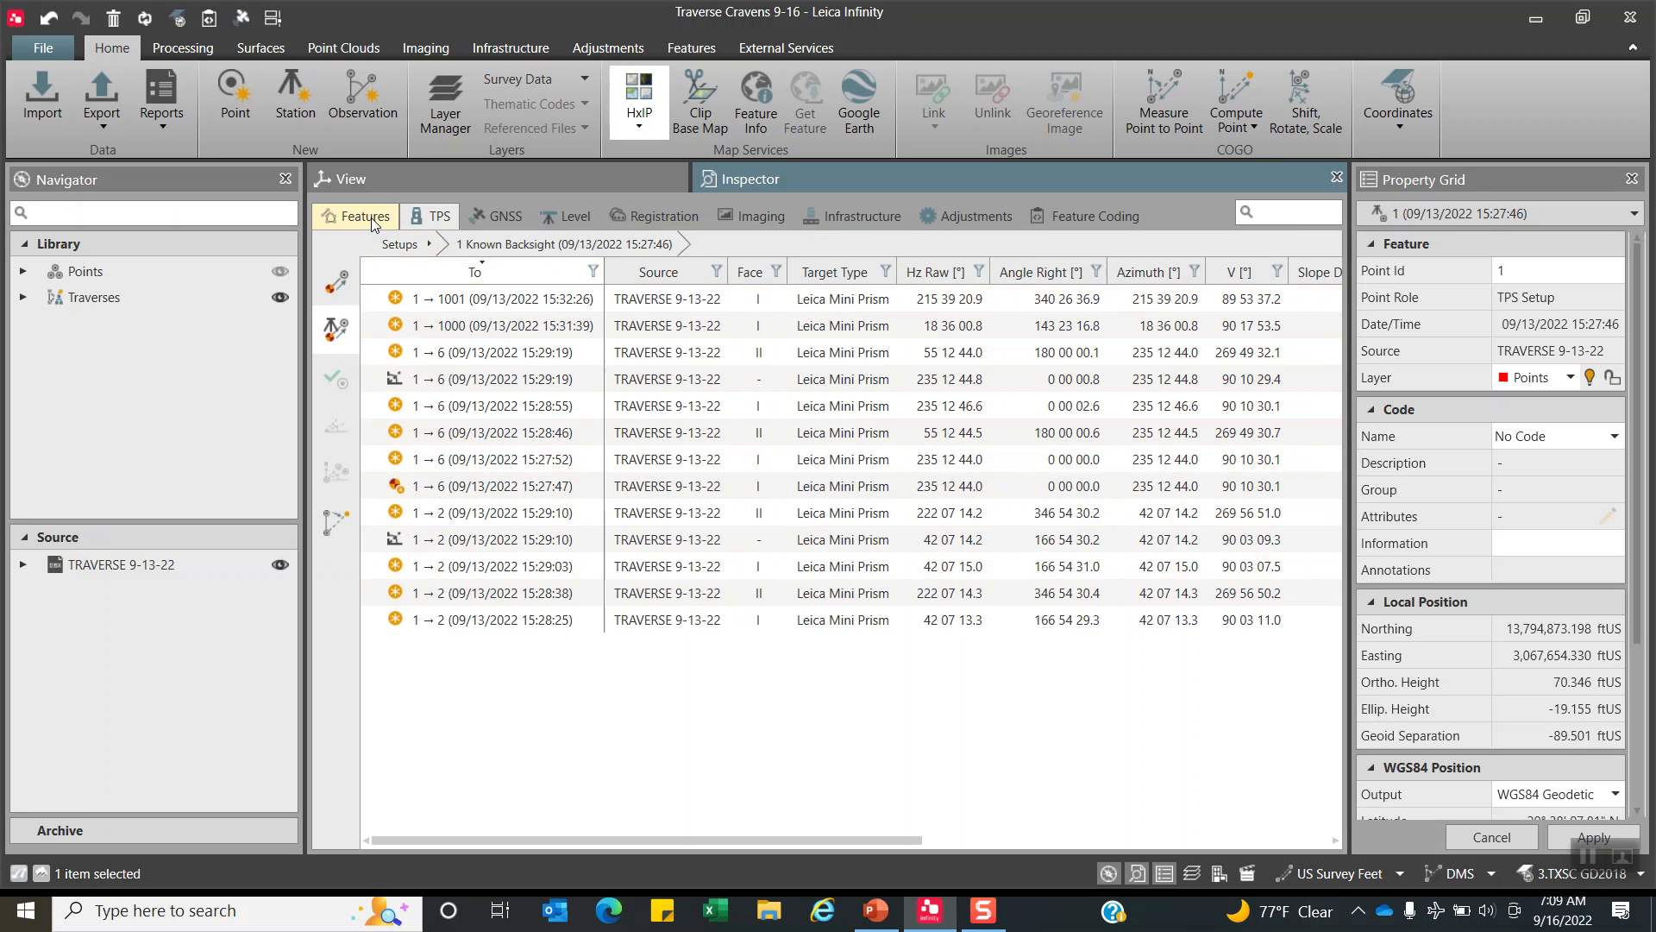
pyautogui.moveTo(373, 225)
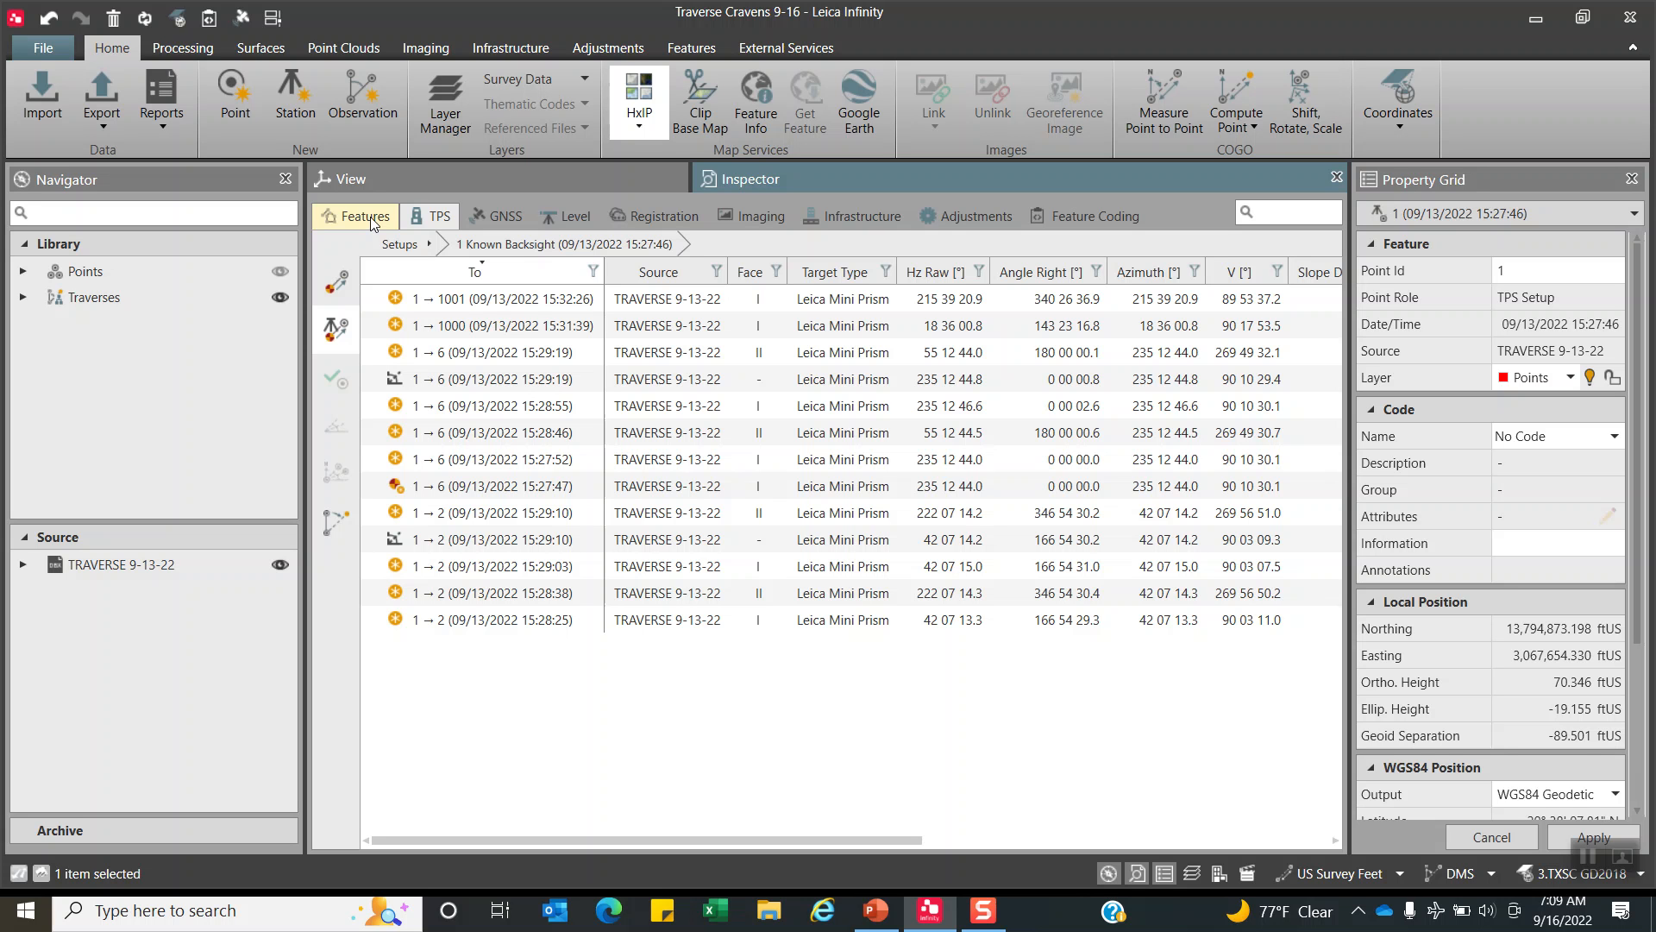
pyautogui.click(438, 216)
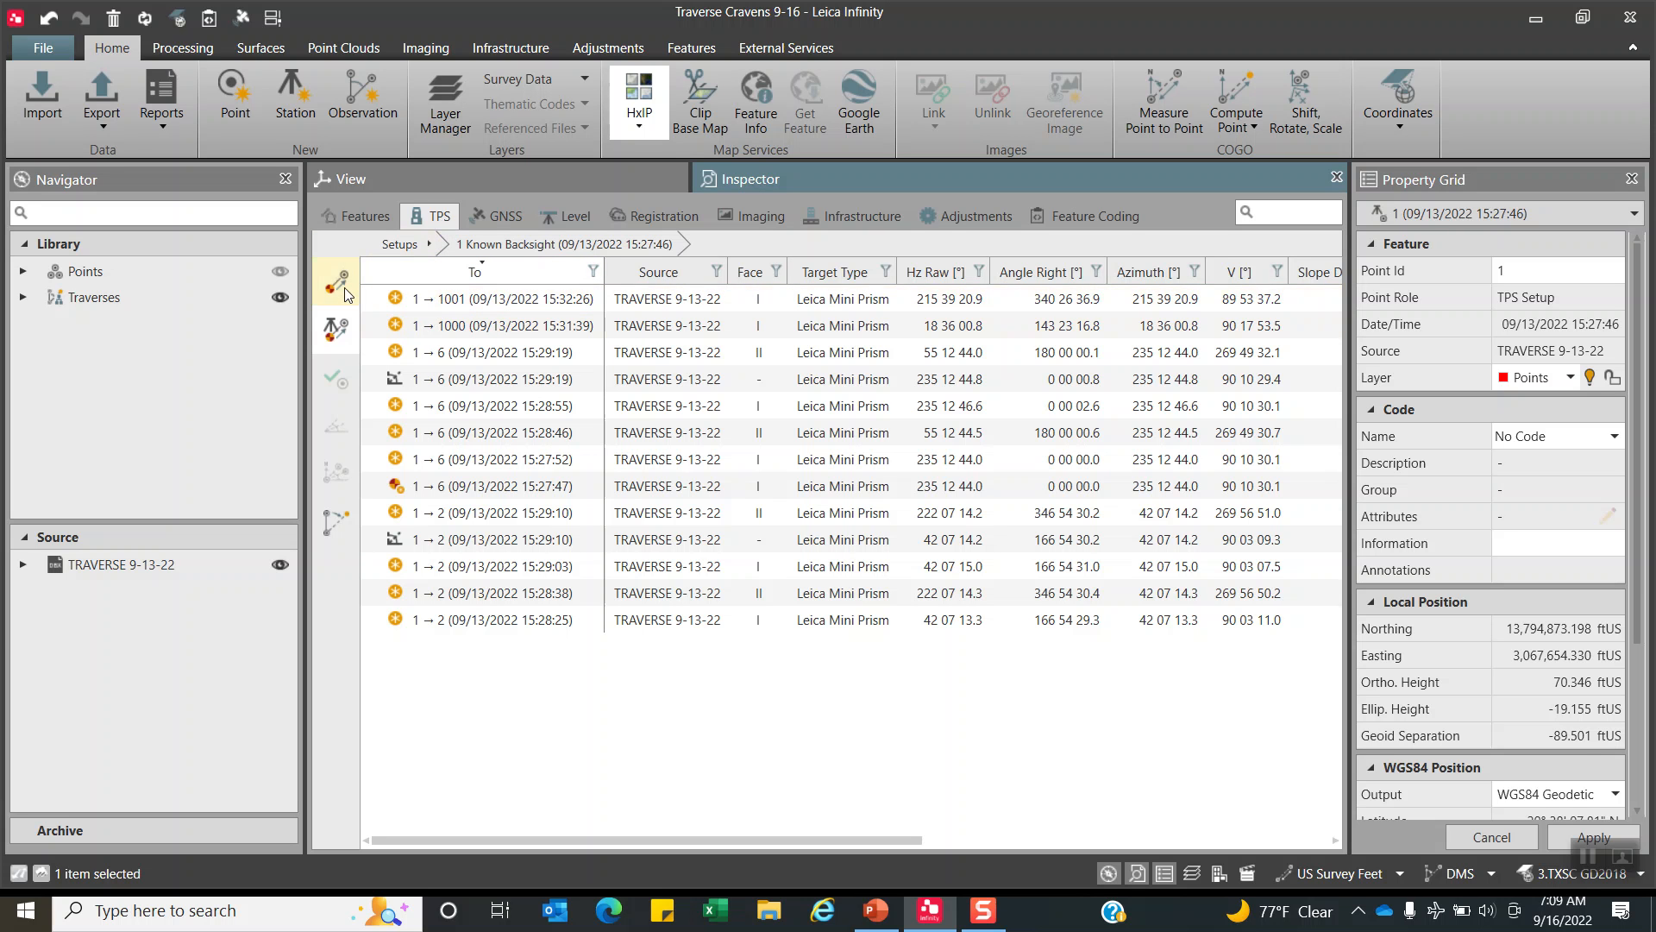
pyautogui.moveTo(336, 277)
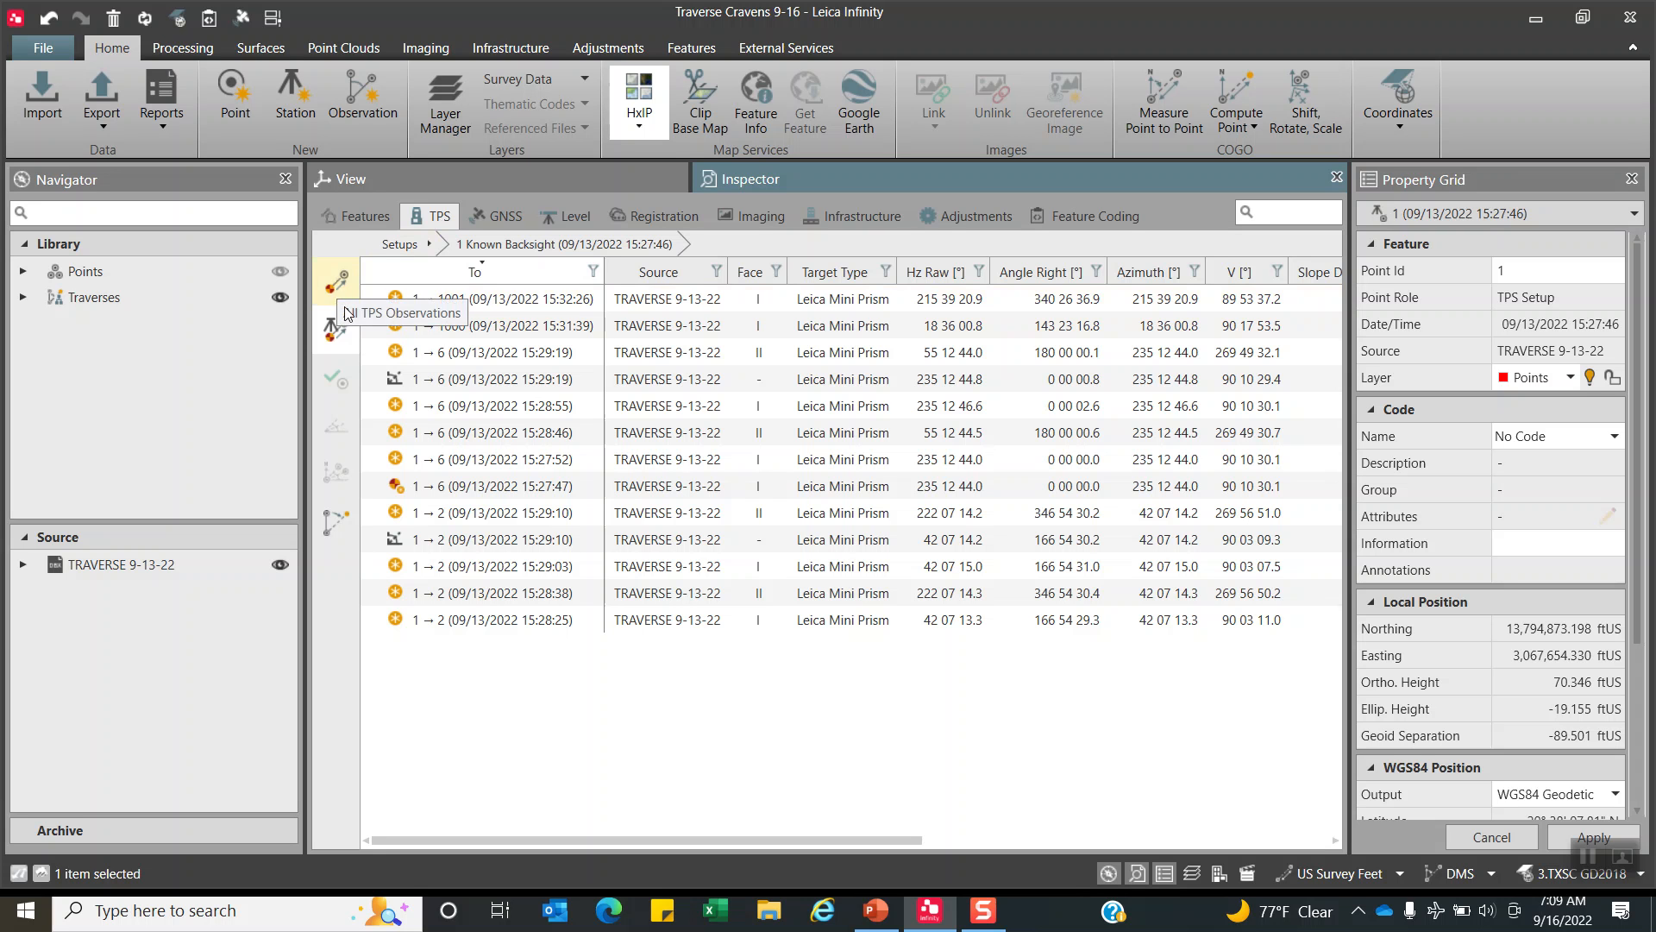
# In Edit setup, choose point 1's Control record as station source and proceed to its backsight observations.
pyautogui.click(429, 244)
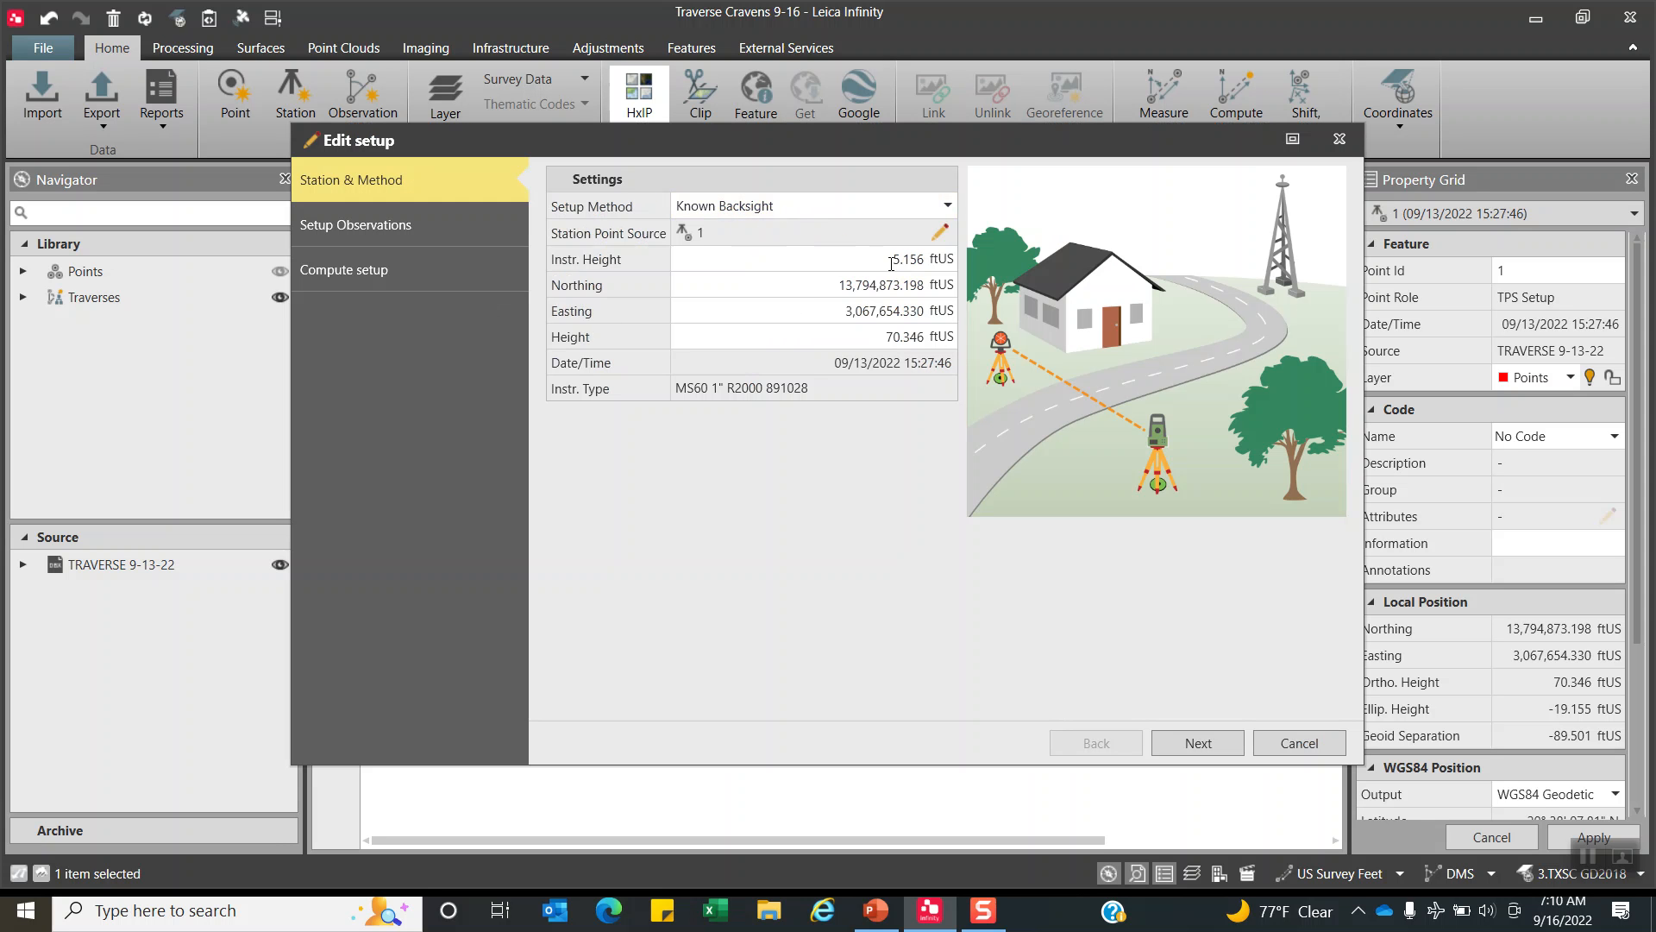
pyautogui.moveTo(911, 261)
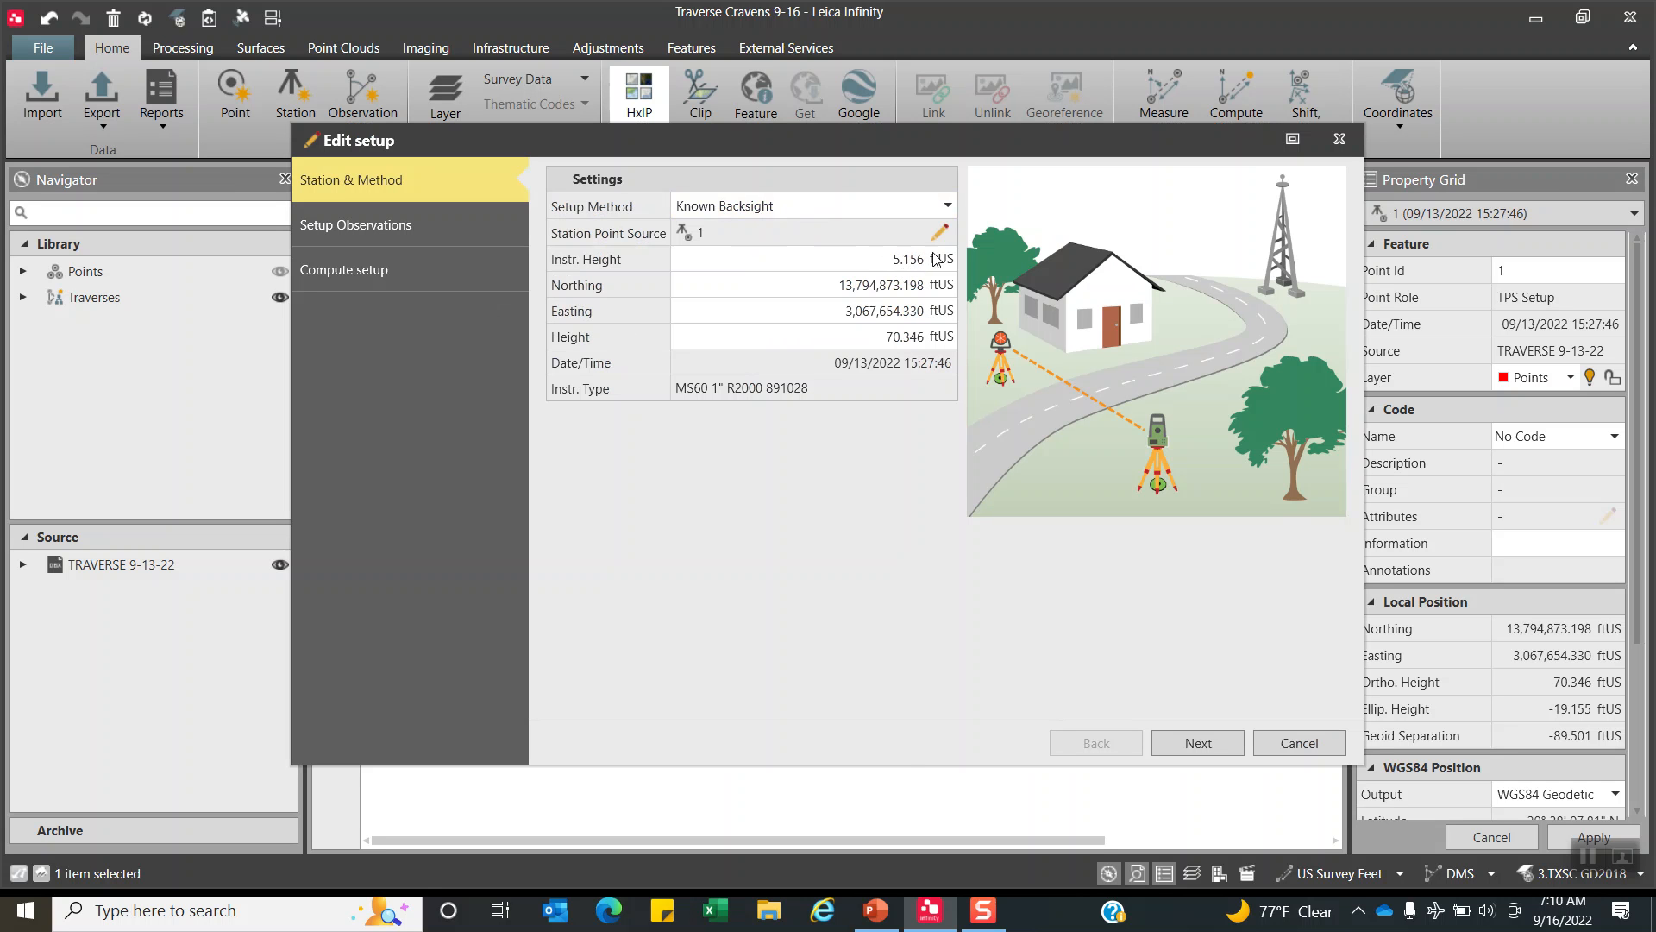
pyautogui.click(940, 231)
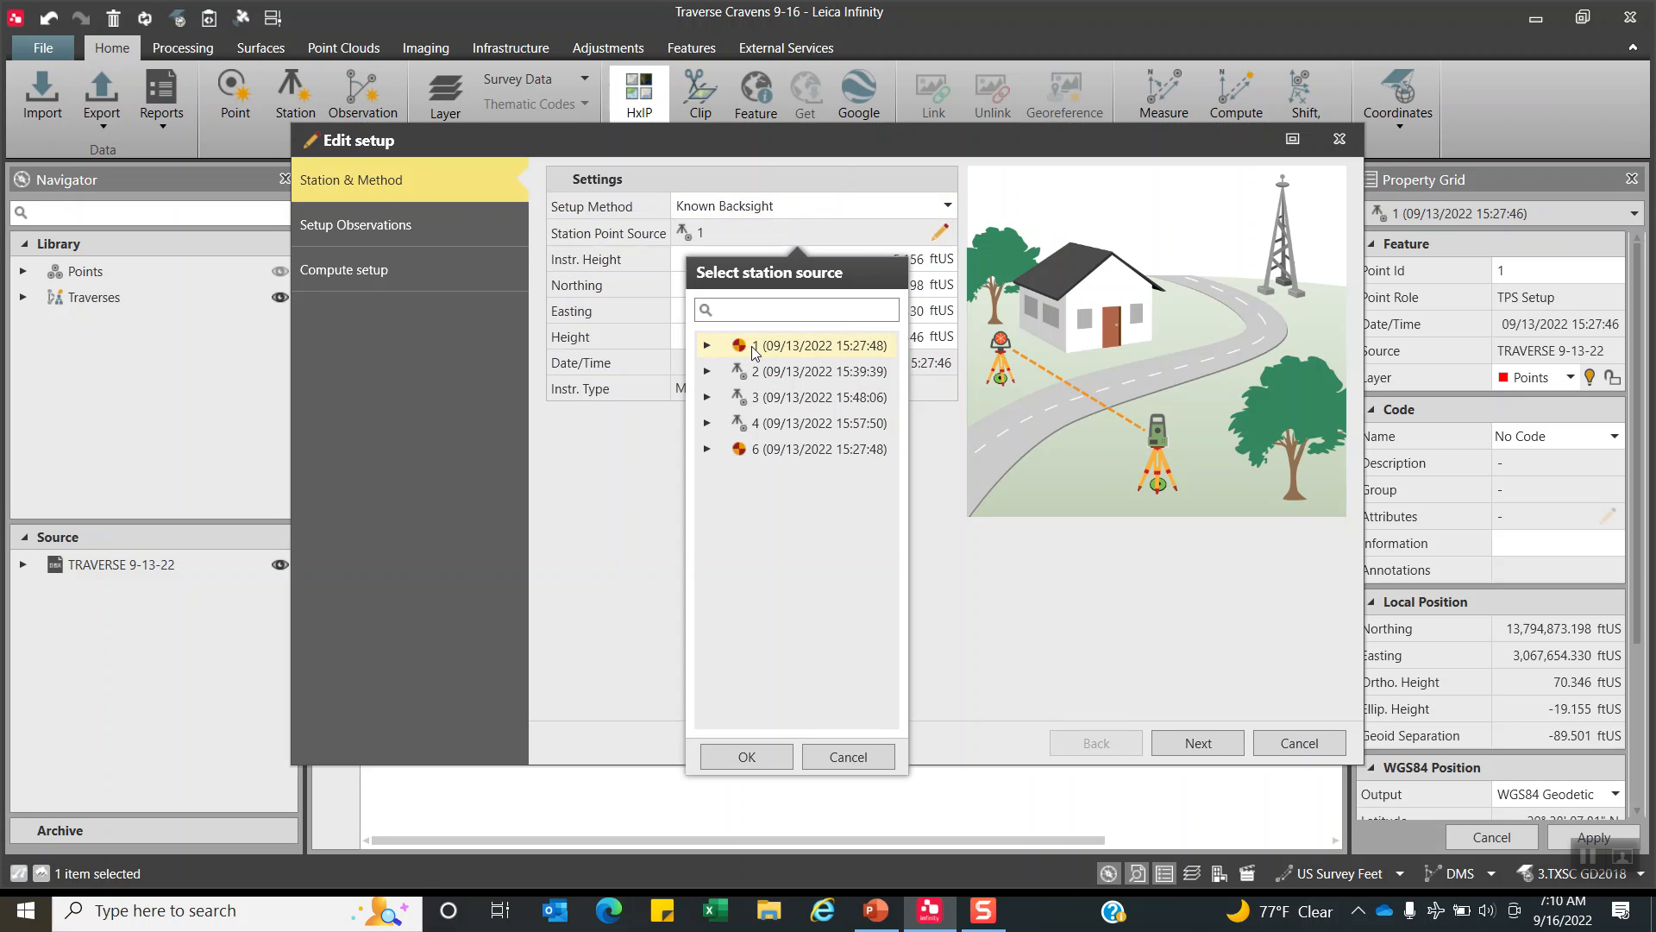
pyautogui.click(707, 344)
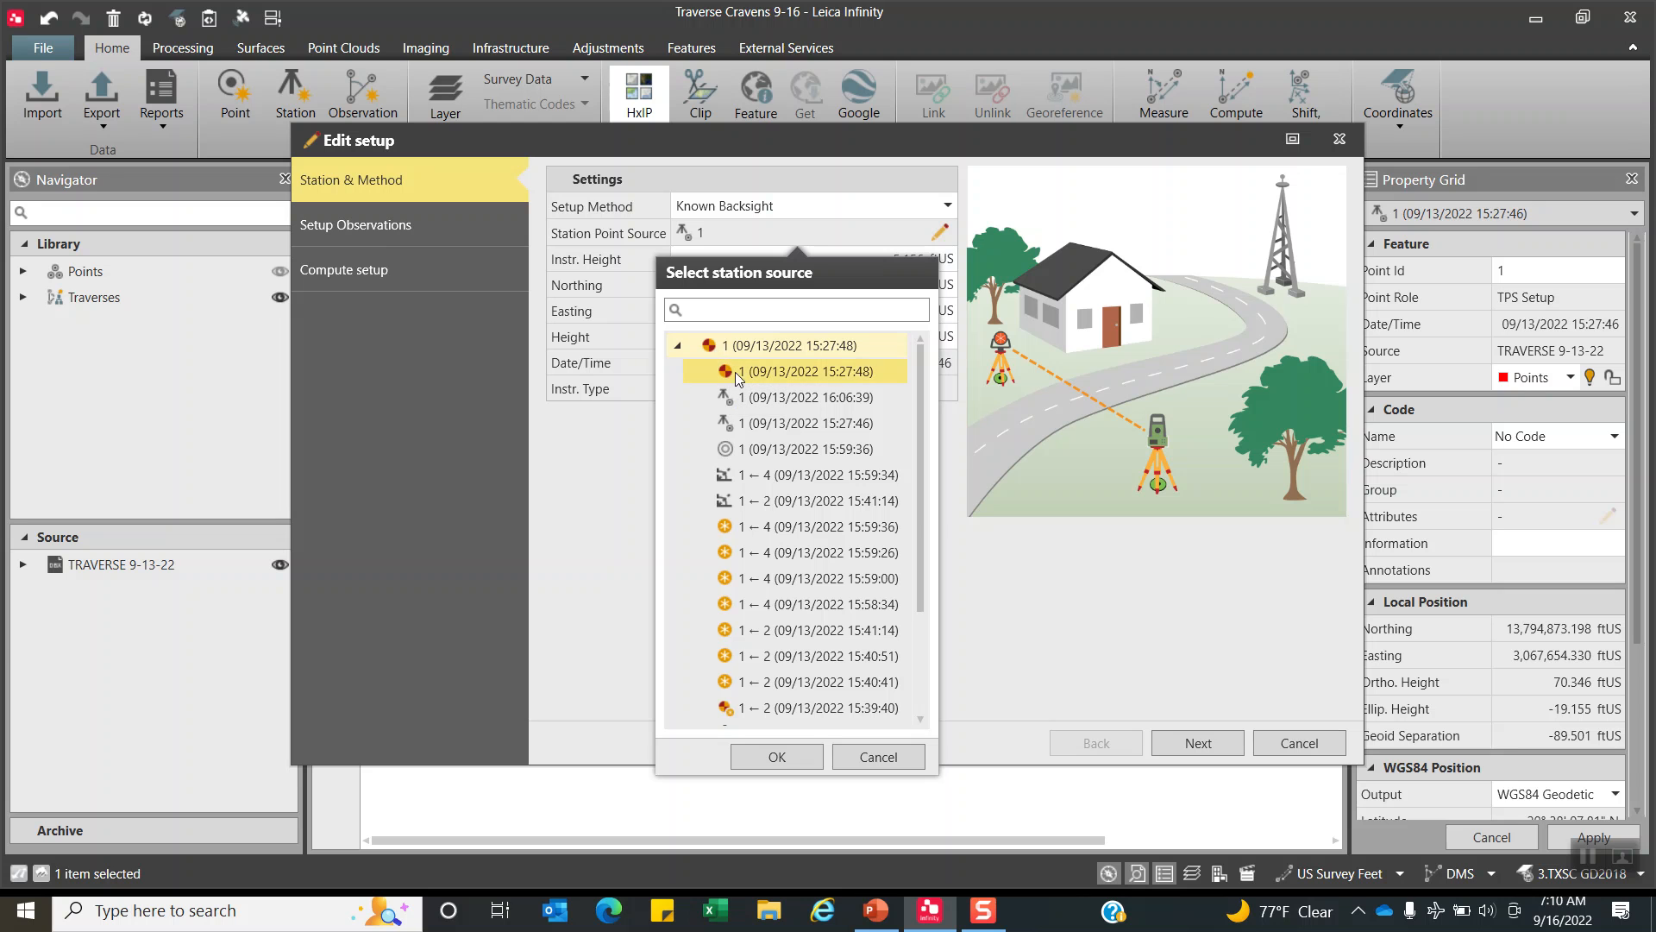
pyautogui.click(776, 757)
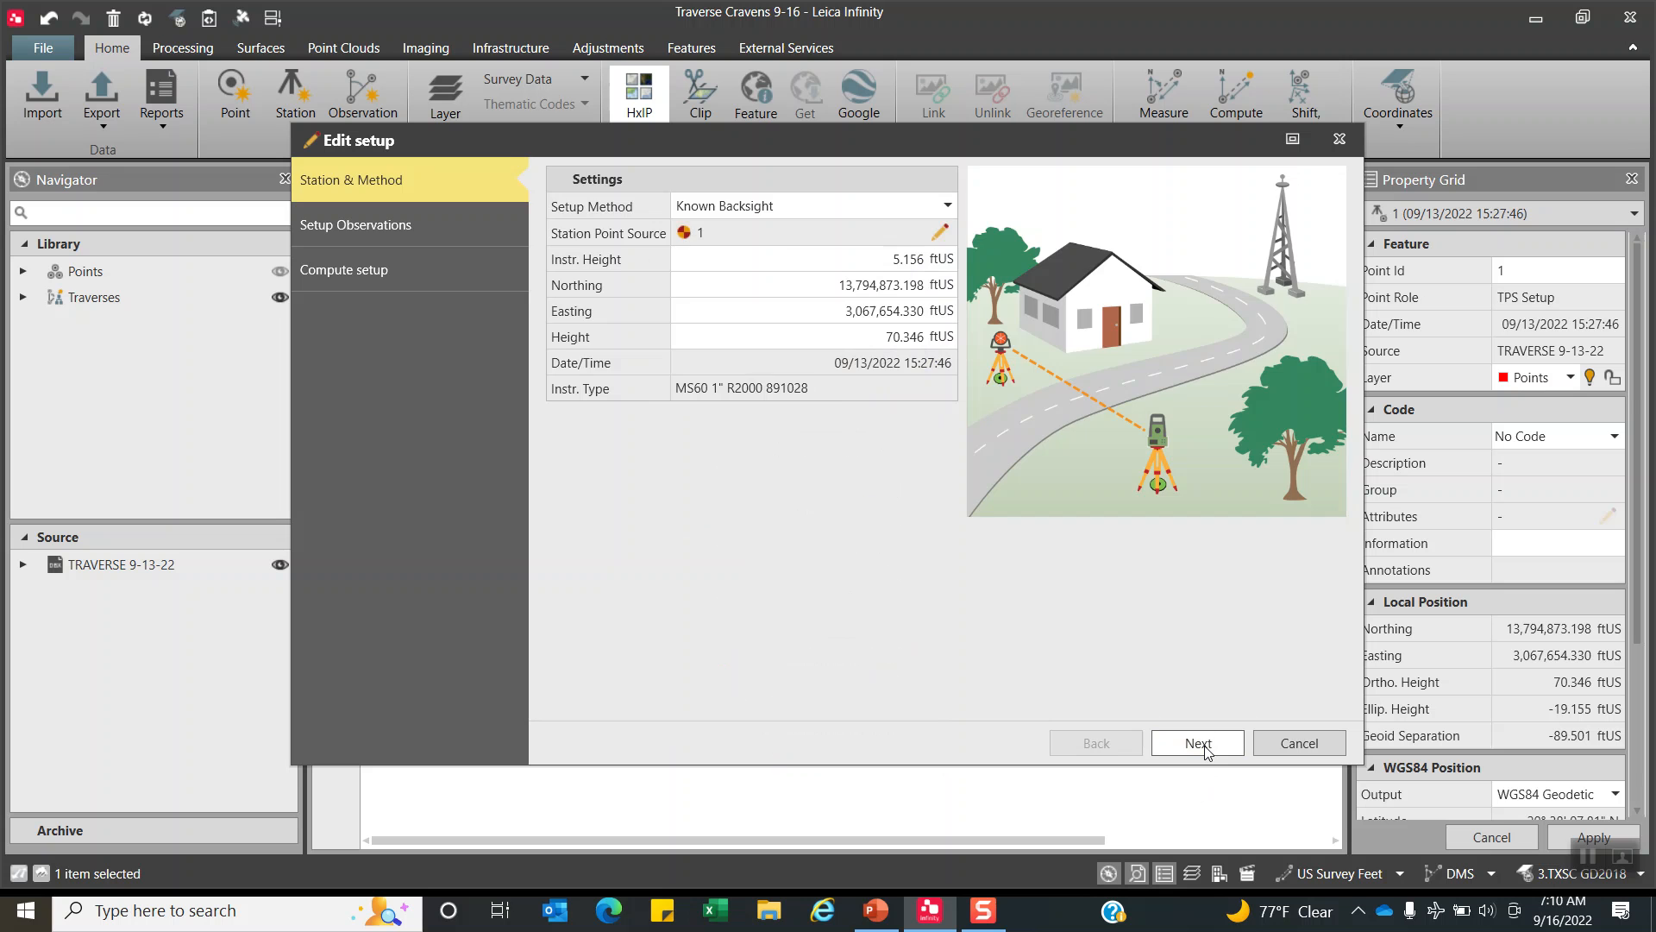
pyautogui.click(1196, 743)
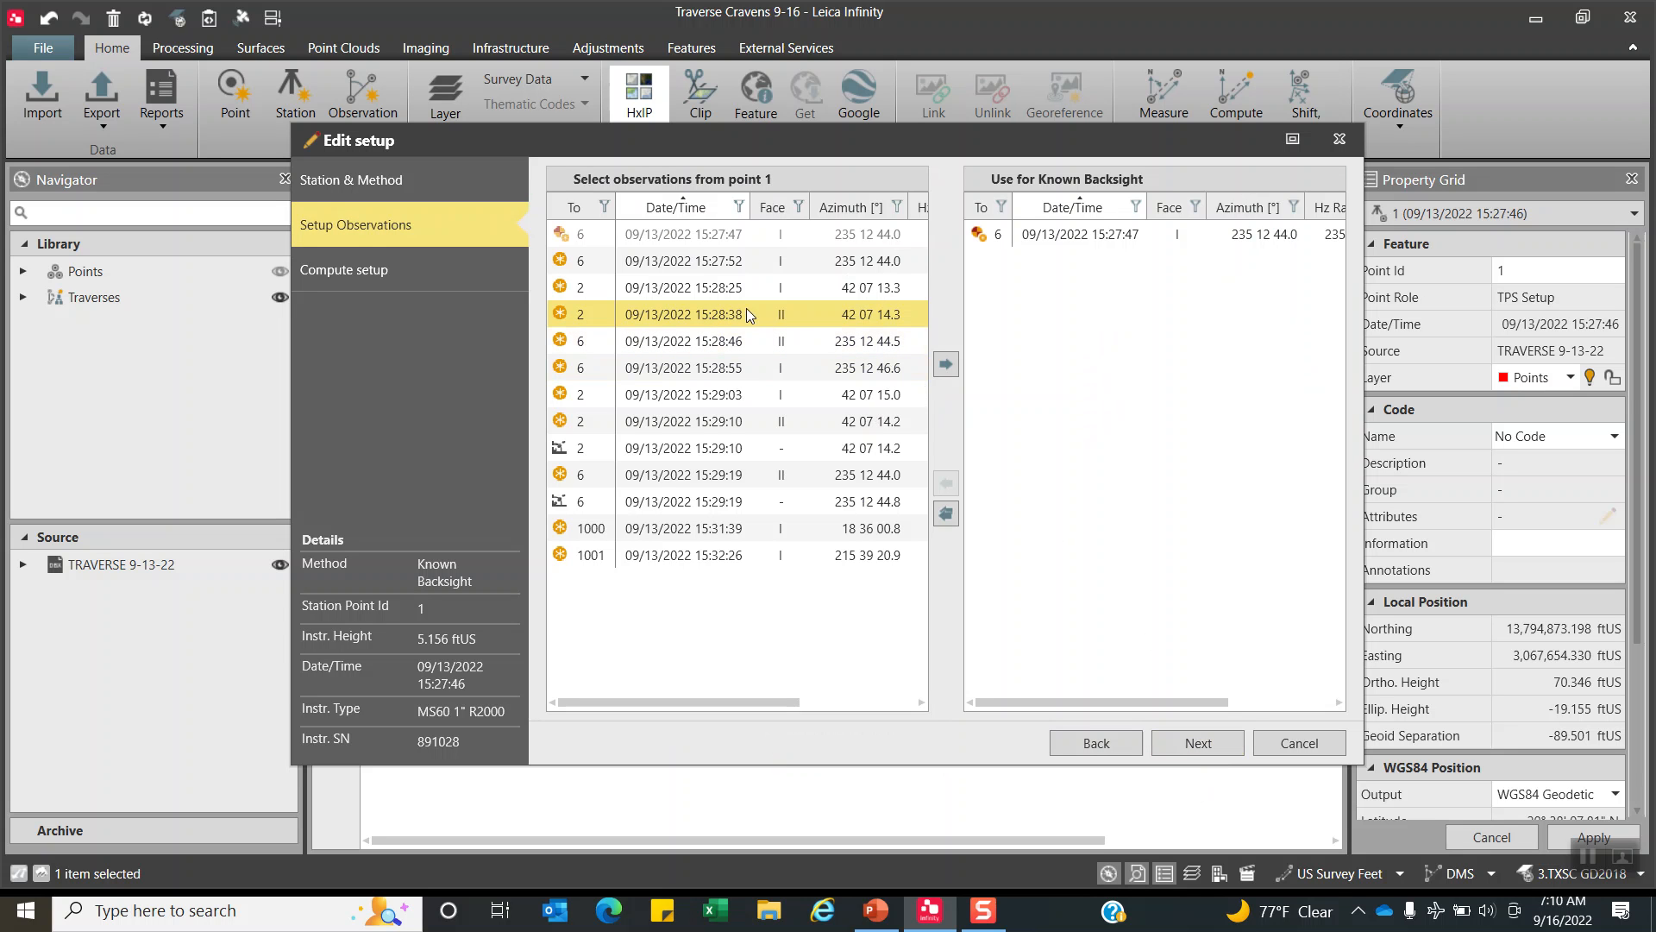
pyautogui.click(684, 420)
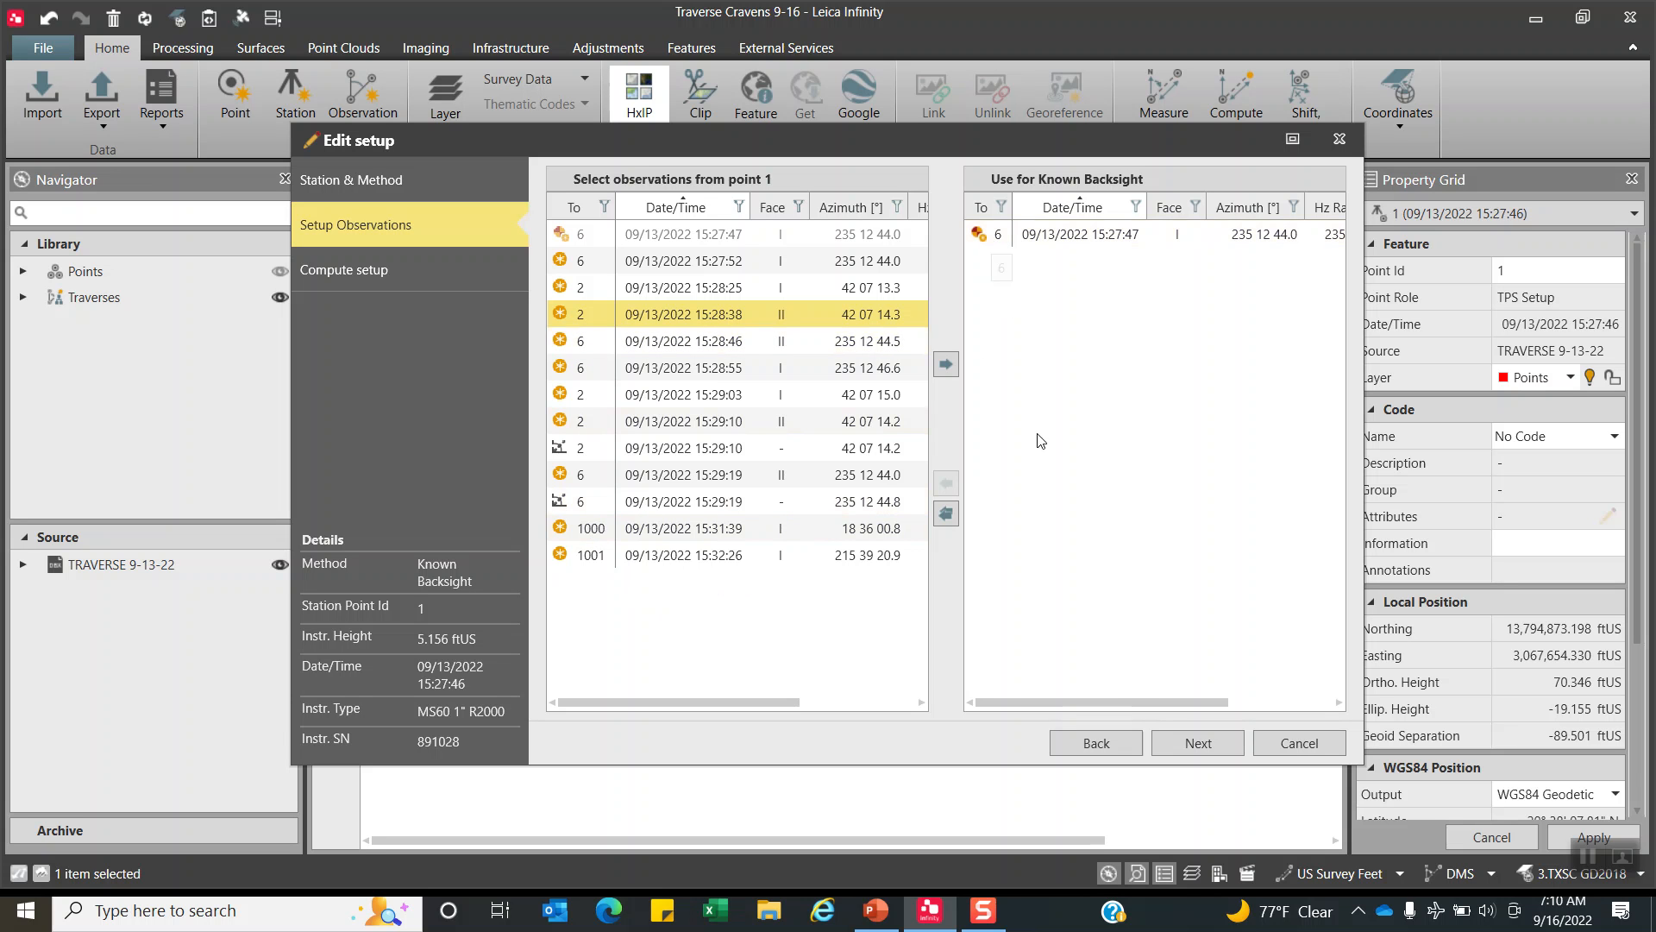
# On the Compute setup page choose point 6's record as backsight target and finish the setup.
pyautogui.click(1197, 743)
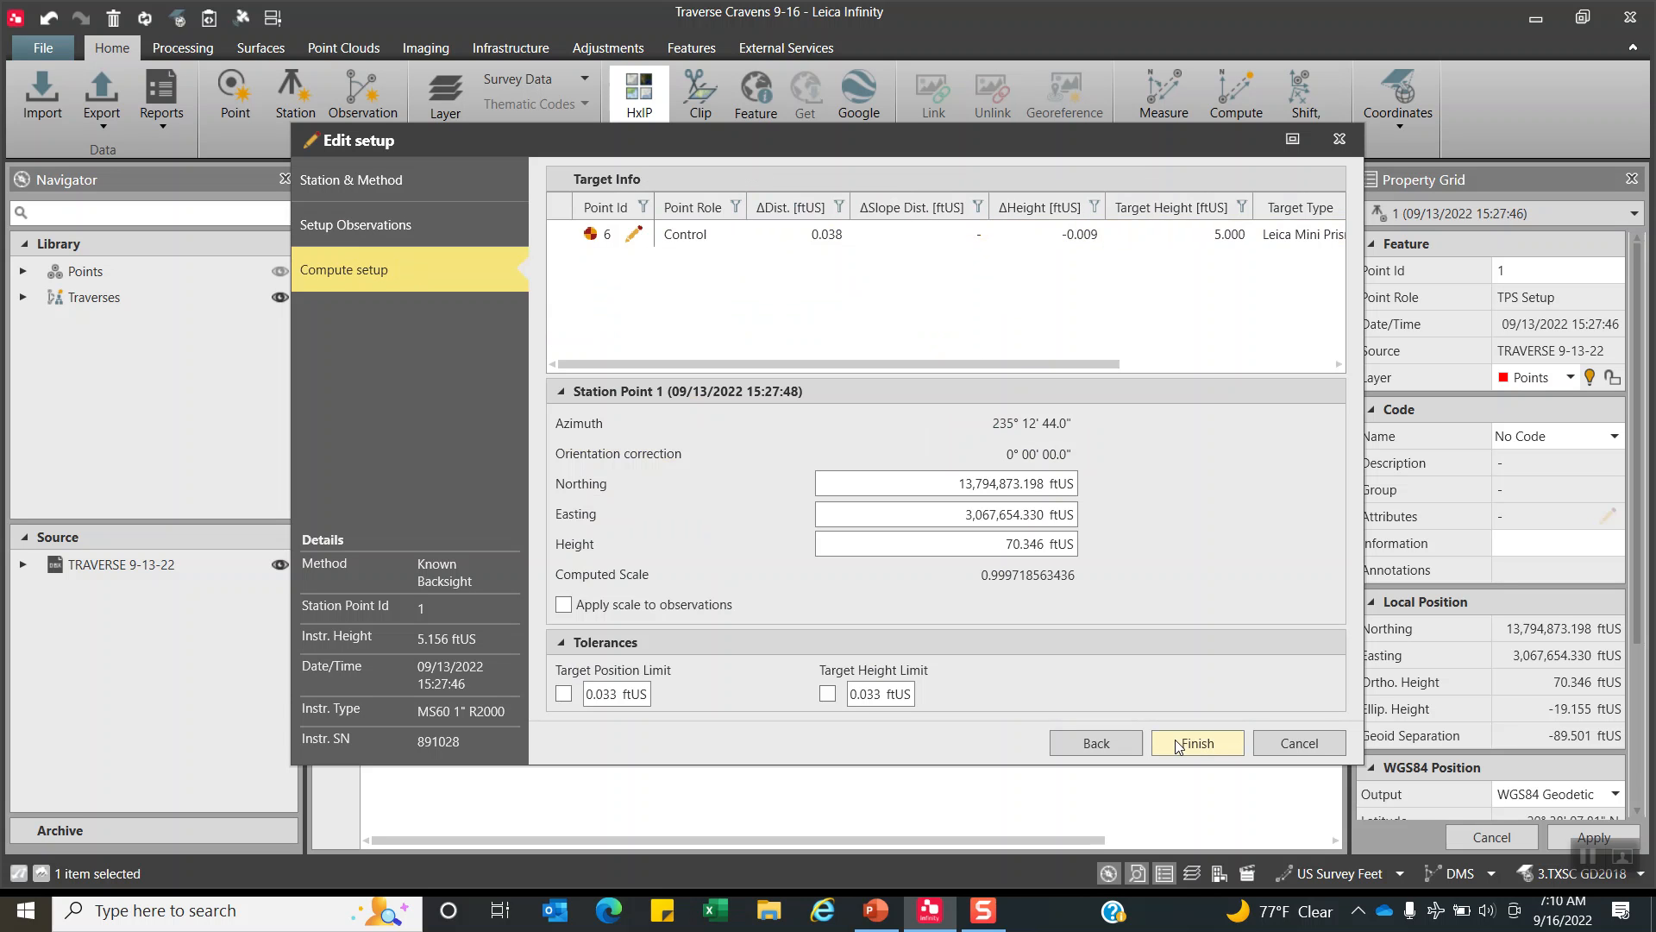
pyautogui.click(634, 234)
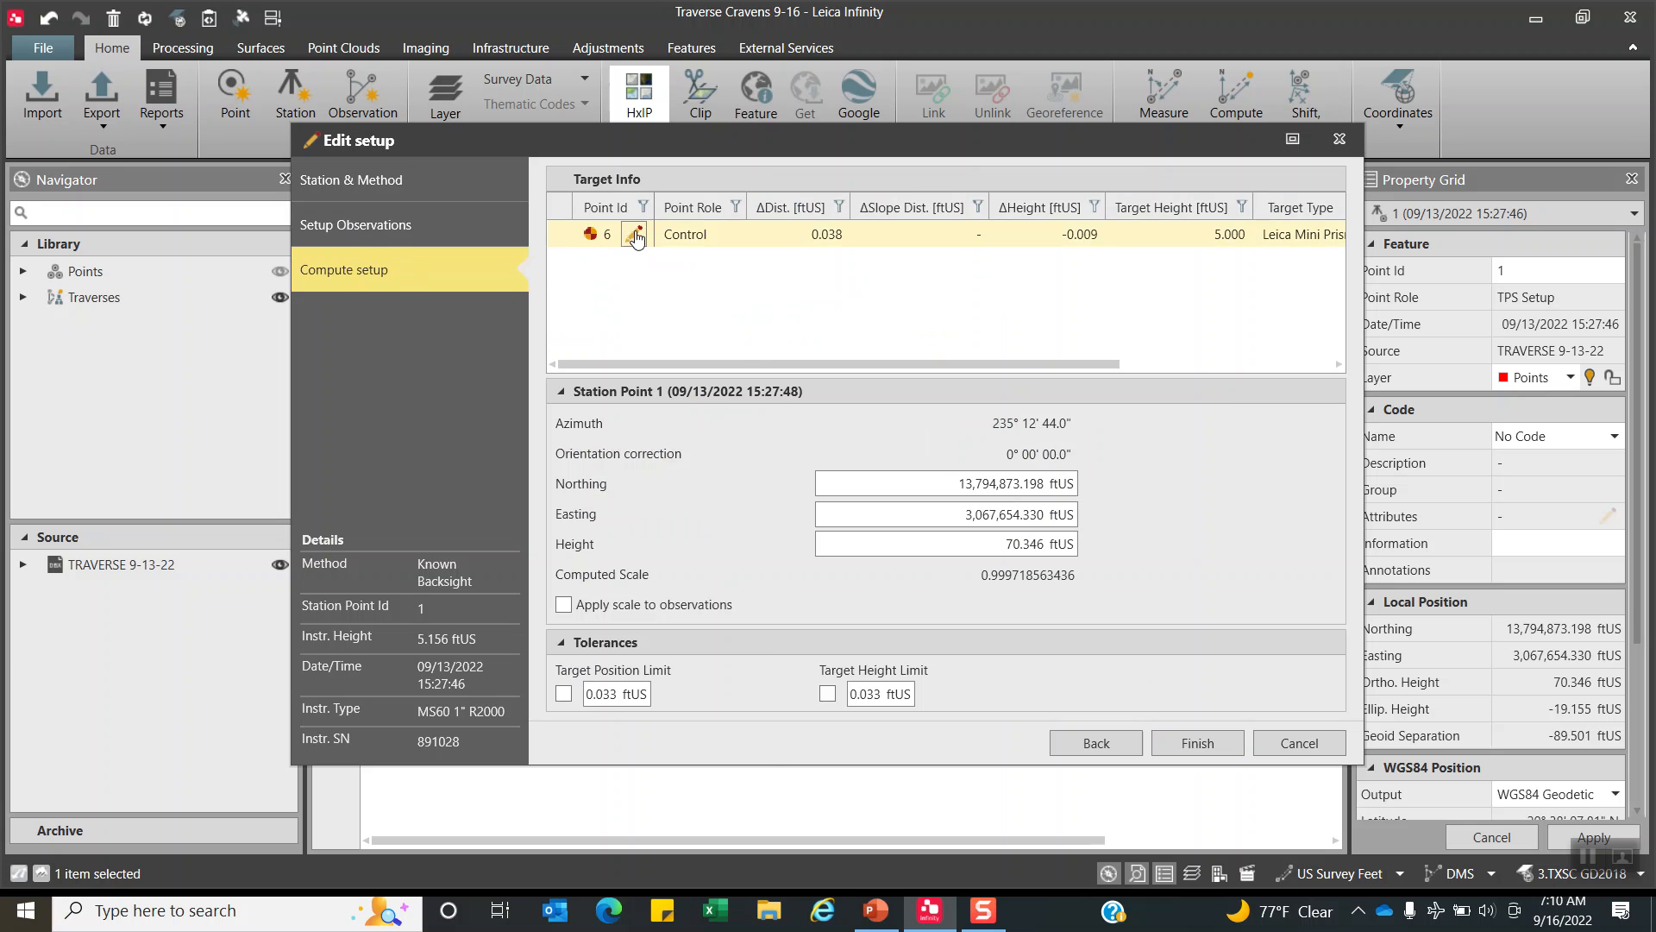
pyautogui.click(634, 234)
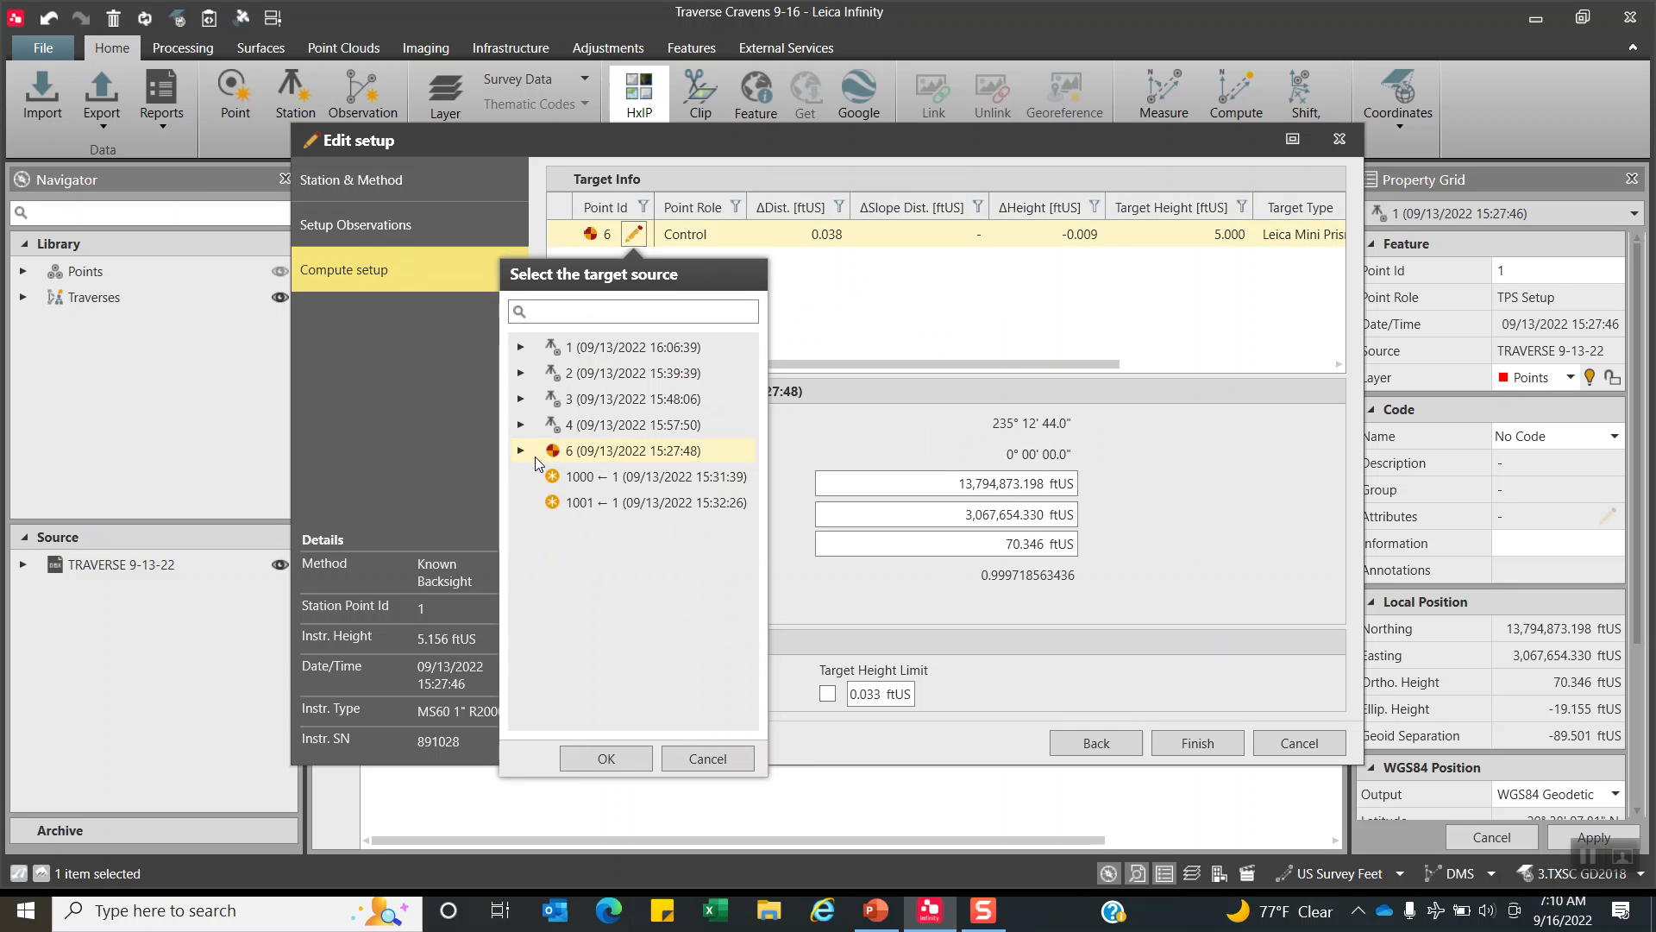
pyautogui.click(522, 450)
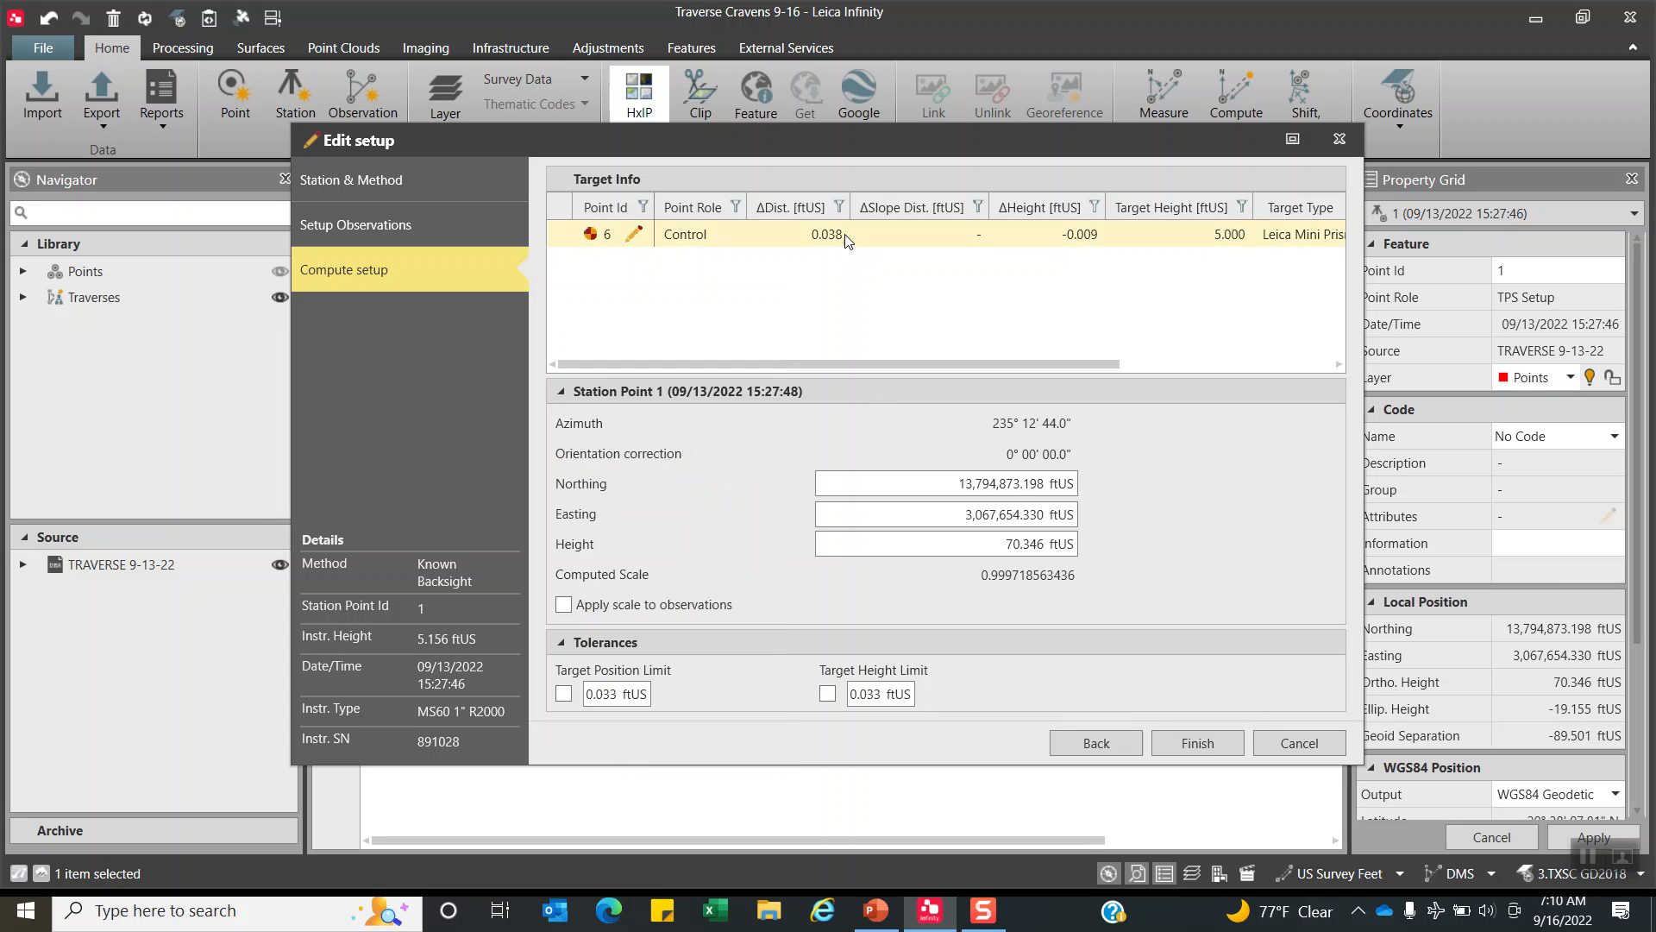
pyautogui.moveTo(819, 248)
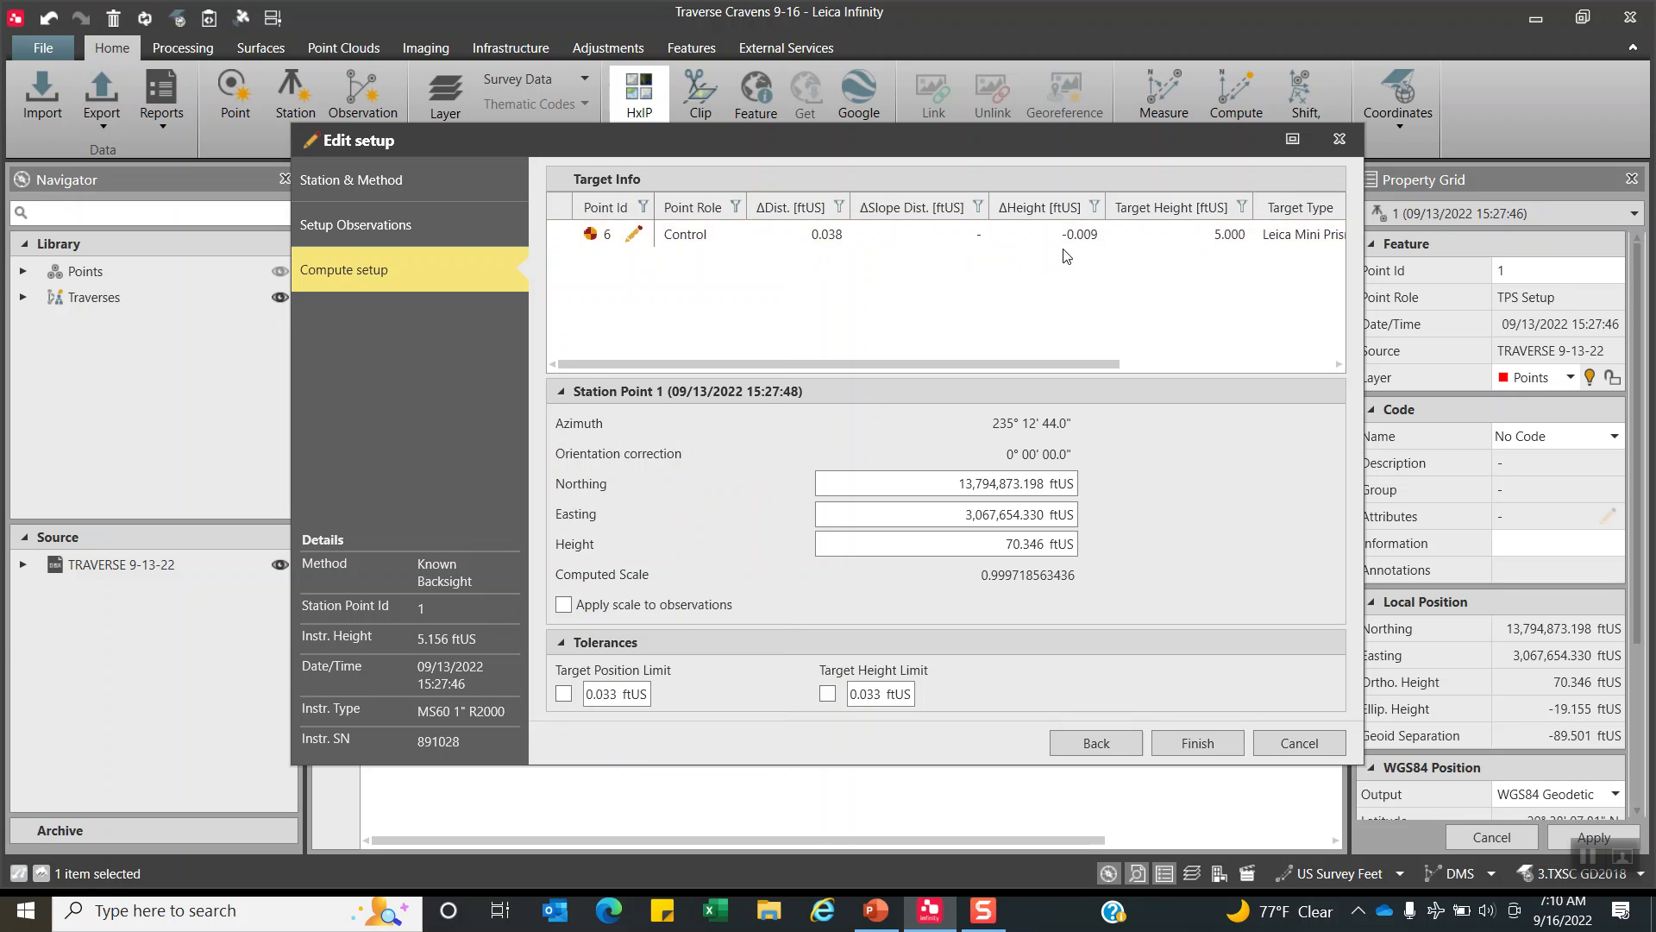
pyautogui.moveTo(955, 258)
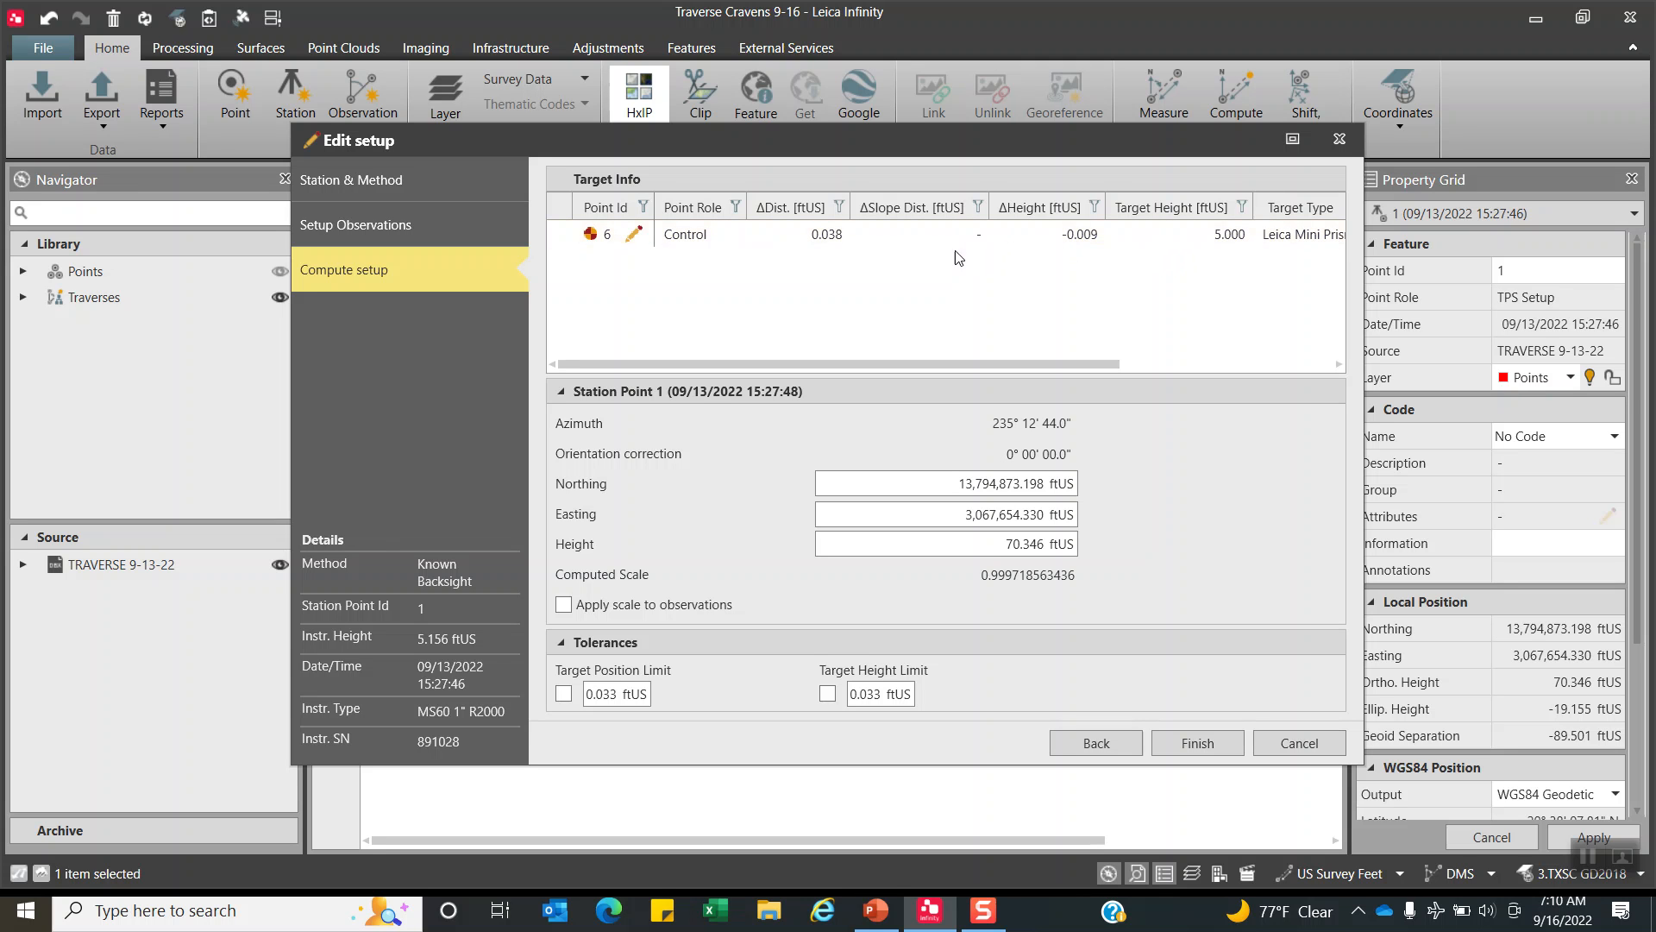
pyautogui.click(563, 604)
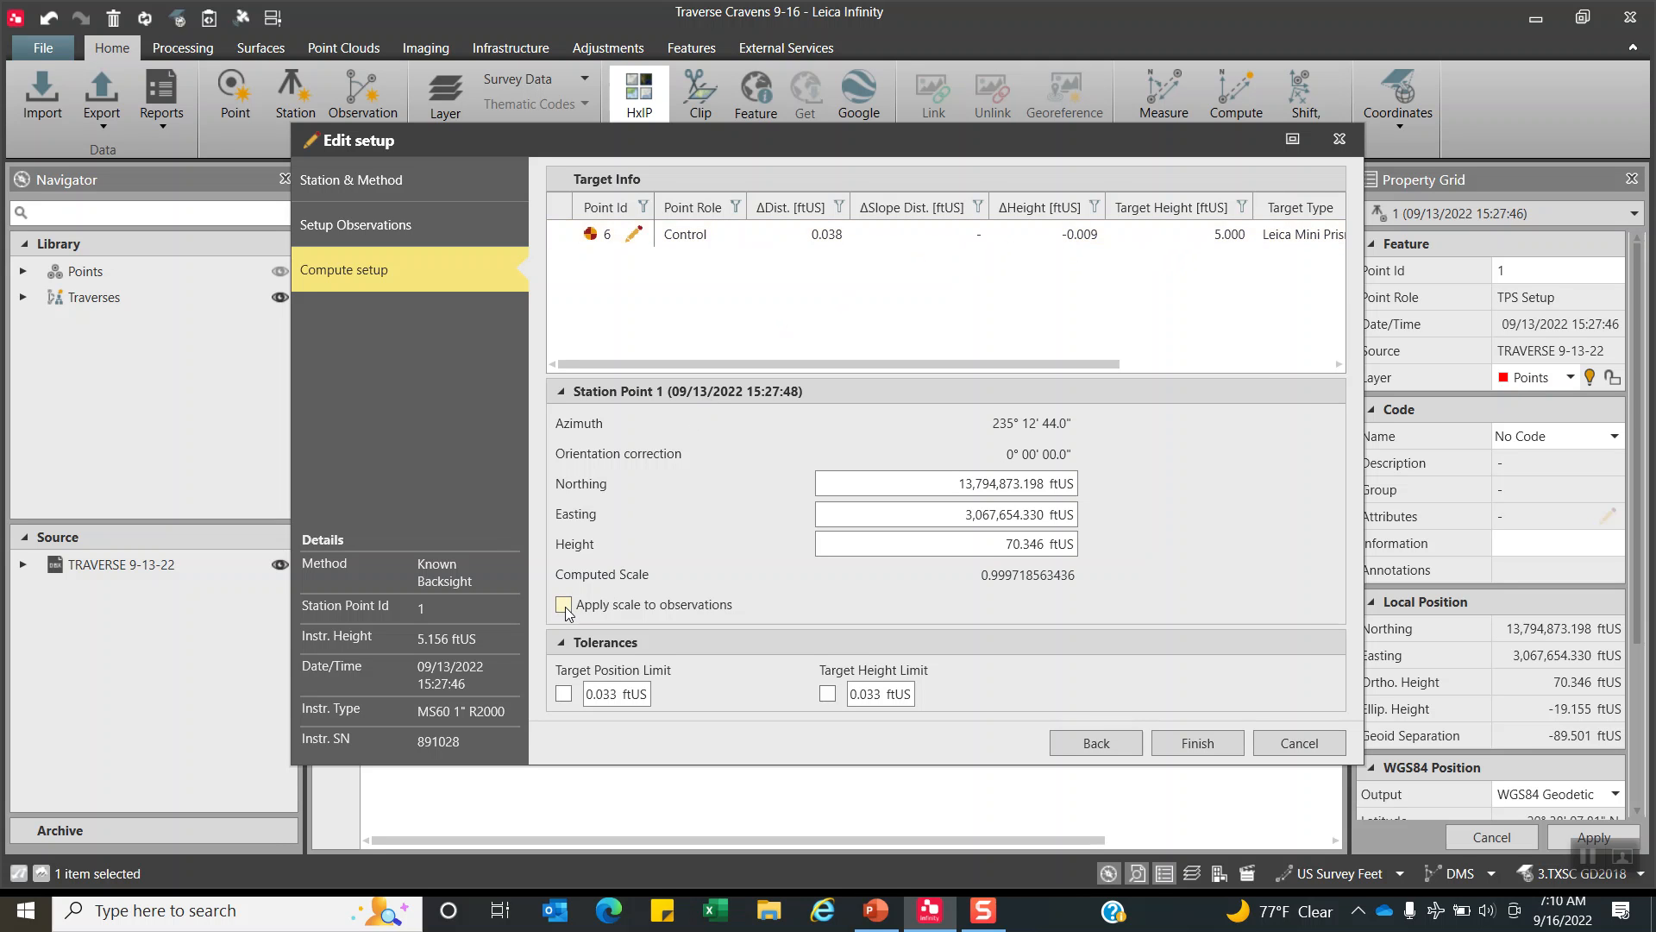
pyautogui.moveTo(575, 611)
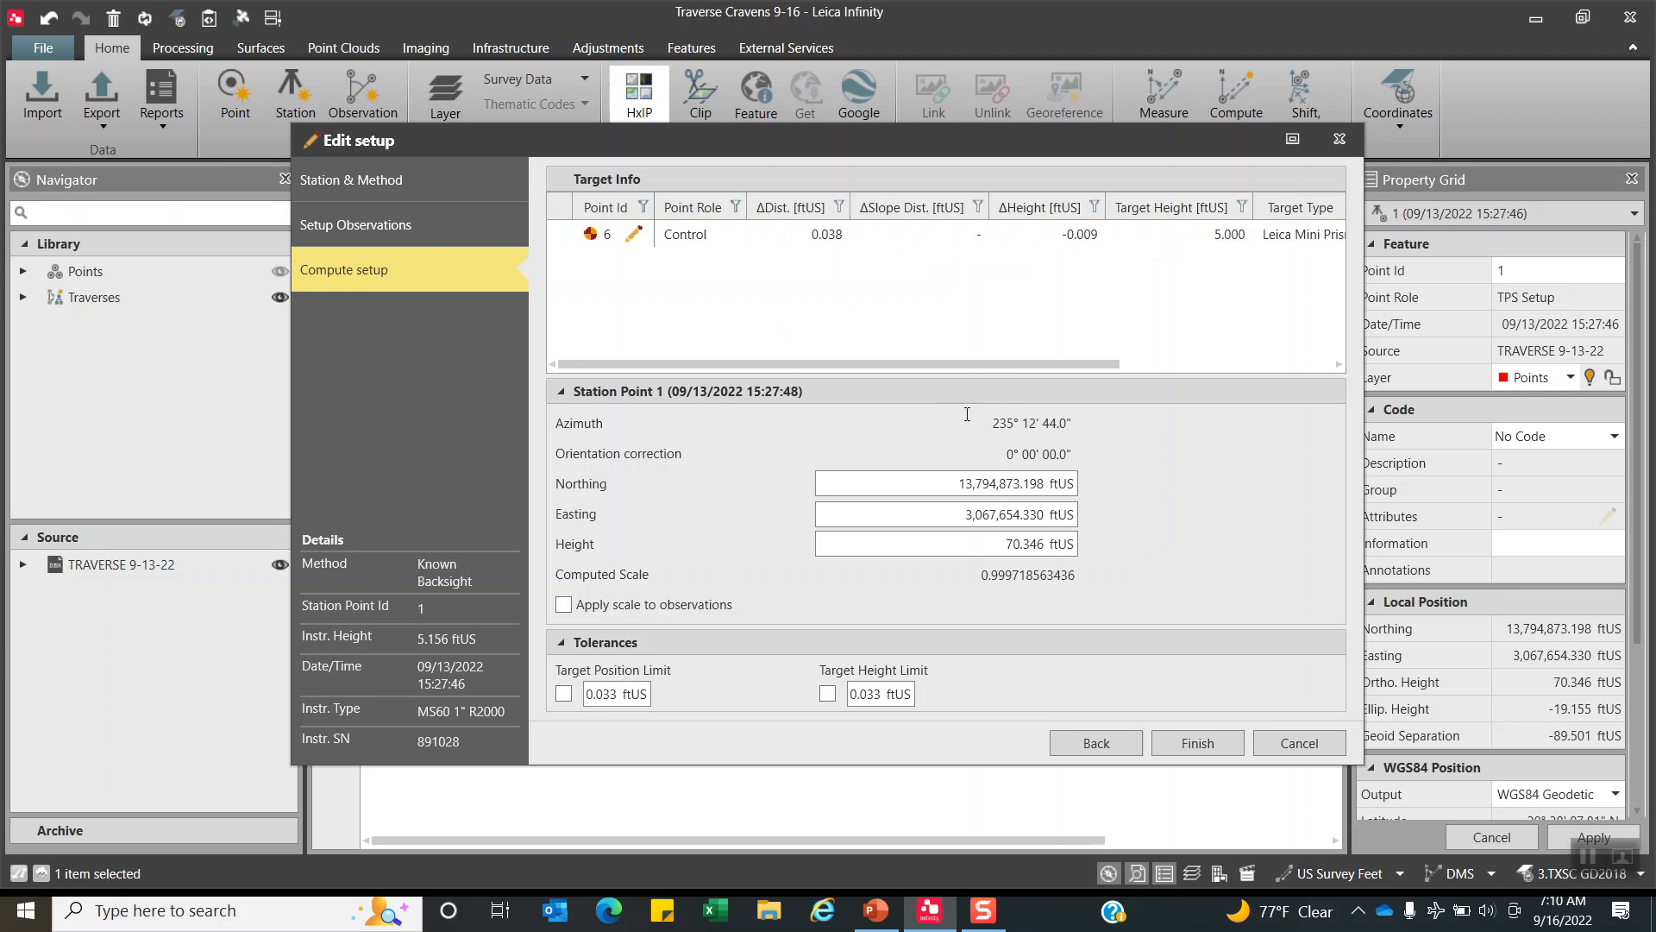
pyautogui.click(697, 234)
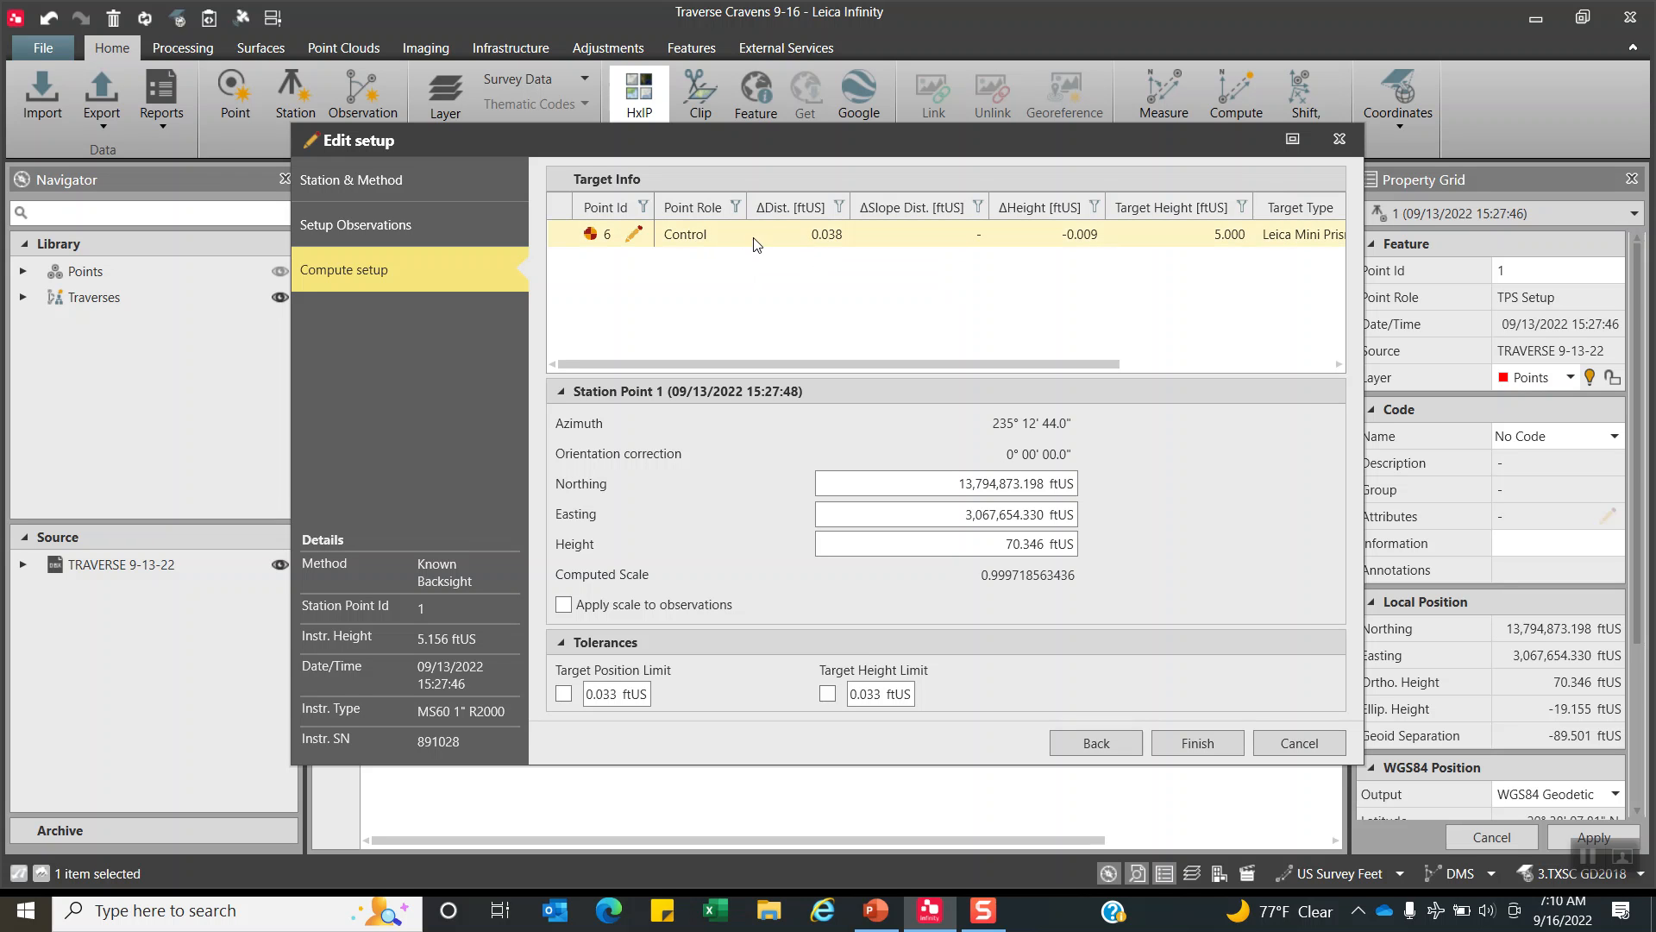
pyautogui.click(564, 604)
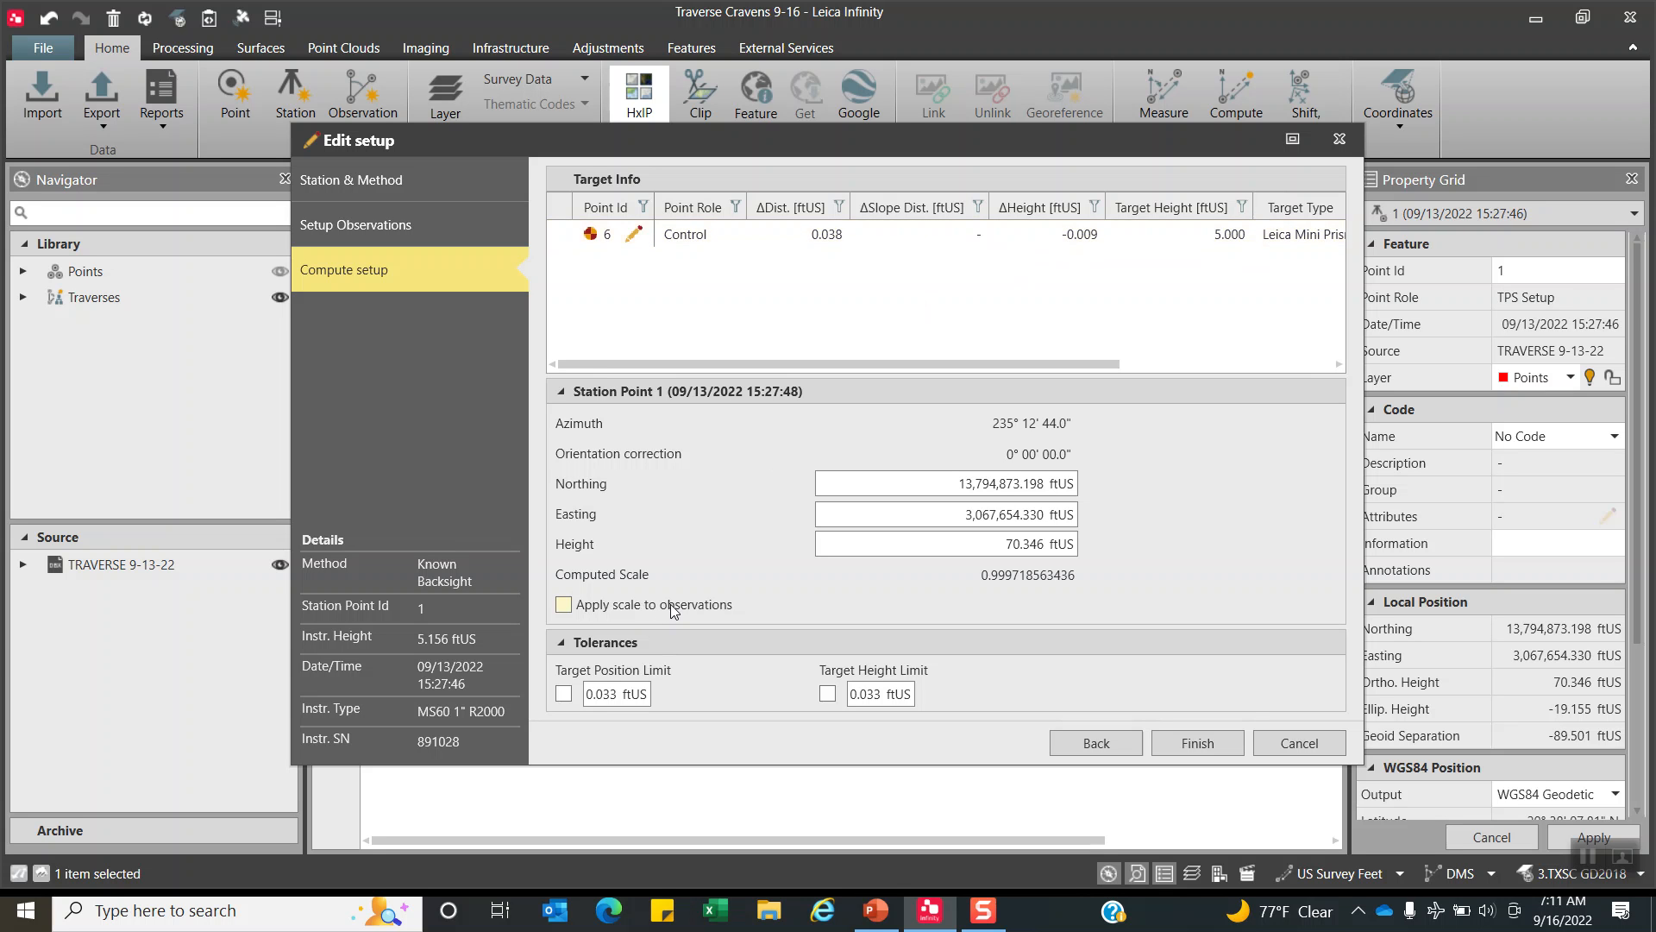
pyautogui.moveTo(673, 612)
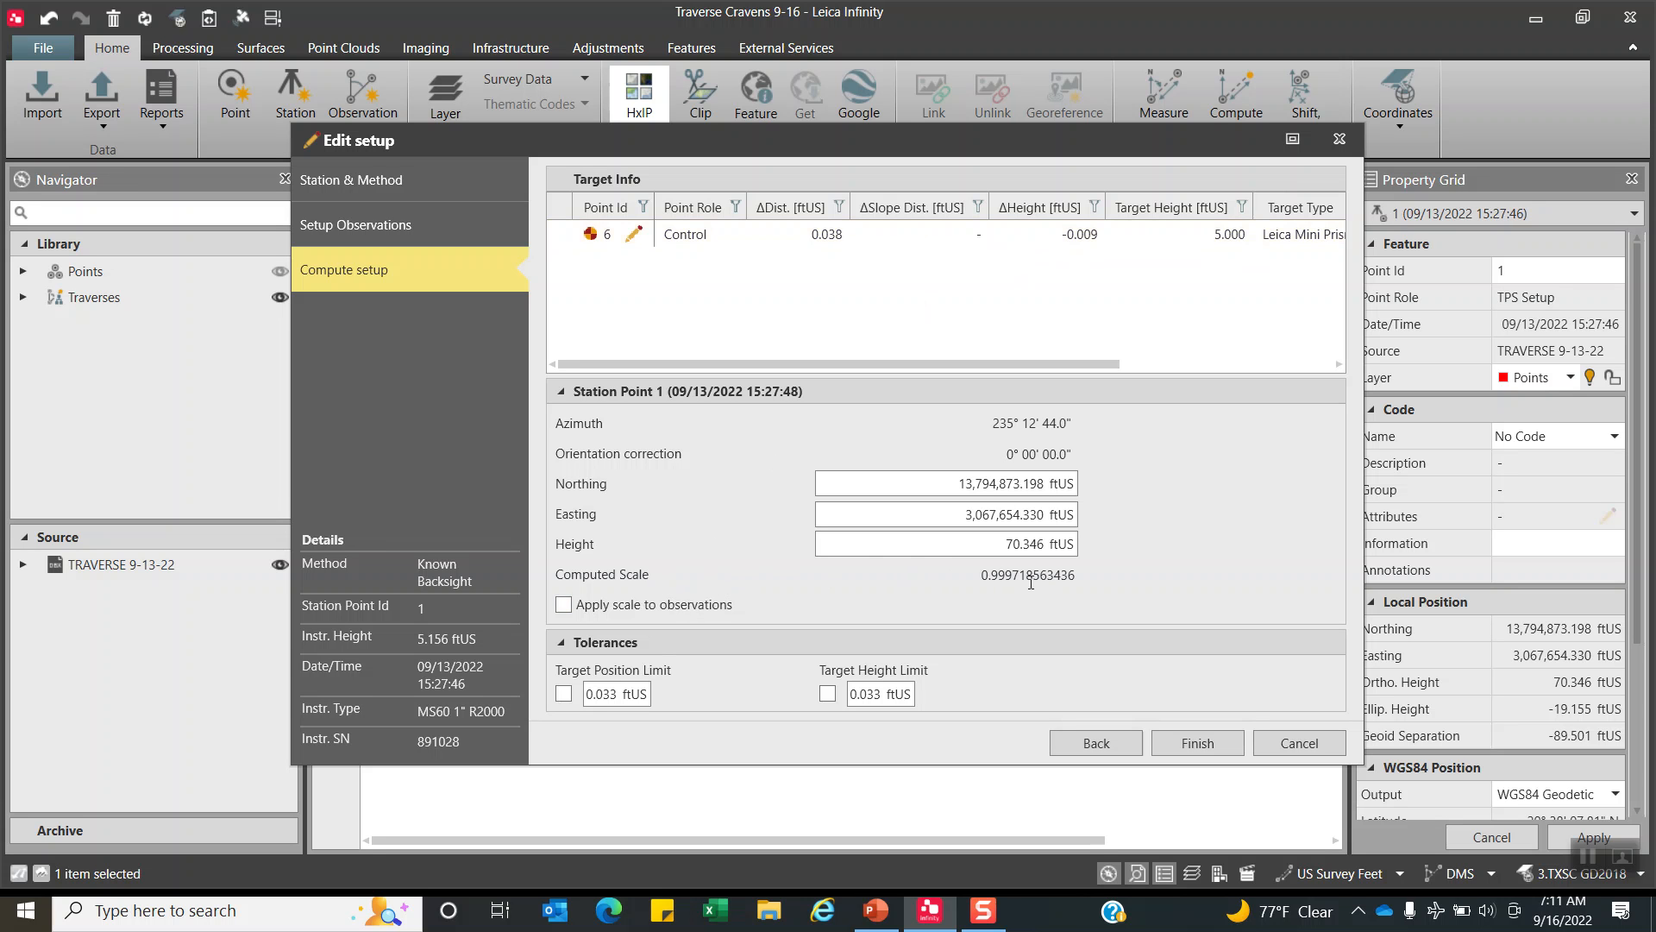
pyautogui.moveTo(1072, 335)
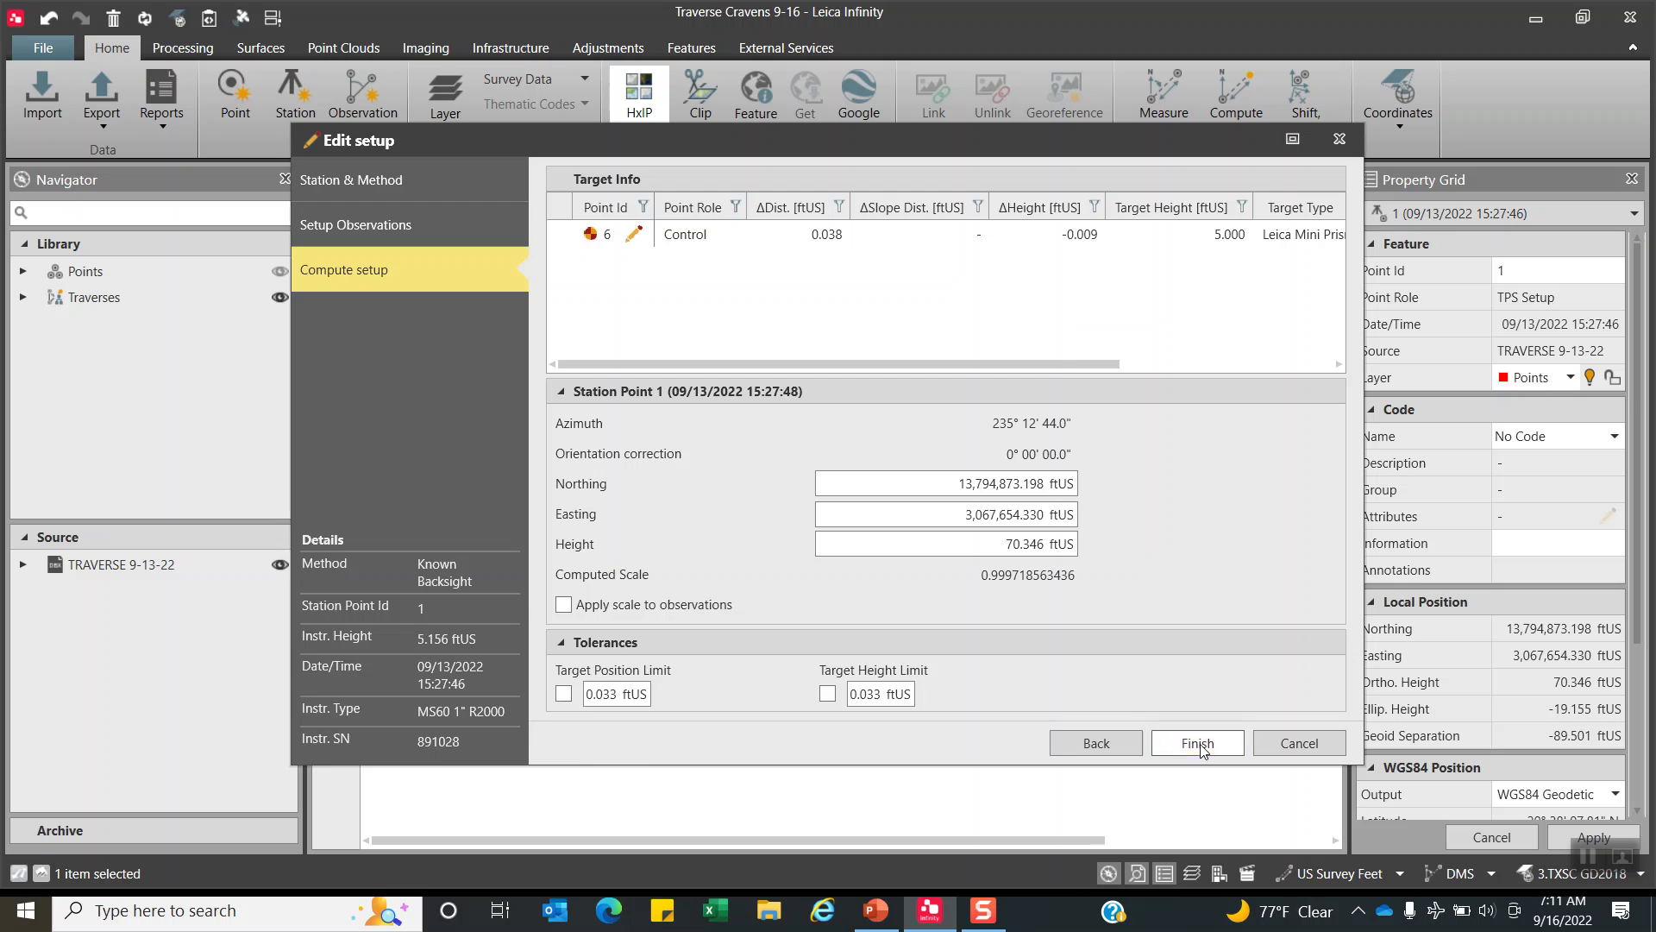
pyautogui.click(1196, 743)
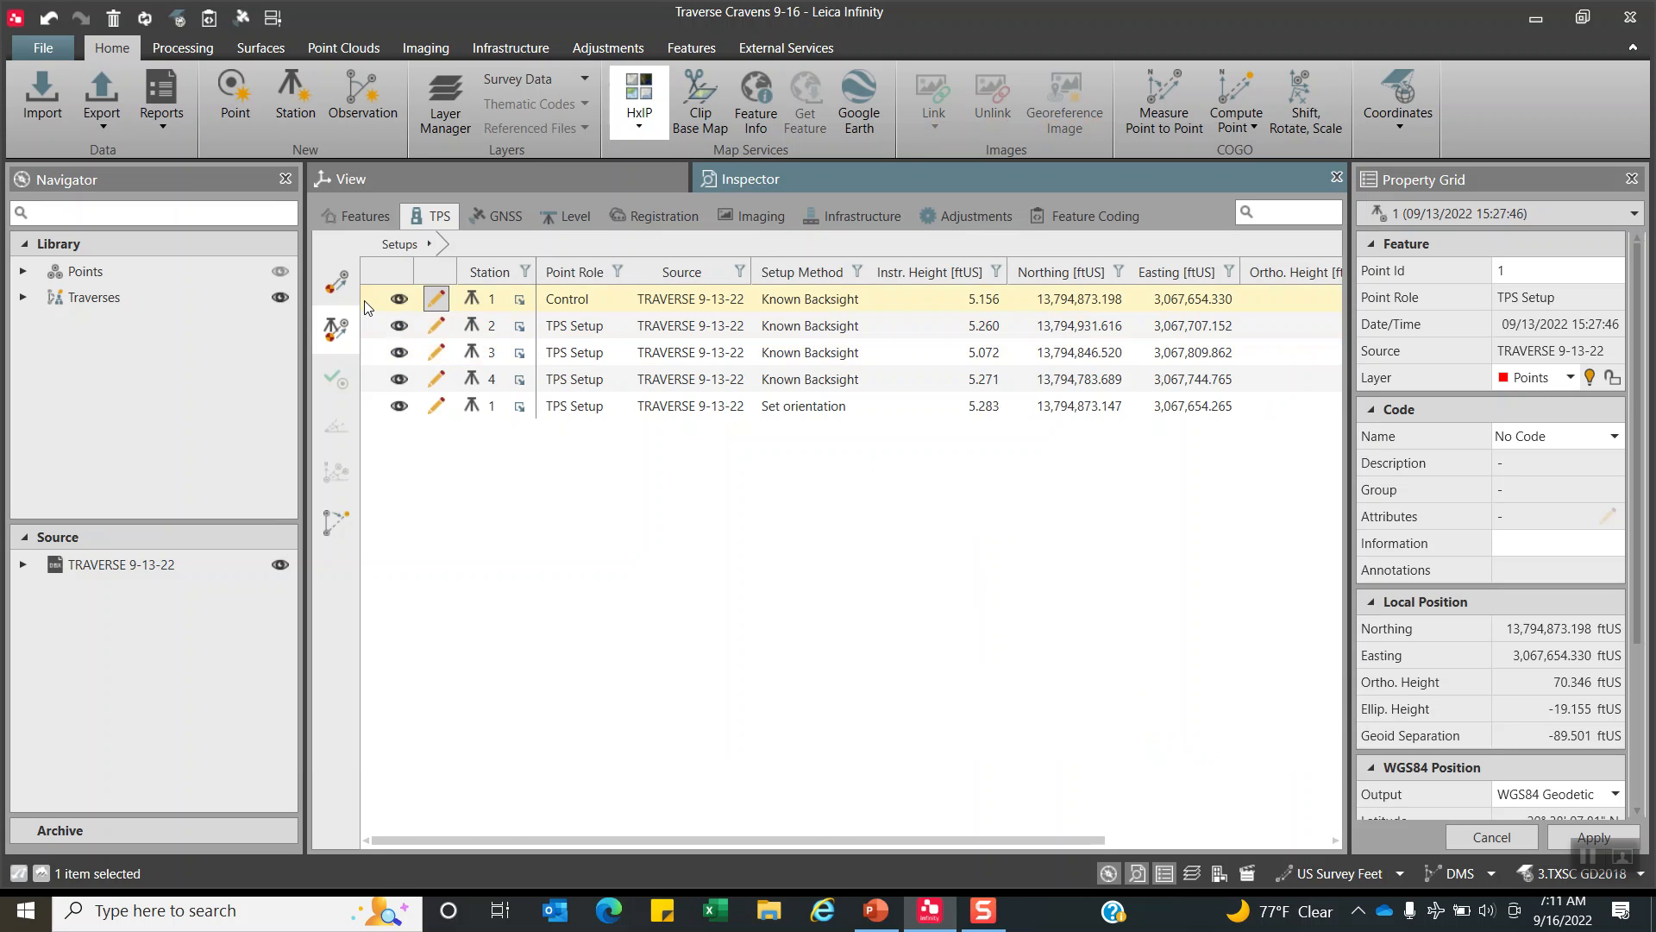
# Show the TPS observations list and review the column chooser without changing it.
pyautogui.click(334, 281)
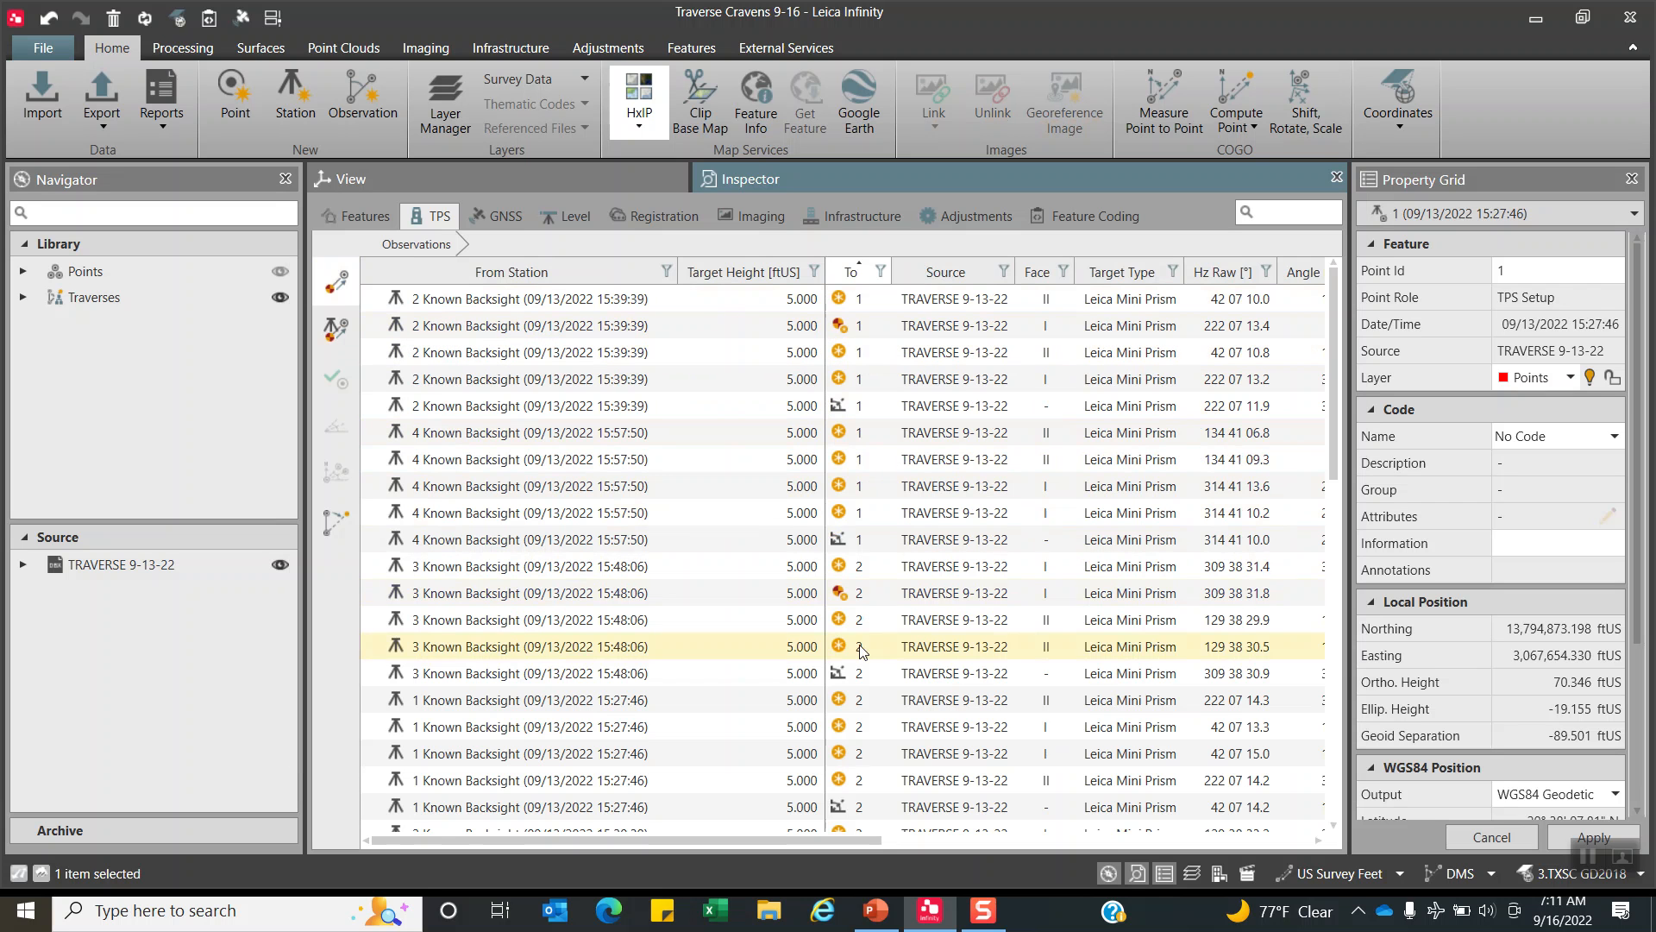
pyautogui.click(528, 297)
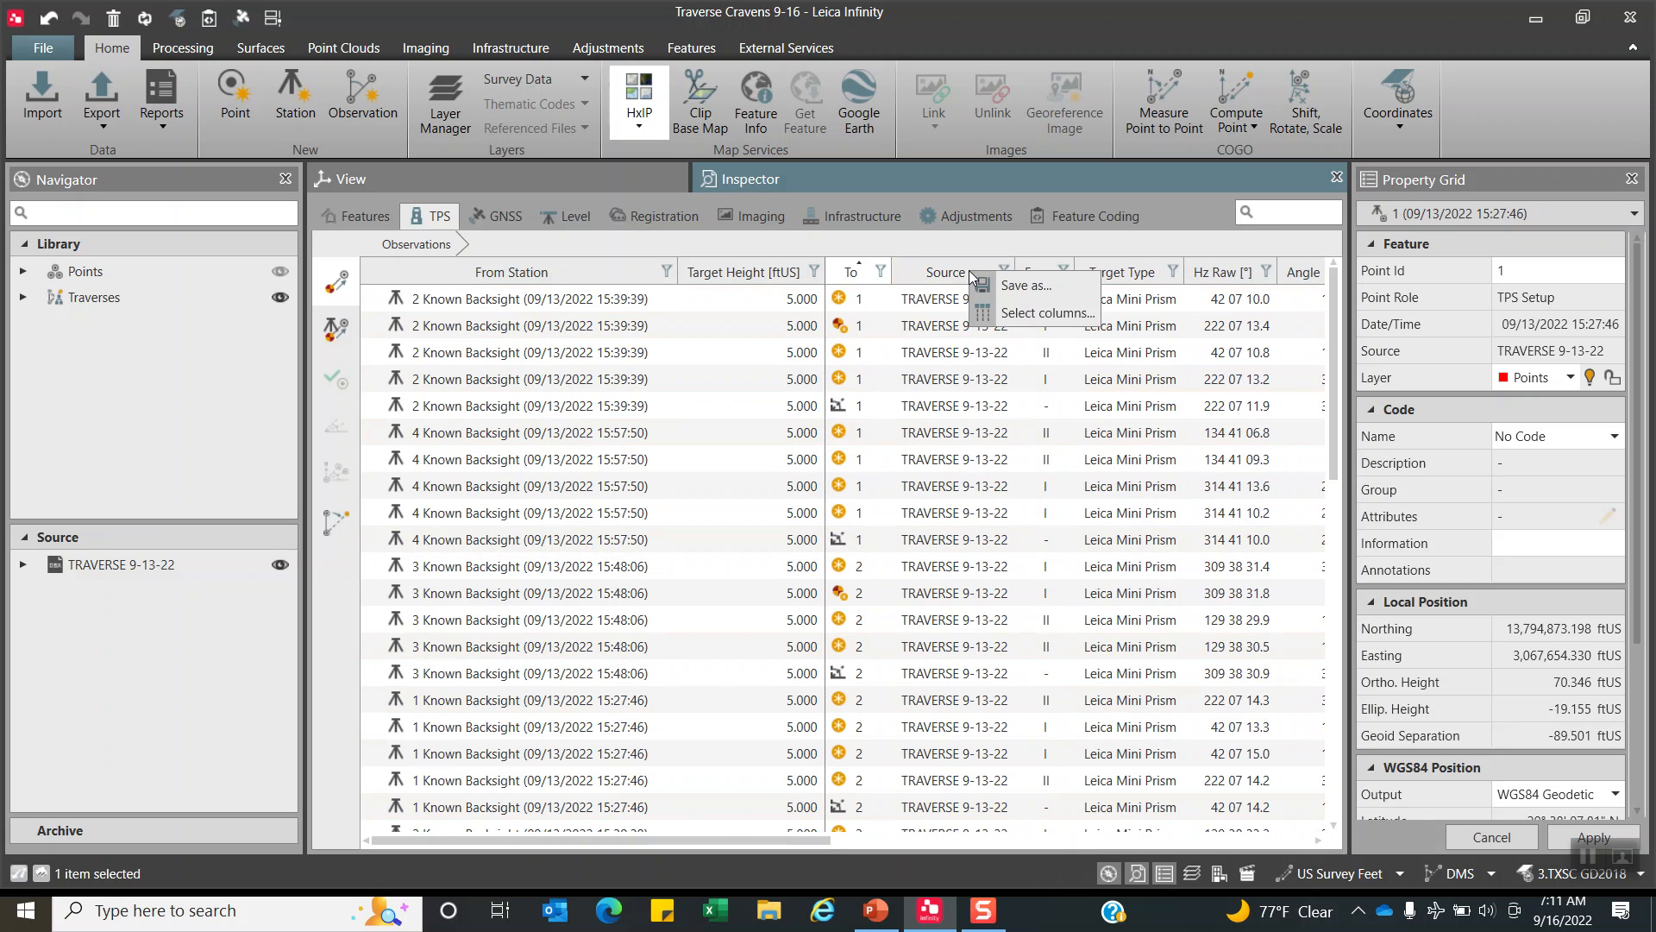
pyautogui.click(1045, 312)
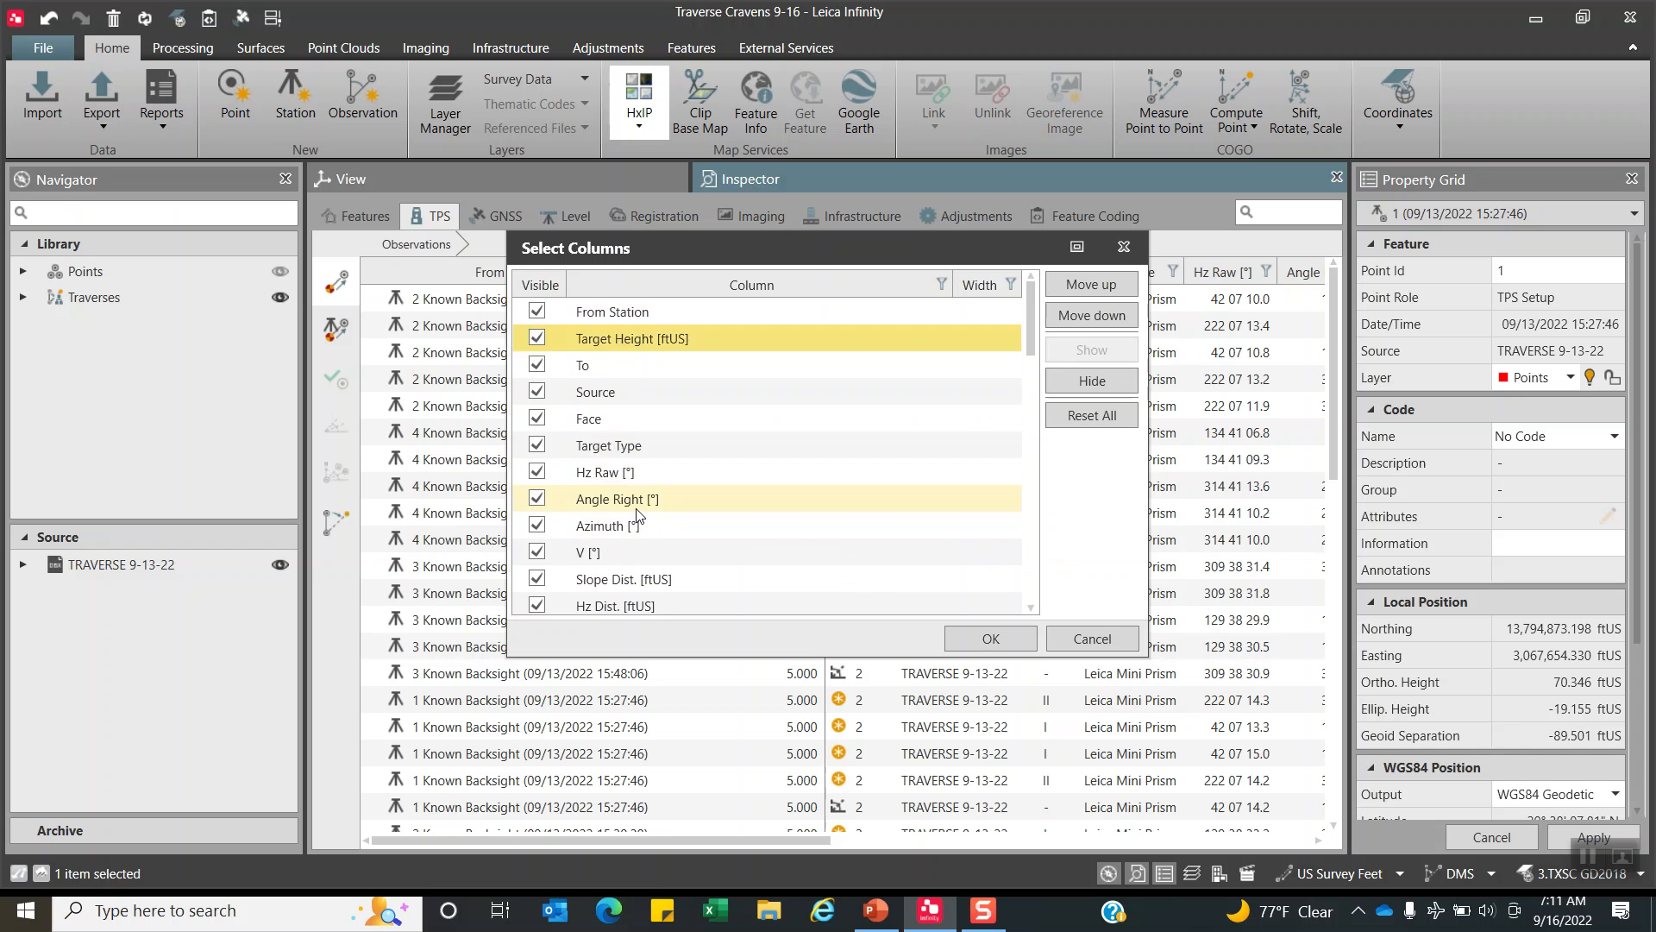
pyautogui.scroll(-3)
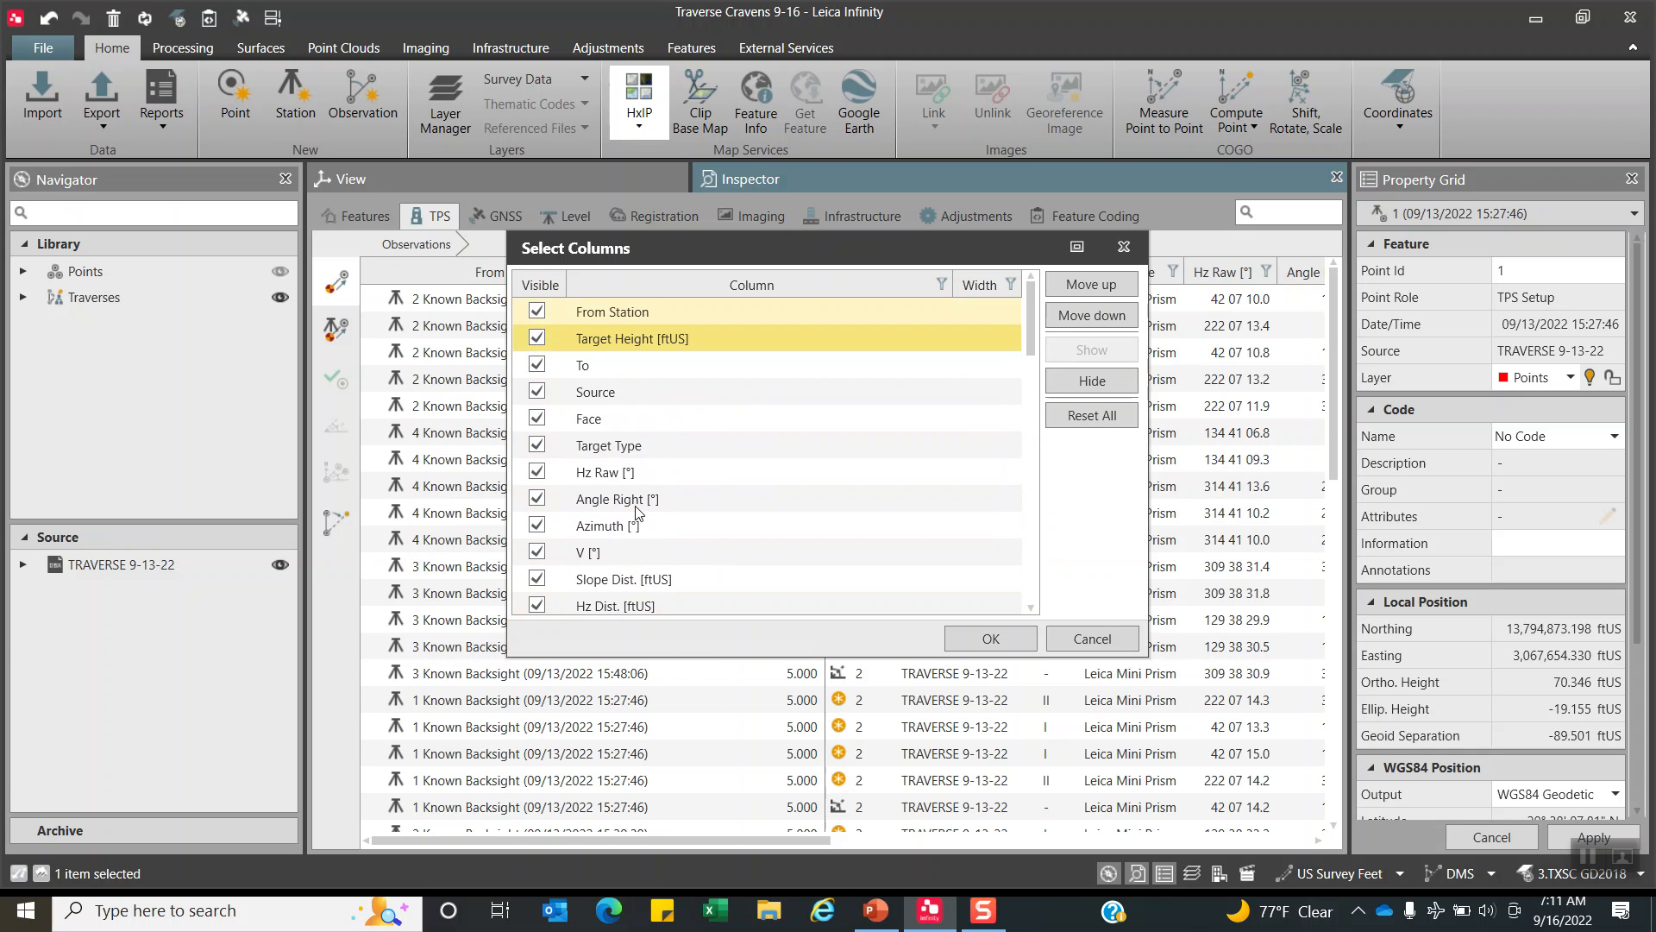
pyautogui.click(988, 638)
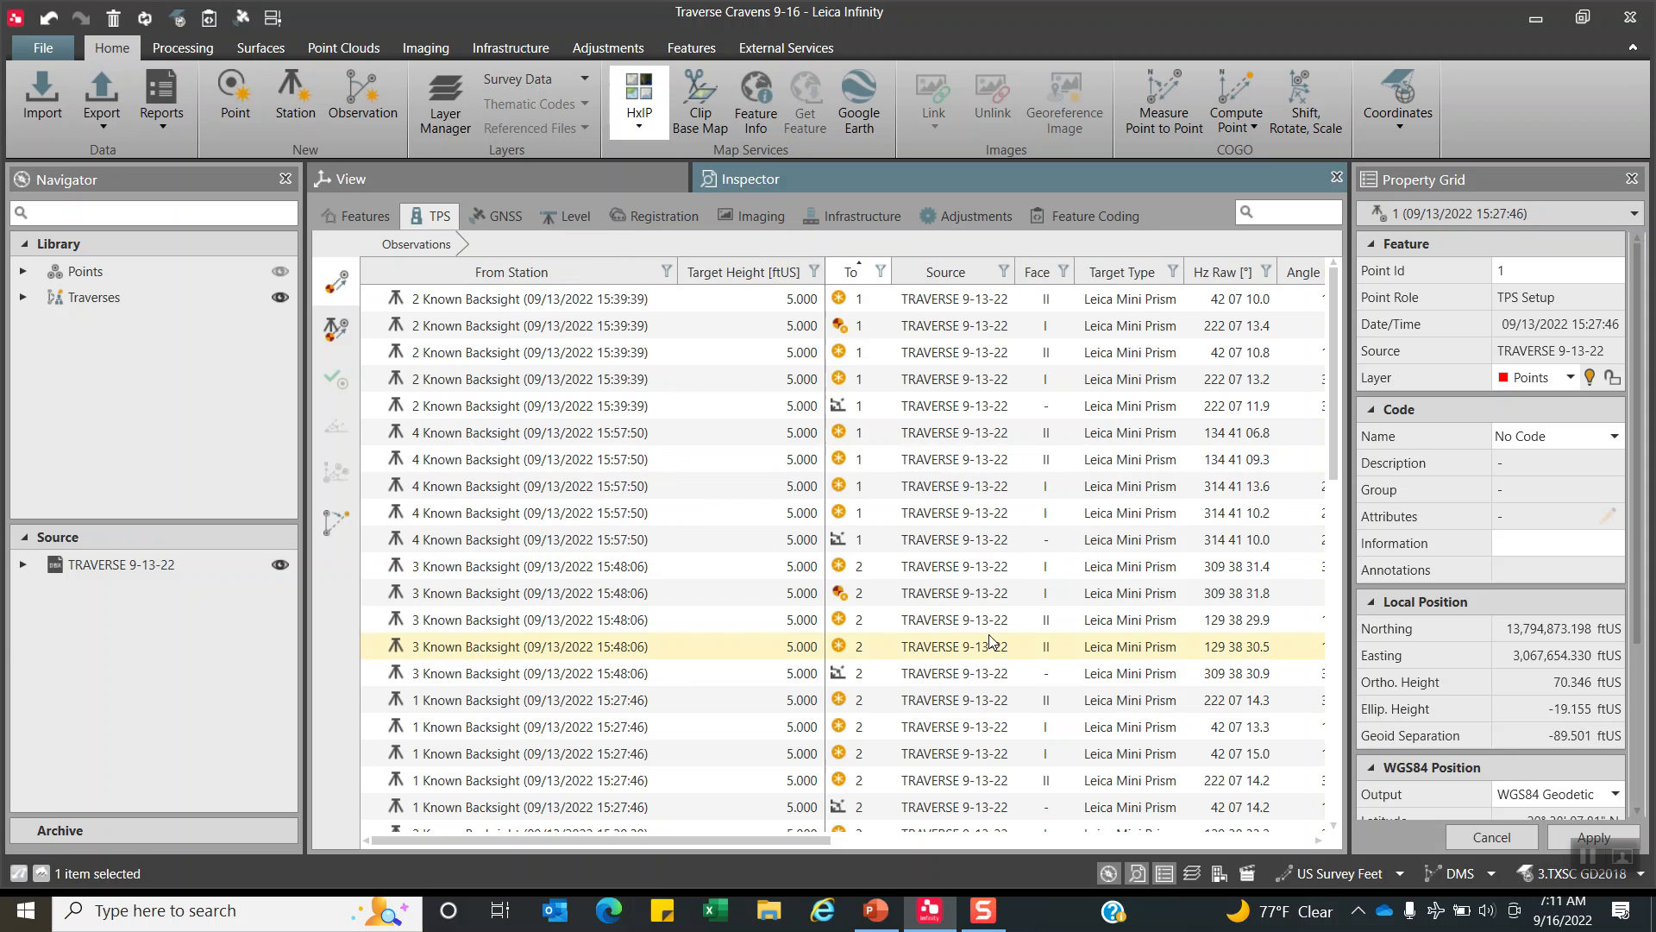
# Re-sort the observations by Target Height and select station 3's first backsight observation.
pyautogui.click(527, 297)
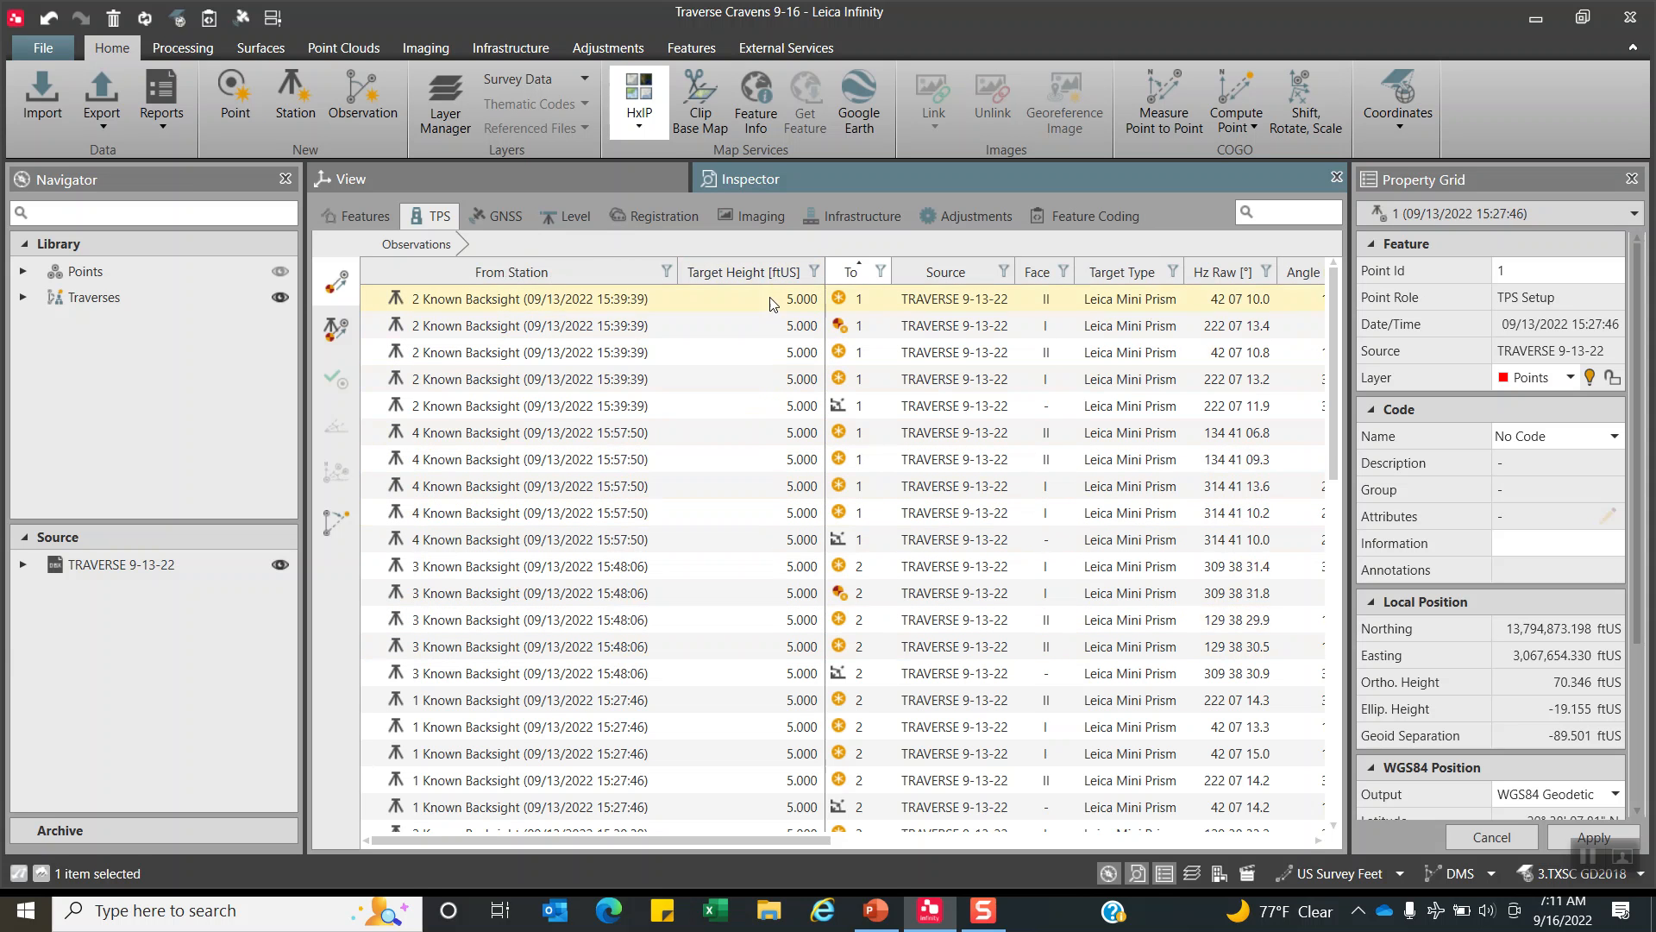
pyautogui.click(746, 272)
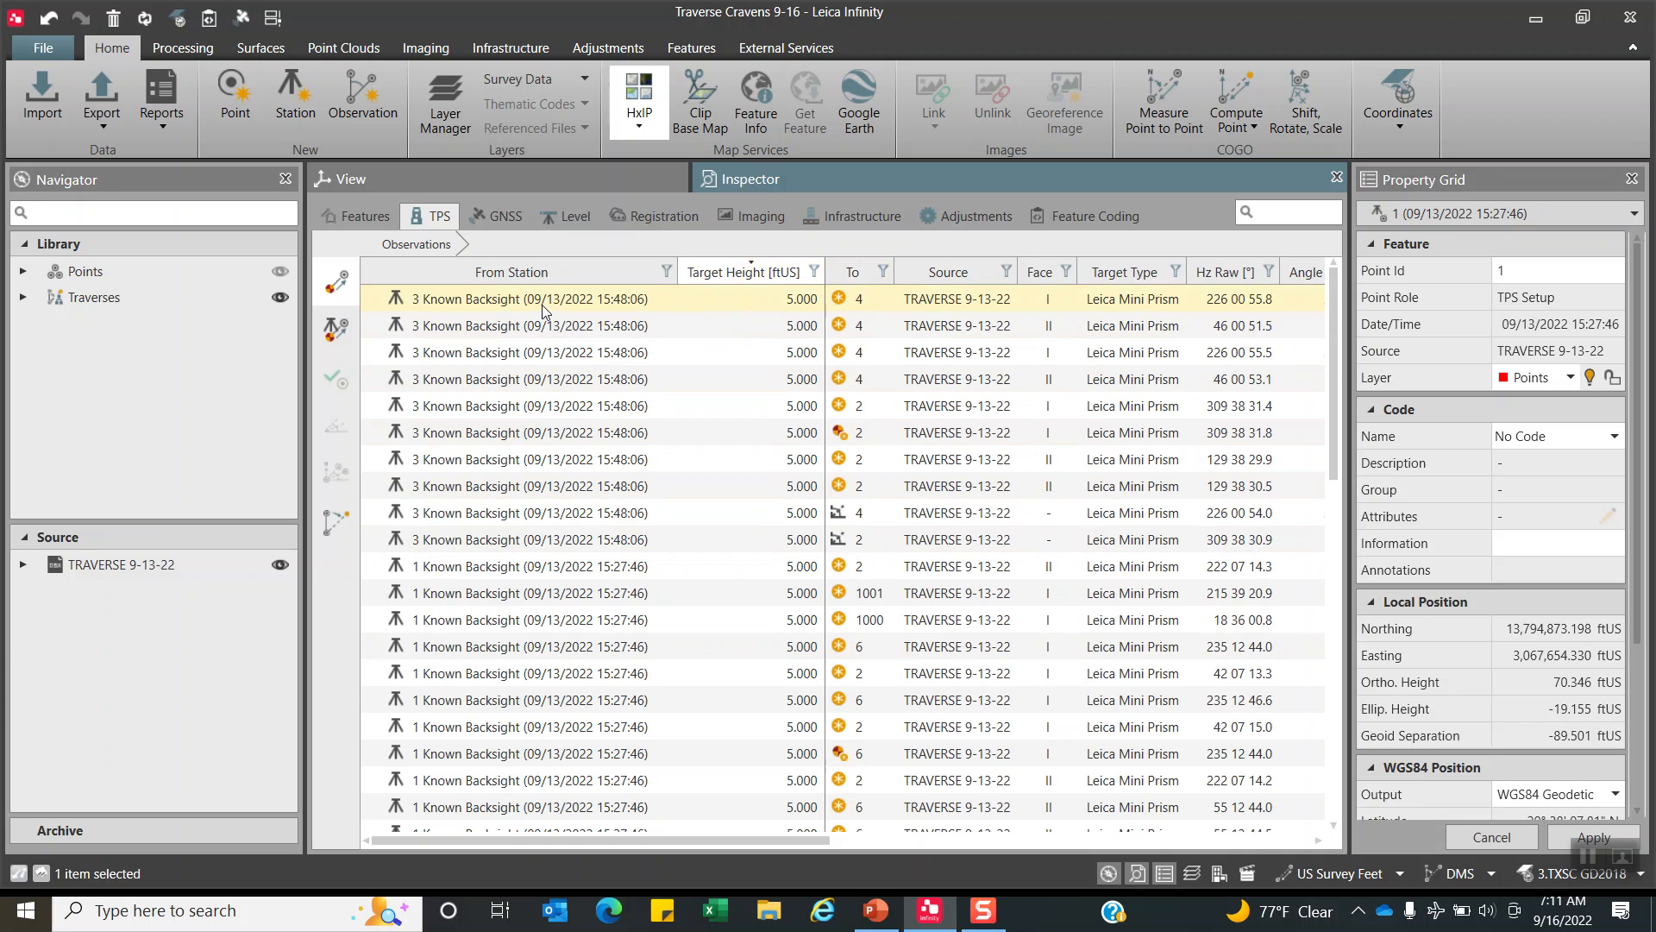
pyautogui.click(528, 299)
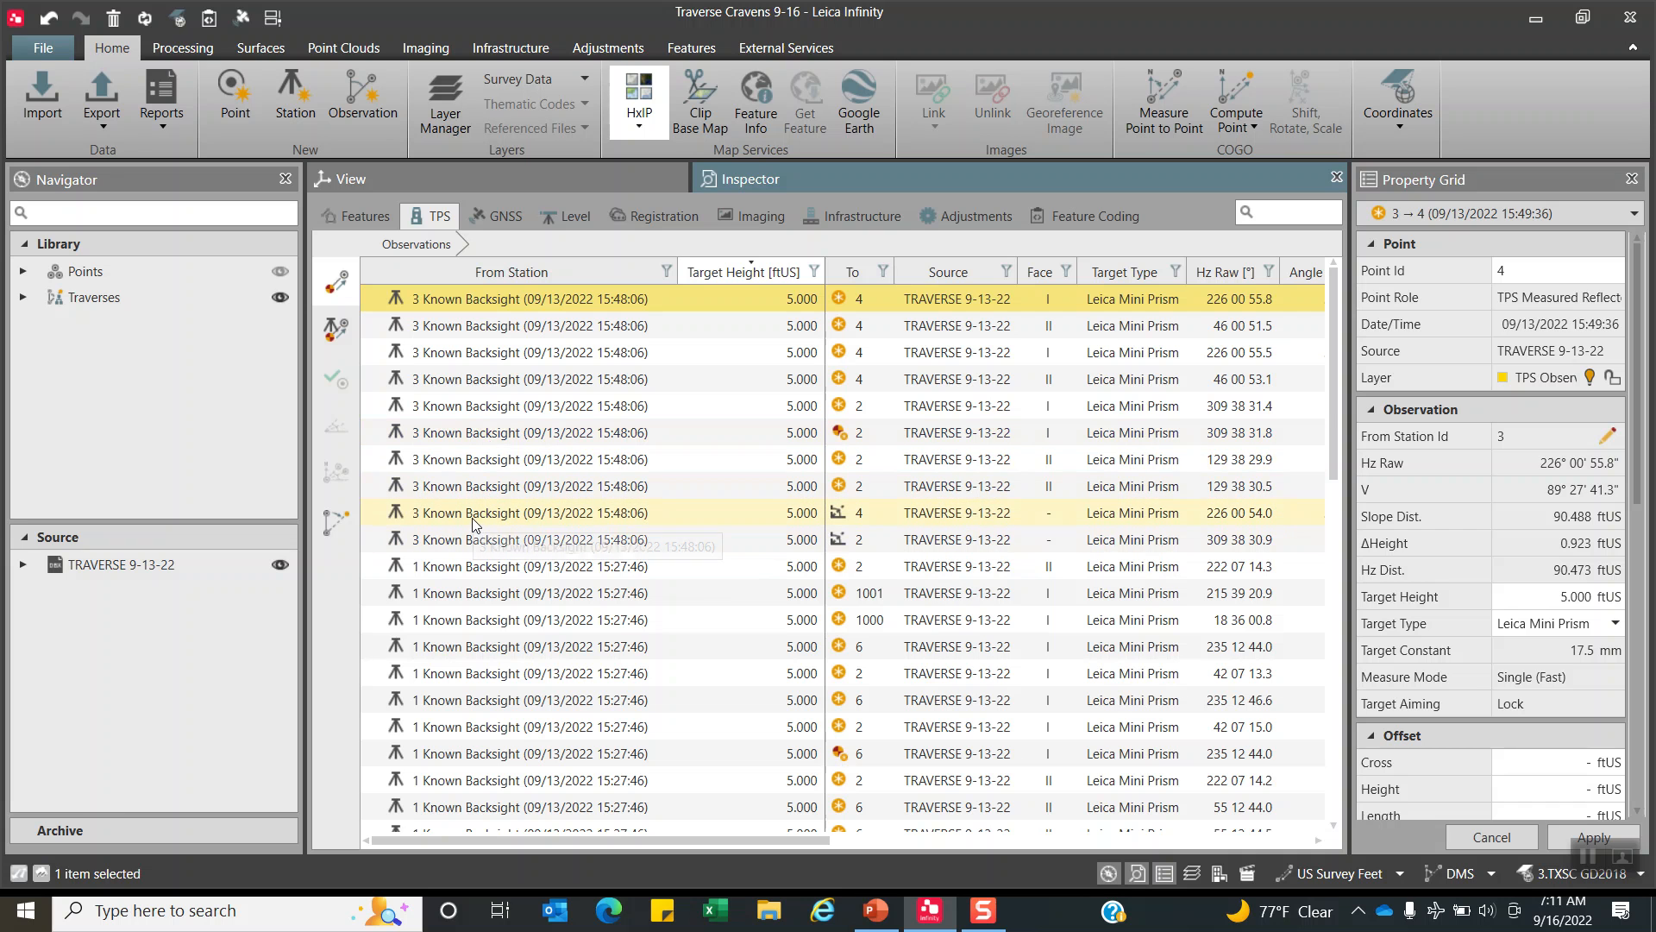
# Review target height and target type of station 3's nine backsight observations without changing them.
pyautogui.click(528, 512)
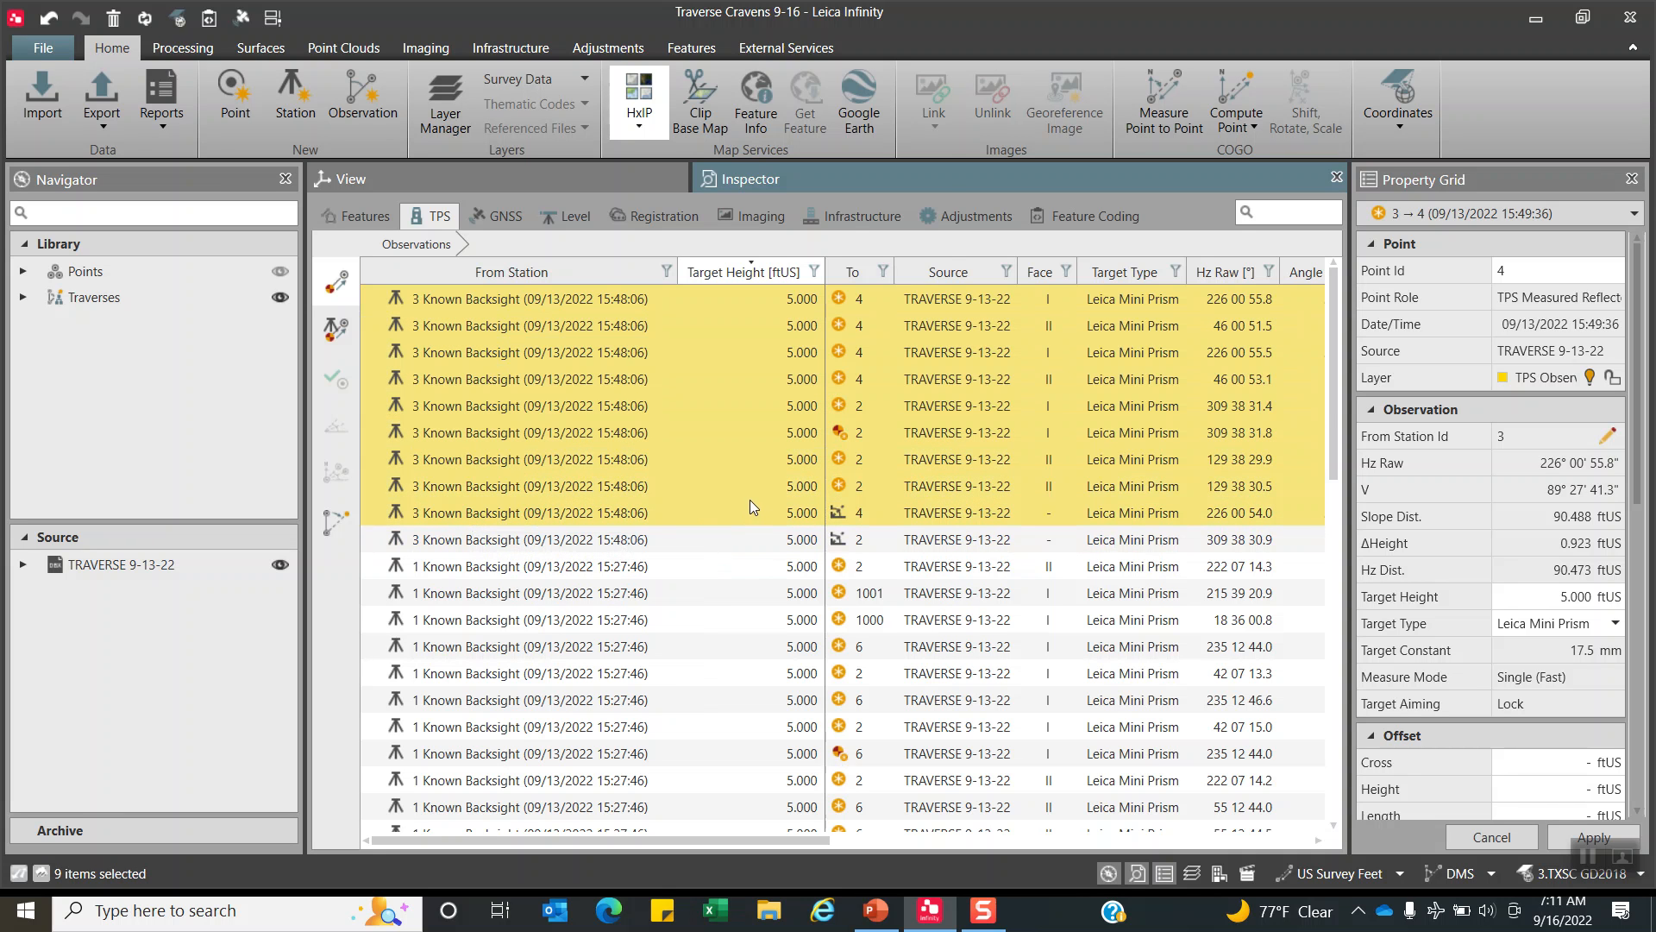
pyautogui.rightClick(749, 507)
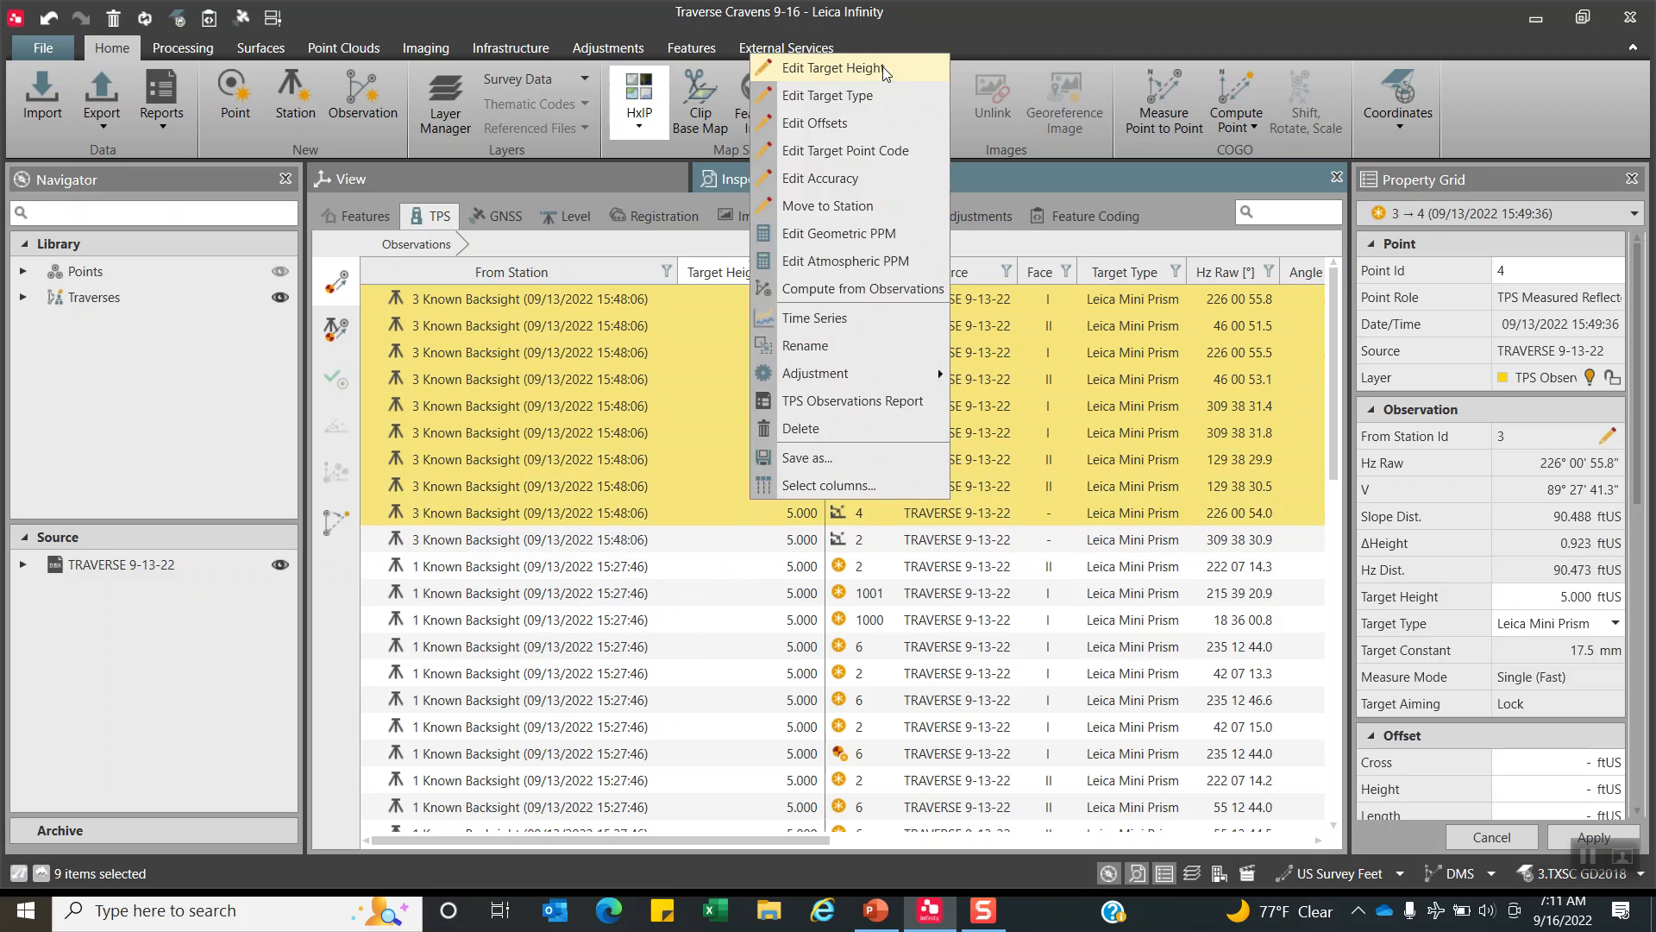
pyautogui.click(833, 68)
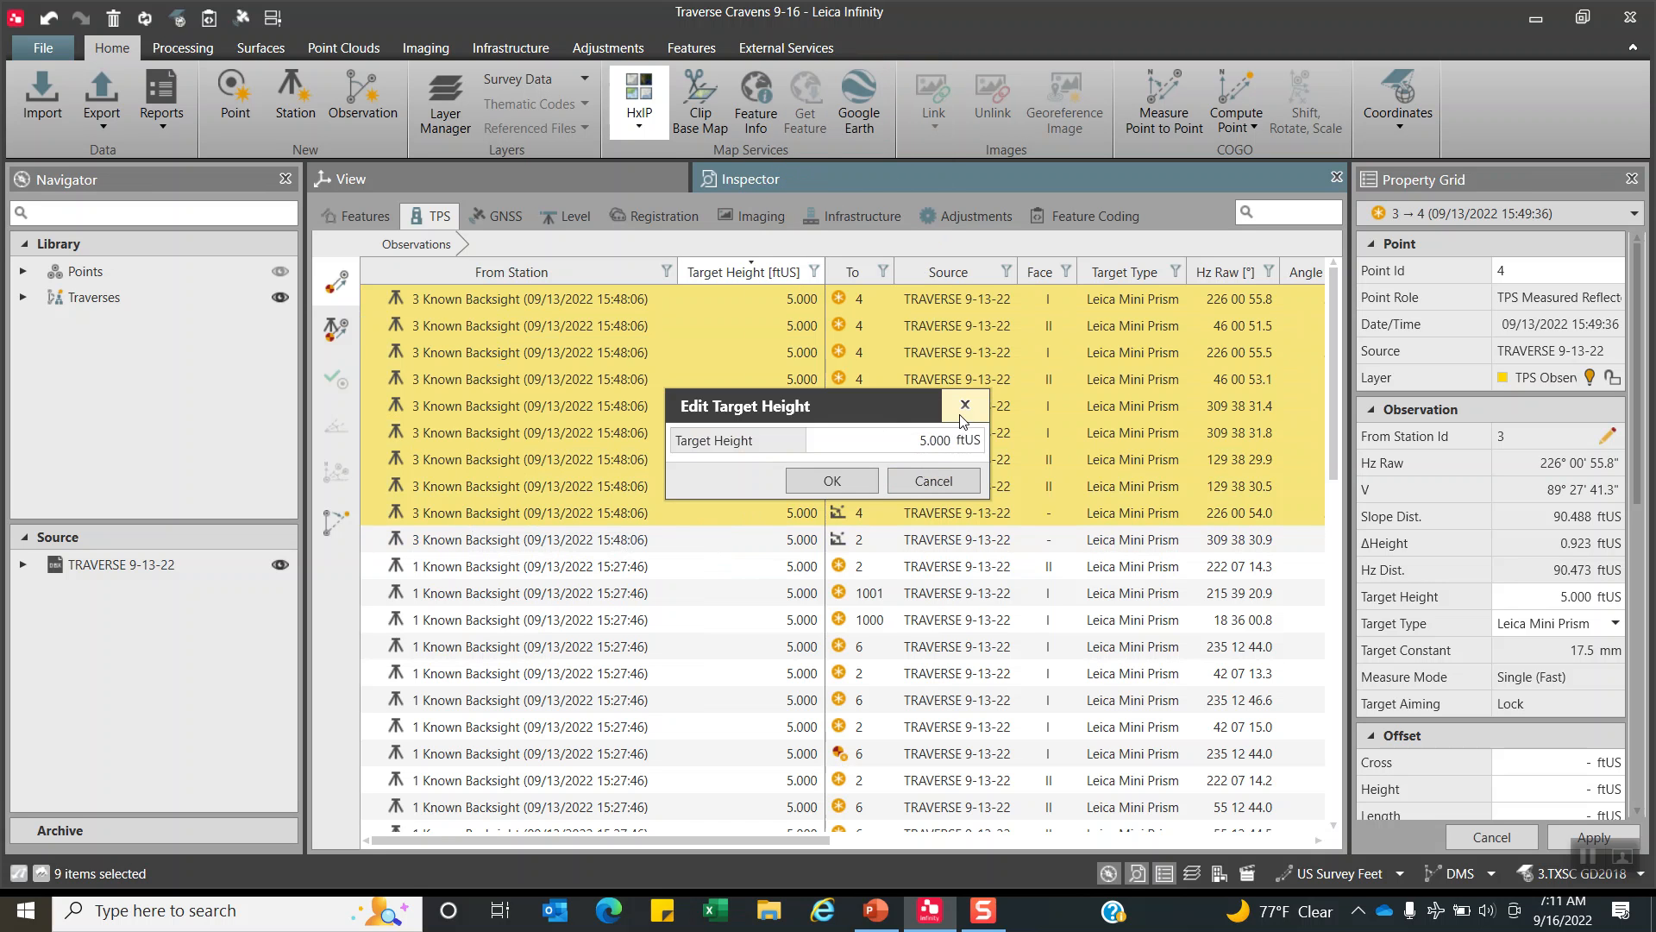
pyautogui.click(963, 405)
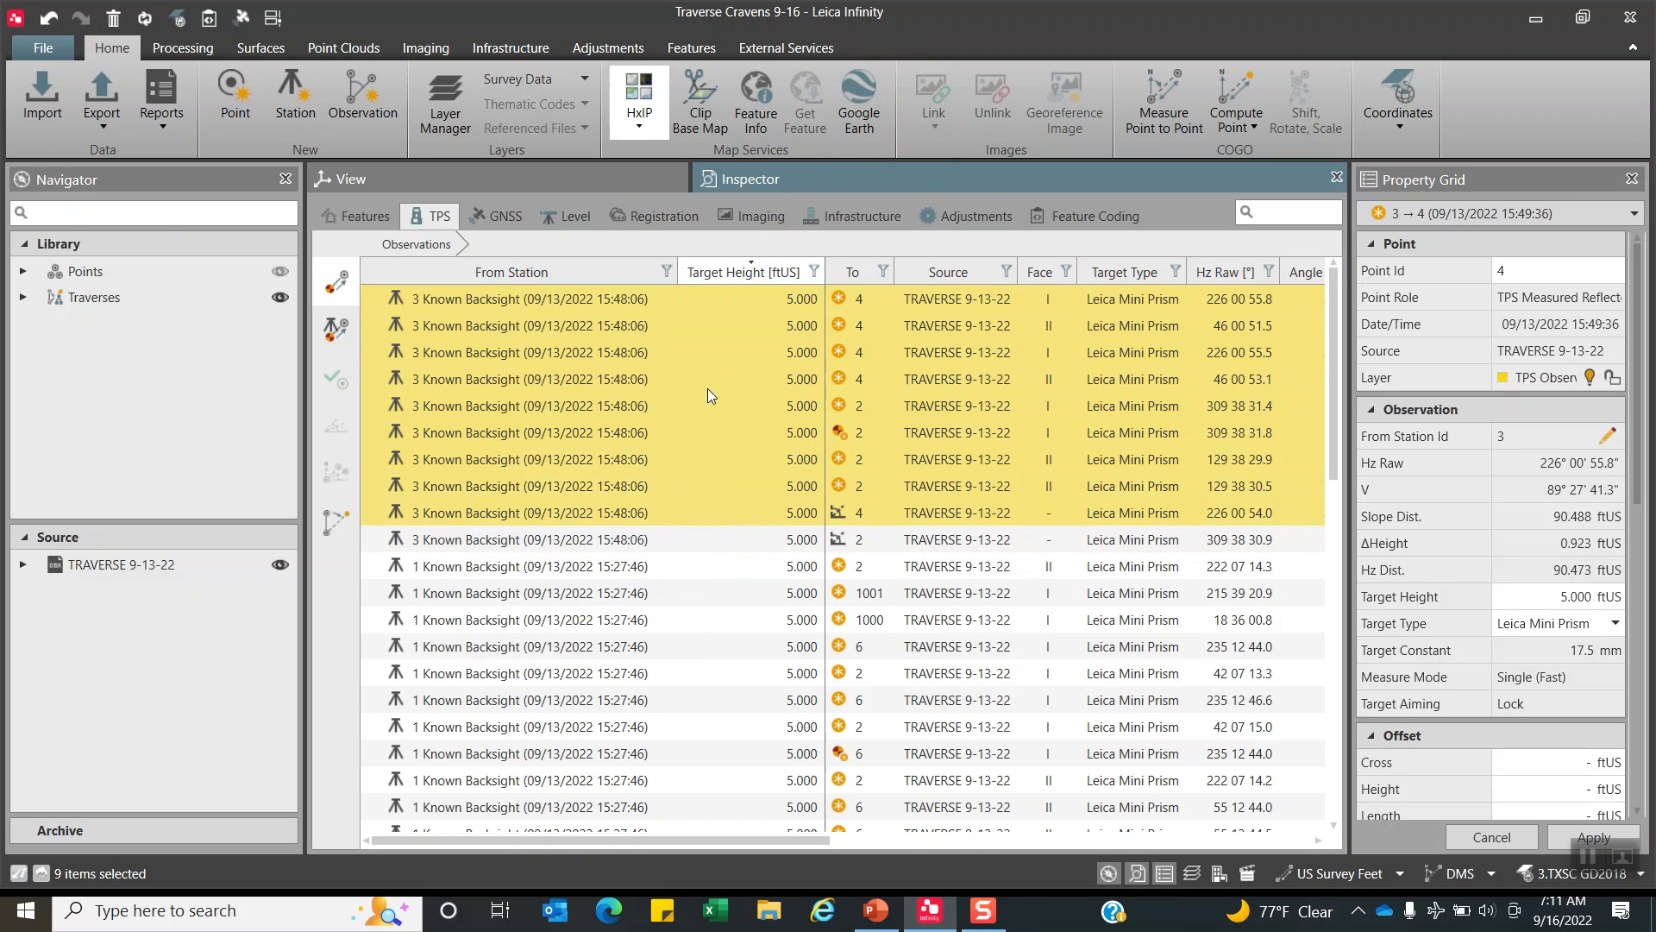
pyautogui.rightClick(708, 396)
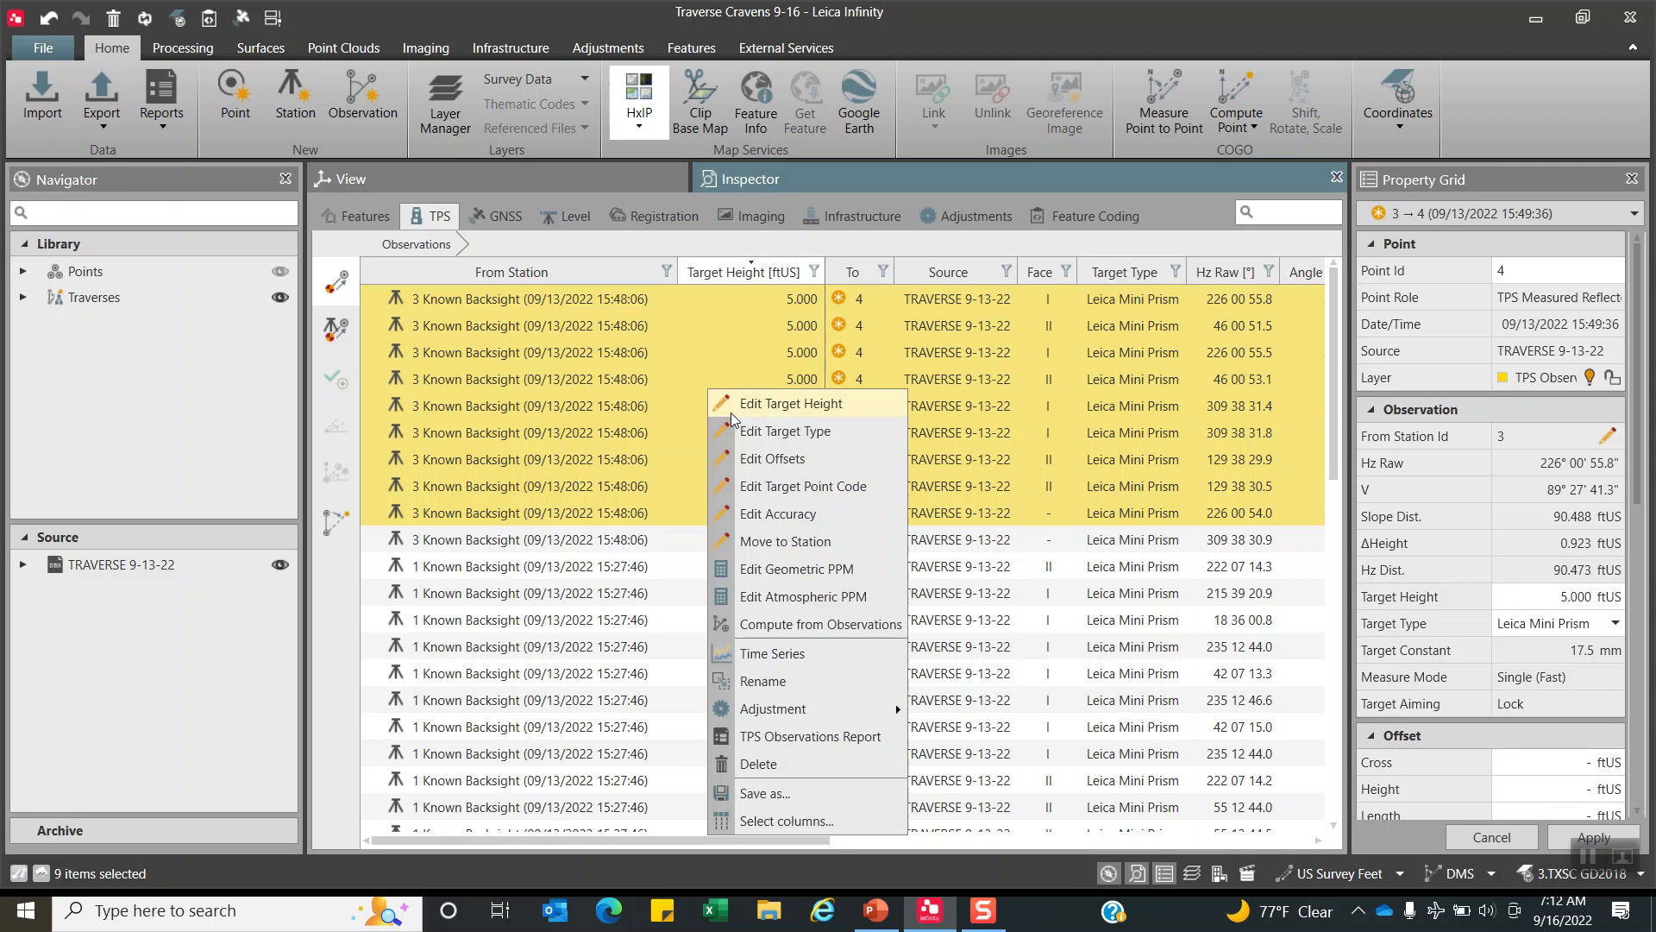
pyautogui.click(785, 431)
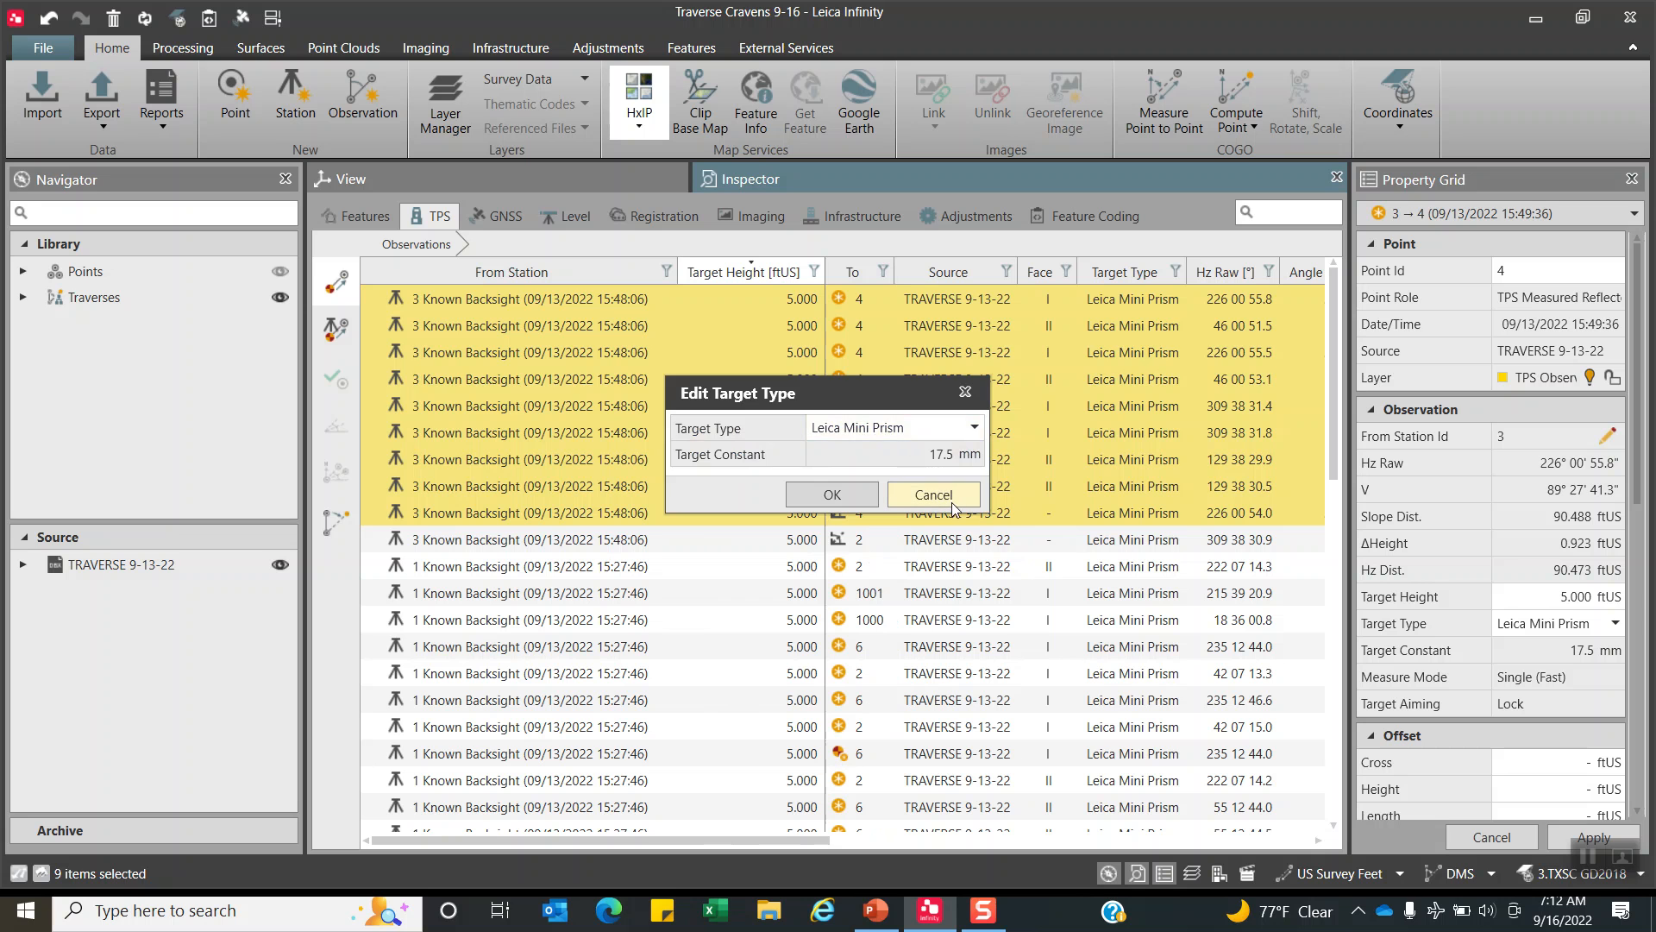
pyautogui.click(932, 494)
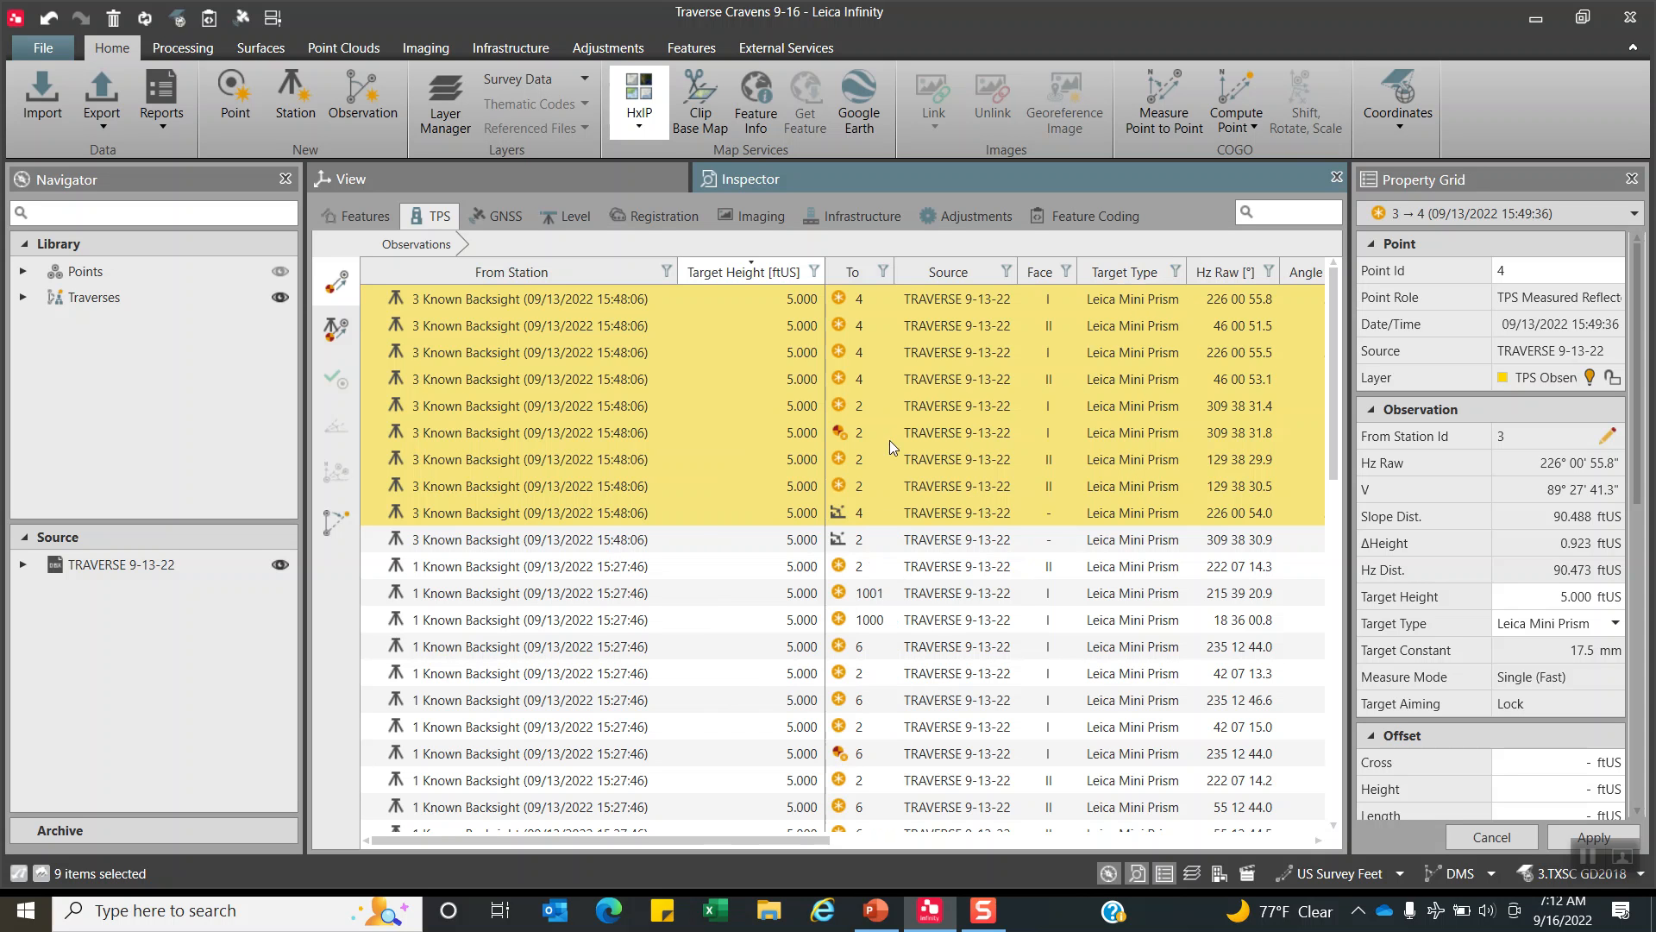
# Apply a 19.1 ppm atmospheric correction to the 8 affected observations, then show the points list.
pyautogui.rightClick(893, 444)
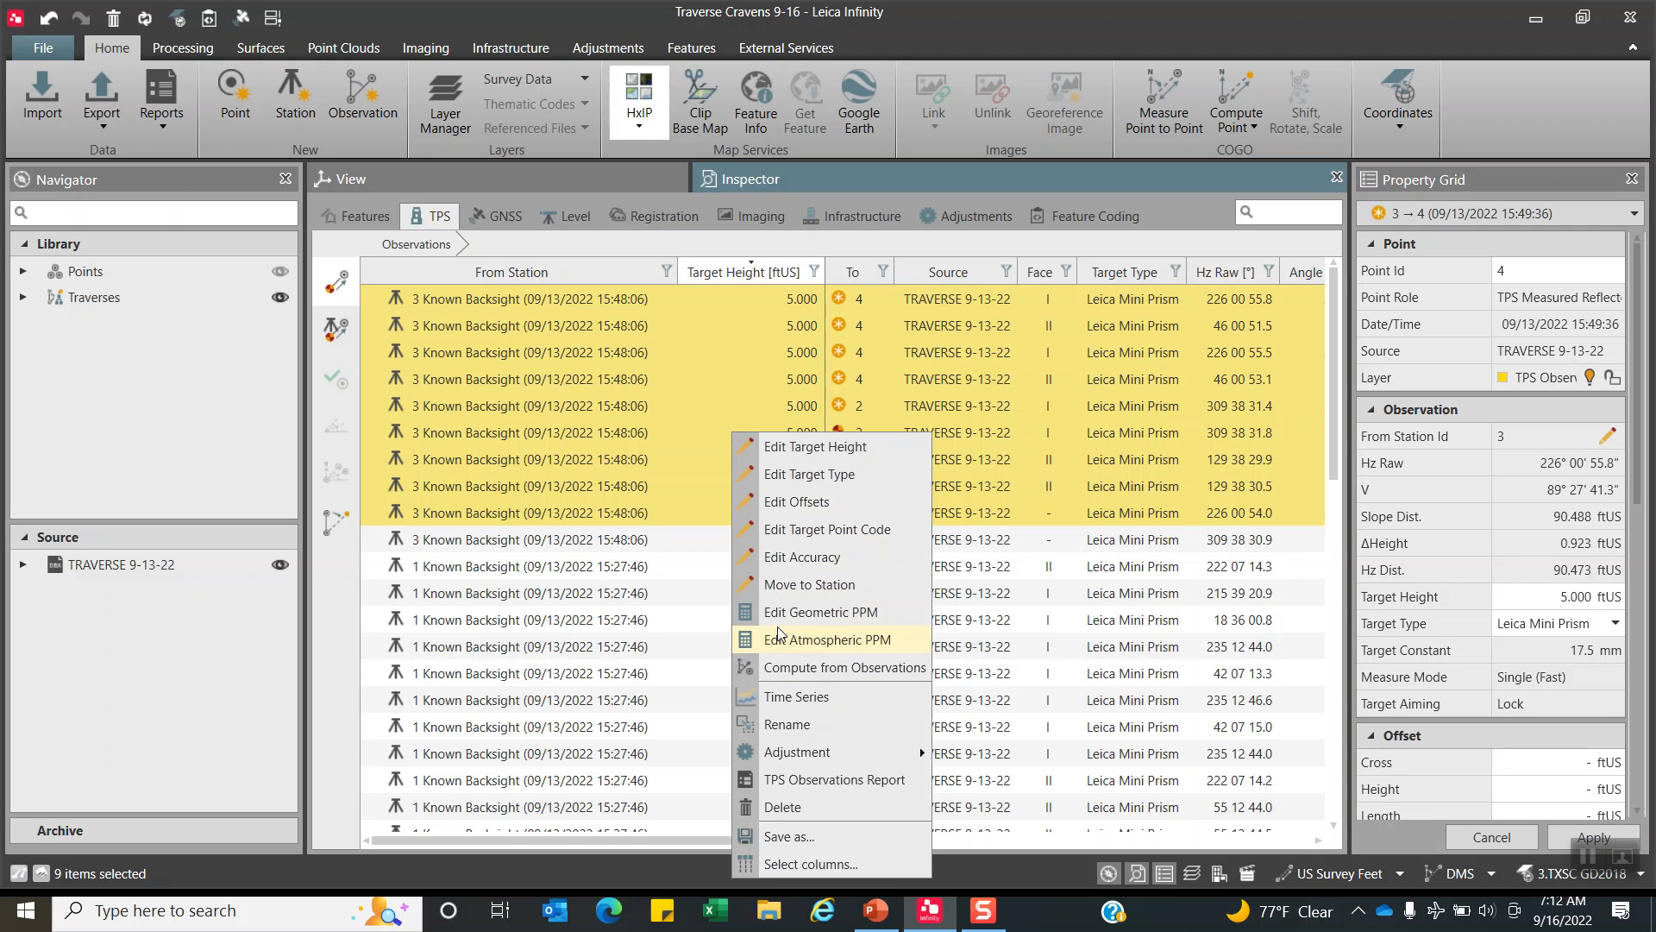
pyautogui.click(830, 640)
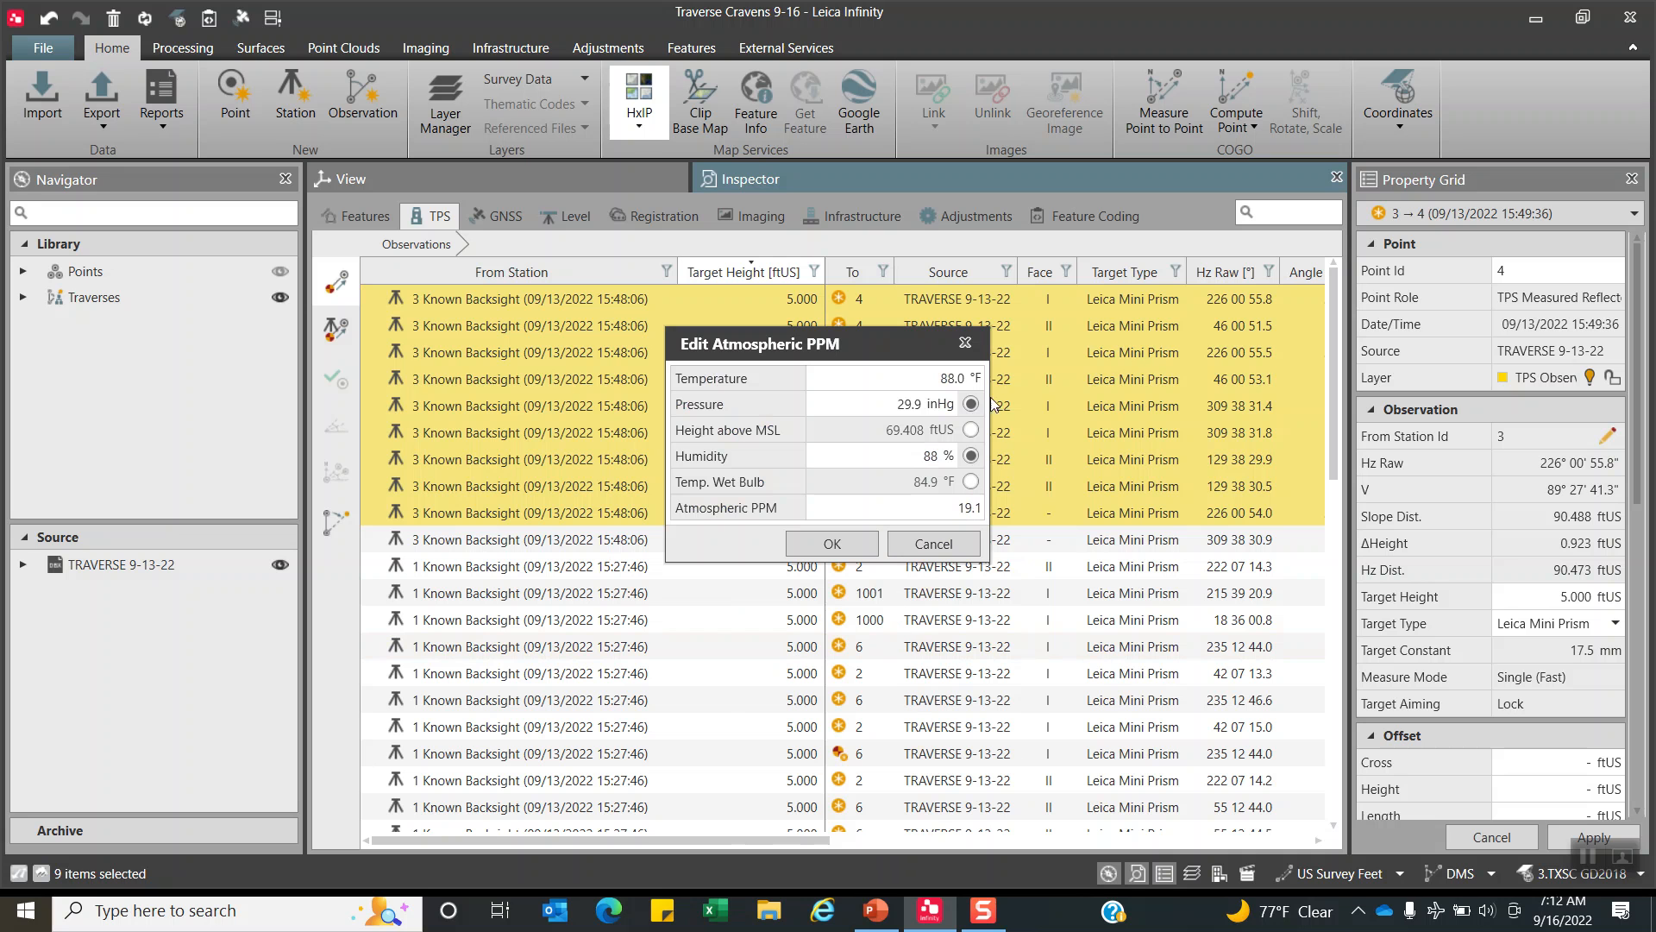
pyautogui.moveTo(908, 493)
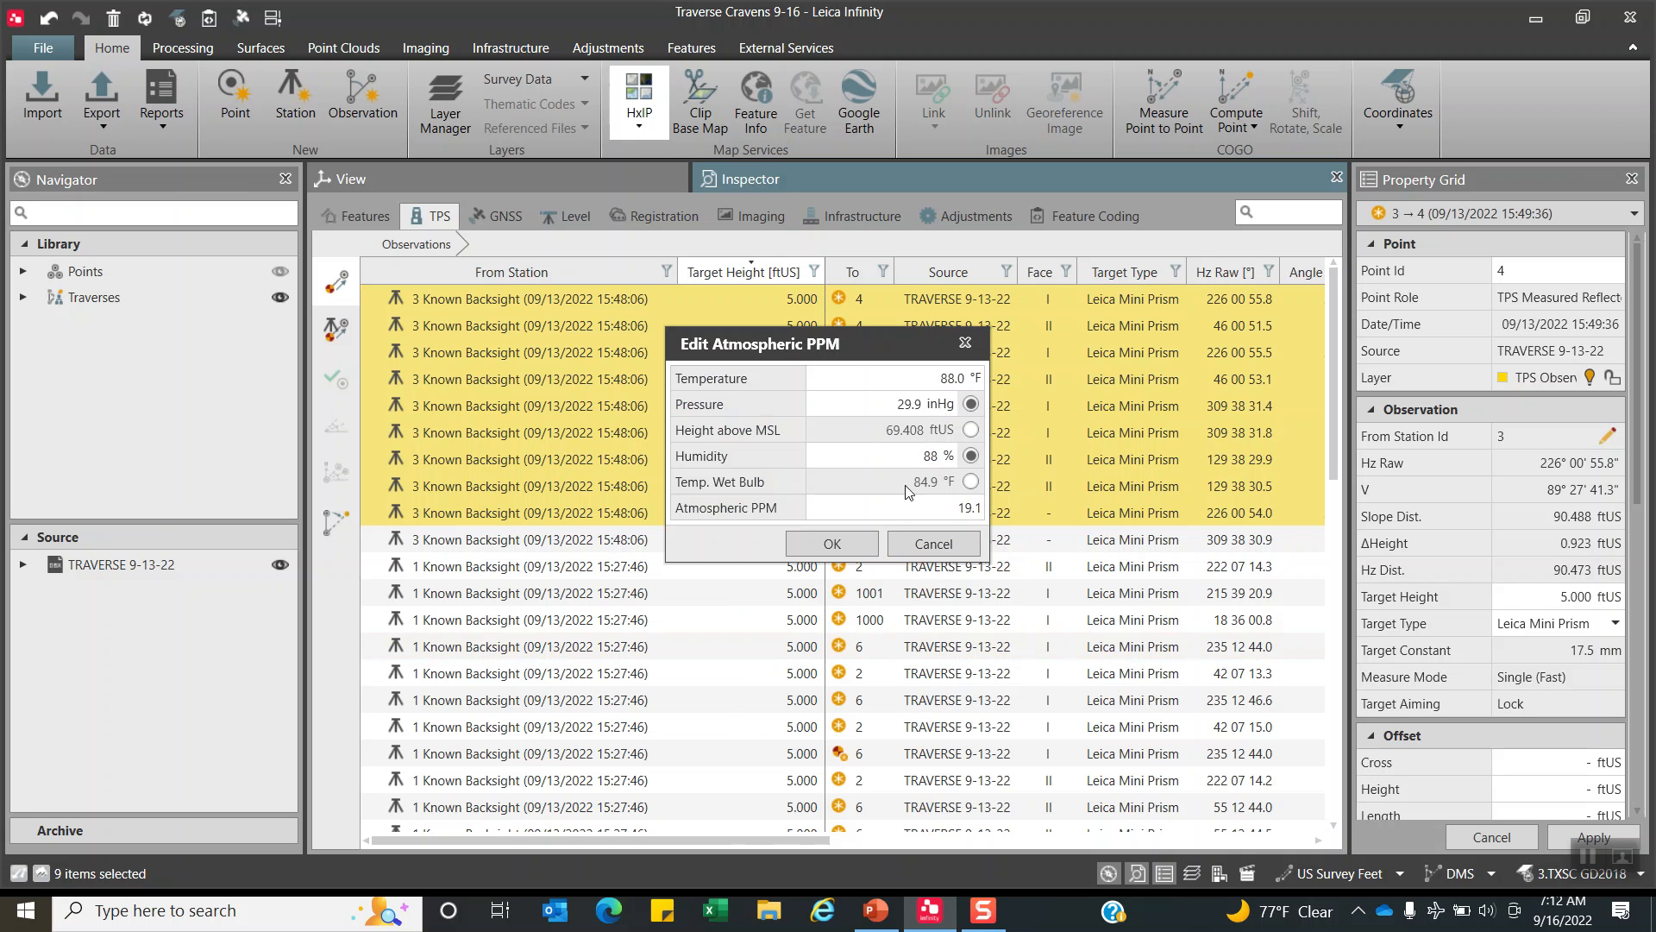
pyautogui.click(832, 542)
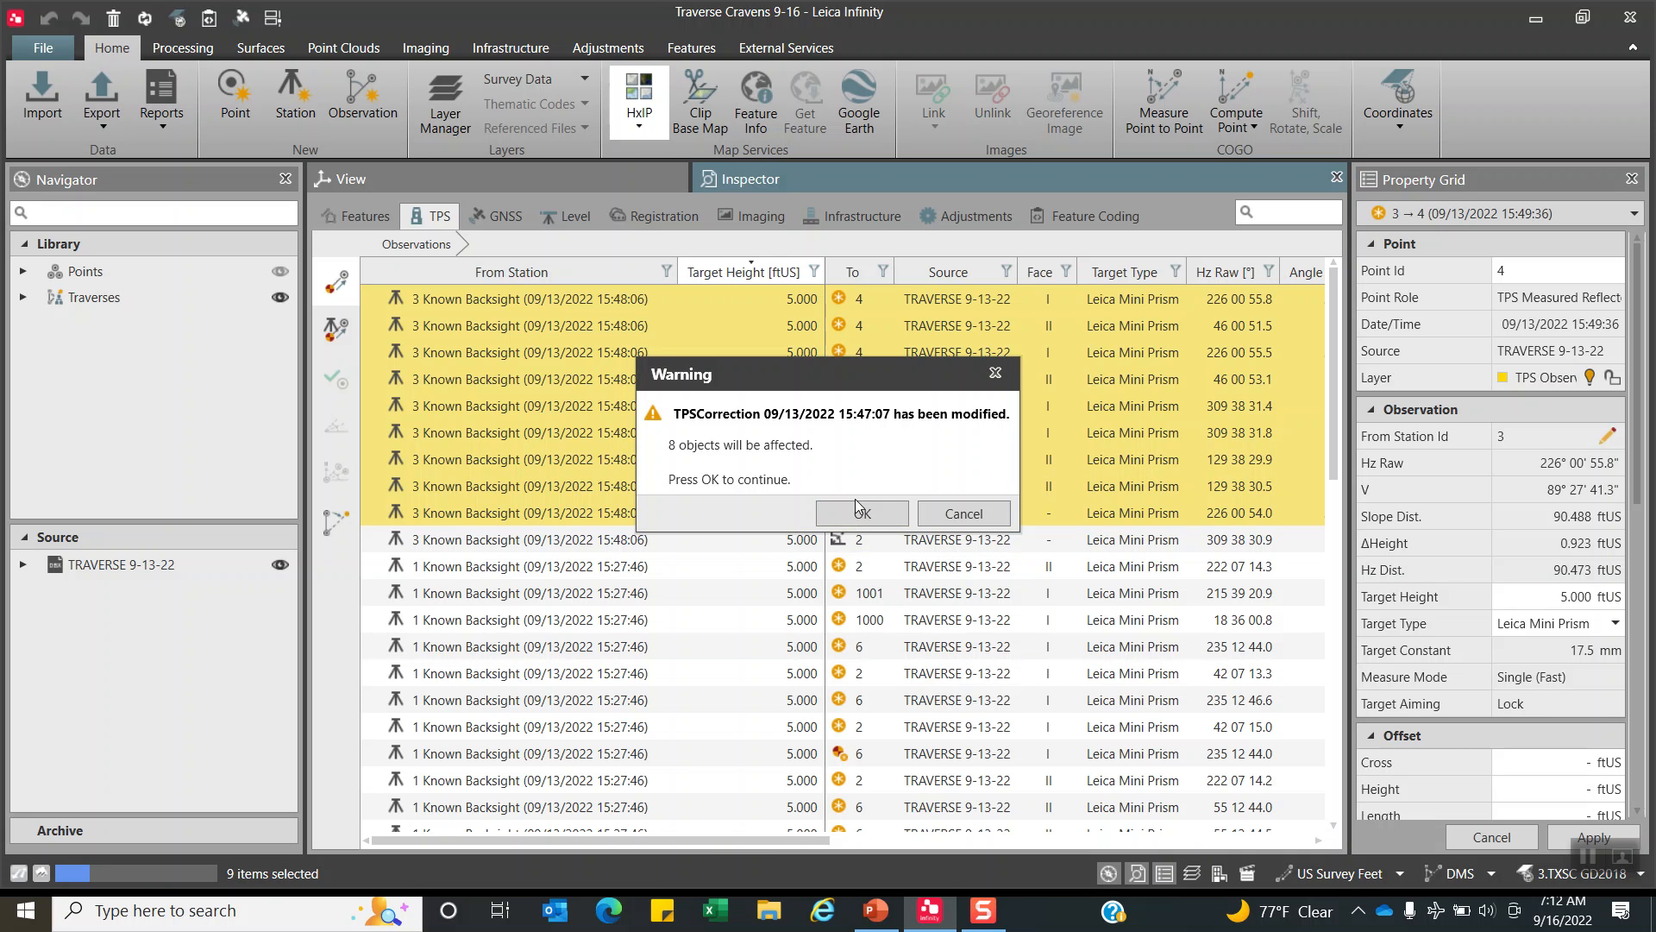
pyautogui.click(860, 513)
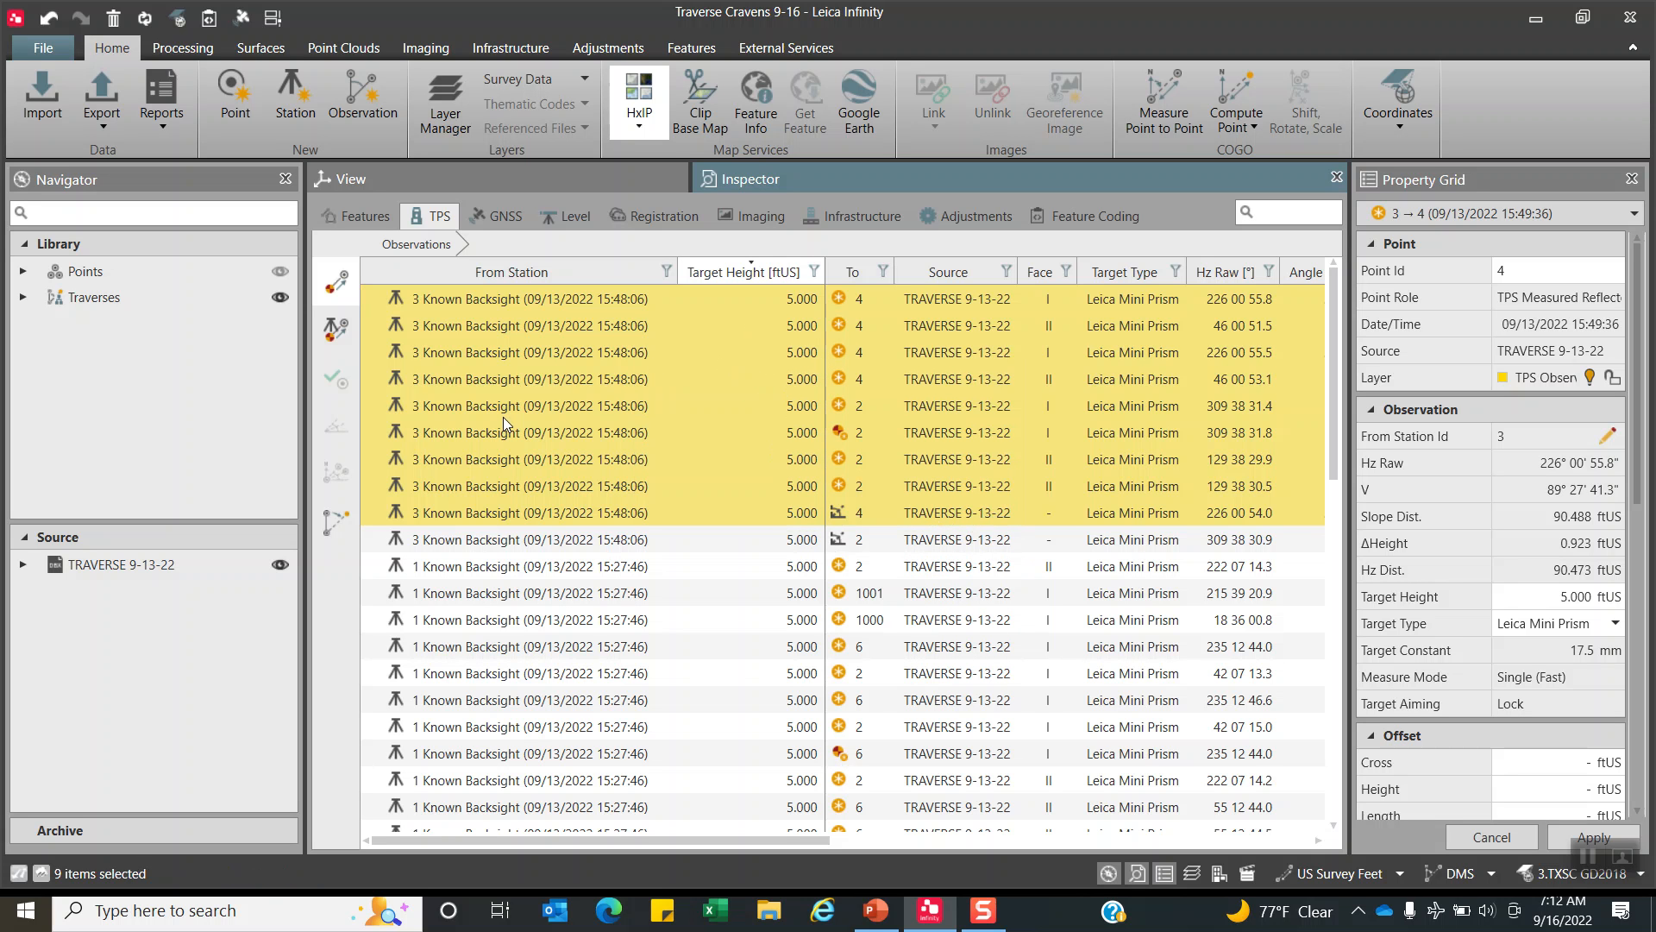
pyautogui.click(366, 216)
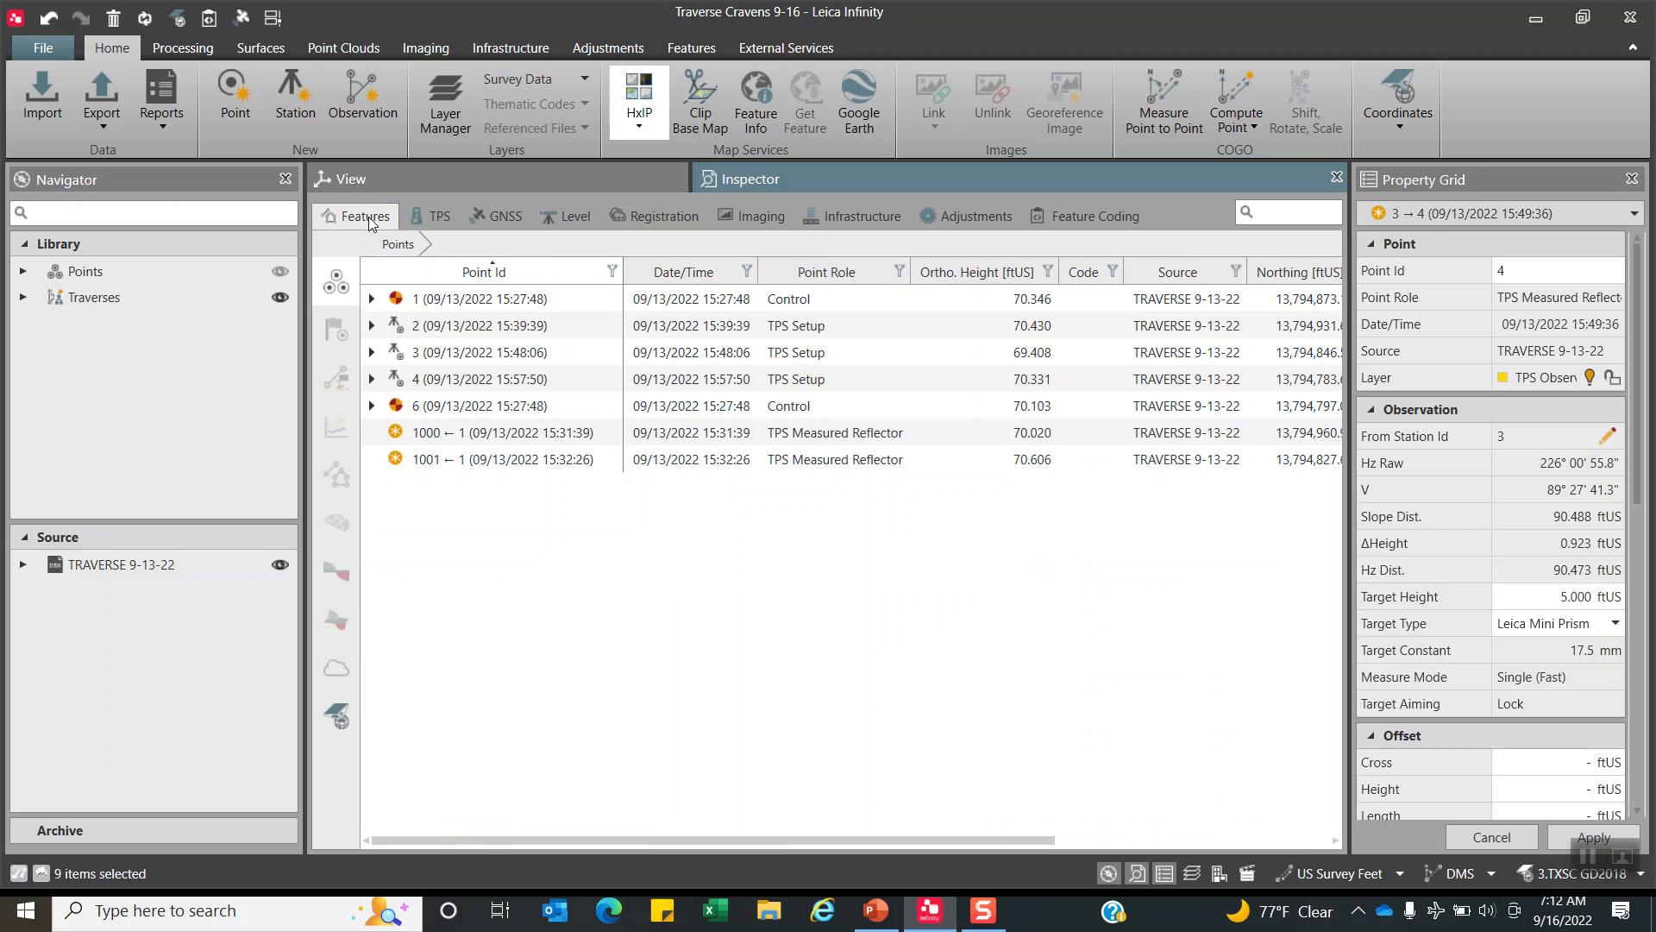
pyautogui.moveTo(337, 282)
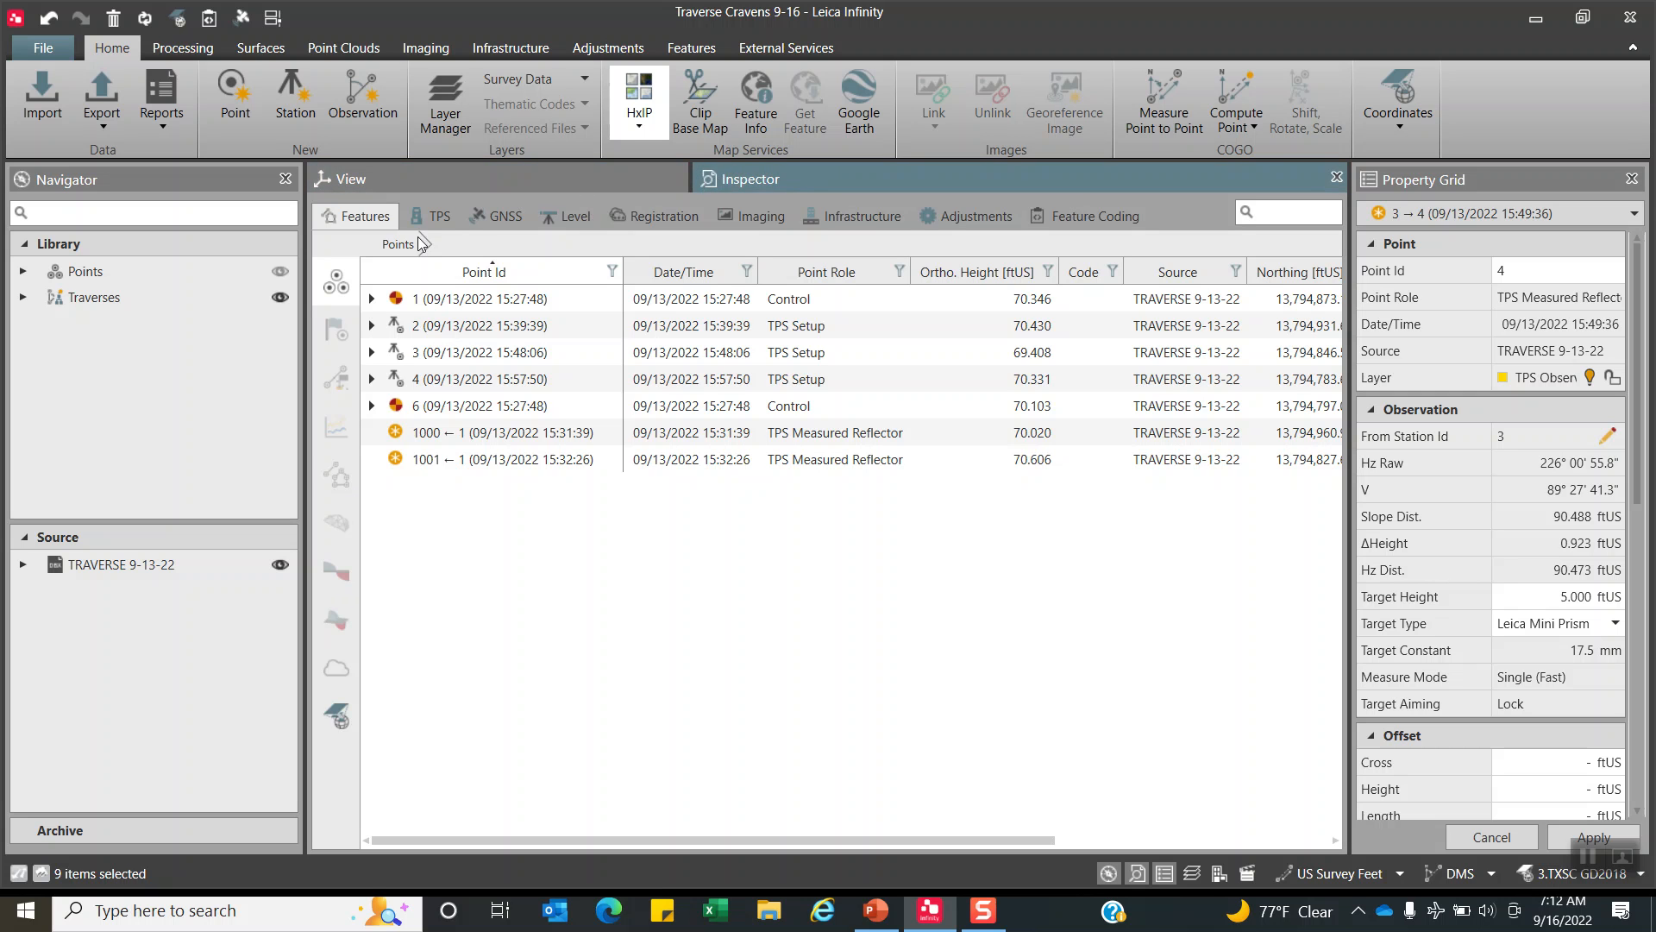
# Expand Traverses and show traverse 91322's properties: 1/8059 1D accuracy, 0.048 ftUS error.
pyautogui.click(438, 216)
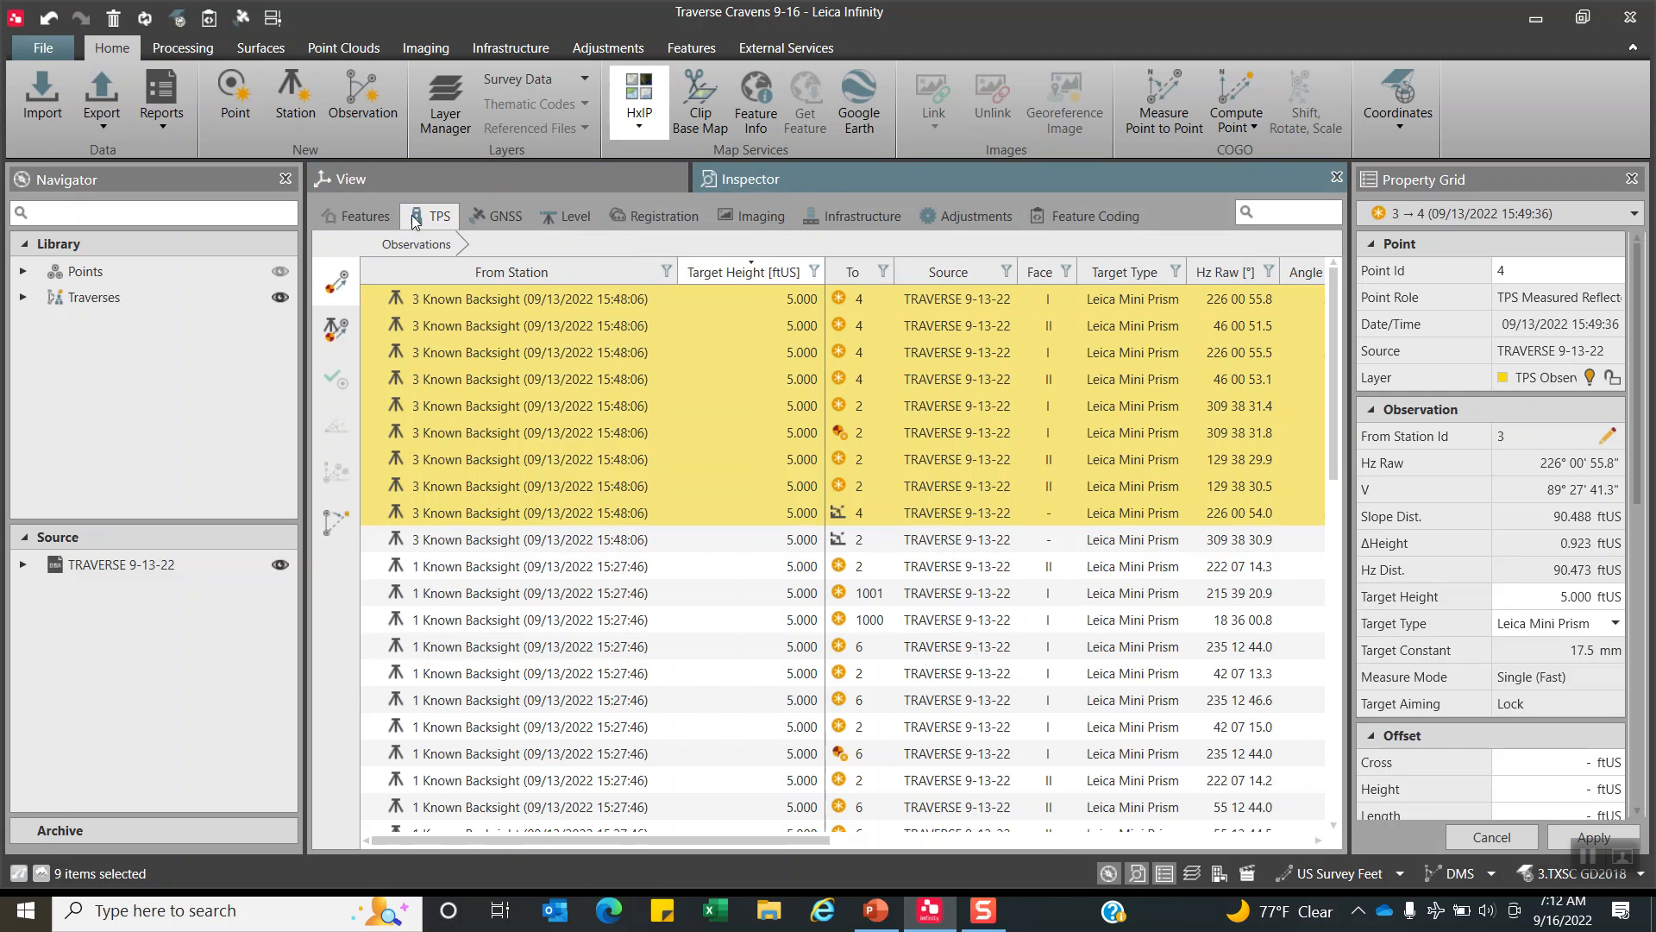
pyautogui.click(367, 215)
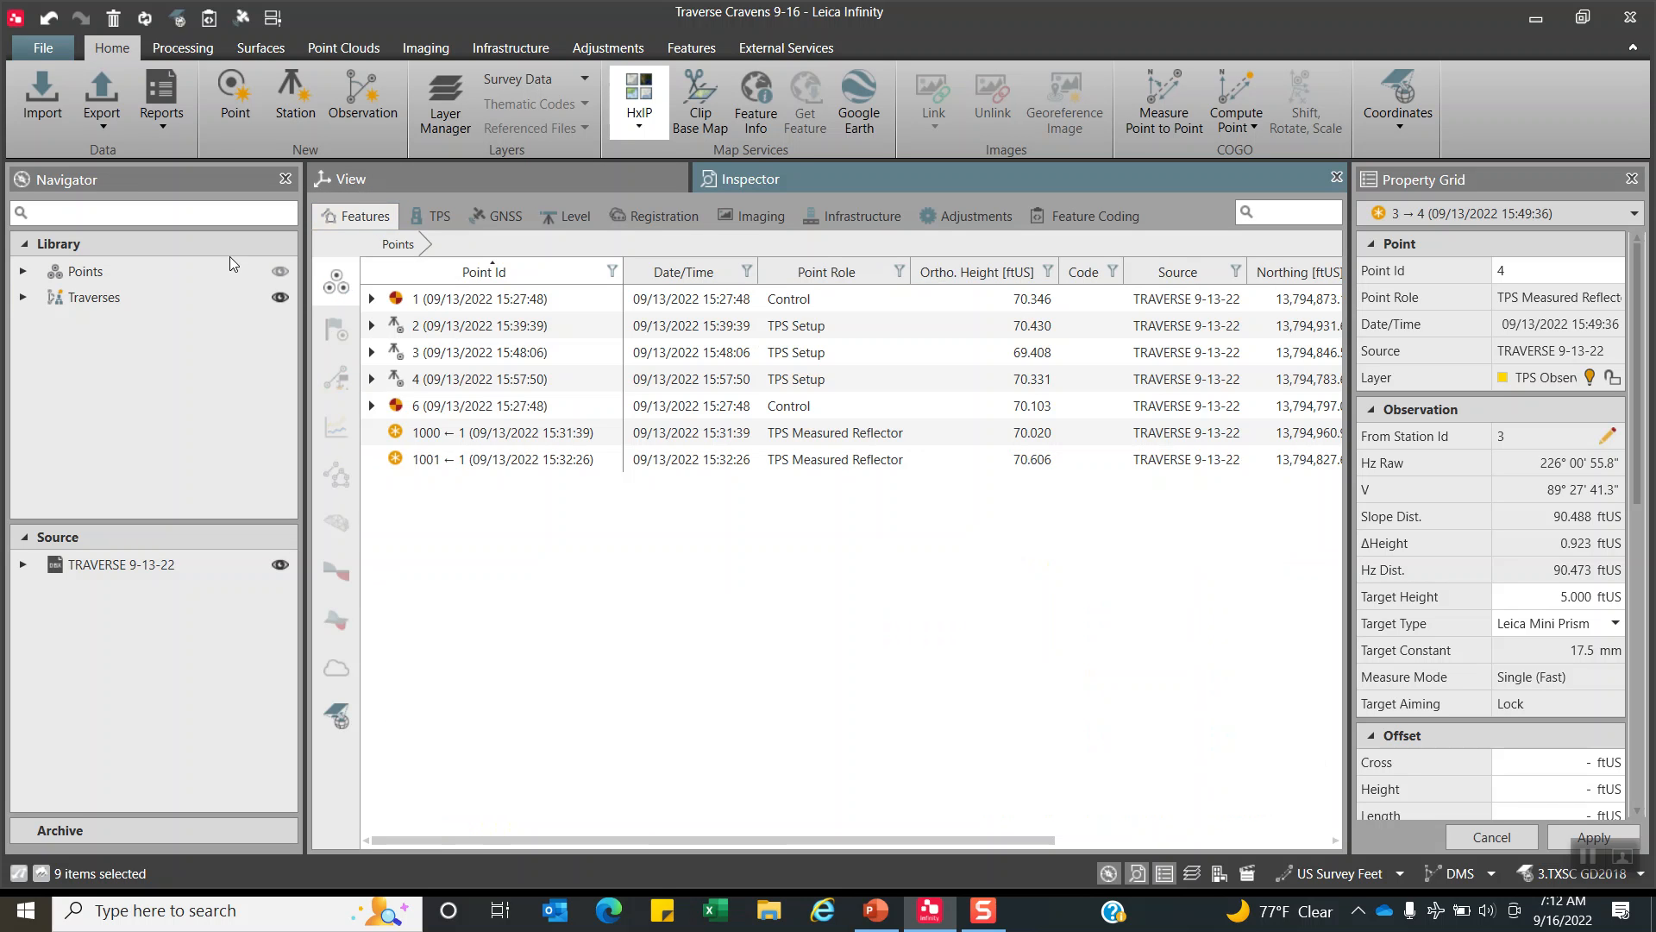
pyautogui.click(94, 297)
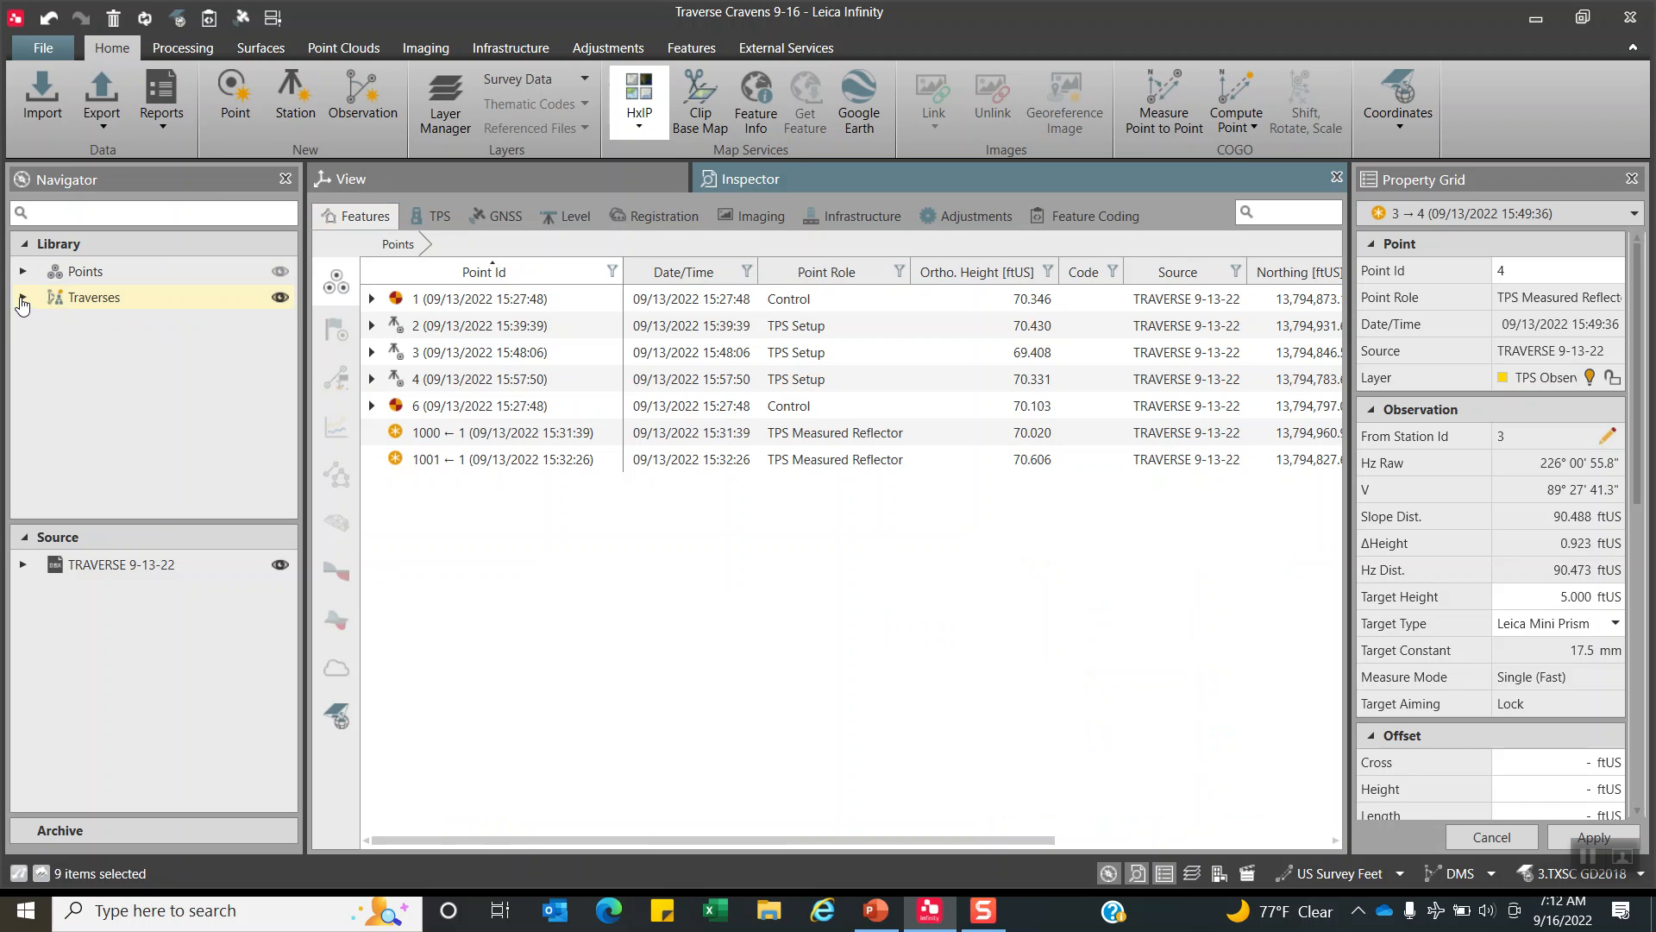
pyautogui.click(20, 297)
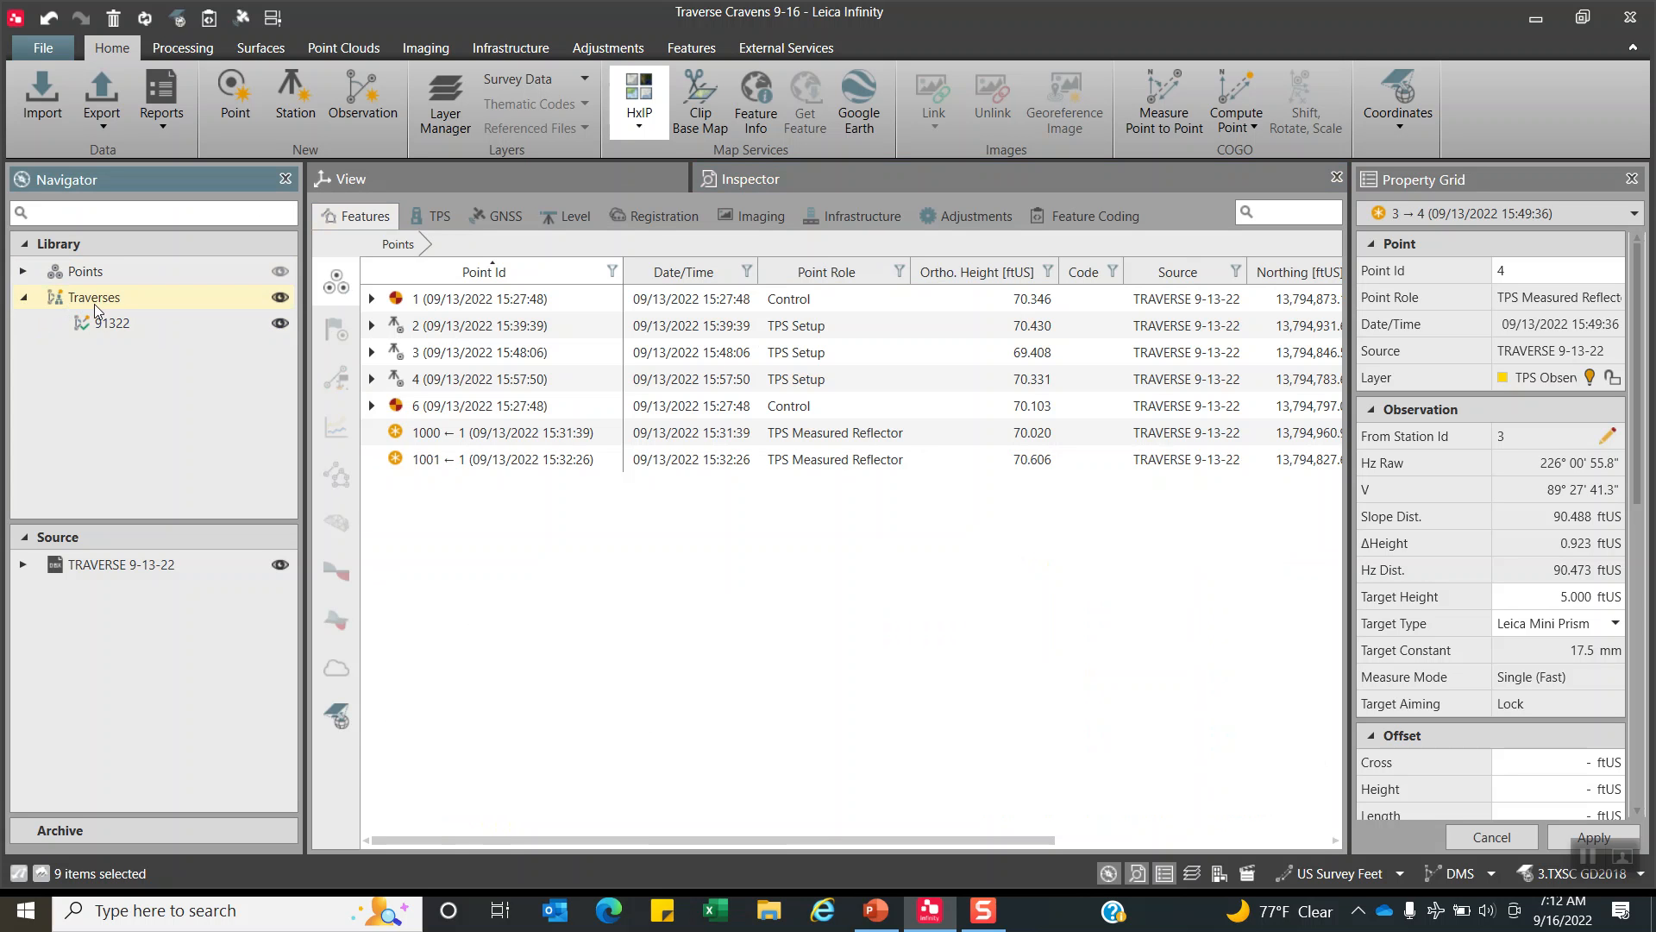
pyautogui.click(110, 322)
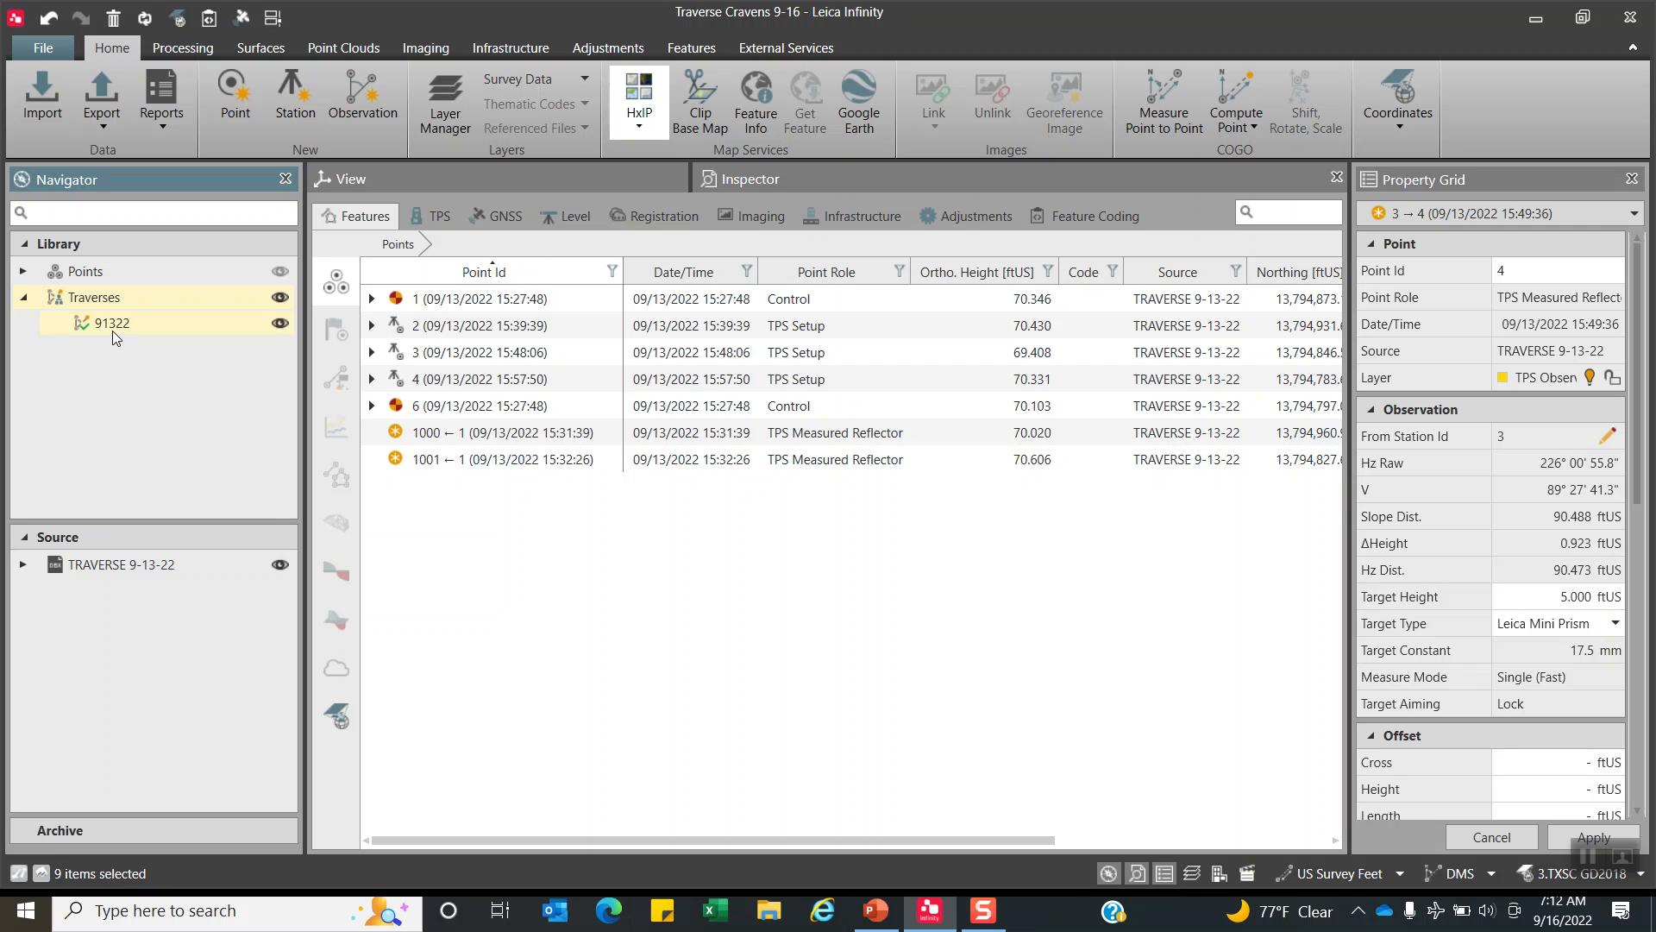
pyautogui.click(110, 321)
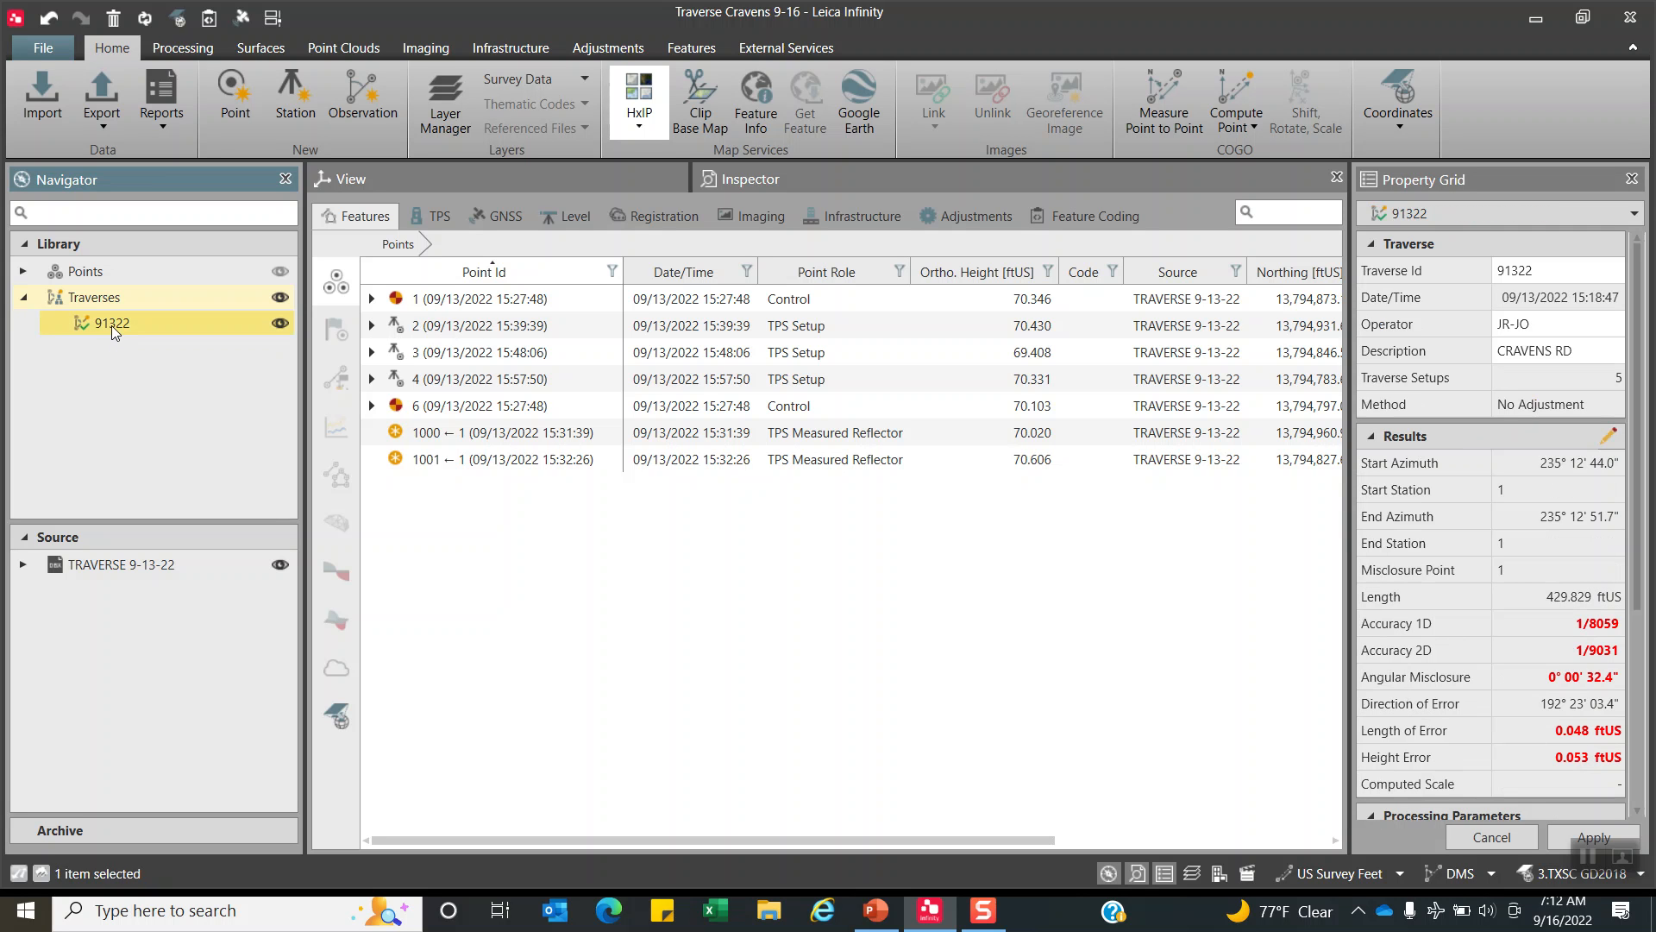
pyautogui.rightClick(112, 323)
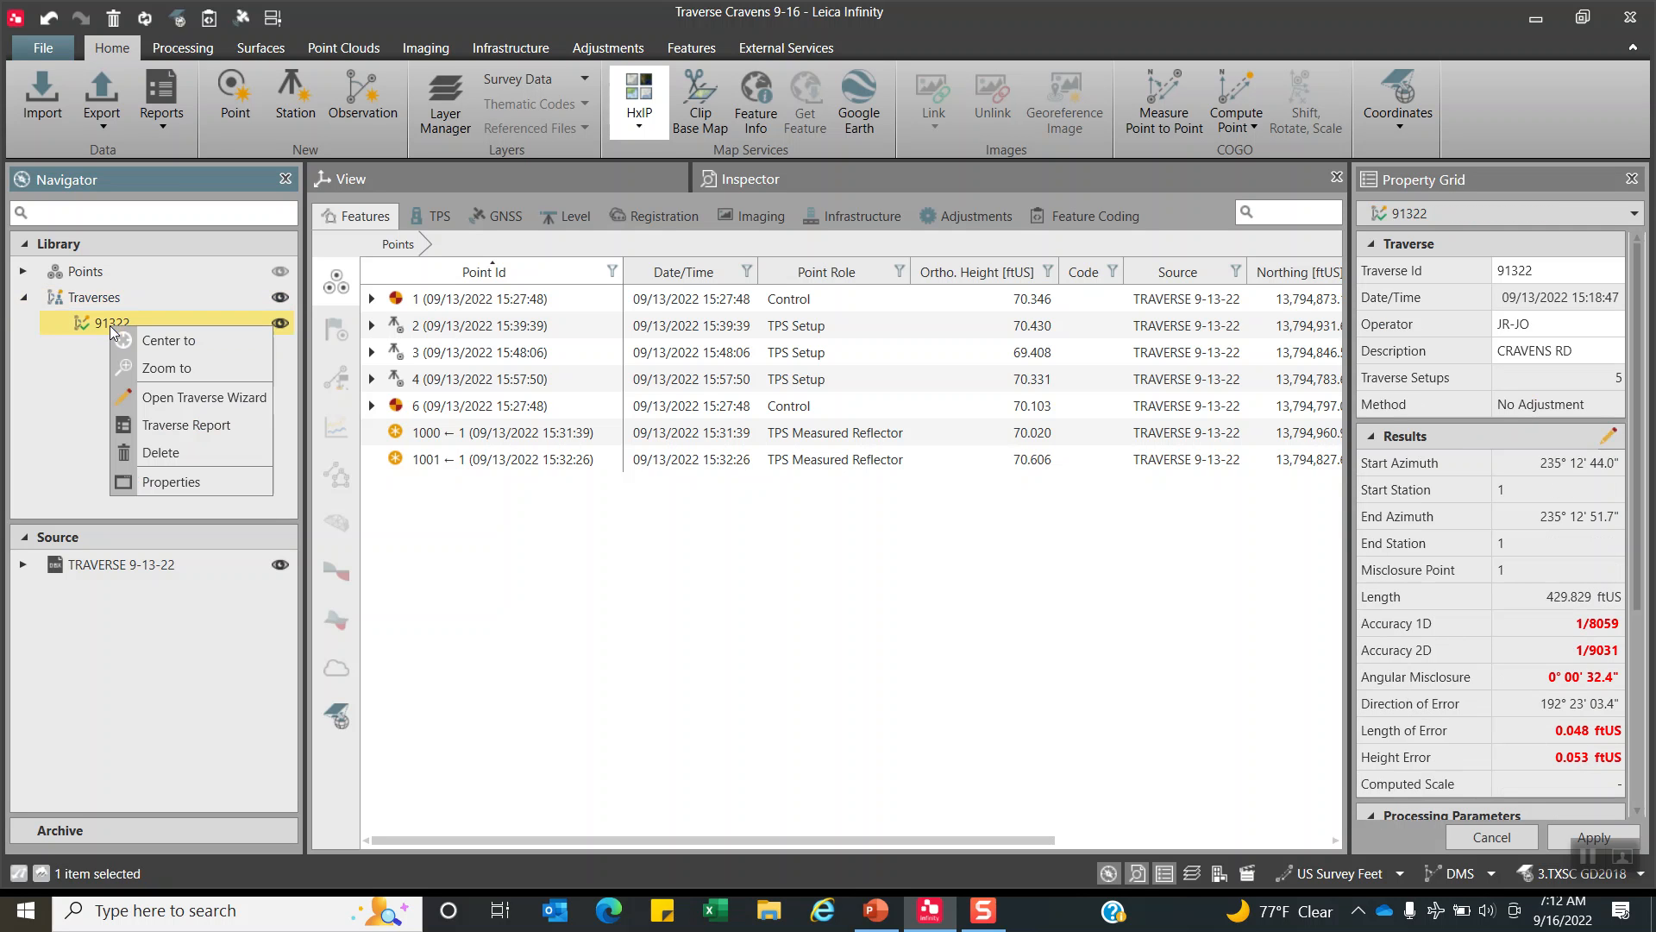
pyautogui.moveTo(186, 424)
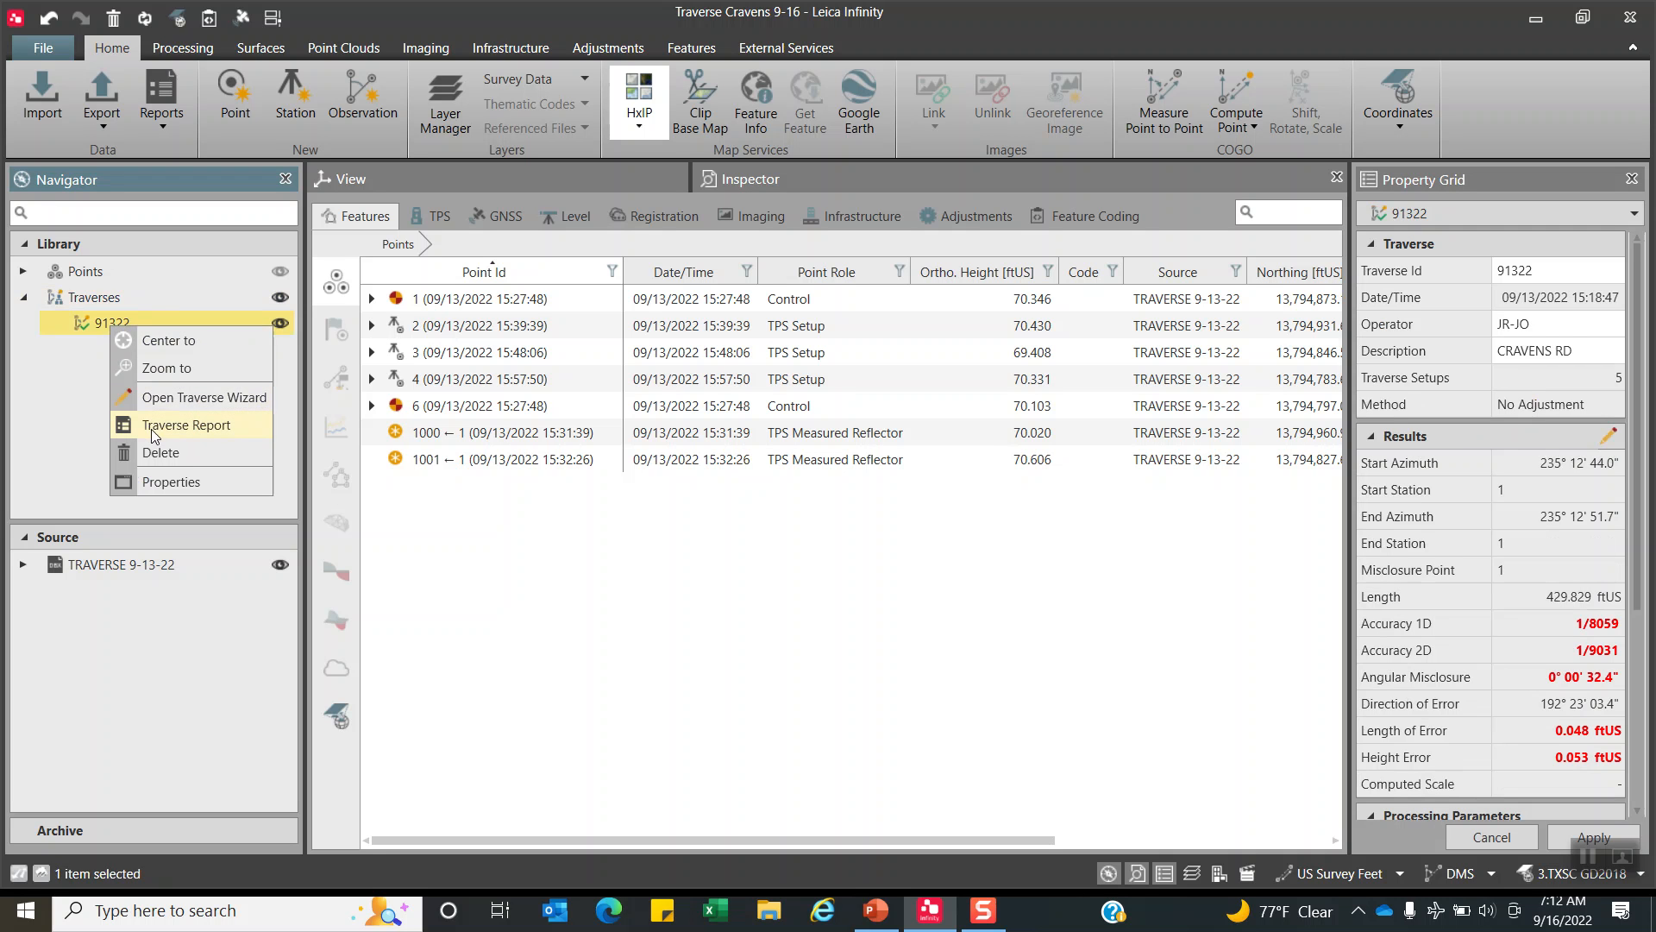
pyautogui.moveTo(204, 396)
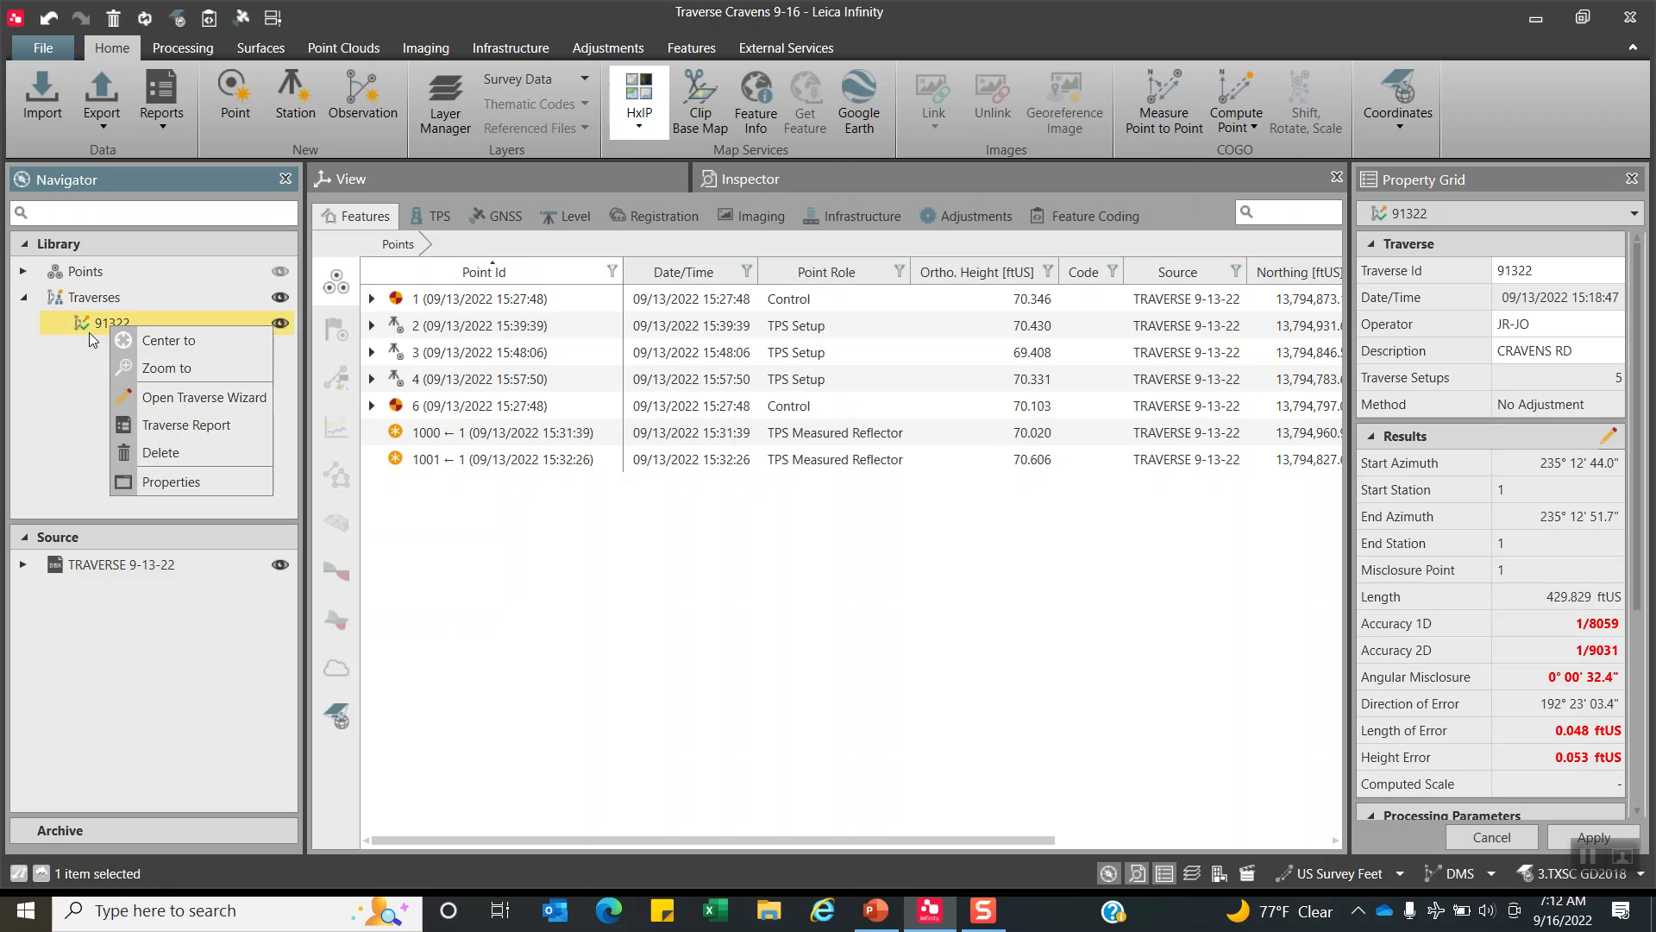
pyautogui.moveTo(1214, 626)
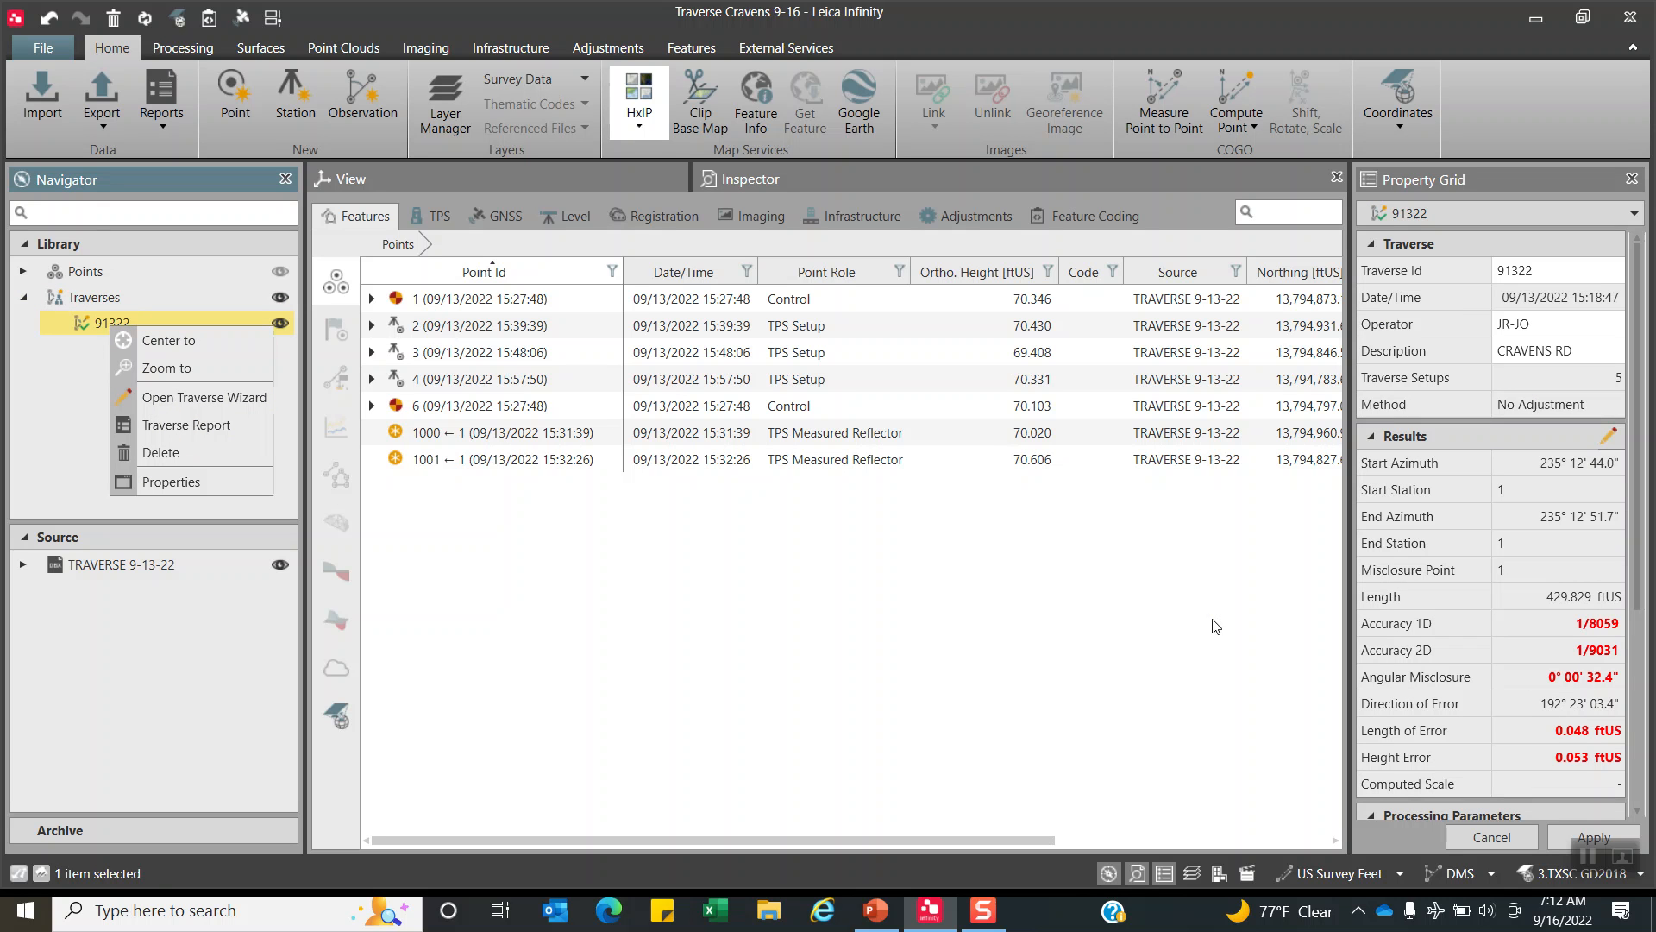
pyautogui.moveTo(1614, 540)
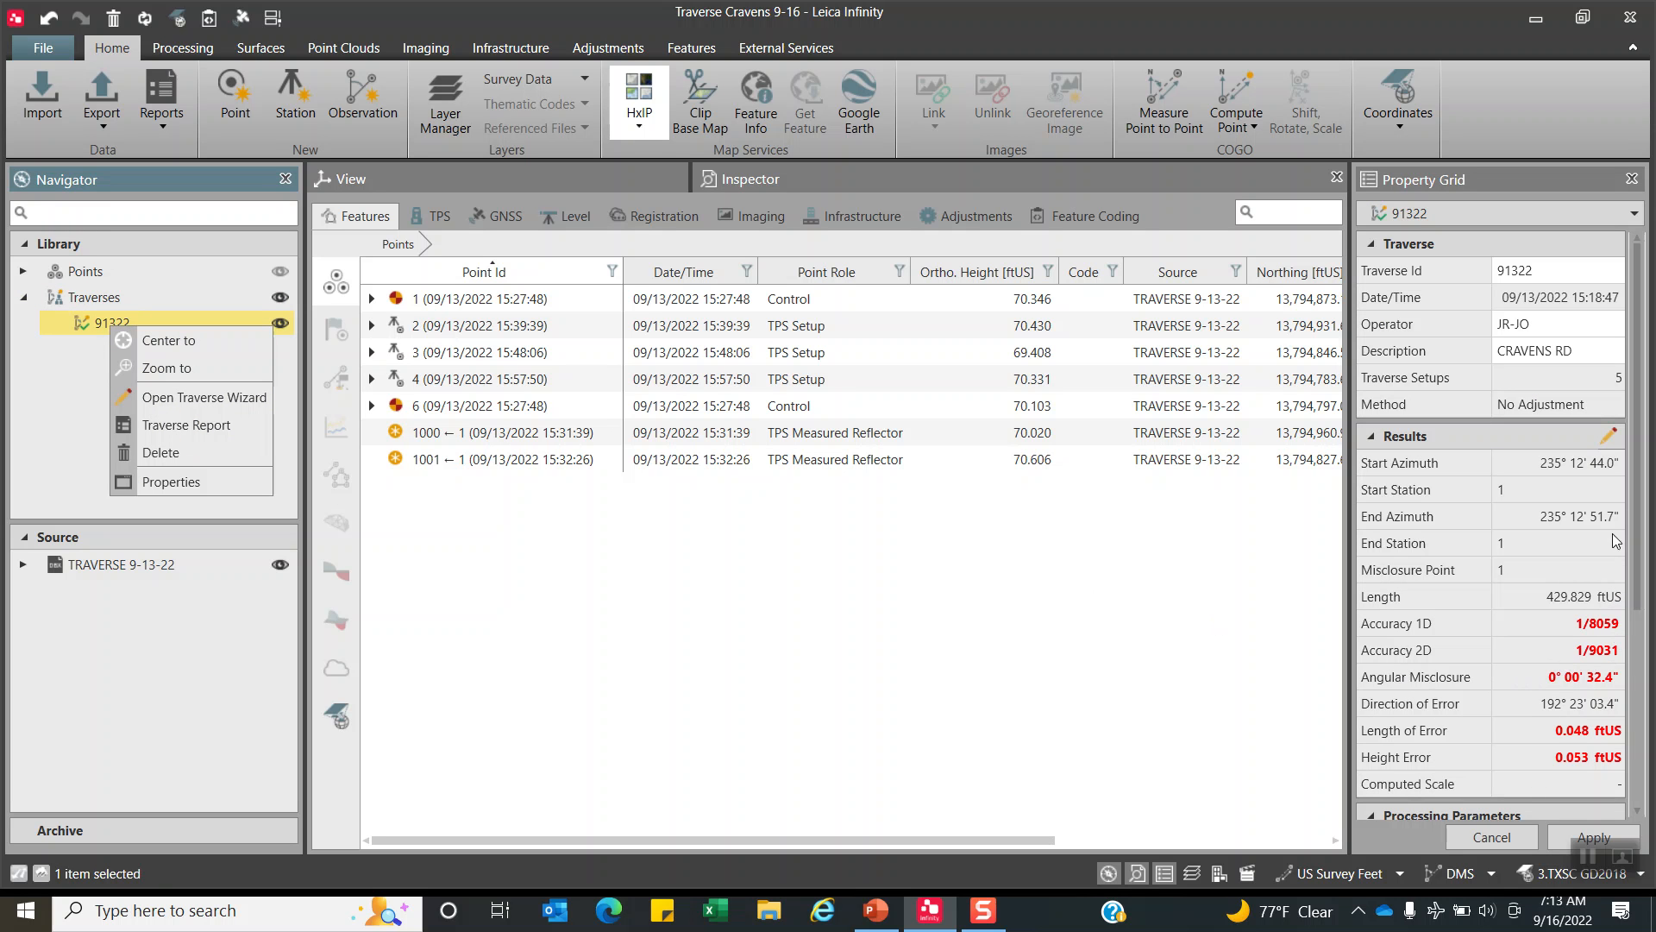
pyautogui.moveTo(1579, 648)
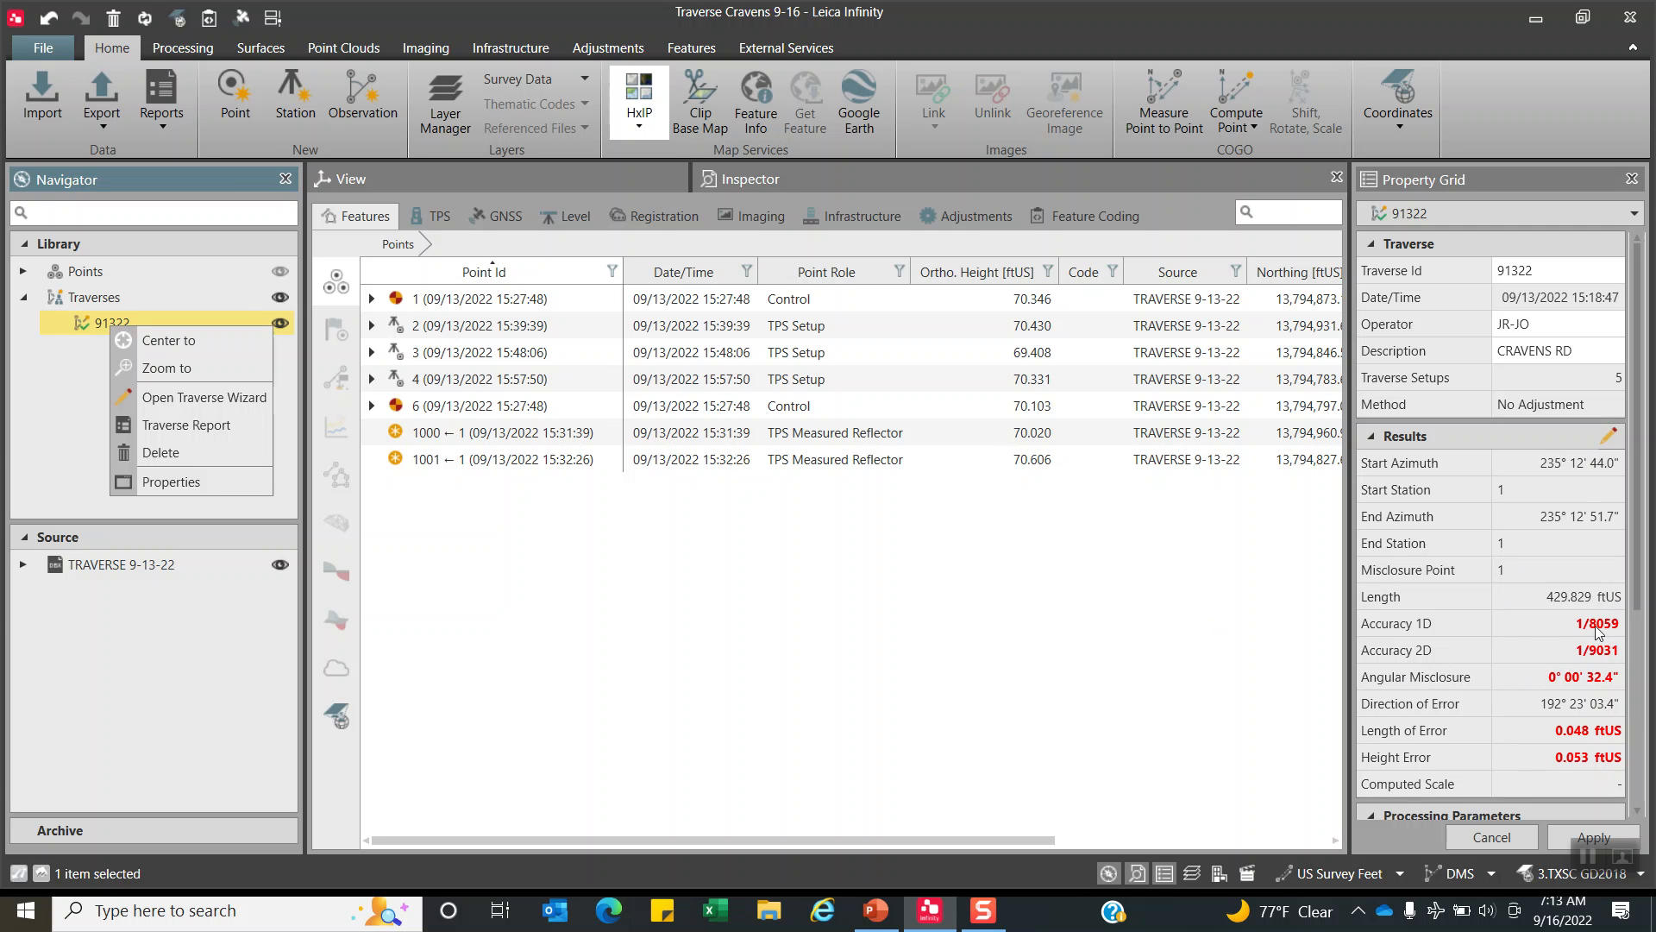
pyautogui.moveTo(1612, 494)
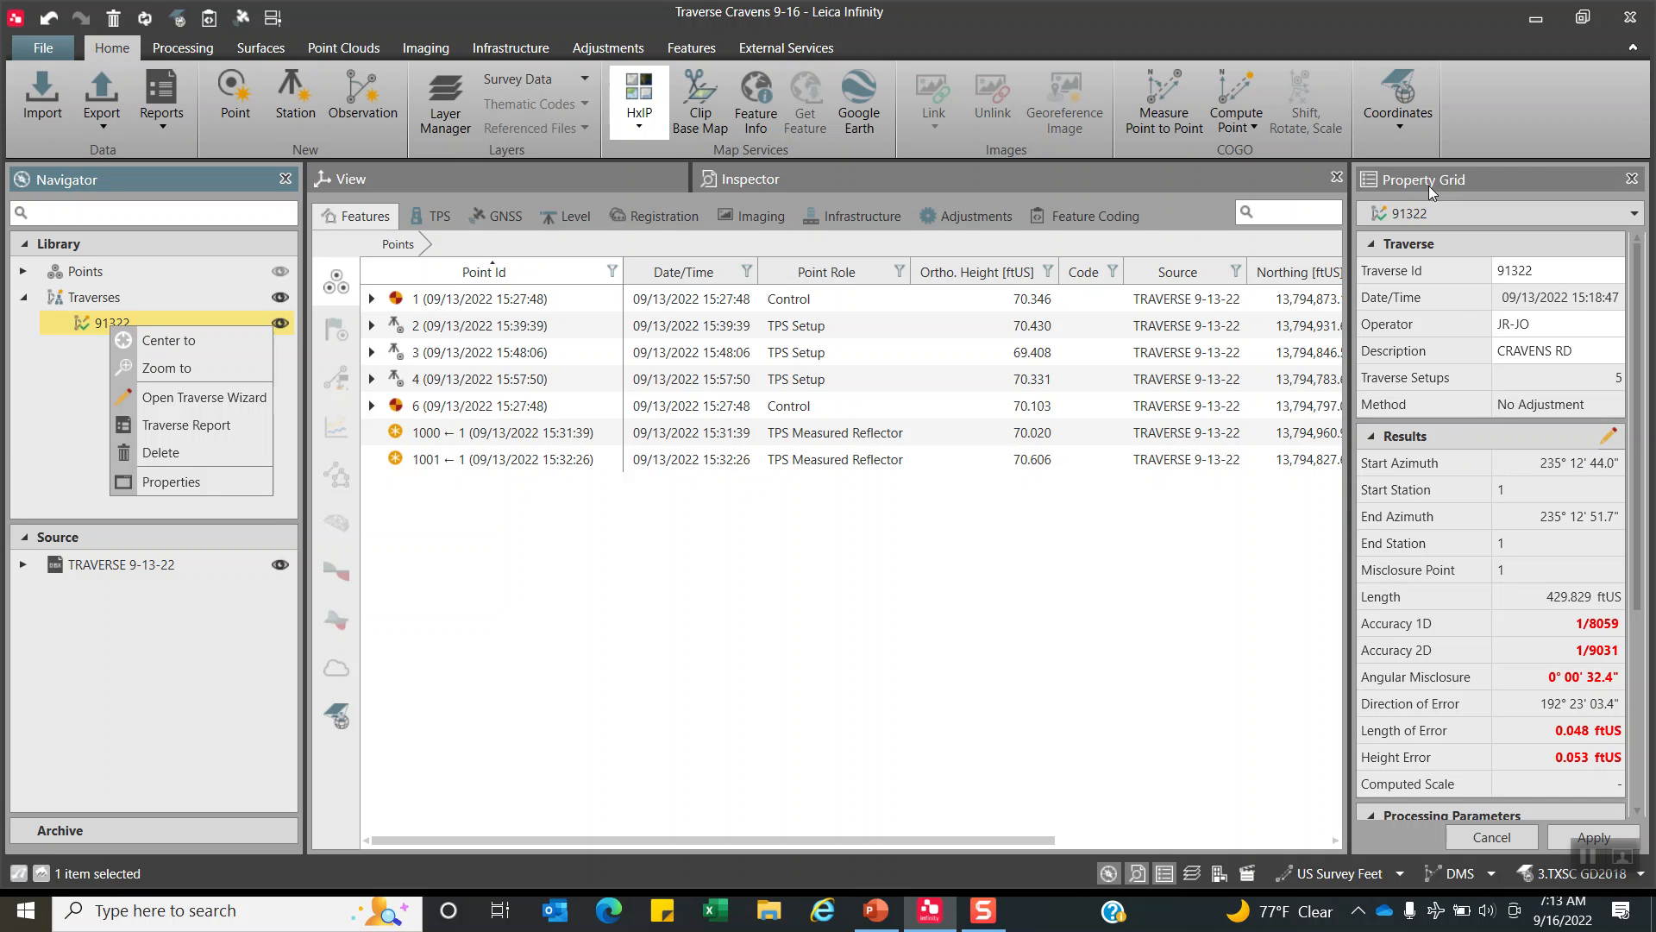
pyautogui.moveTo(1413, 225)
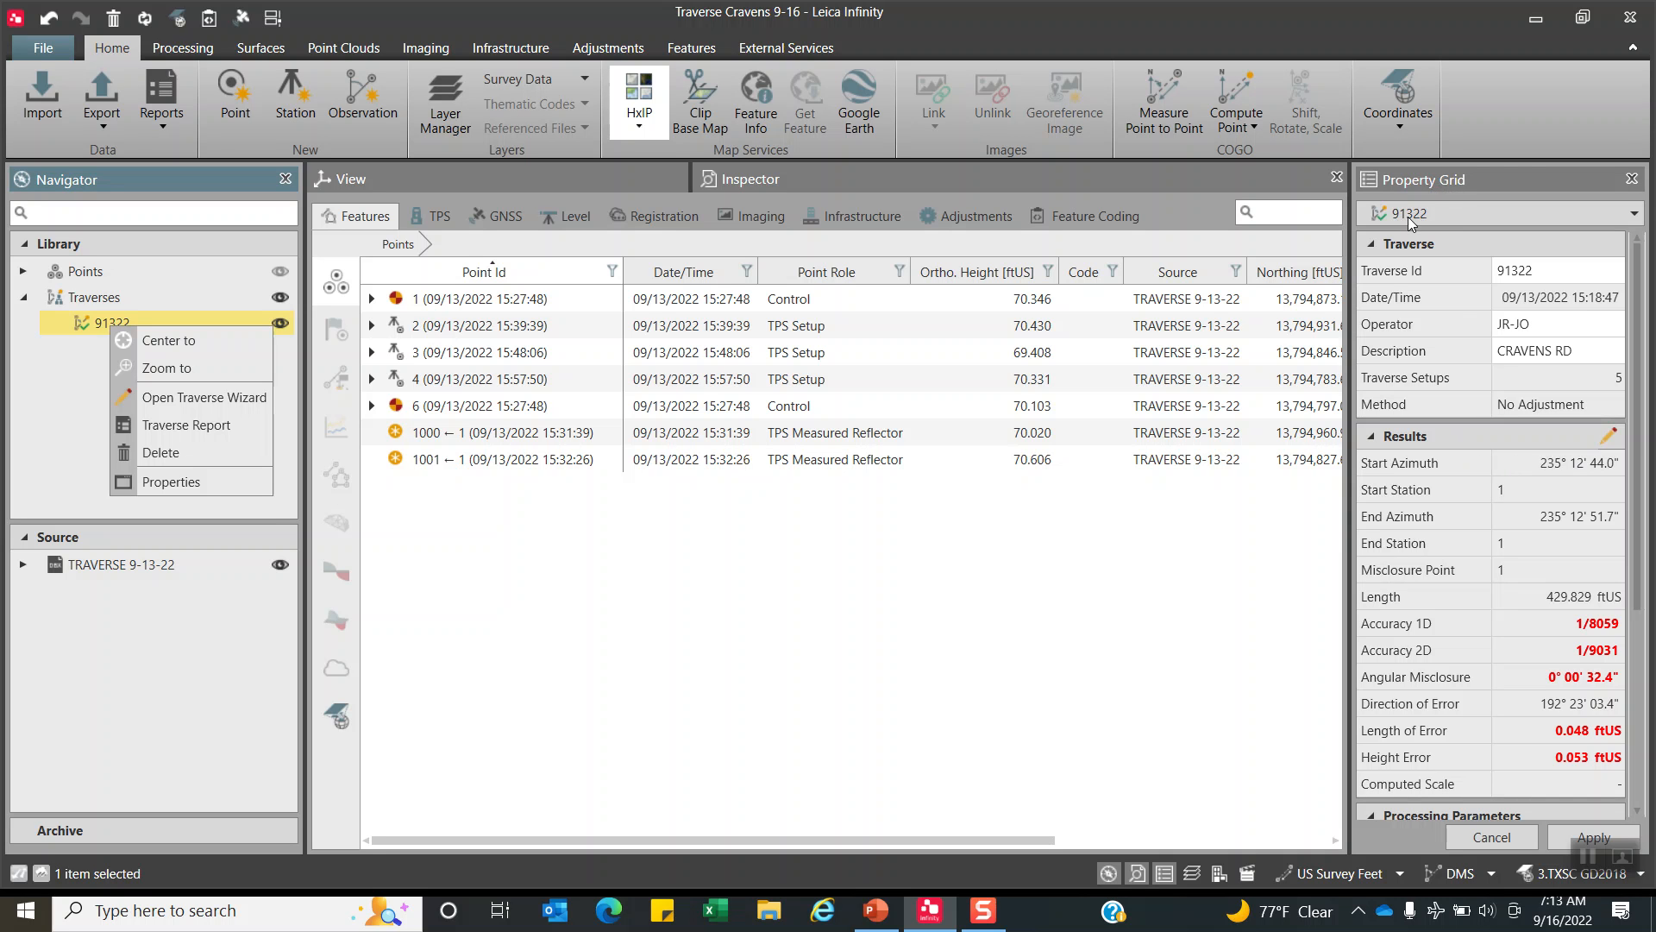
pyautogui.moveTo(261, 512)
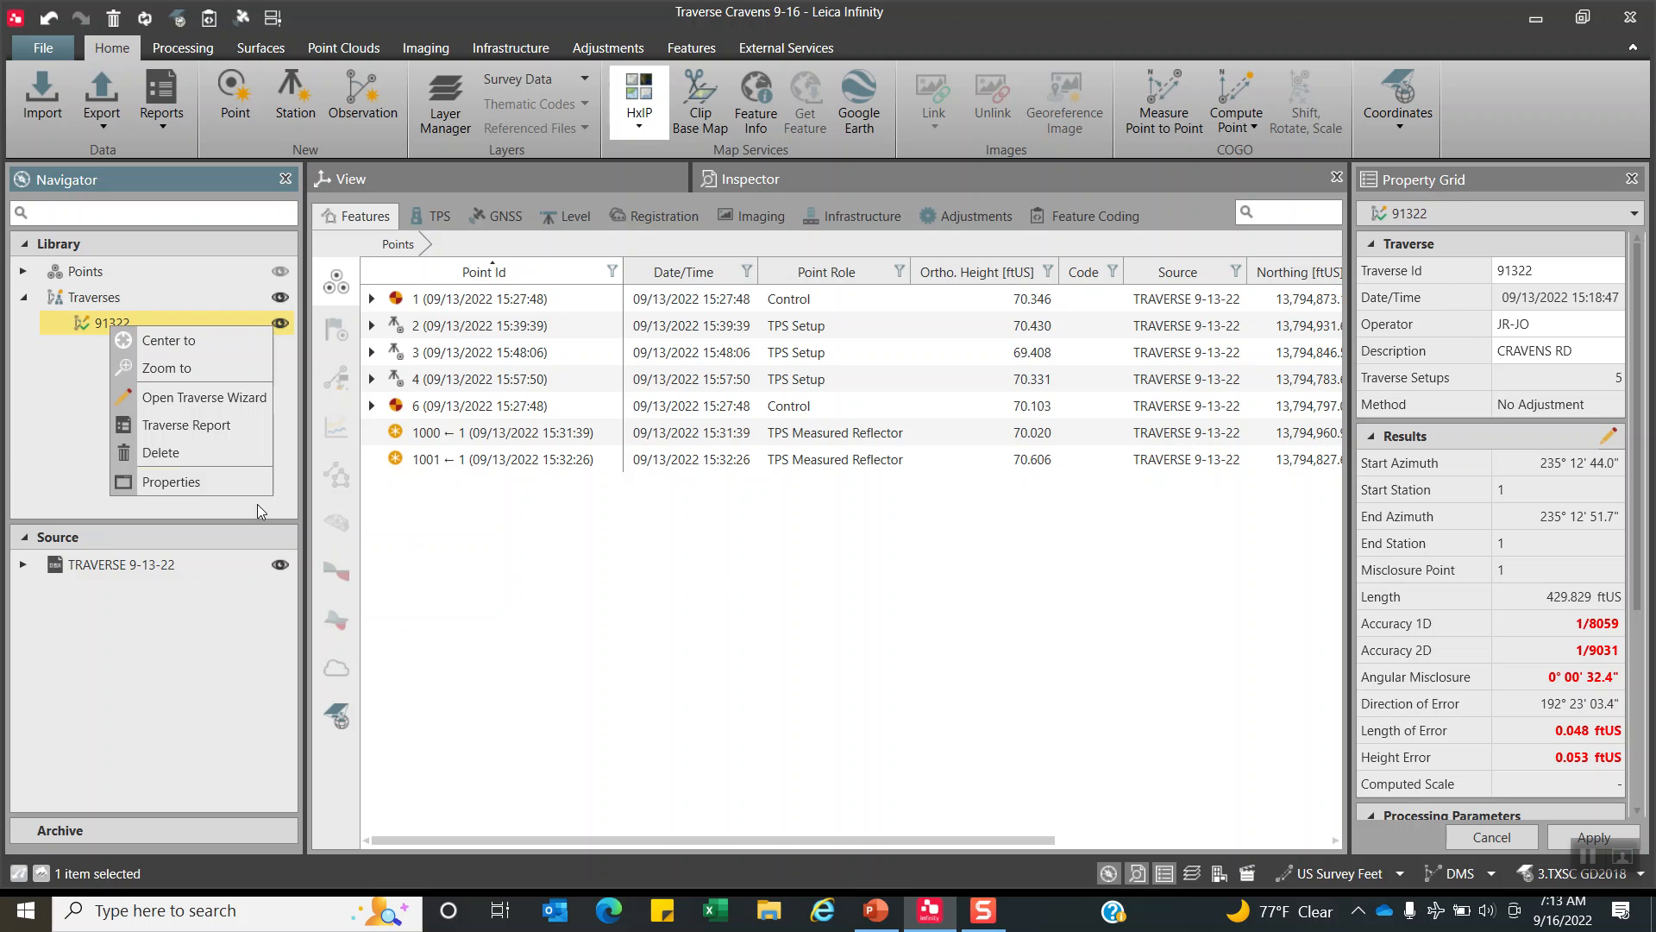
pyautogui.moveTo(204, 397)
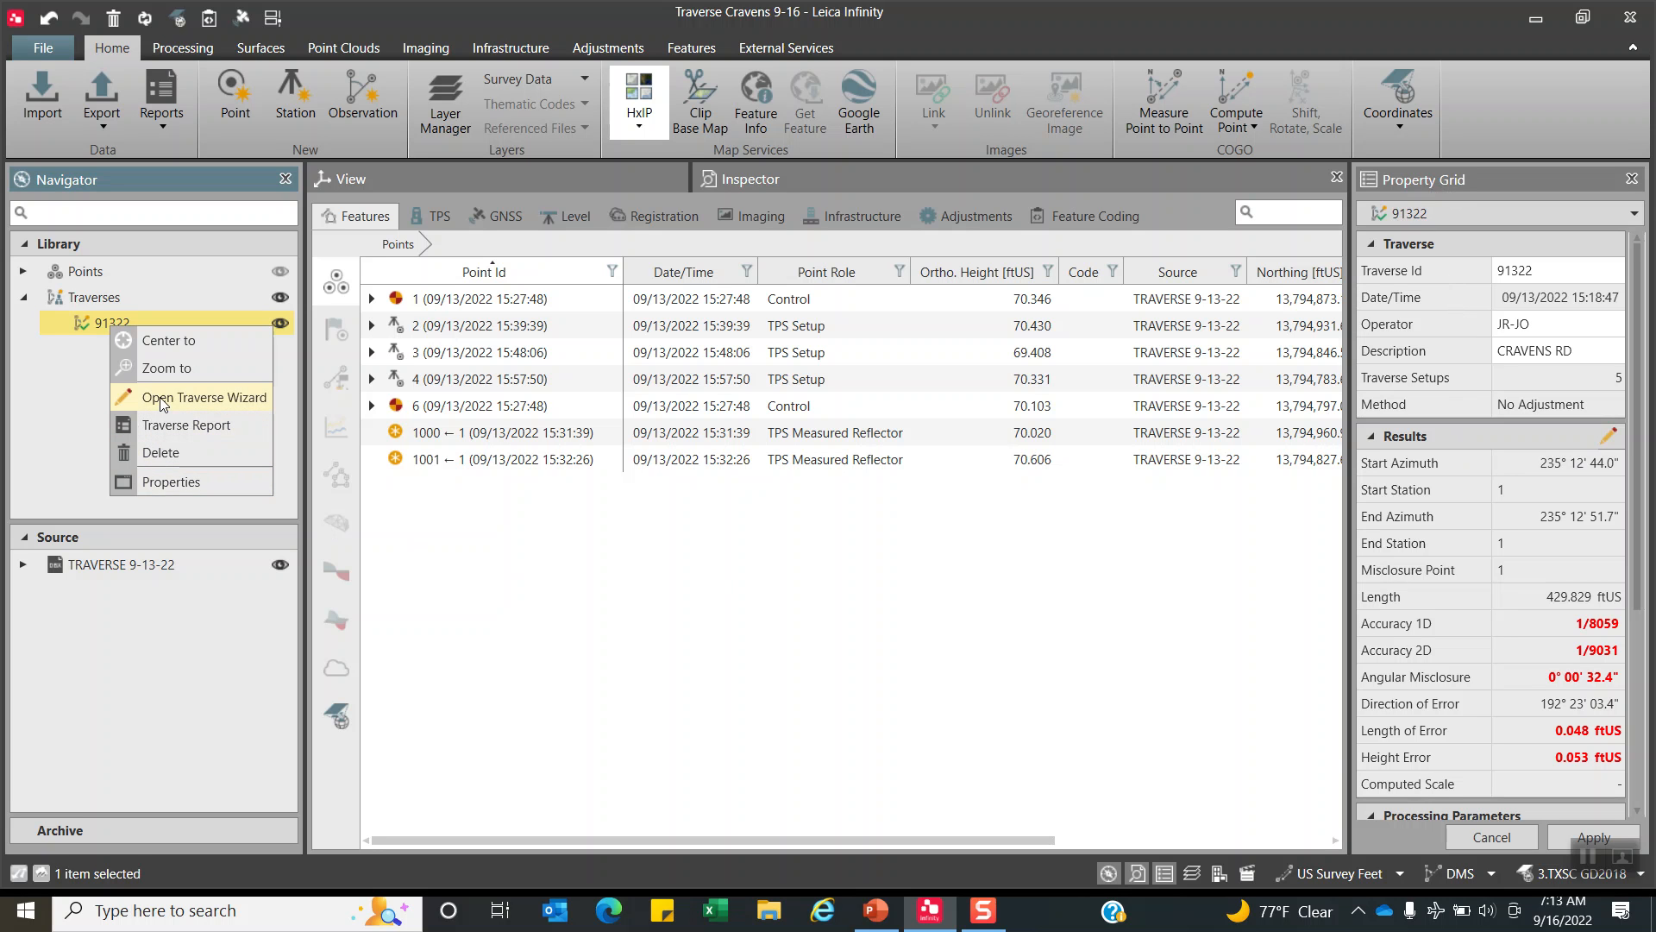
# Review traverse 91322 in the wizard: Closed in Position, start/end point 1, backsight and foresight 6.
pyautogui.click(207, 396)
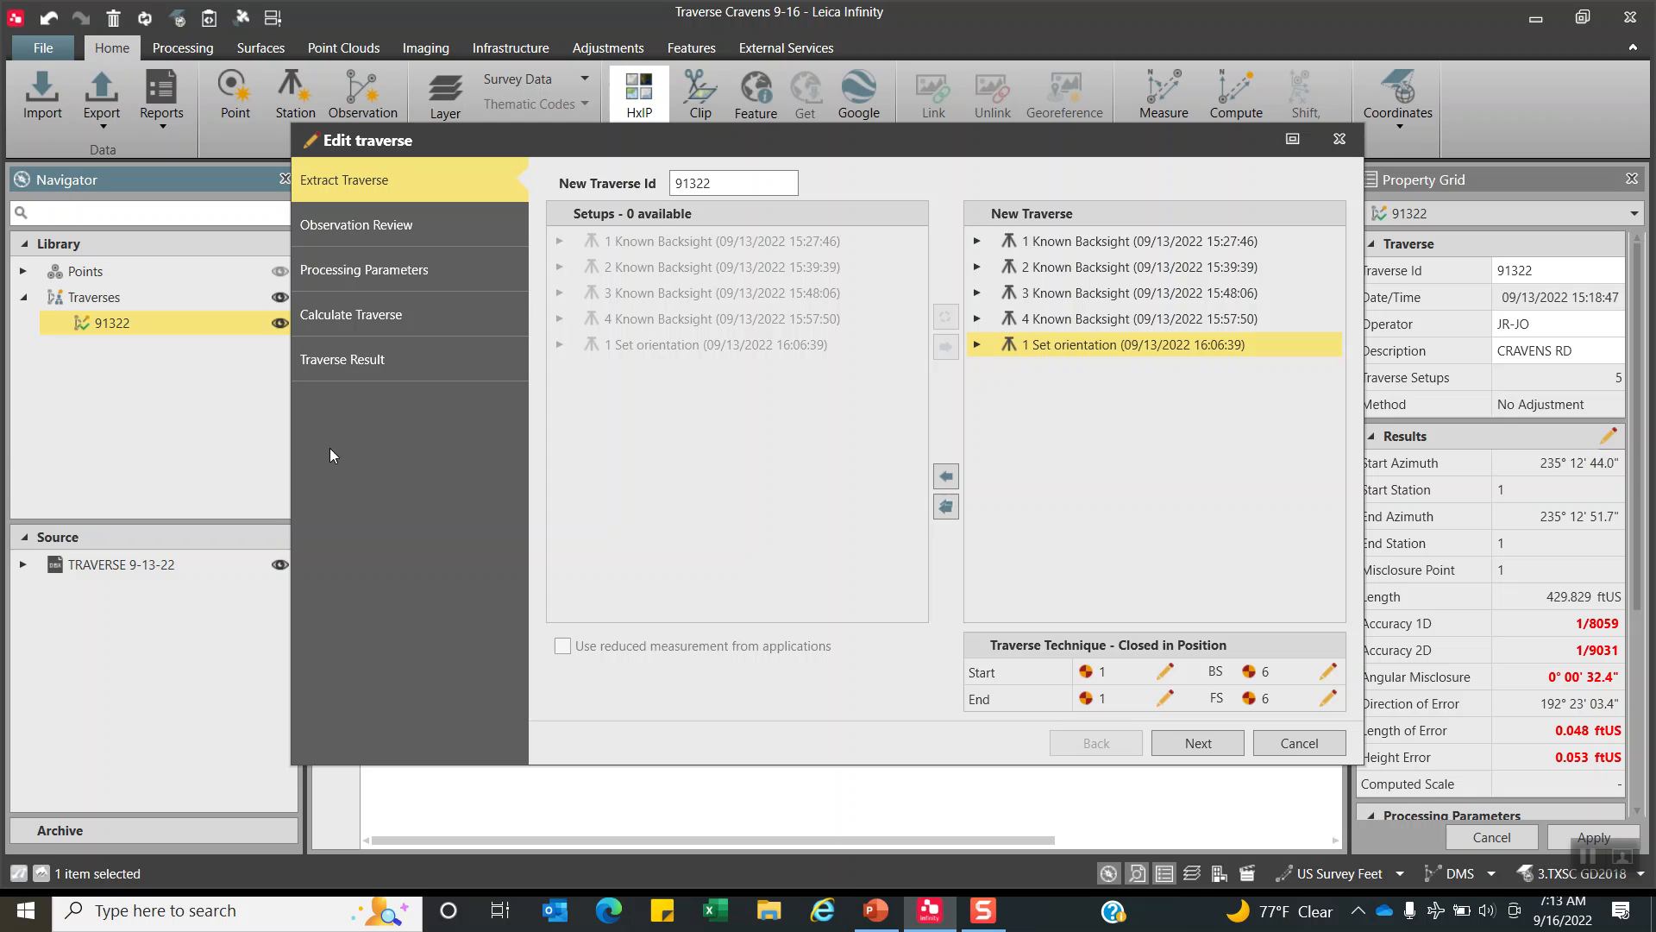
pyautogui.moveTo(1125, 234)
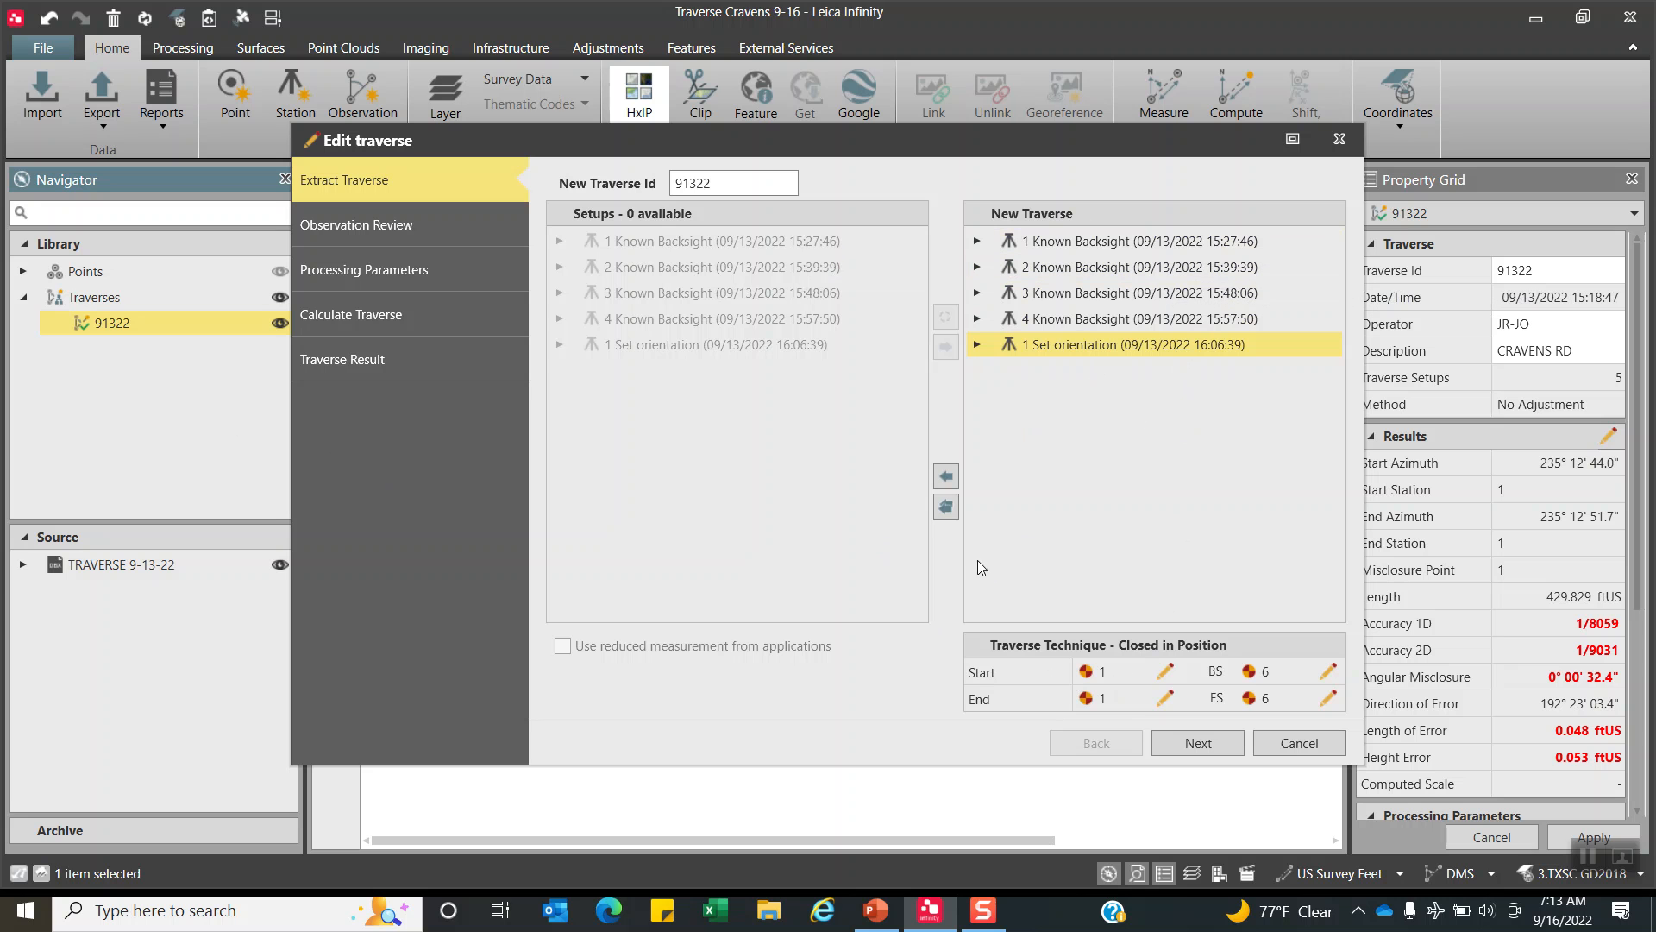
pyautogui.moveTo(726, 241)
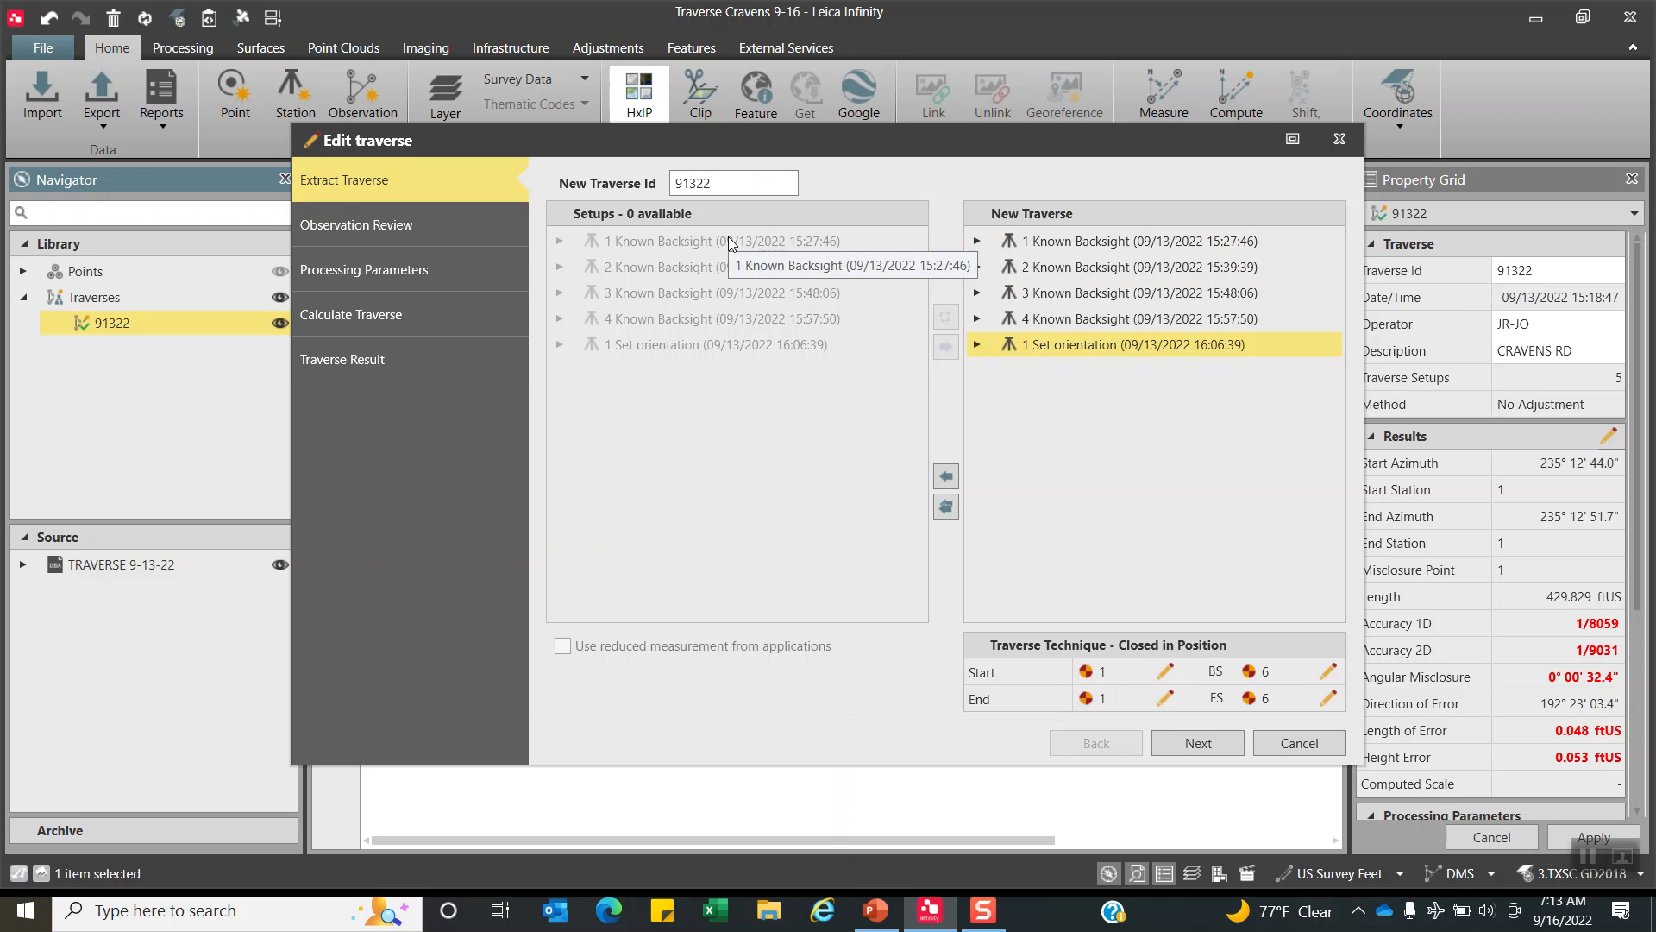
pyautogui.moveTo(939, 320)
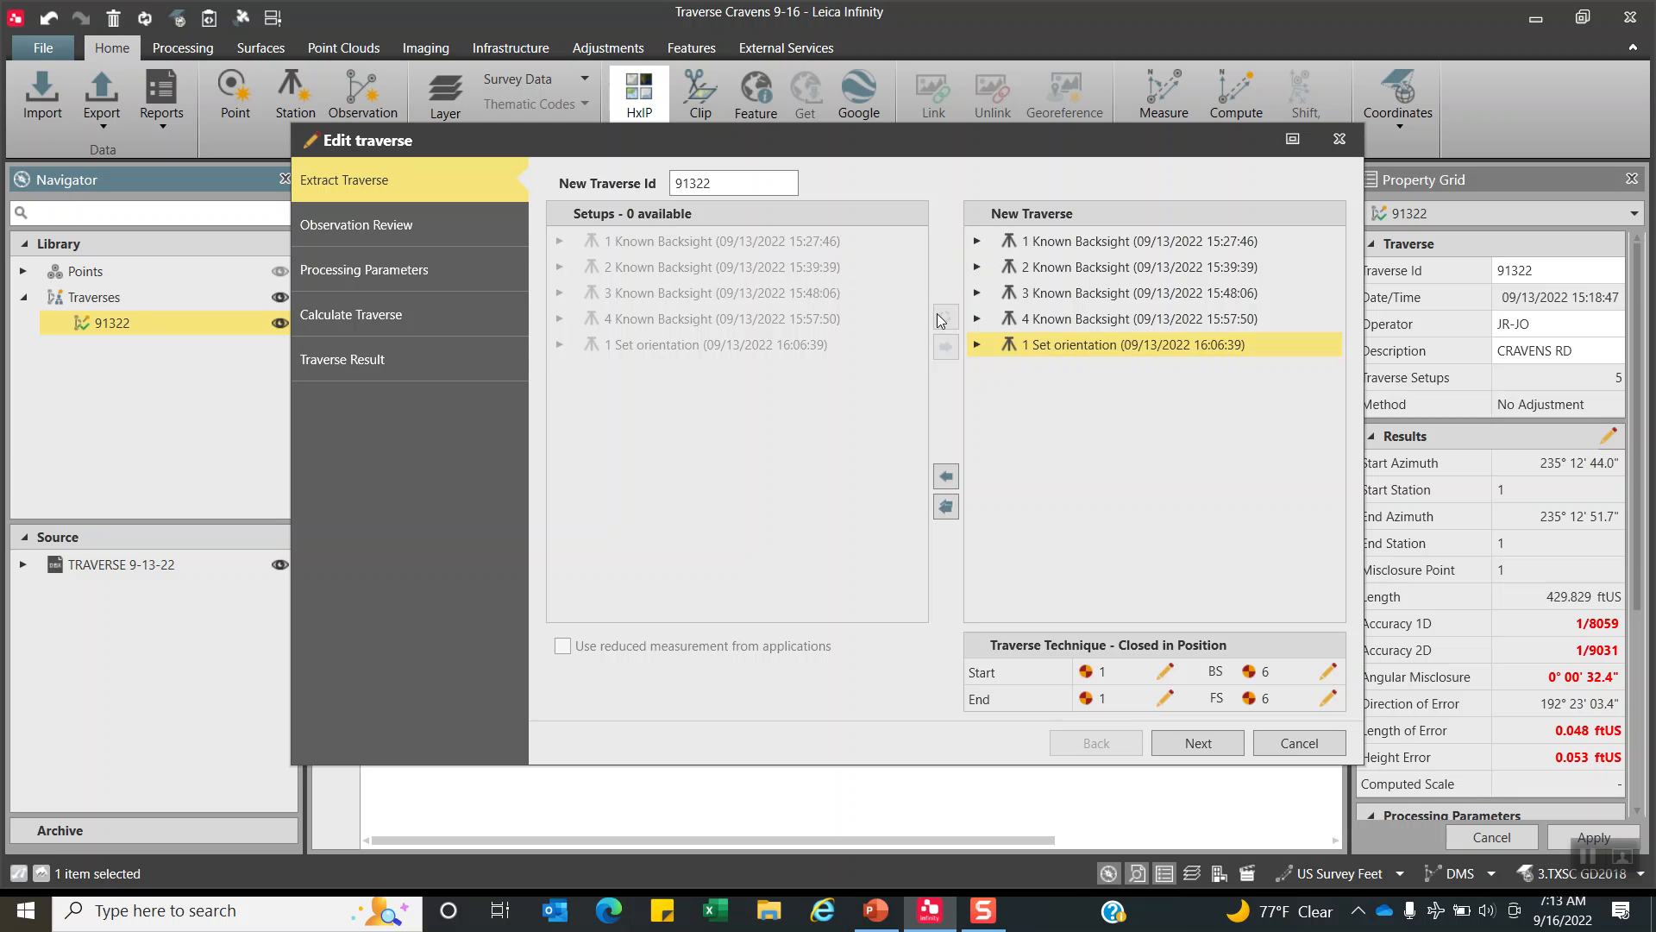
pyautogui.click(1151, 241)
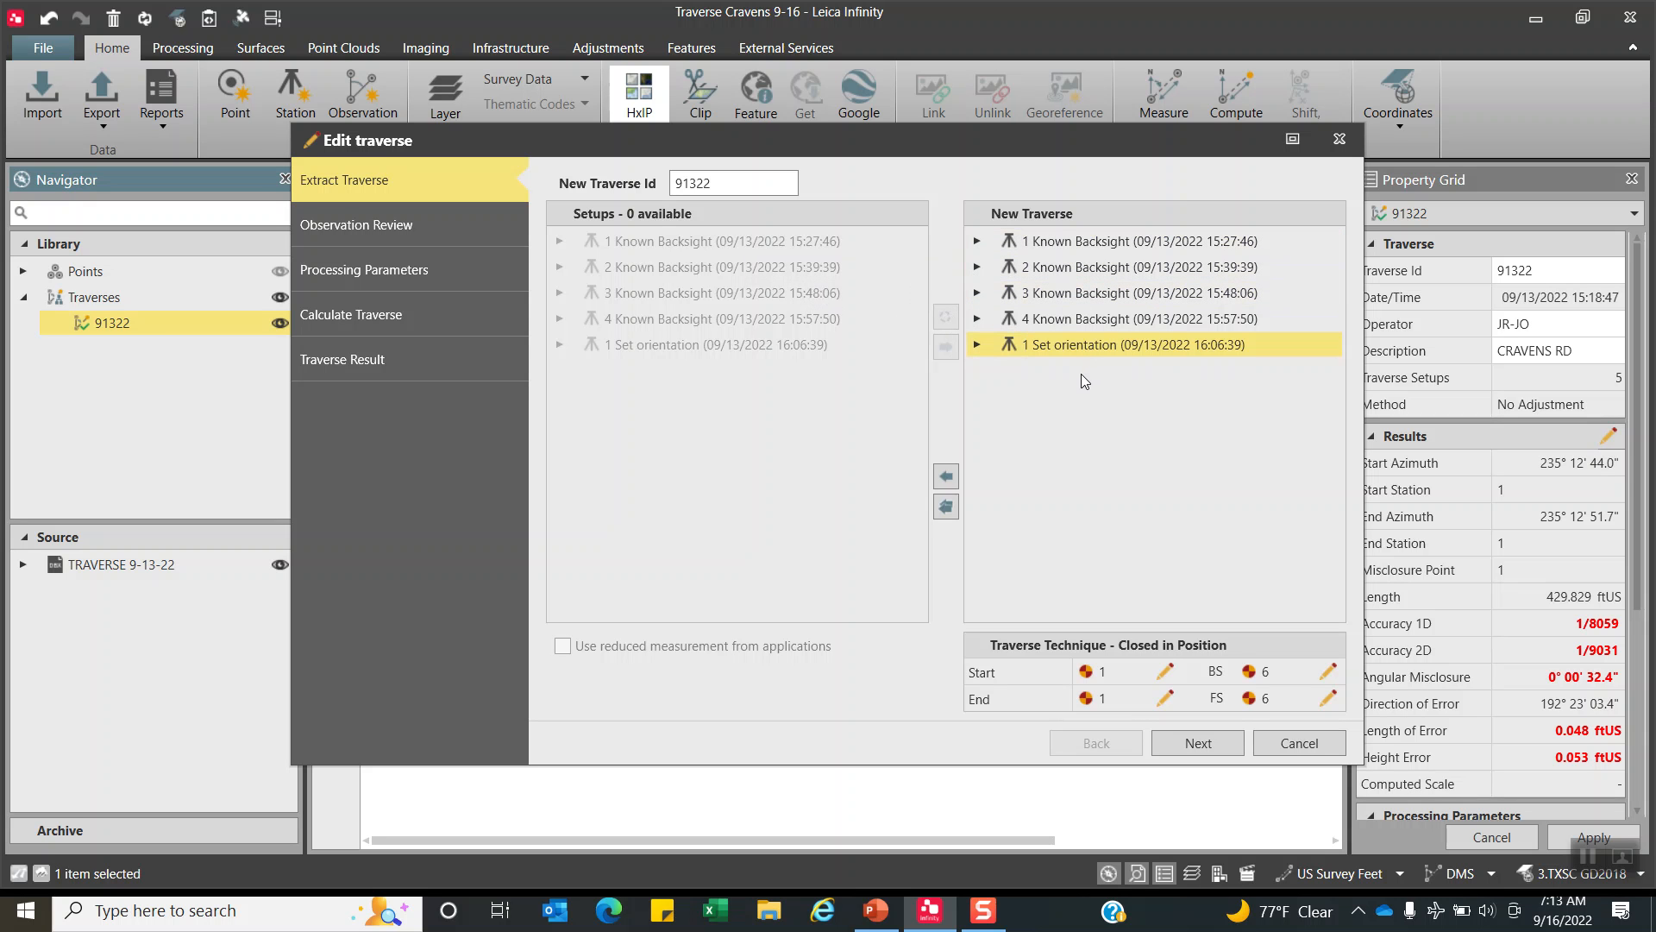
pyautogui.moveTo(945, 353)
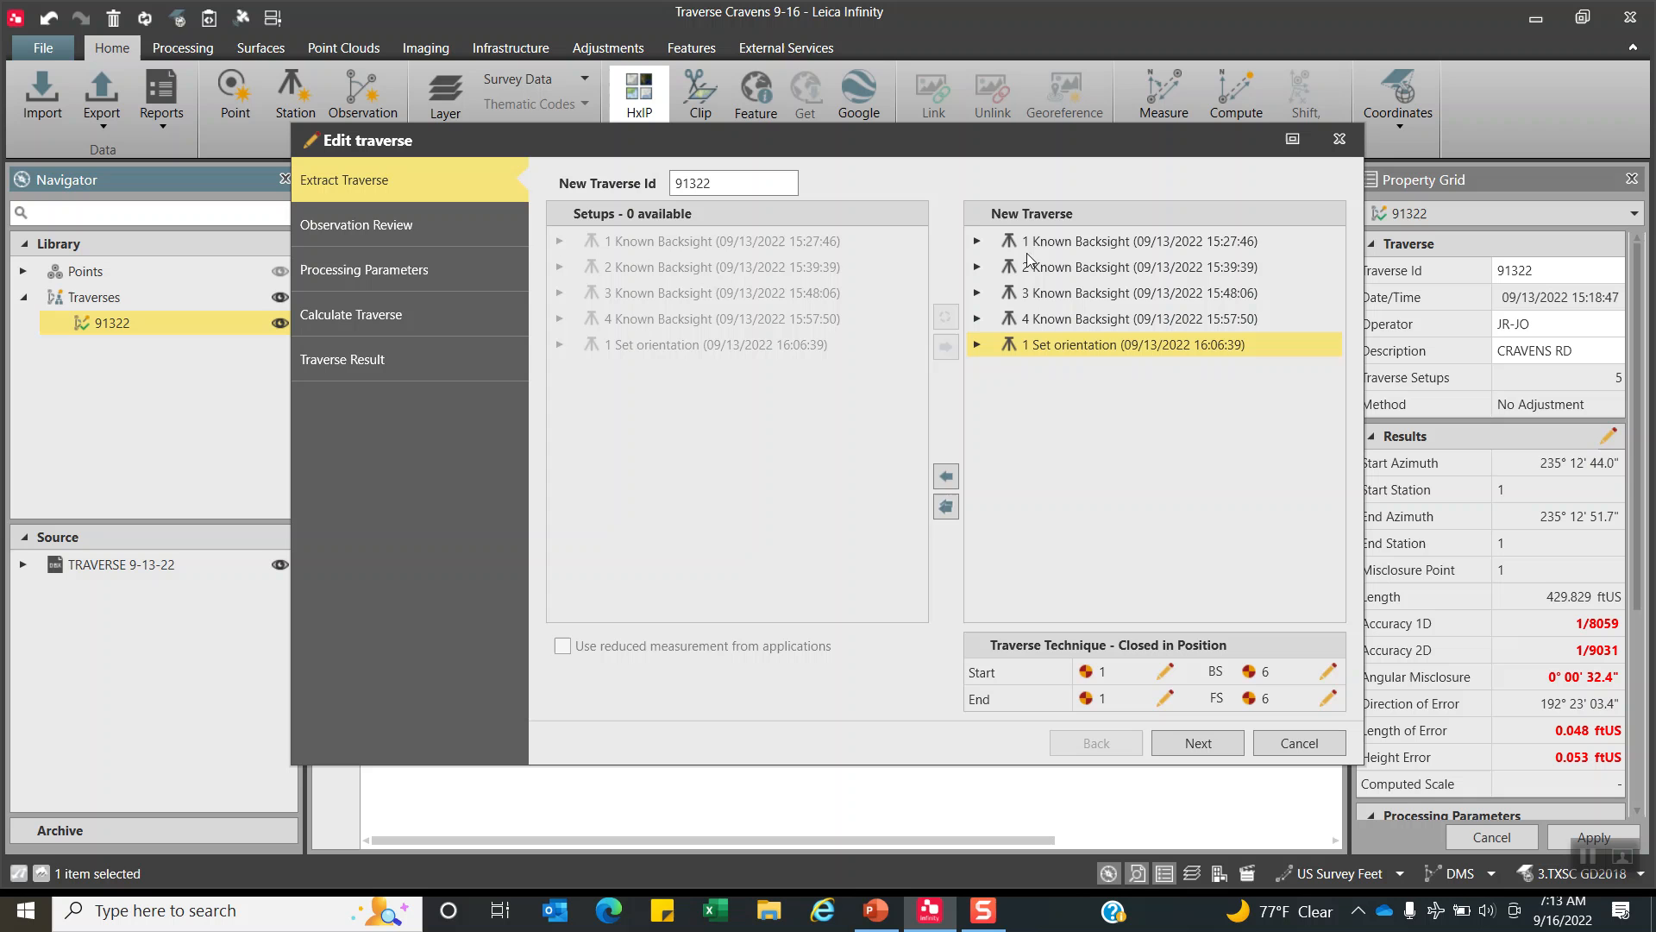
pyautogui.click(1129, 318)
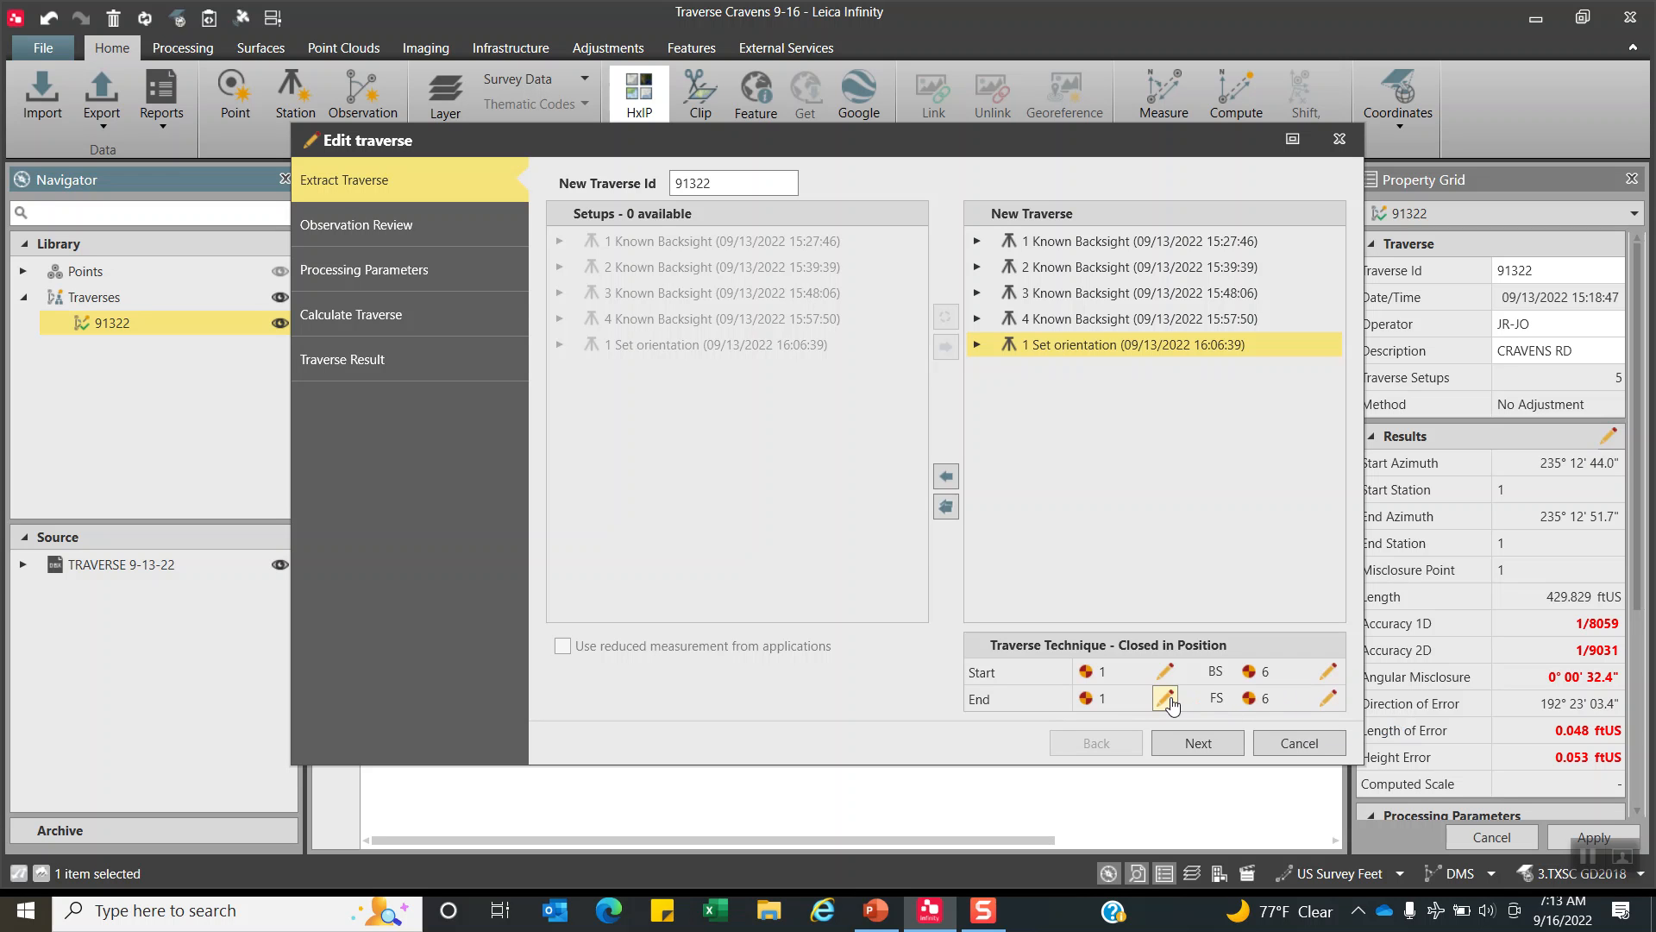
pyautogui.click(1166, 671)
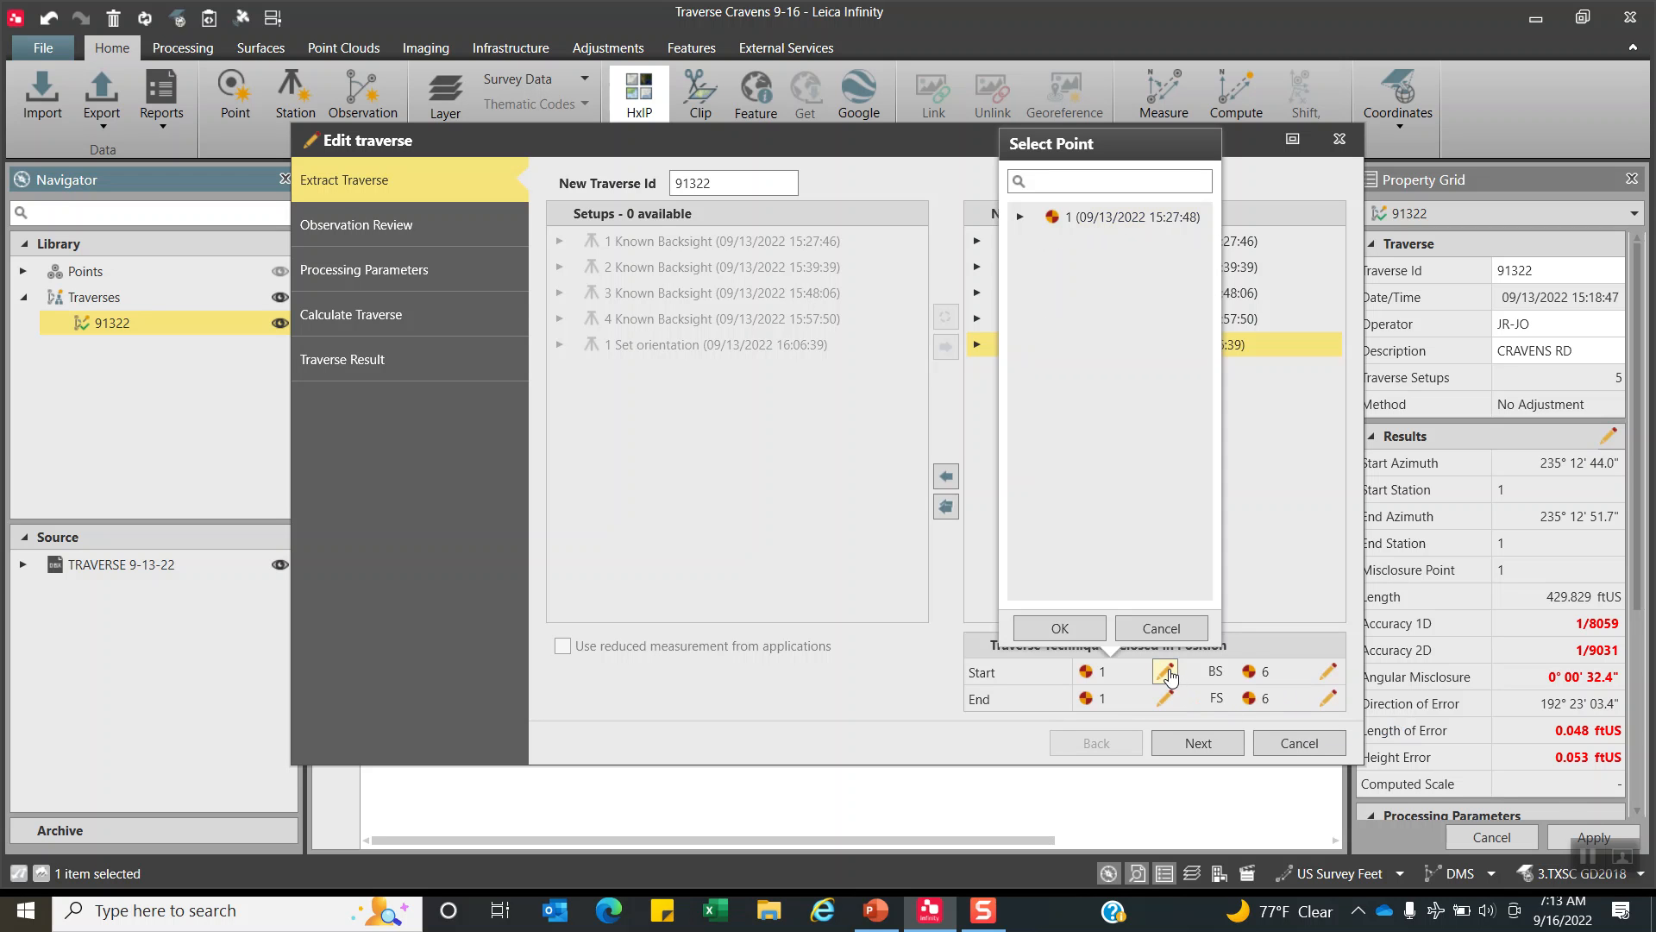
pyautogui.click(1109, 216)
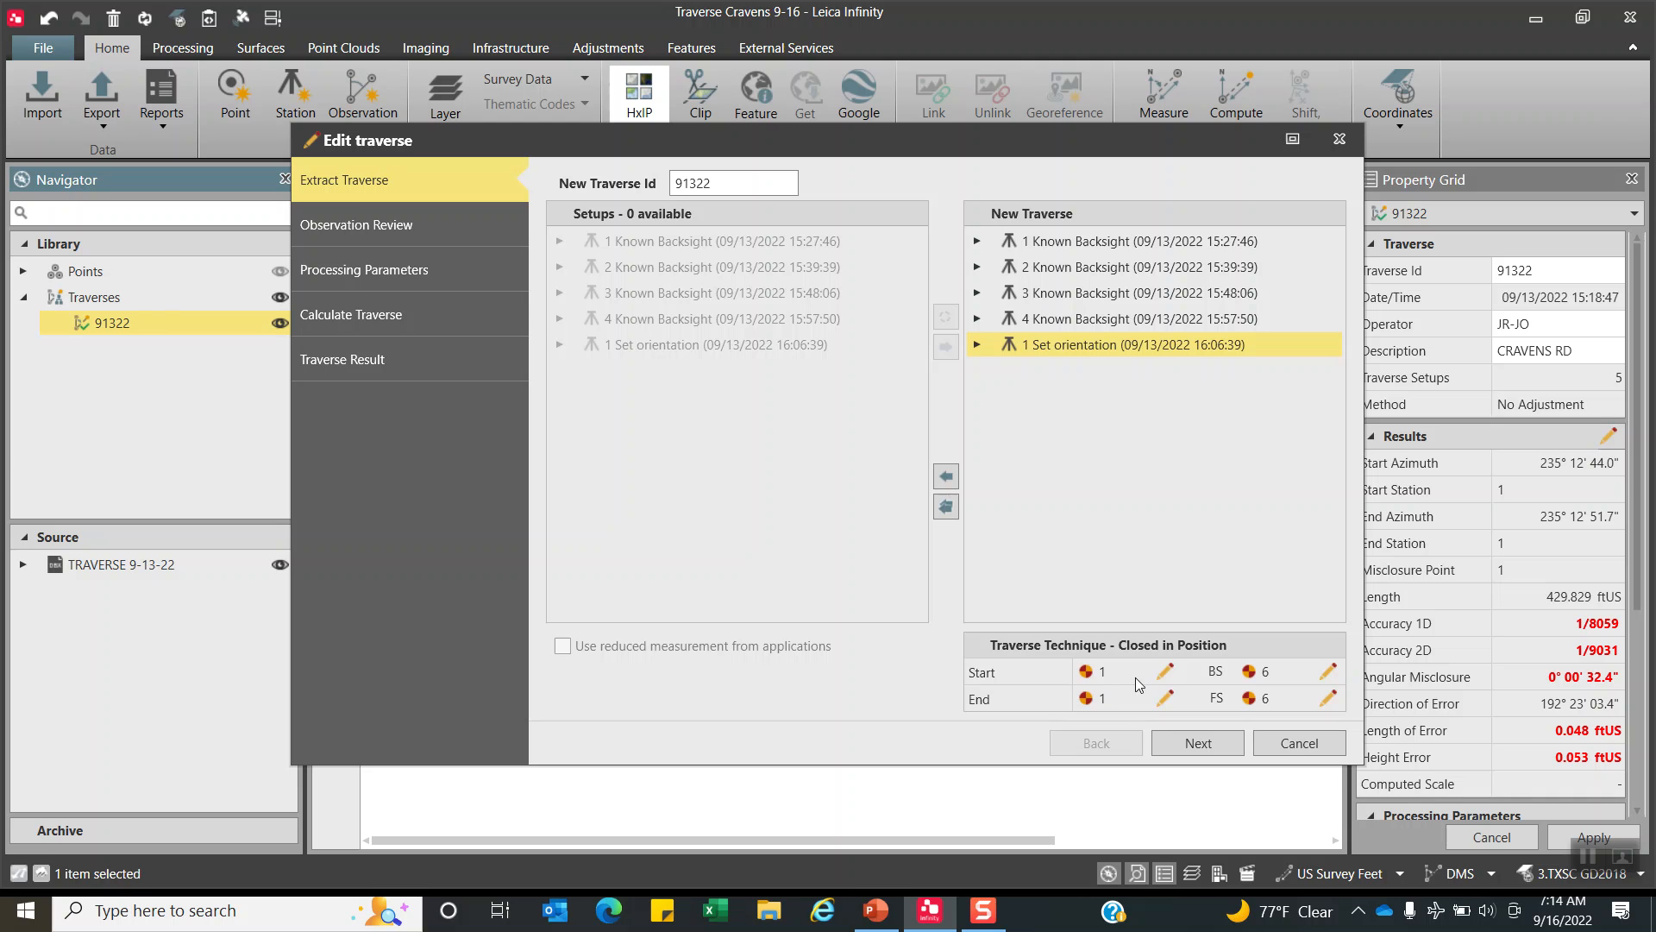
pyautogui.moveTo(984, 697)
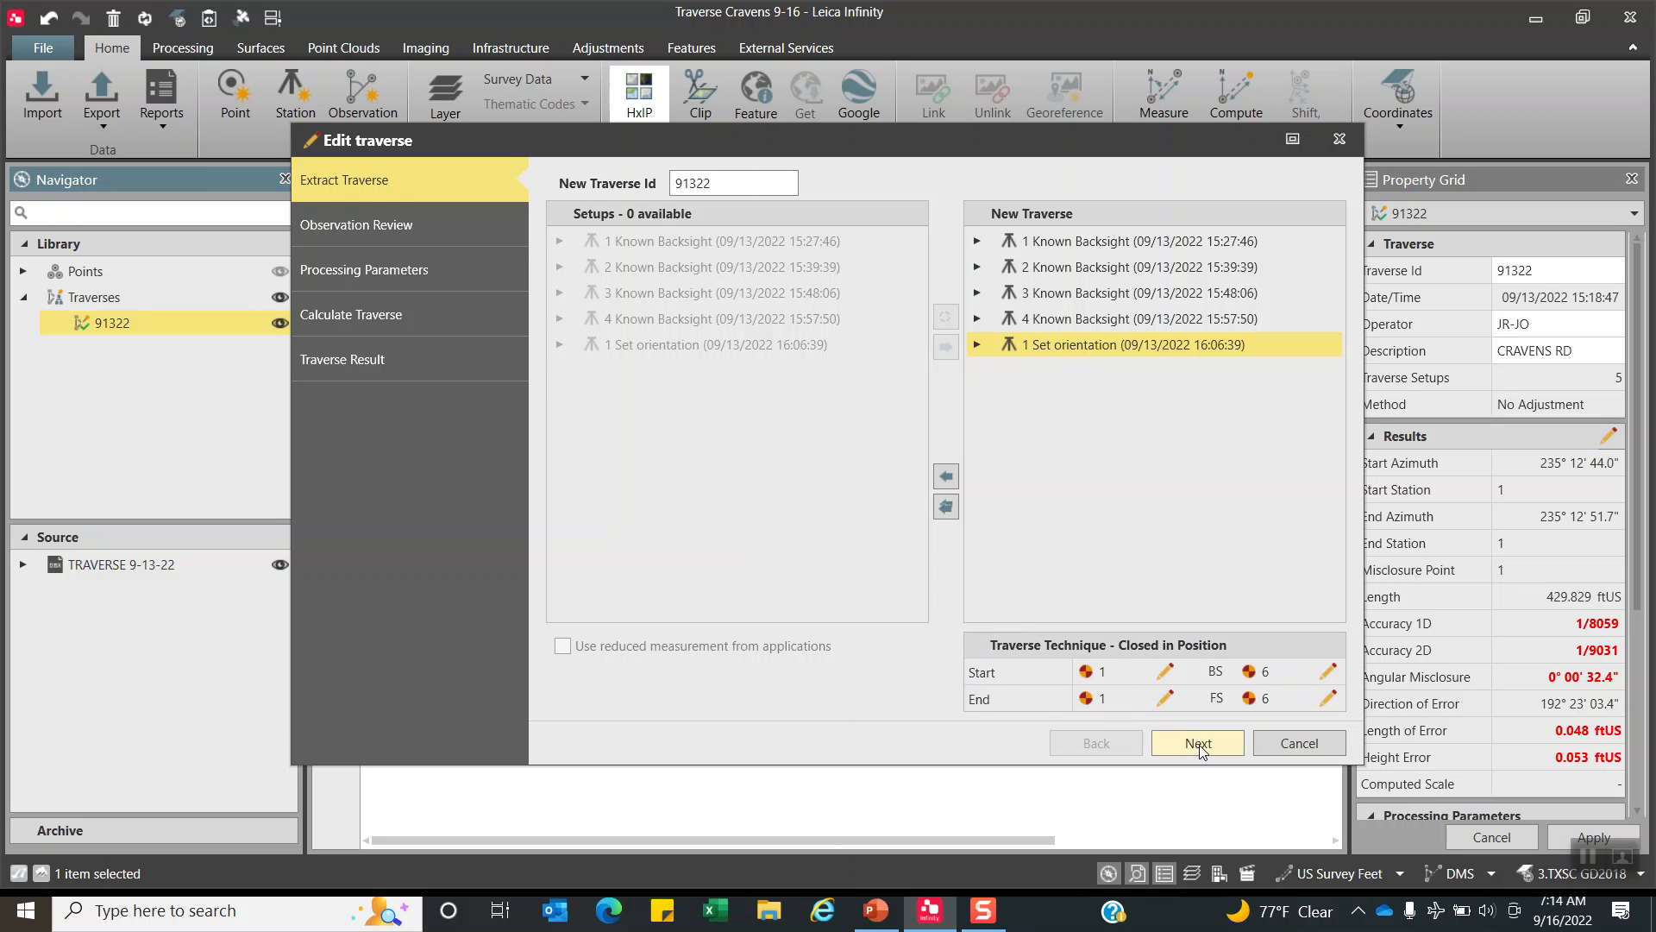
# Move to Observation Review and expand setup 2's four backsight measurements to point 1.
pyautogui.click(1195, 742)
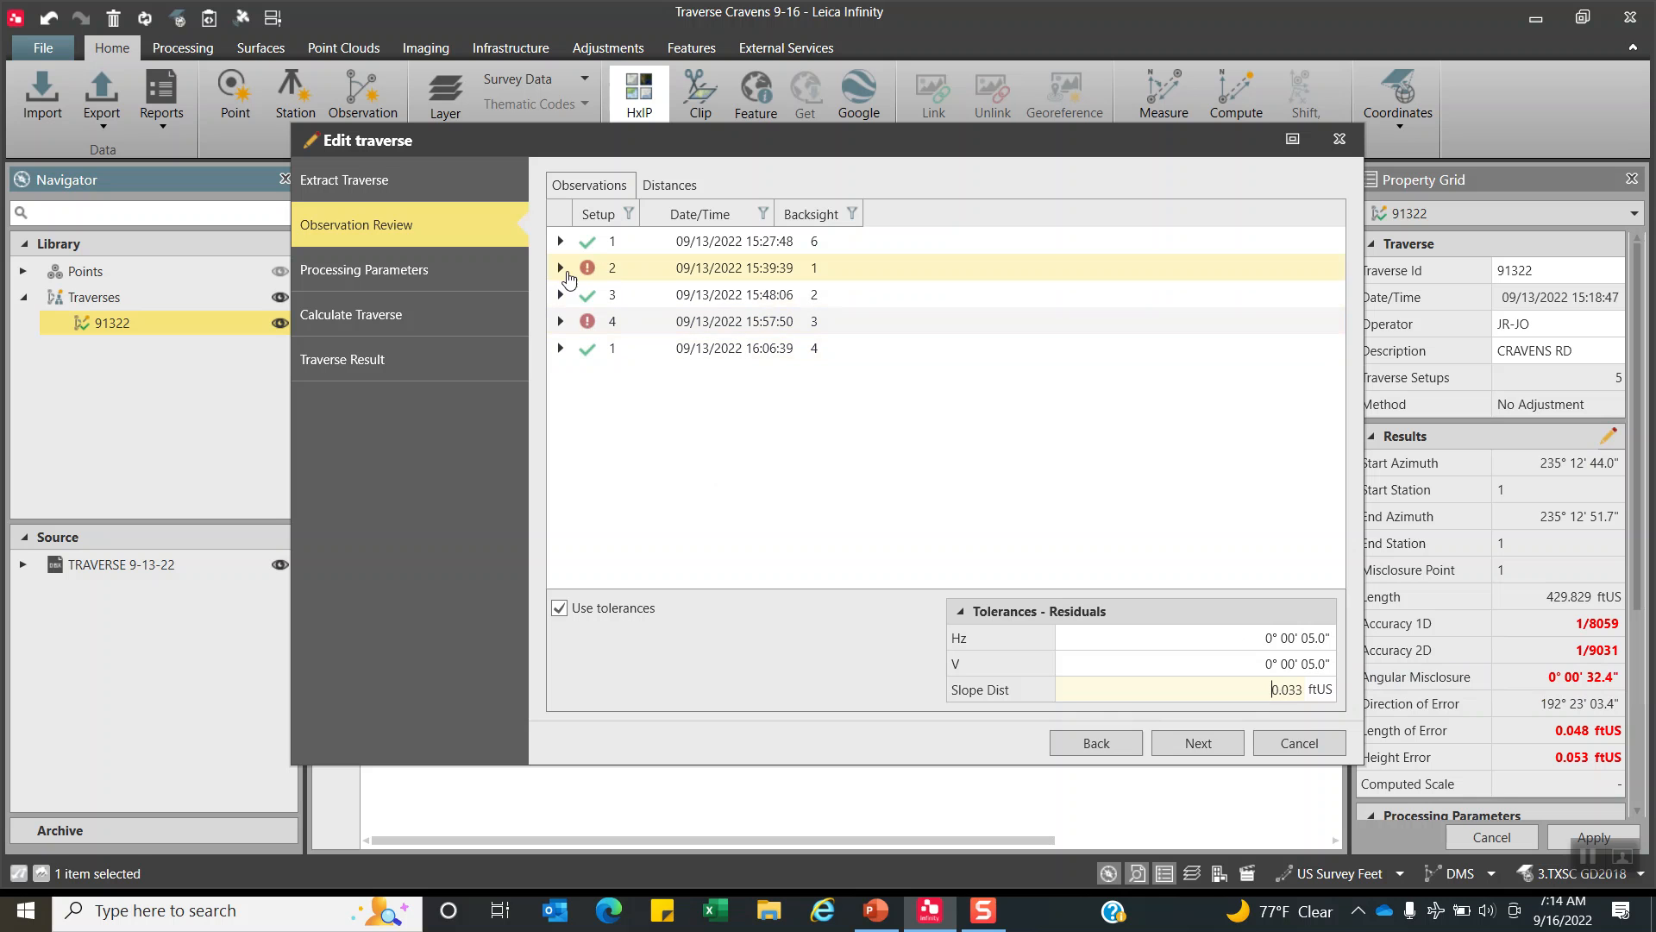
pyautogui.click(560, 268)
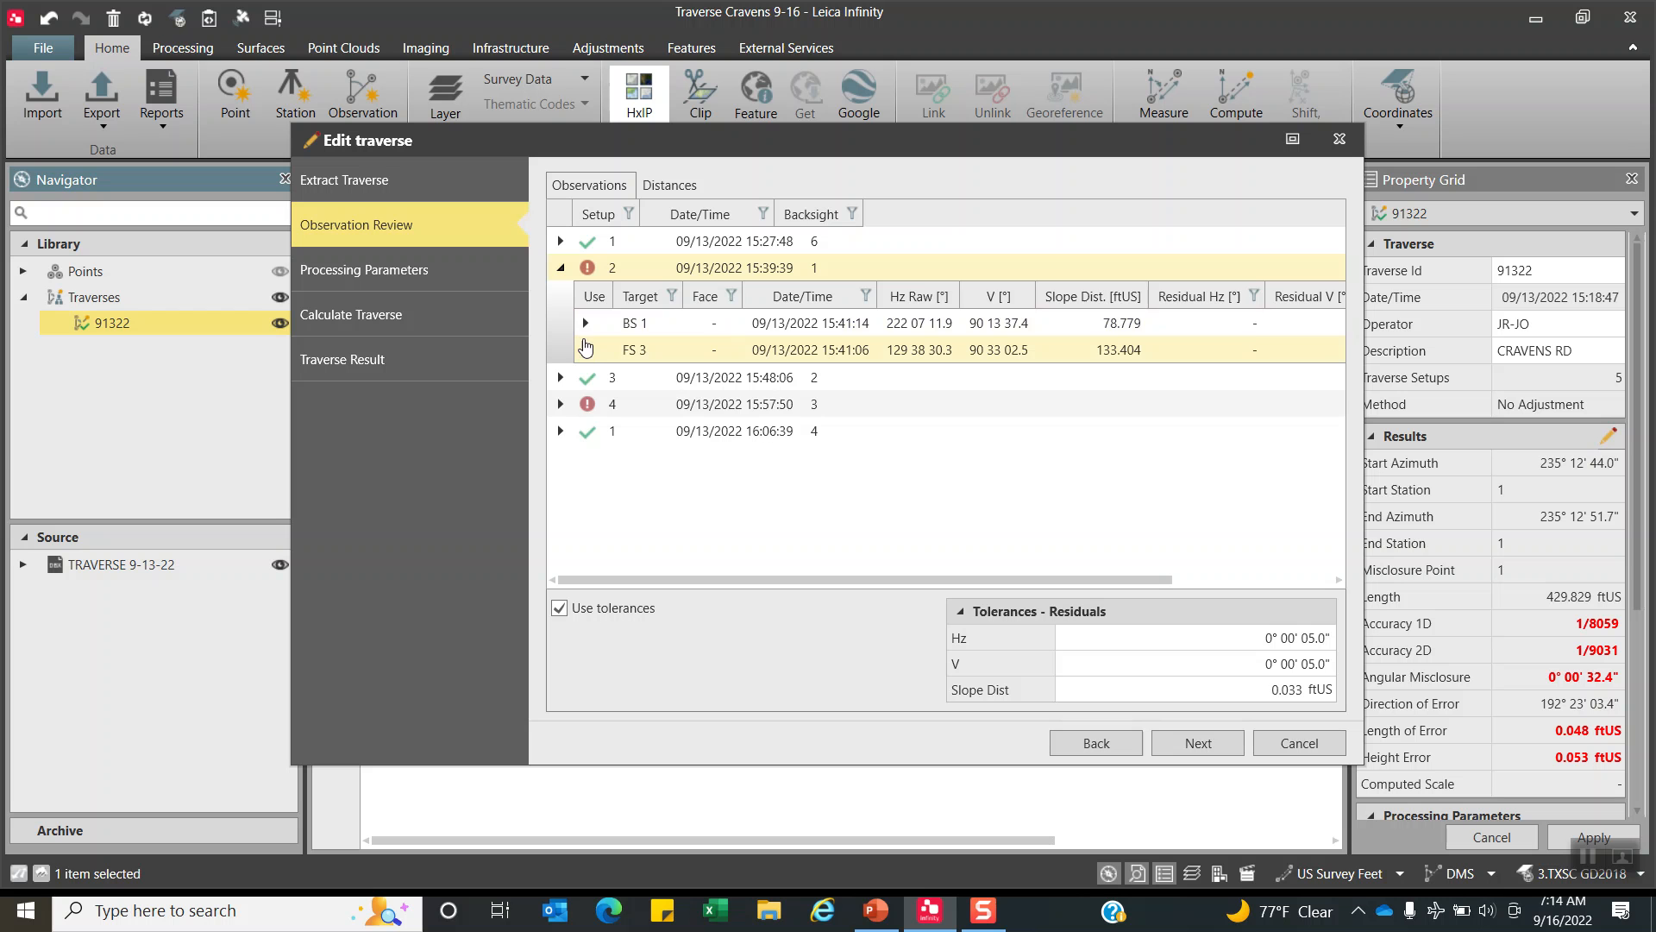
pyautogui.click(585, 322)
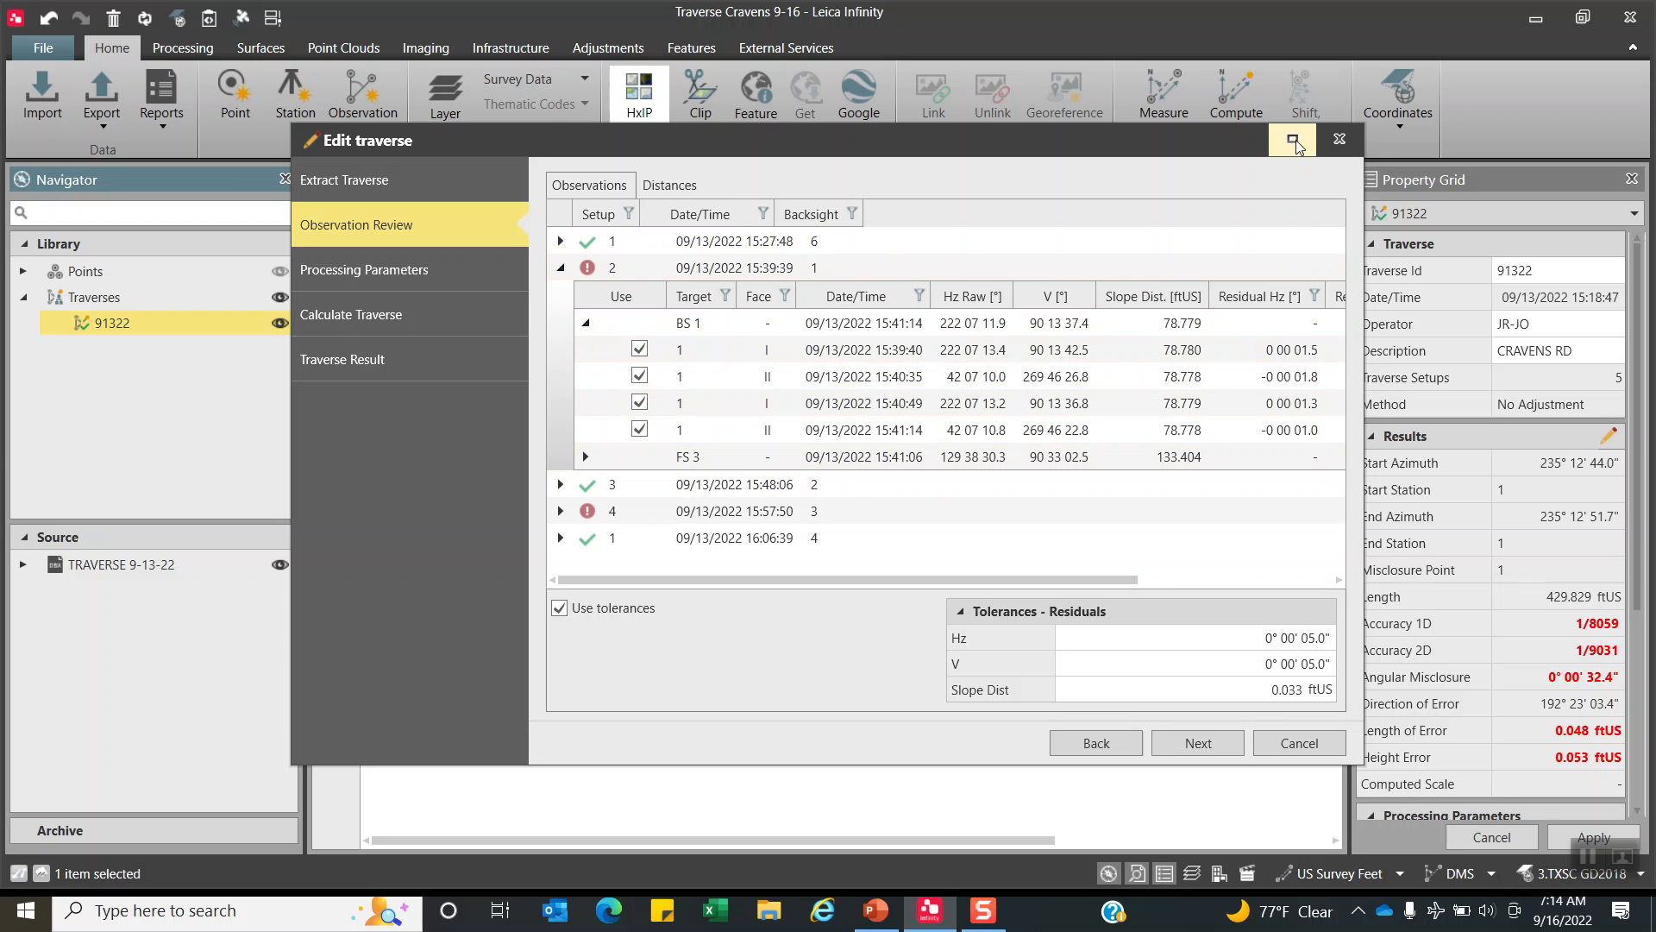
# Maximize the wizard and exclude setup 2's first BS 1 observation with the red vertical residual.
pyautogui.click(1292, 140)
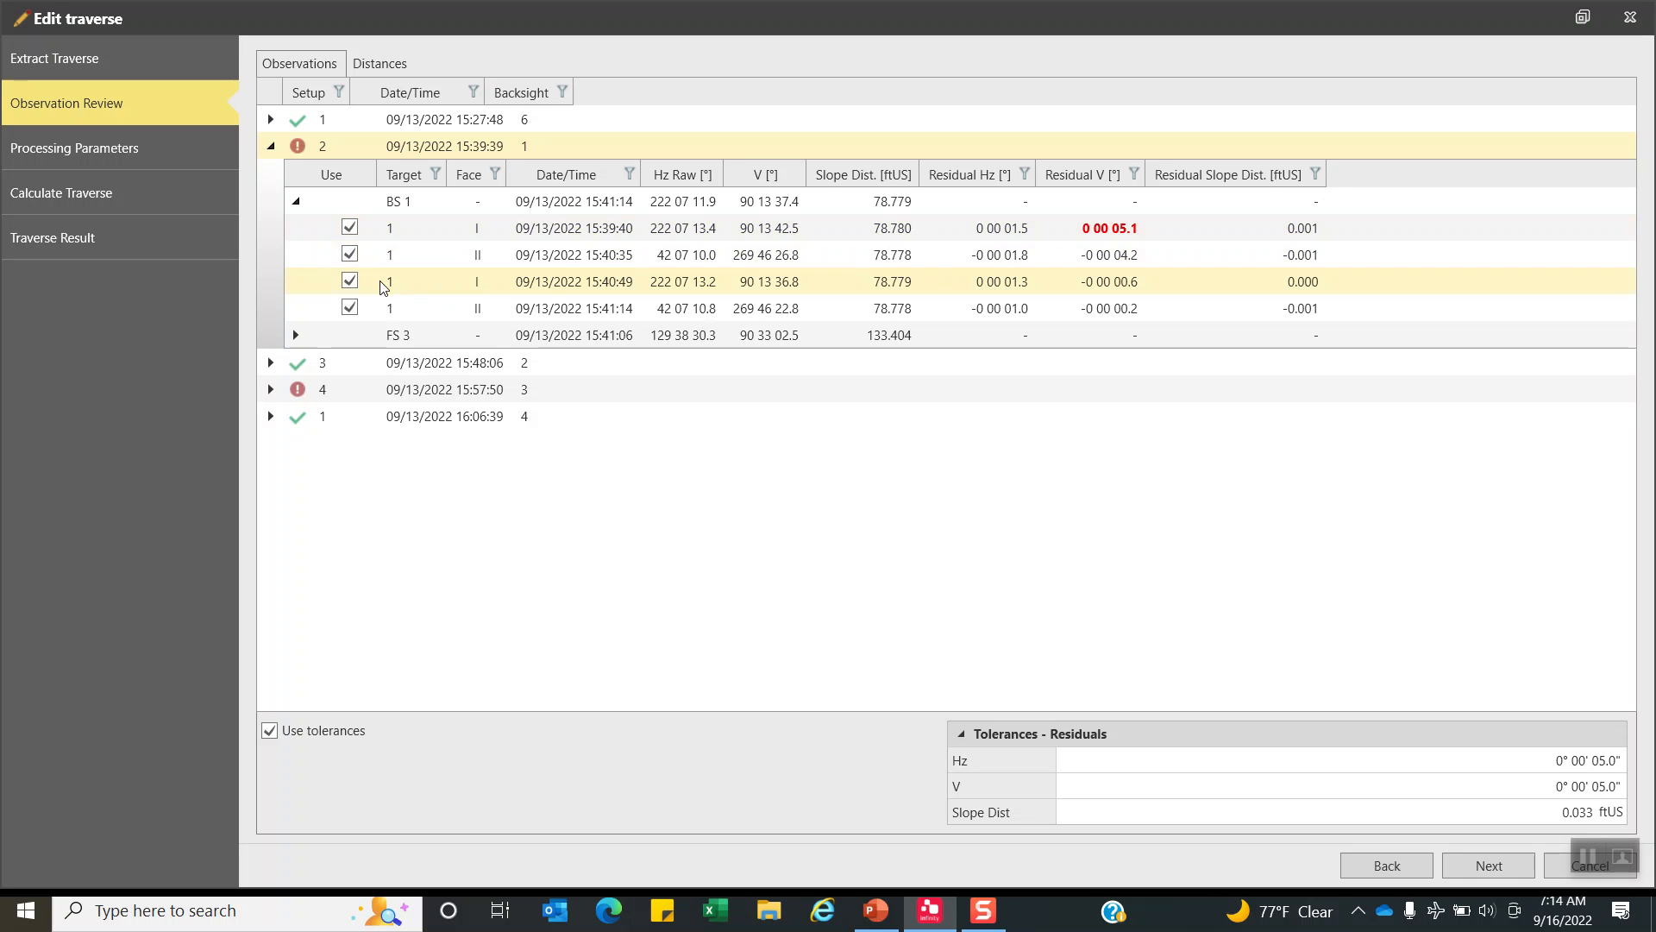
pyautogui.click(350, 227)
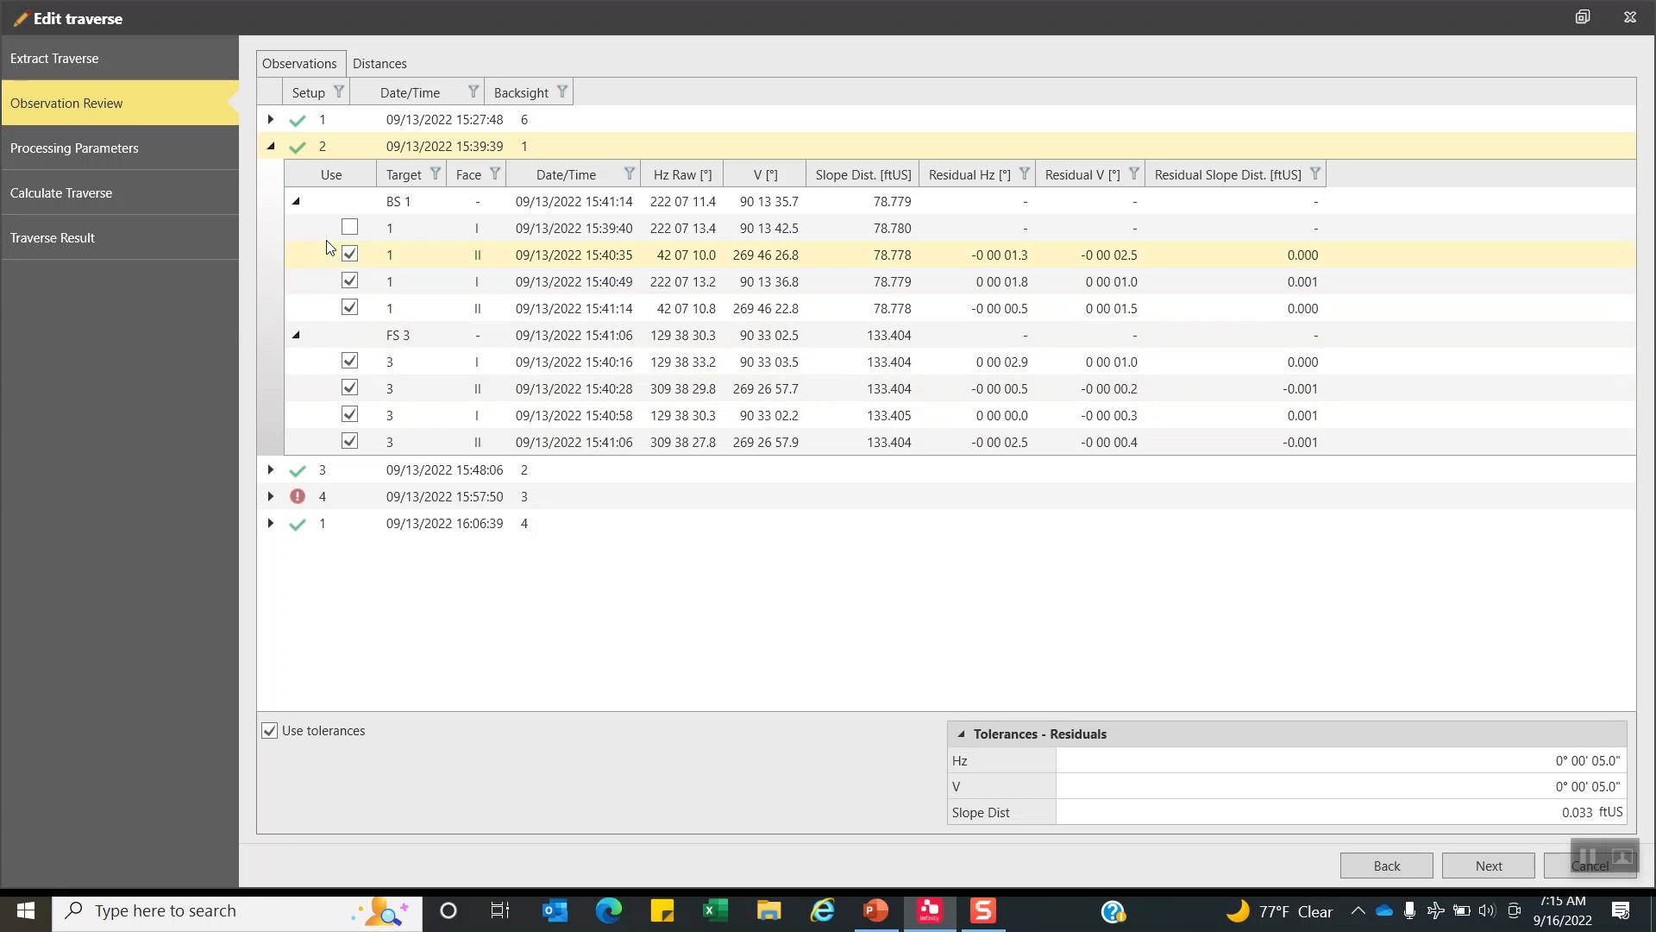
pyautogui.click(270, 146)
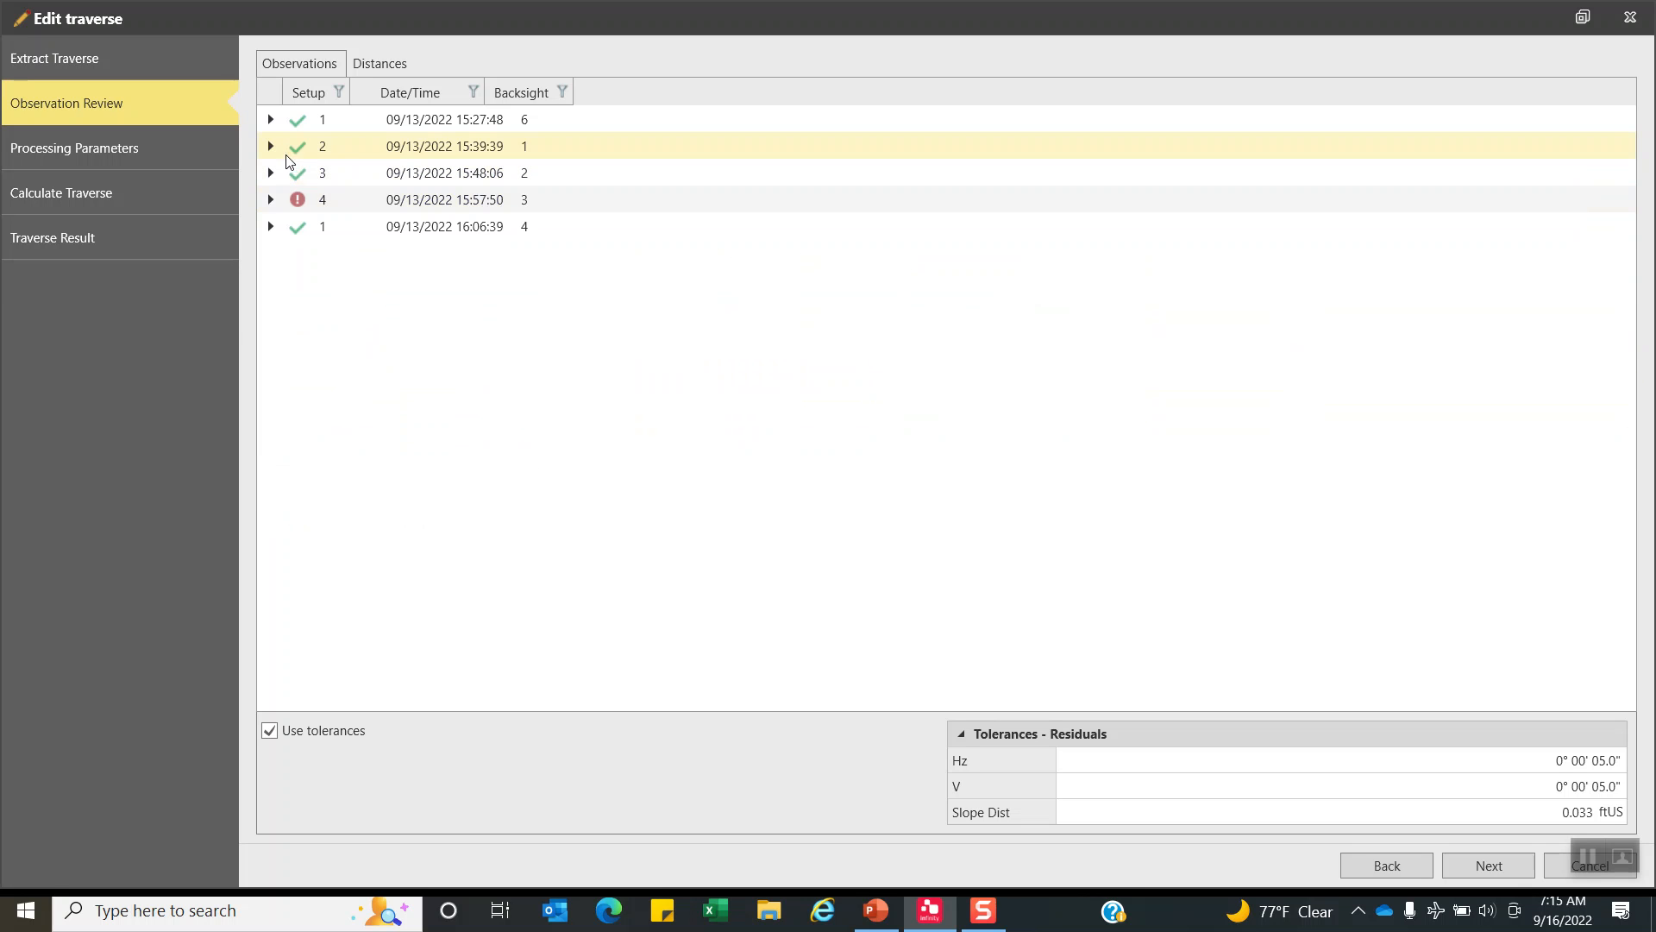
# Exclude setup 4's BS 3 observation with the 5.9-second vertical residual so it passes.
pyautogui.click(270, 199)
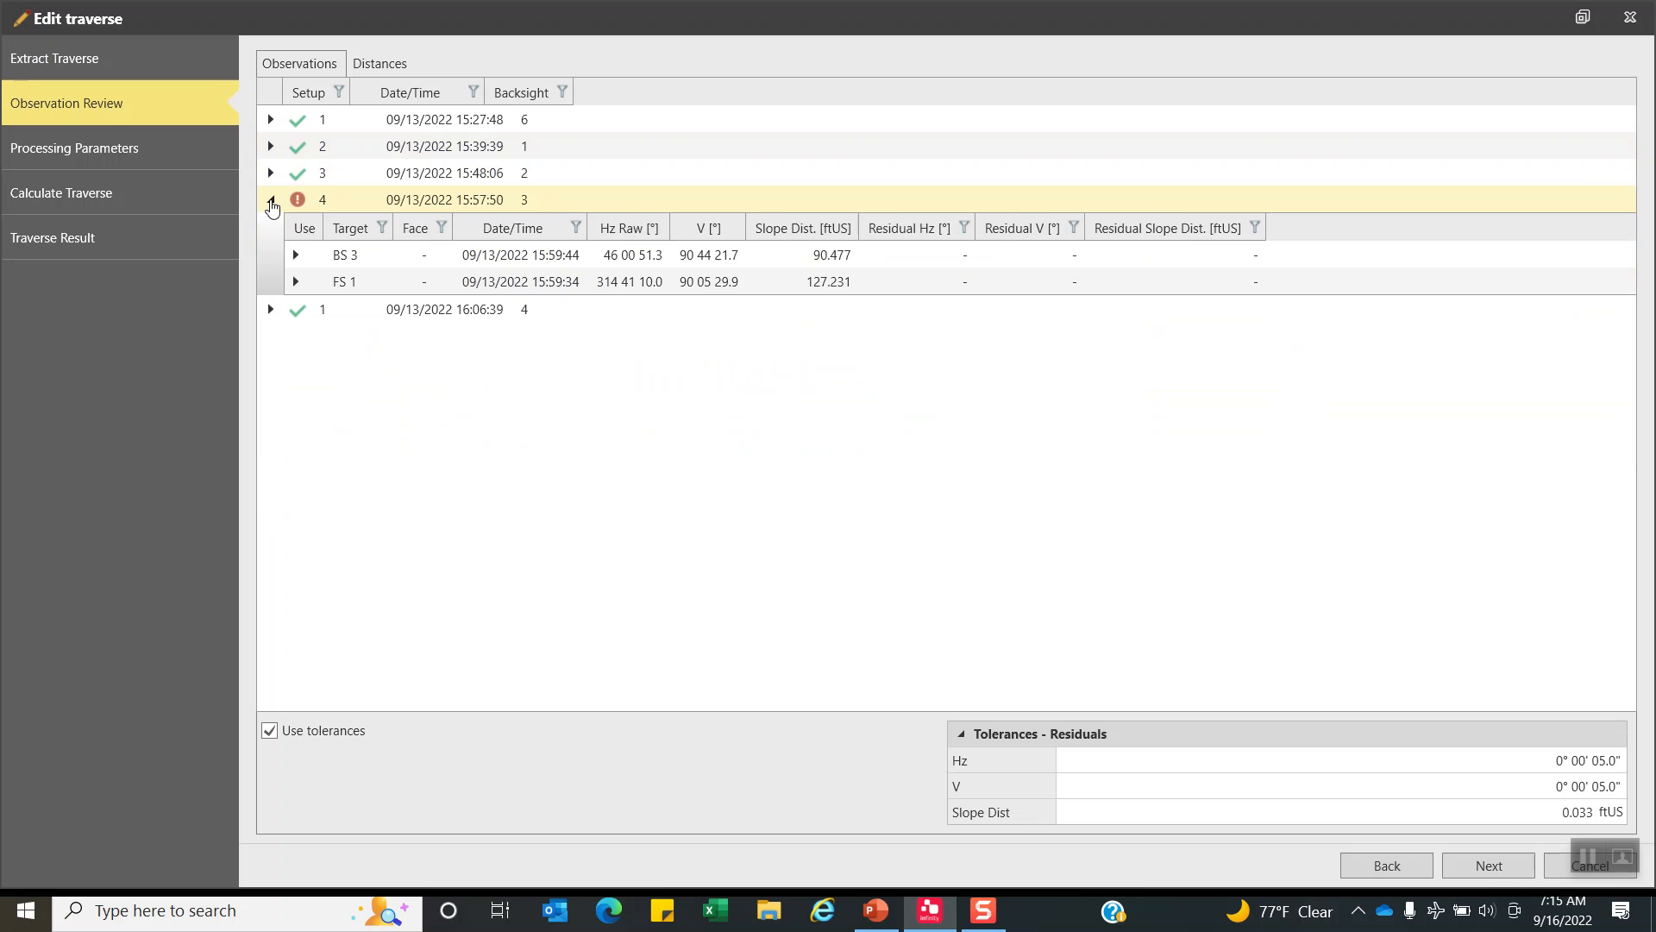
pyautogui.click(296, 260)
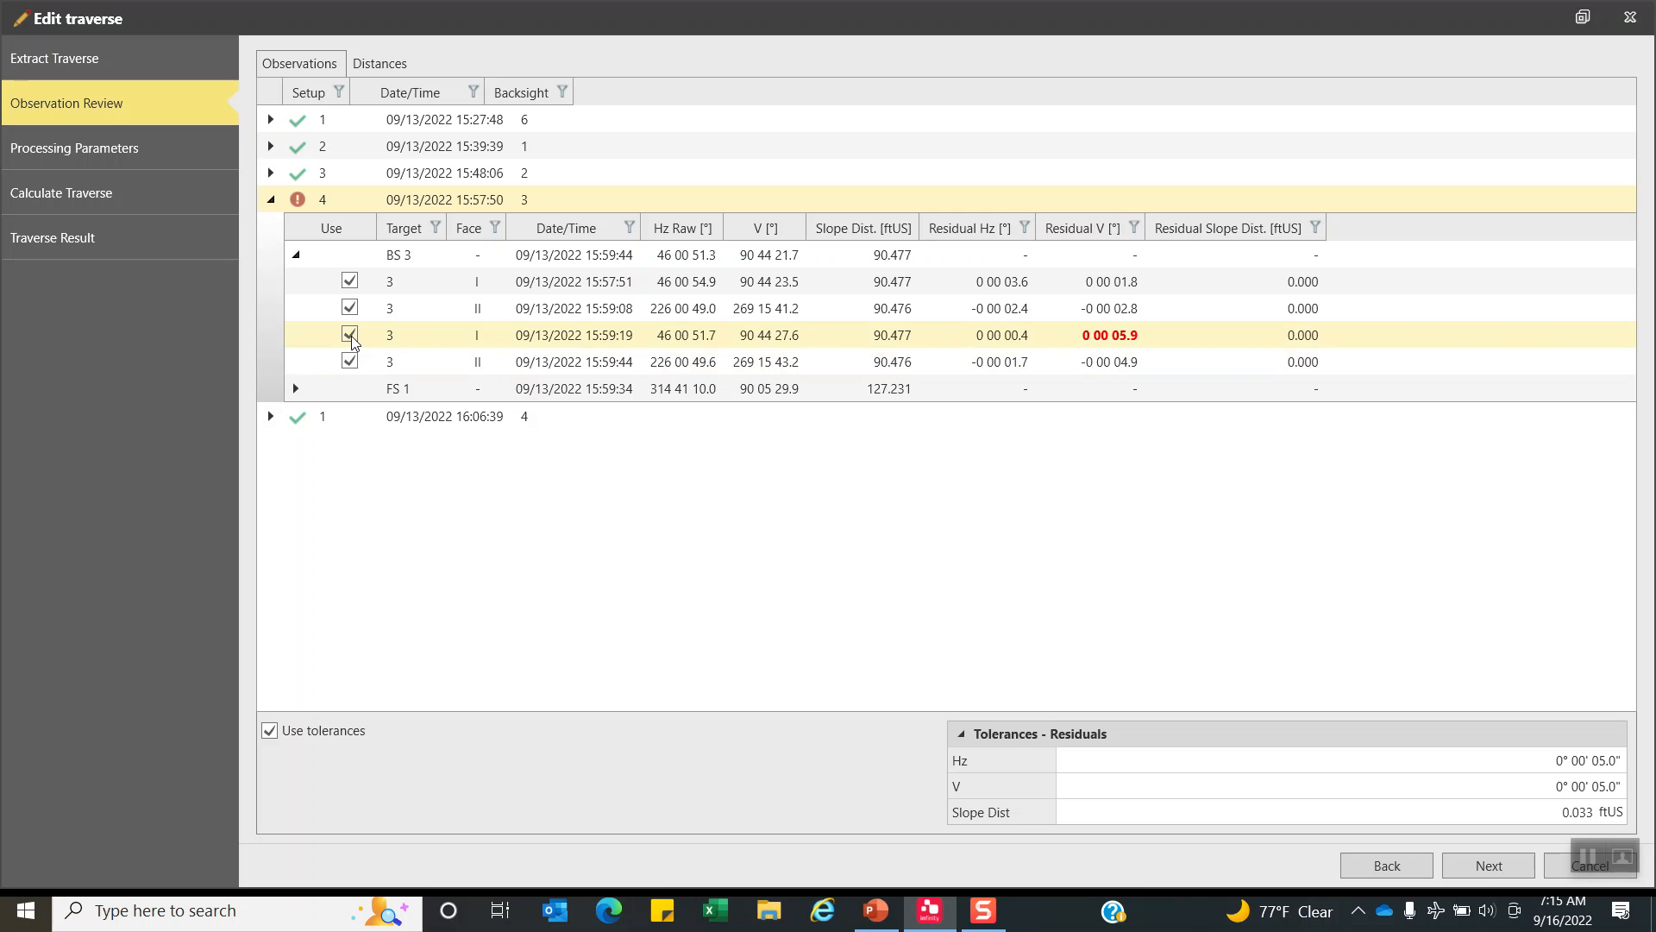
pyautogui.click(349, 334)
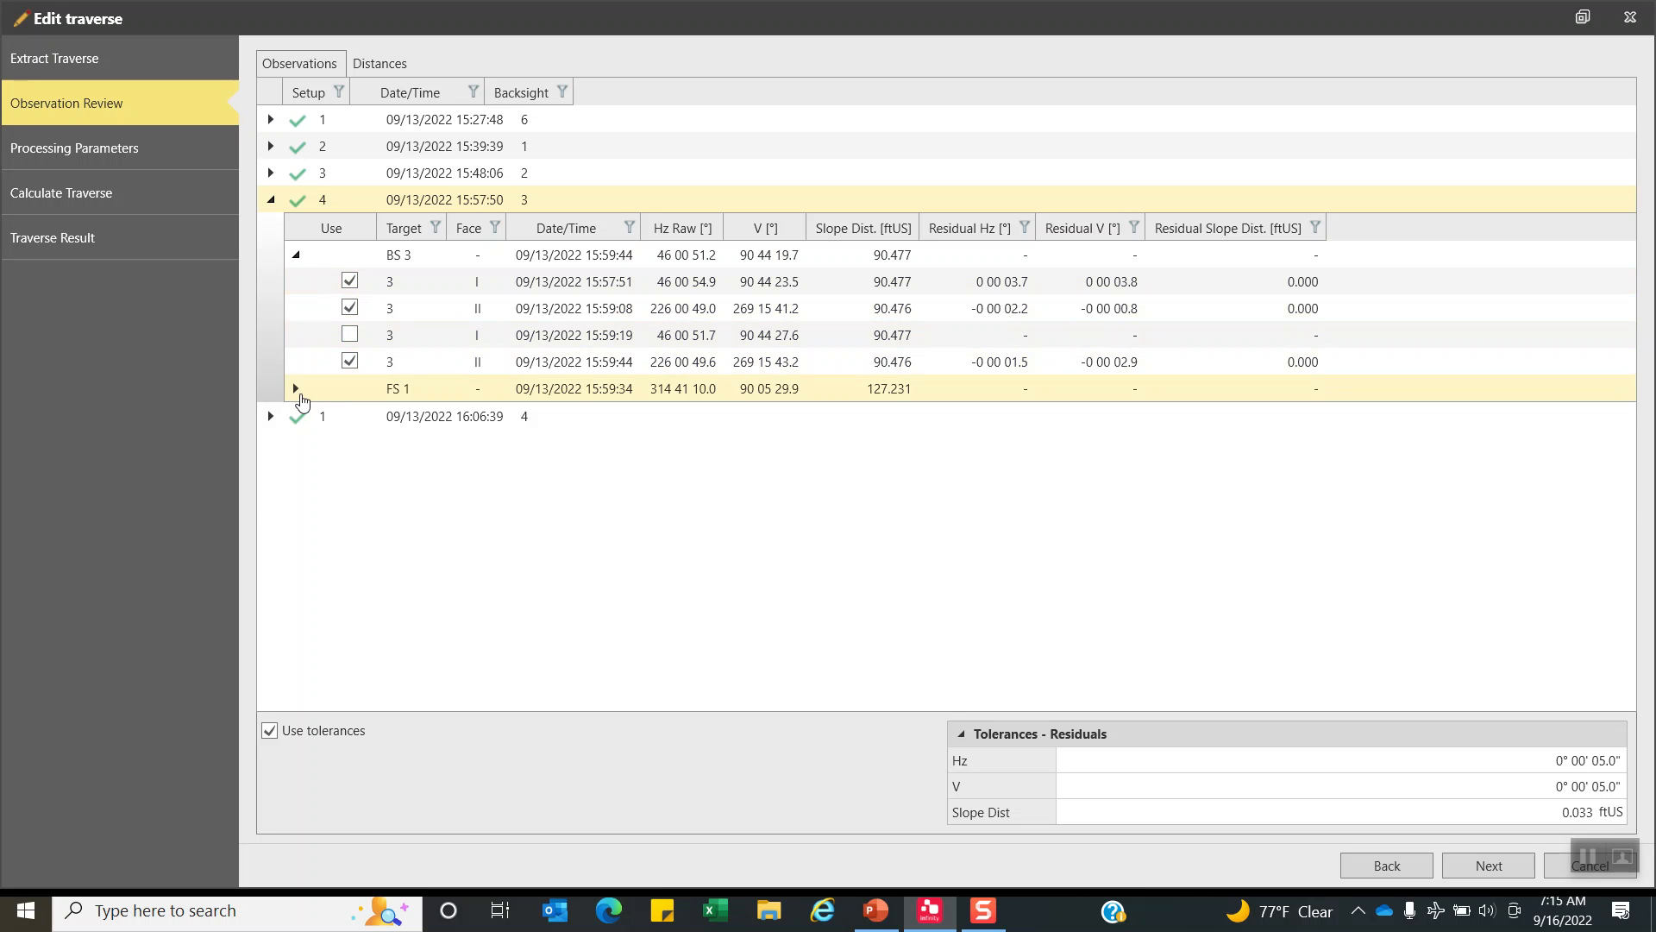
# Check setup 4's foresight observations to point 1, then collapse the setup rows.
pyautogui.click(297, 387)
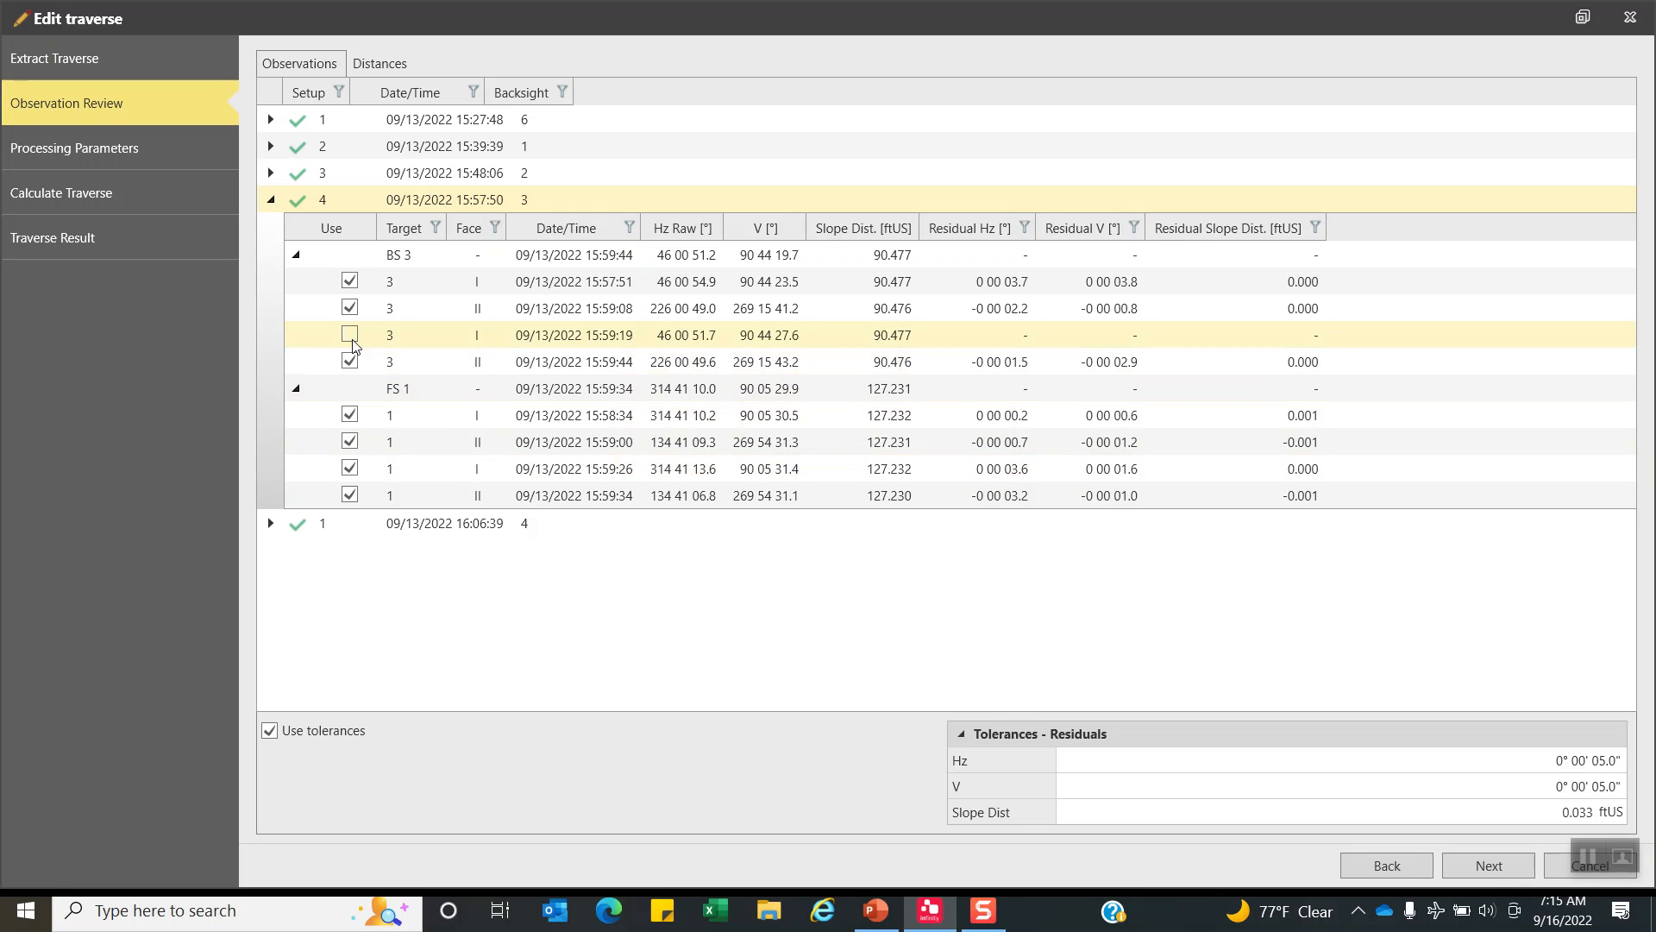
pyautogui.click(349, 362)
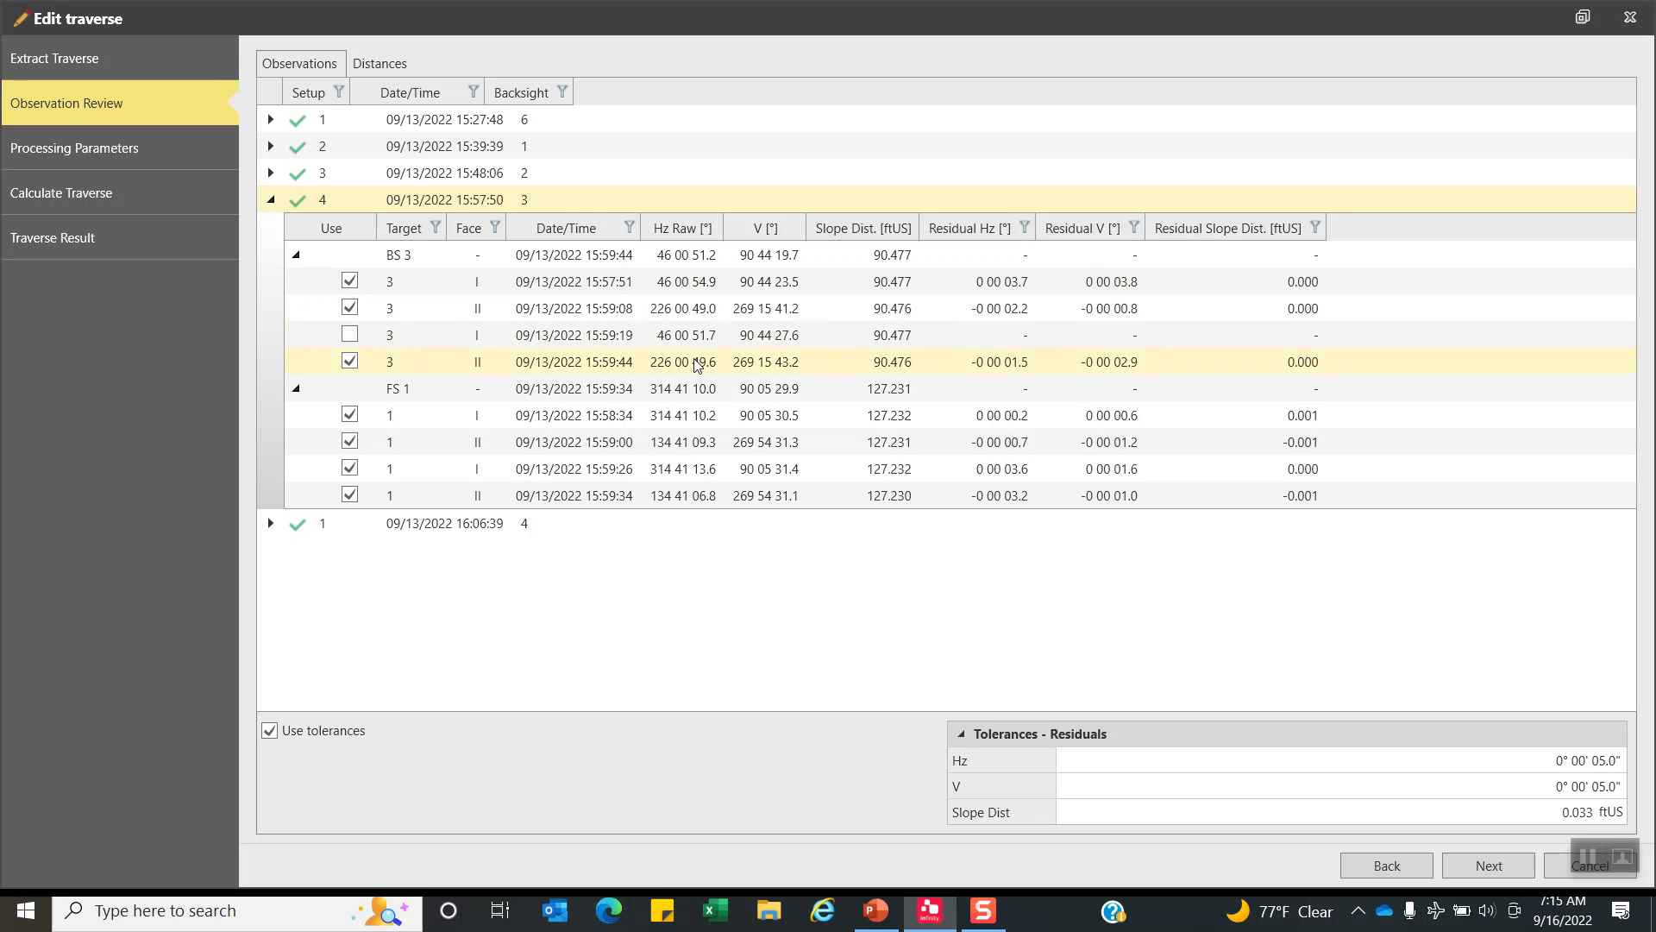
pyautogui.click(351, 307)
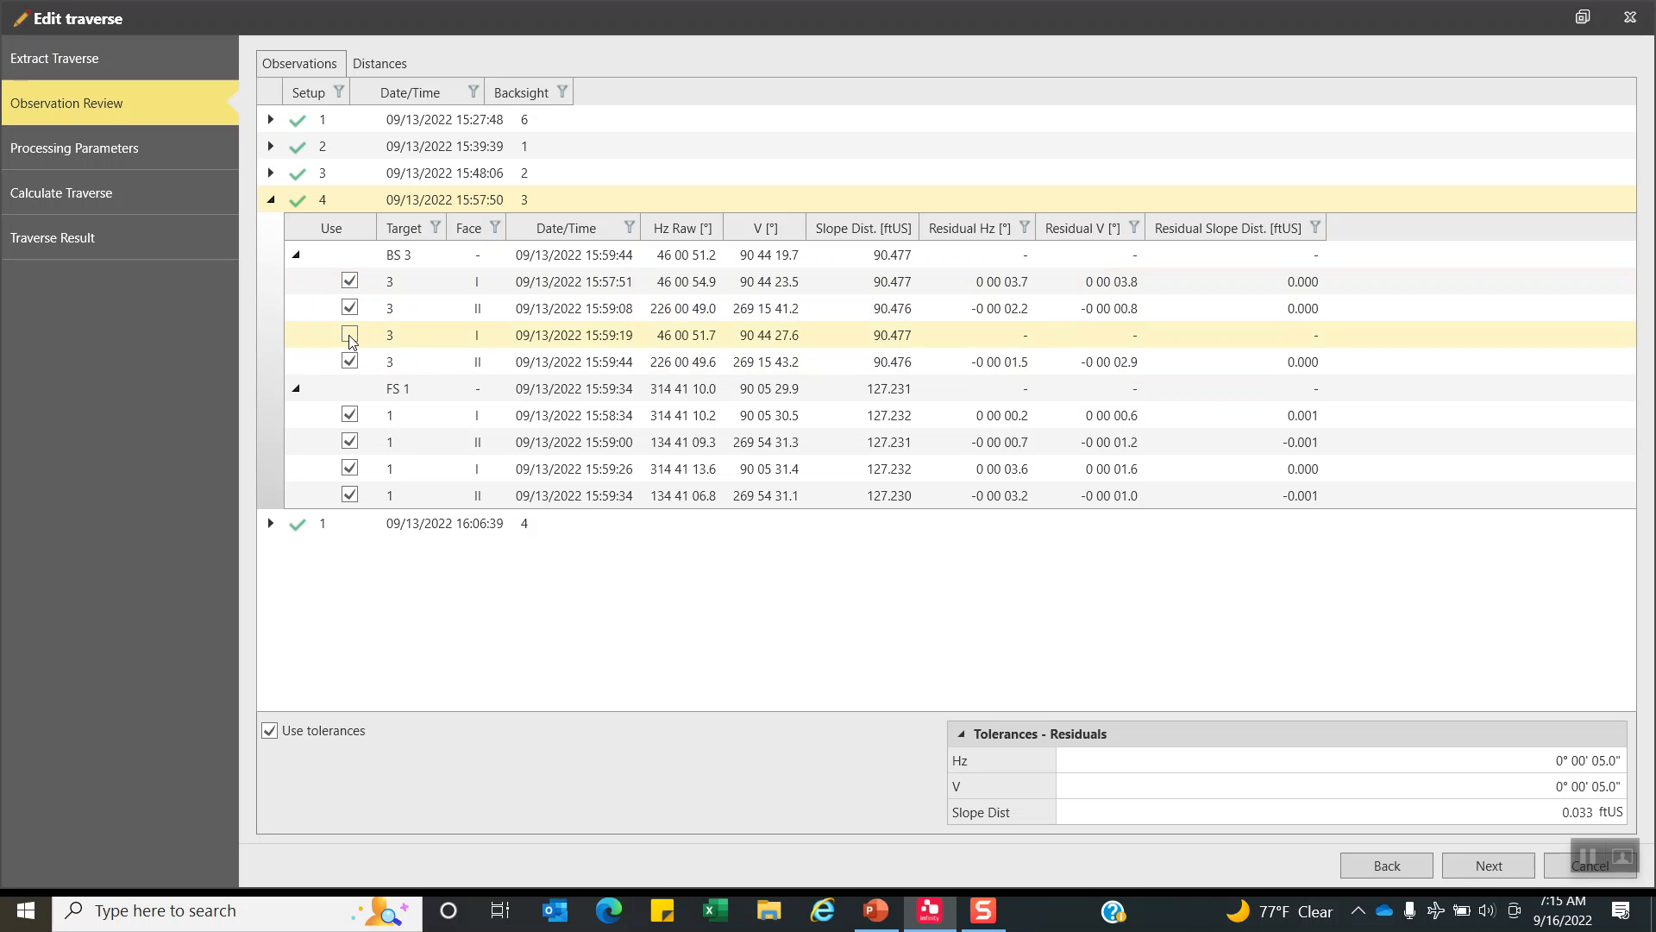
pyautogui.click(349, 335)
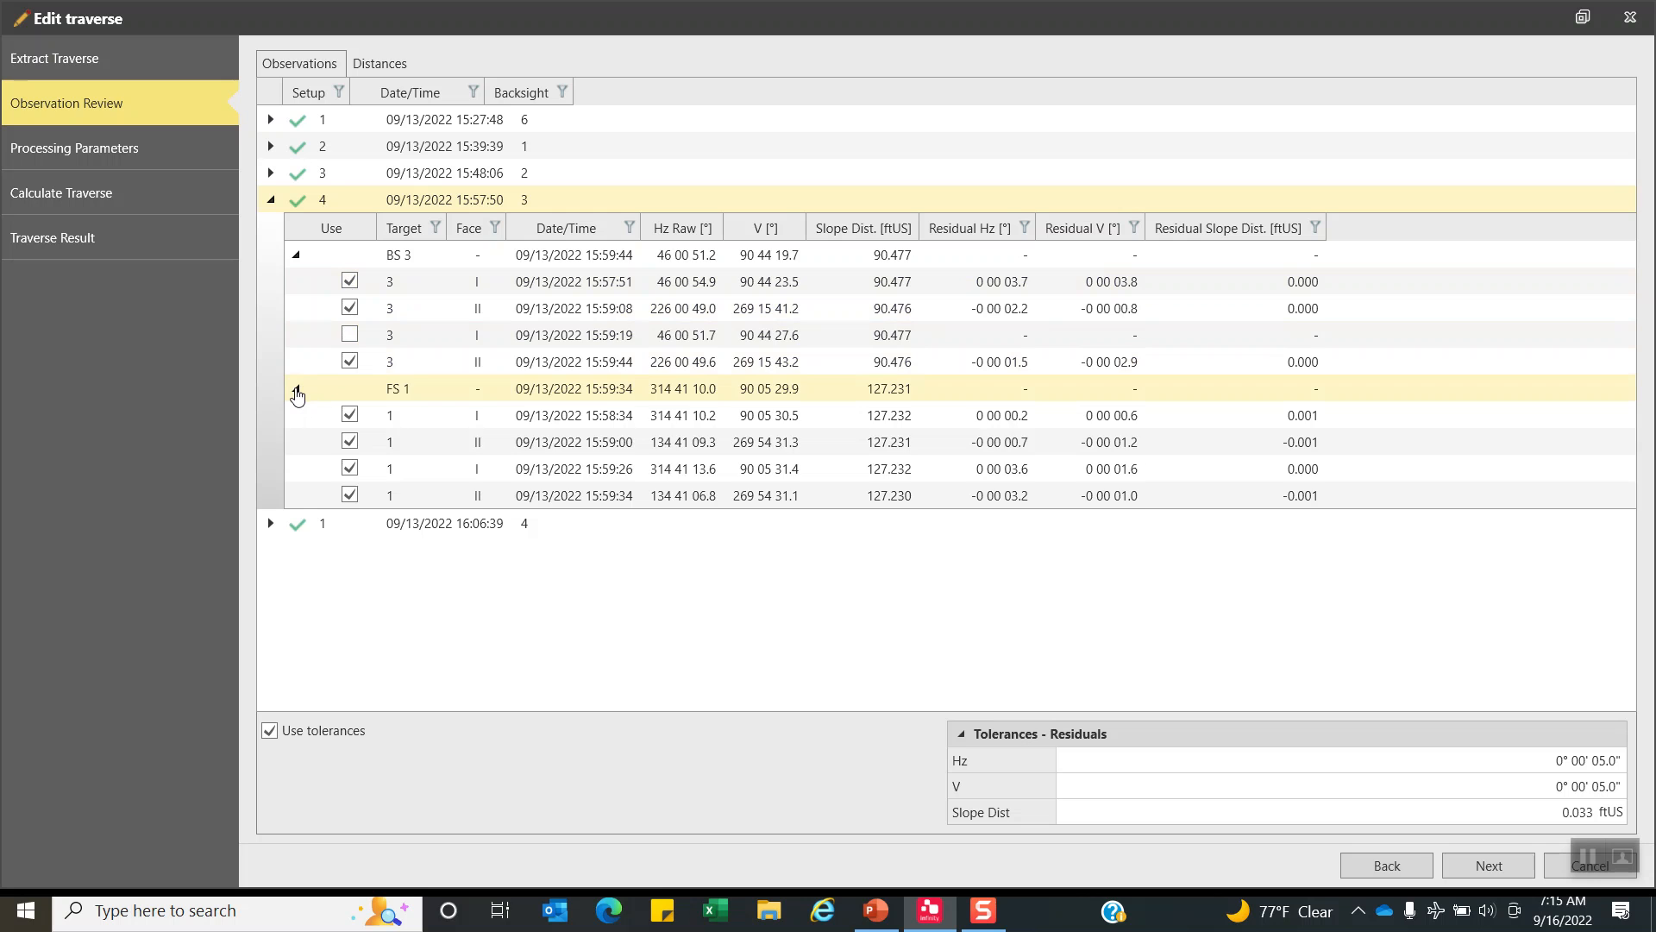
pyautogui.click(298, 387)
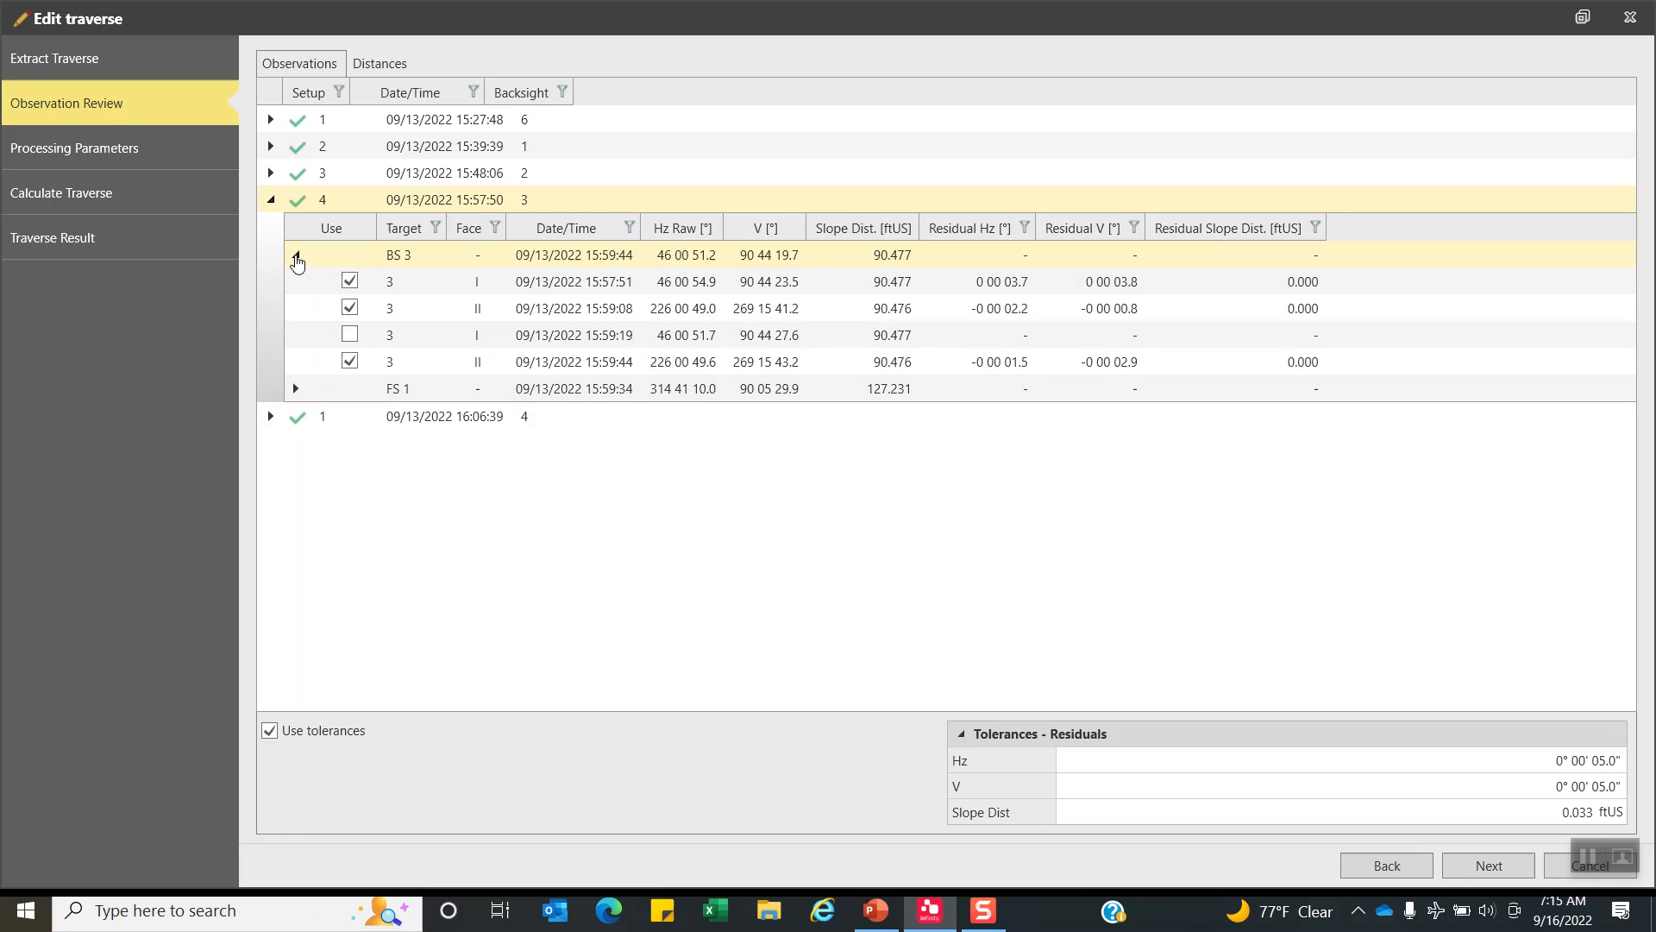
pyautogui.click(297, 254)
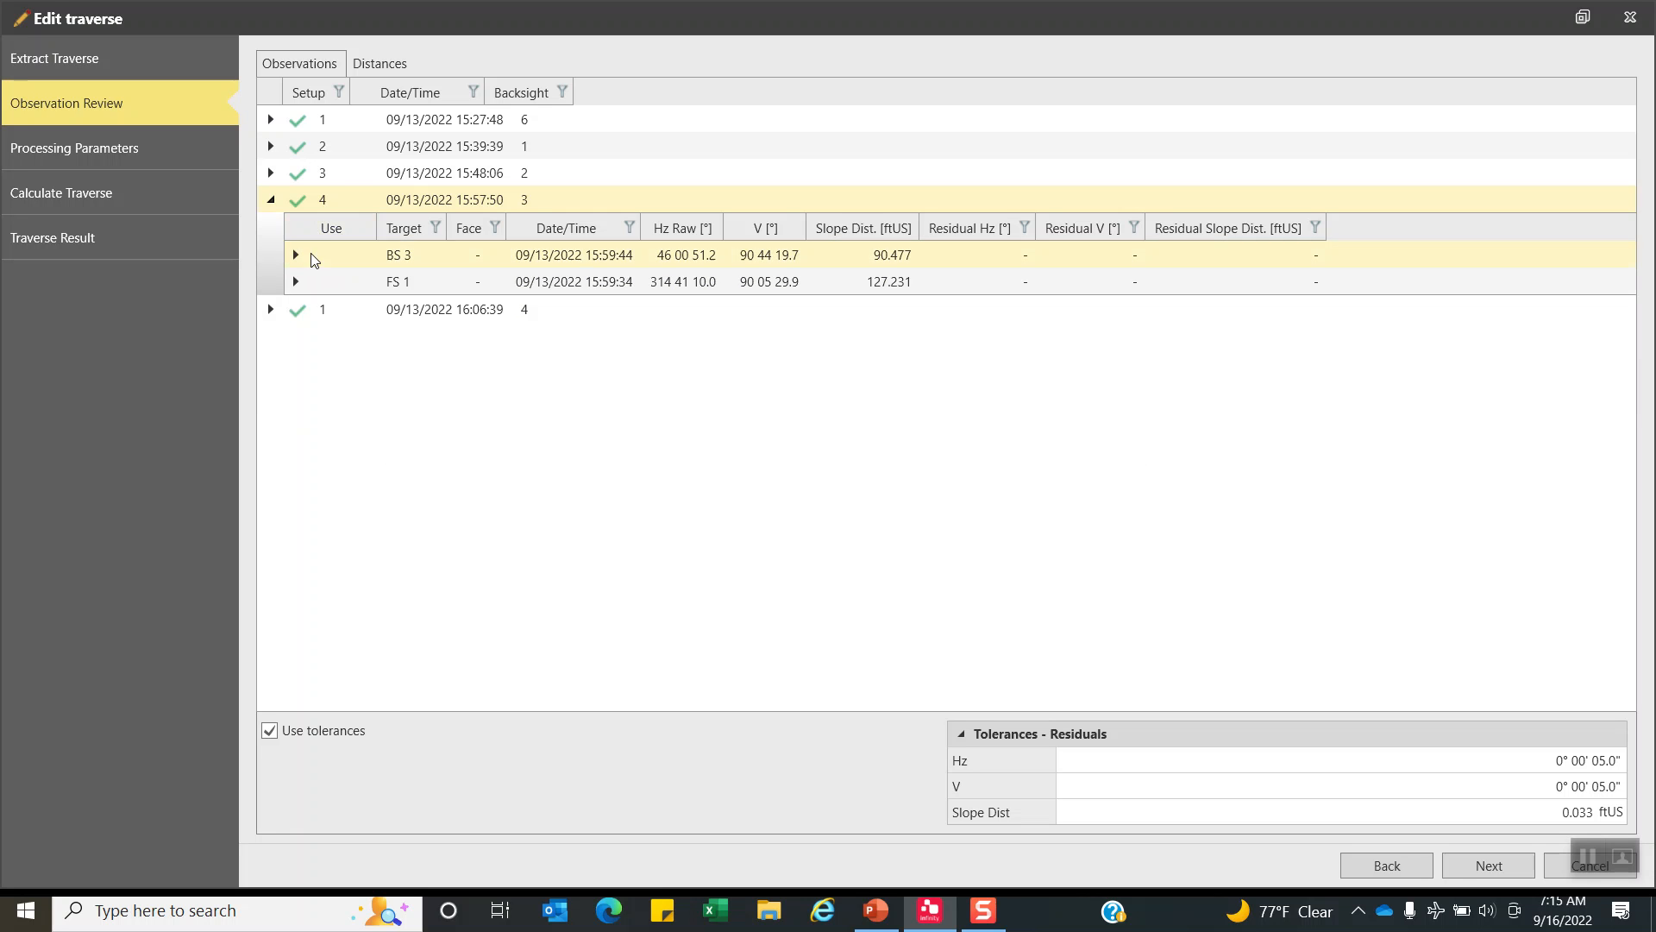
pyautogui.click(270, 199)
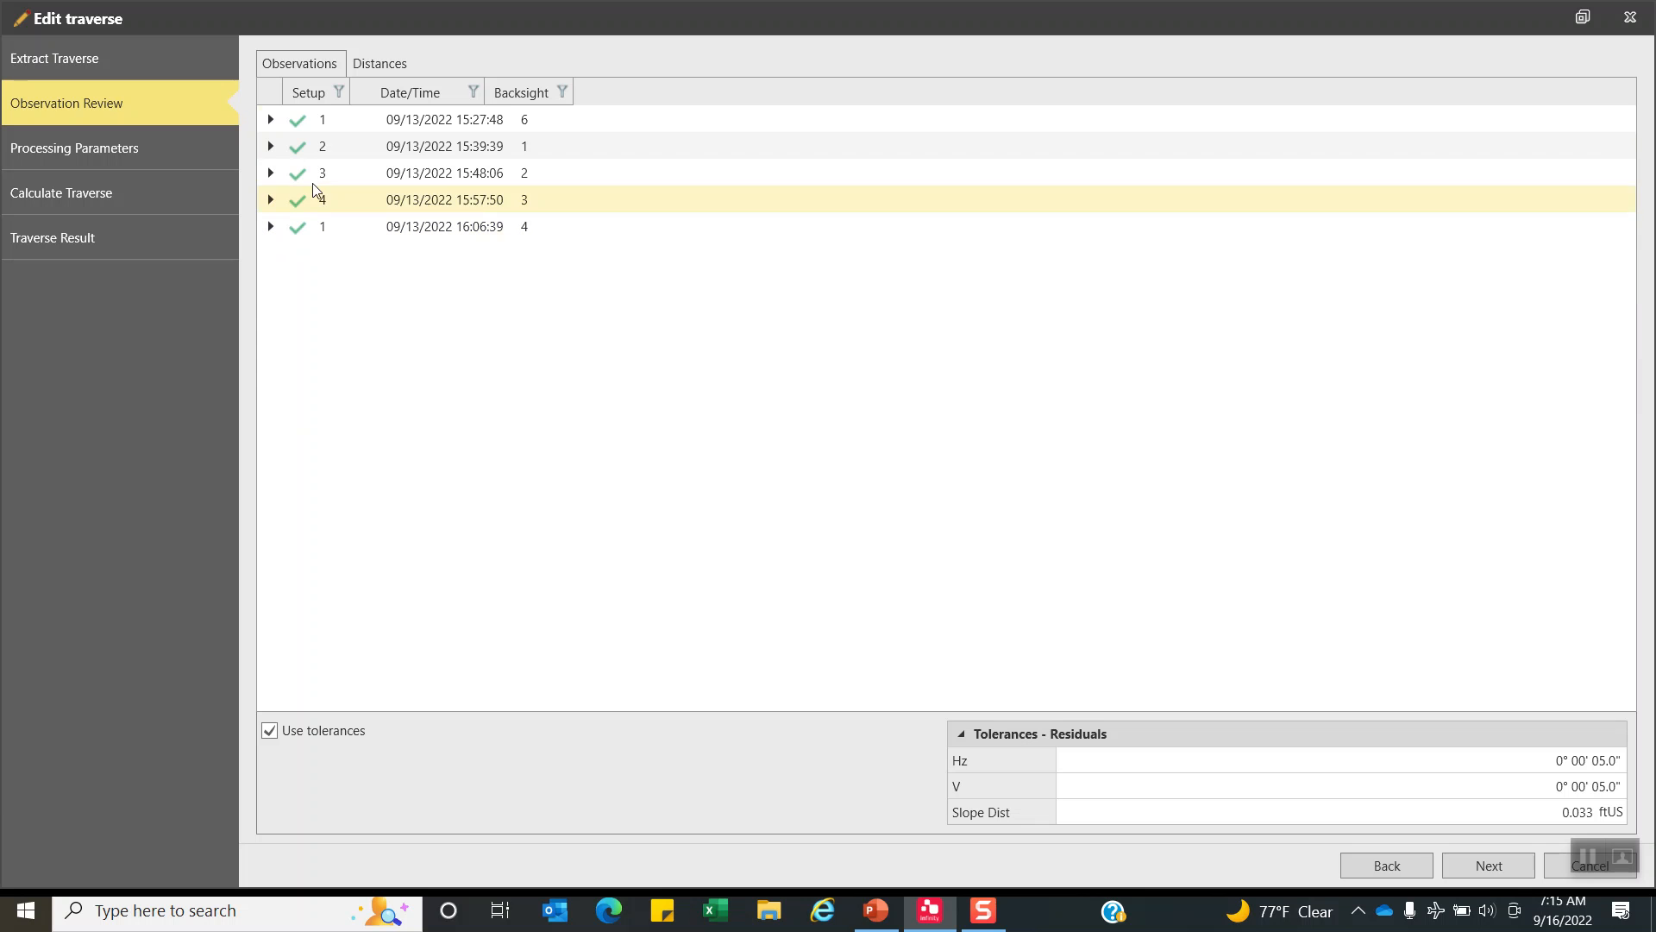
pyautogui.click(378, 63)
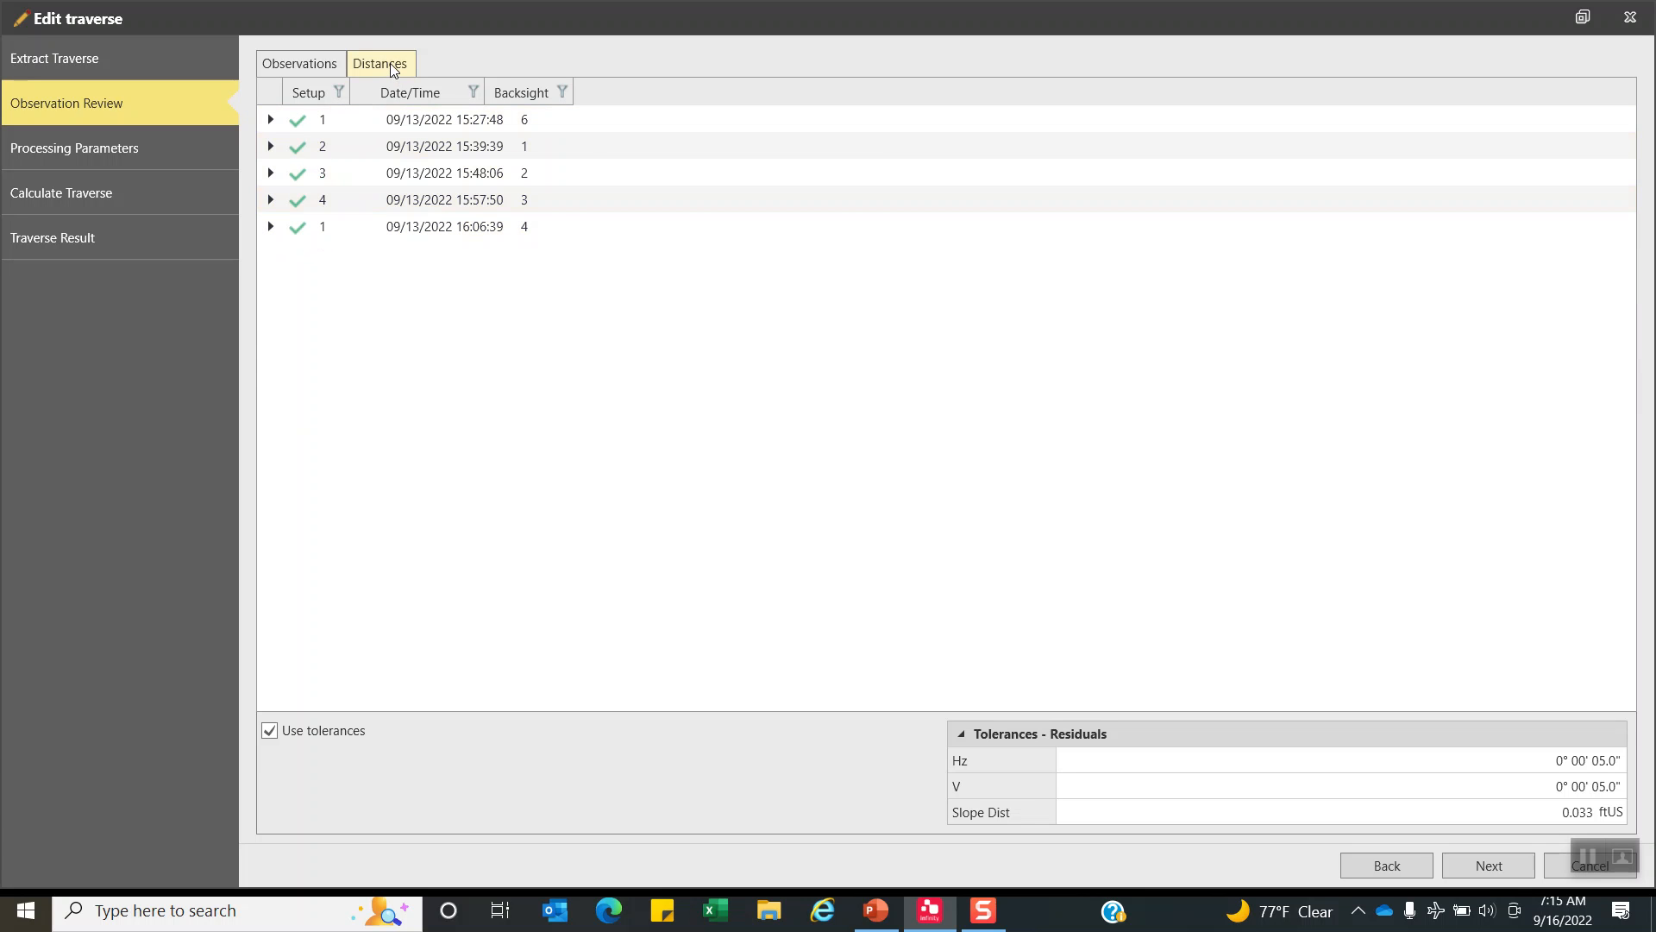
# Test a 0.013 height-difference tolerance on Distances, restore 0.033, and continue to Processing Parameters.
pyautogui.click(379, 63)
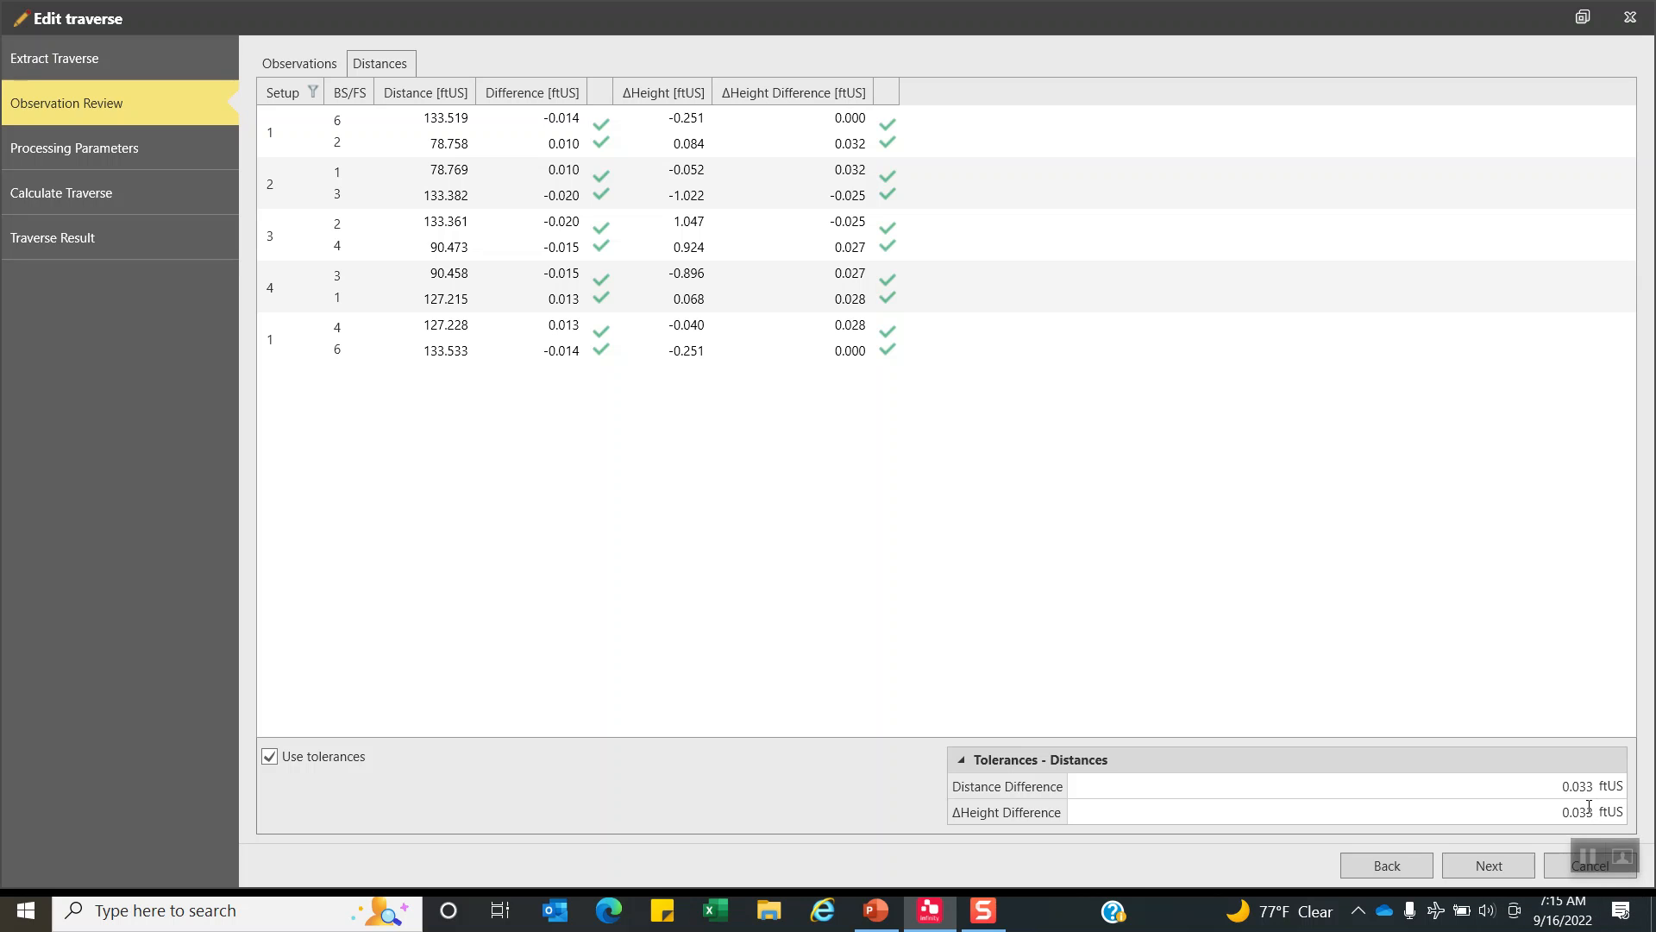
pyautogui.moveTo(1579, 811)
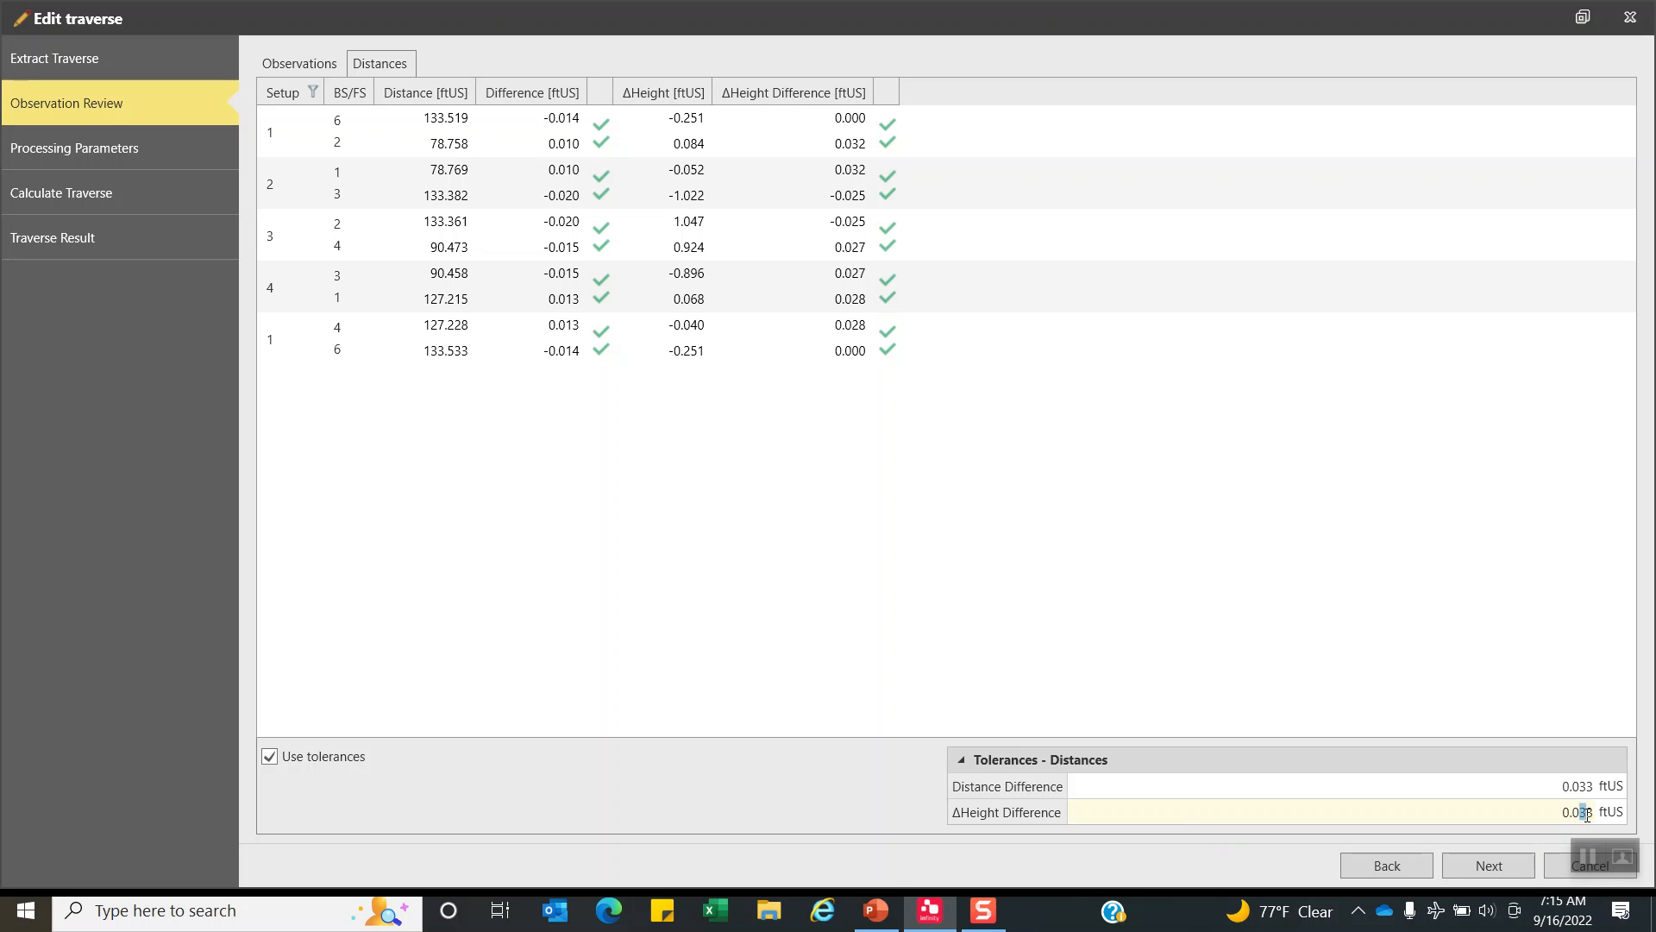
pyautogui.write('0.013')
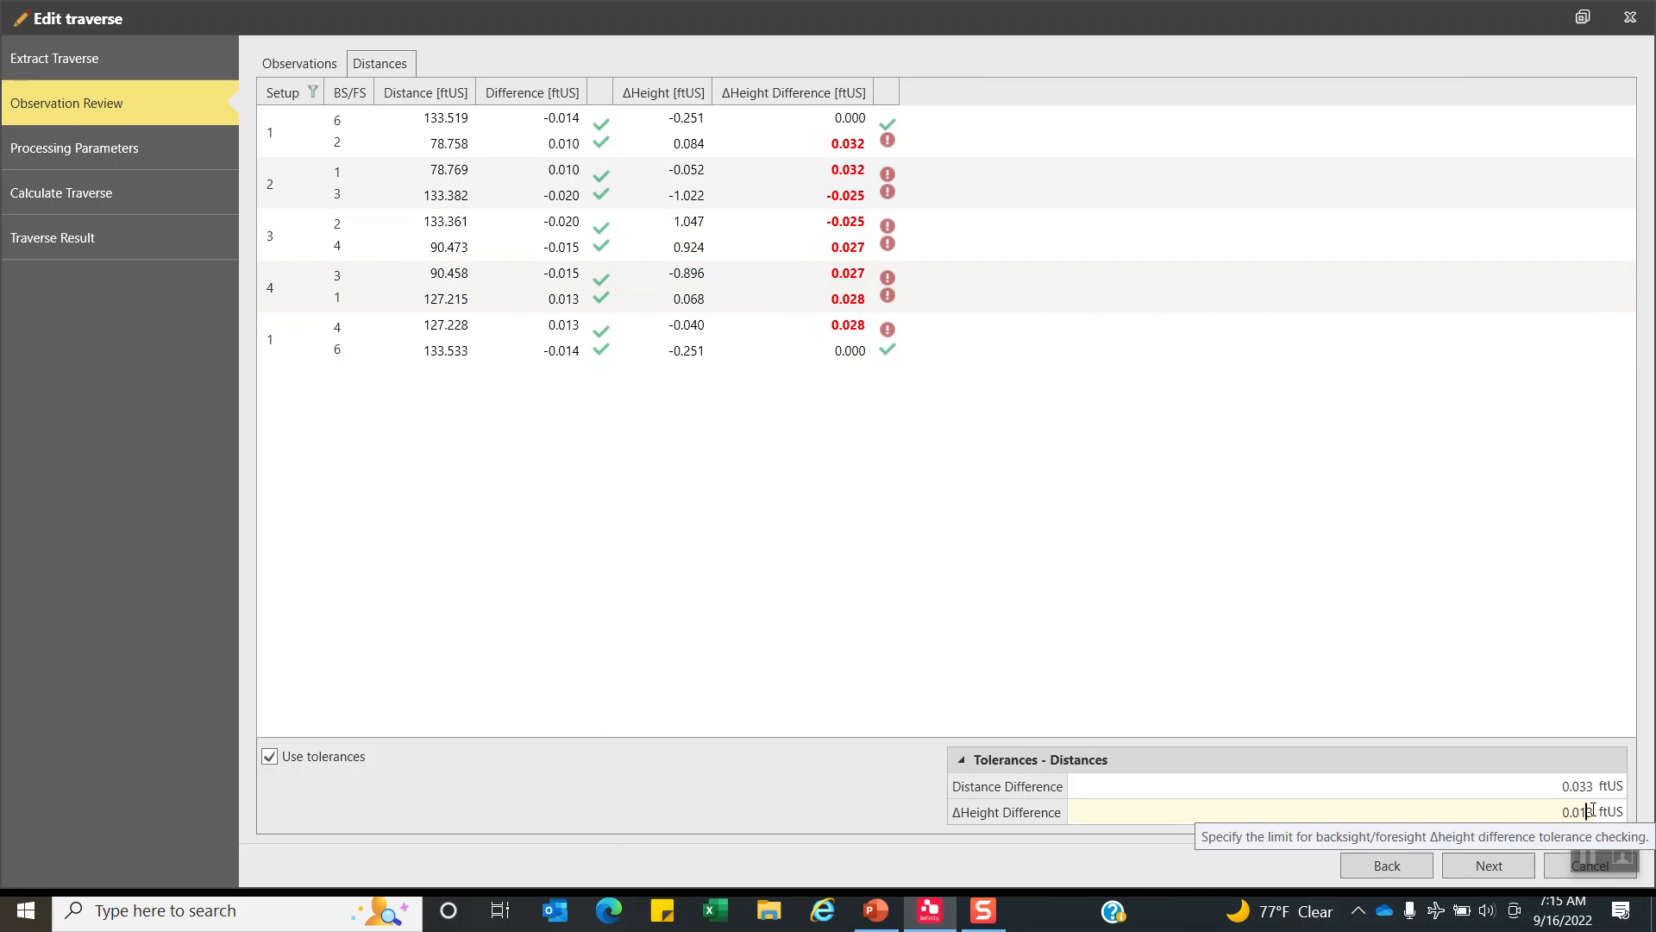
pyautogui.write('0.033')
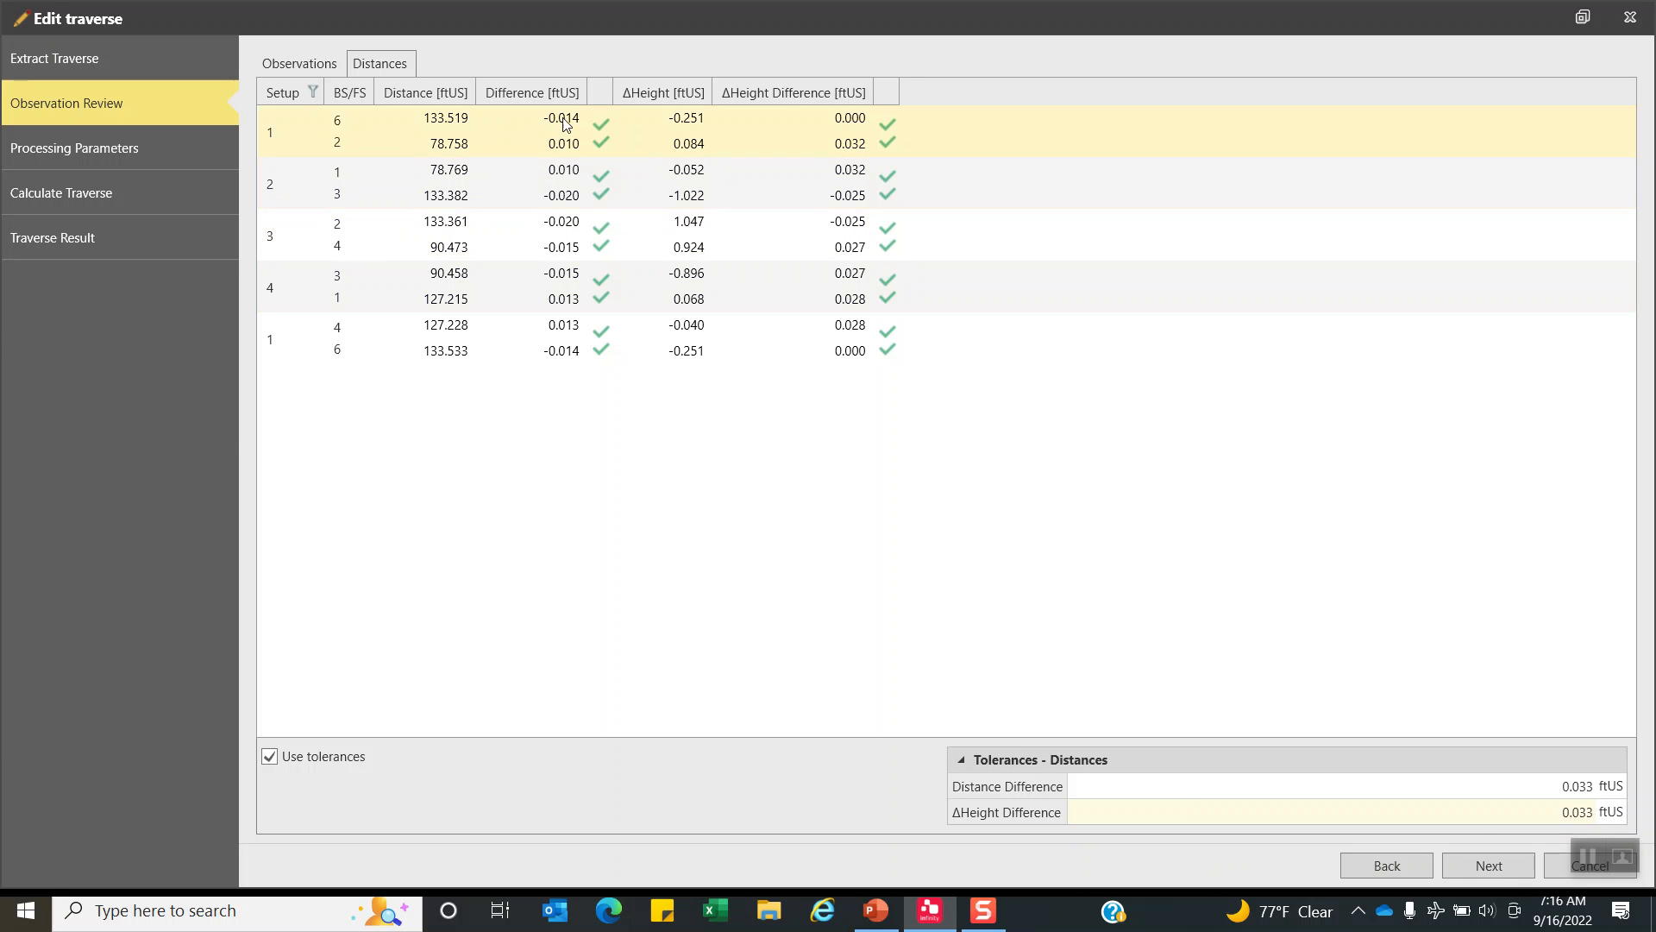
pyautogui.moveTo(394, 155)
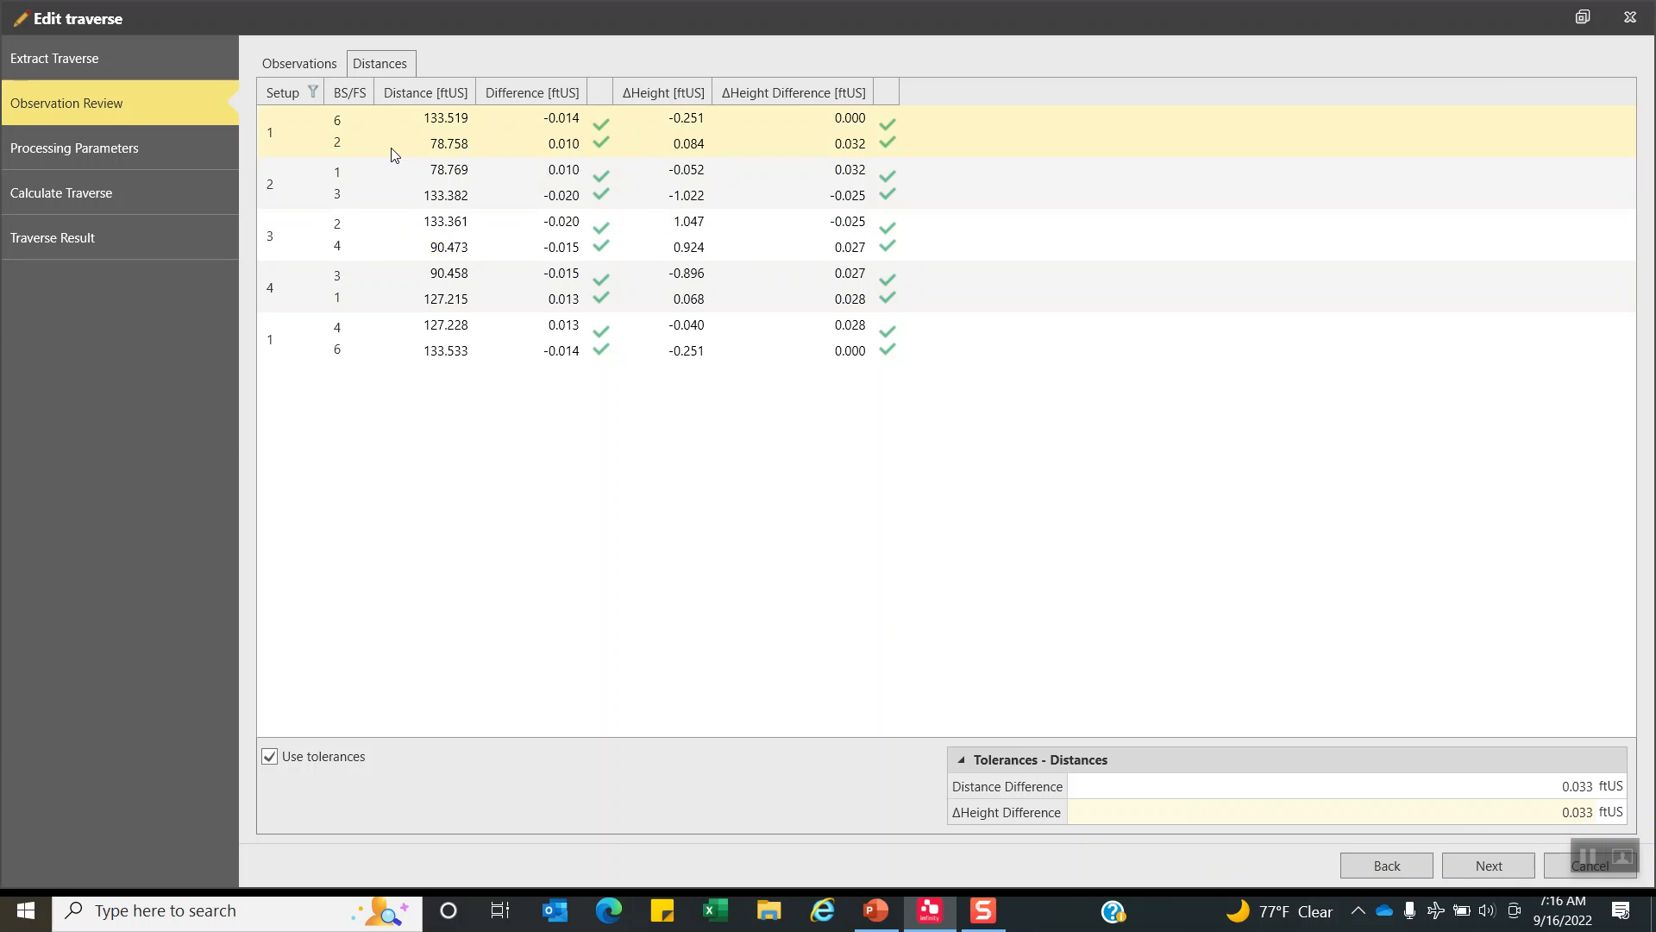
pyautogui.moveTo(682, 163)
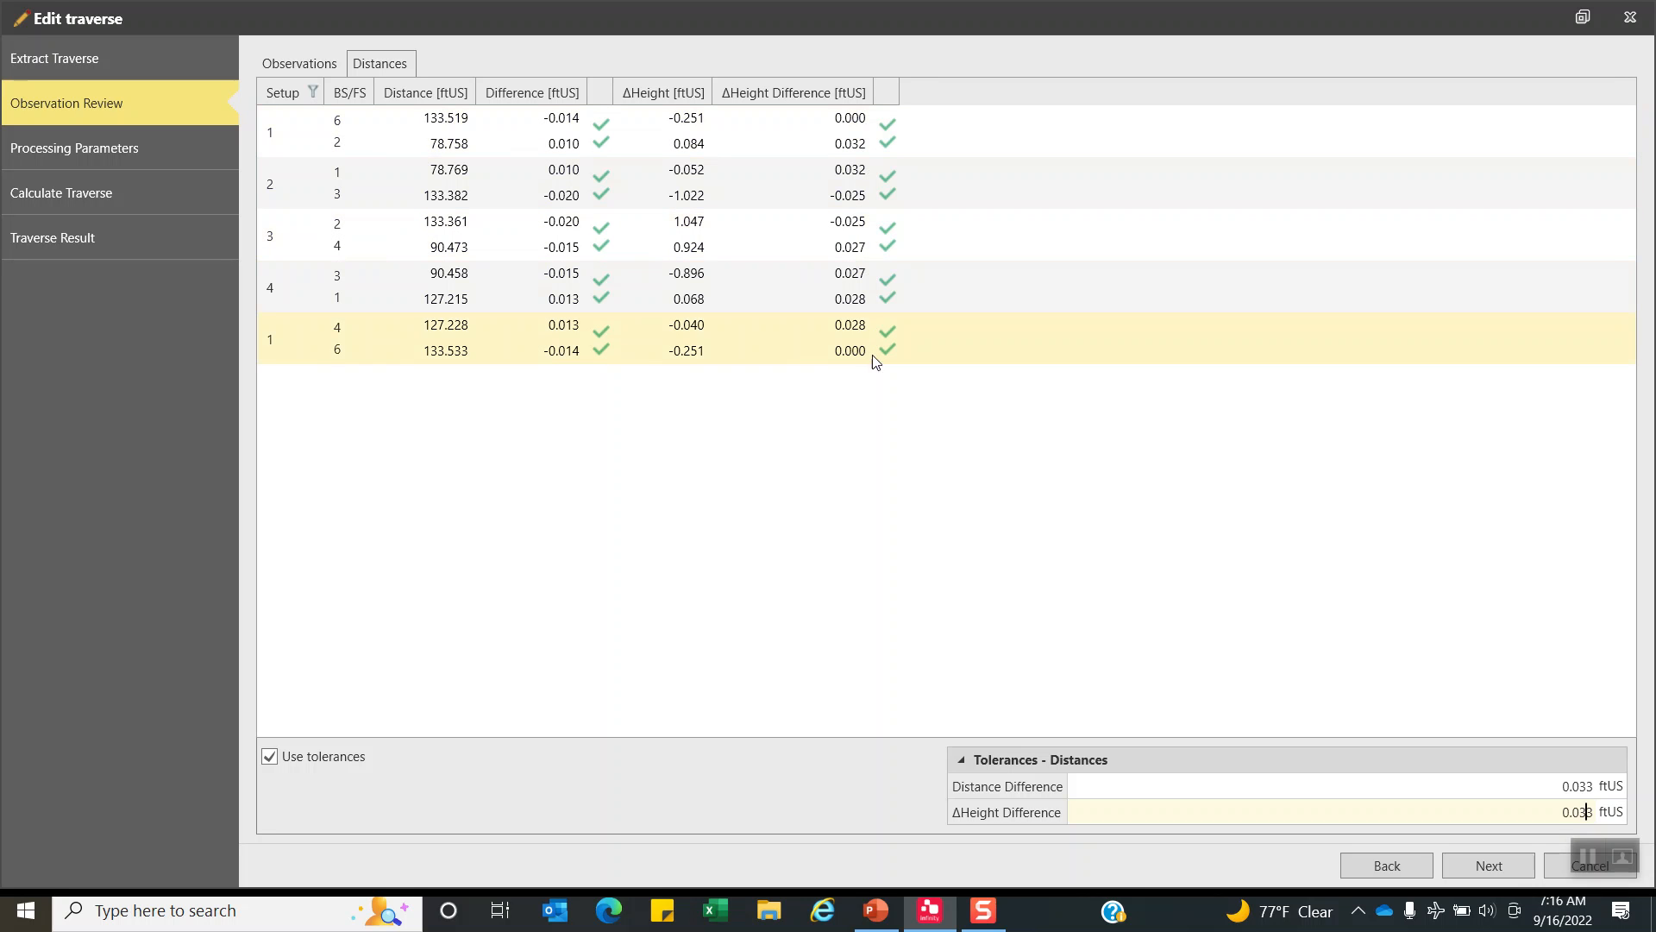
pyautogui.moveTo(866, 362)
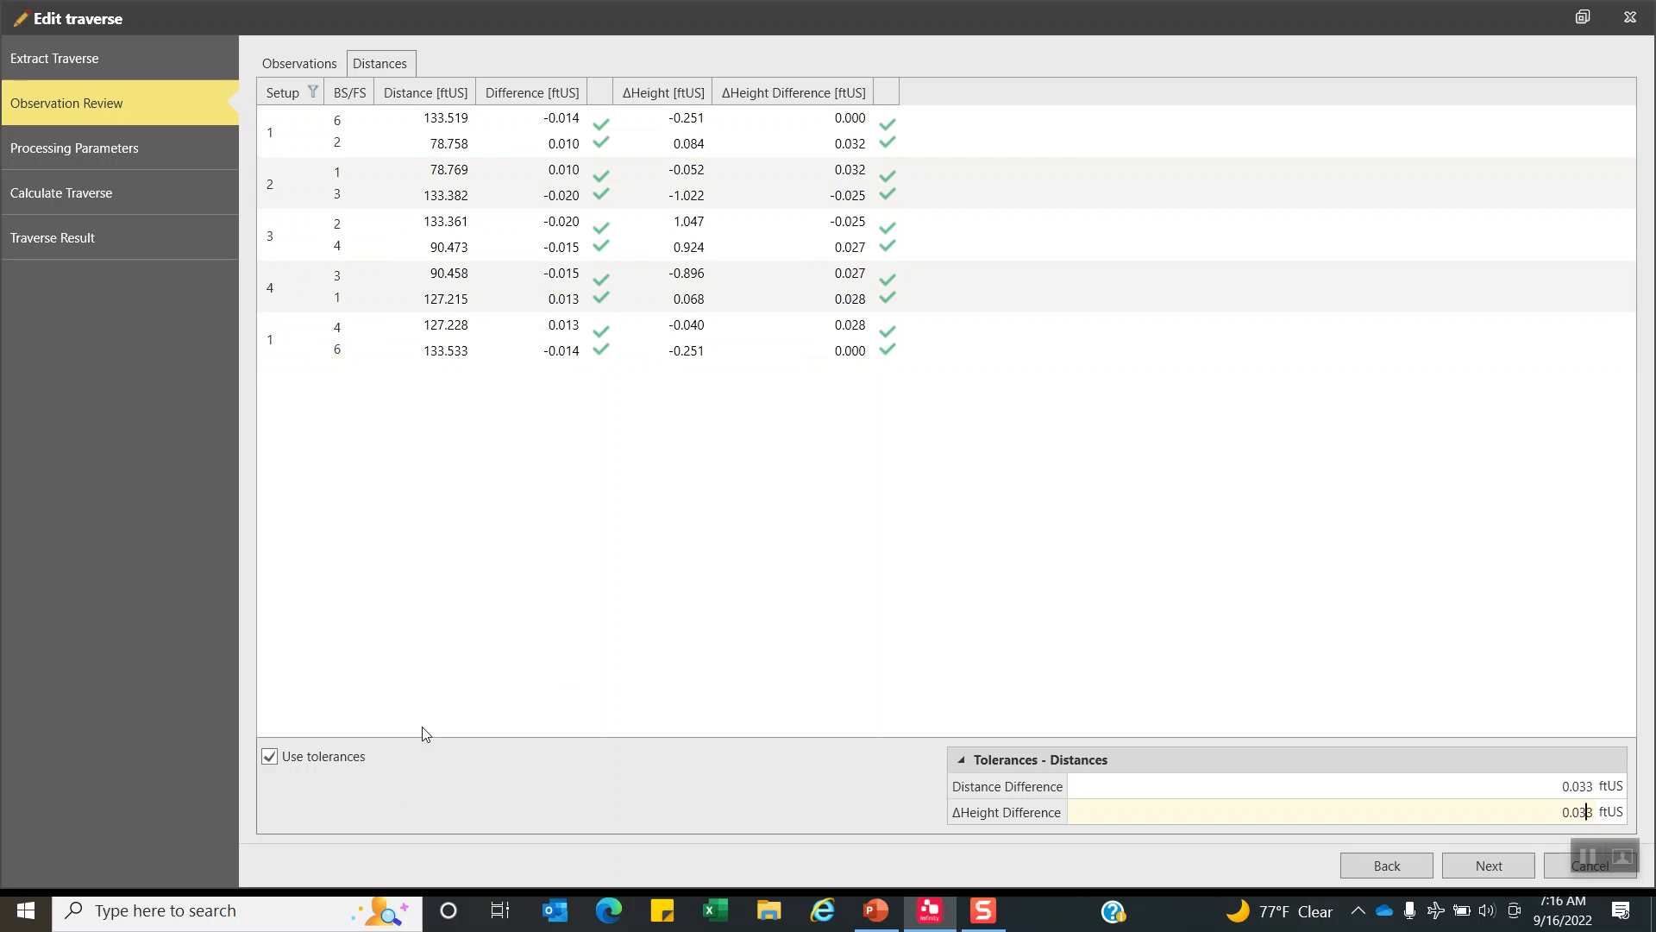
pyautogui.click(300, 63)
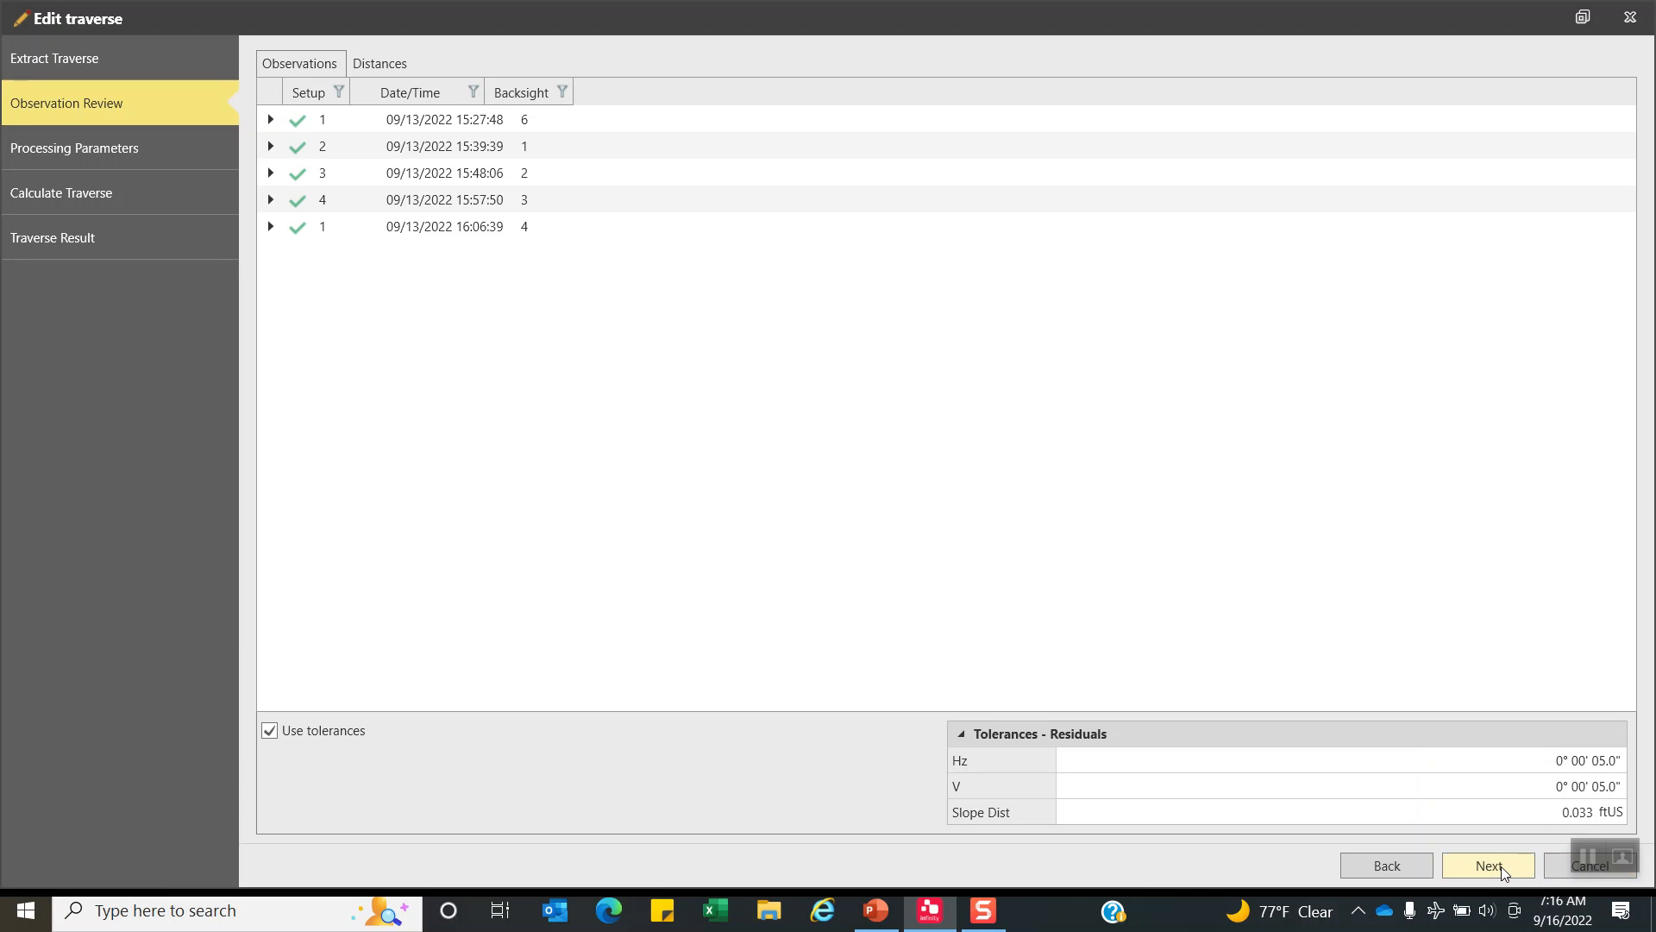
pyautogui.click(1488, 865)
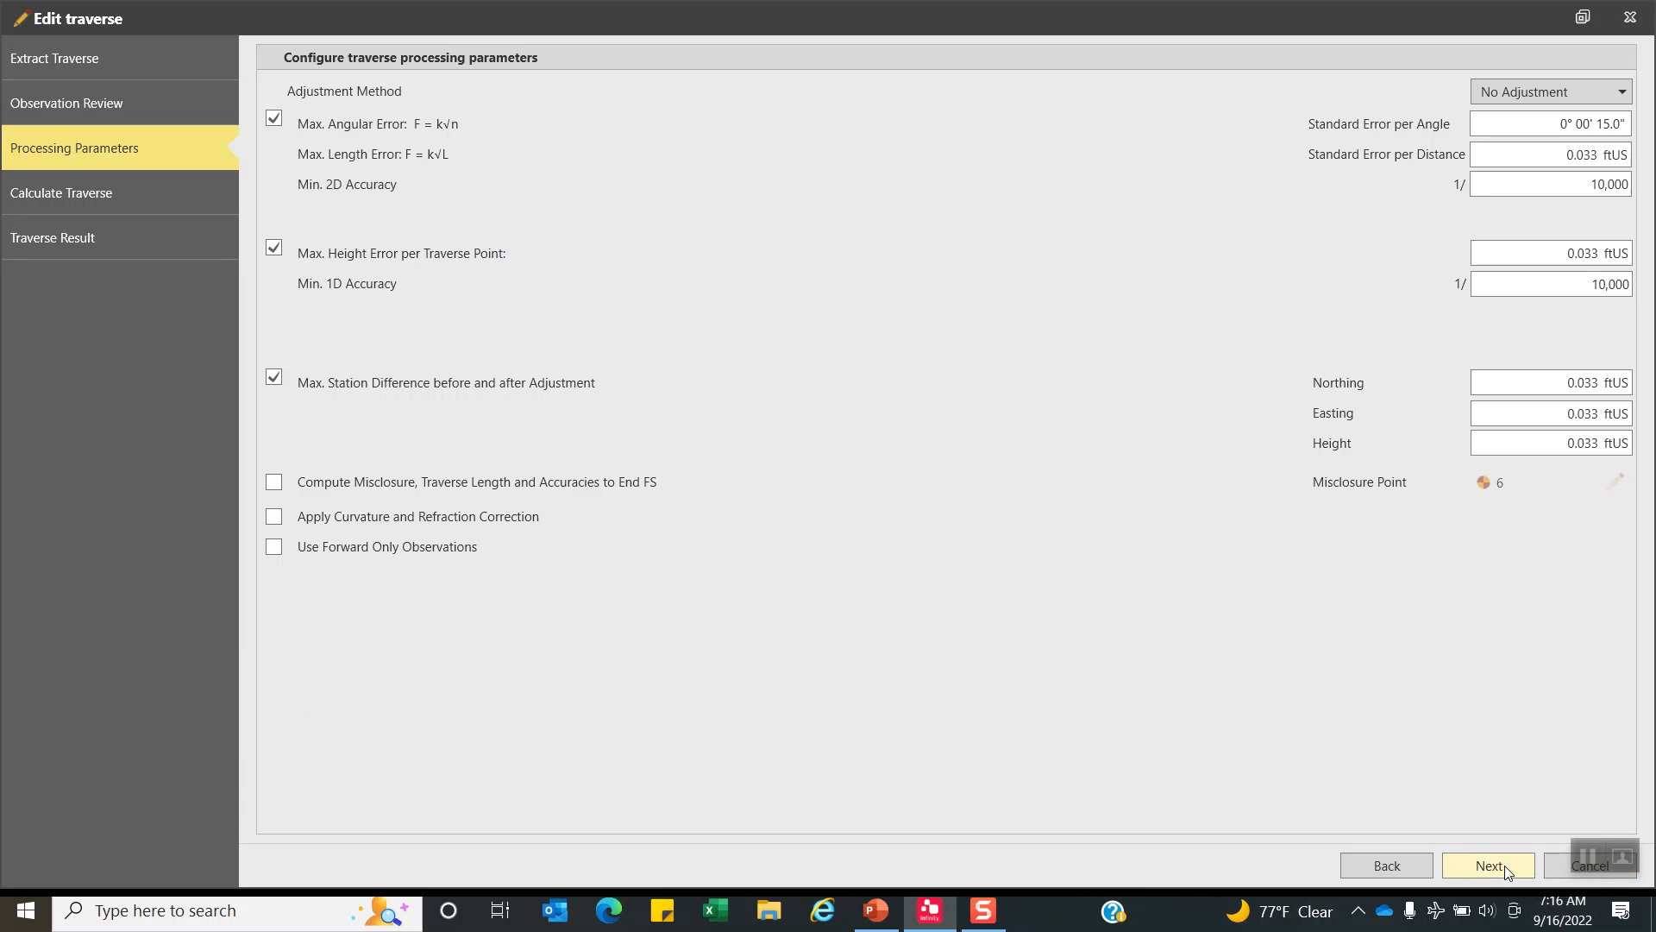
pyautogui.moveTo(828, 315)
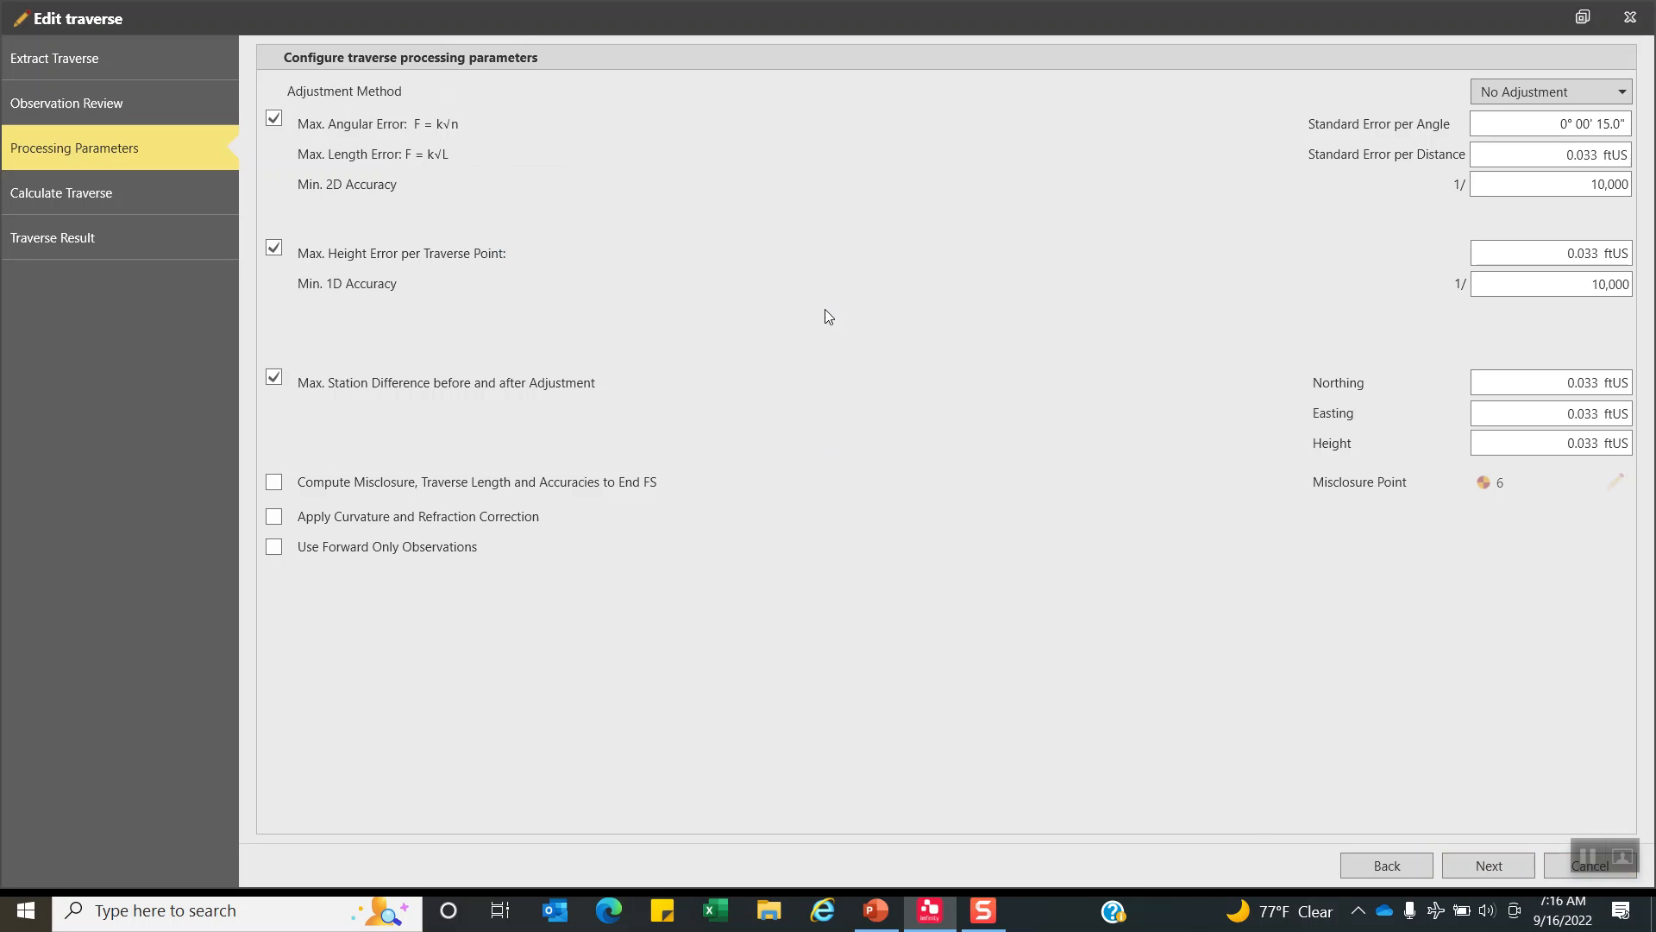
pyautogui.moveTo(1450, 259)
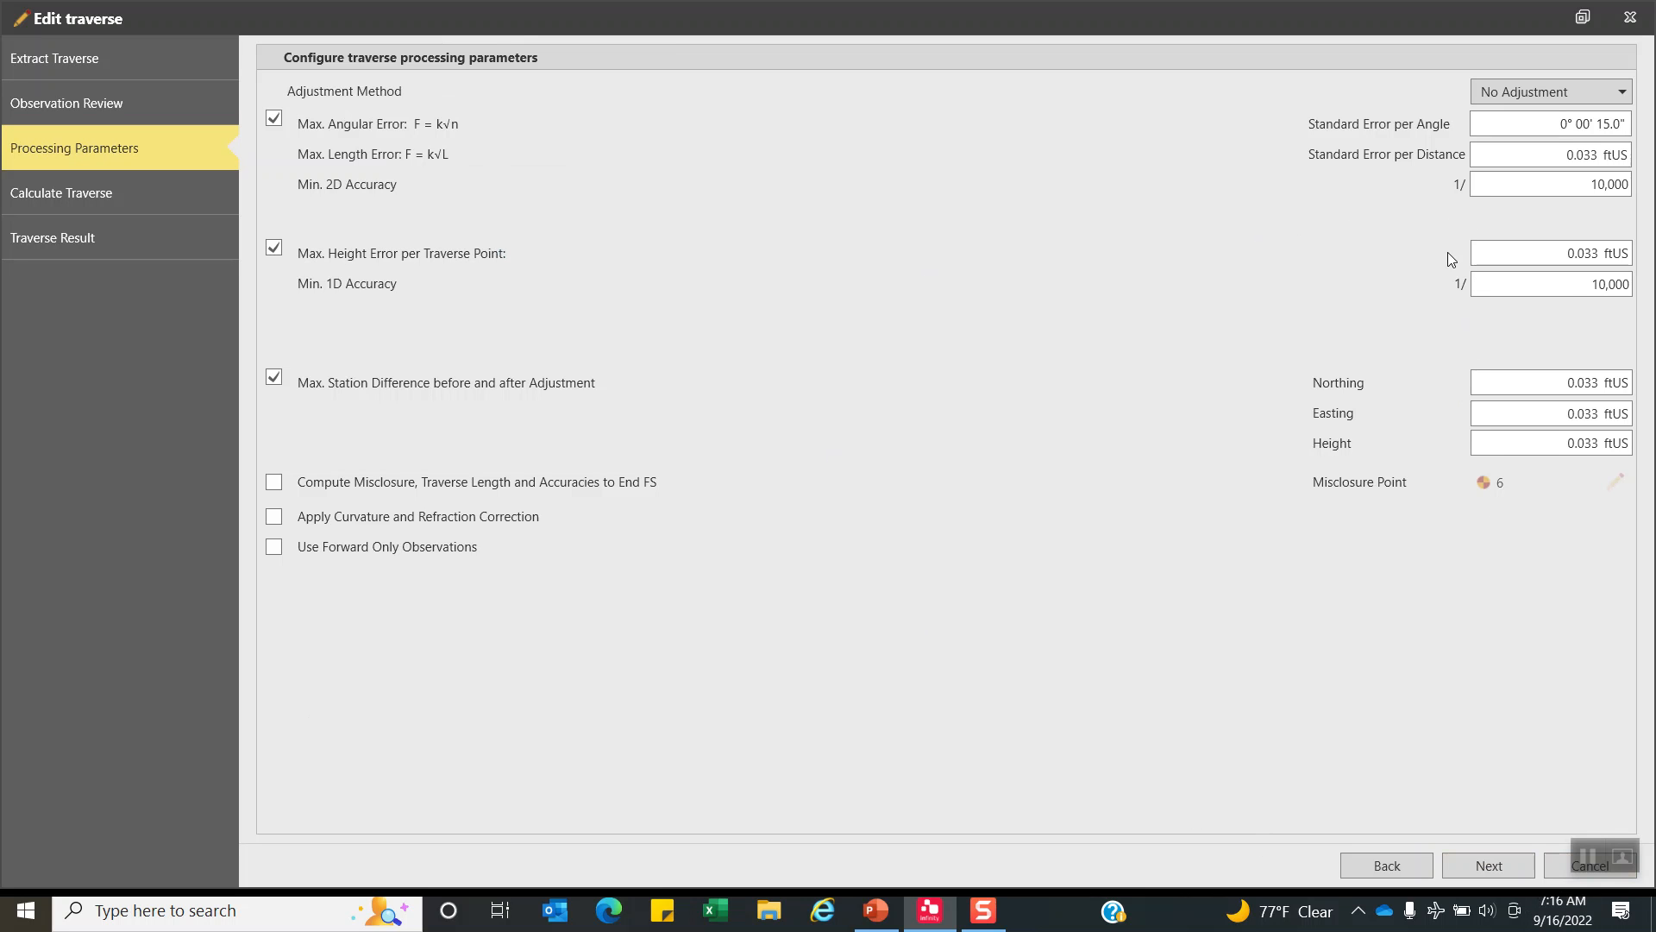
pyautogui.moveTo(431, 105)
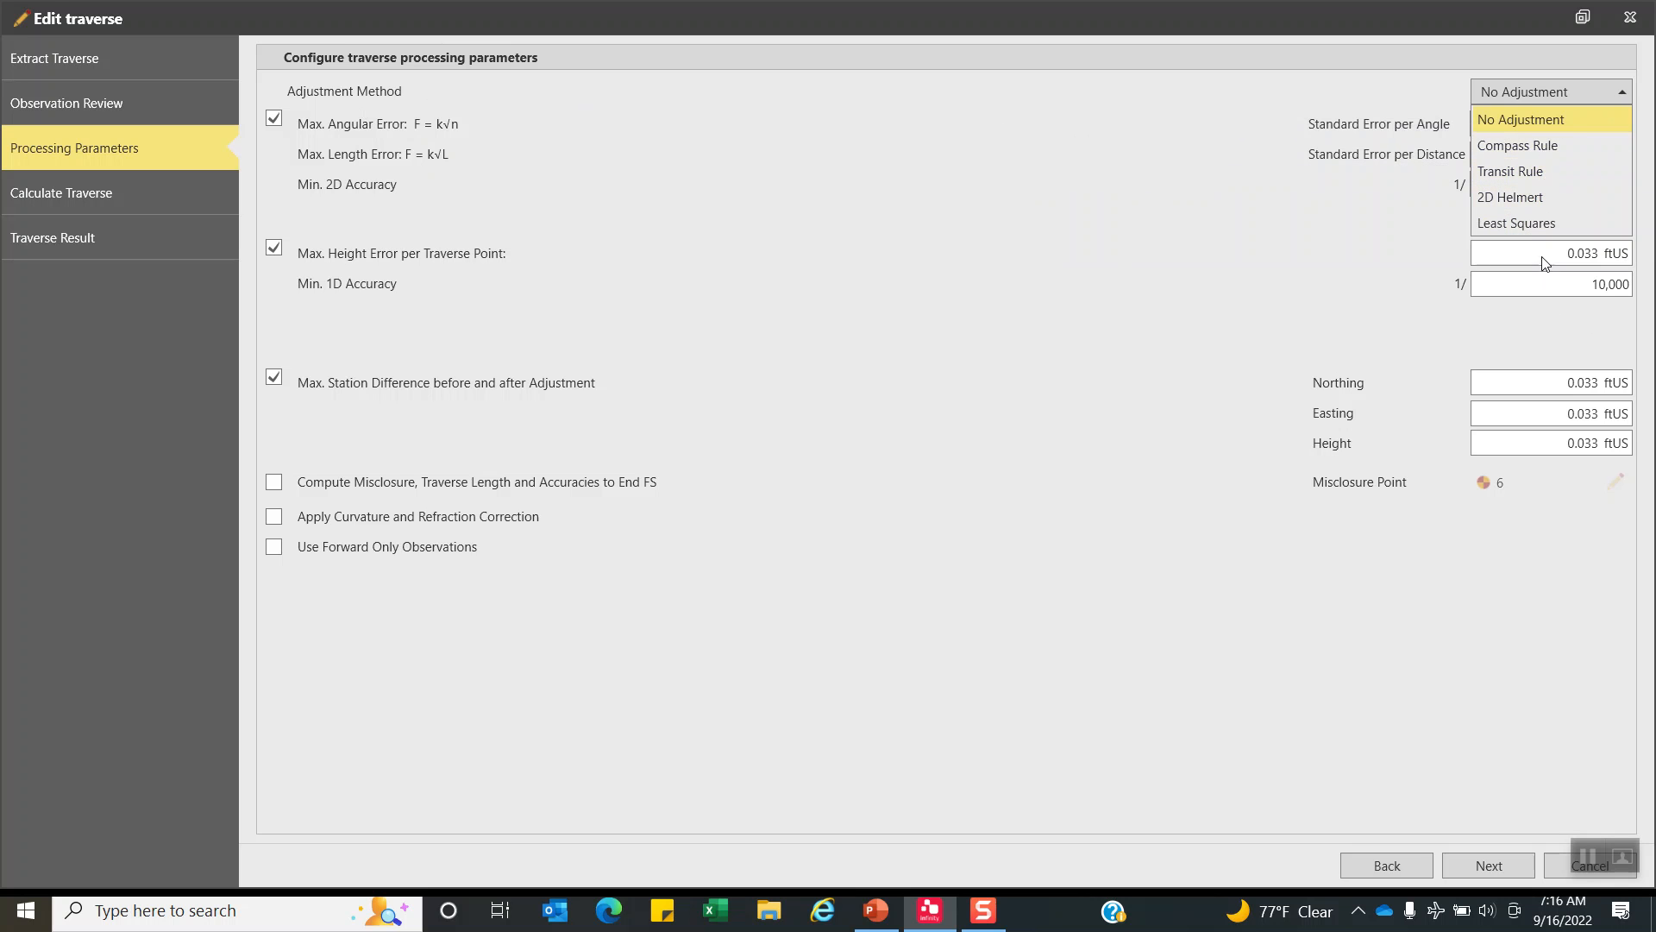
pyautogui.moveTo(1515, 223)
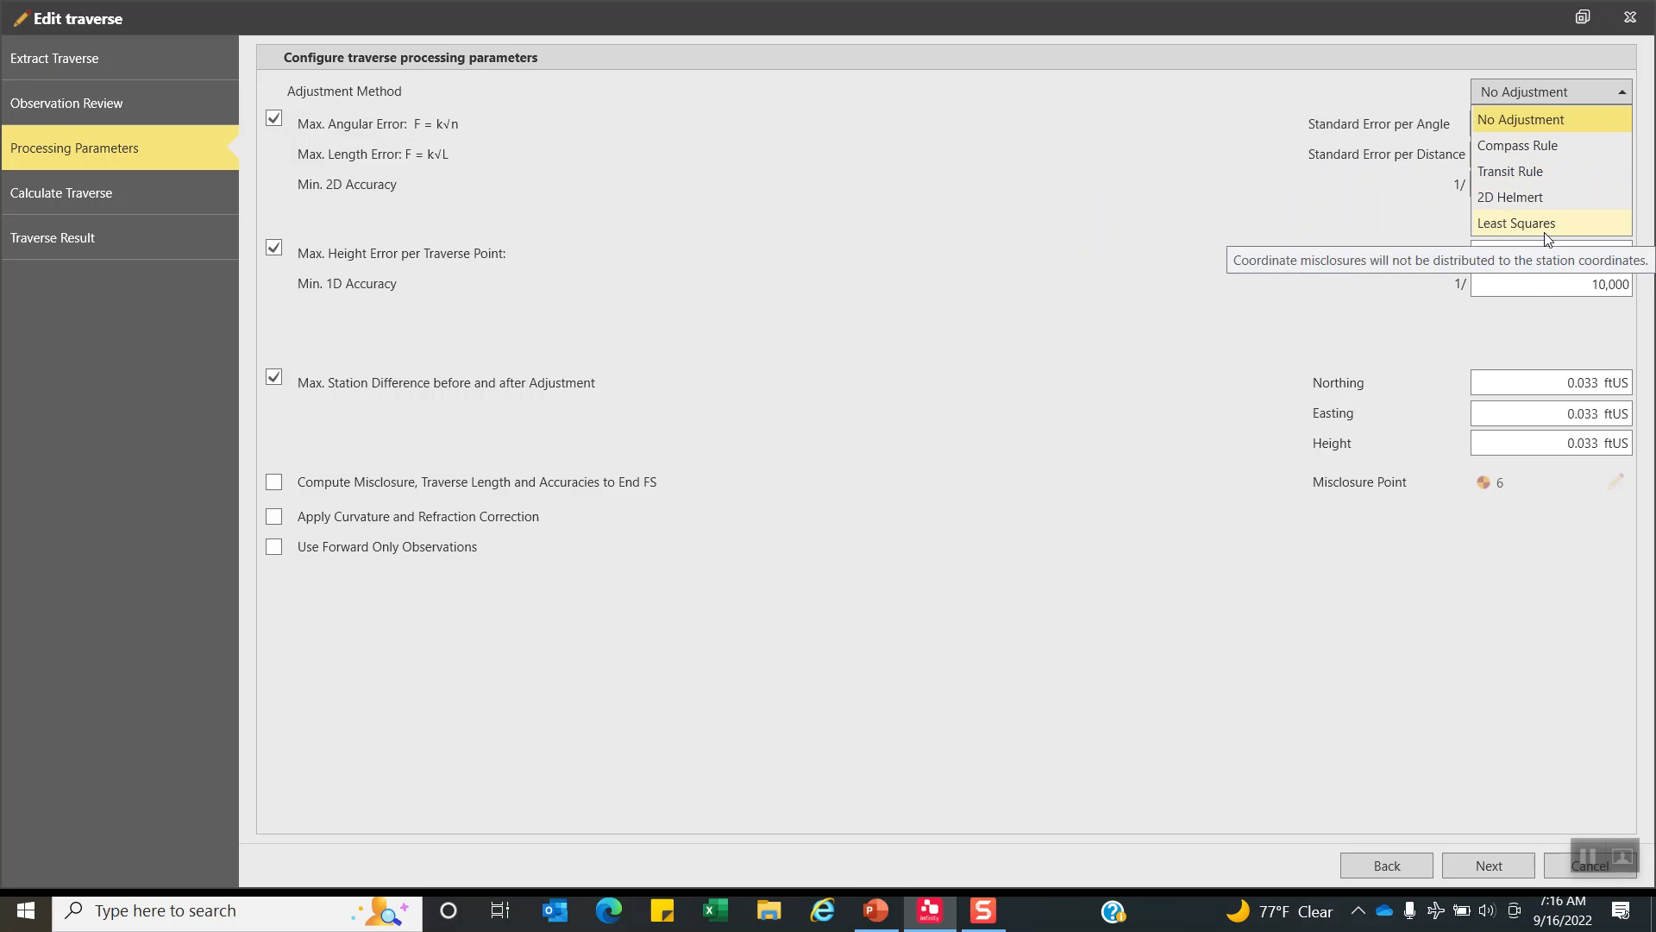
pyautogui.moveTo(1516, 223)
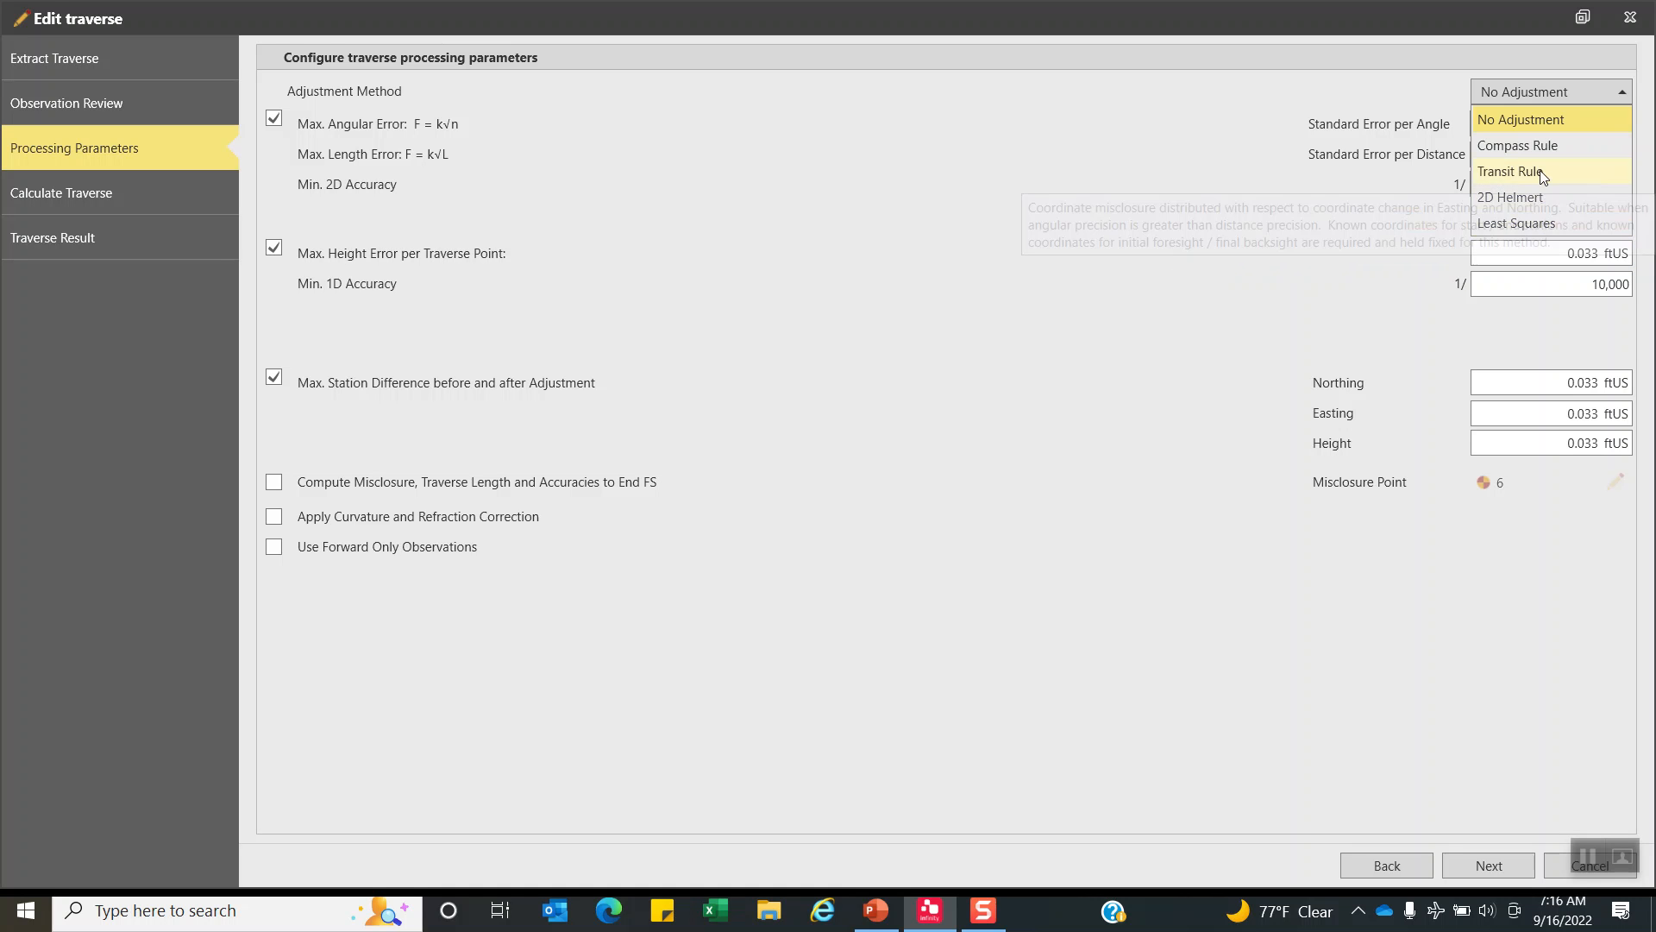
# Choose Compass Rule adjustment, leaving misclosure computation to end FS switched off.
pyautogui.click(1518, 145)
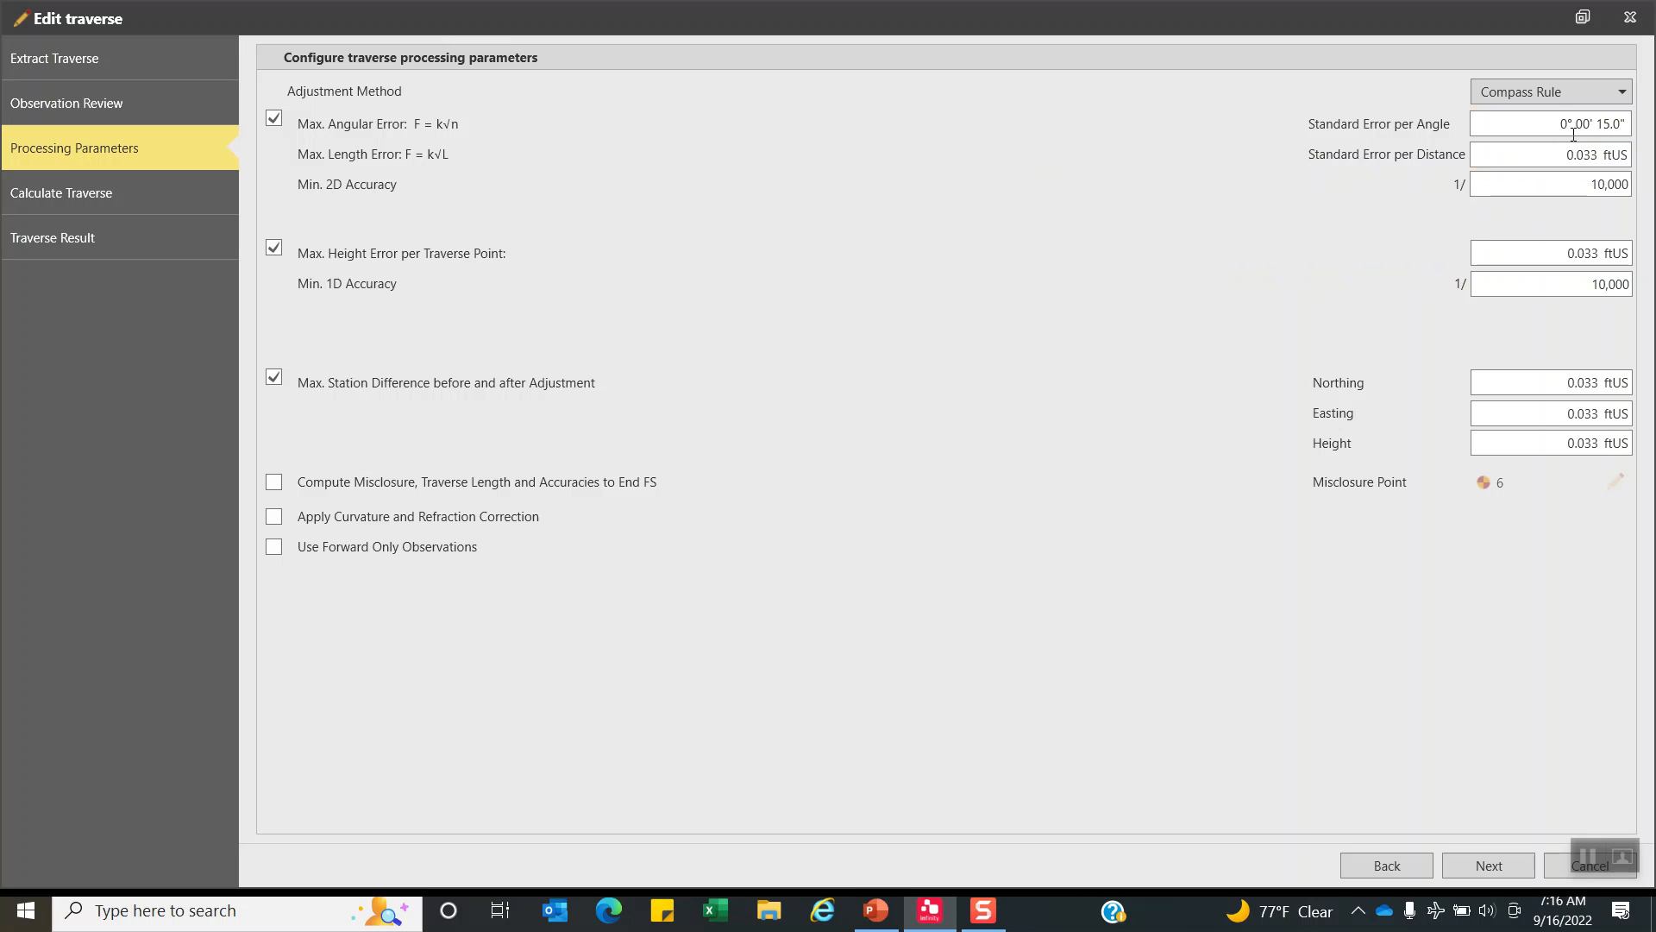
pyautogui.moveTo(1572, 155)
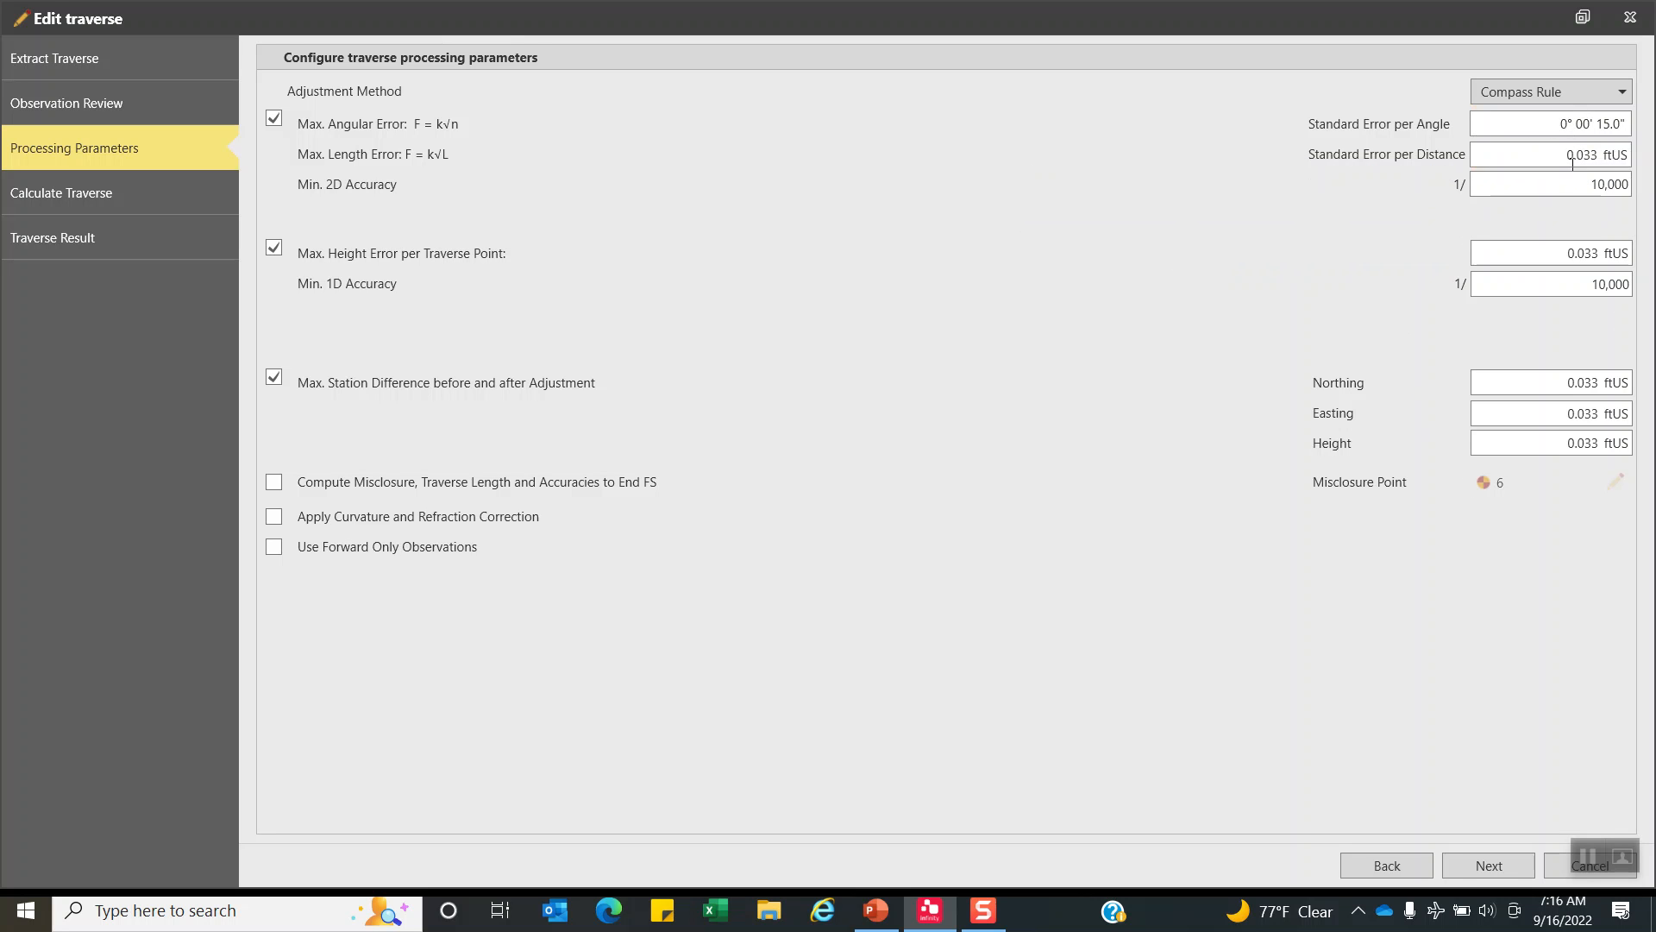
pyautogui.moveTo(370, 150)
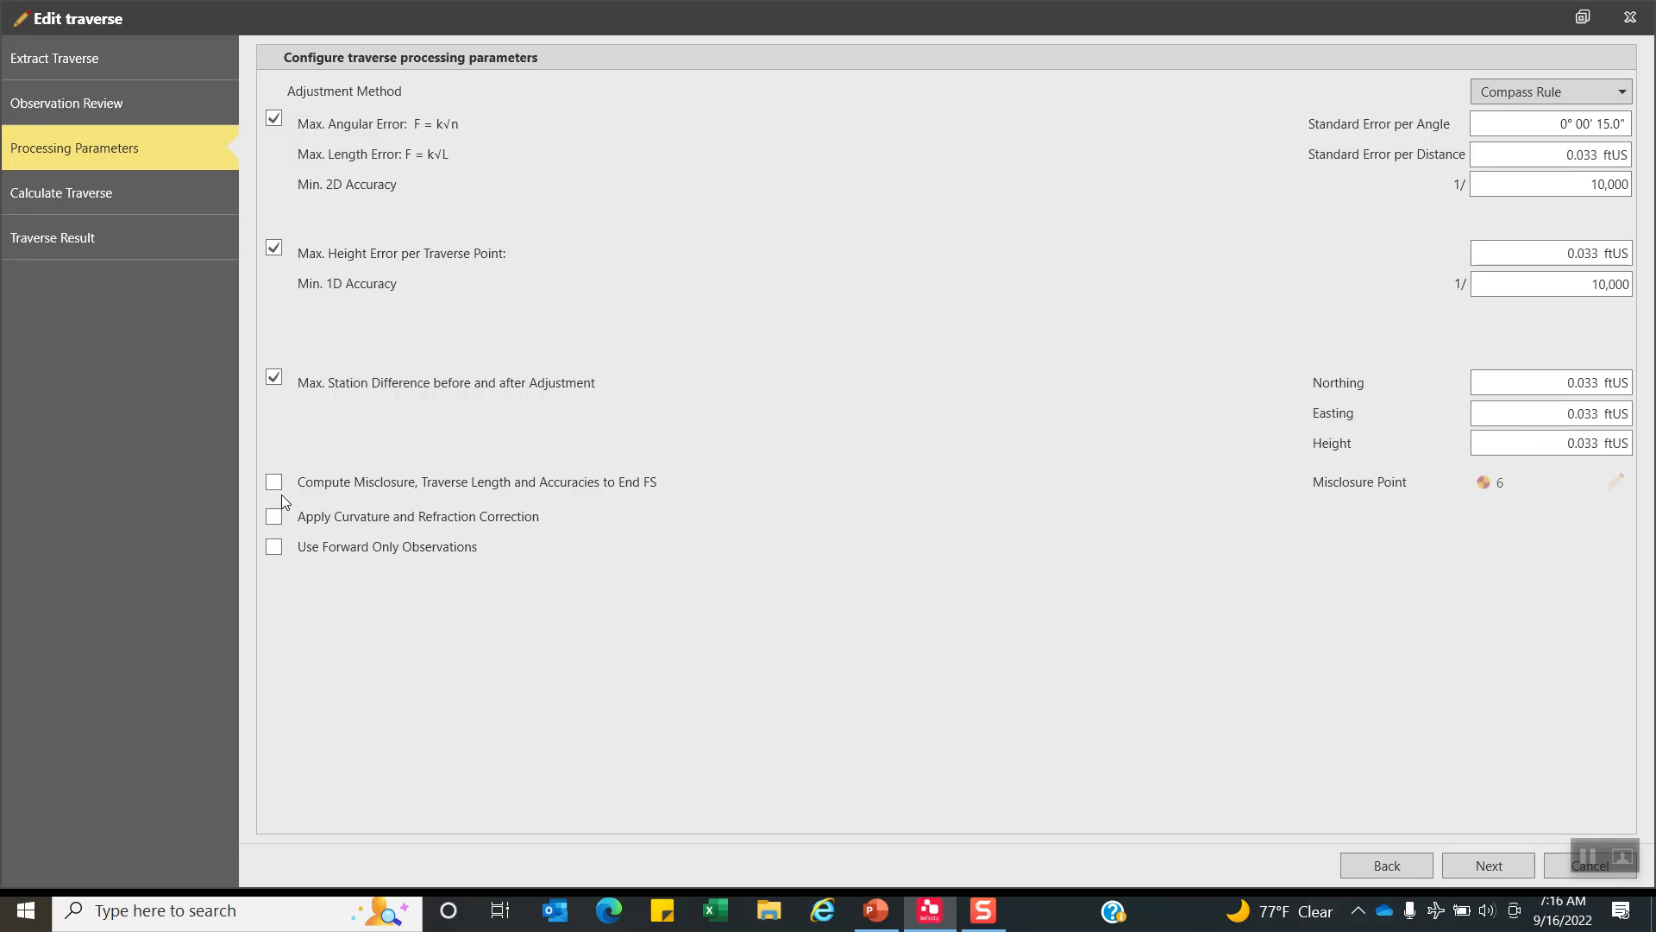
pyautogui.moveTo(380, 497)
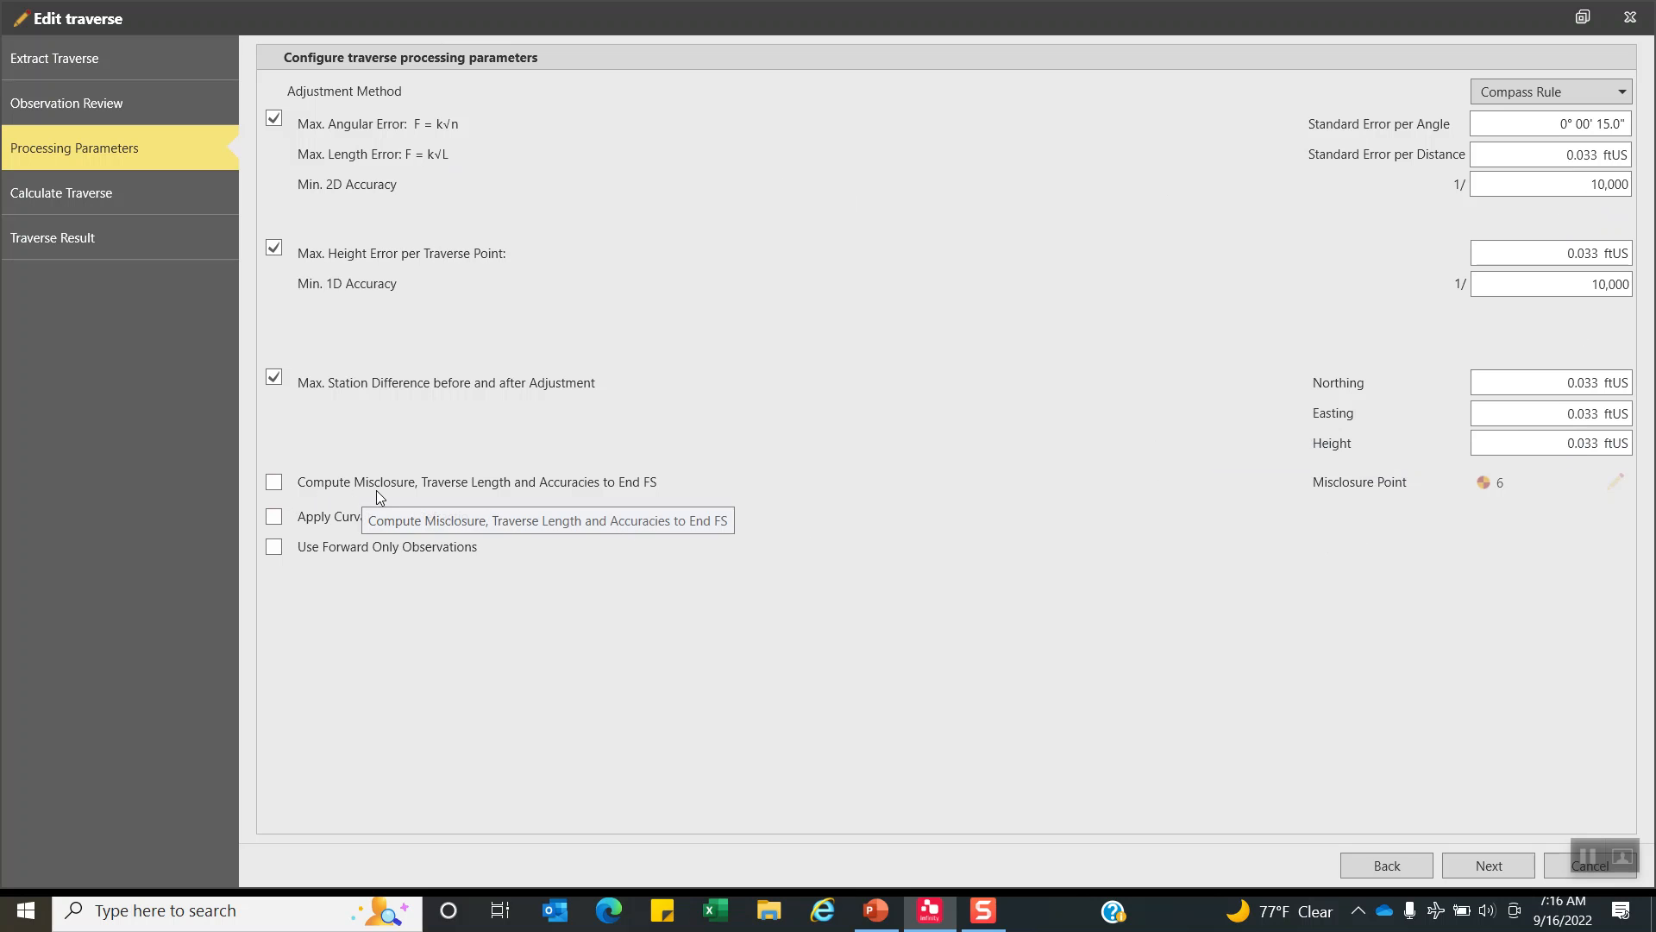
pyautogui.moveTo(679, 498)
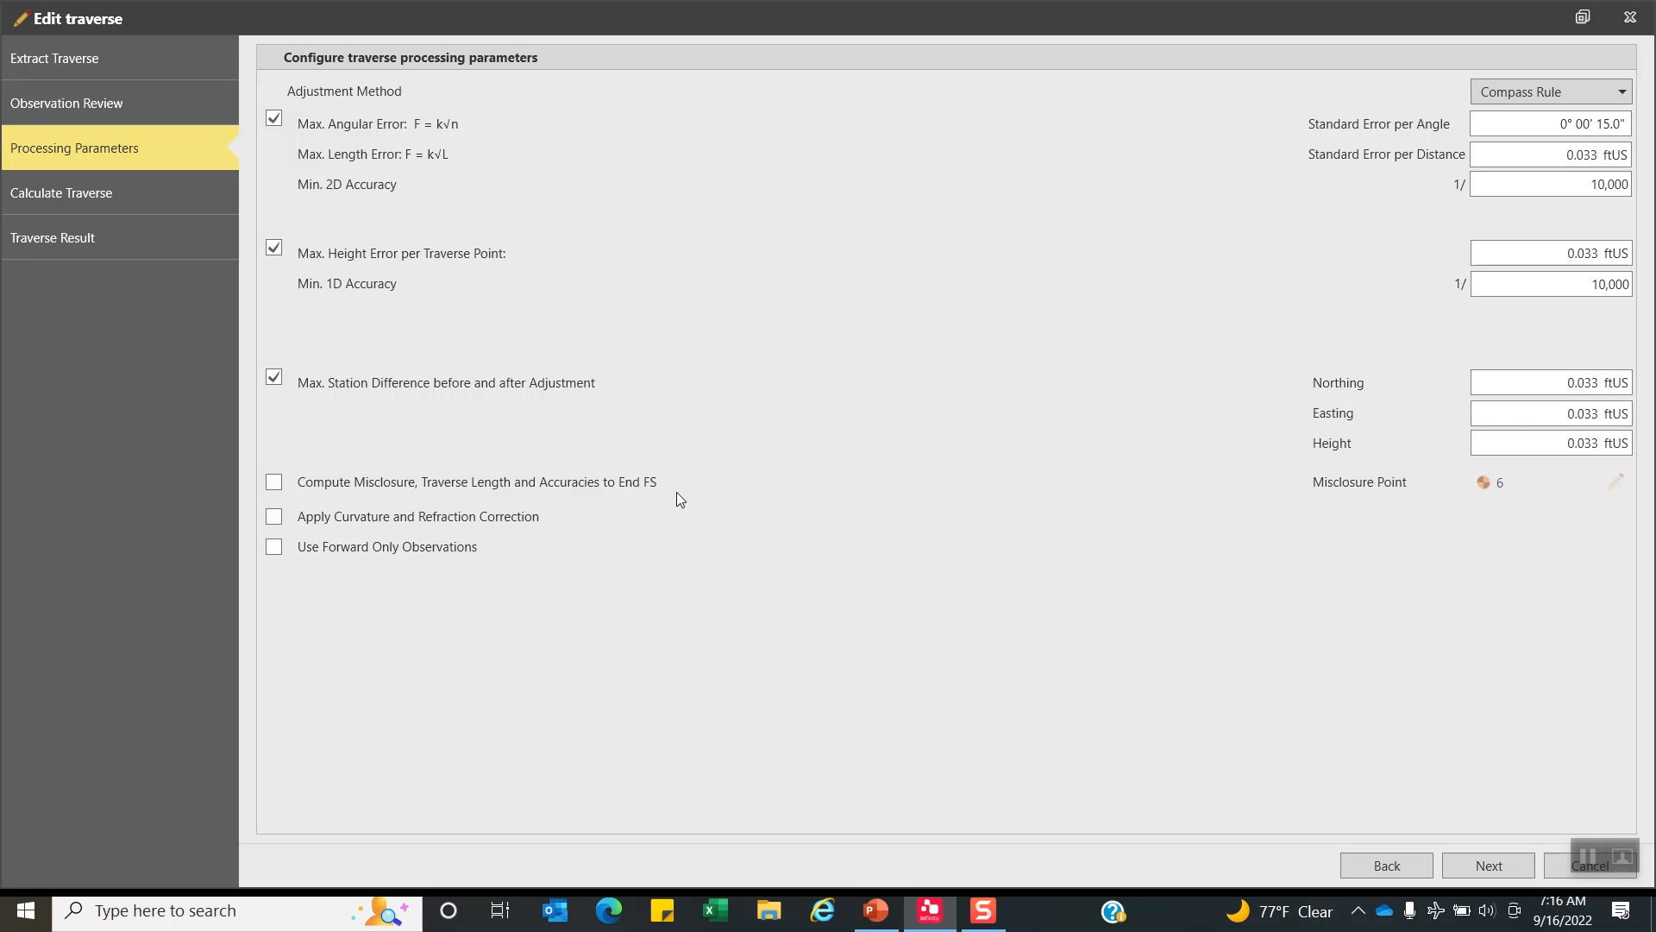
pyautogui.moveTo(1373, 509)
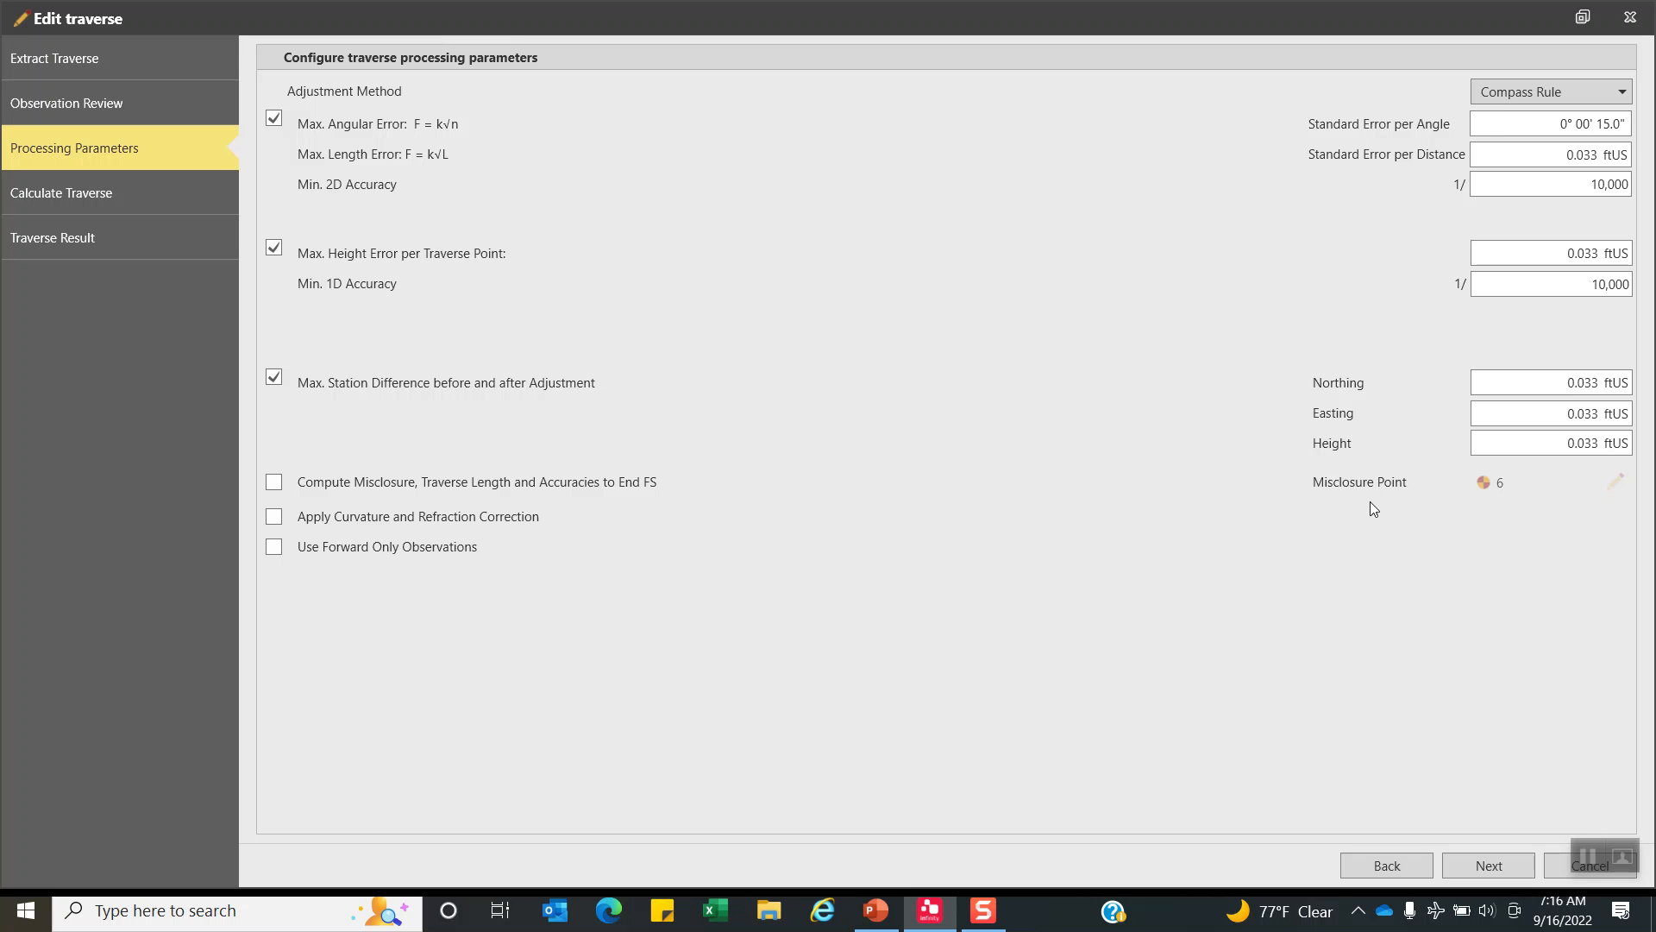
pyautogui.moveTo(1473, 497)
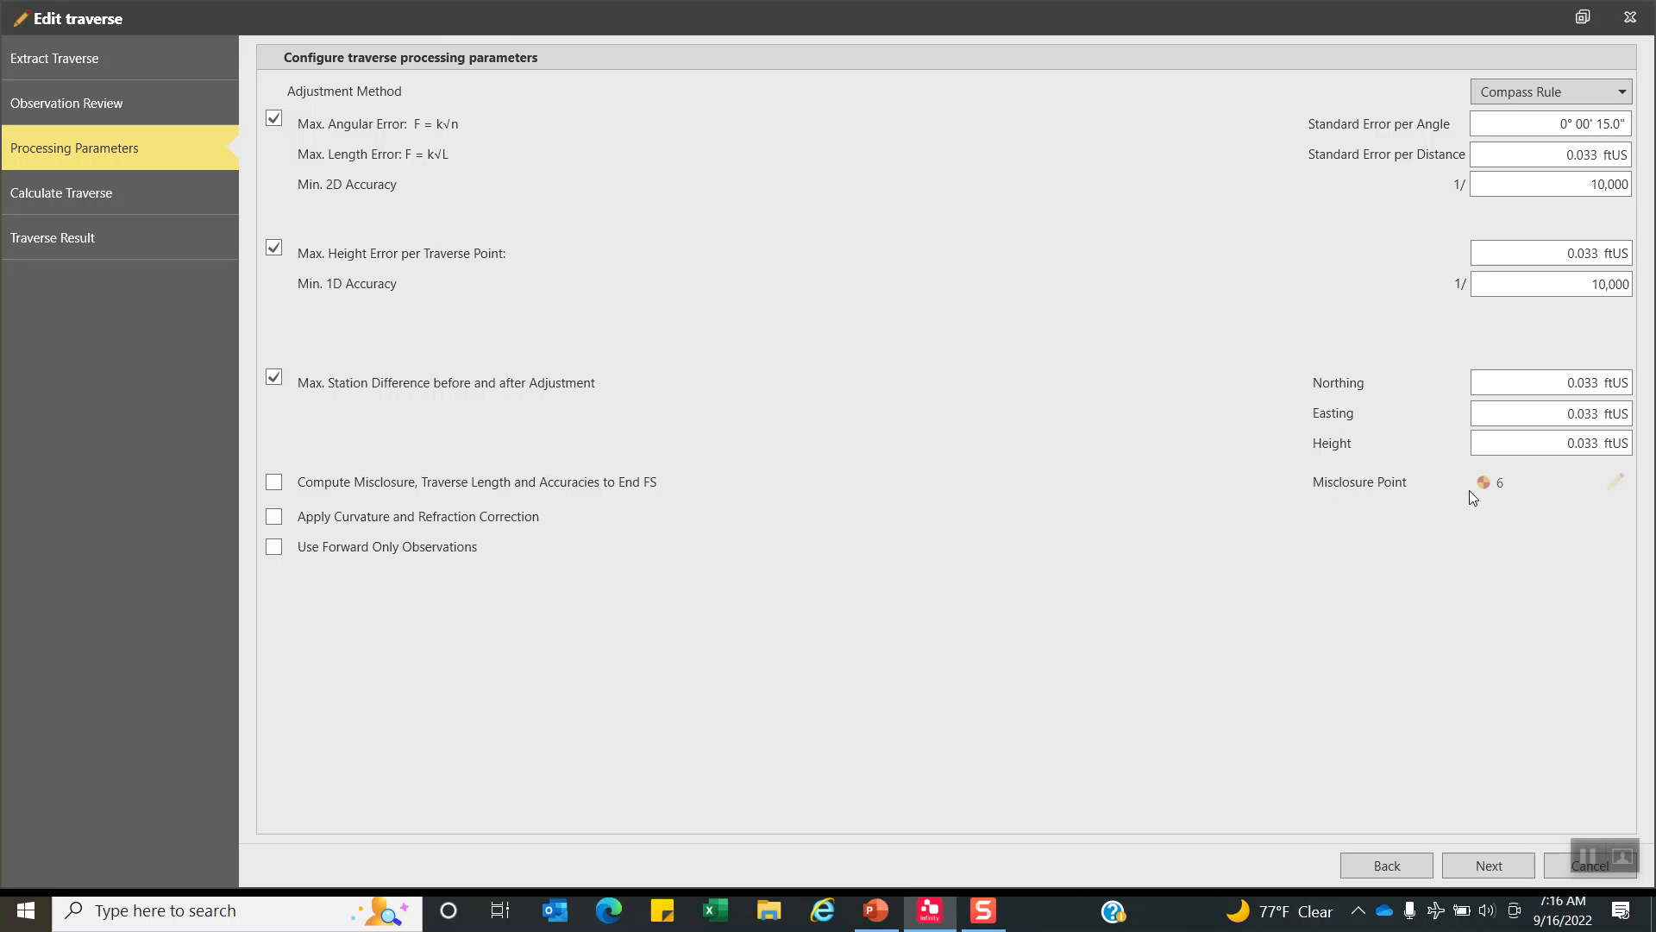
pyautogui.moveTo(1483, 485)
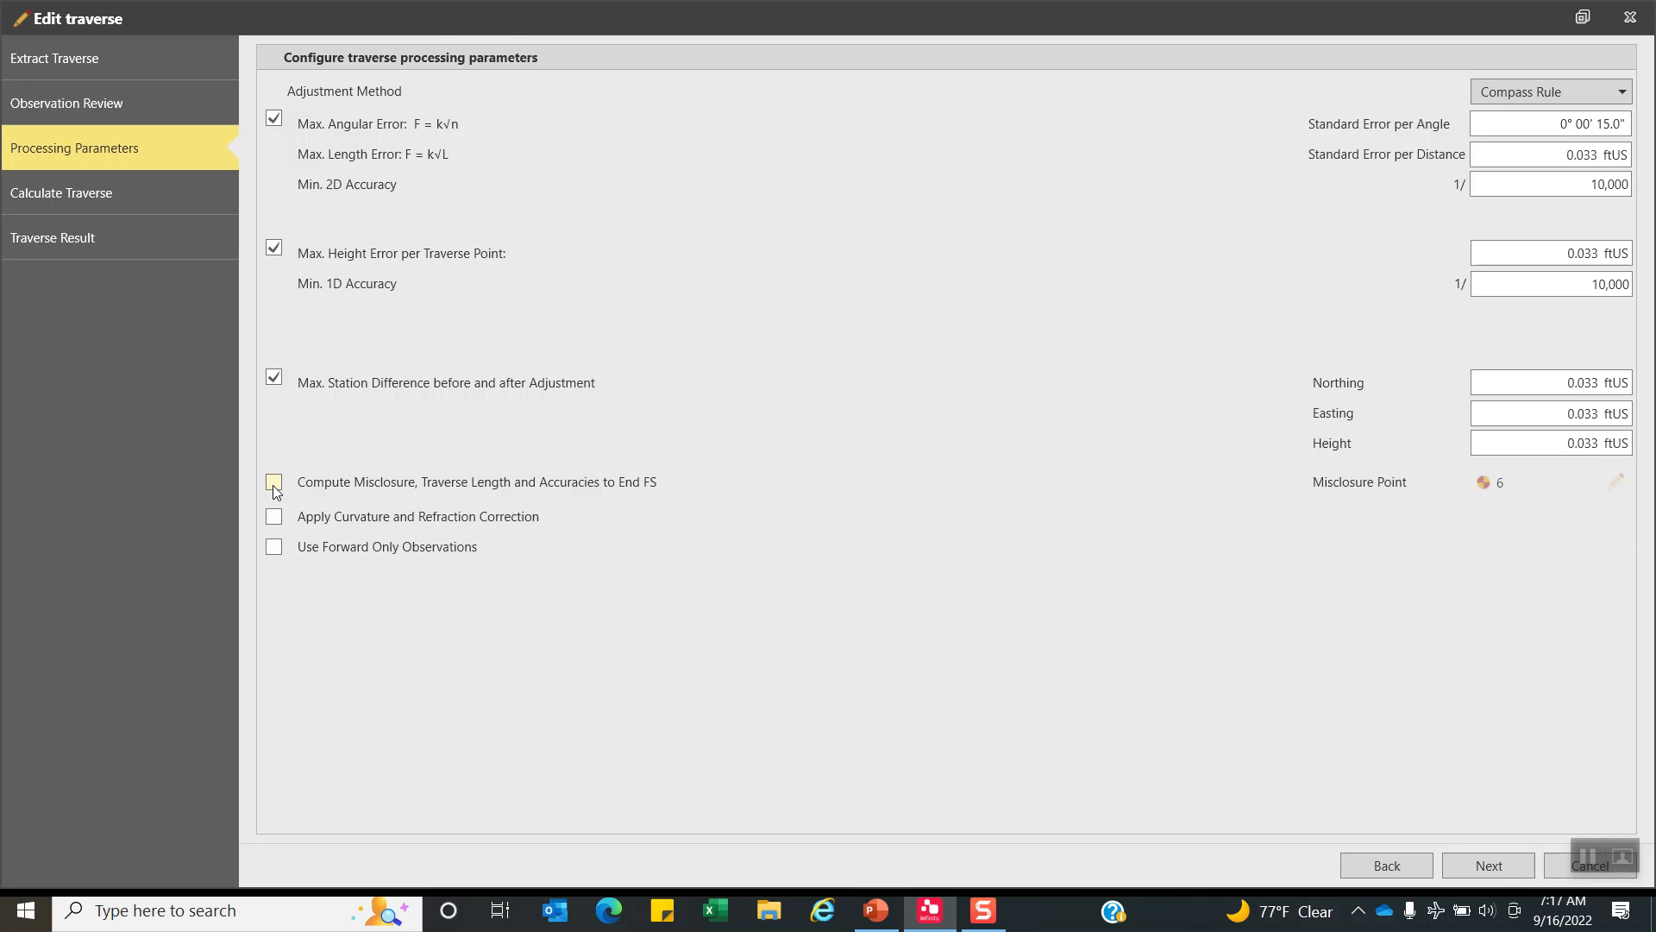
pyautogui.click(274, 481)
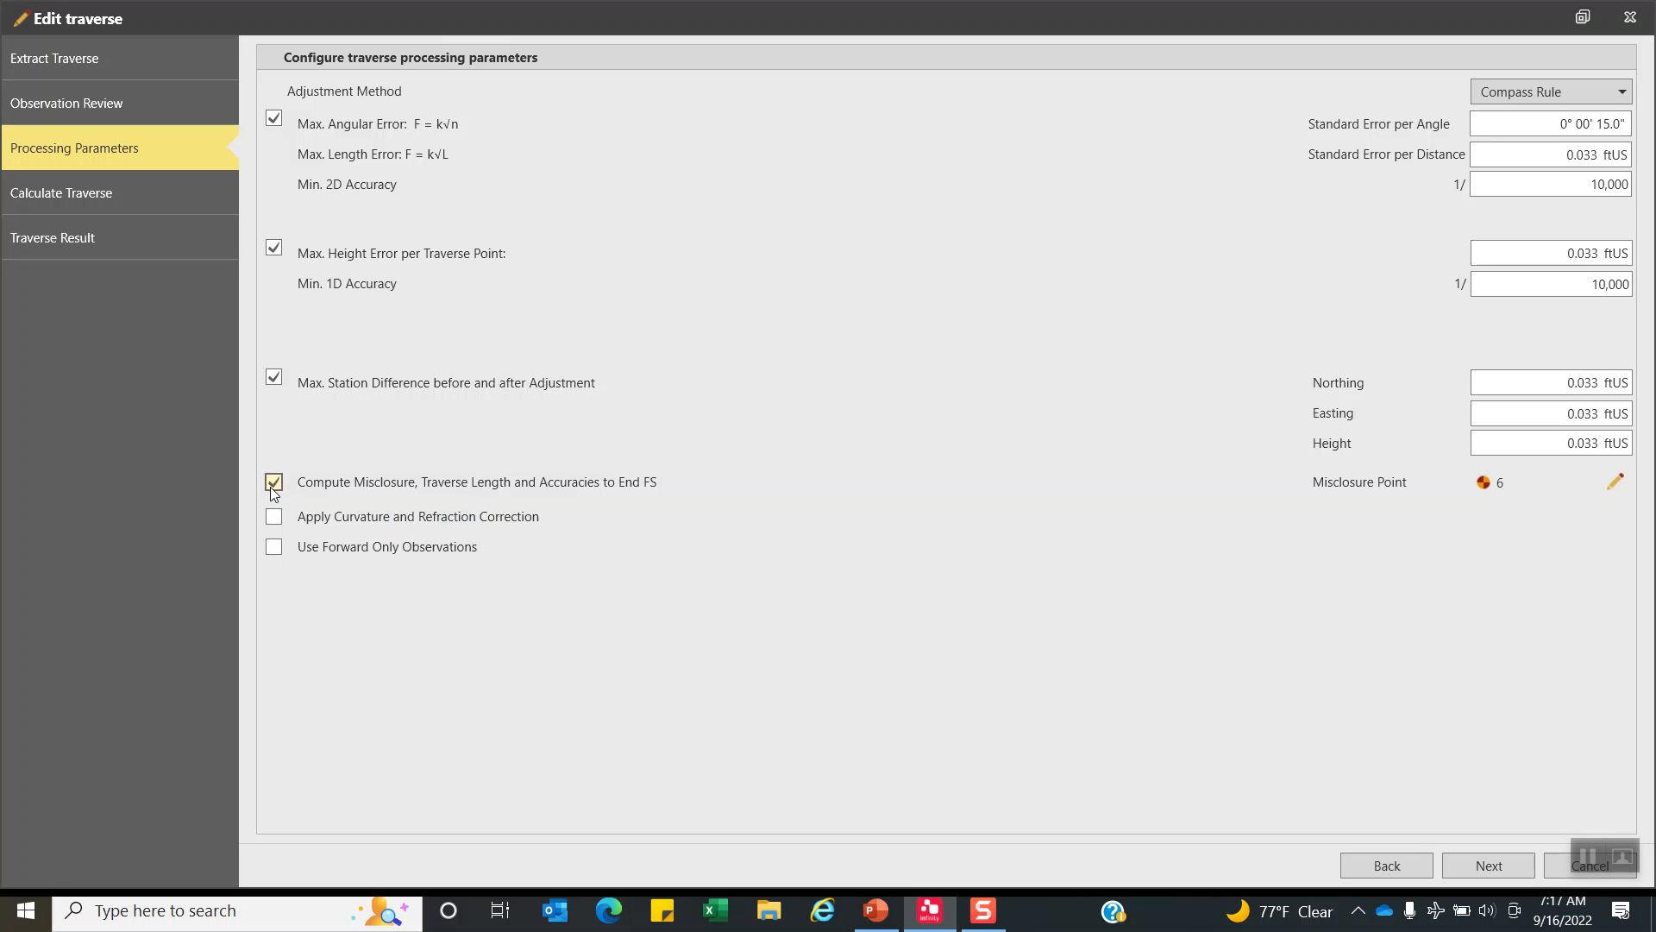
pyautogui.click(274, 481)
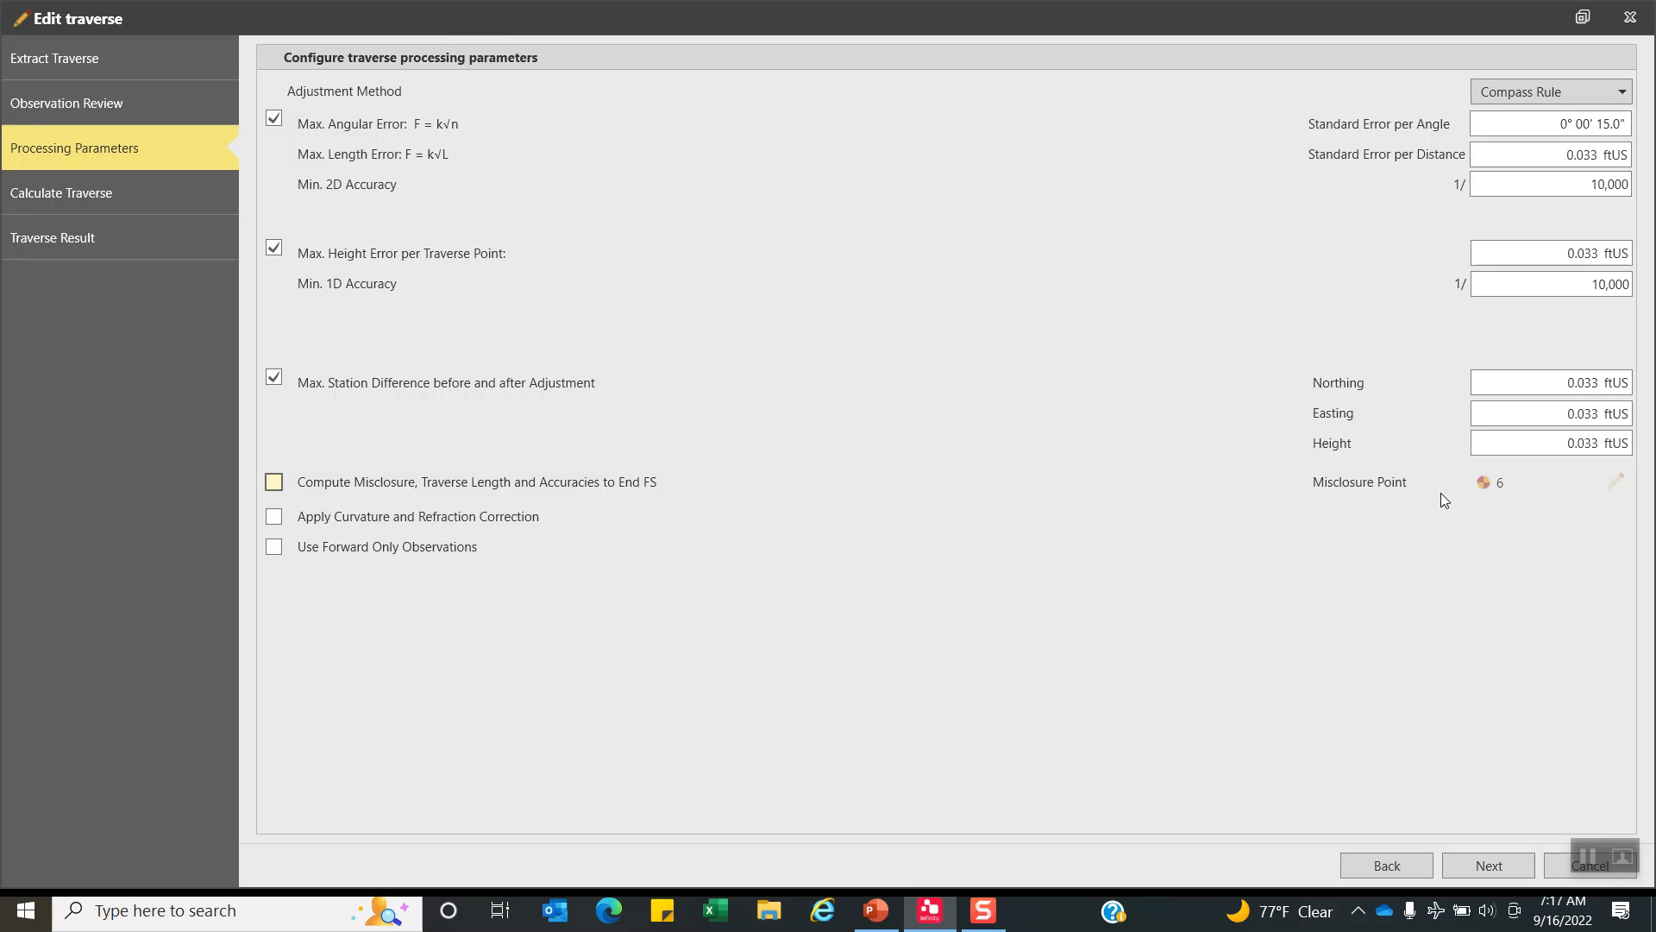
pyautogui.moveTo(1500, 491)
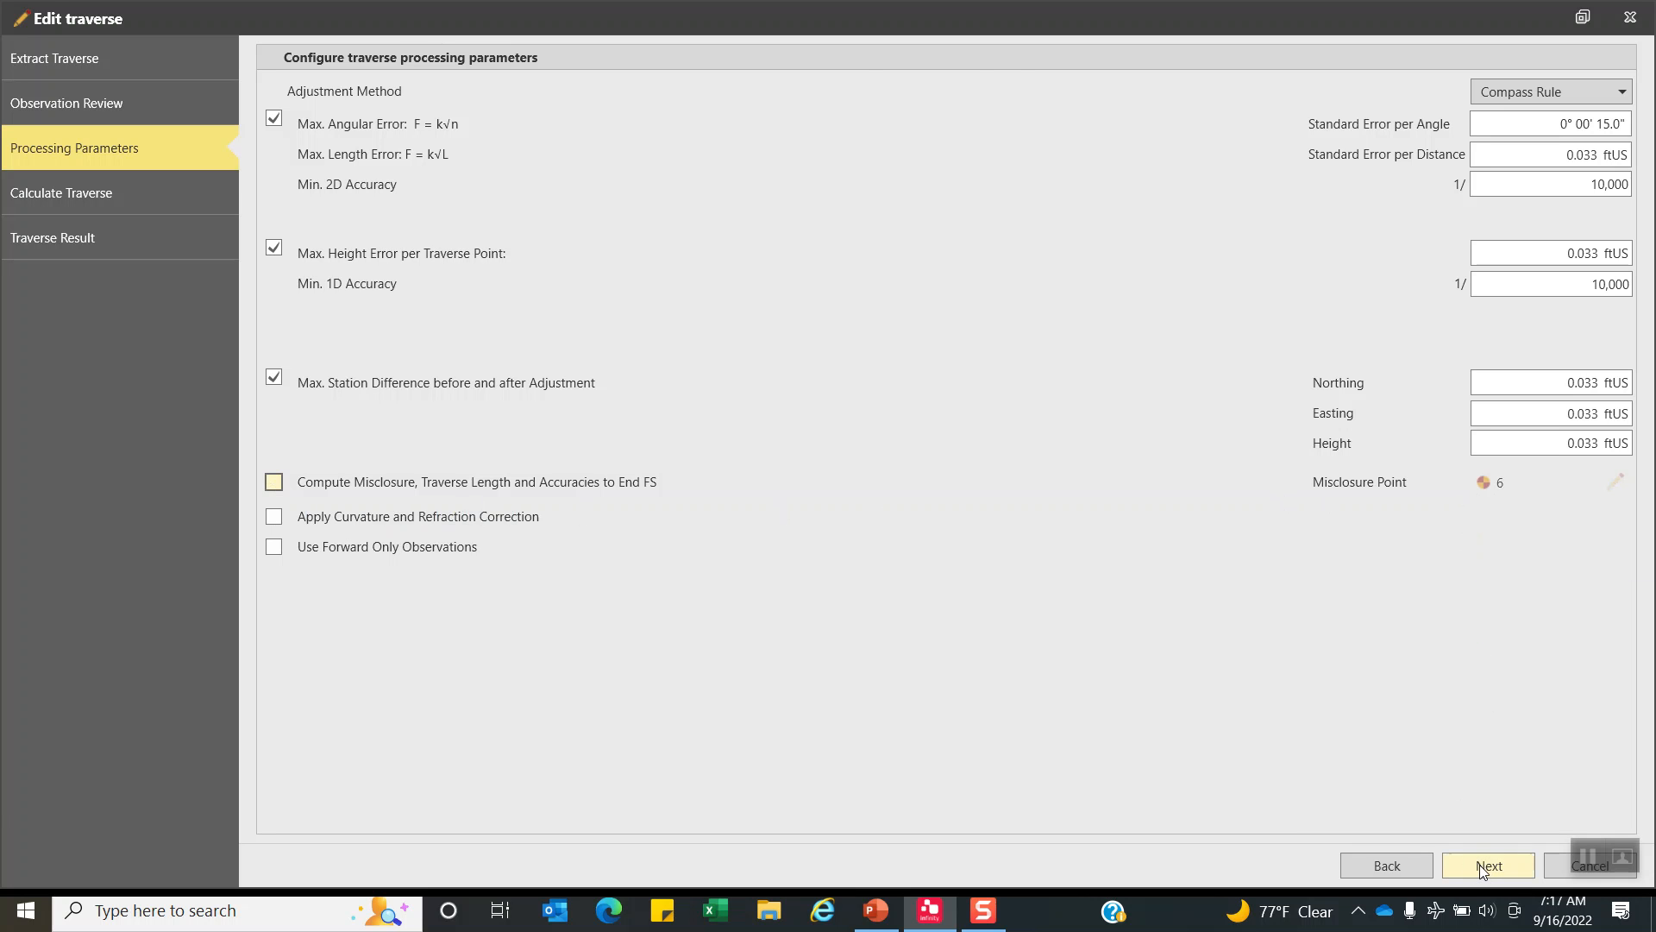
# Calculate the traverse: 1/119817 1D, 1/14428 2D accuracy, 0.030 ftUS error before adjustment.
pyautogui.click(1487, 864)
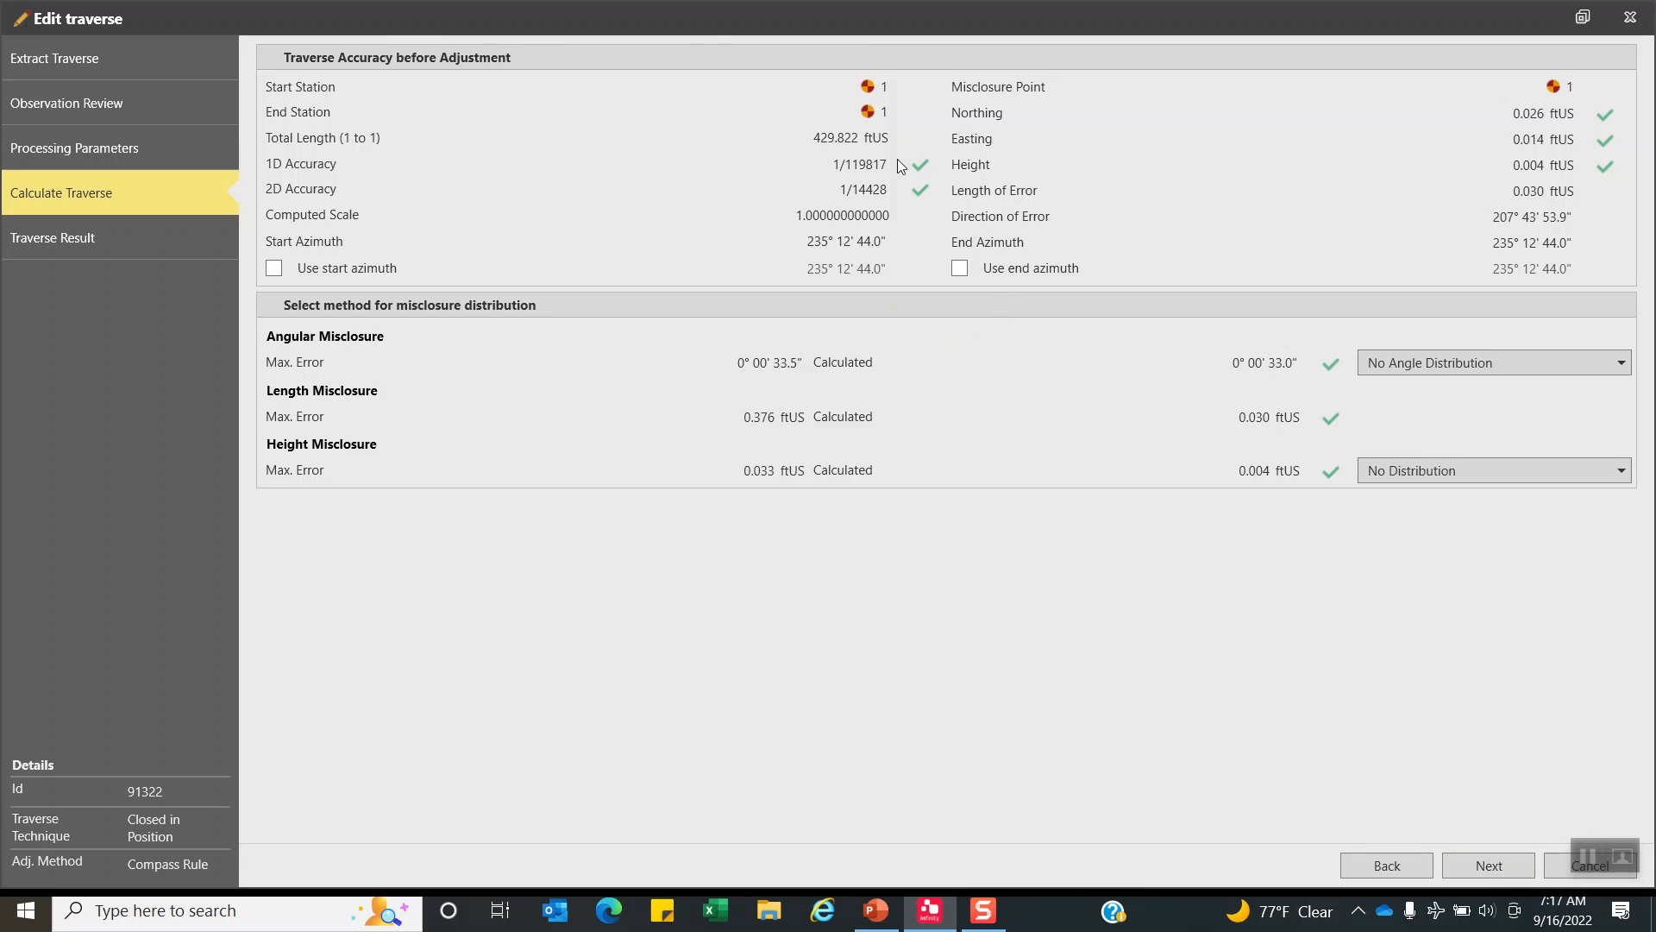
pyautogui.moveTo(993, 126)
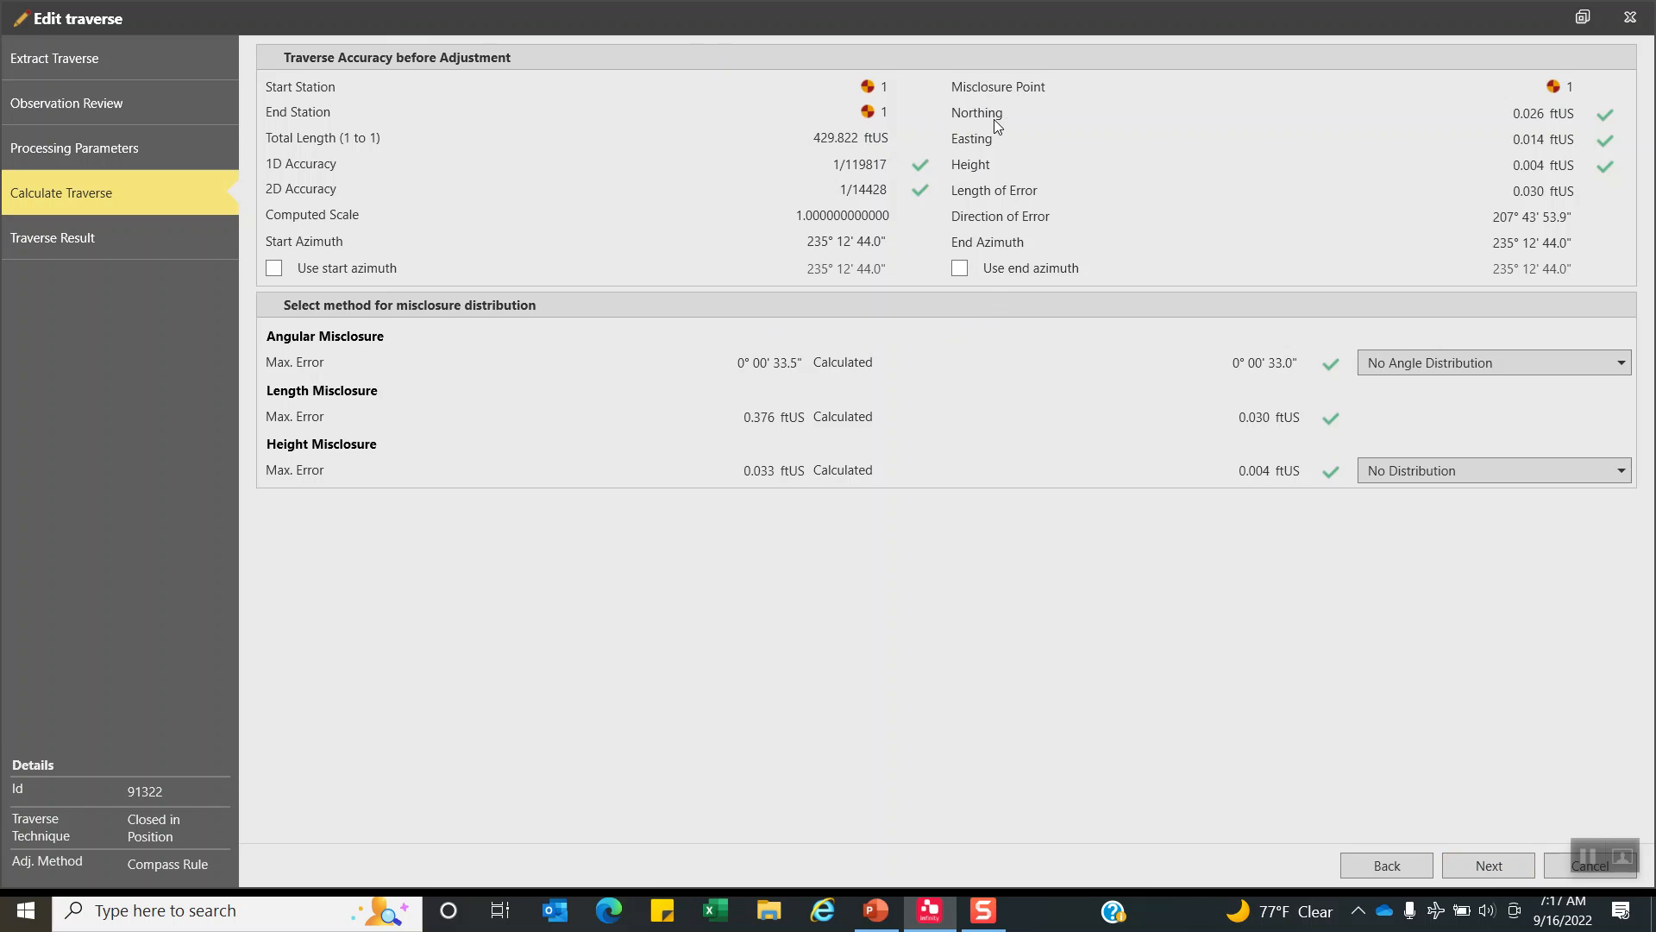
pyautogui.moveTo(1554, 122)
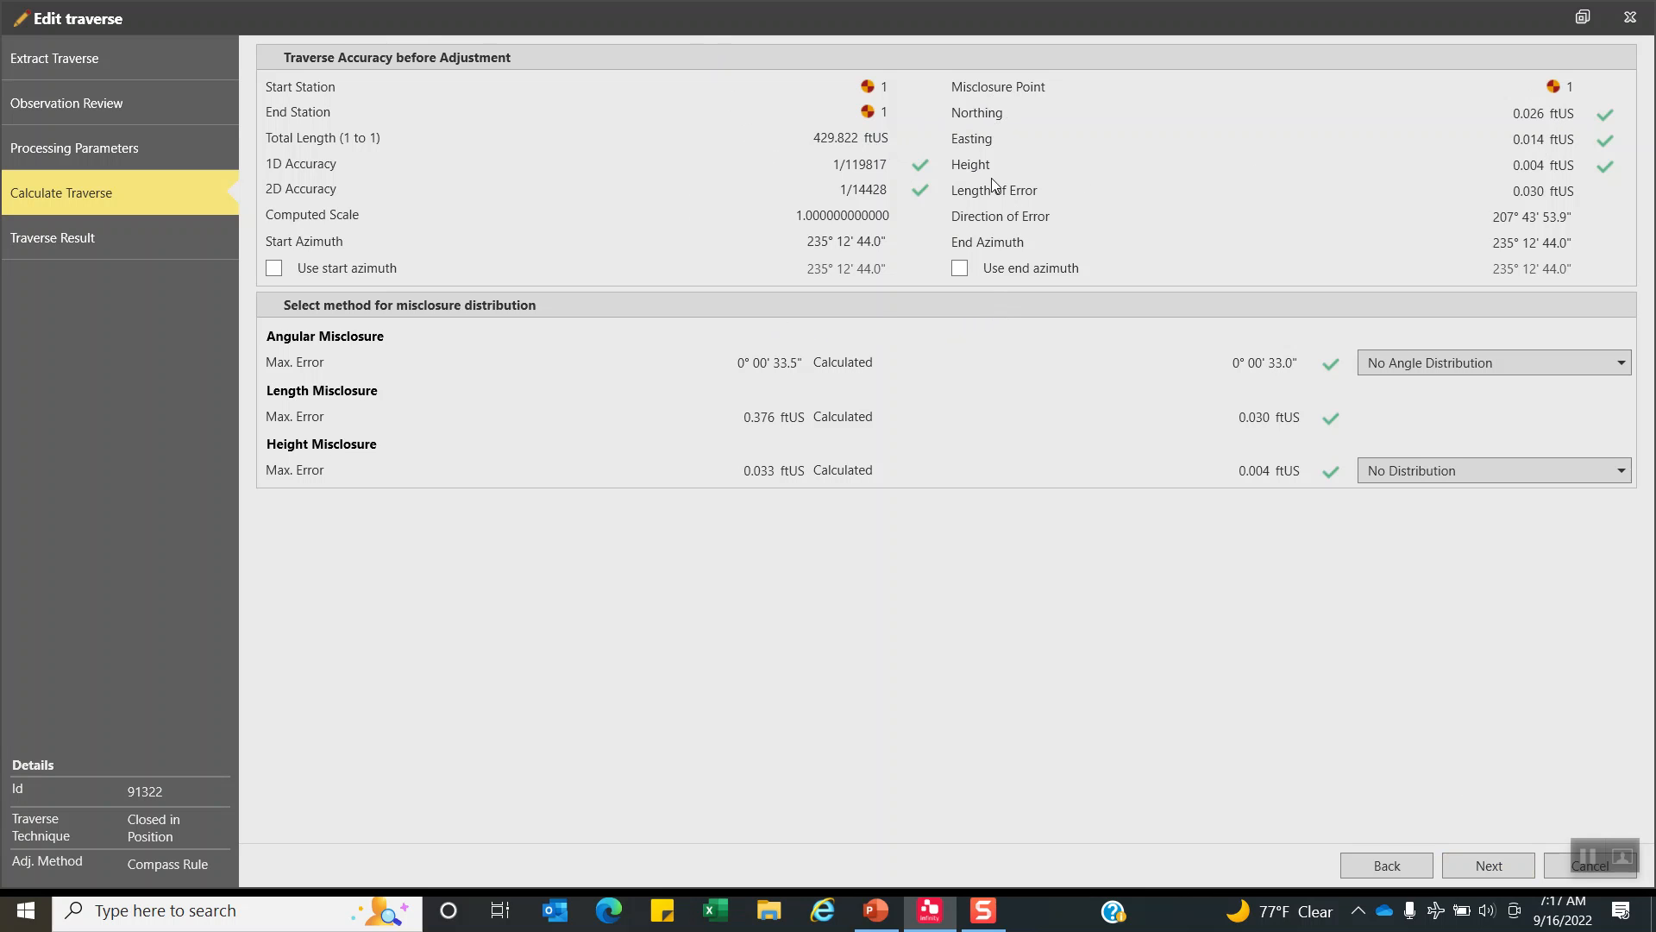
pyautogui.moveTo(841, 194)
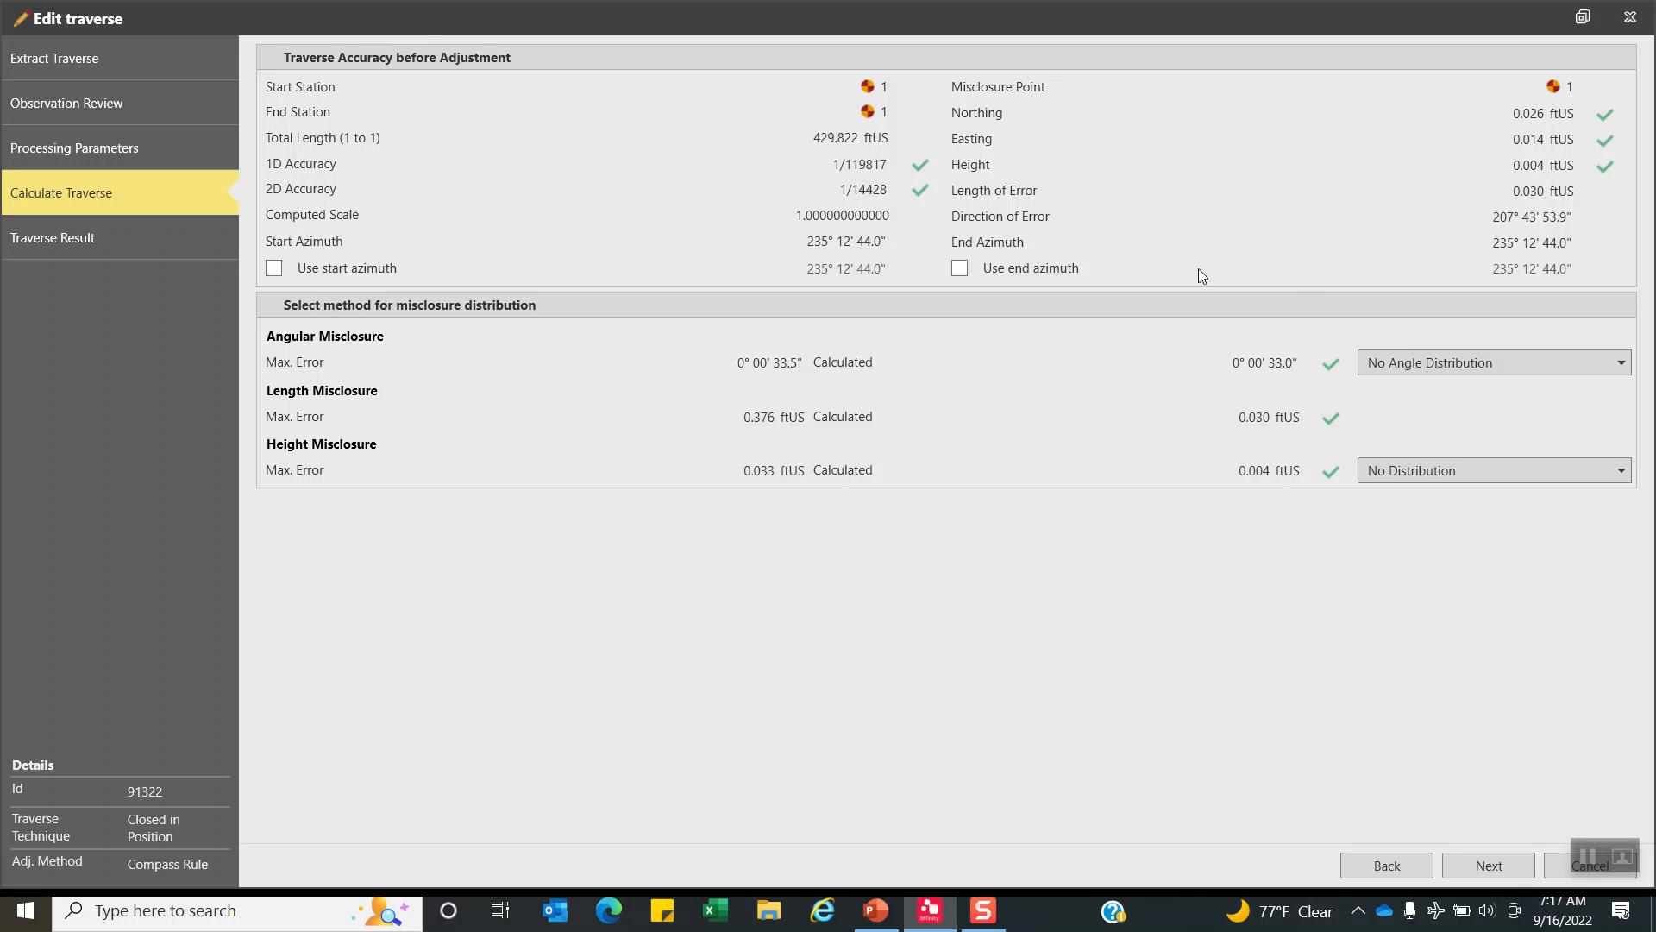
pyautogui.moveTo(1384, 364)
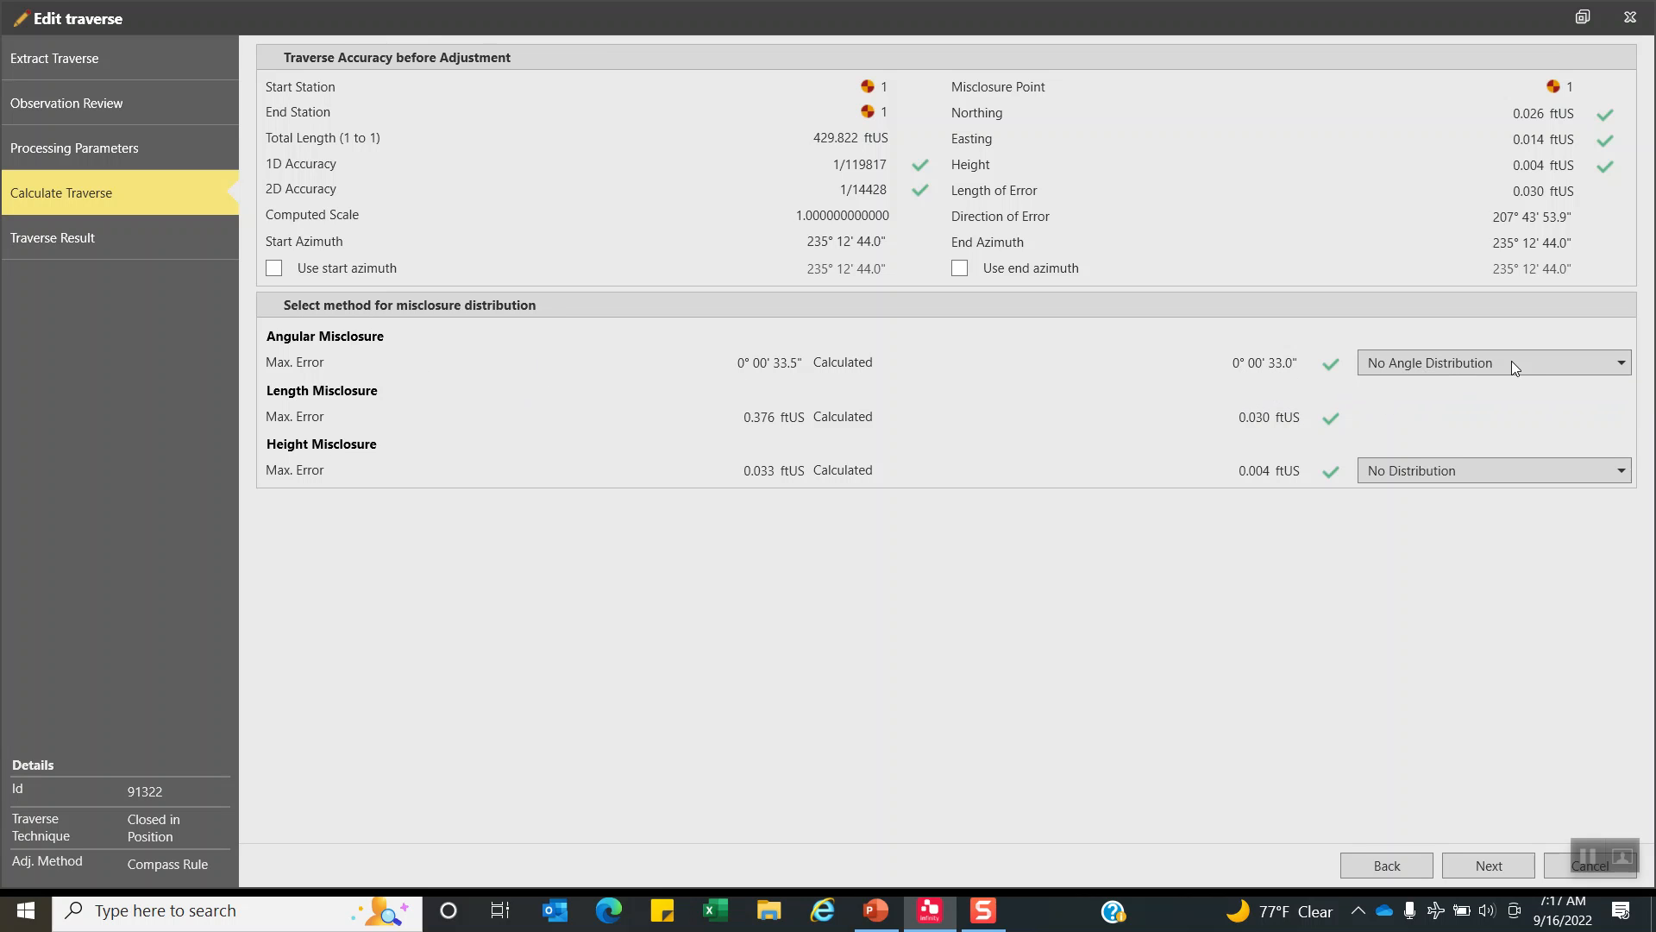
pyautogui.click(1493, 362)
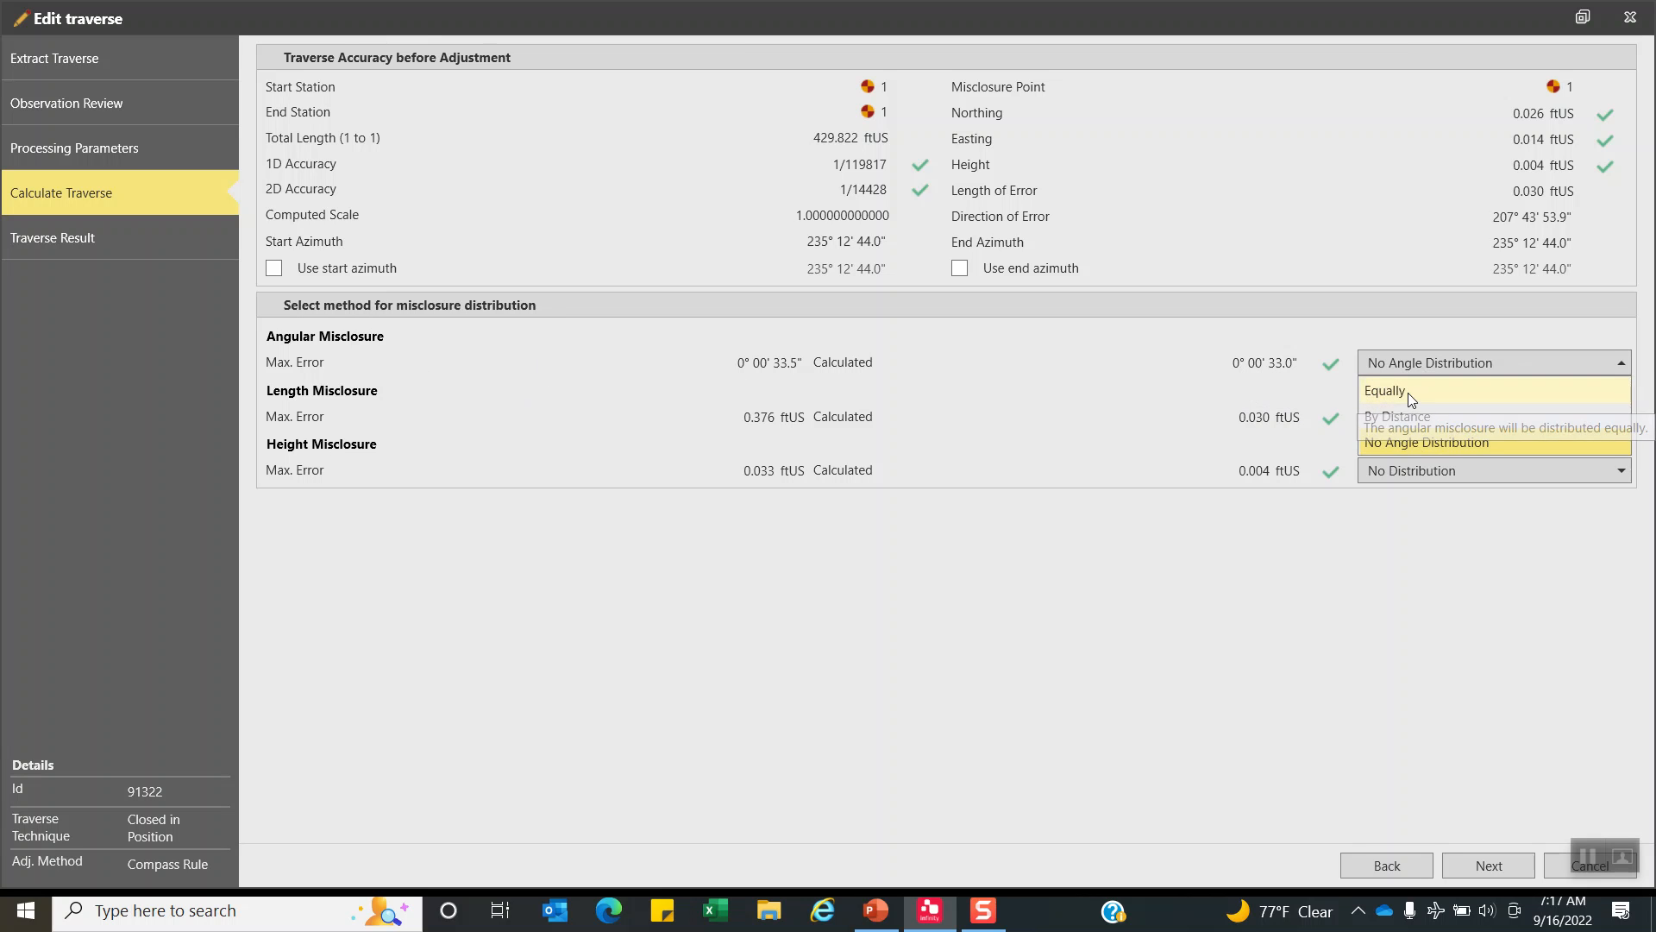
pyautogui.click(1383, 391)
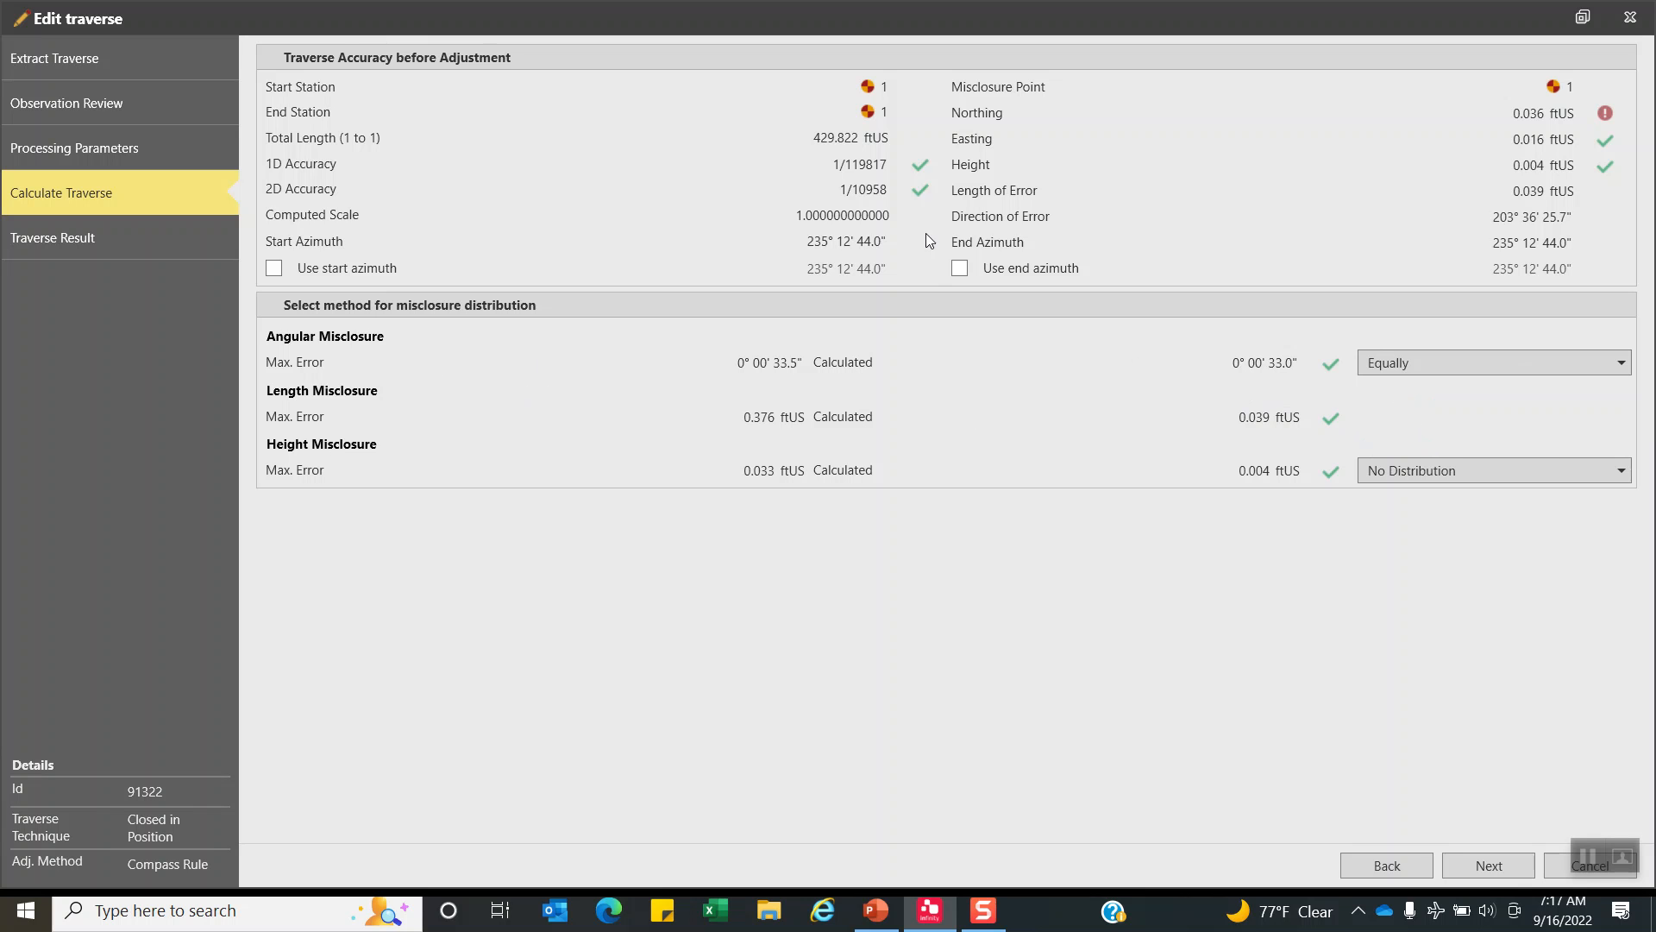
pyautogui.click(1492, 471)
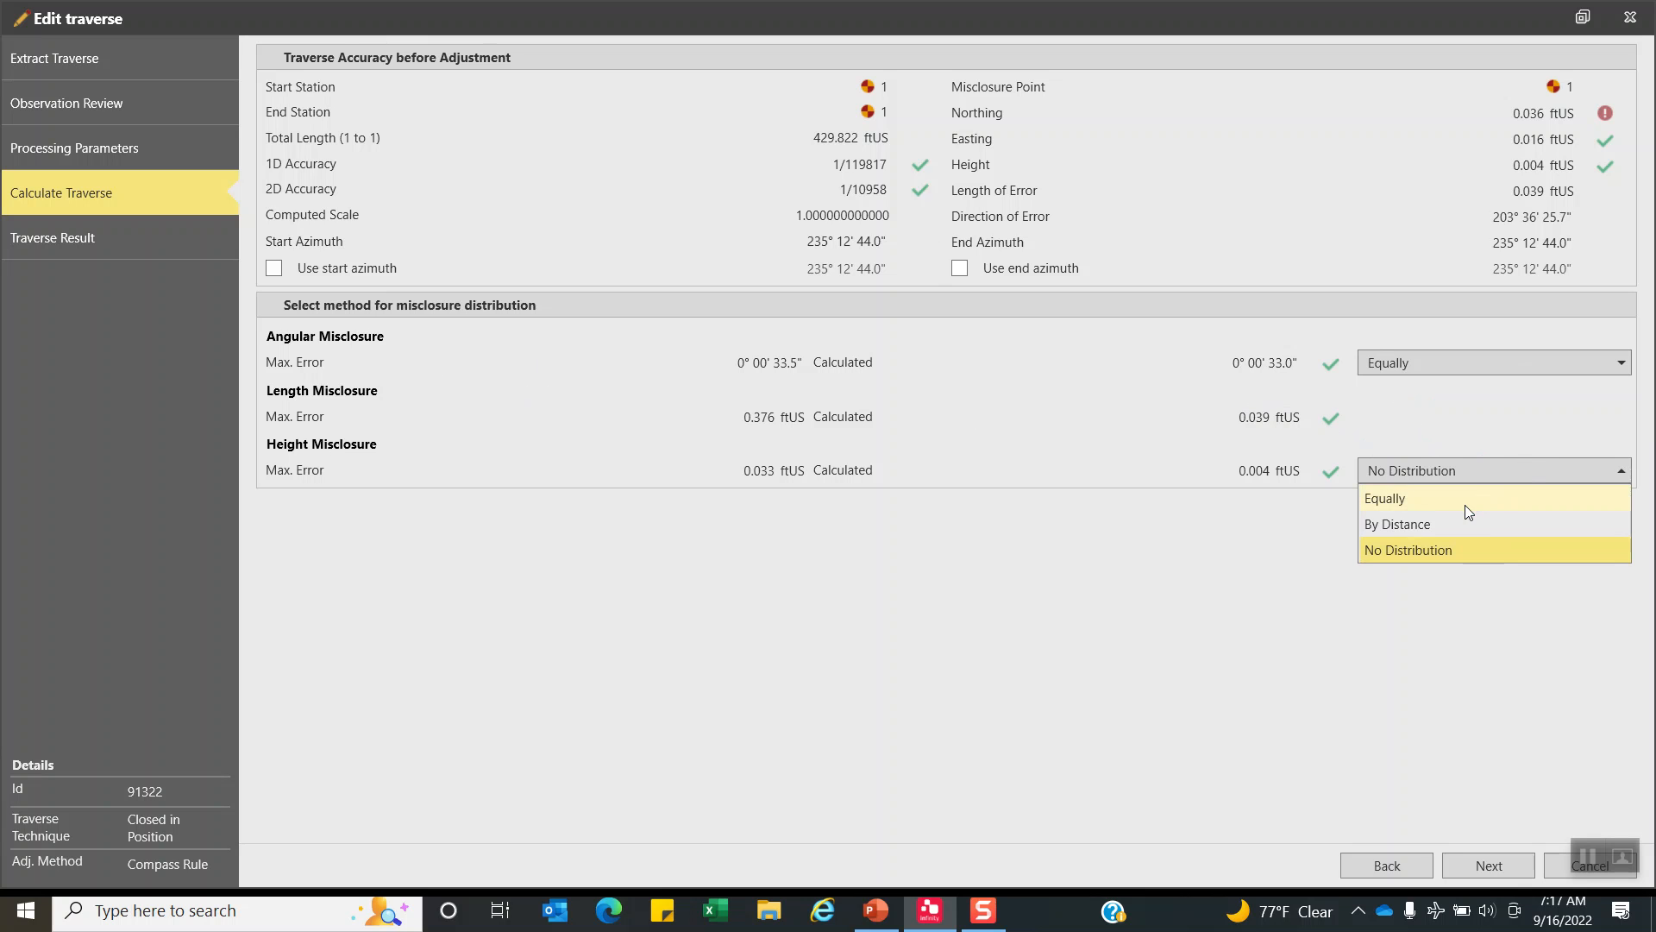
pyautogui.click(1383, 498)
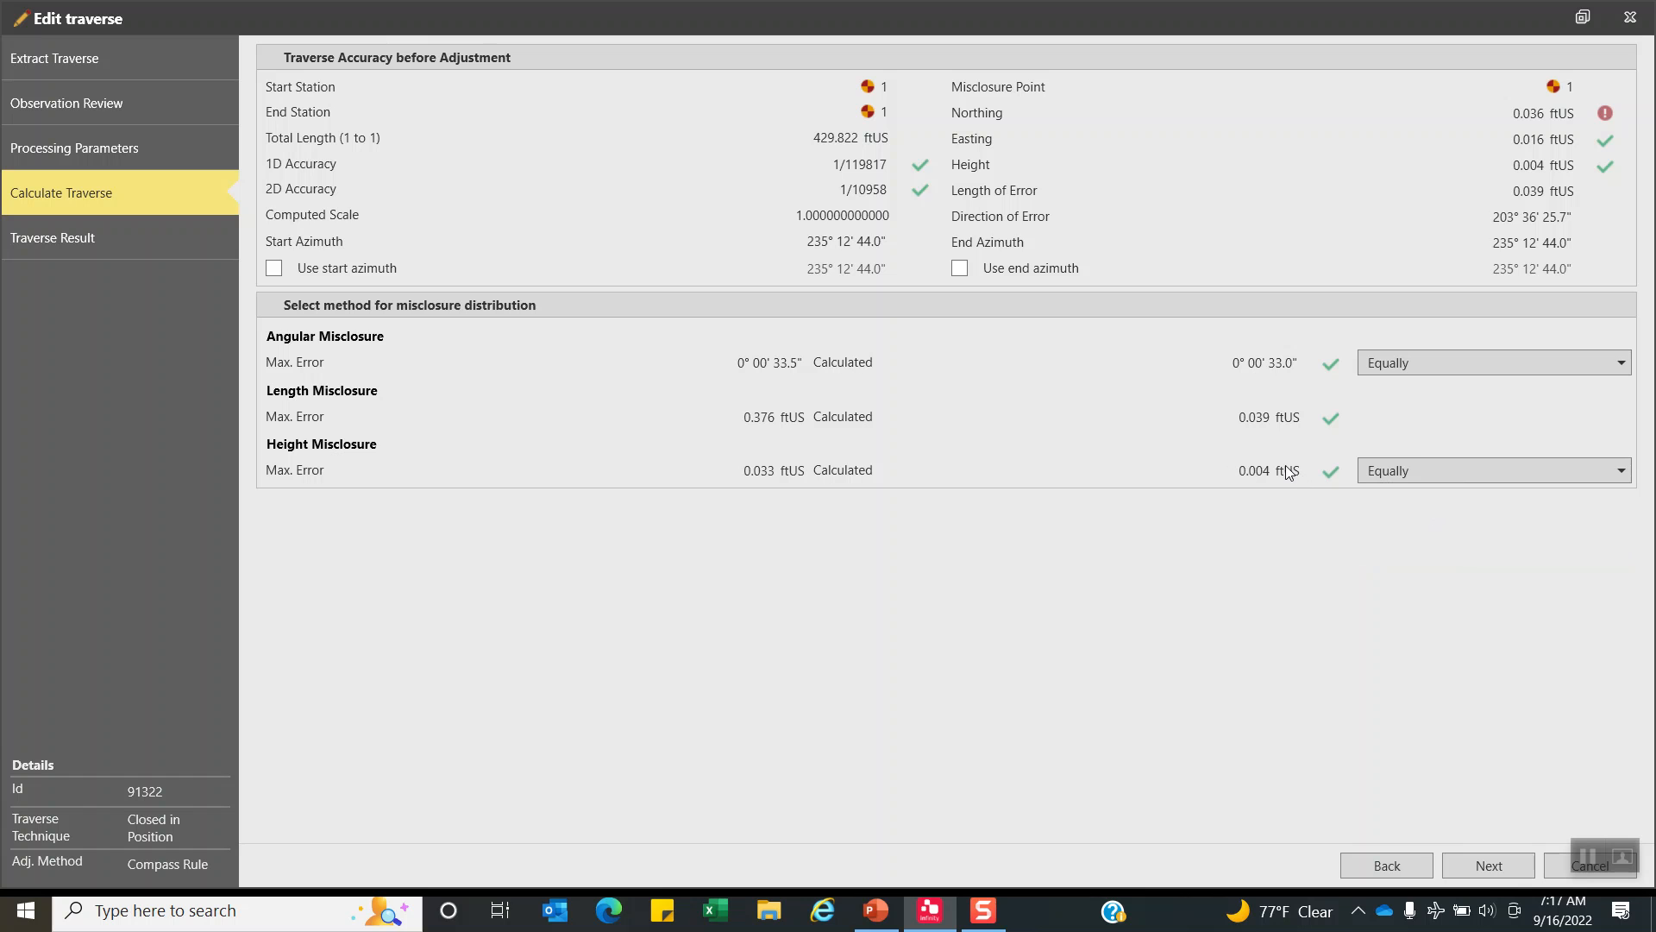
pyautogui.moveTo(1304, 425)
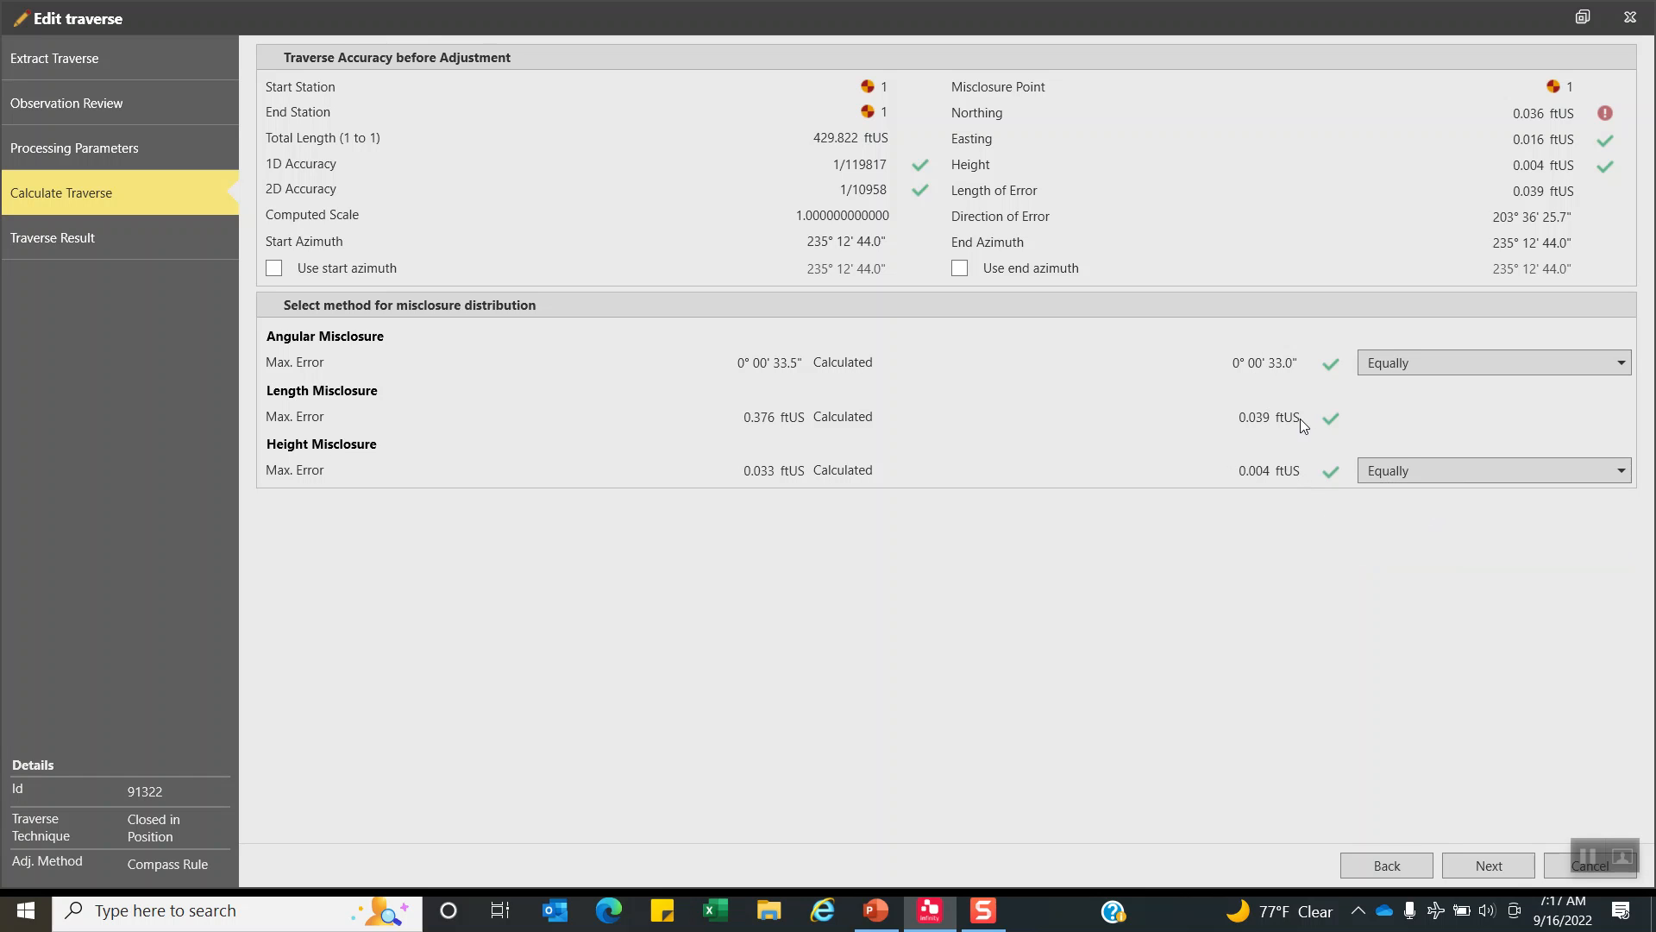
pyautogui.moveTo(1259, 354)
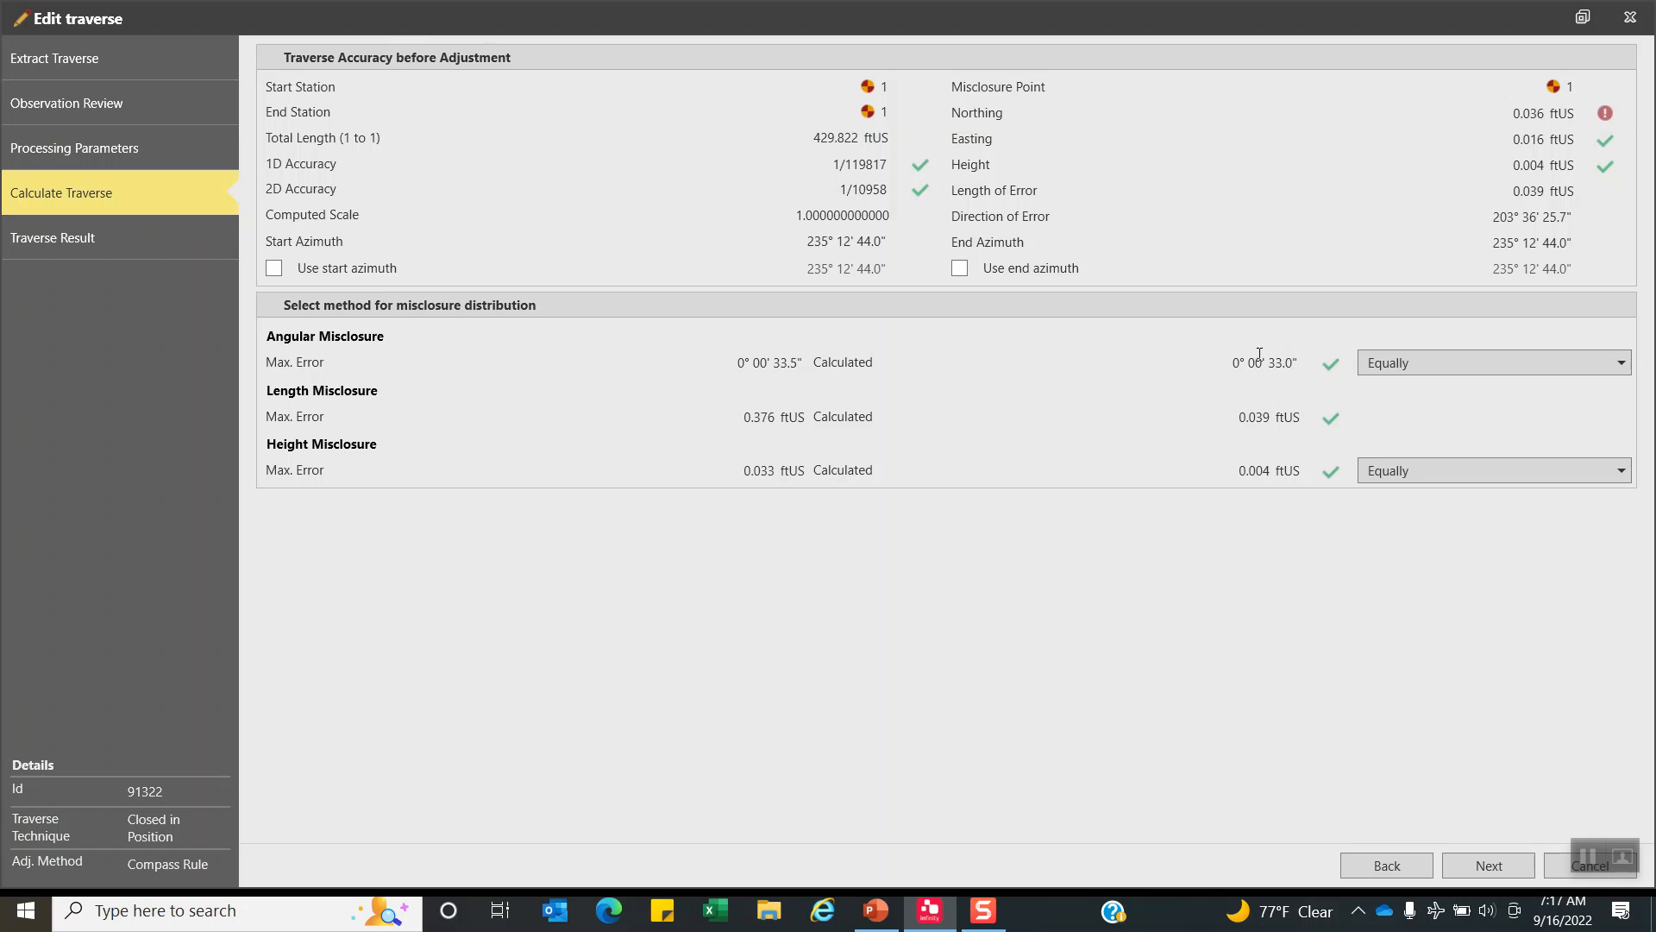
pyautogui.moveTo(1328, 387)
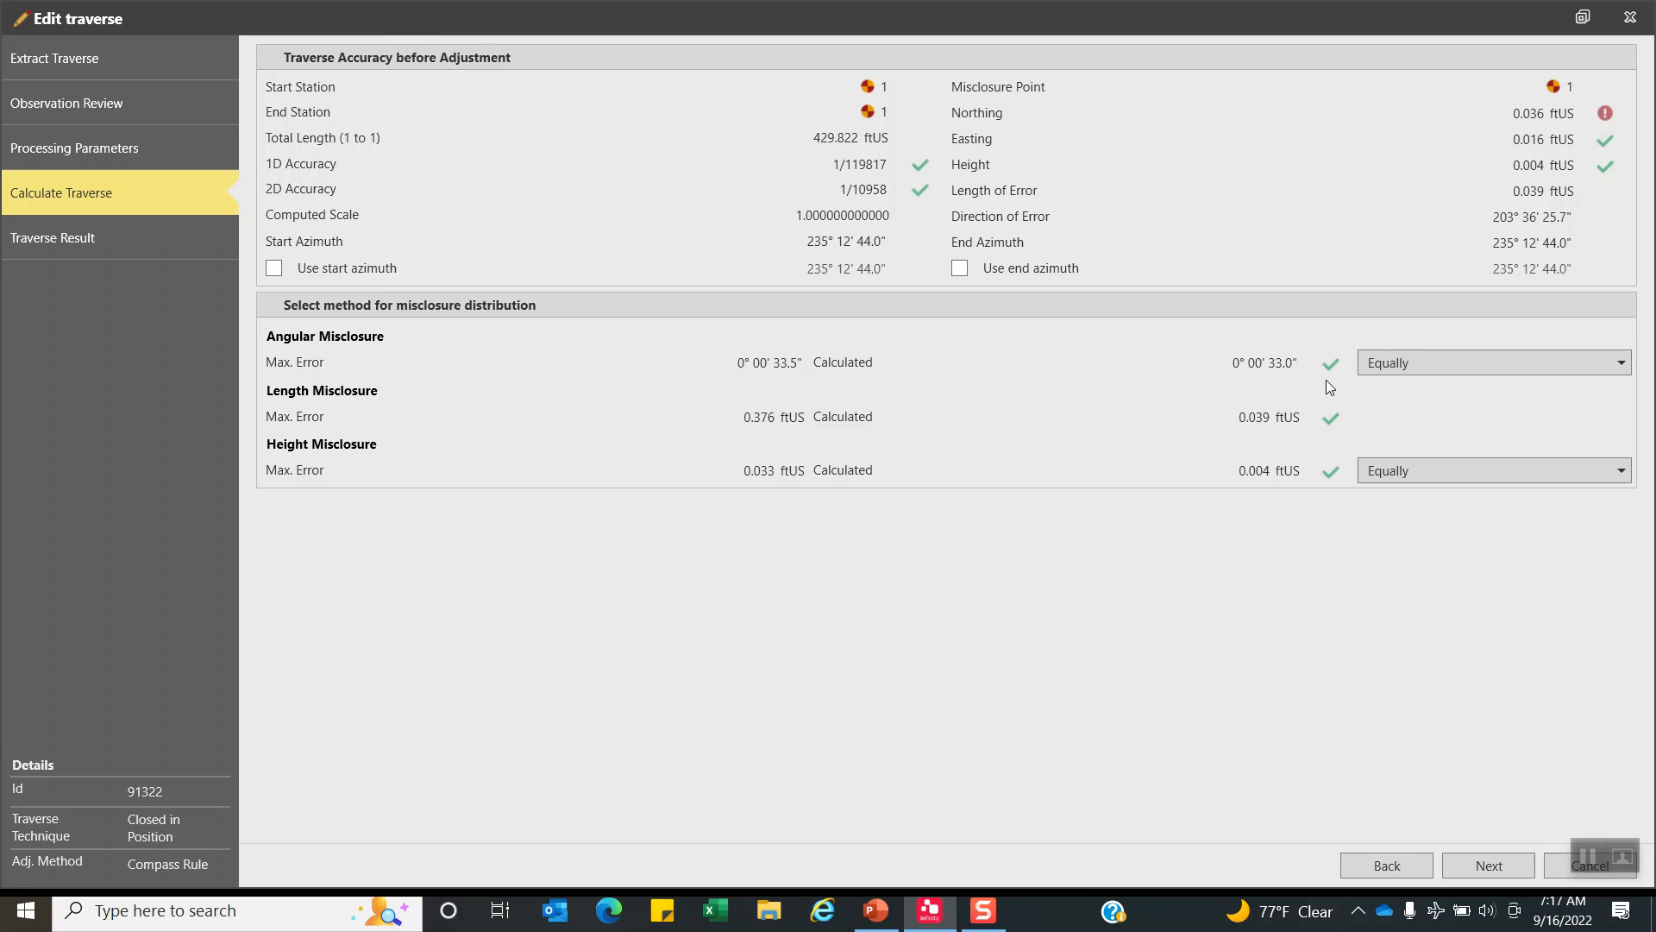
pyautogui.moveTo(1285, 370)
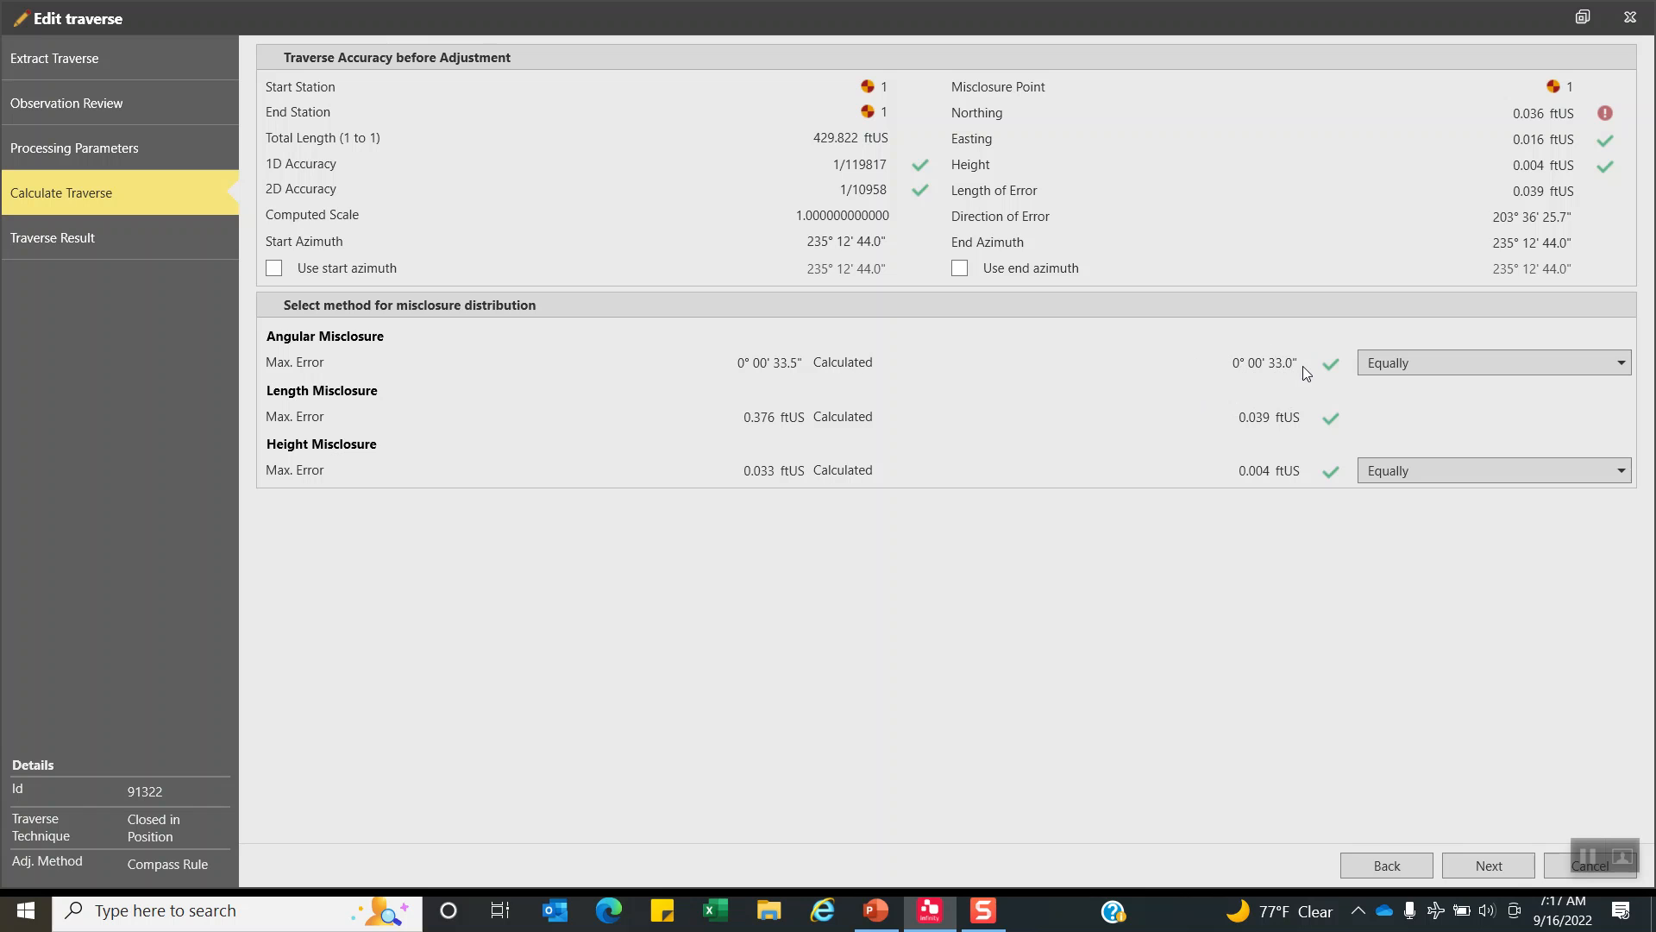
pyautogui.moveTo(683, 503)
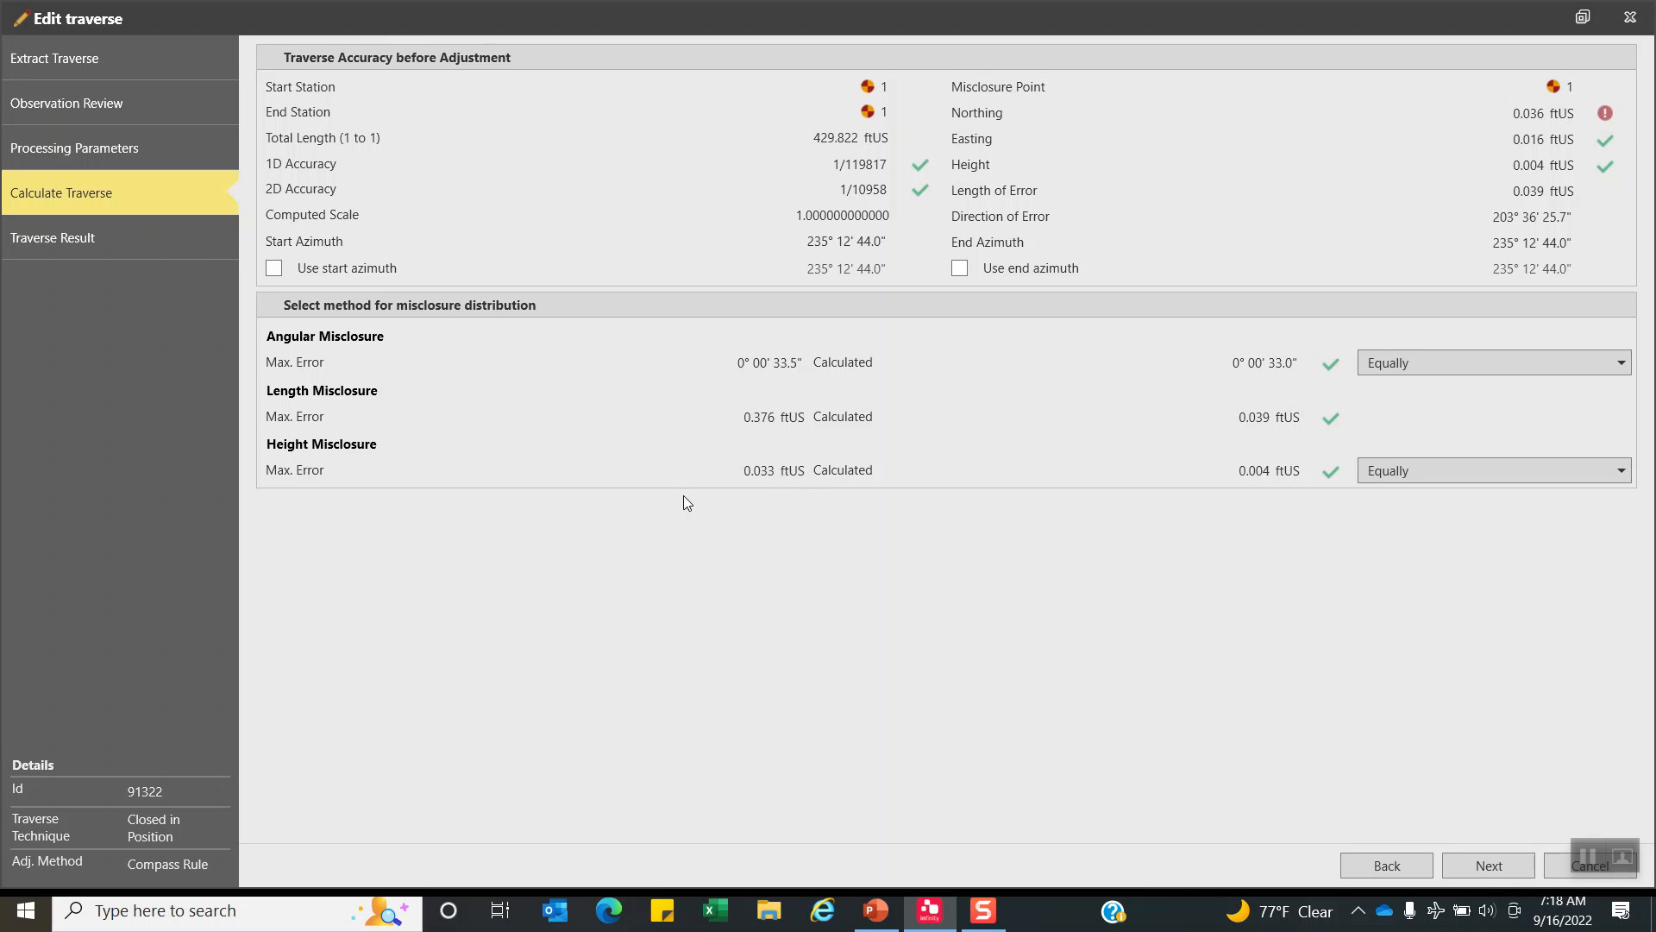
pyautogui.moveTo(906, 368)
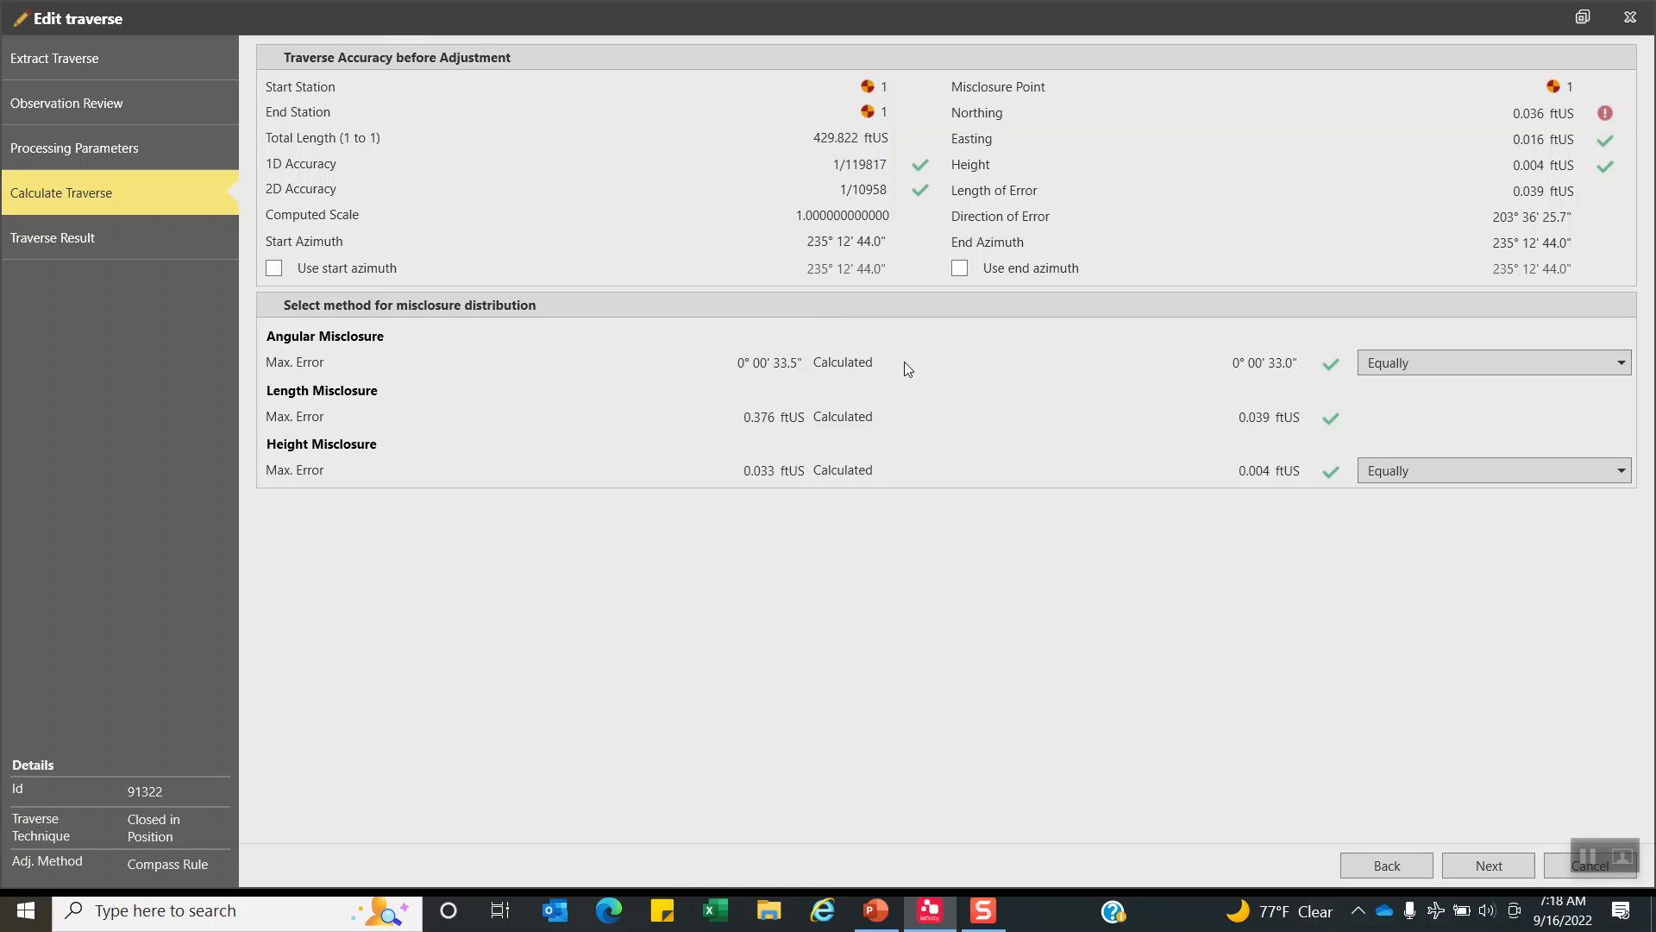
pyautogui.moveTo(868, 474)
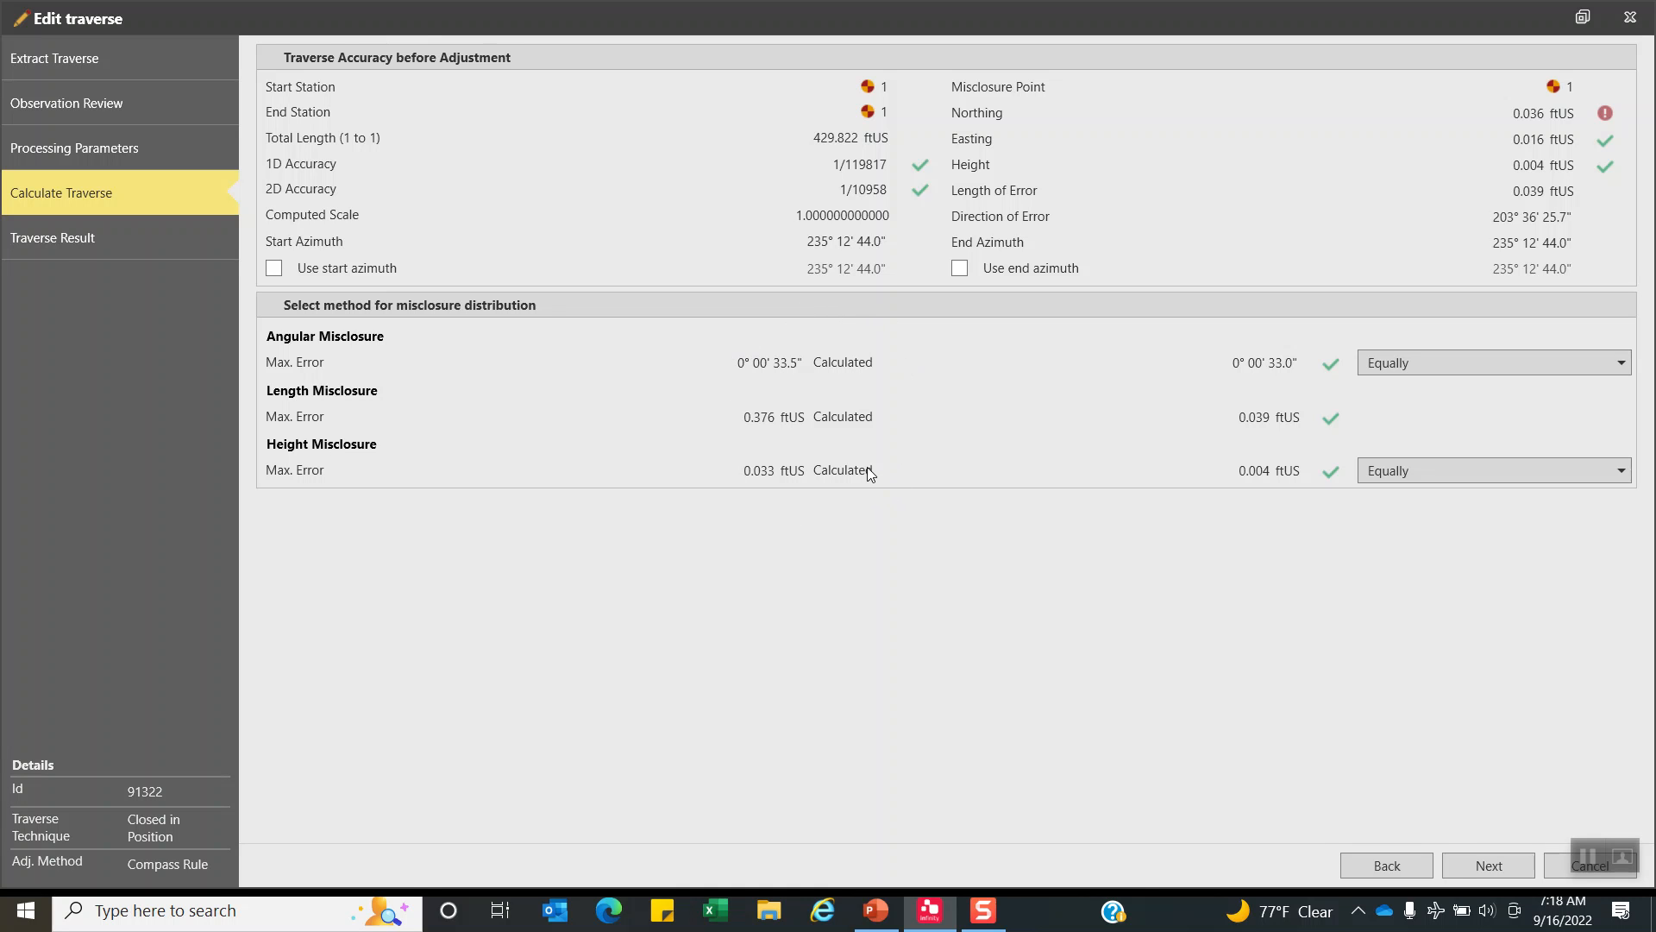
pyautogui.moveTo(851, 371)
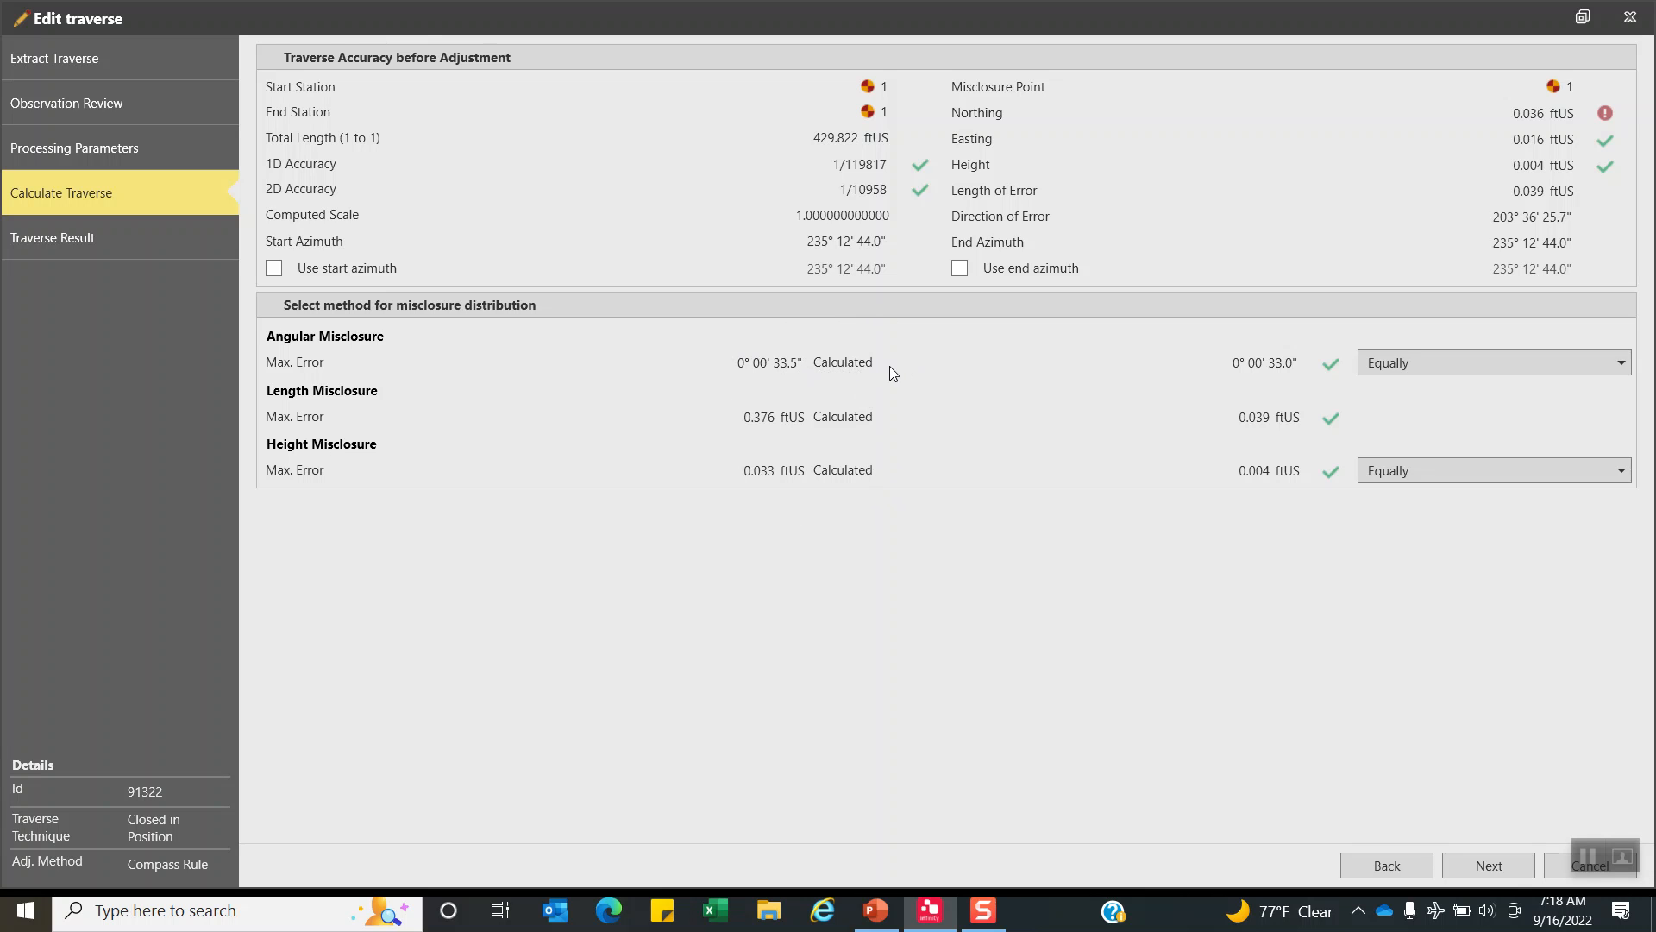
pyautogui.moveTo(1217, 407)
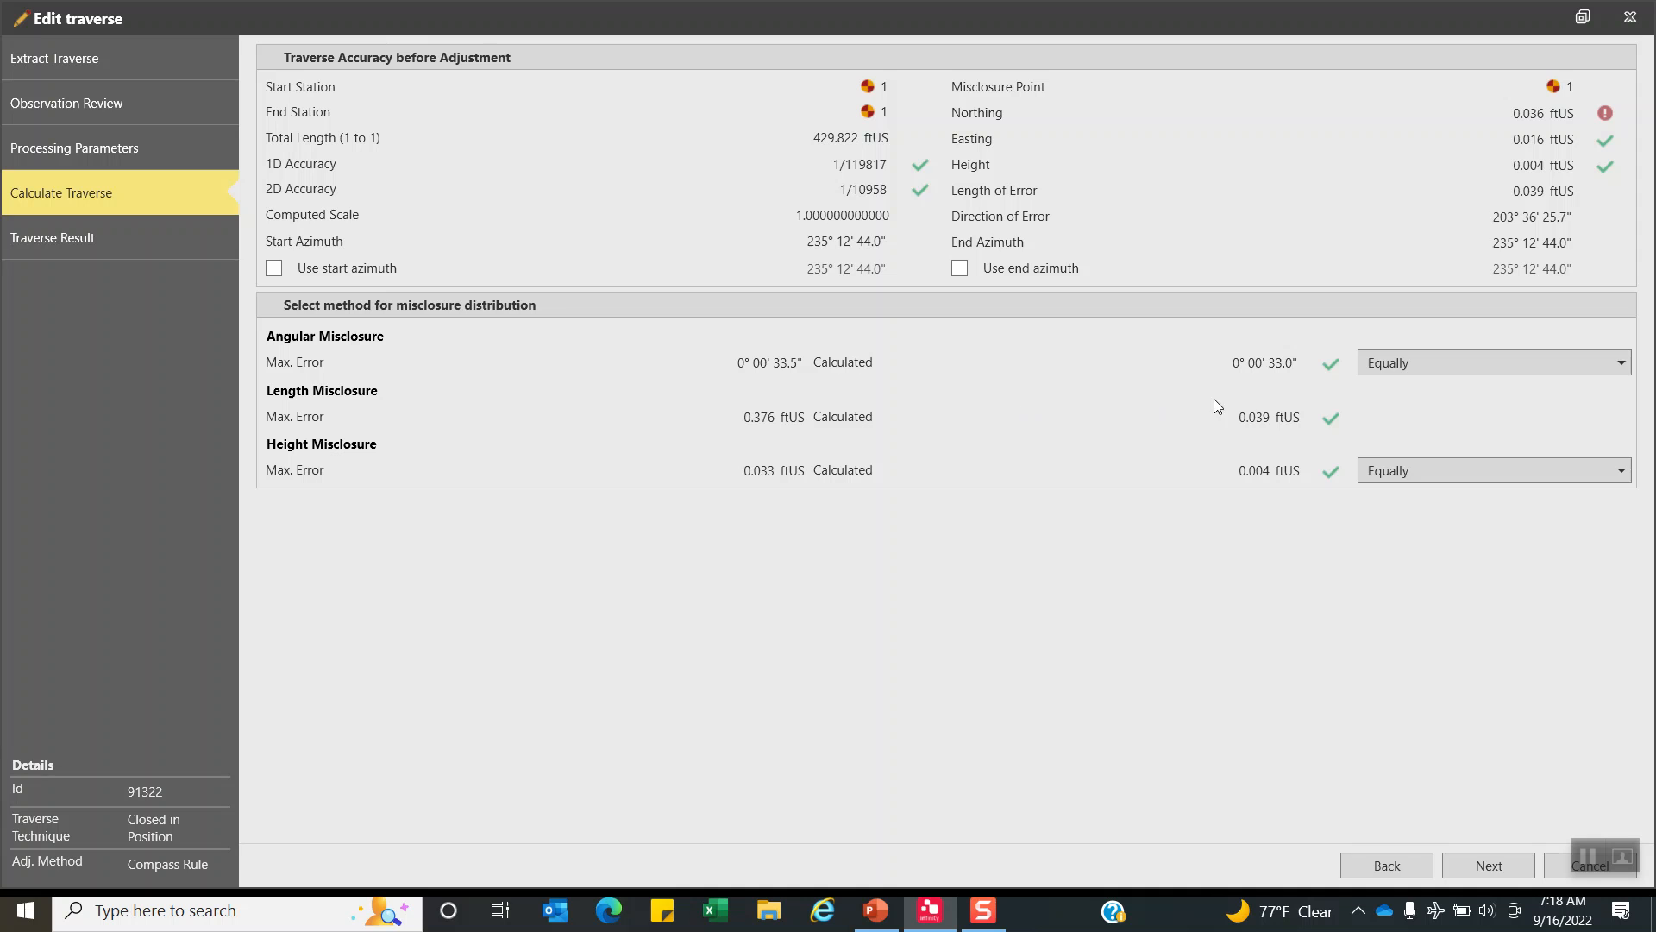
pyautogui.moveTo(1328, 357)
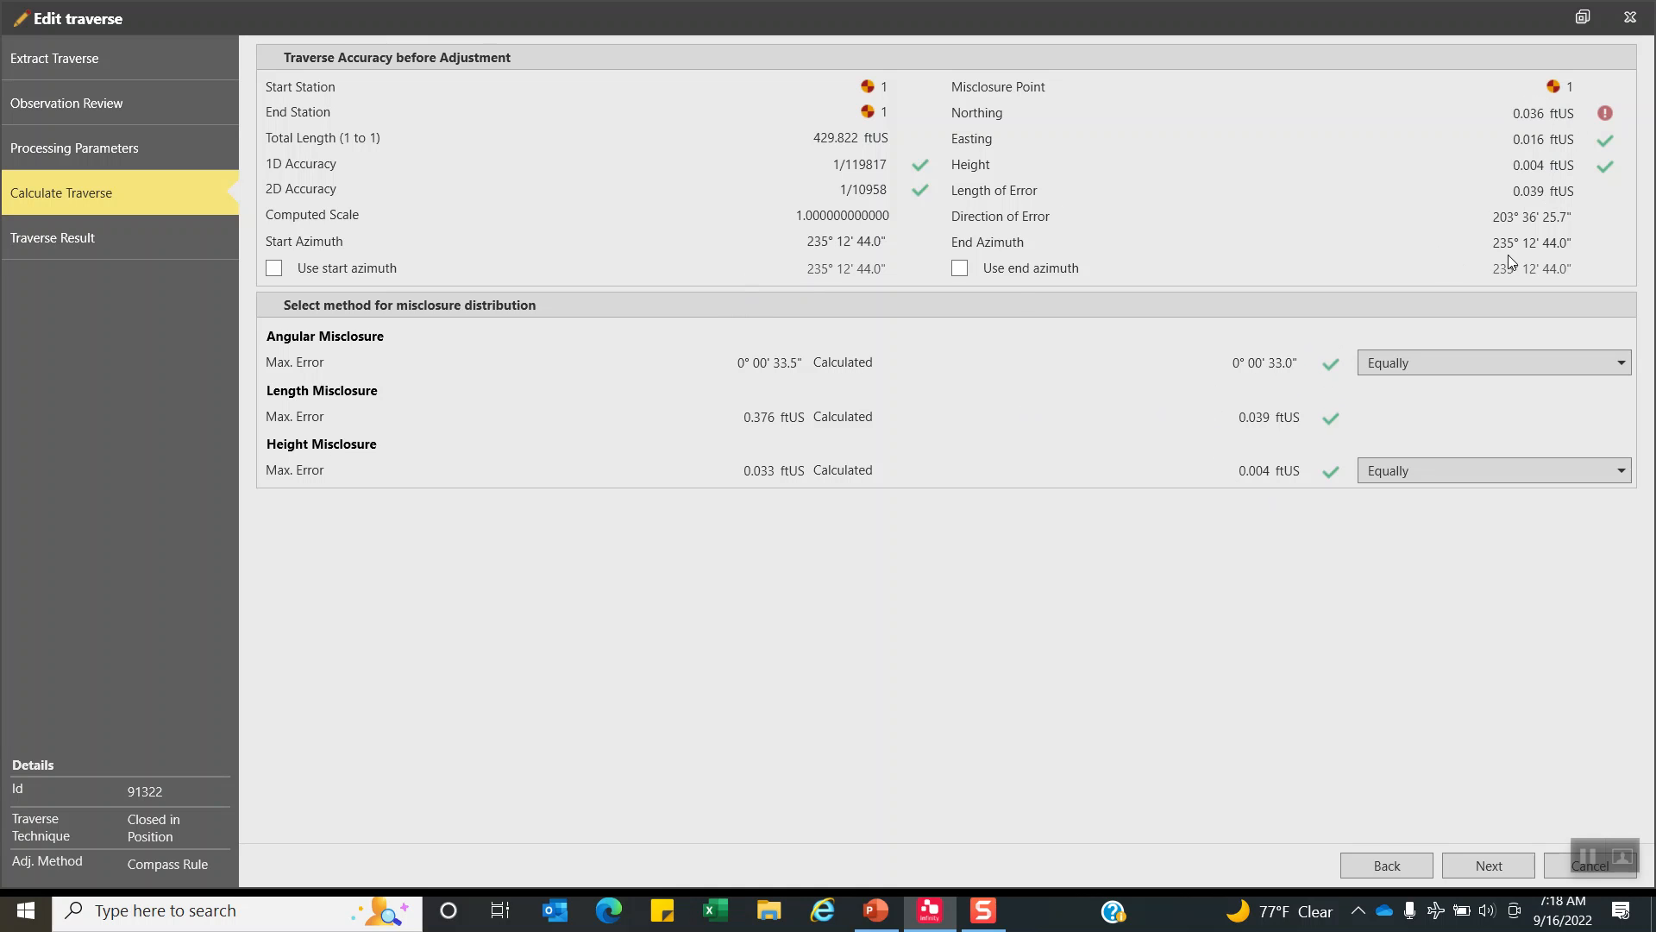
pyautogui.moveTo(1455, 283)
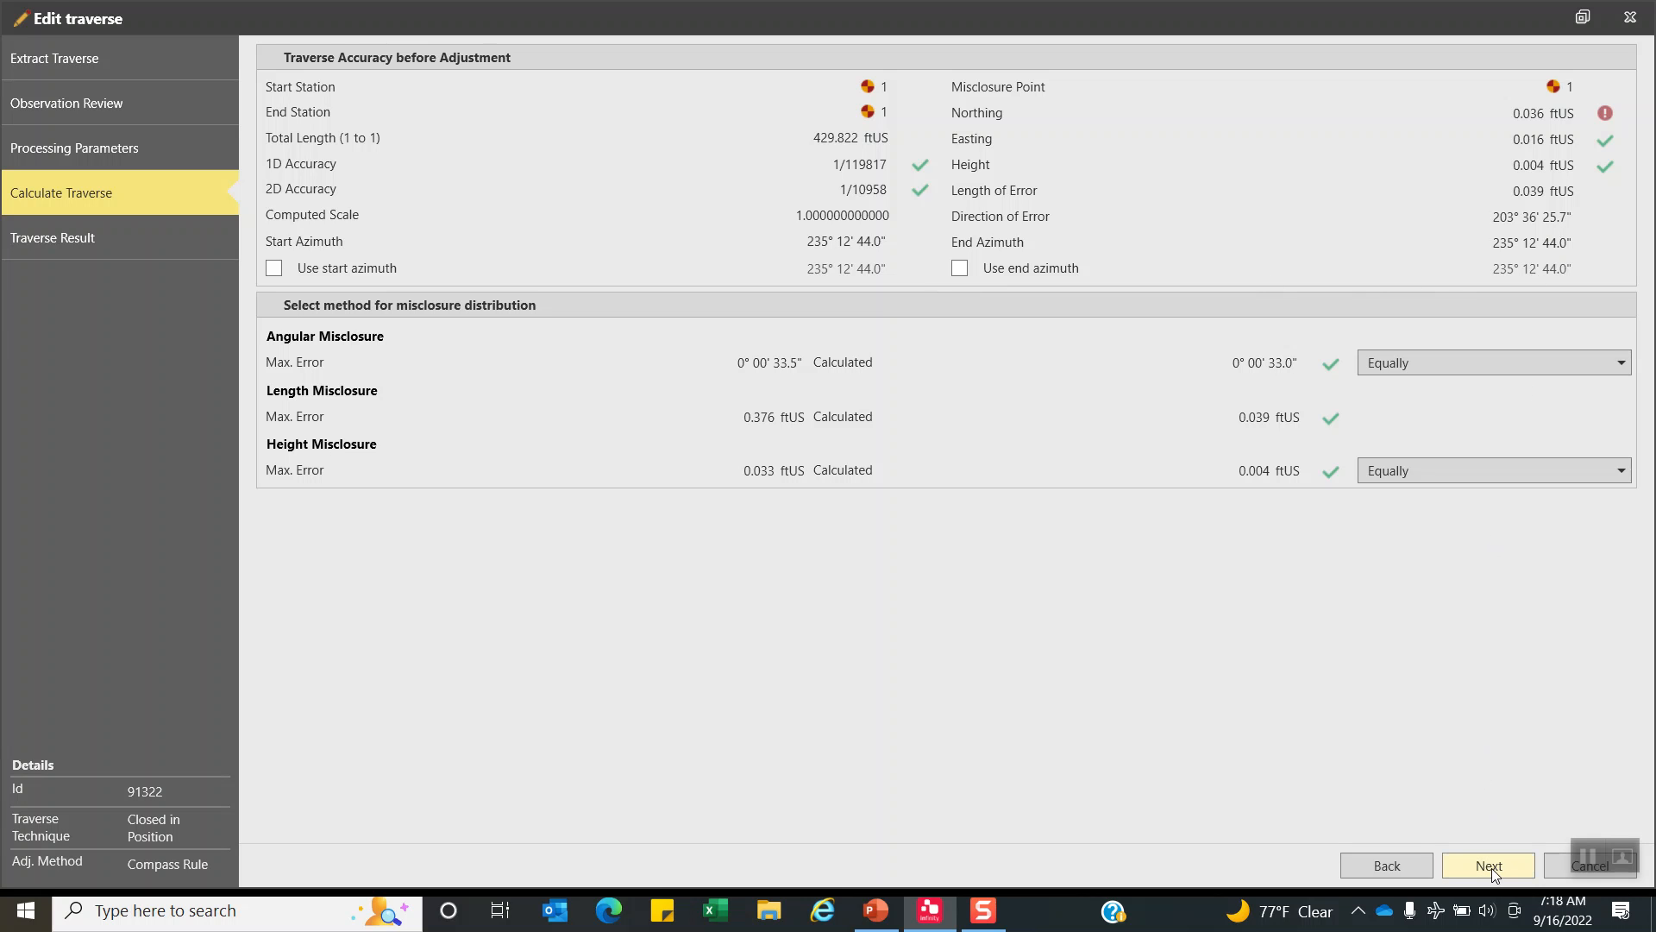
# Run the adjustment and review the five result points with zero remaining misclosure.
pyautogui.click(1487, 864)
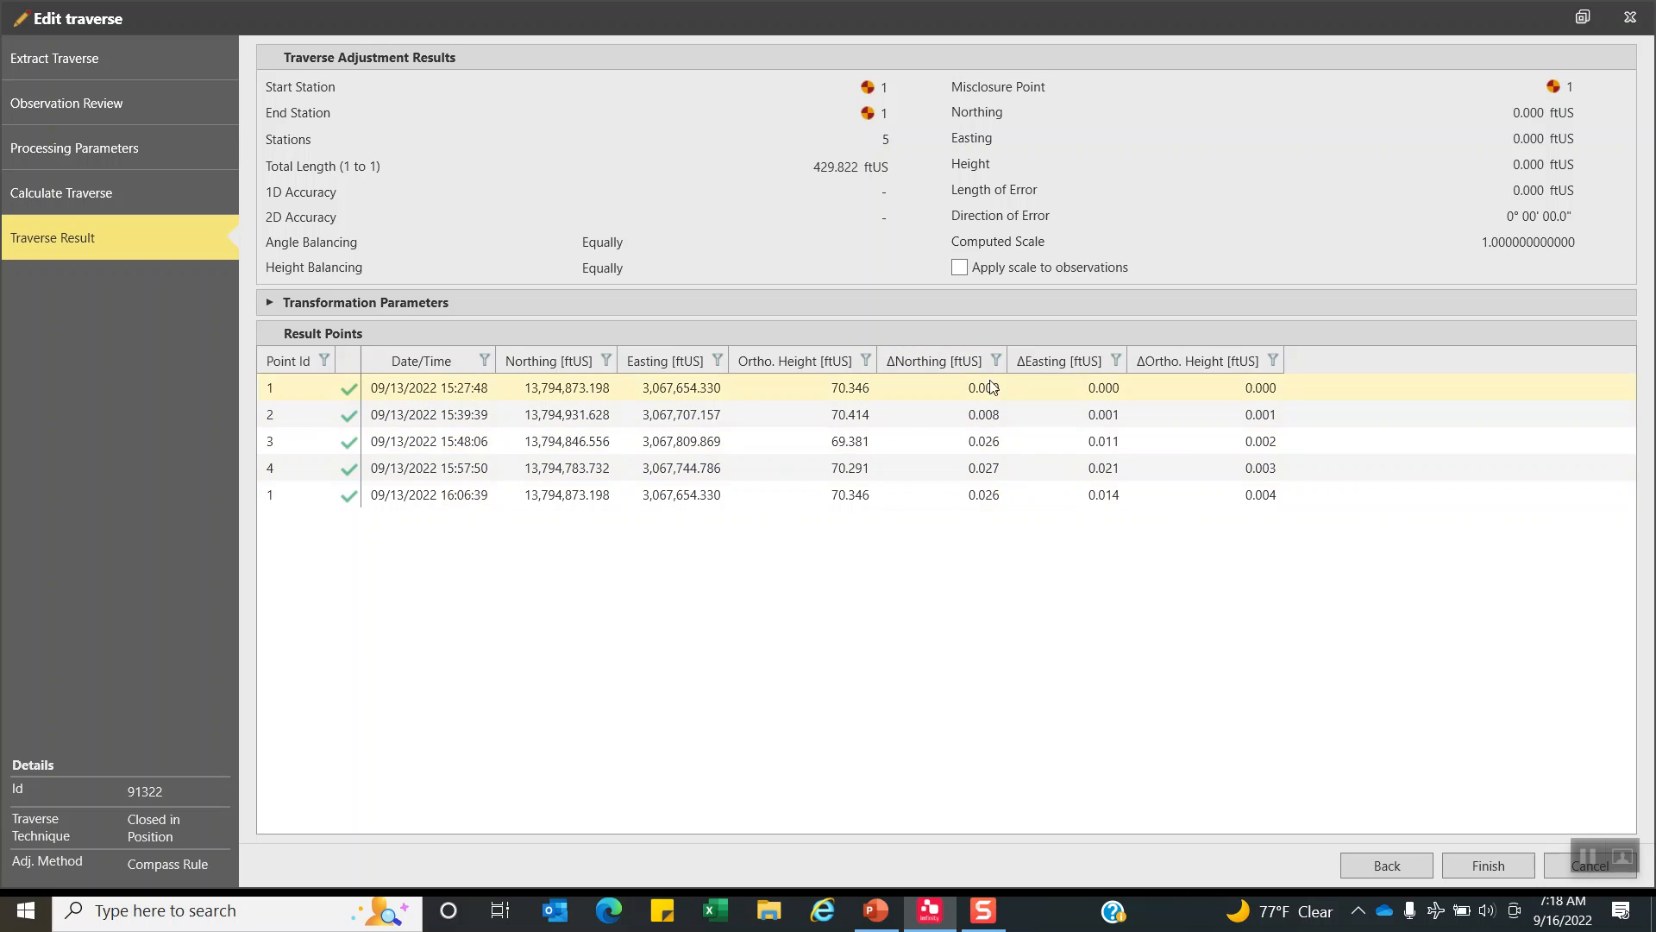
pyautogui.click(1101, 468)
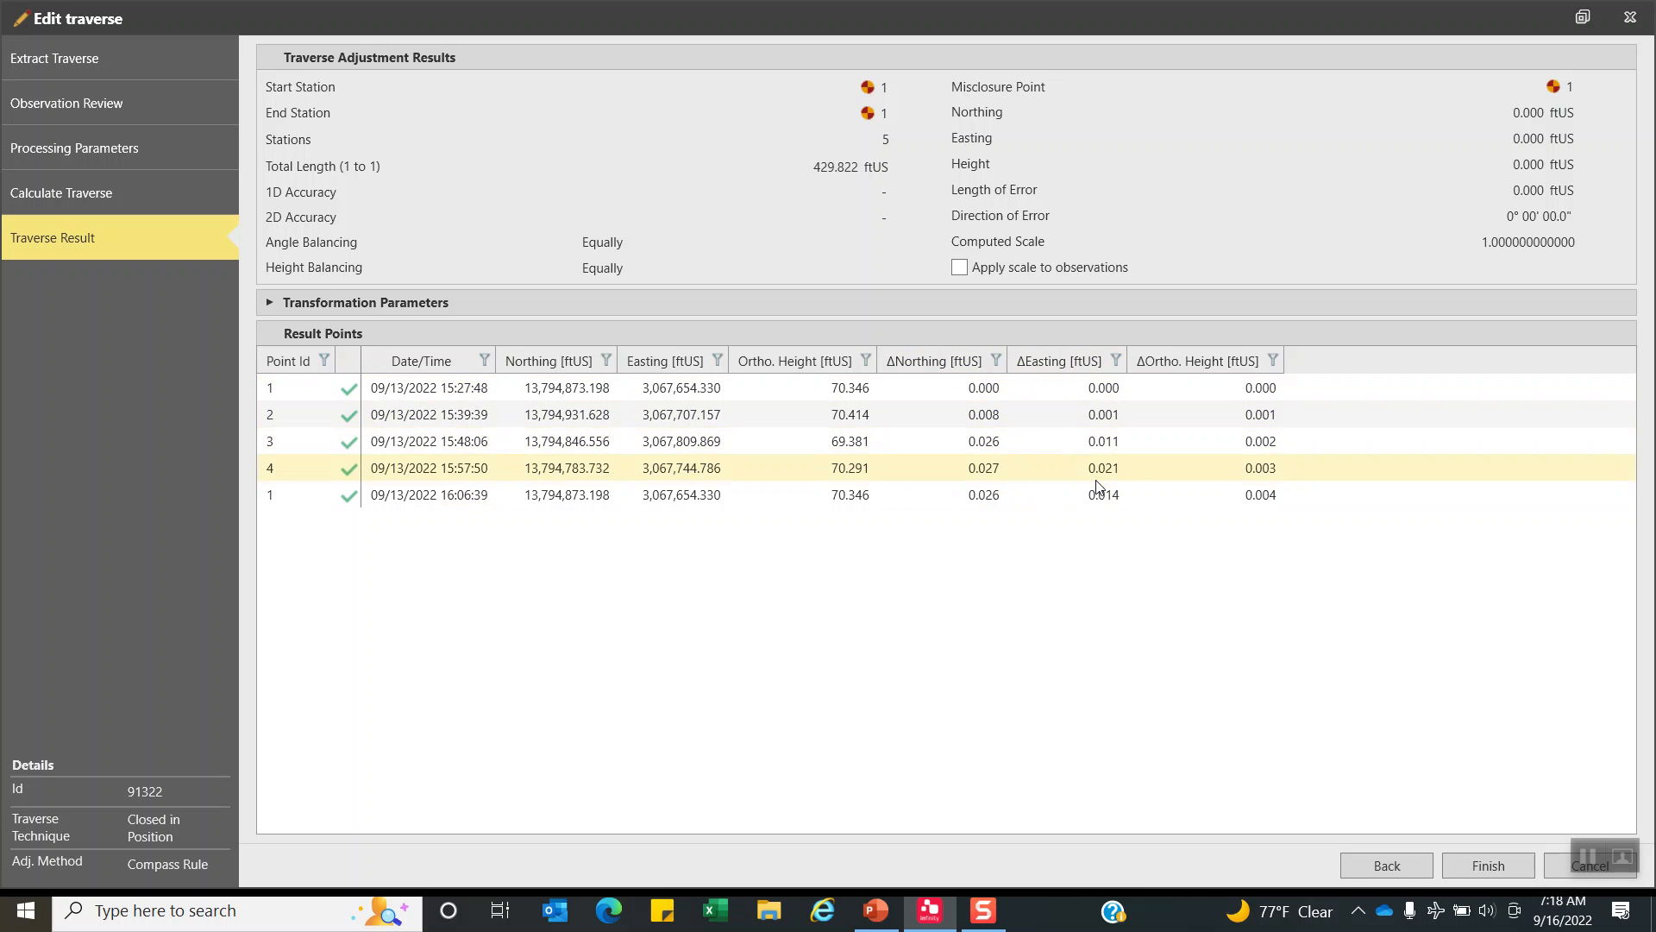
pyautogui.click(1264, 494)
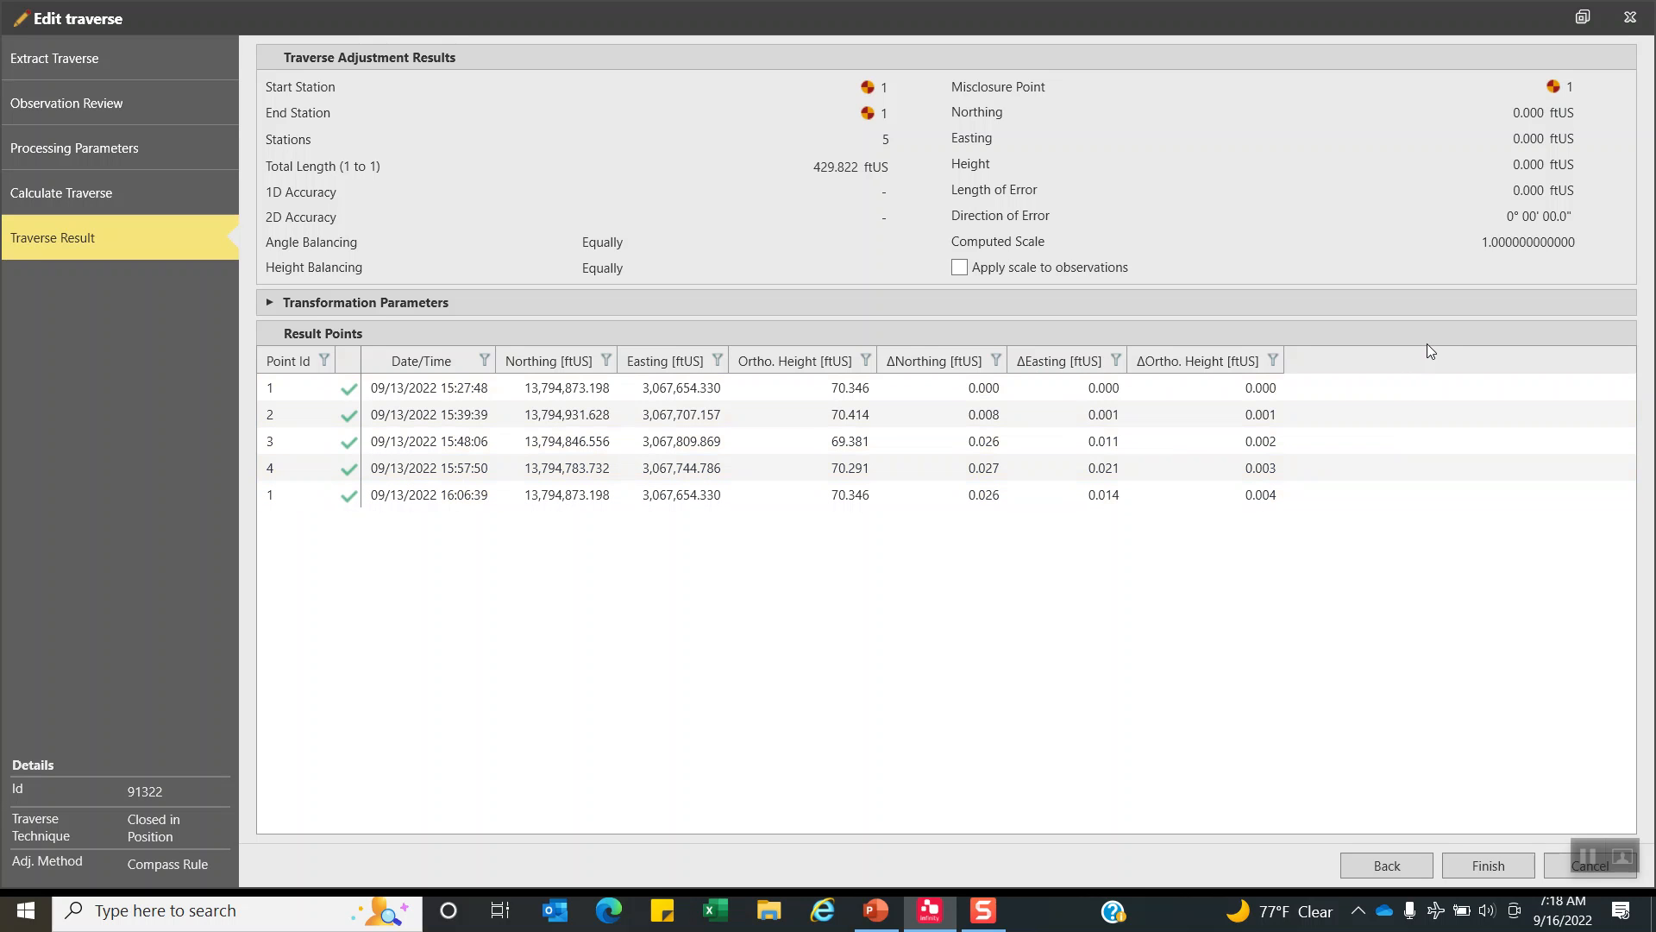
pyautogui.moveTo(1012, 315)
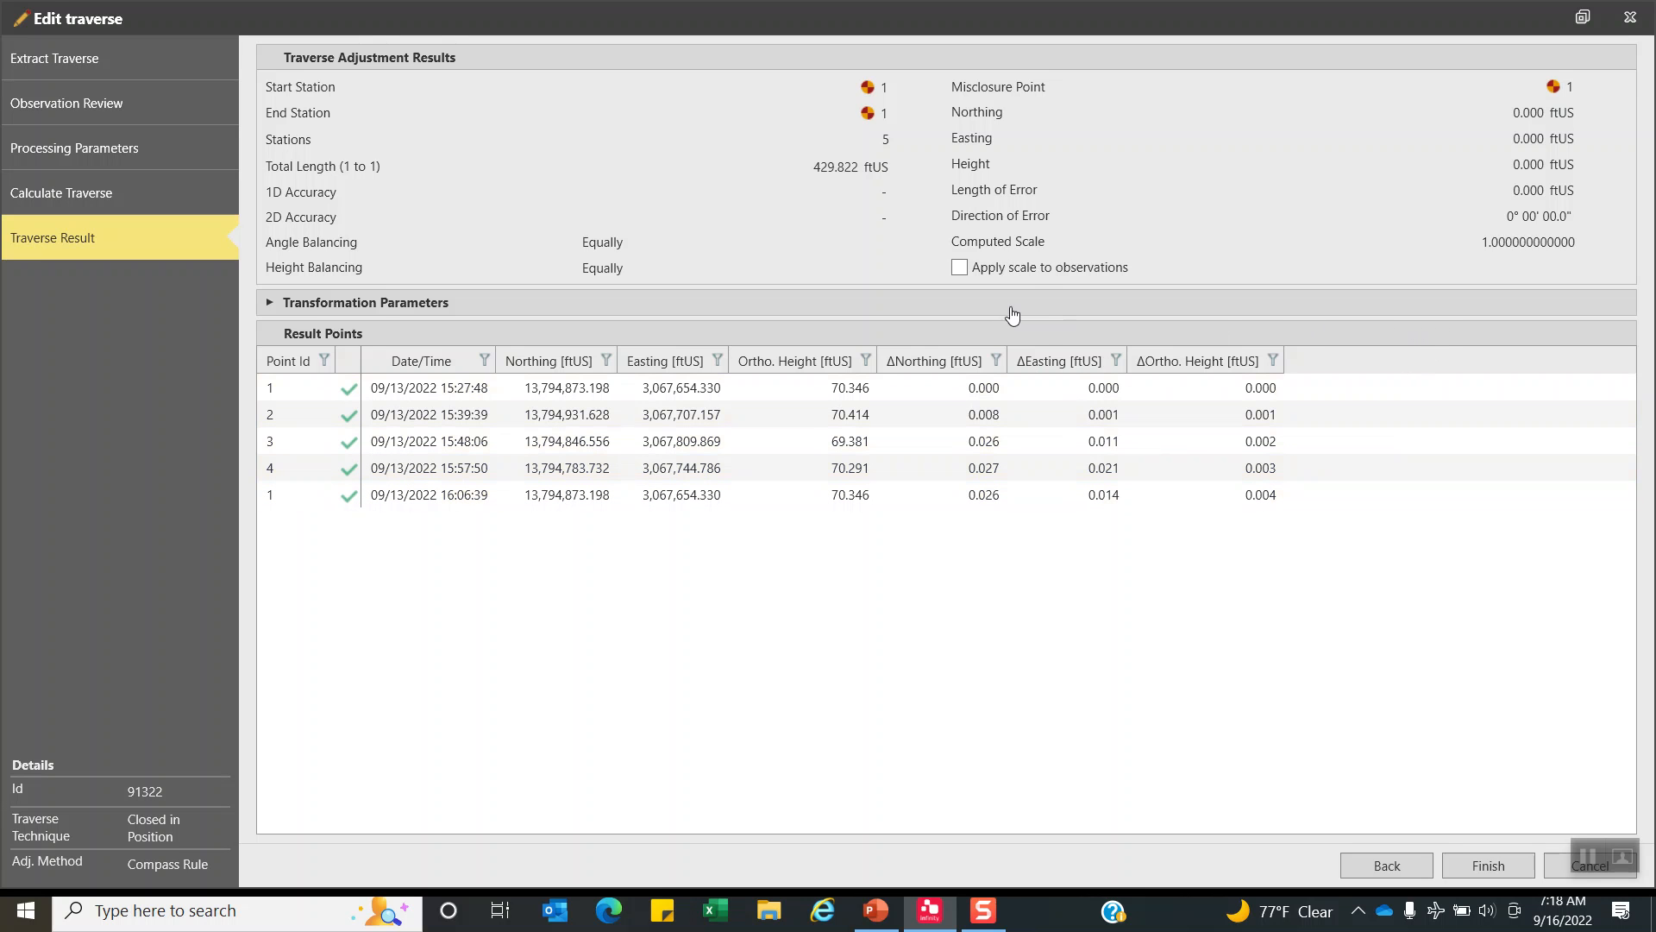
pyautogui.moveTo(1077, 269)
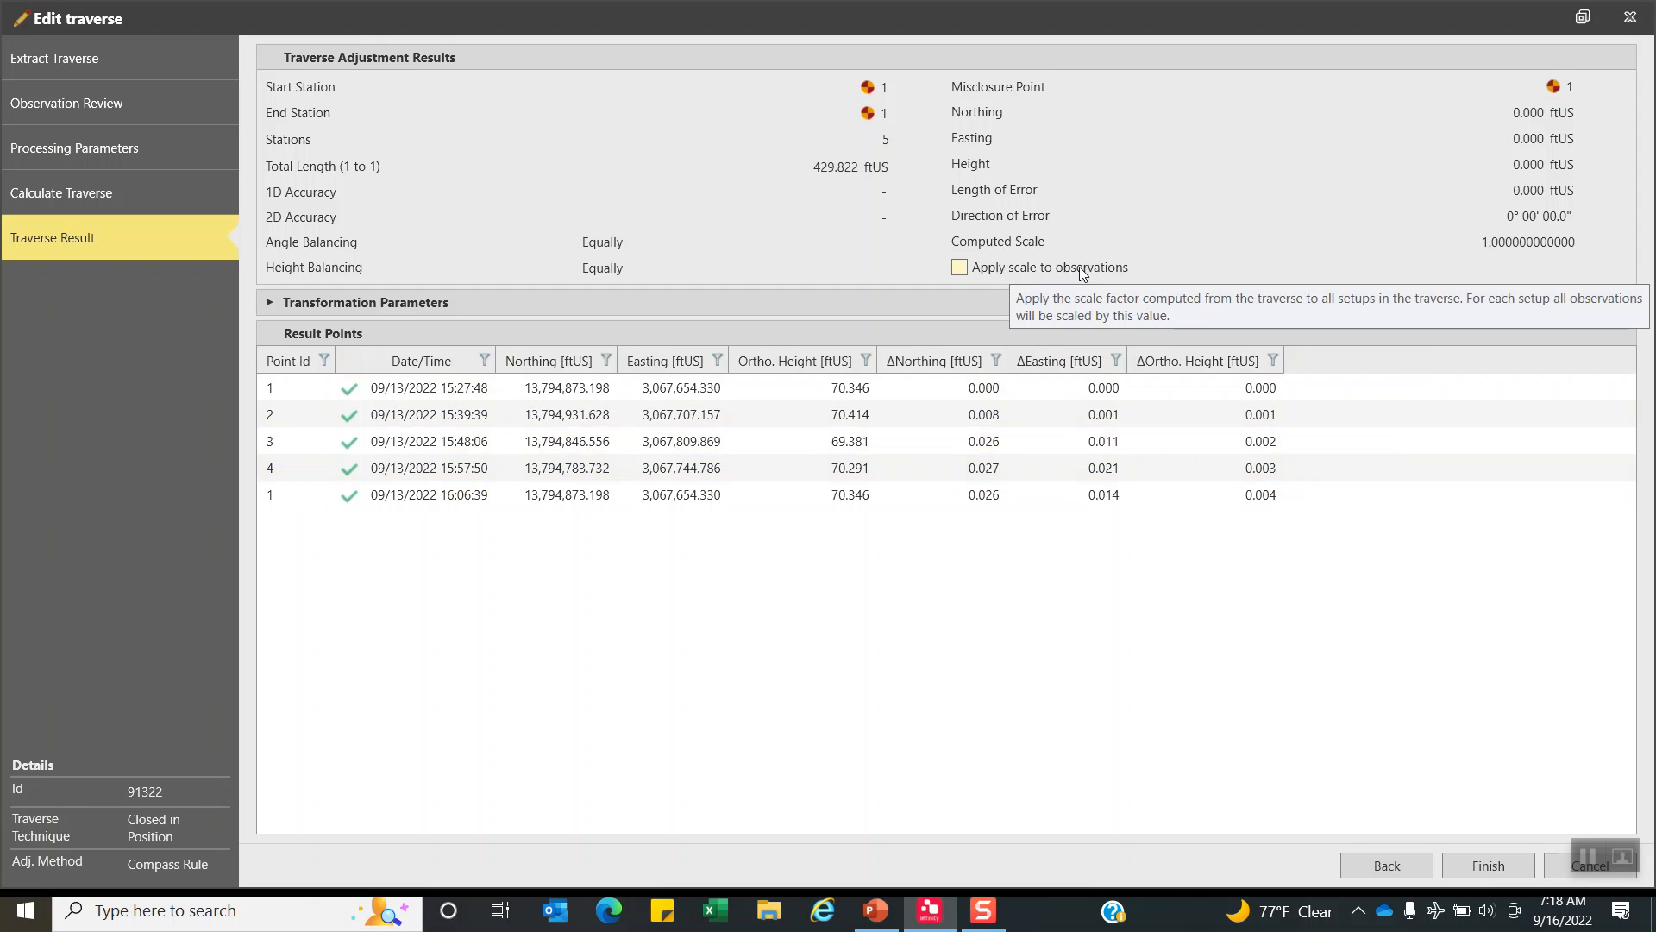
pyautogui.moveTo(1506, 894)
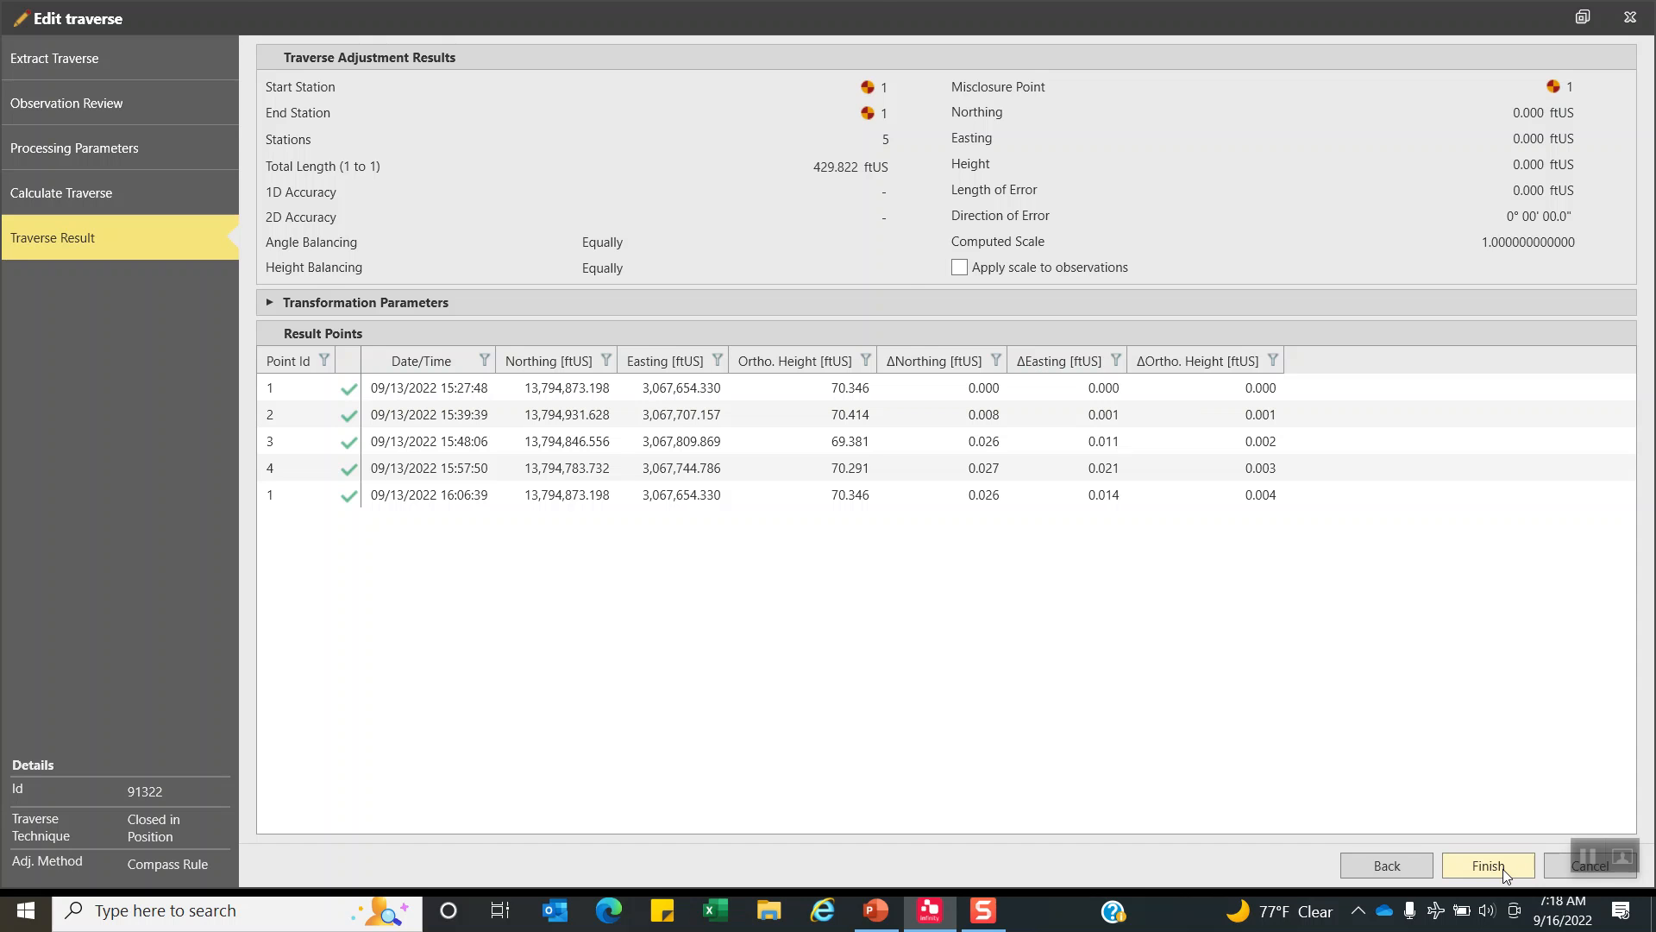
# Finish the traverse adjustment and accept the TPSTraverseApplication 91322 modification warning.
pyautogui.click(1487, 864)
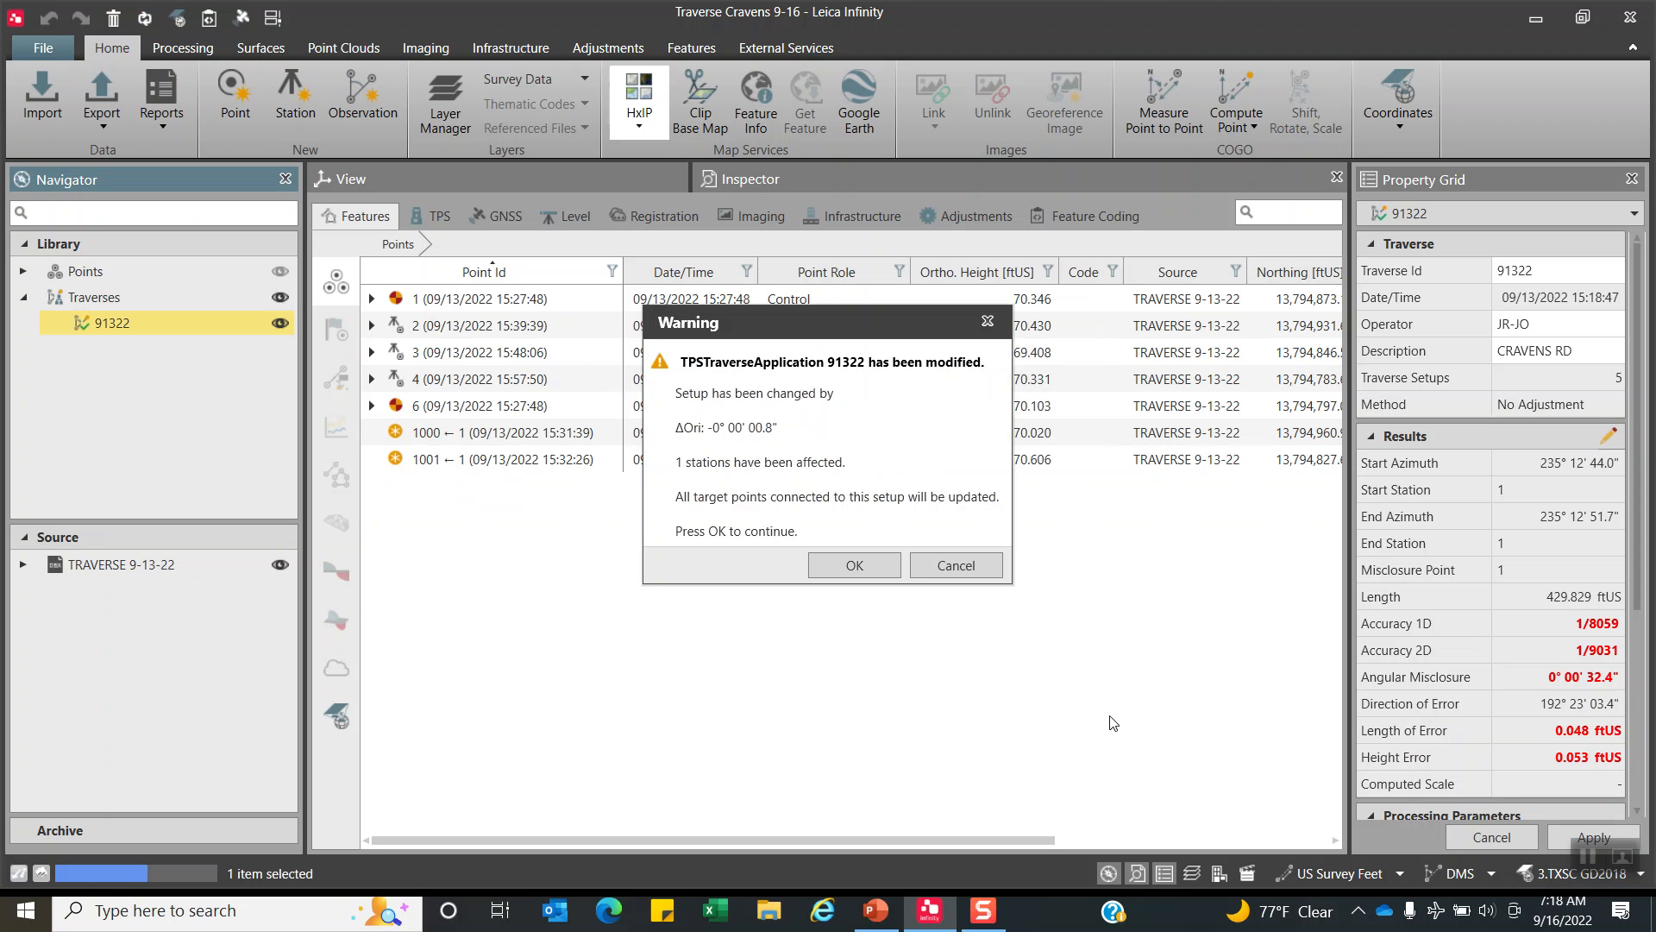
pyautogui.moveTo(687, 377)
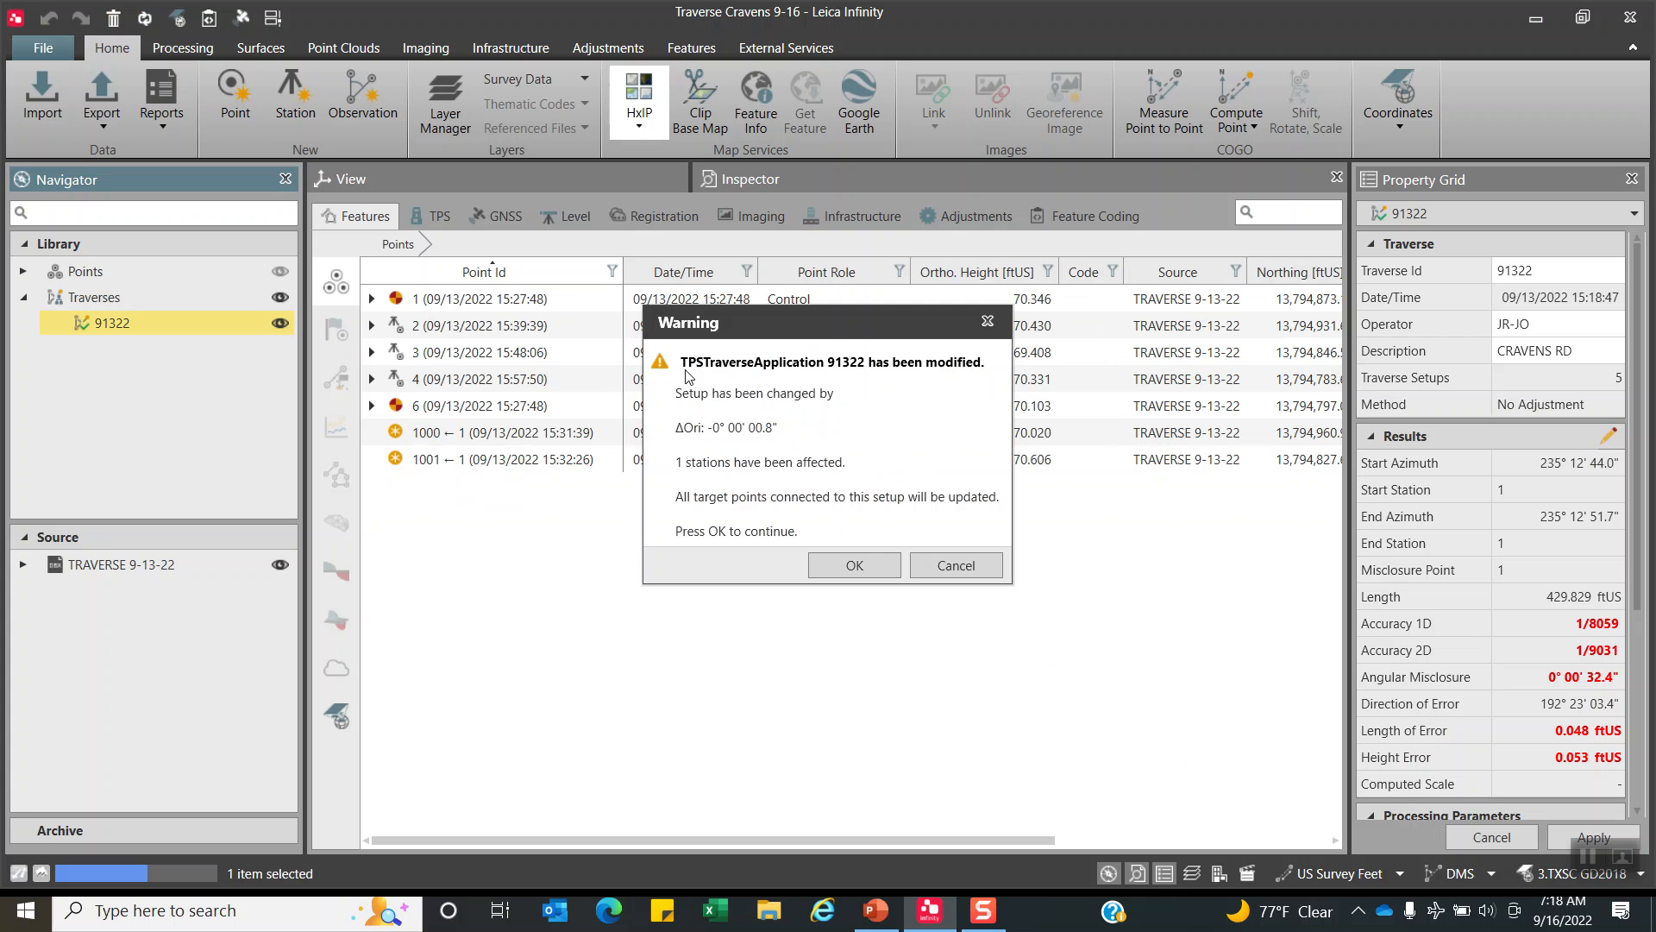
pyautogui.moveTo(742, 410)
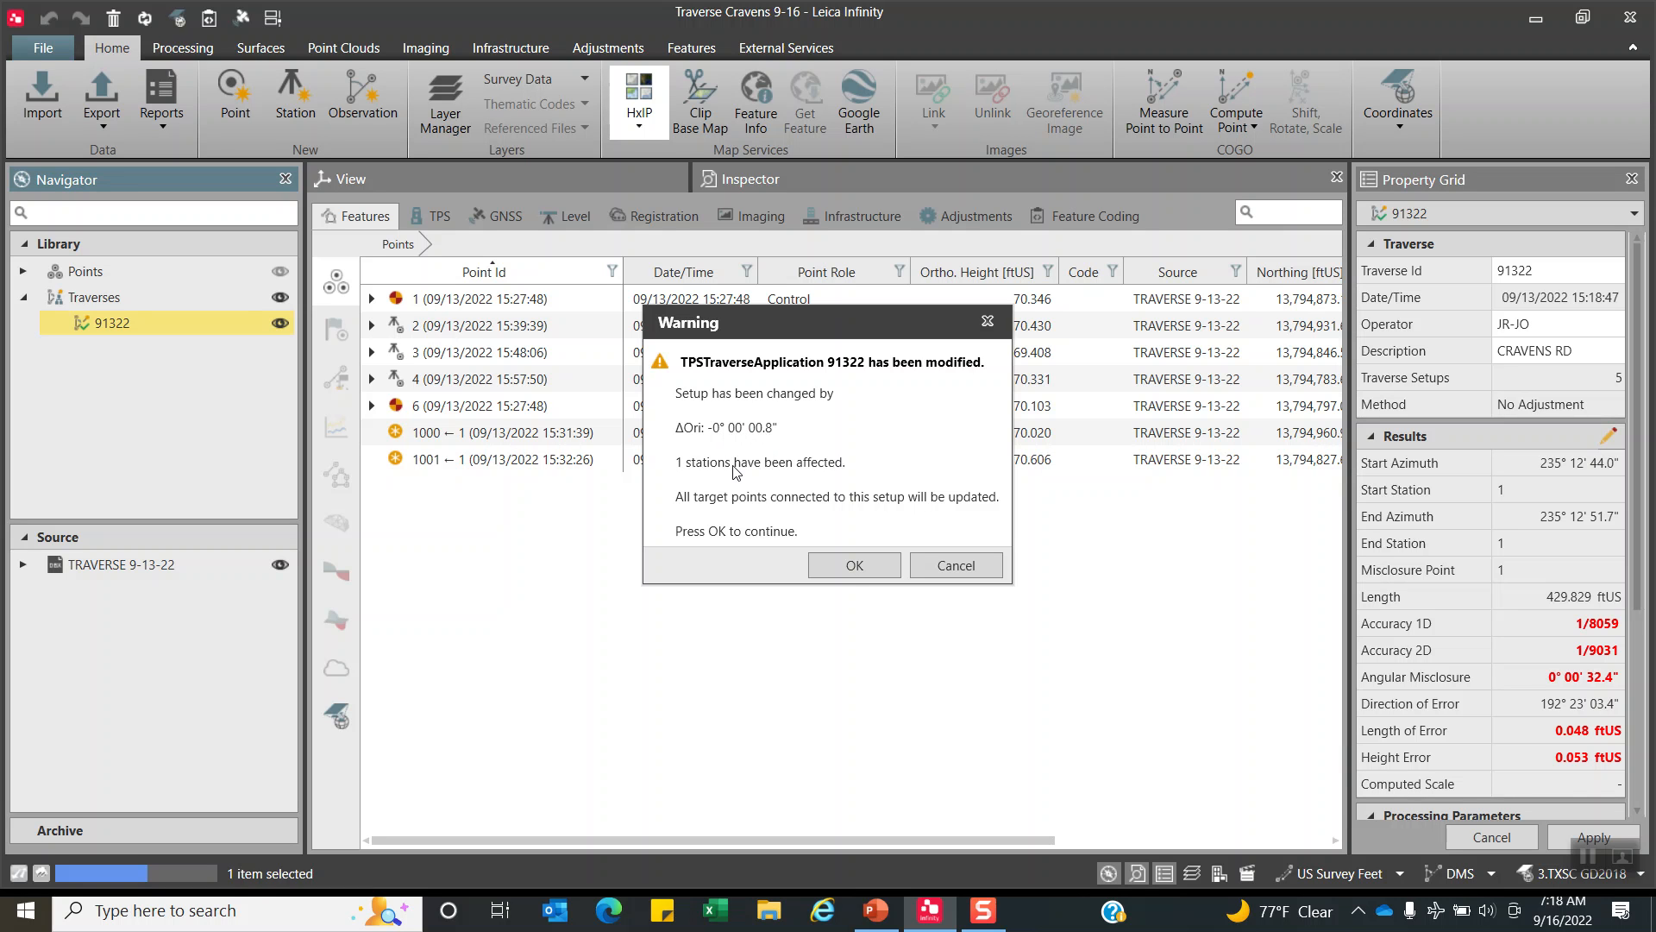
pyautogui.click(852, 565)
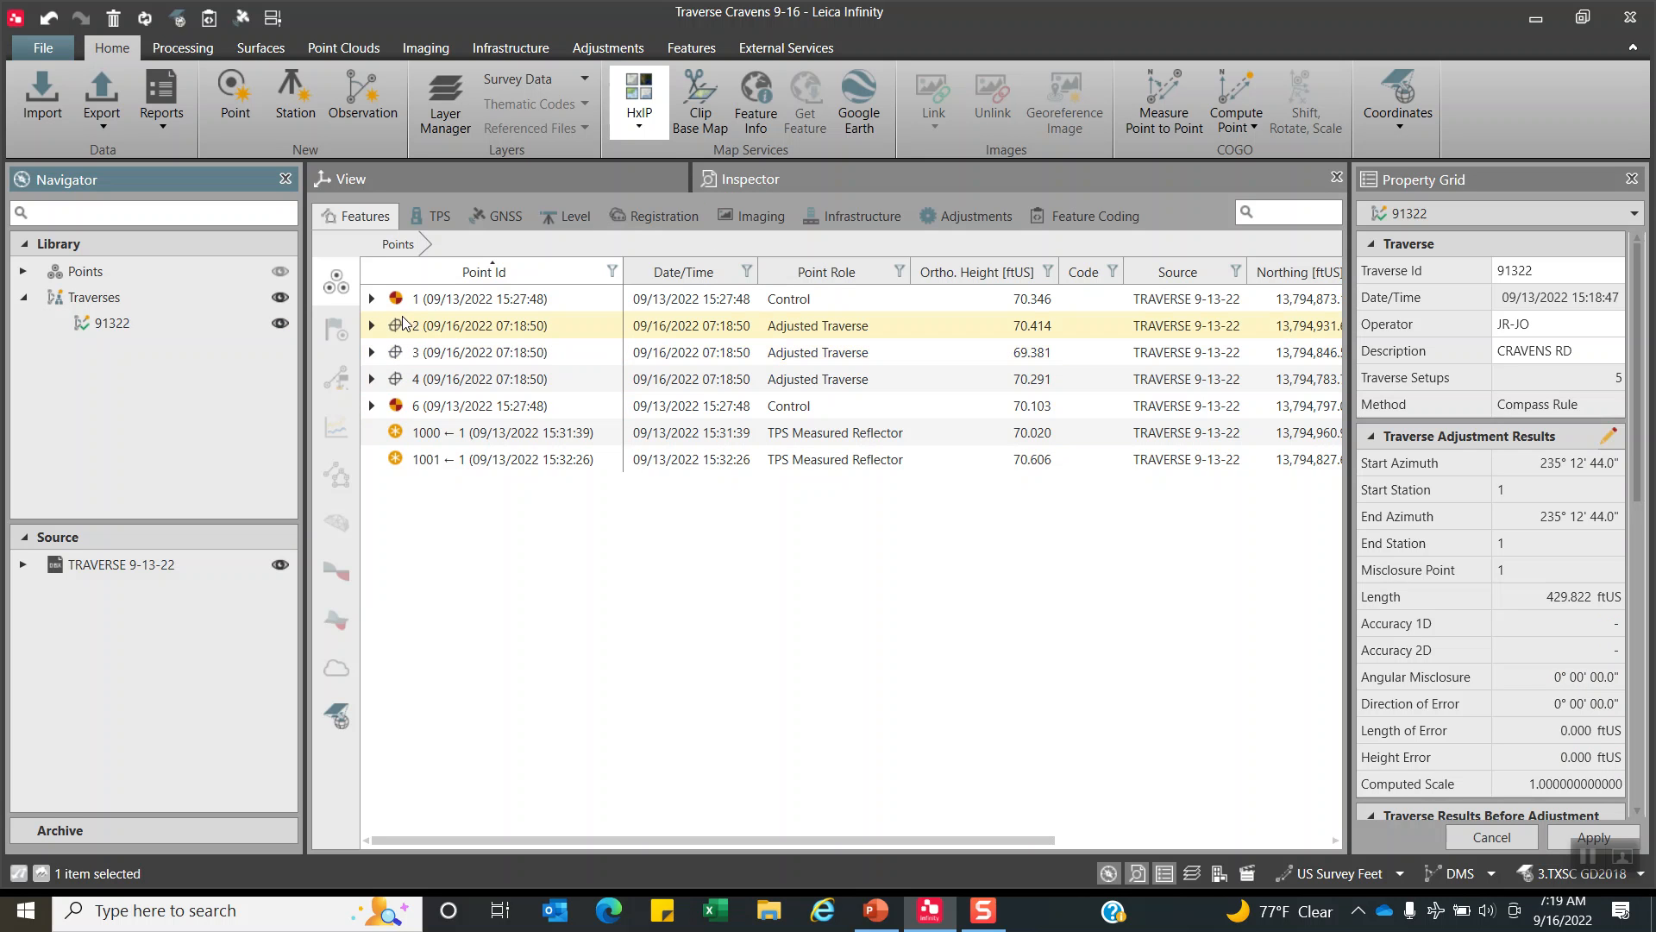
# Bring the Features table to the Northing/Easting columns of the adjusted points.
pyautogui.click(486, 300)
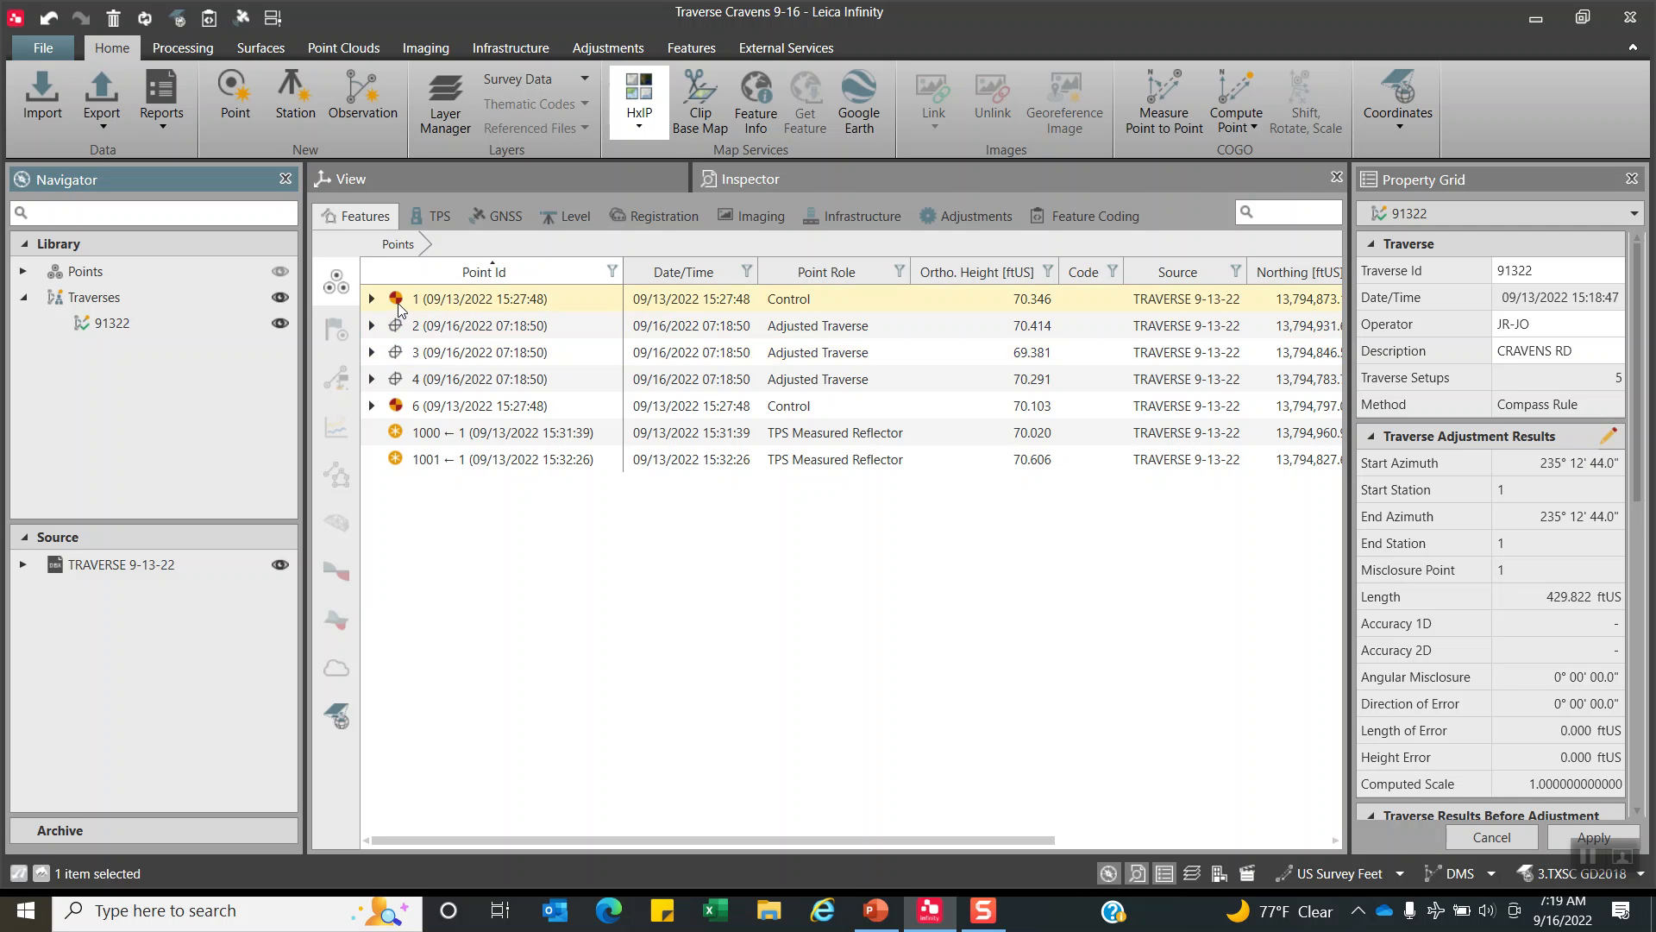
pyautogui.click(475, 432)
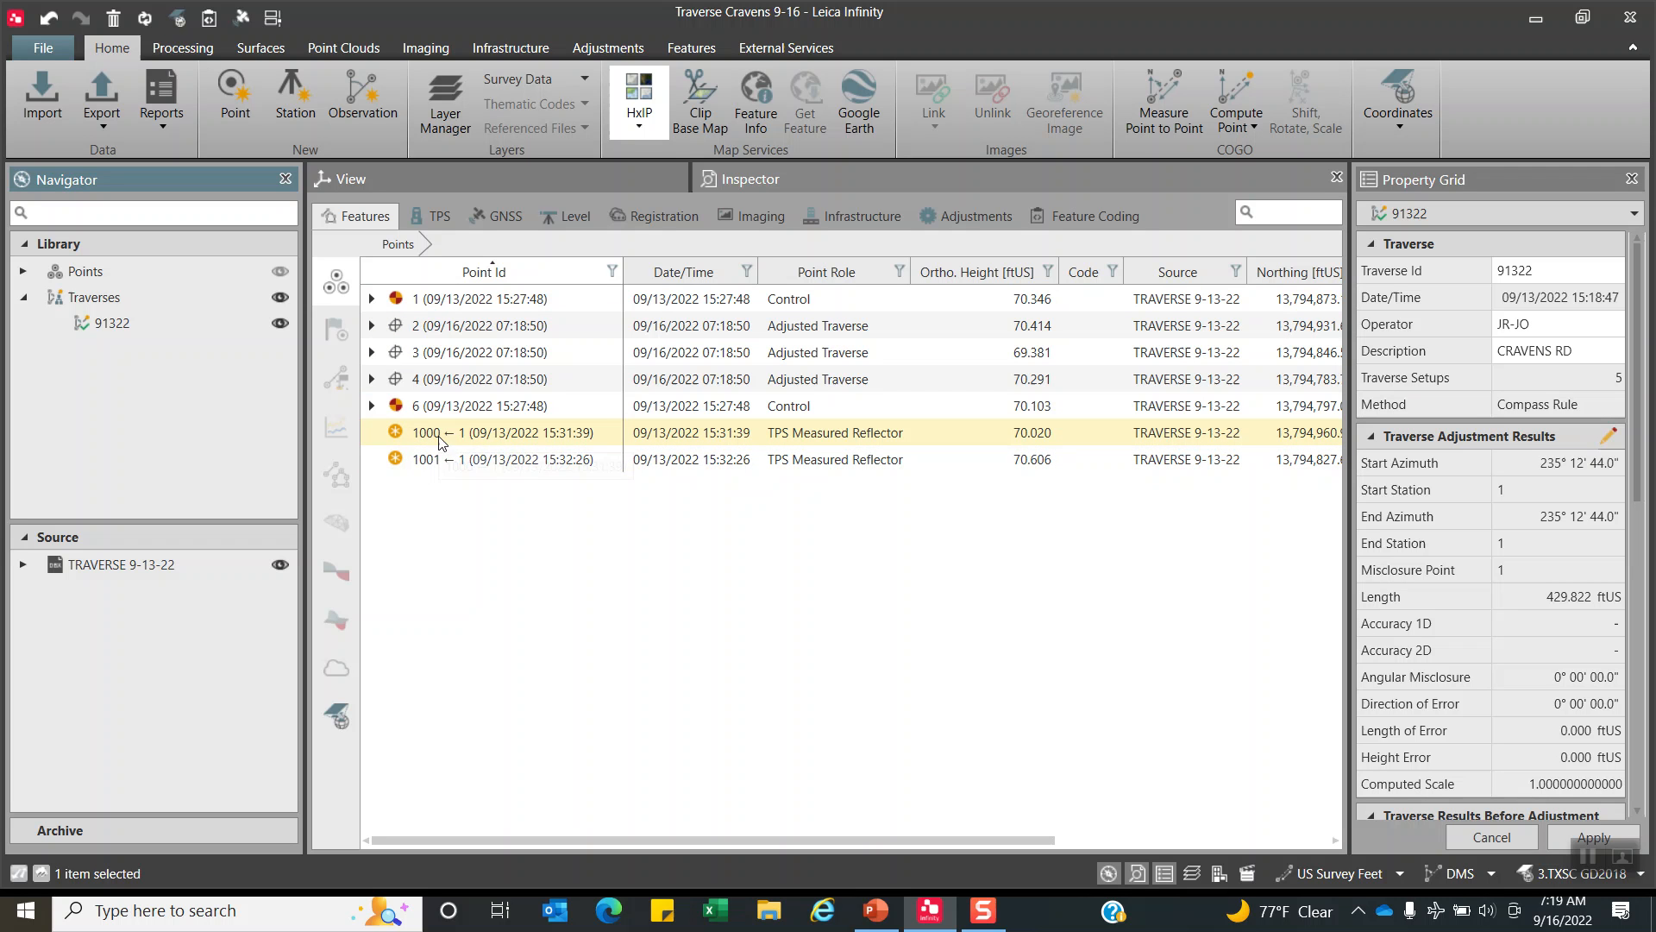
pyautogui.moveTo(422, 436)
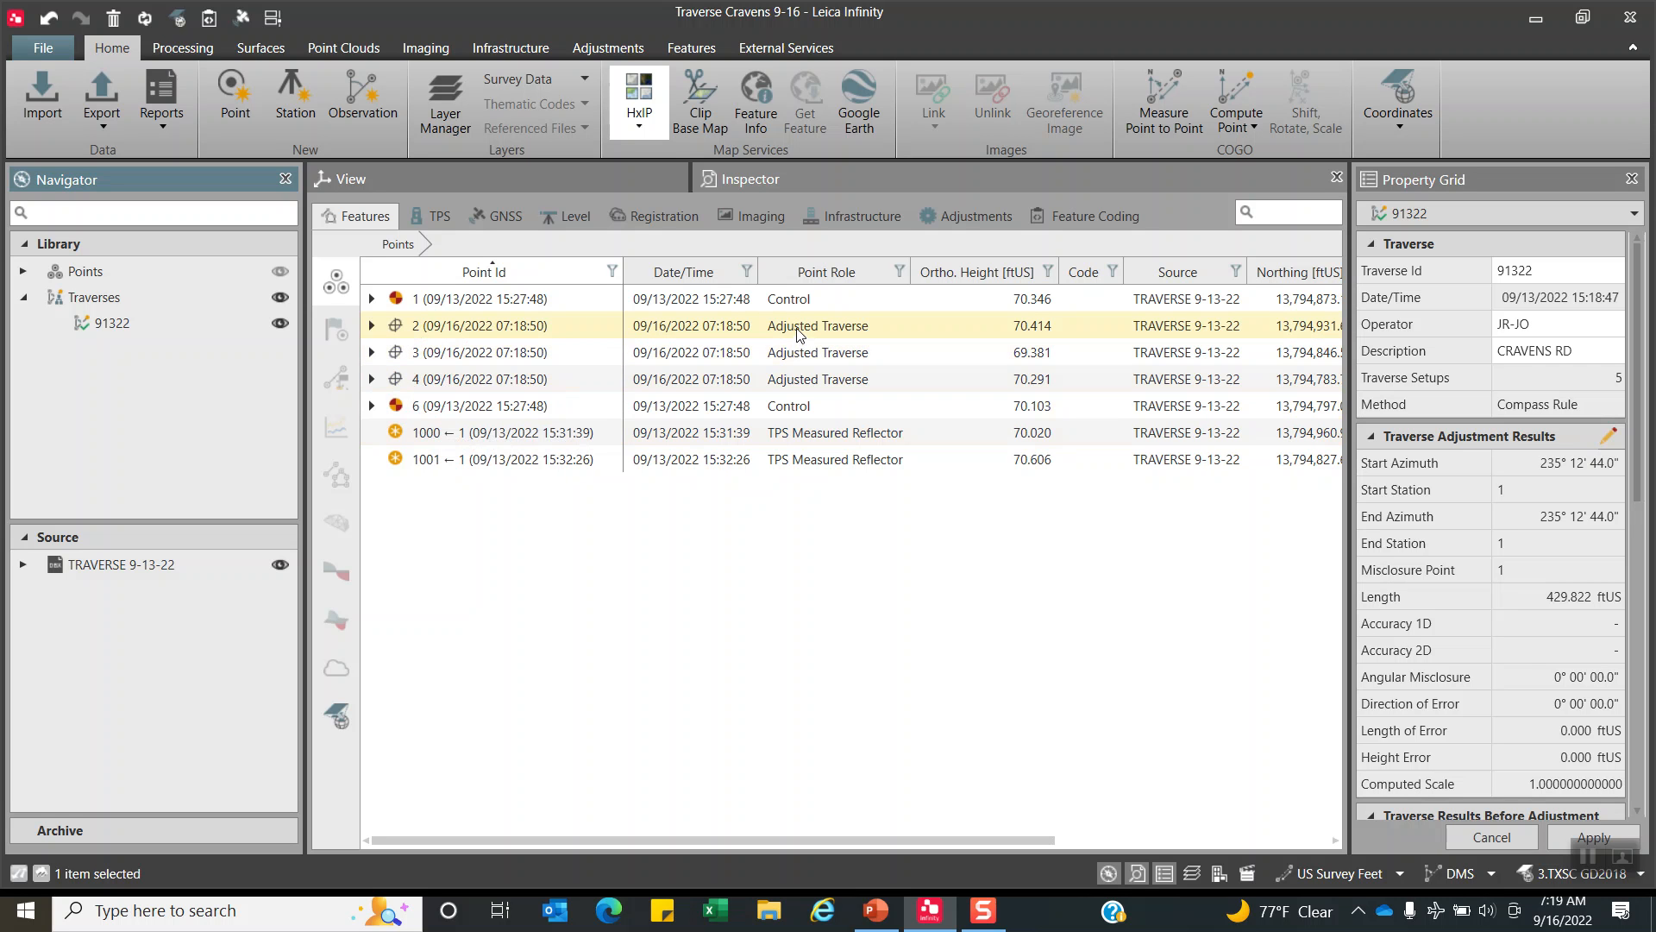
pyautogui.click(1078, 378)
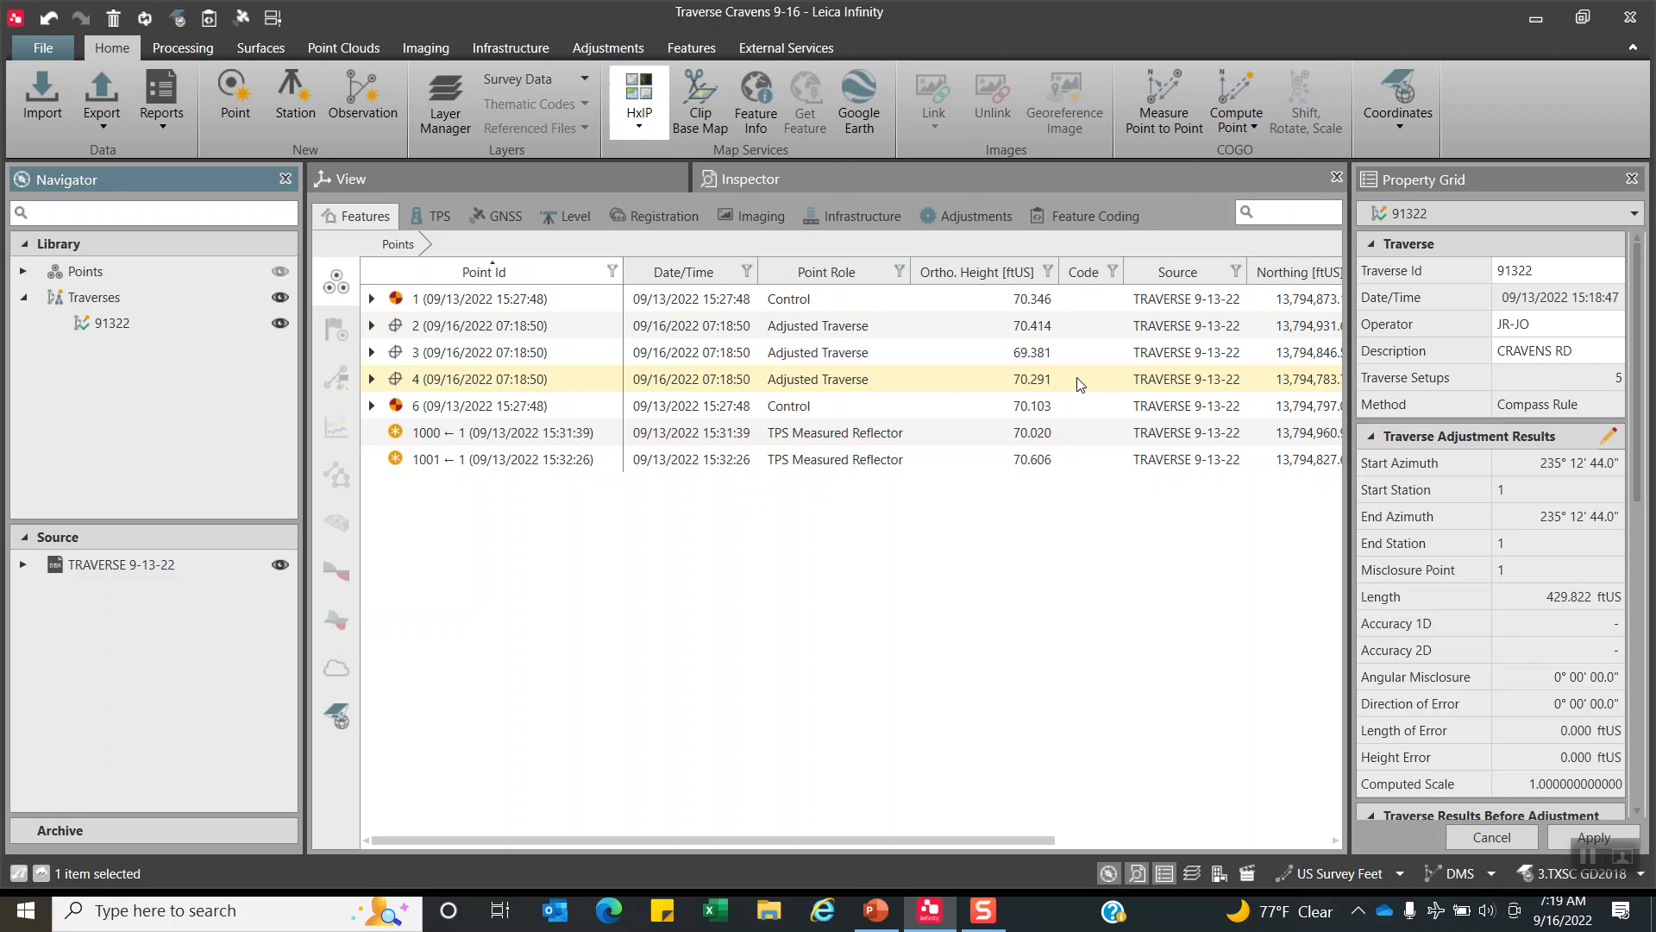
pyautogui.moveTo(1295, 271)
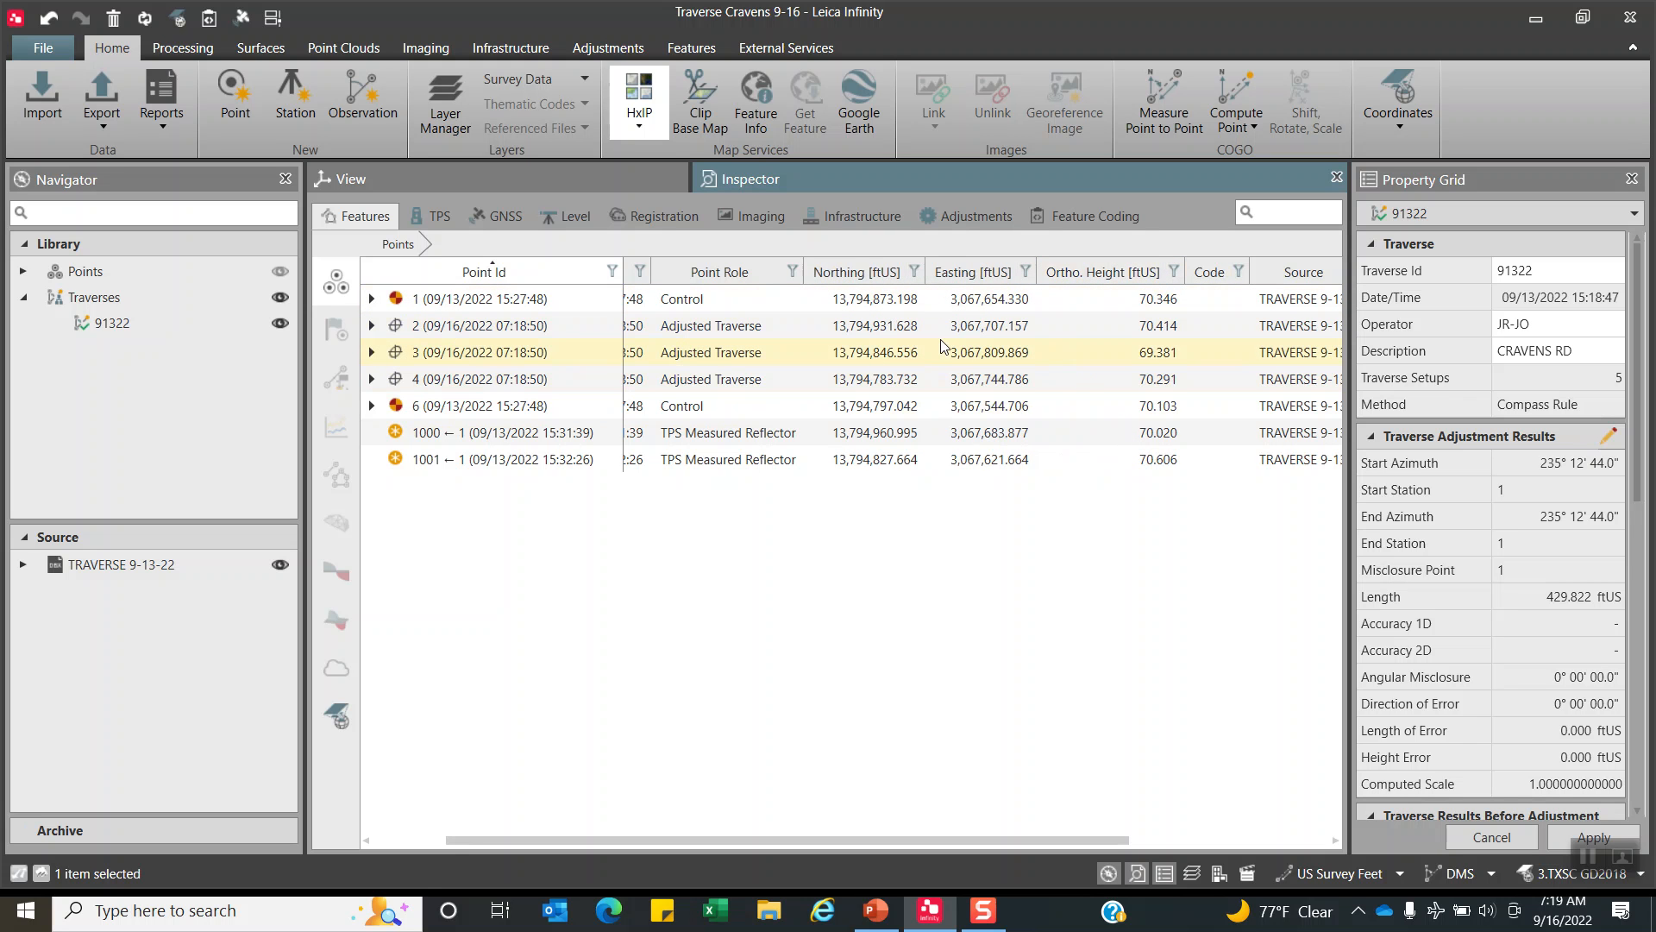
pyautogui.moveTo(470, 333)
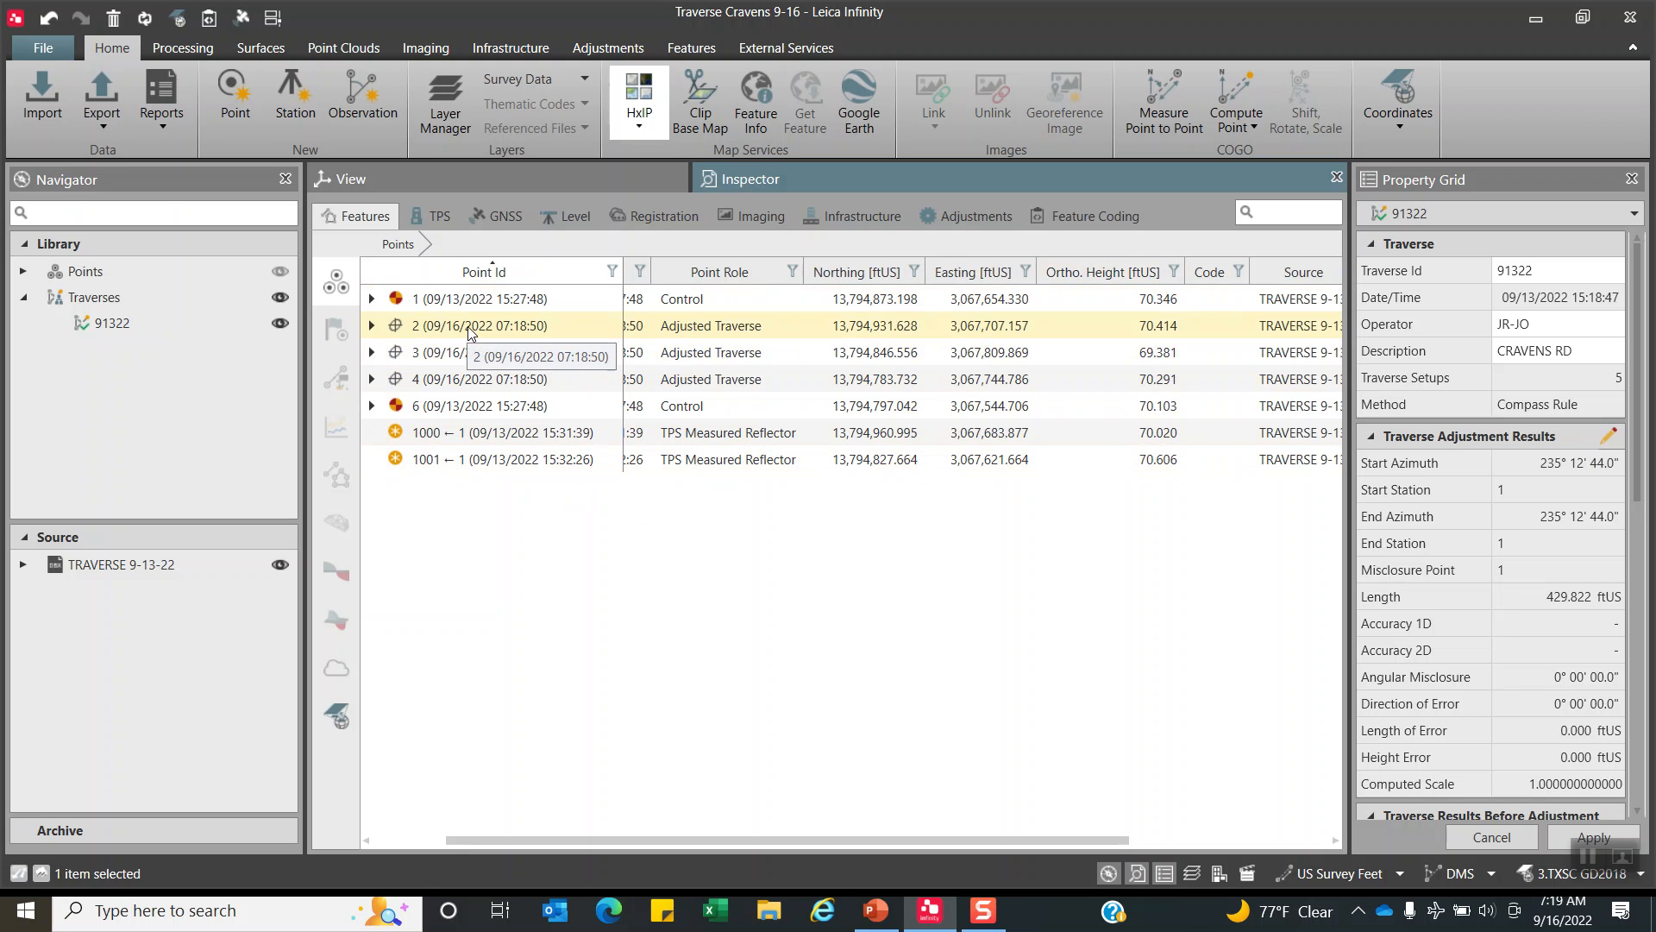
# Select adjusted traverse points 2, 4 and 3 together in the points list.
pyautogui.click(480, 325)
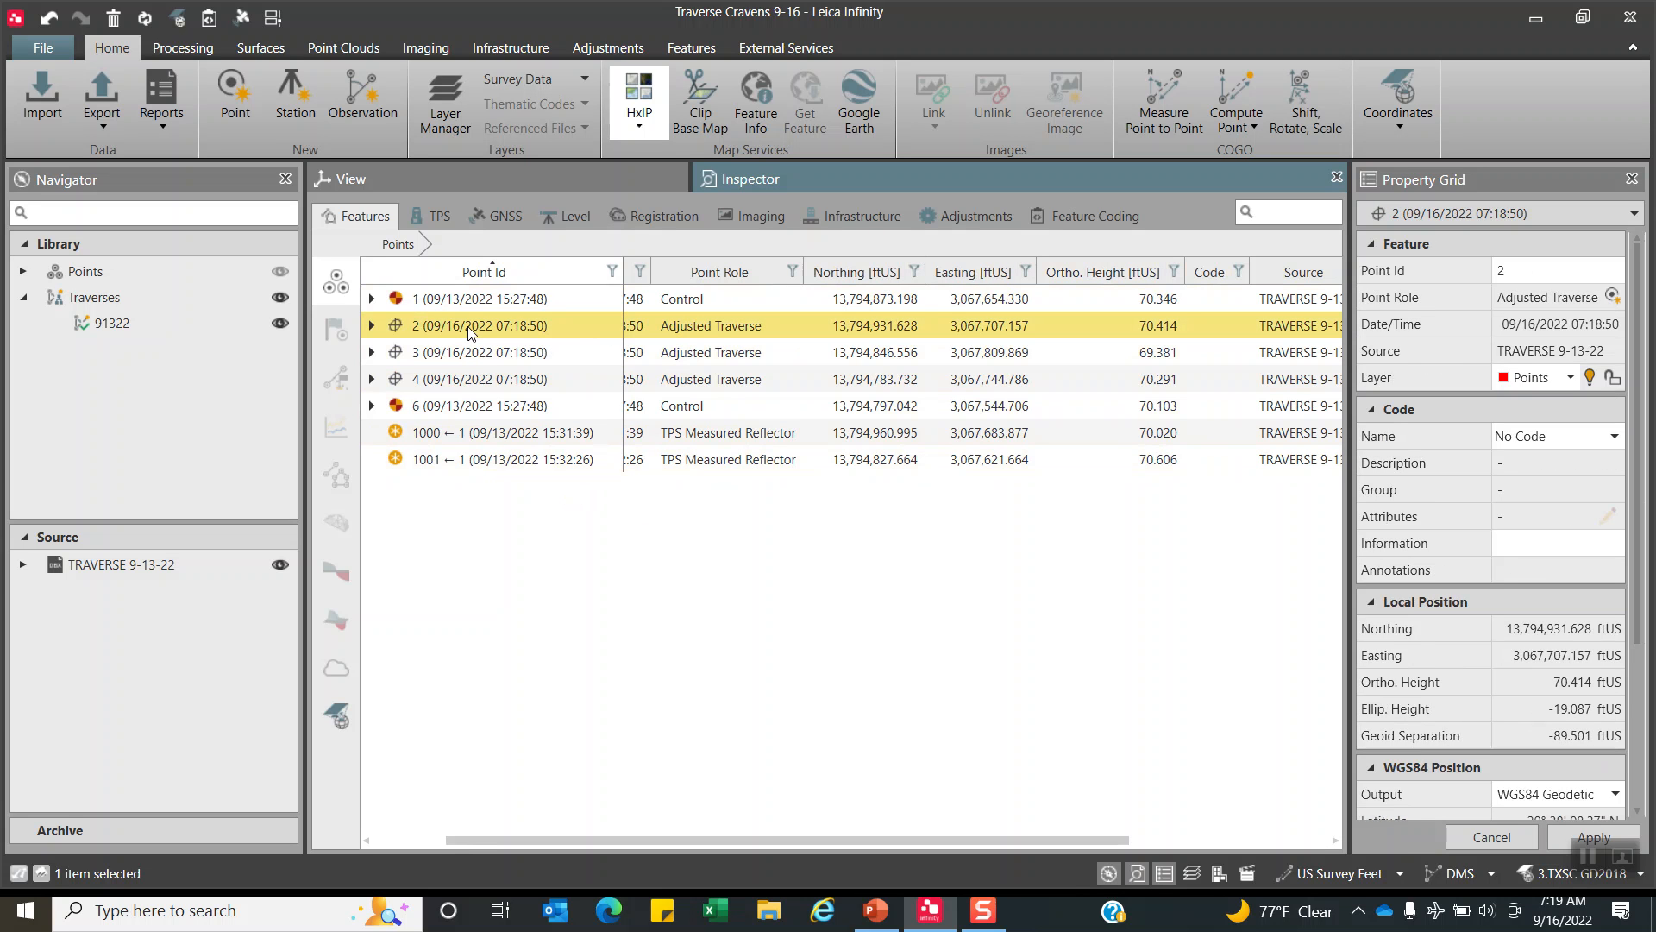
pyautogui.click(481, 378)
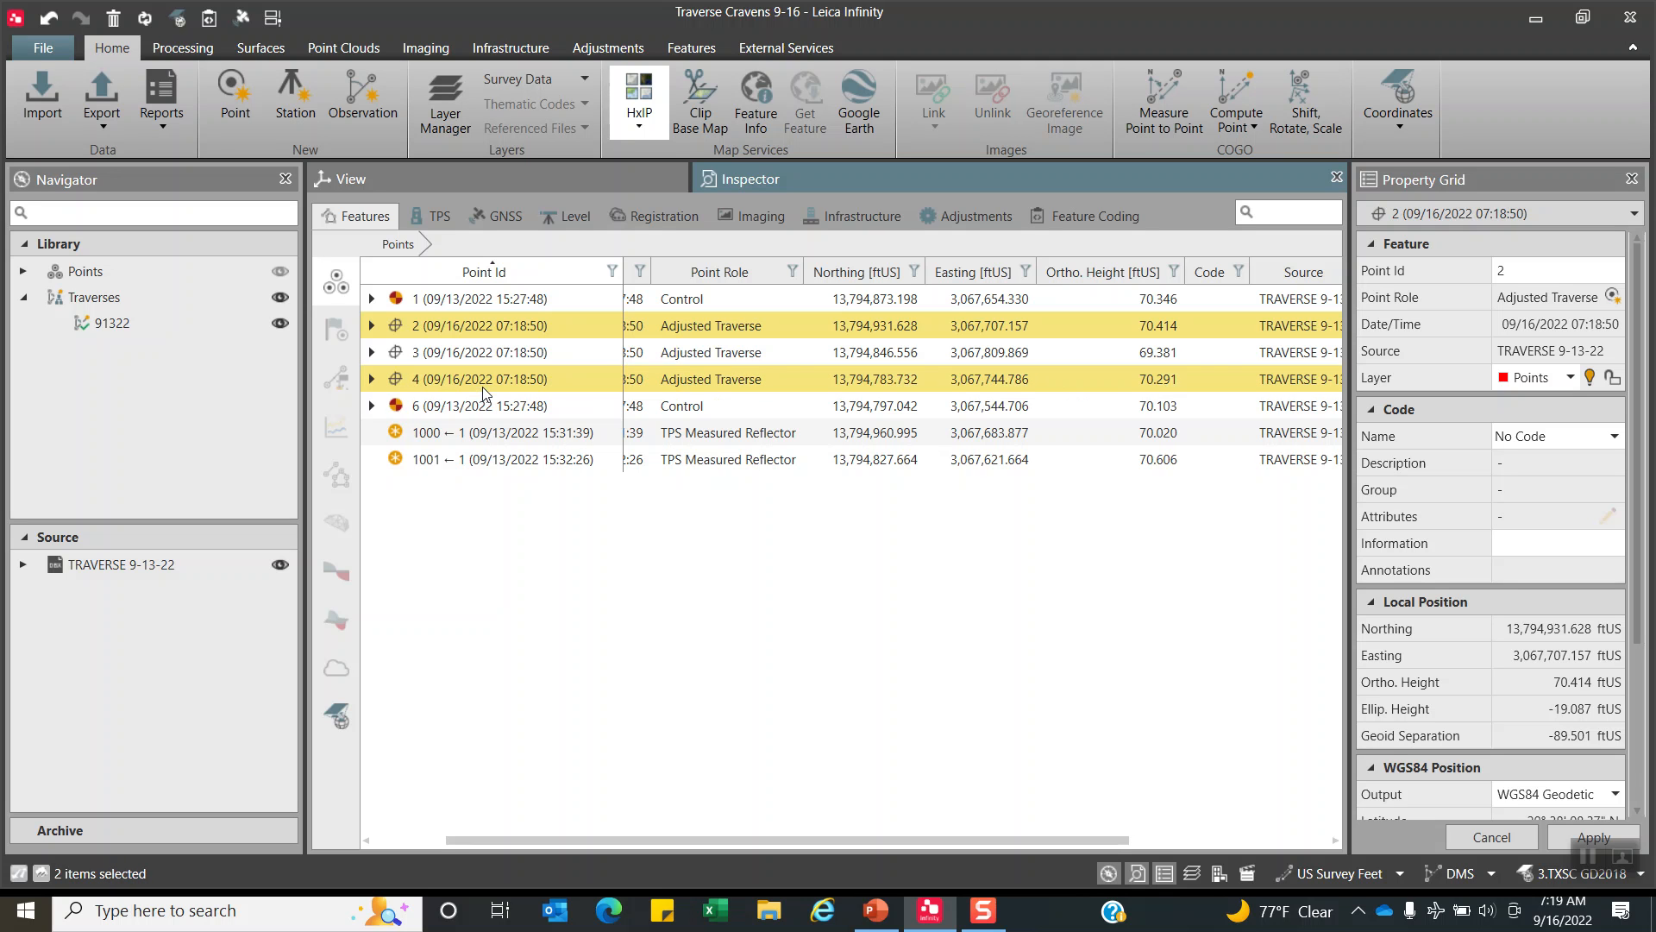
pyautogui.click(480, 352)
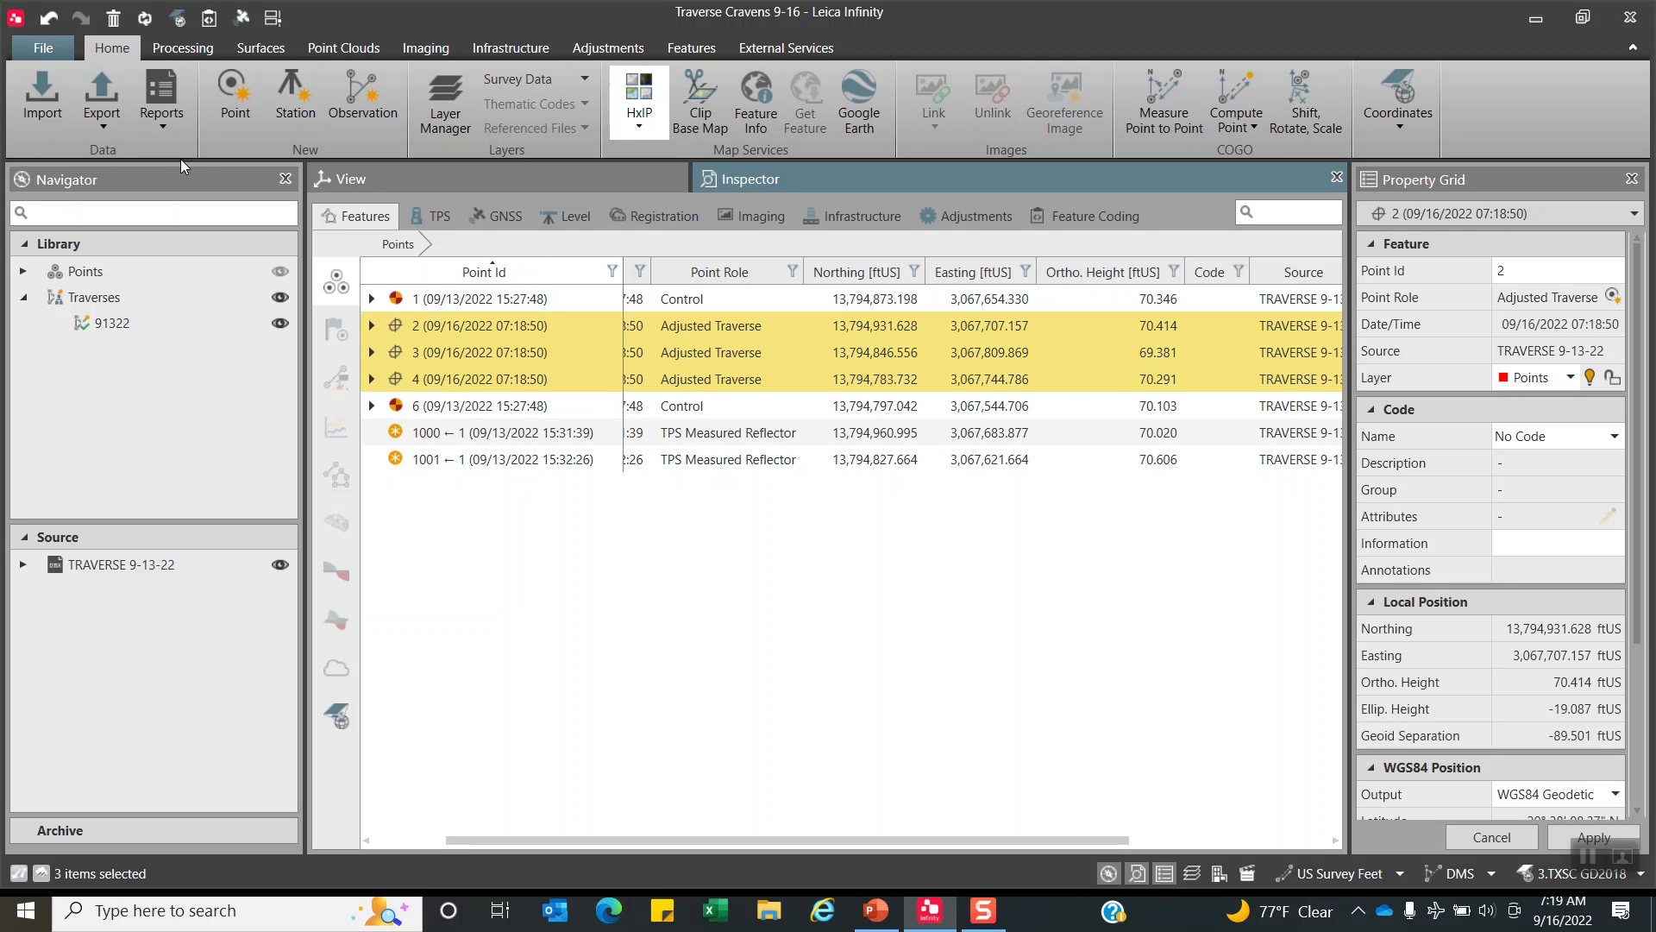
# Export the selected points as ASCII with the PNEZC Trav template into Exported Data.
pyautogui.click(100, 100)
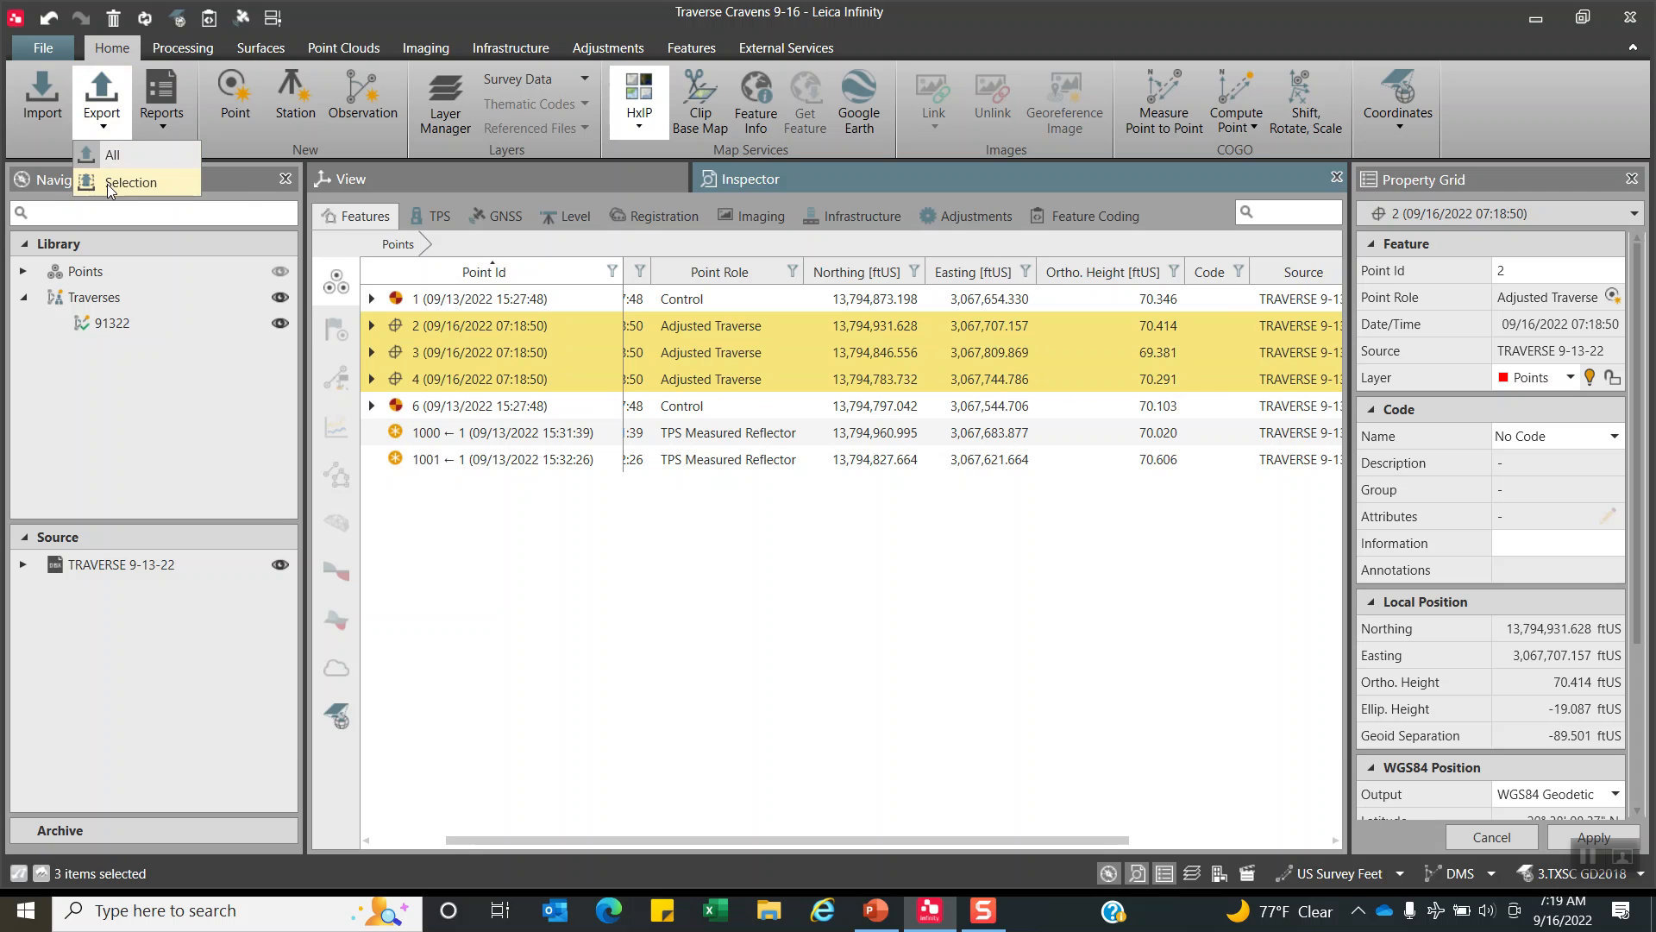
pyautogui.click(131, 183)
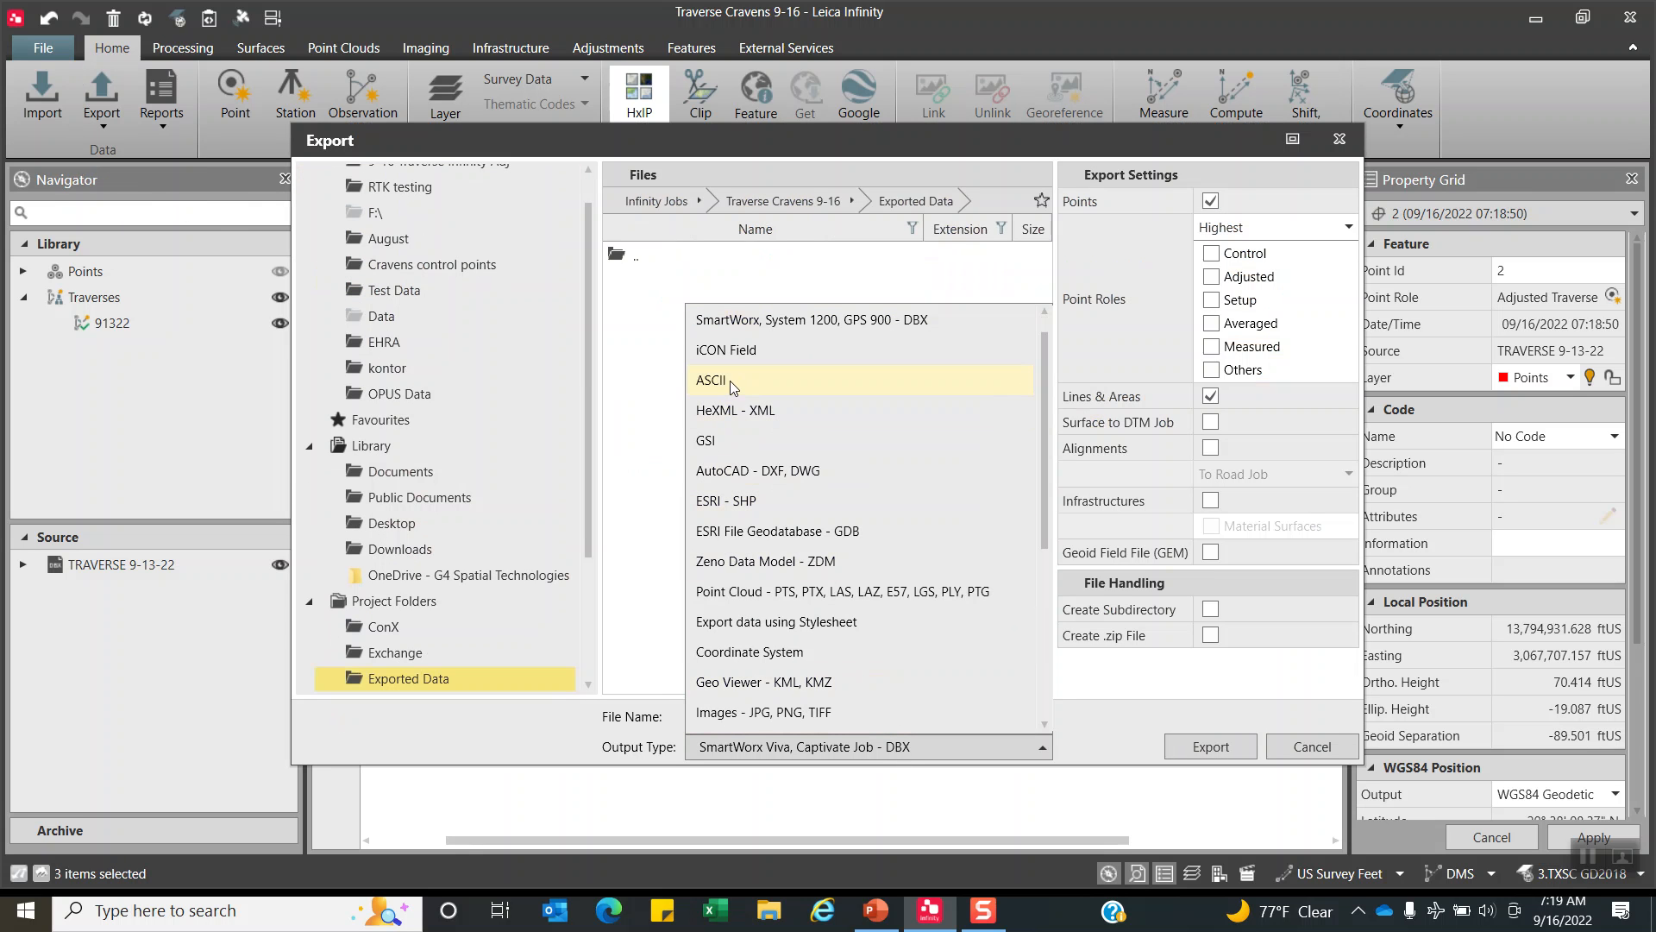
pyautogui.click(710, 380)
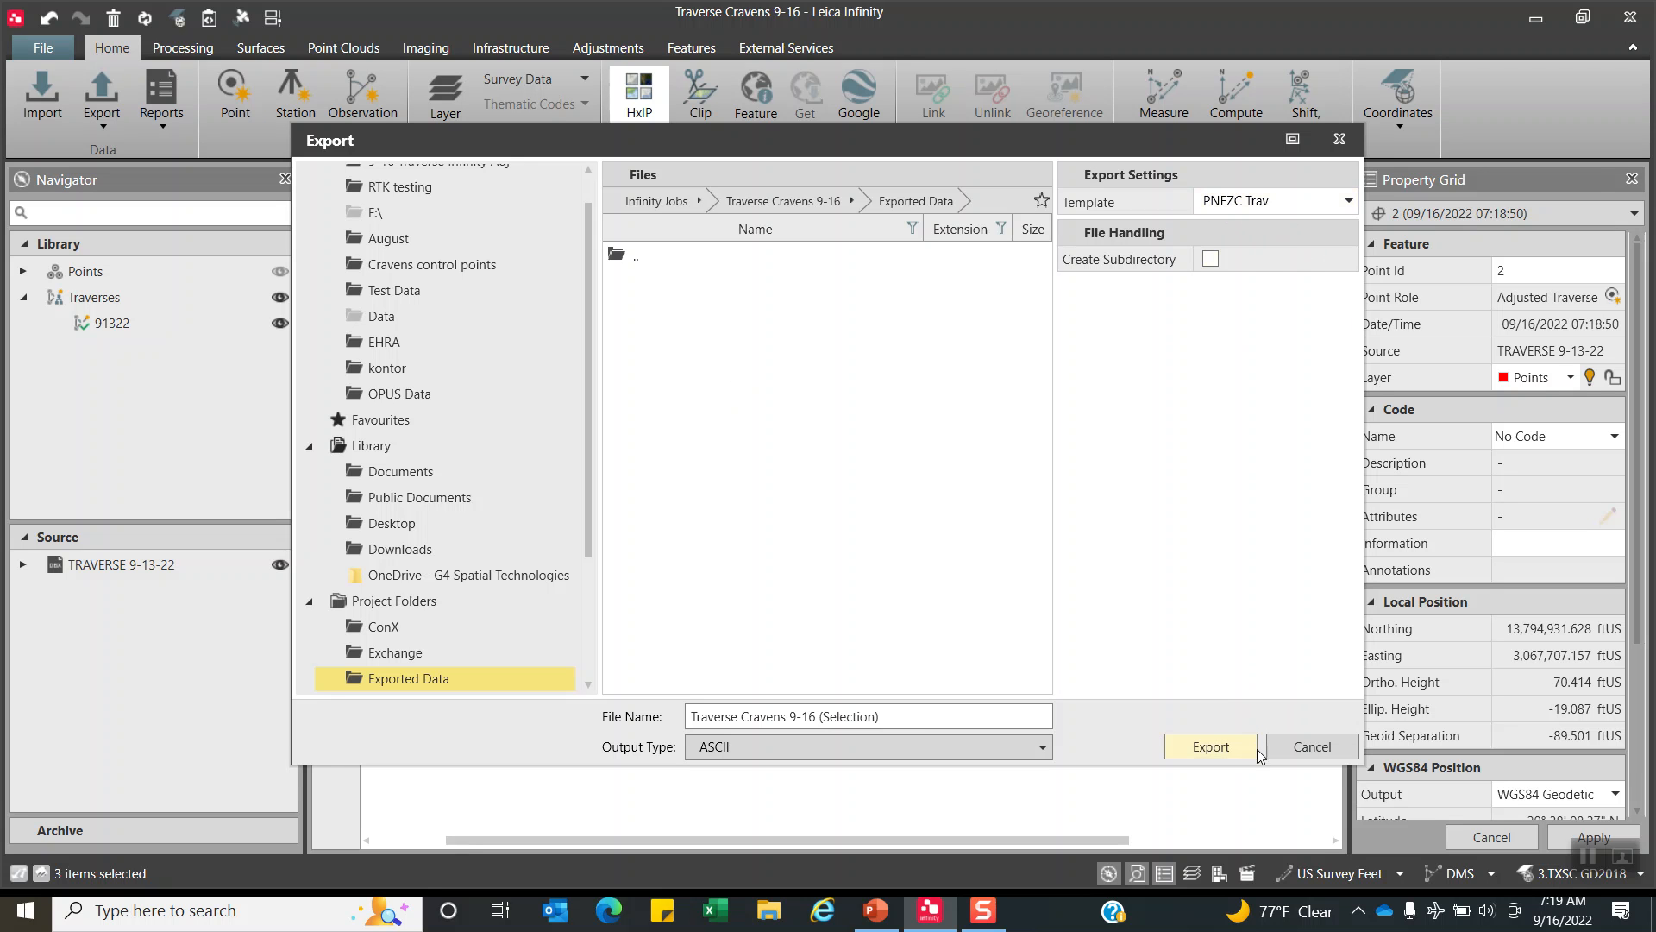
pyautogui.click(1209, 745)
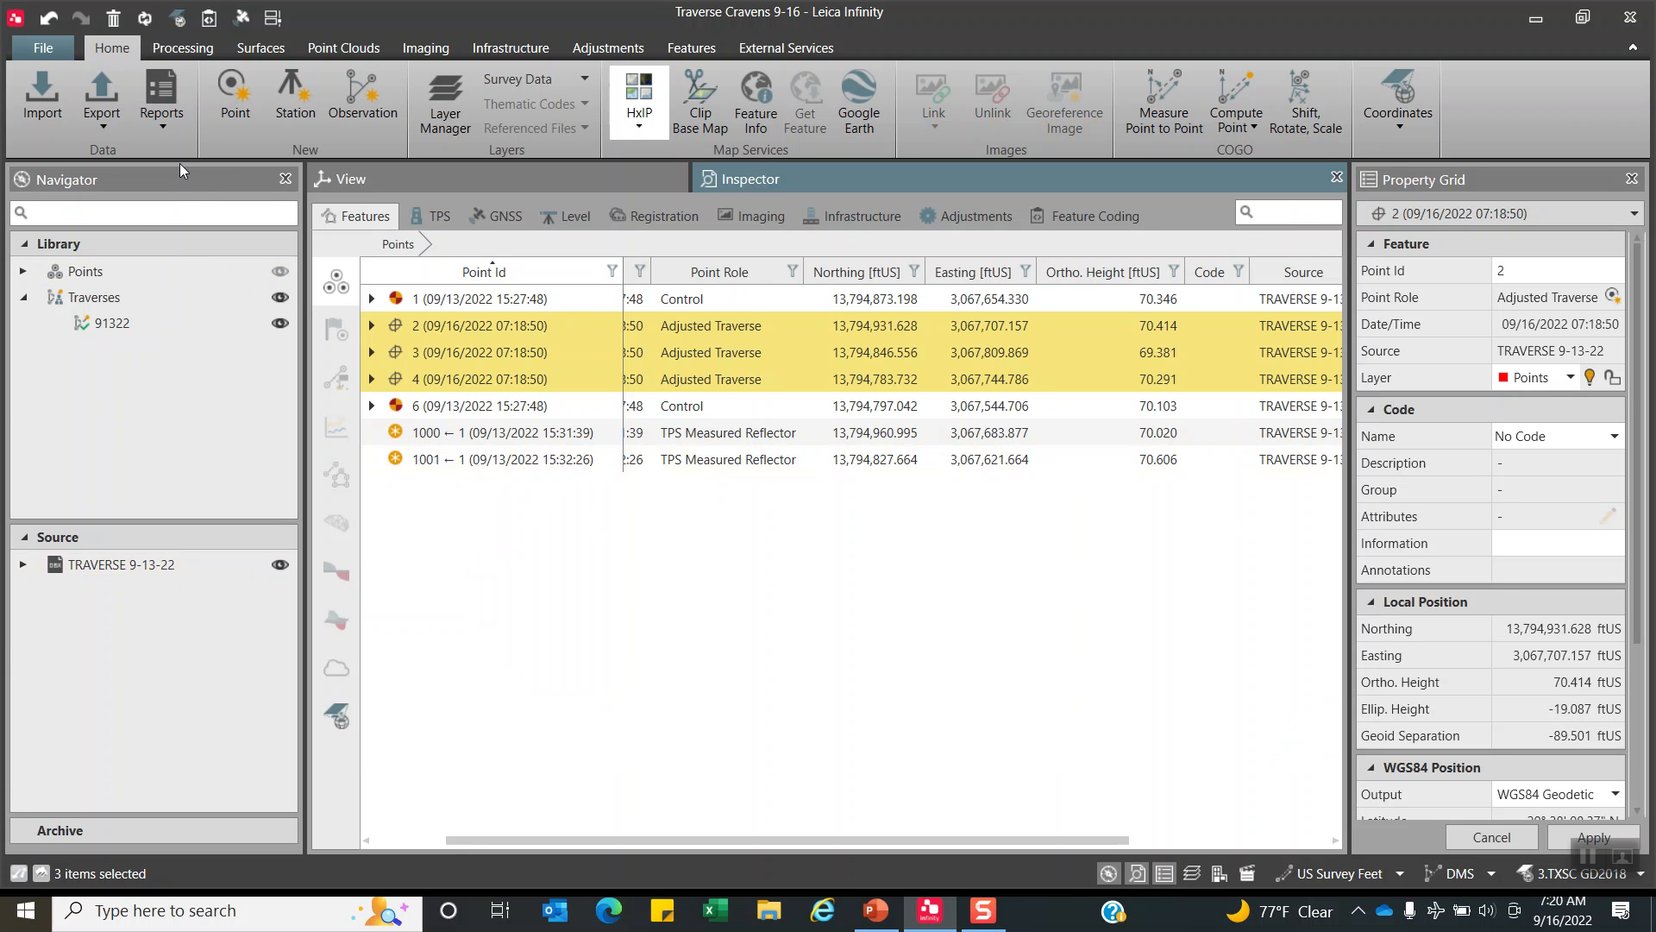
pyautogui.moveTo(161, 101)
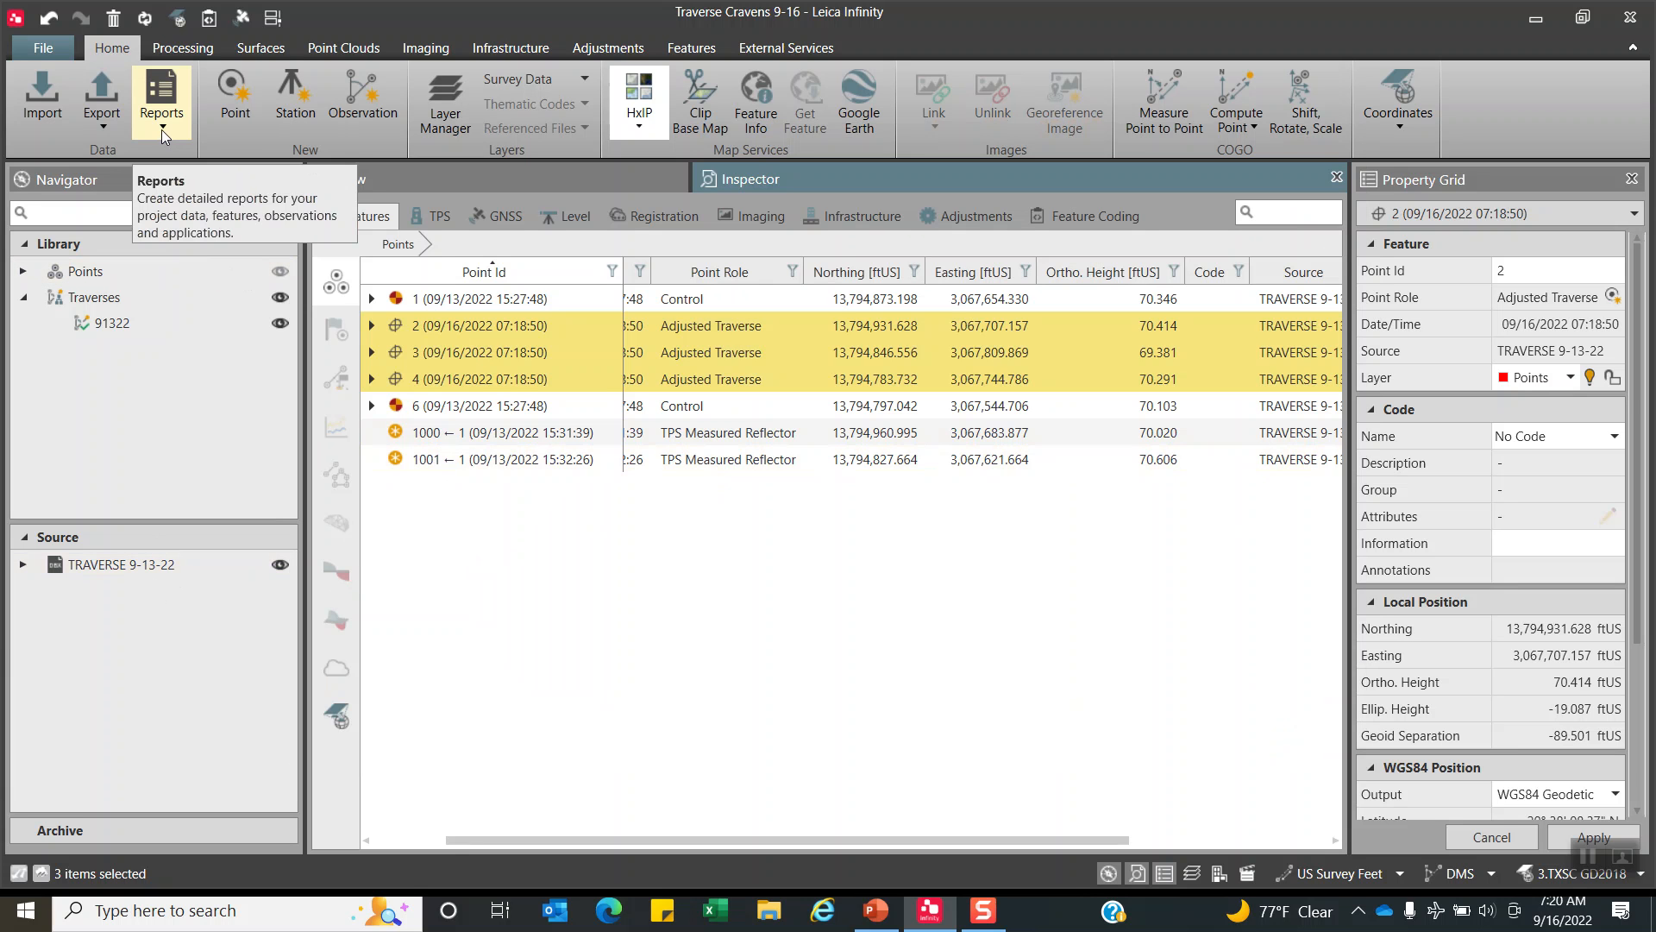
pyautogui.click(160, 97)
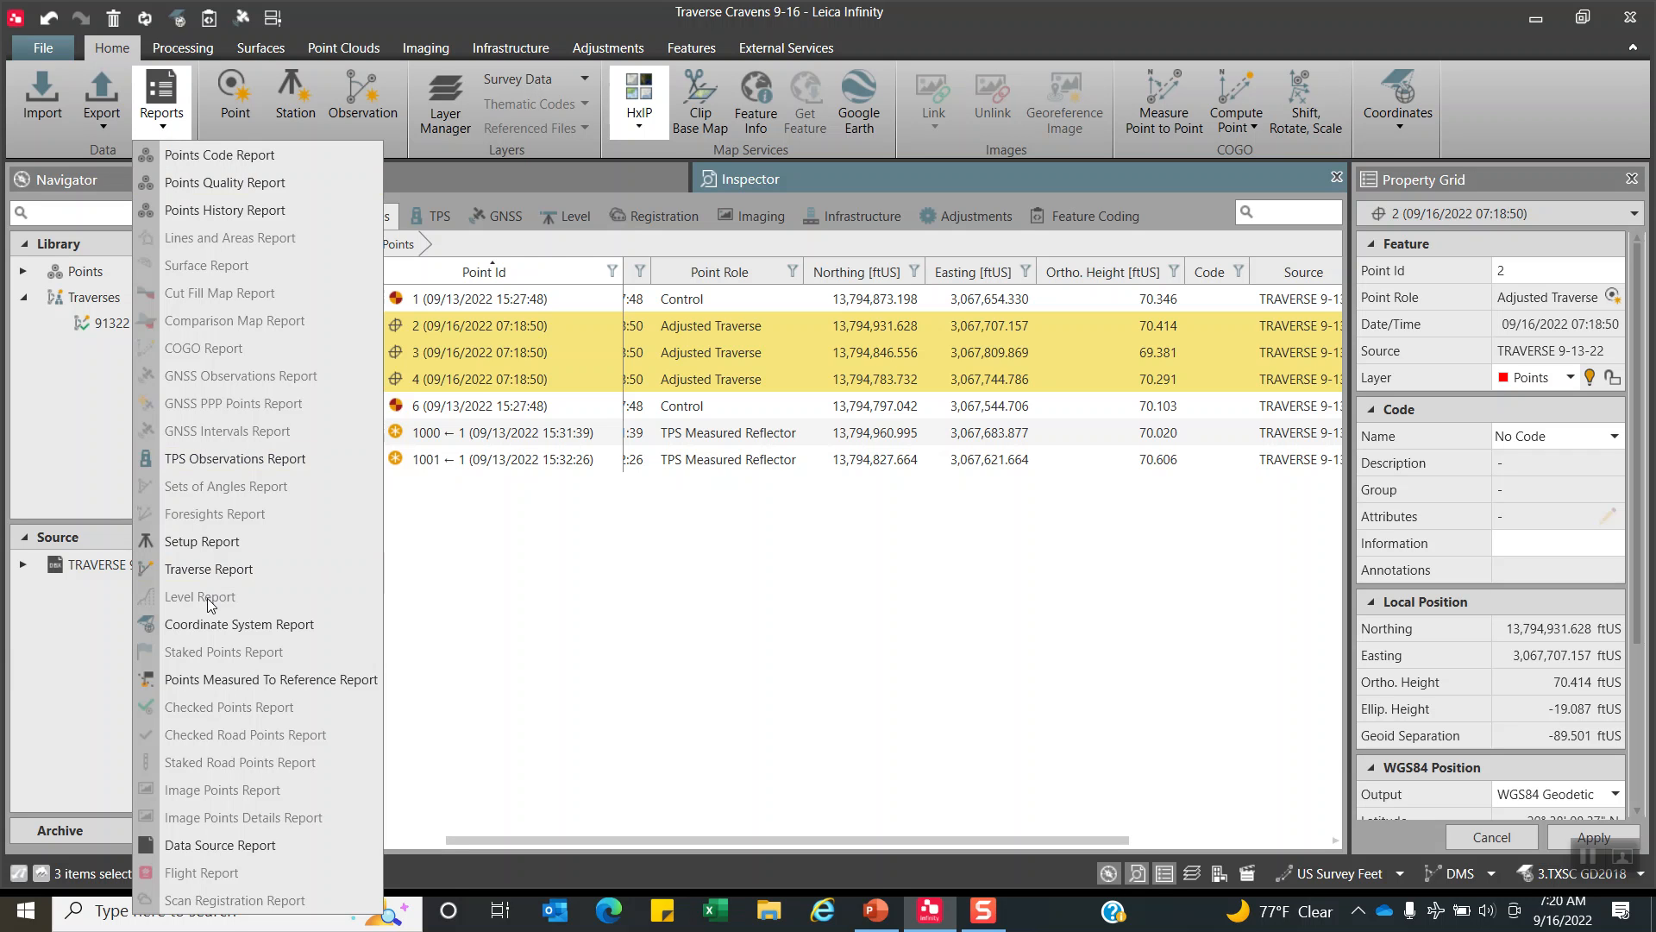
pyautogui.click(208, 568)
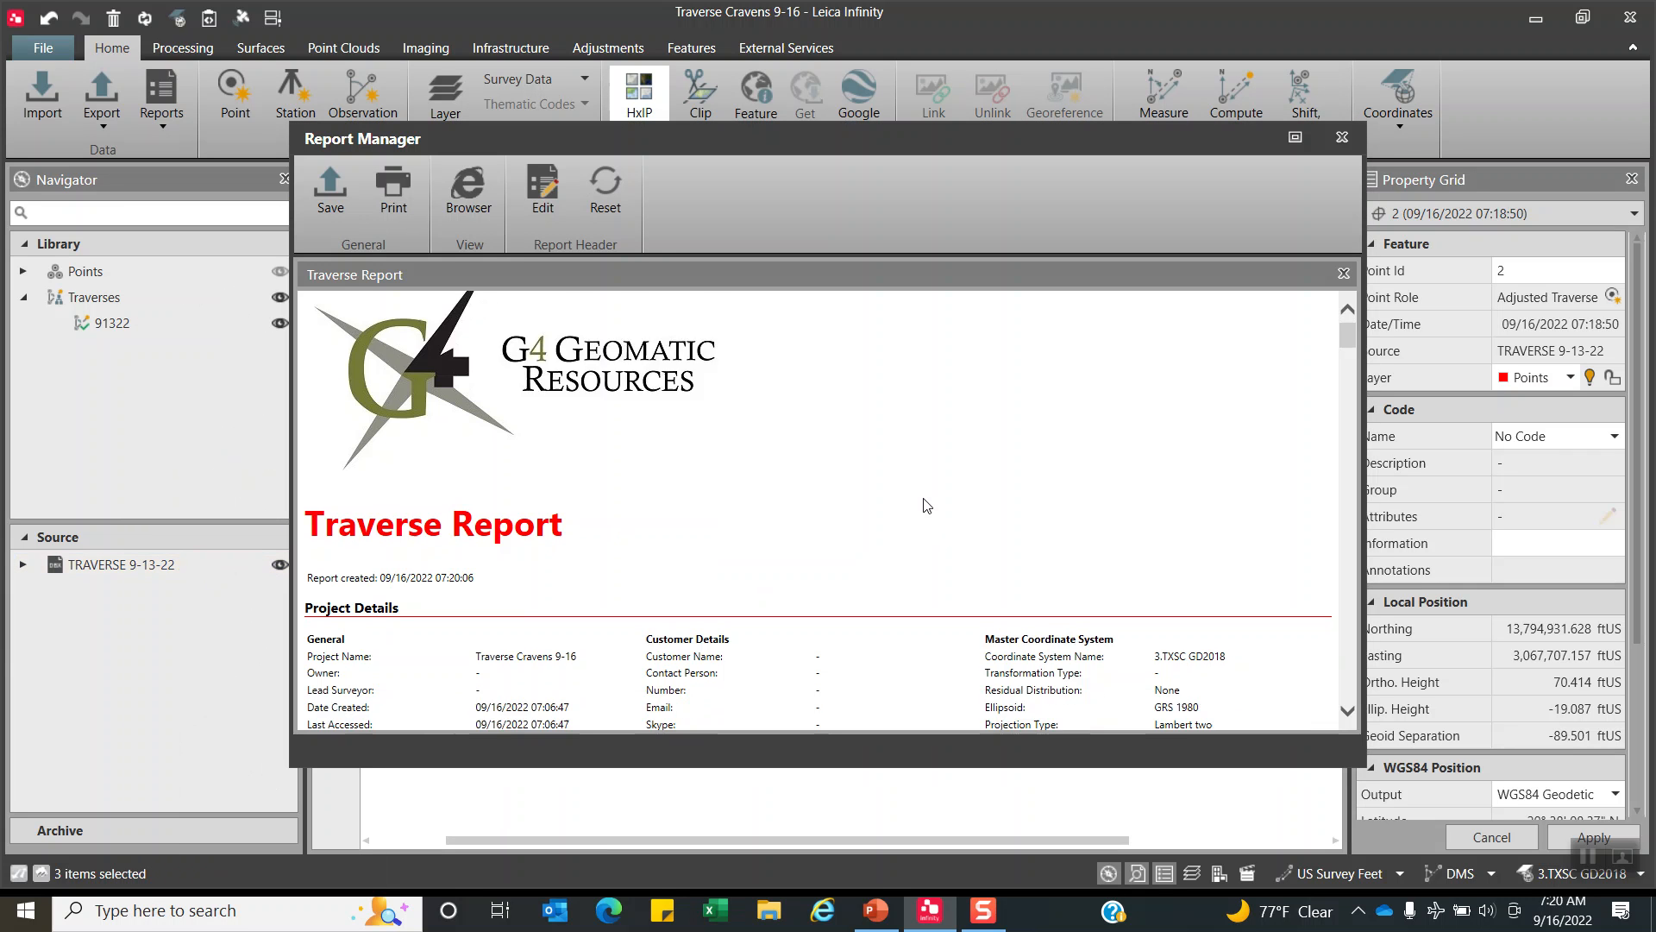
pyautogui.scroll(-3)
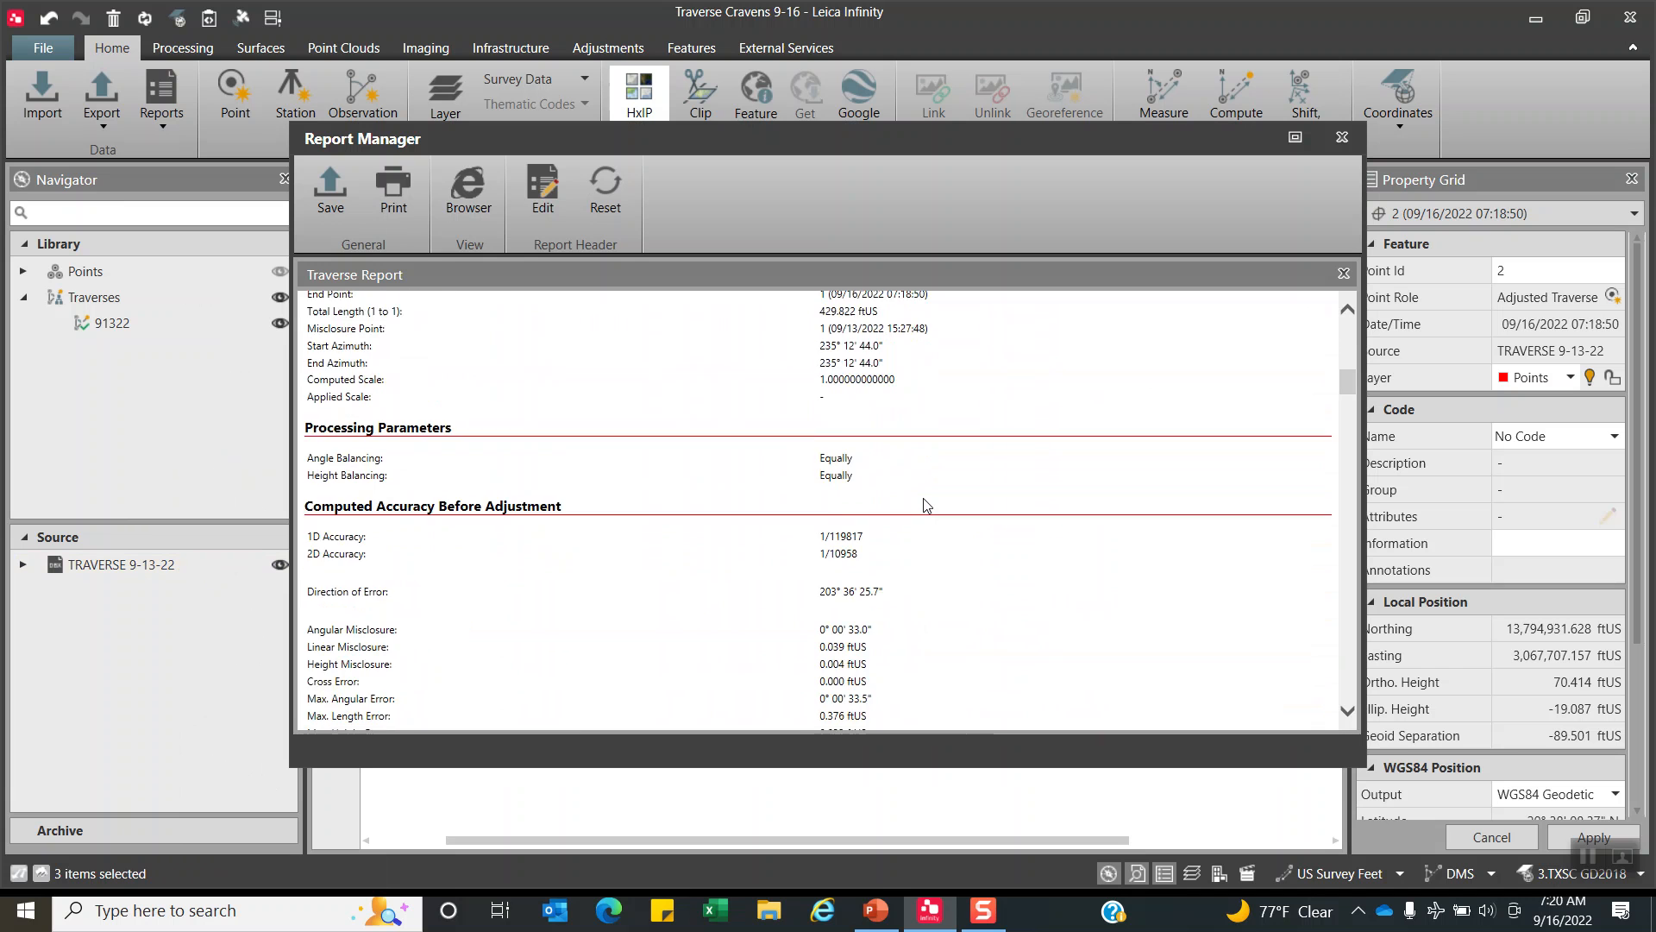
pyautogui.scroll(-3)
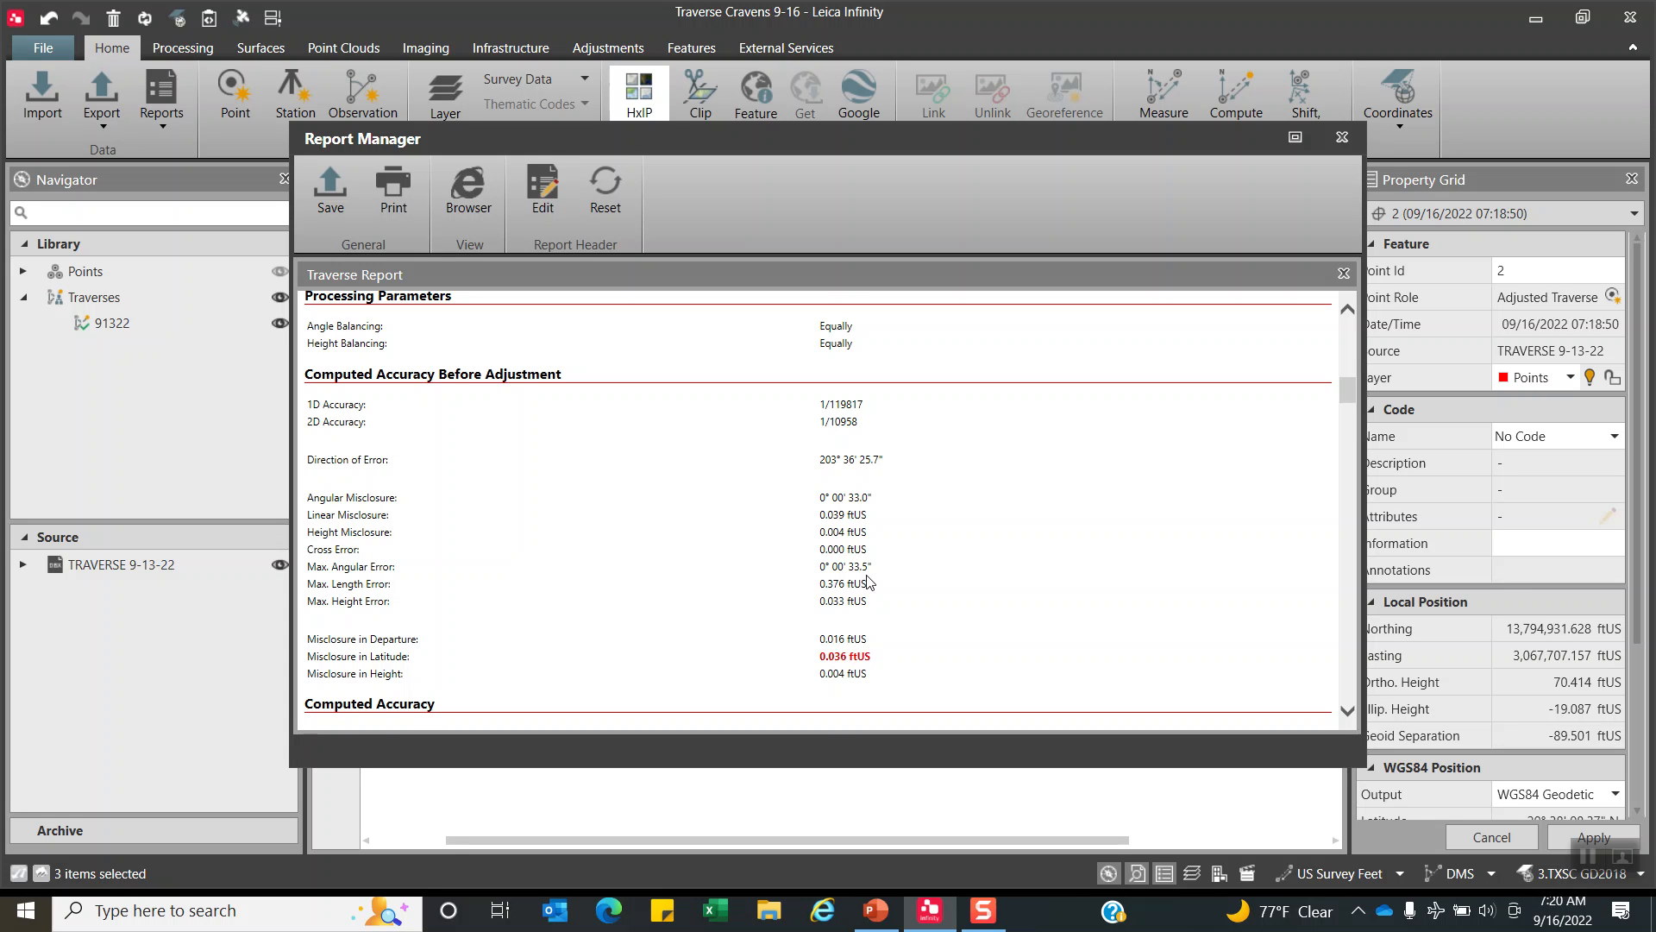
pyautogui.scroll(-3)
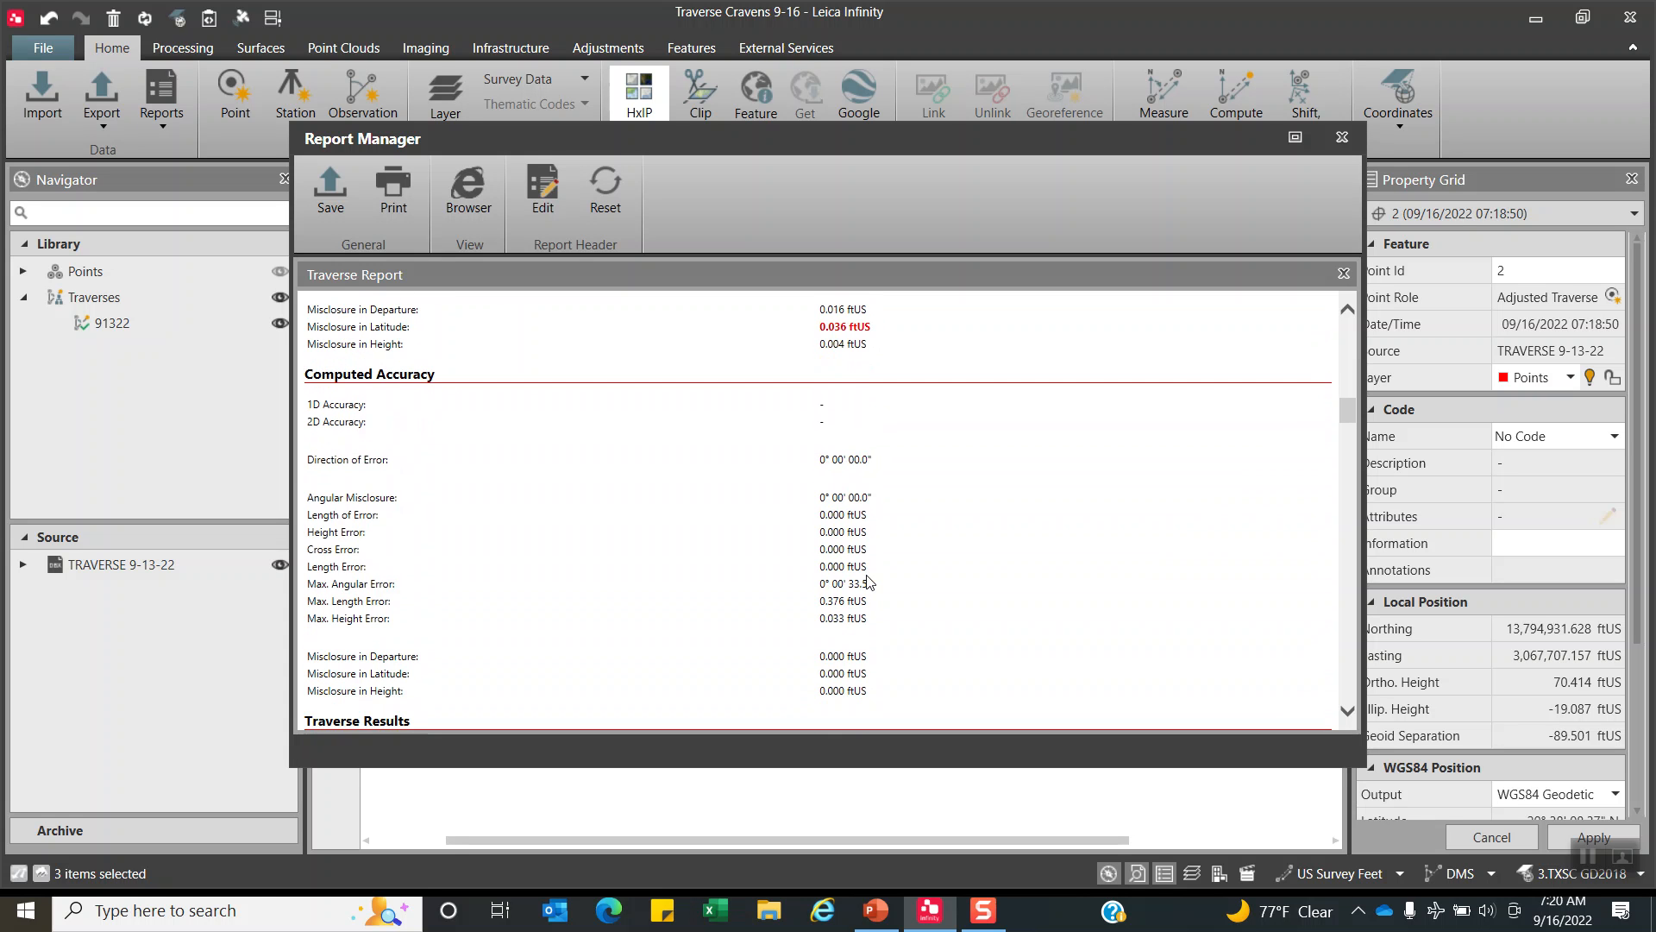
pyautogui.scroll(-3)
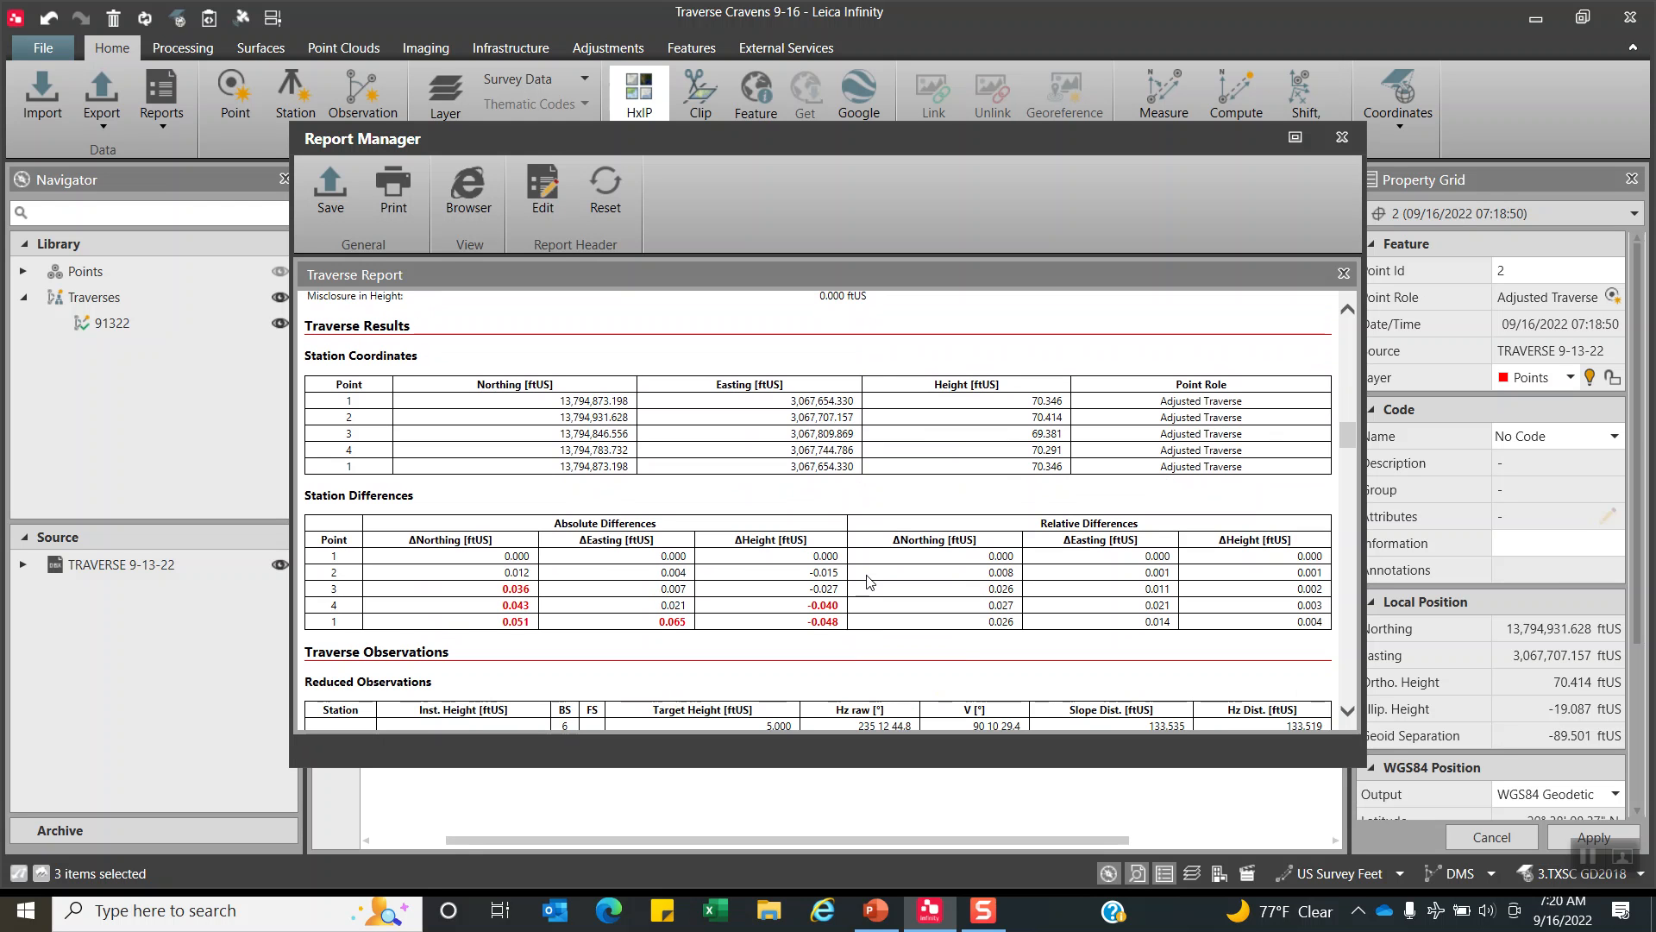
pyautogui.scroll(-3)
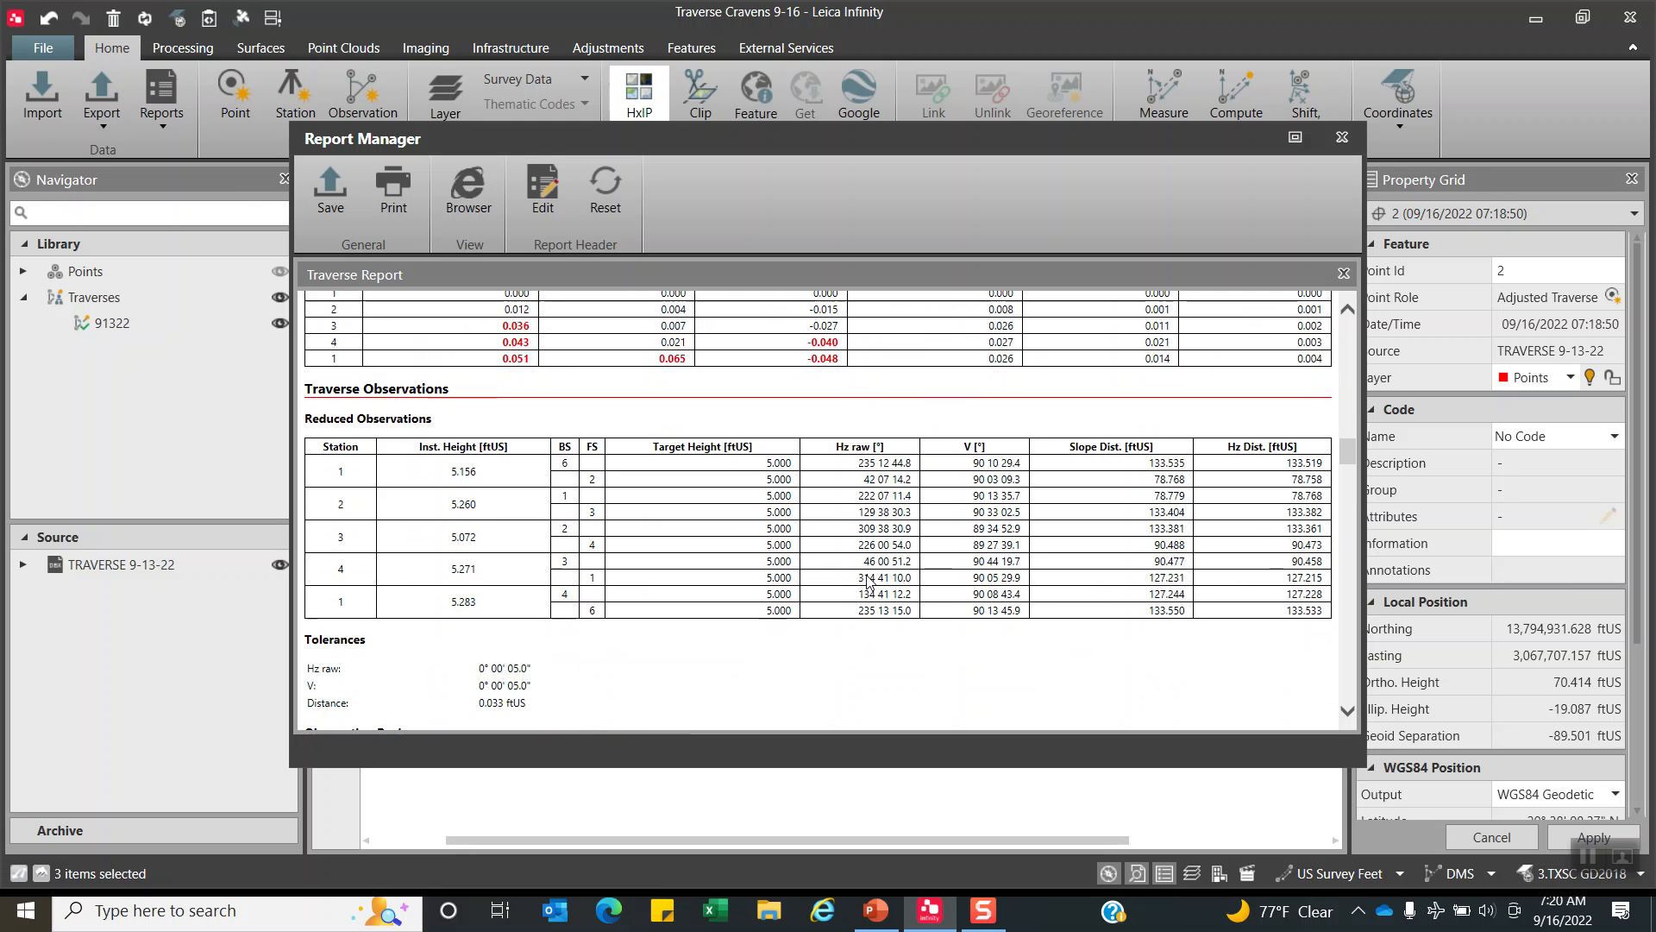
pyautogui.scroll(-3)
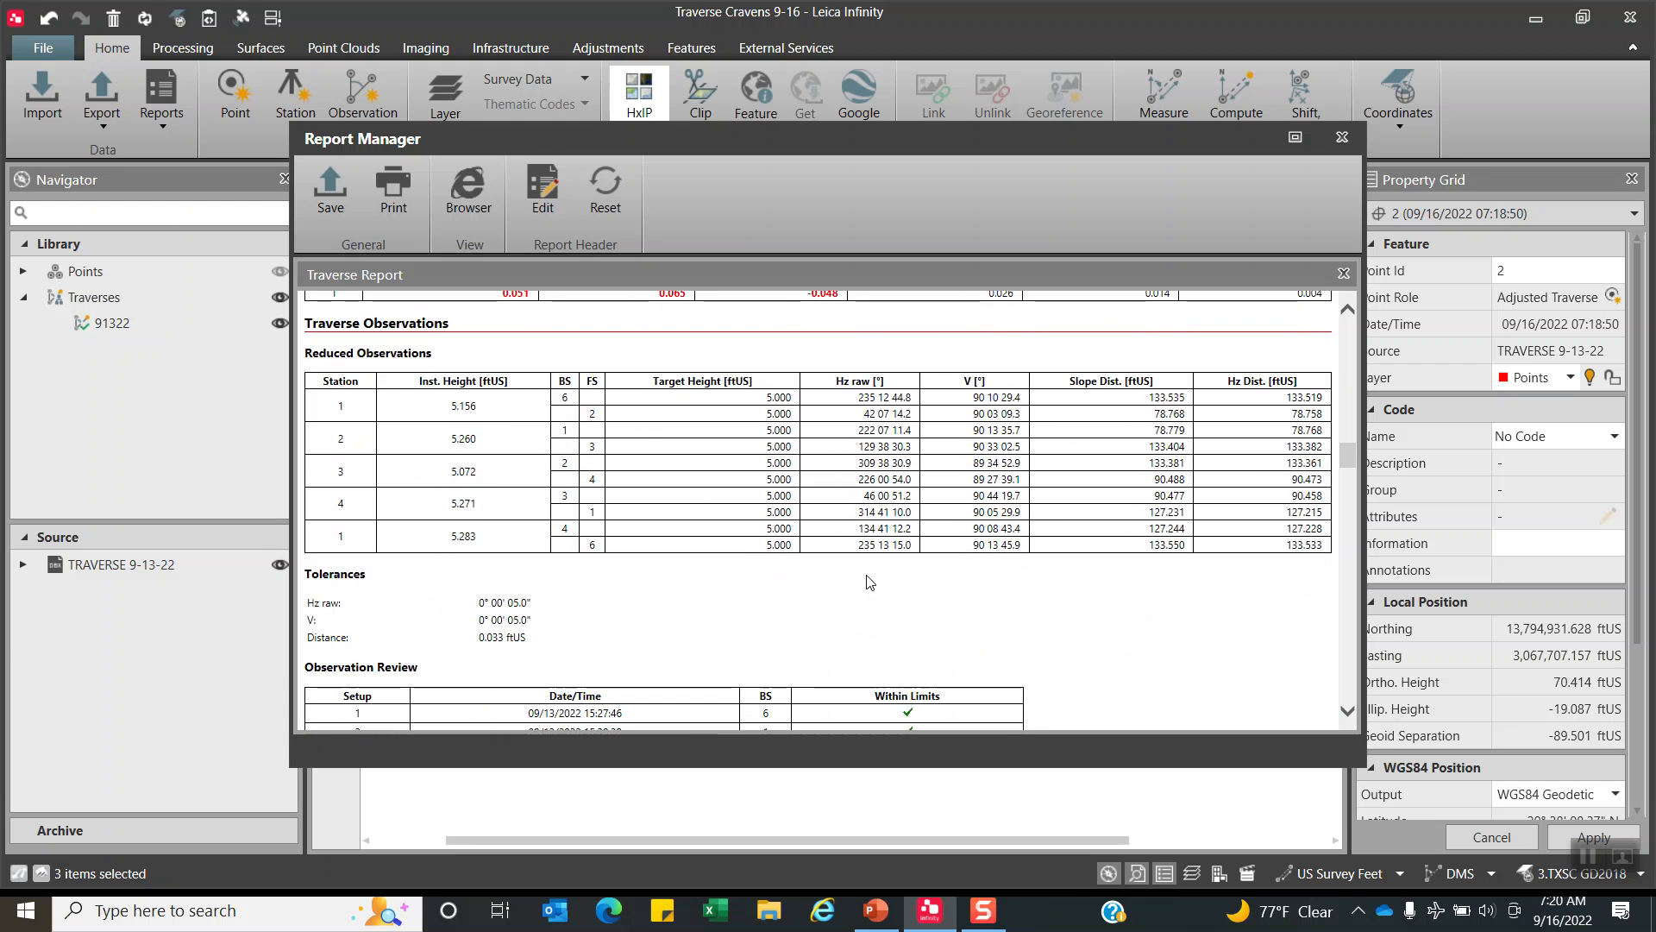
pyautogui.scroll(-3)
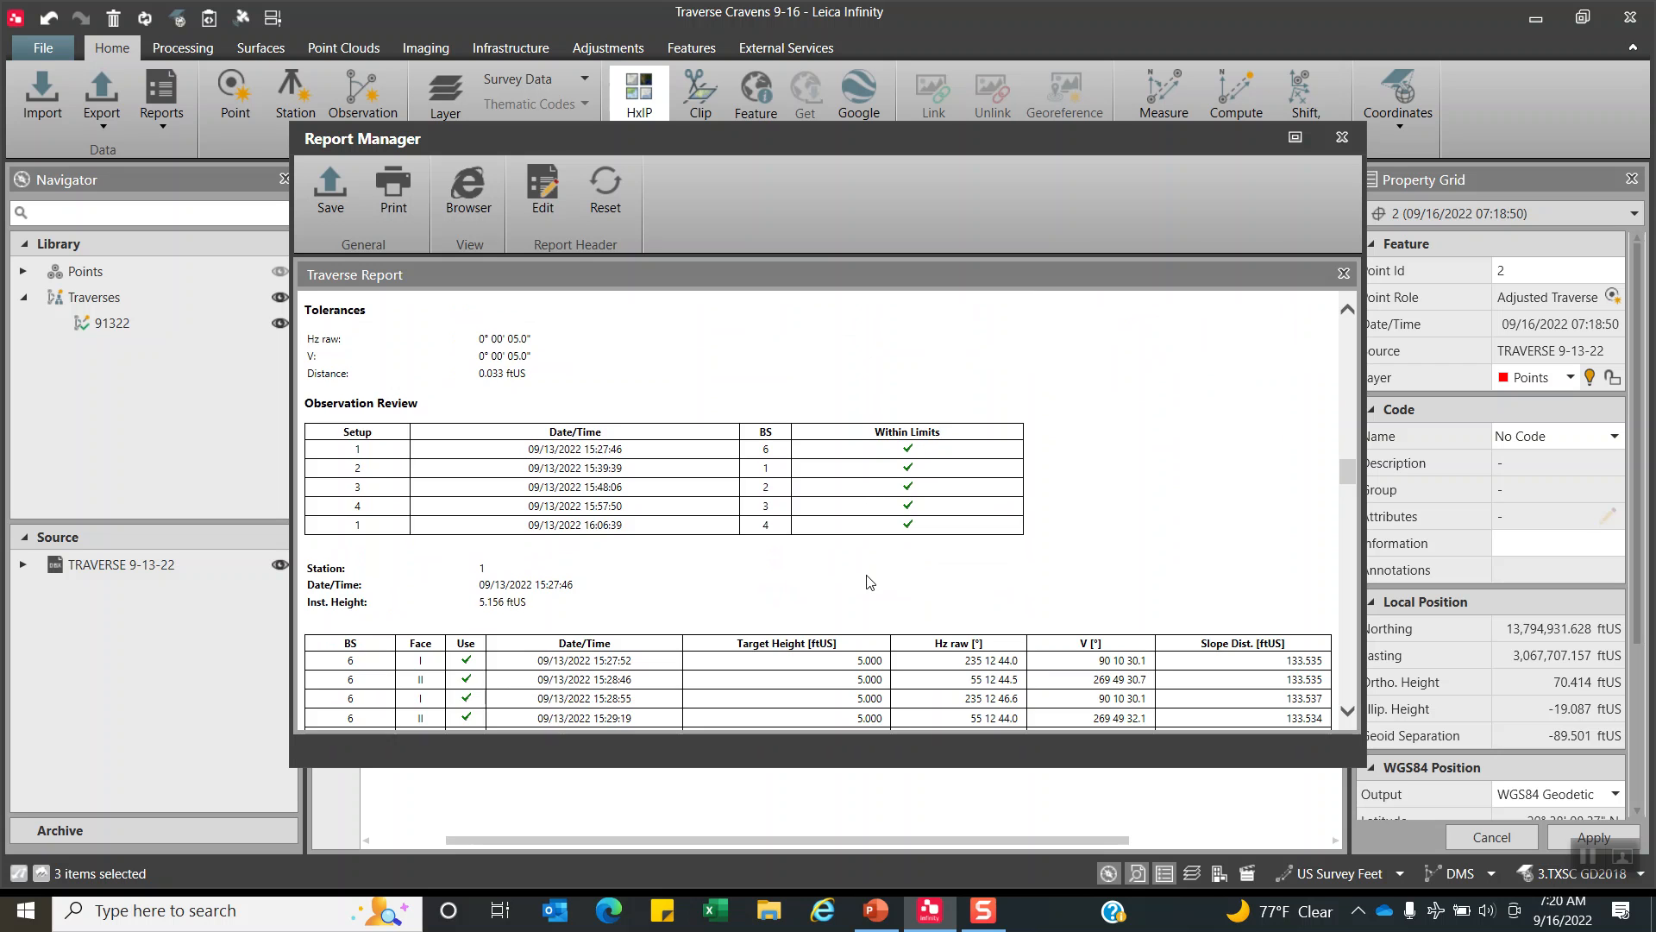
pyautogui.scroll(-3)
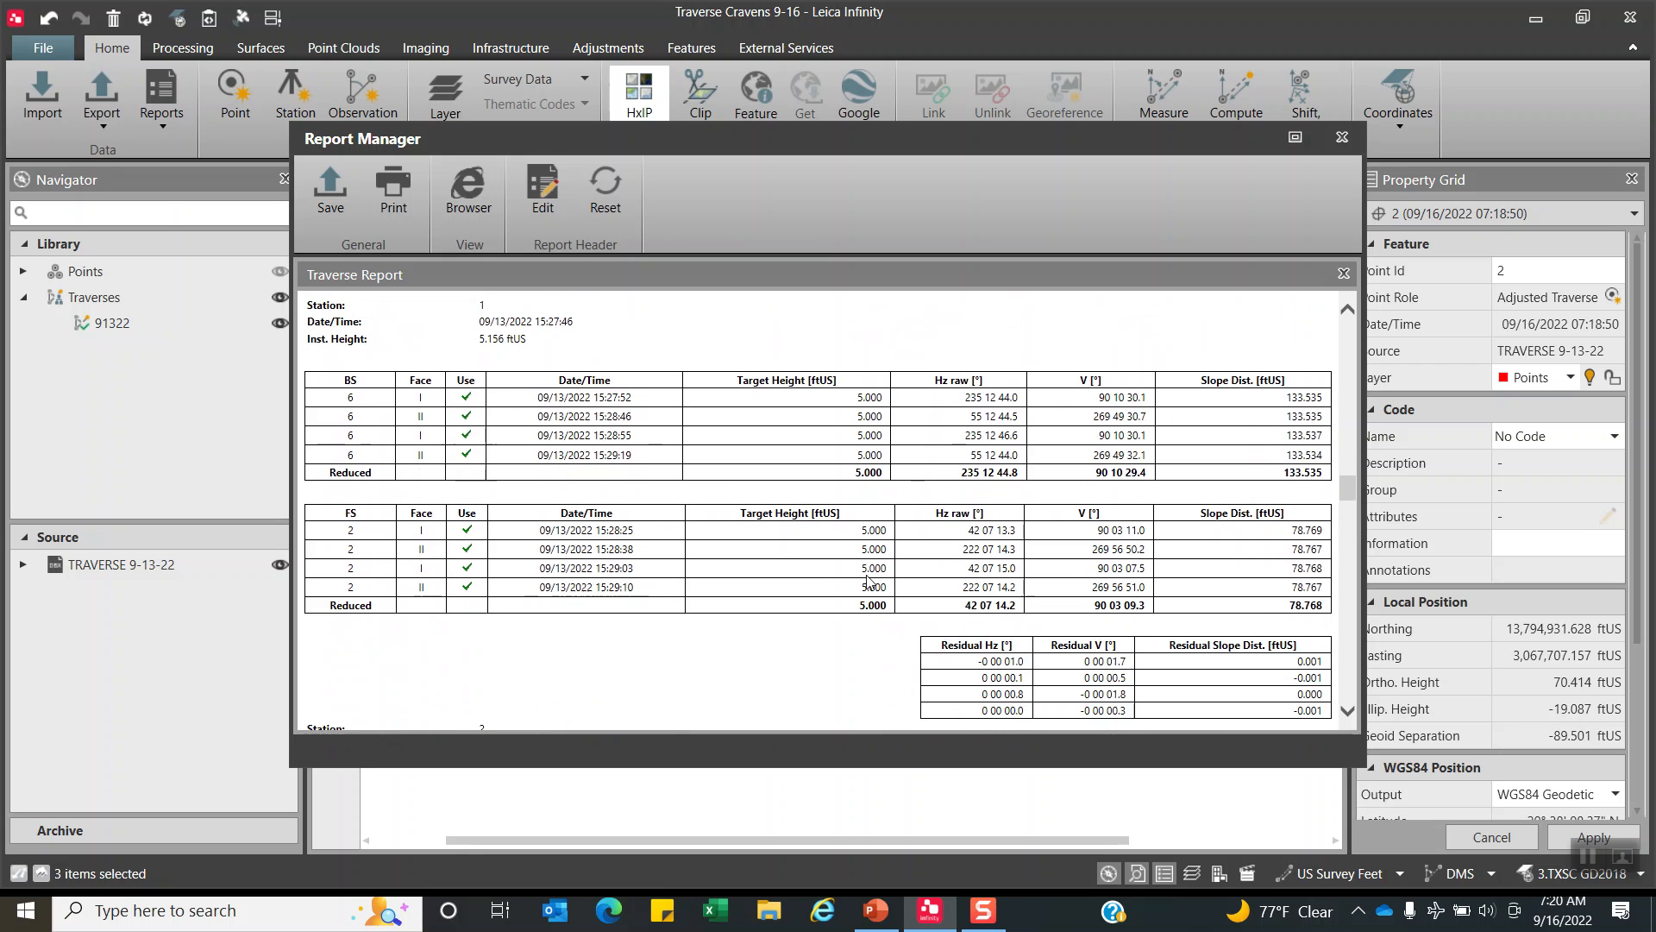
pyautogui.scroll(-3)
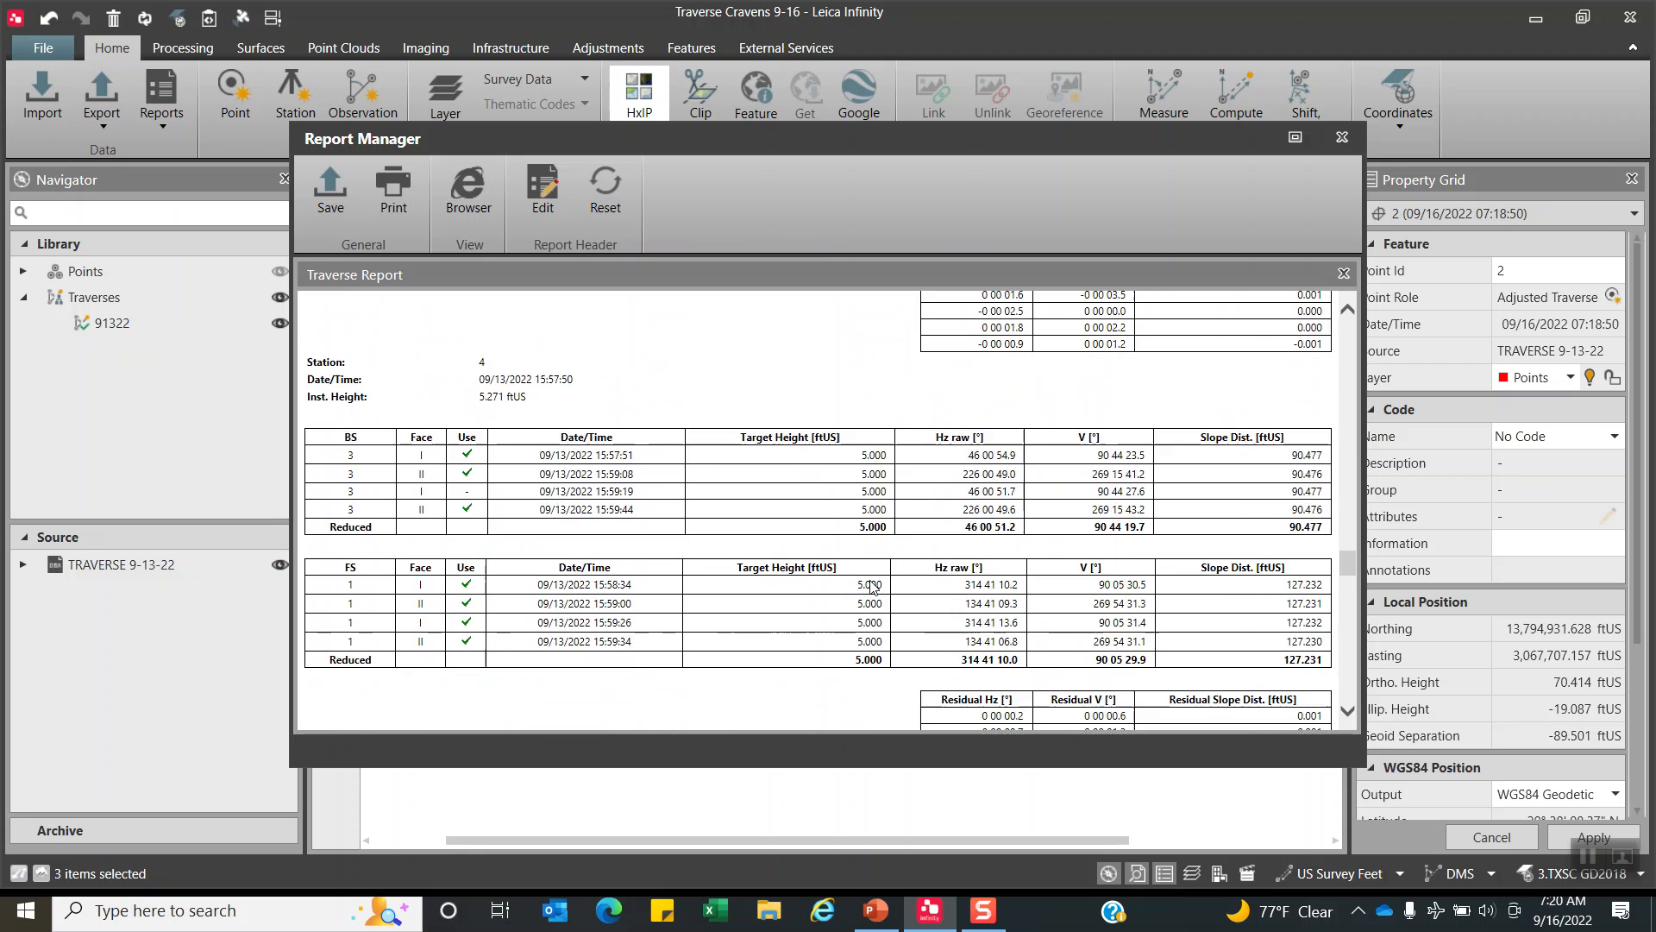
pyautogui.scroll(-3)
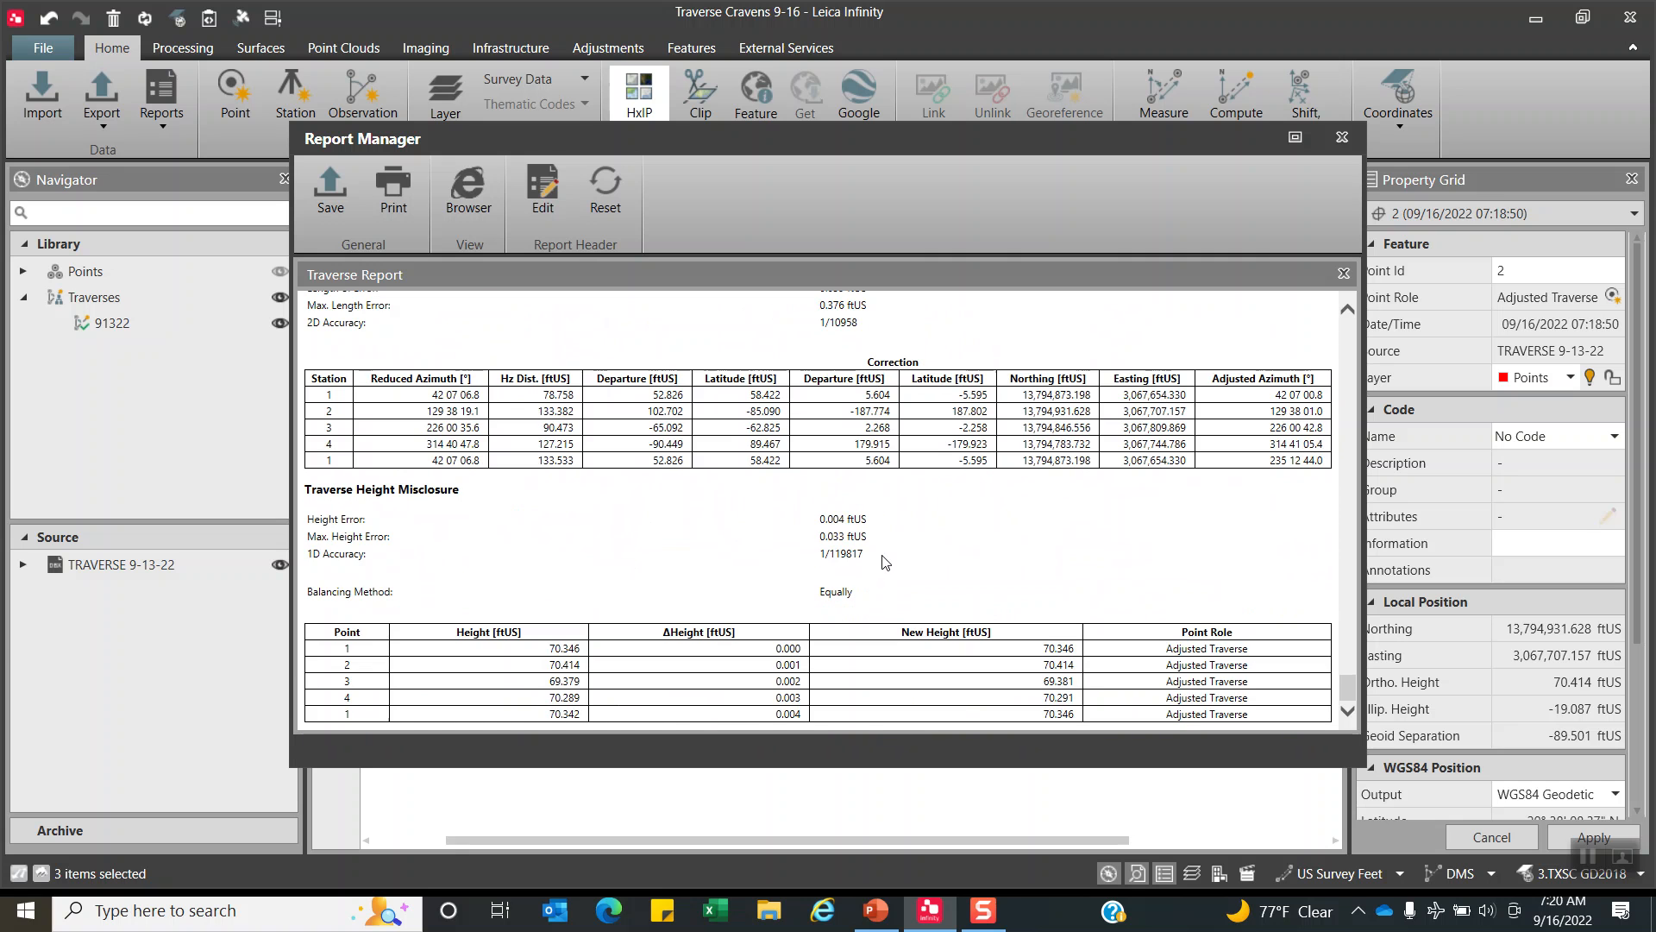
pyautogui.moveTo(473, 618)
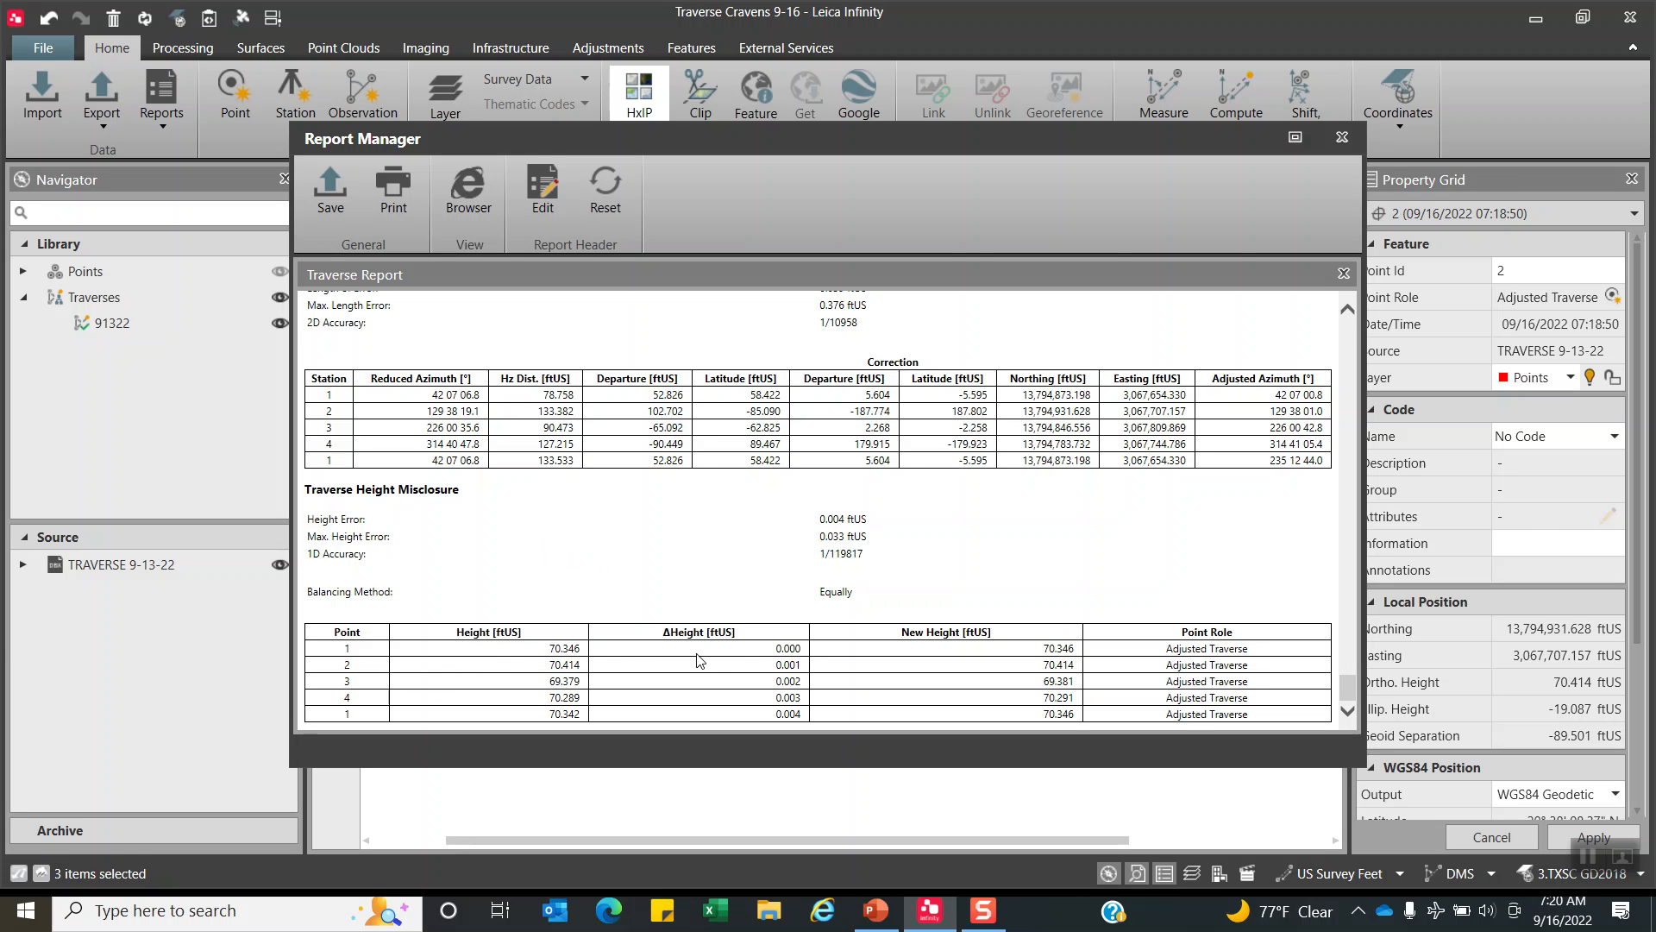
pyautogui.moveTo(912, 634)
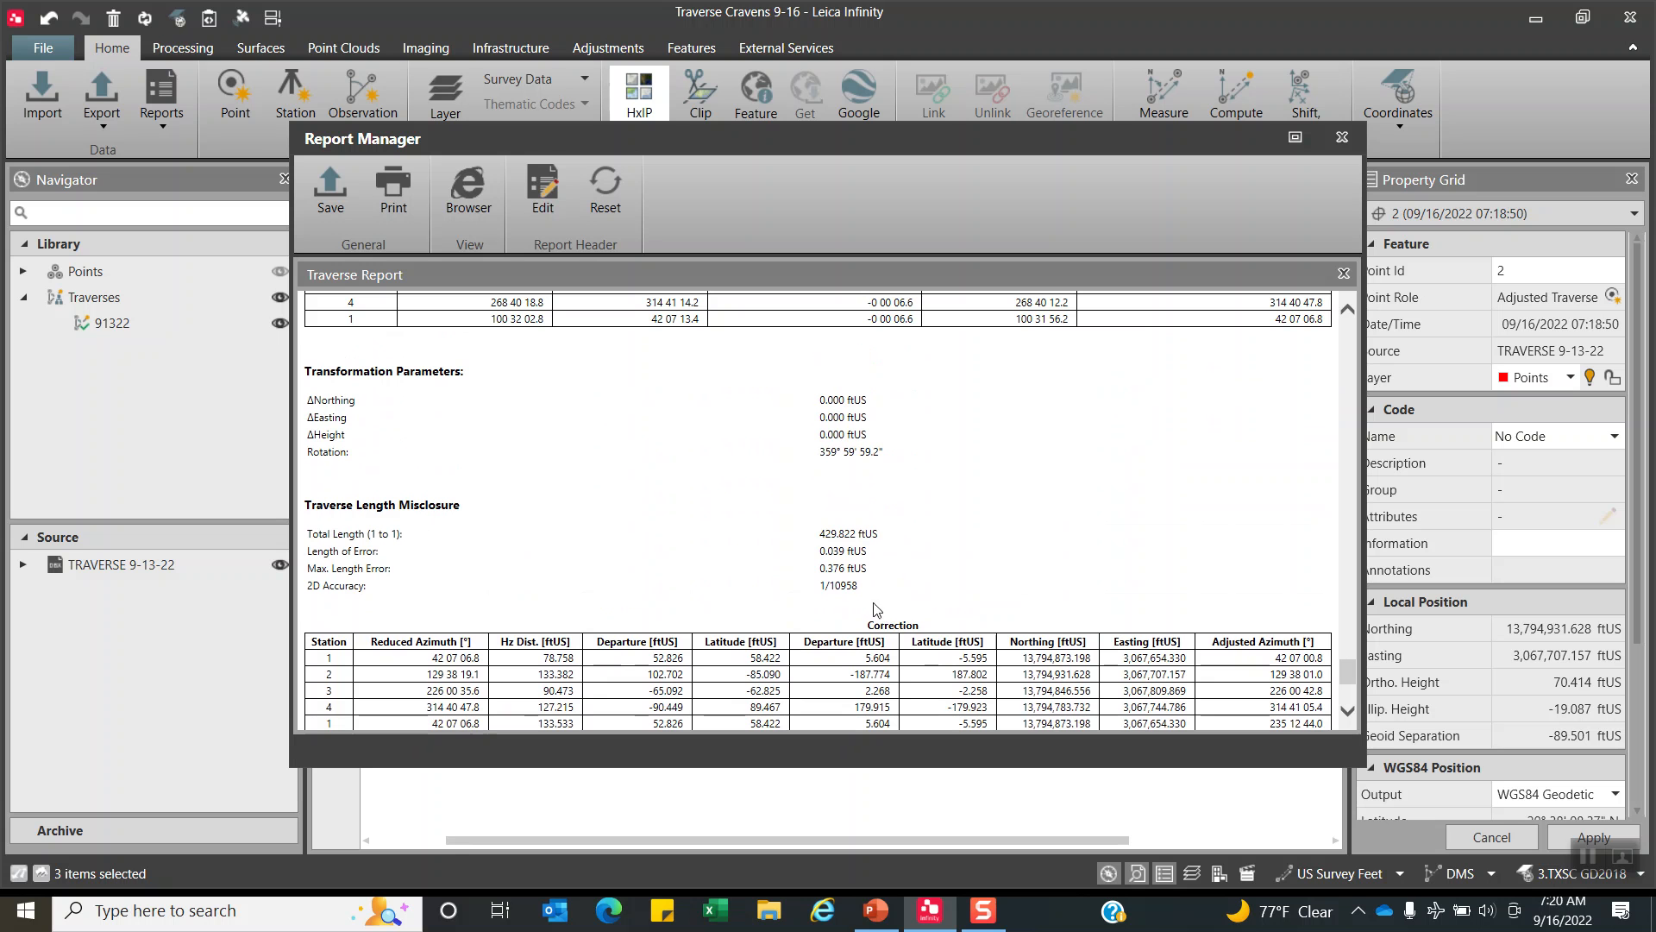
pyautogui.moveTo(779, 544)
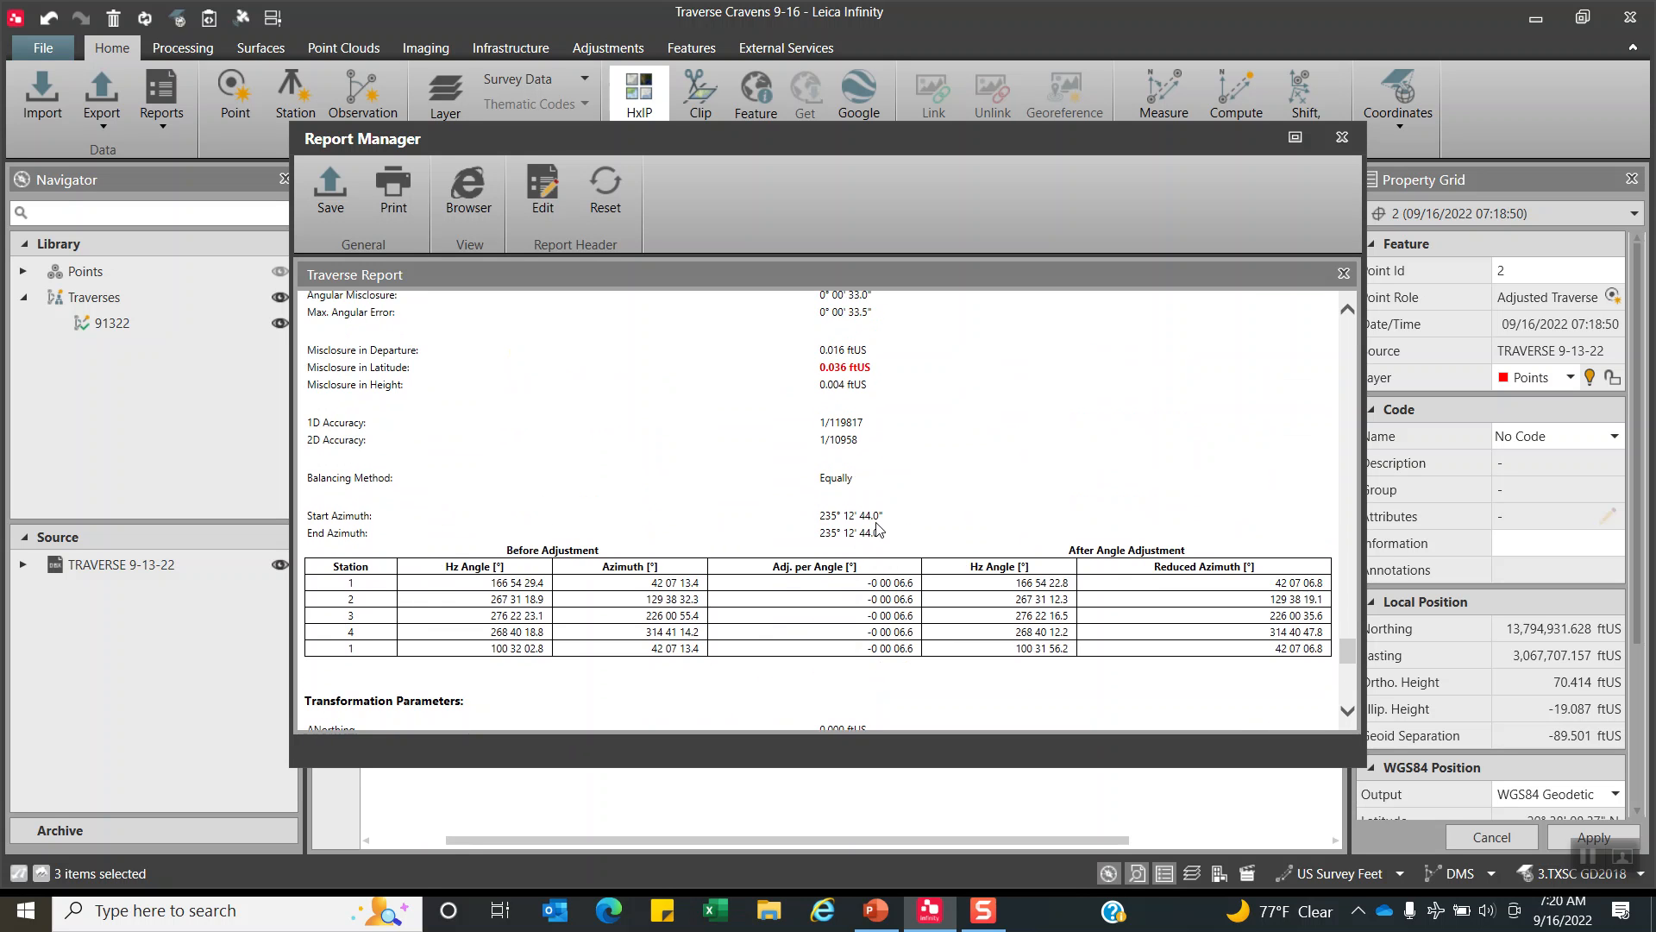
pyautogui.scroll(-3)
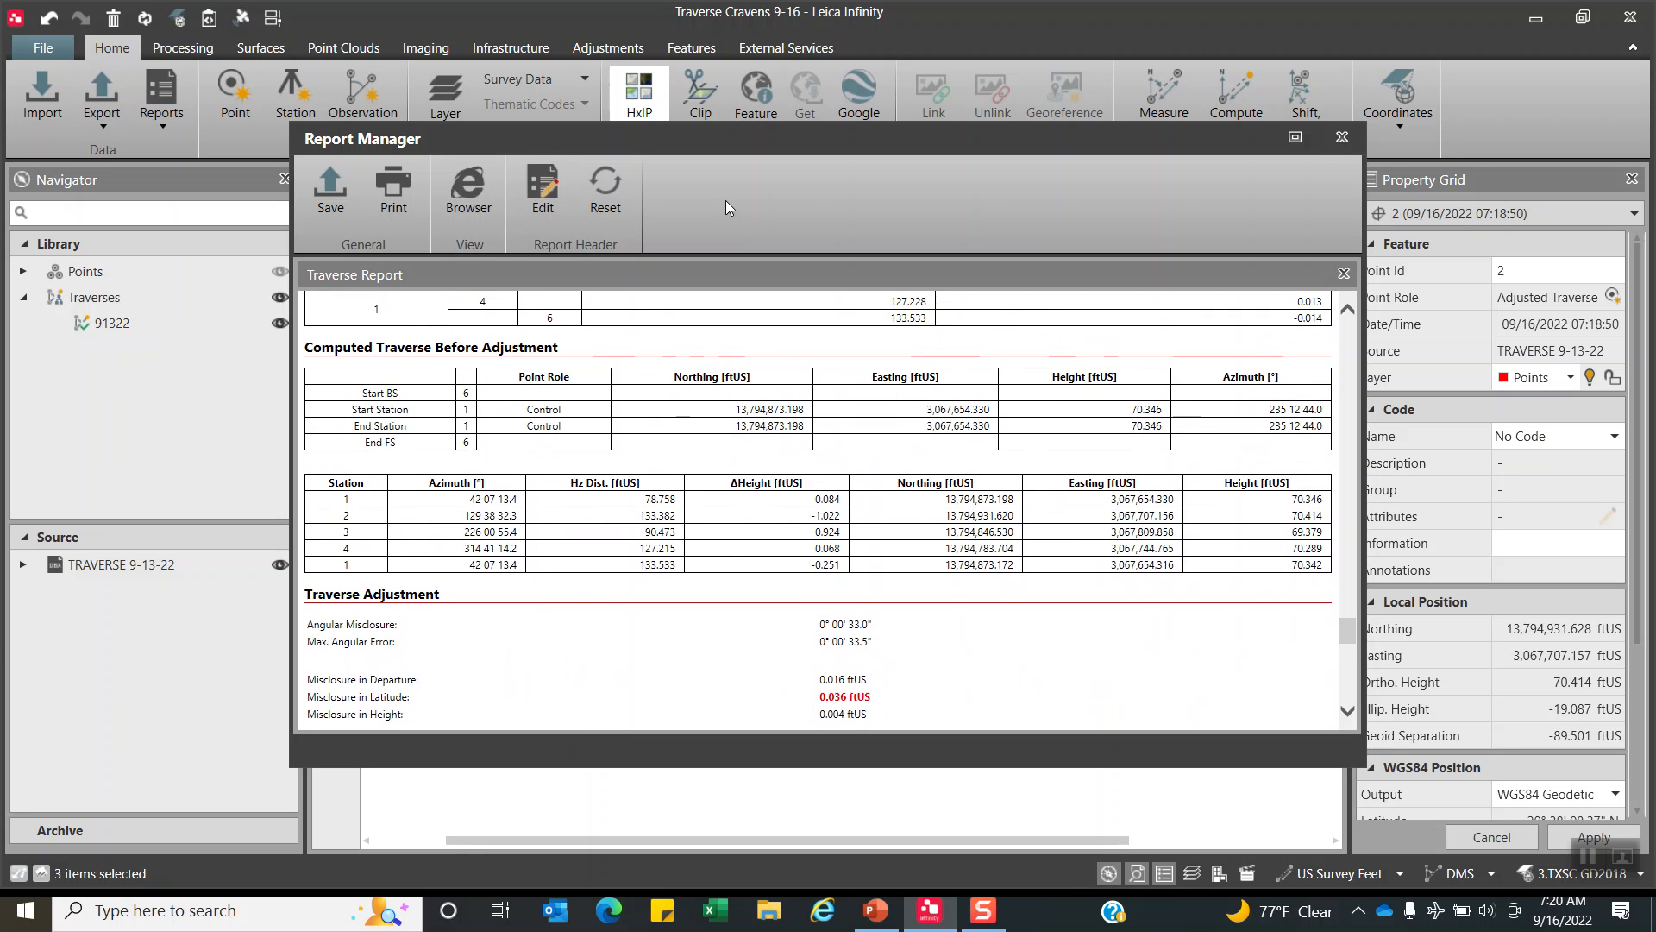
pyautogui.moveTo(1341, 138)
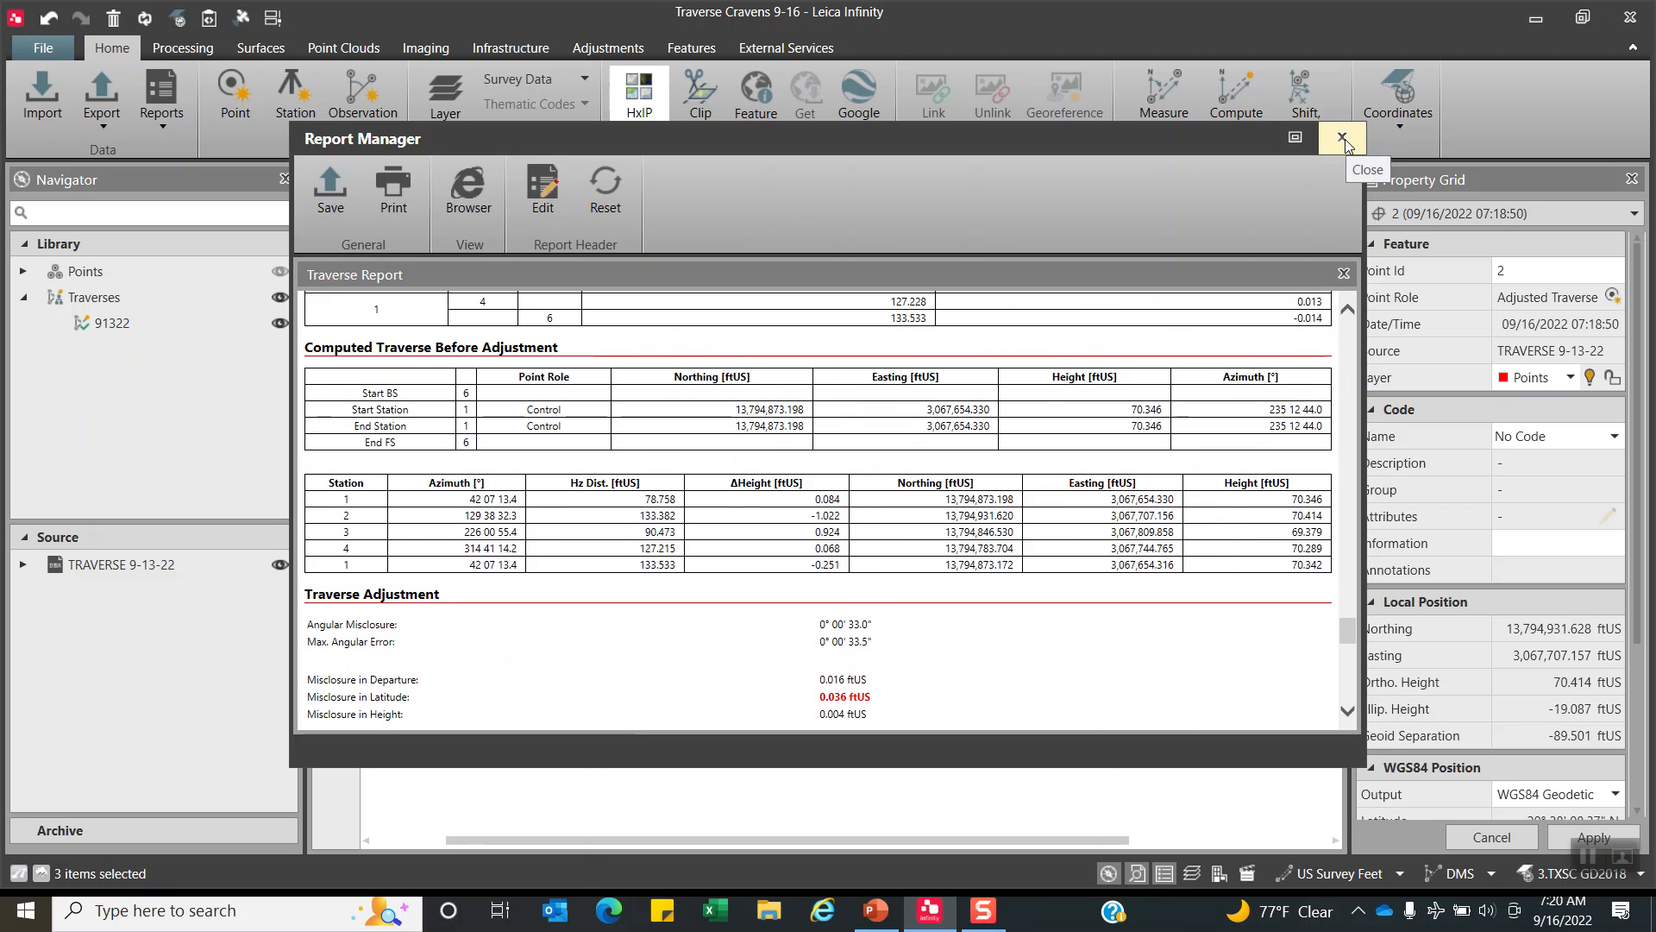
# Close Report Manager and show traverse 91322's Traverse Adjustment Results in the Property Grid.
pyautogui.click(1342, 138)
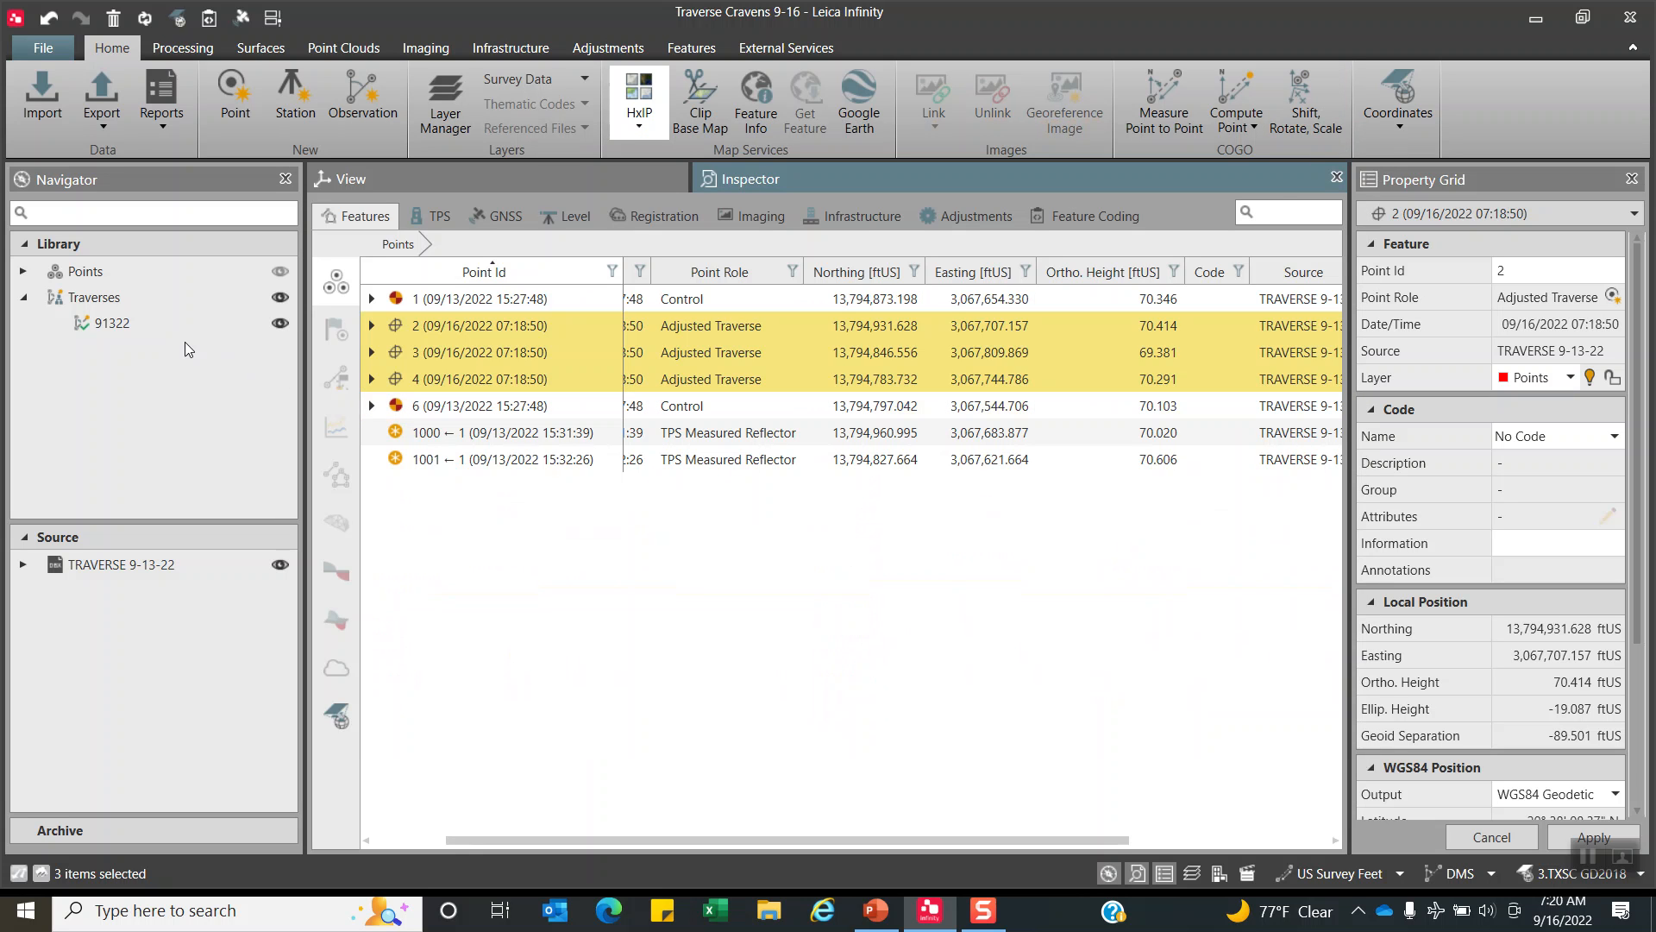
pyautogui.click(109, 324)
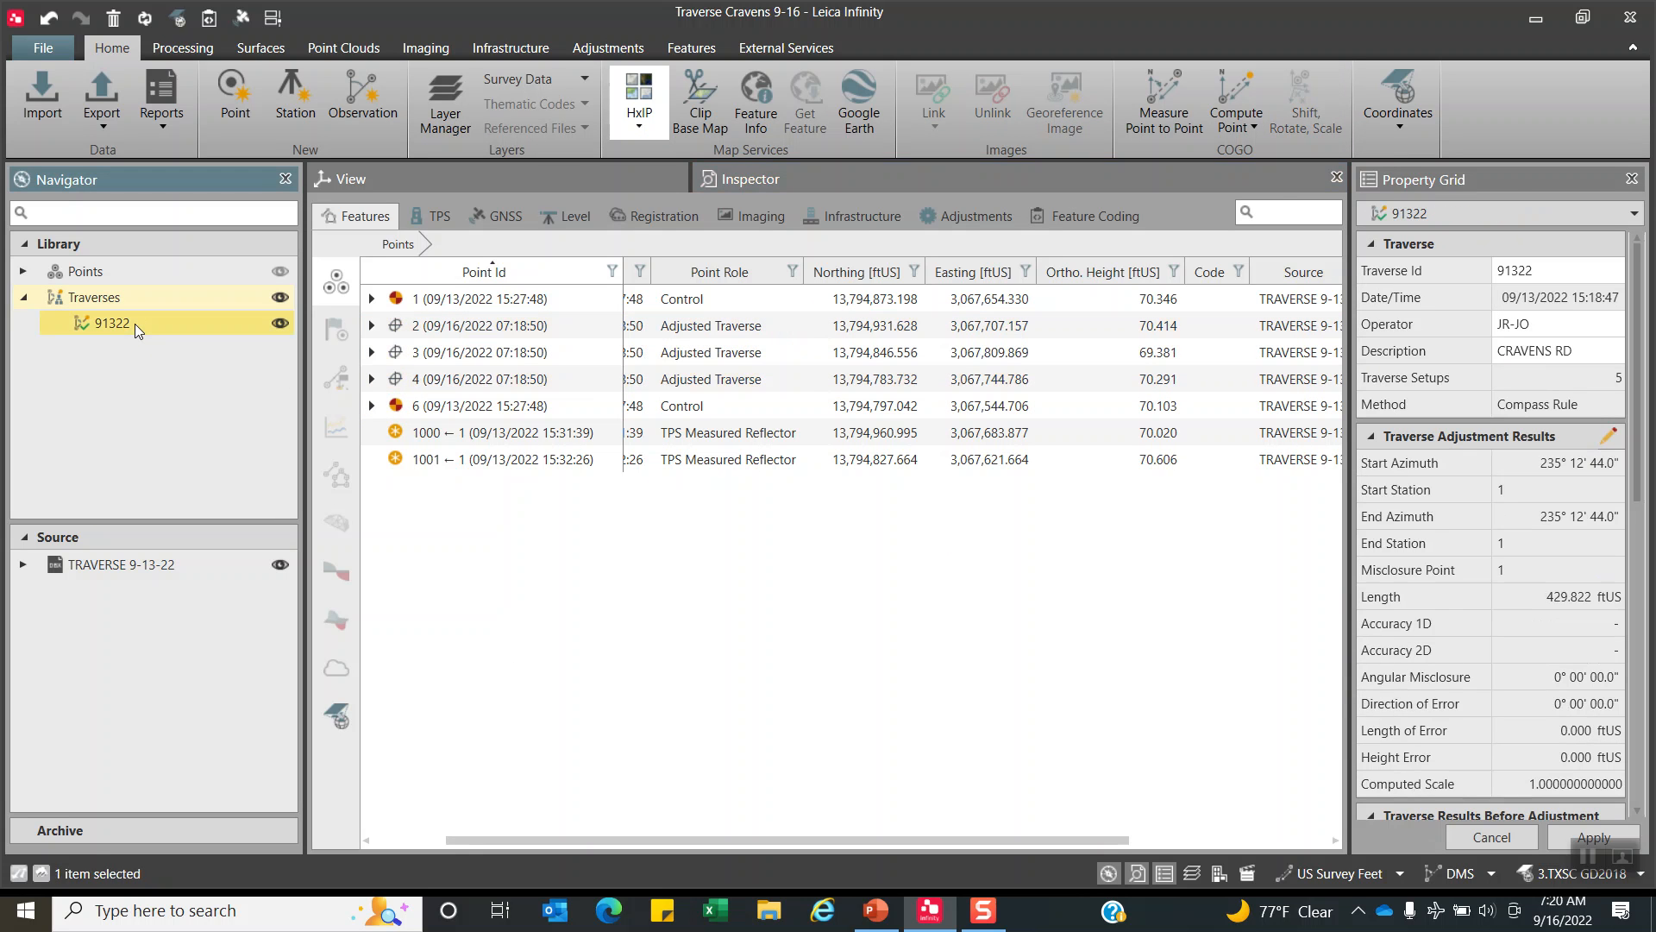
pyautogui.rightClick(110, 324)
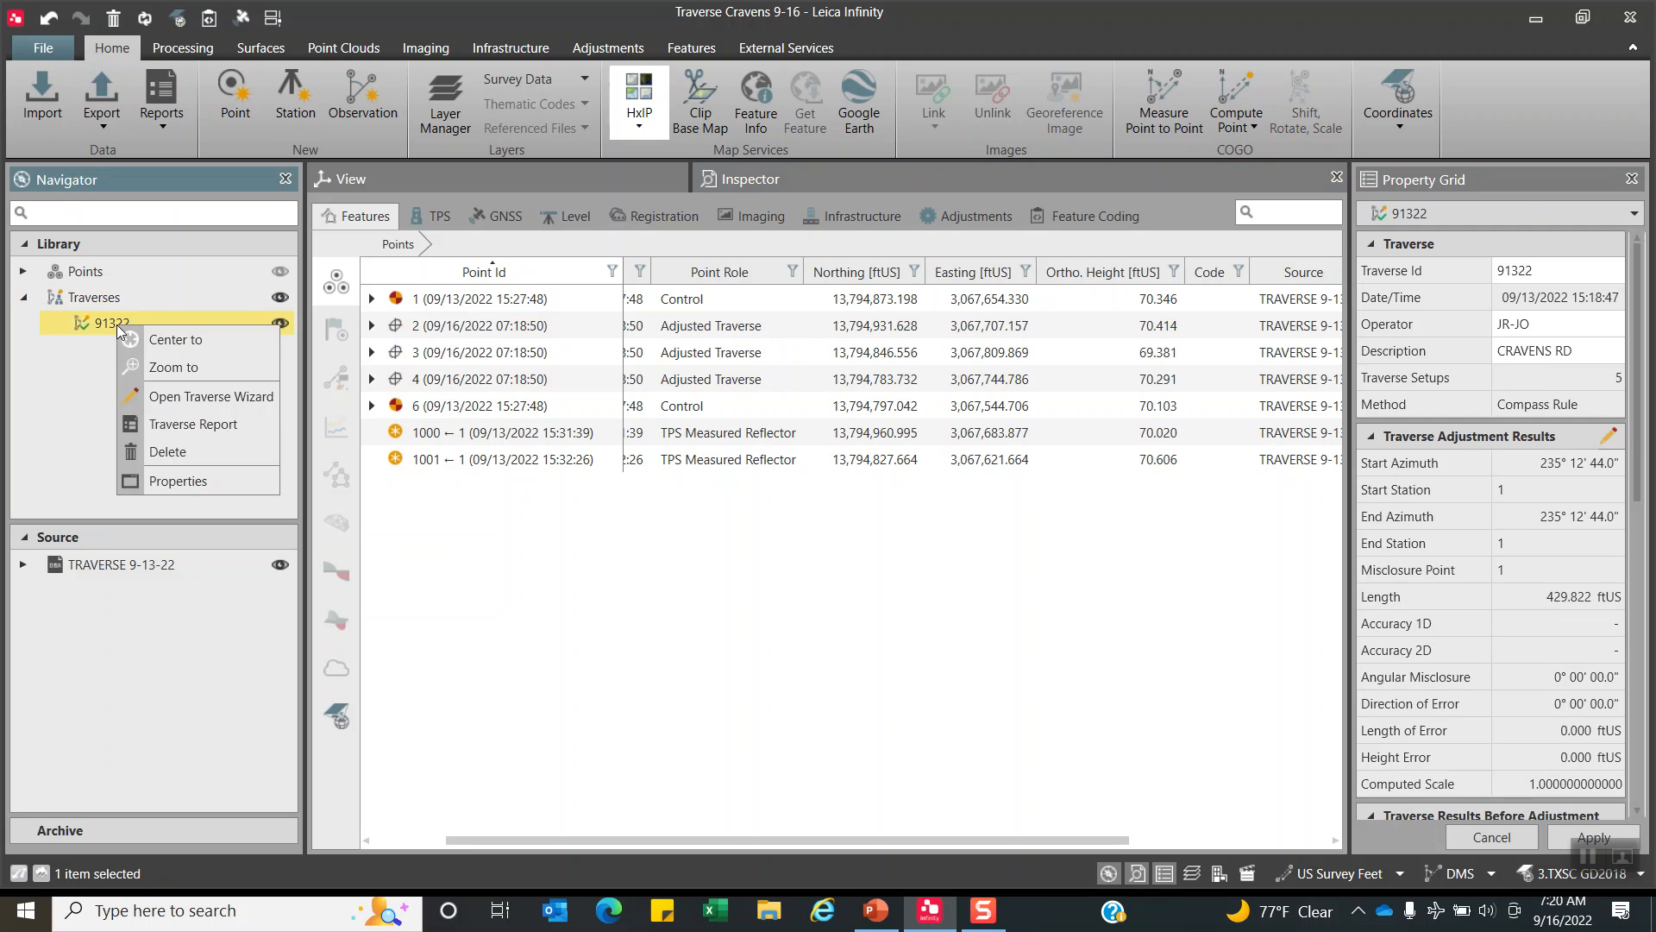
pyautogui.moveTo(193, 424)
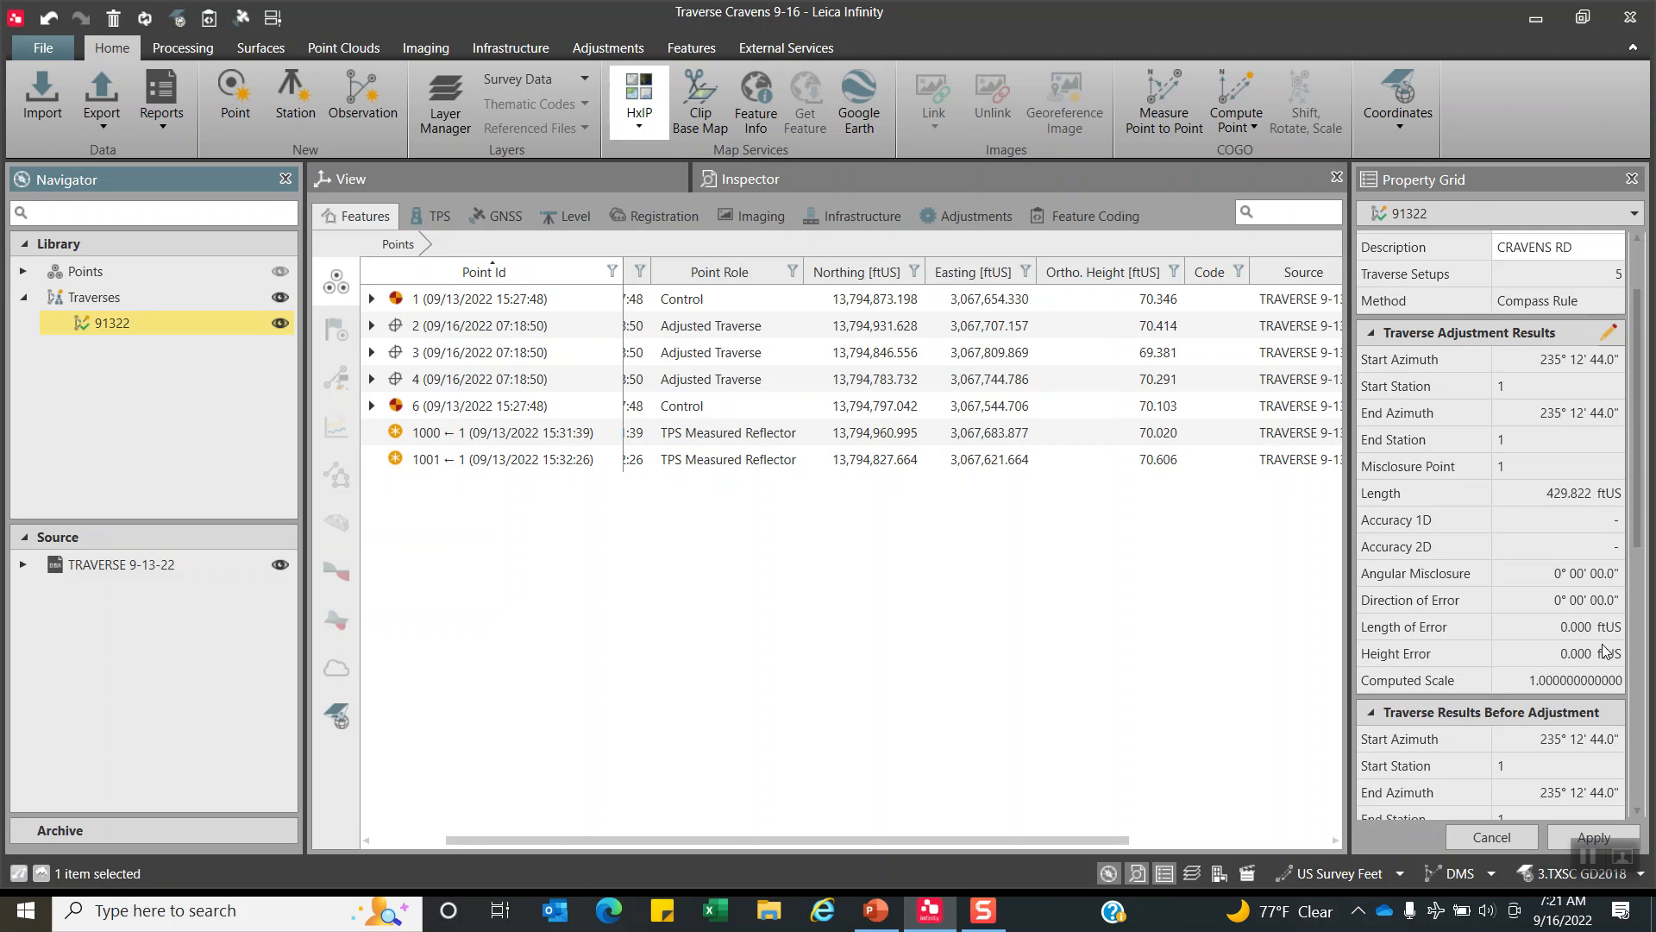
pyautogui.scroll(-3)
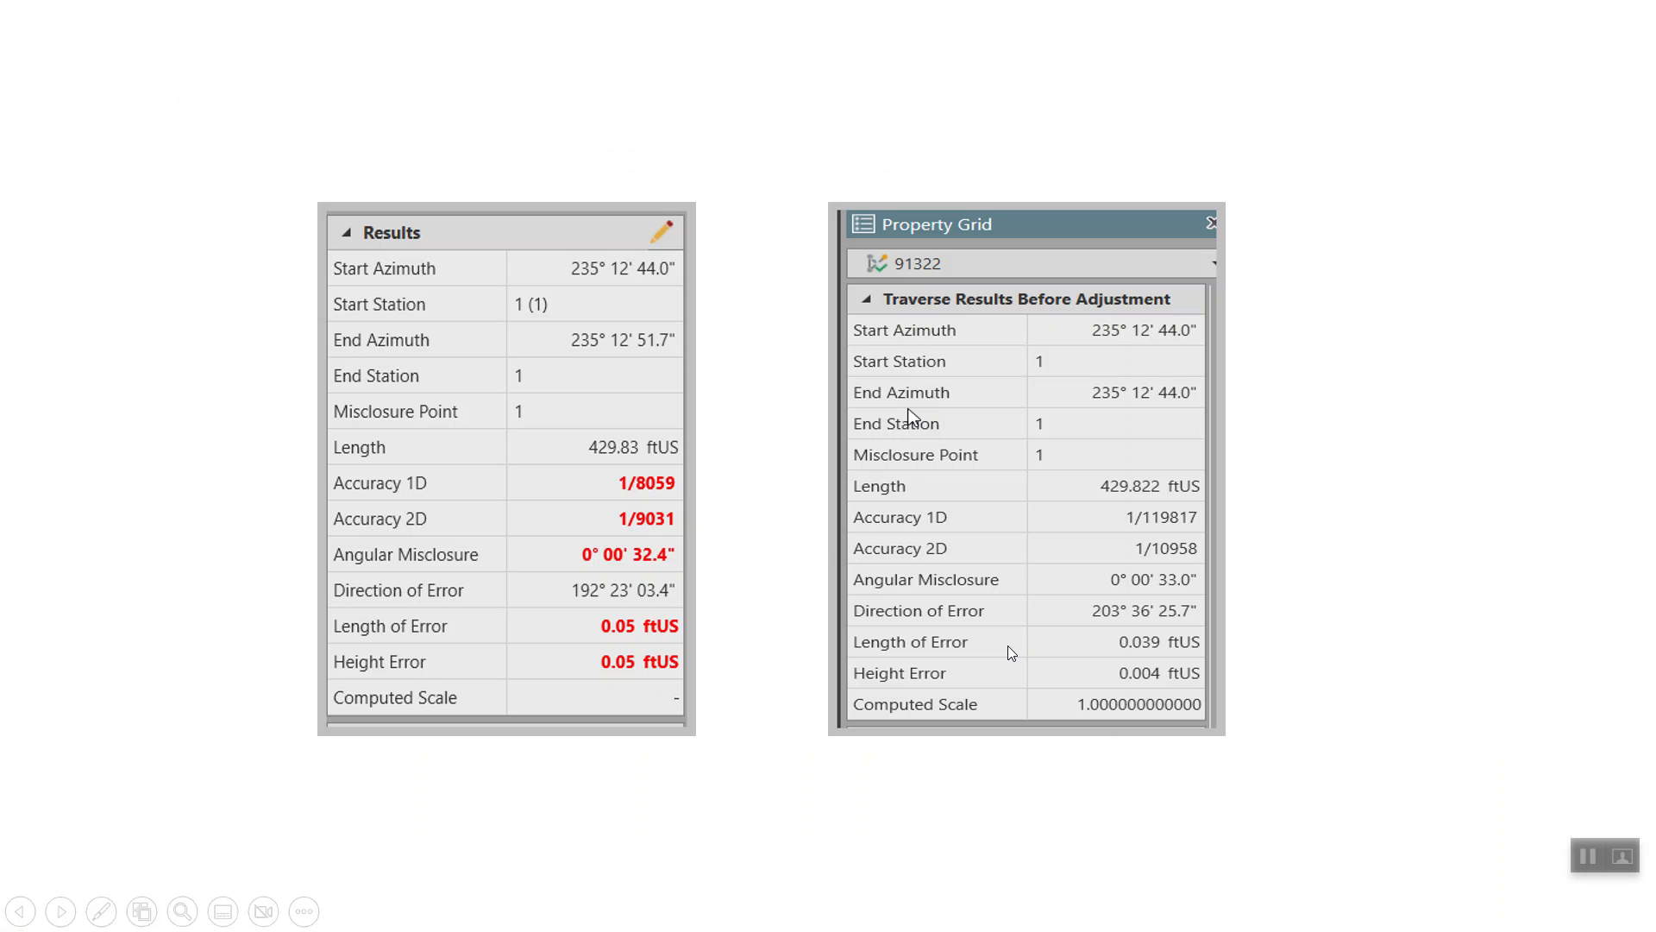
pyautogui.moveTo(458, 297)
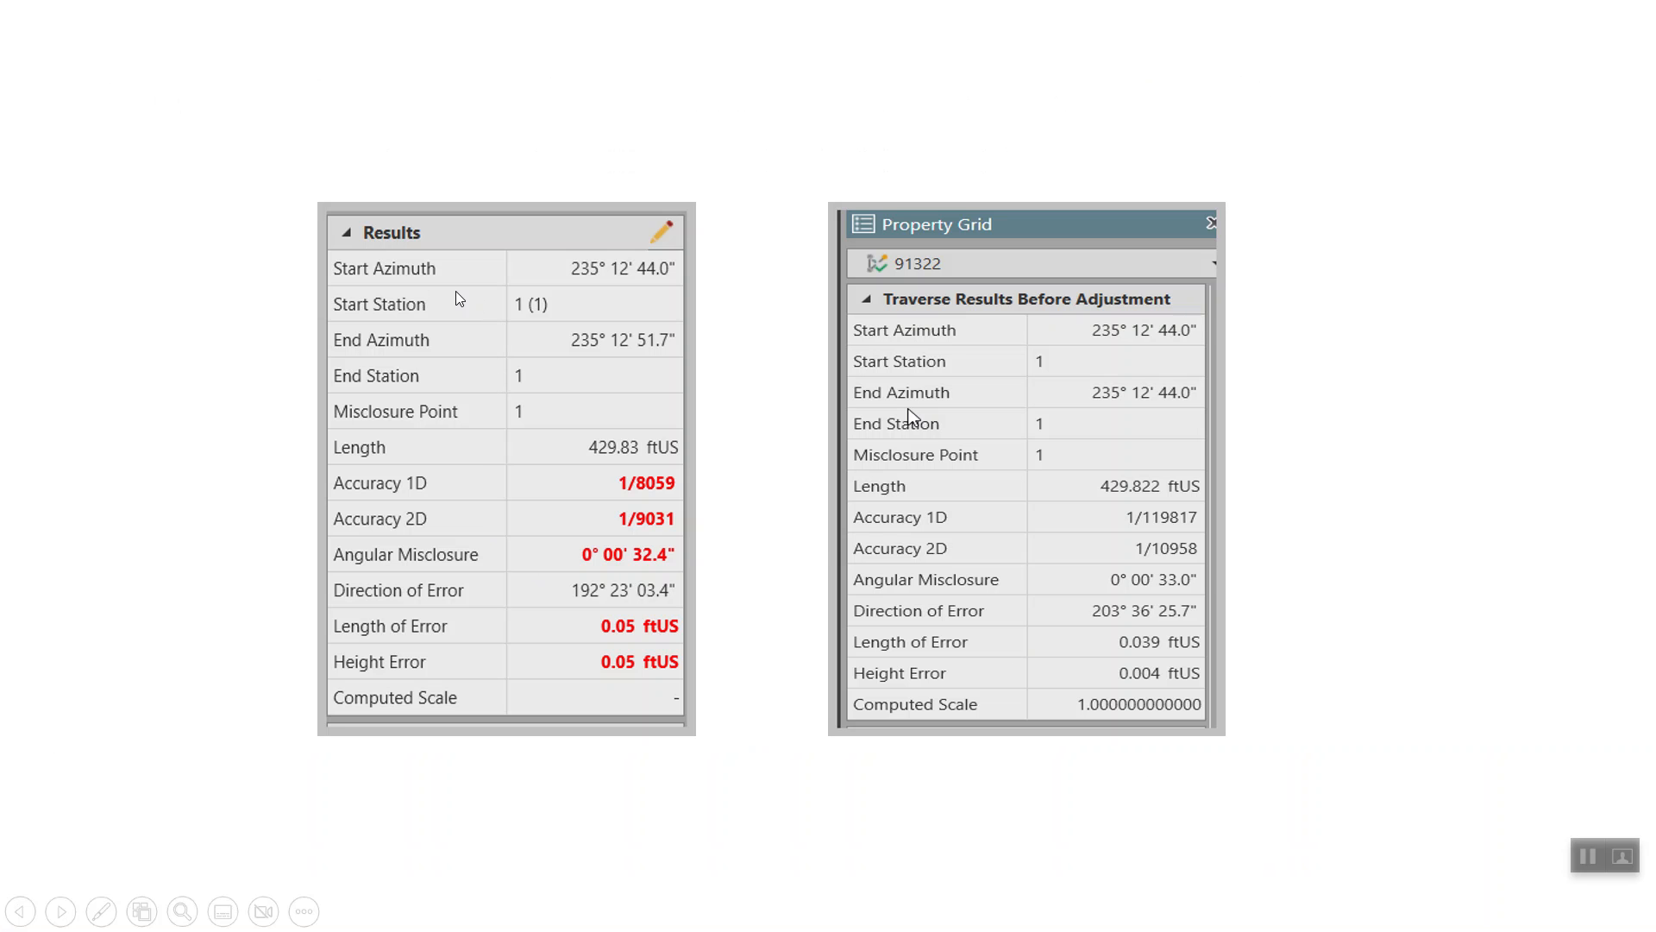
pyautogui.moveTo(512, 602)
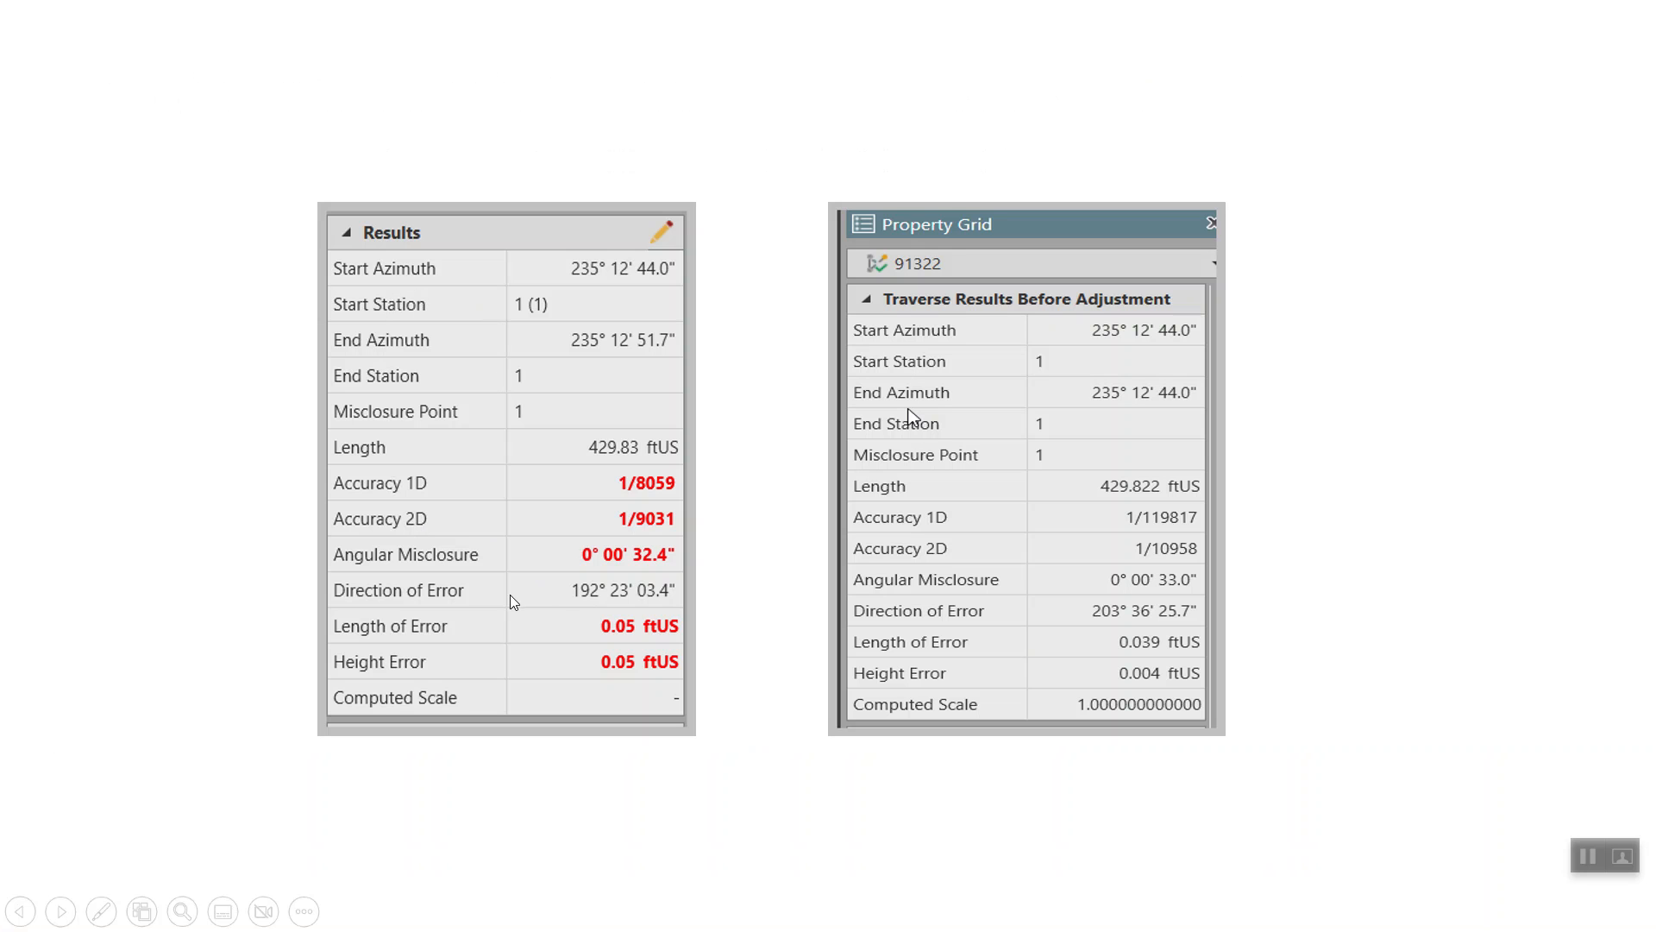
pyautogui.moveTo(606, 696)
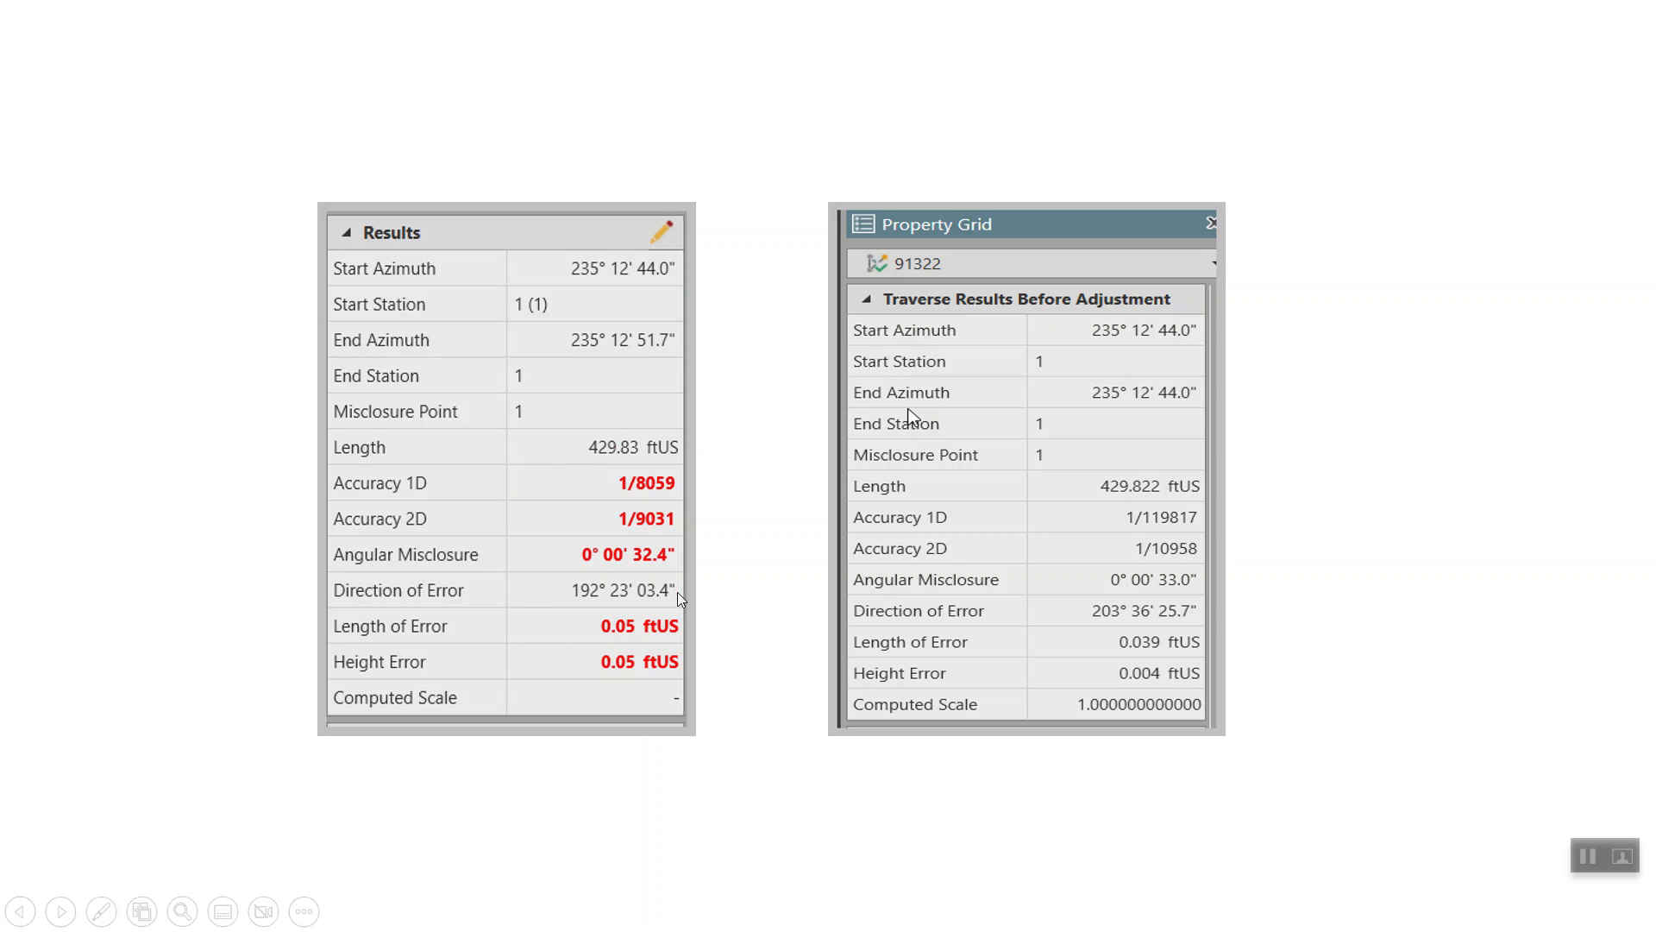
pyautogui.moveTo(1140, 533)
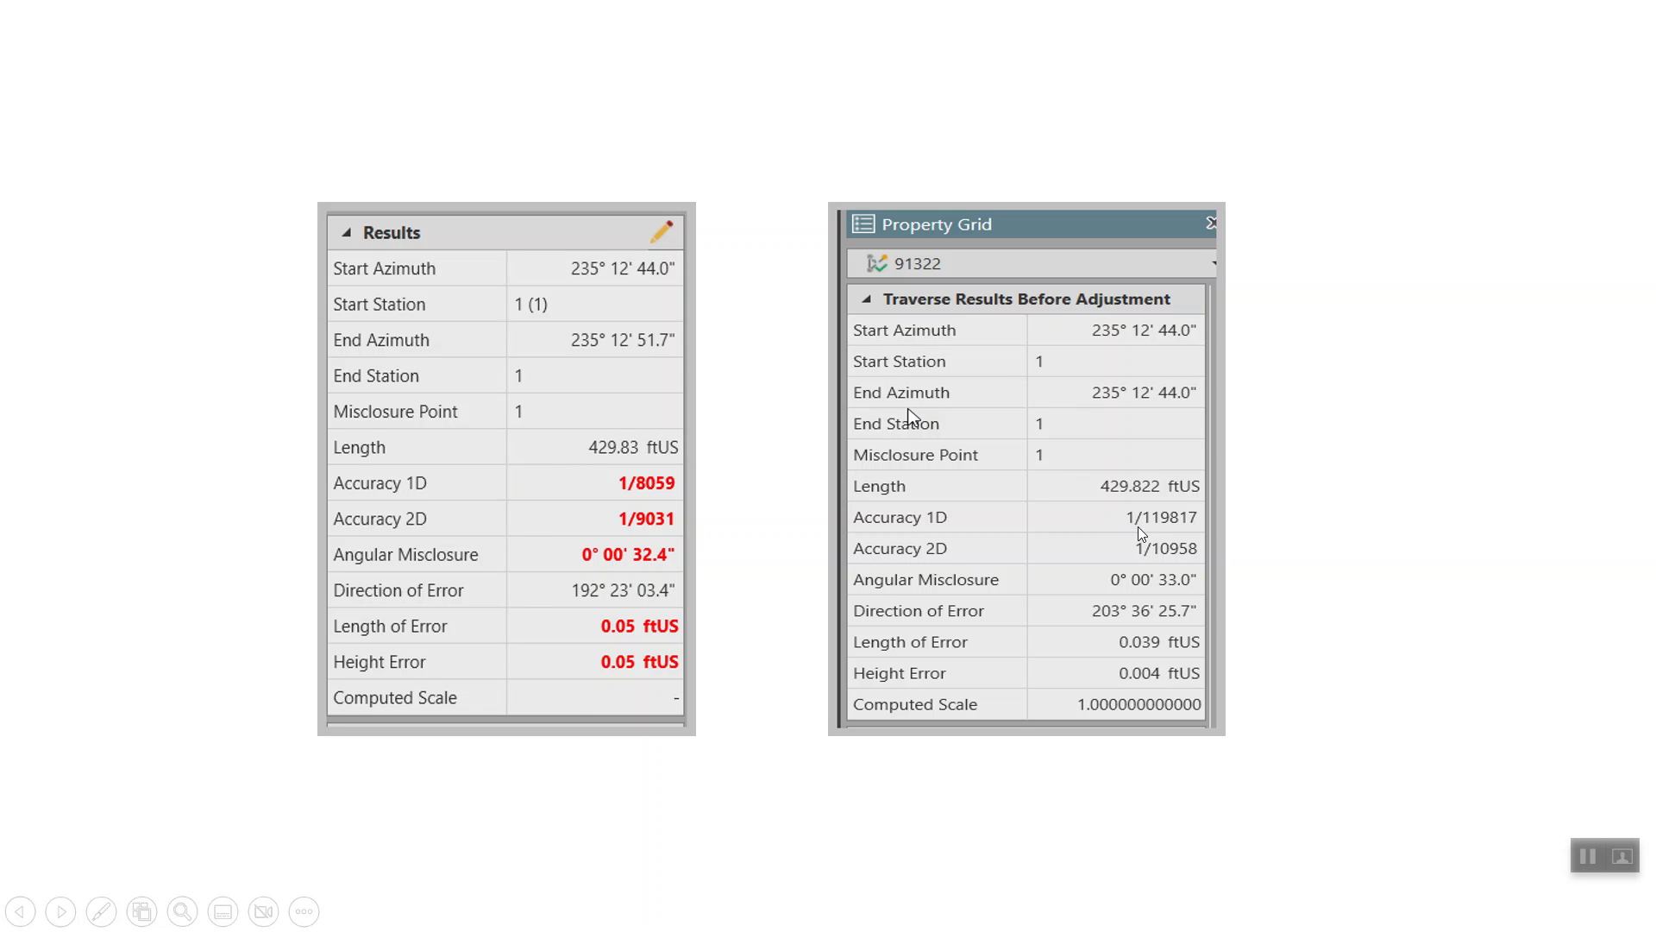
pyautogui.moveTo(582, 497)
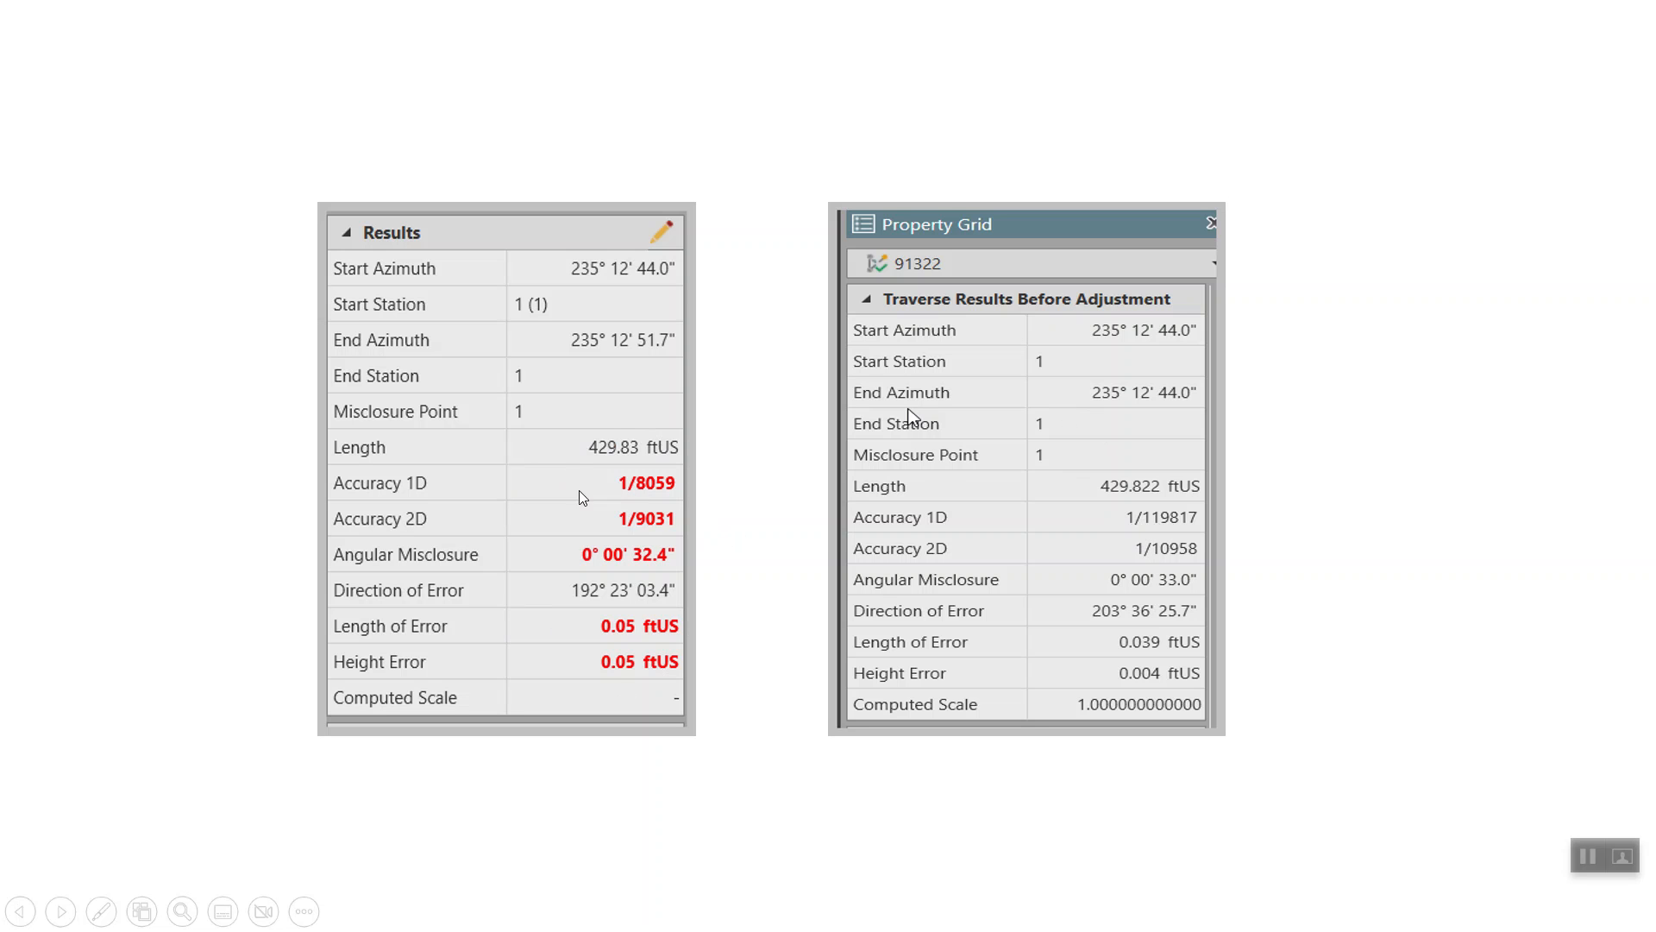
pyautogui.moveTo(1159, 593)
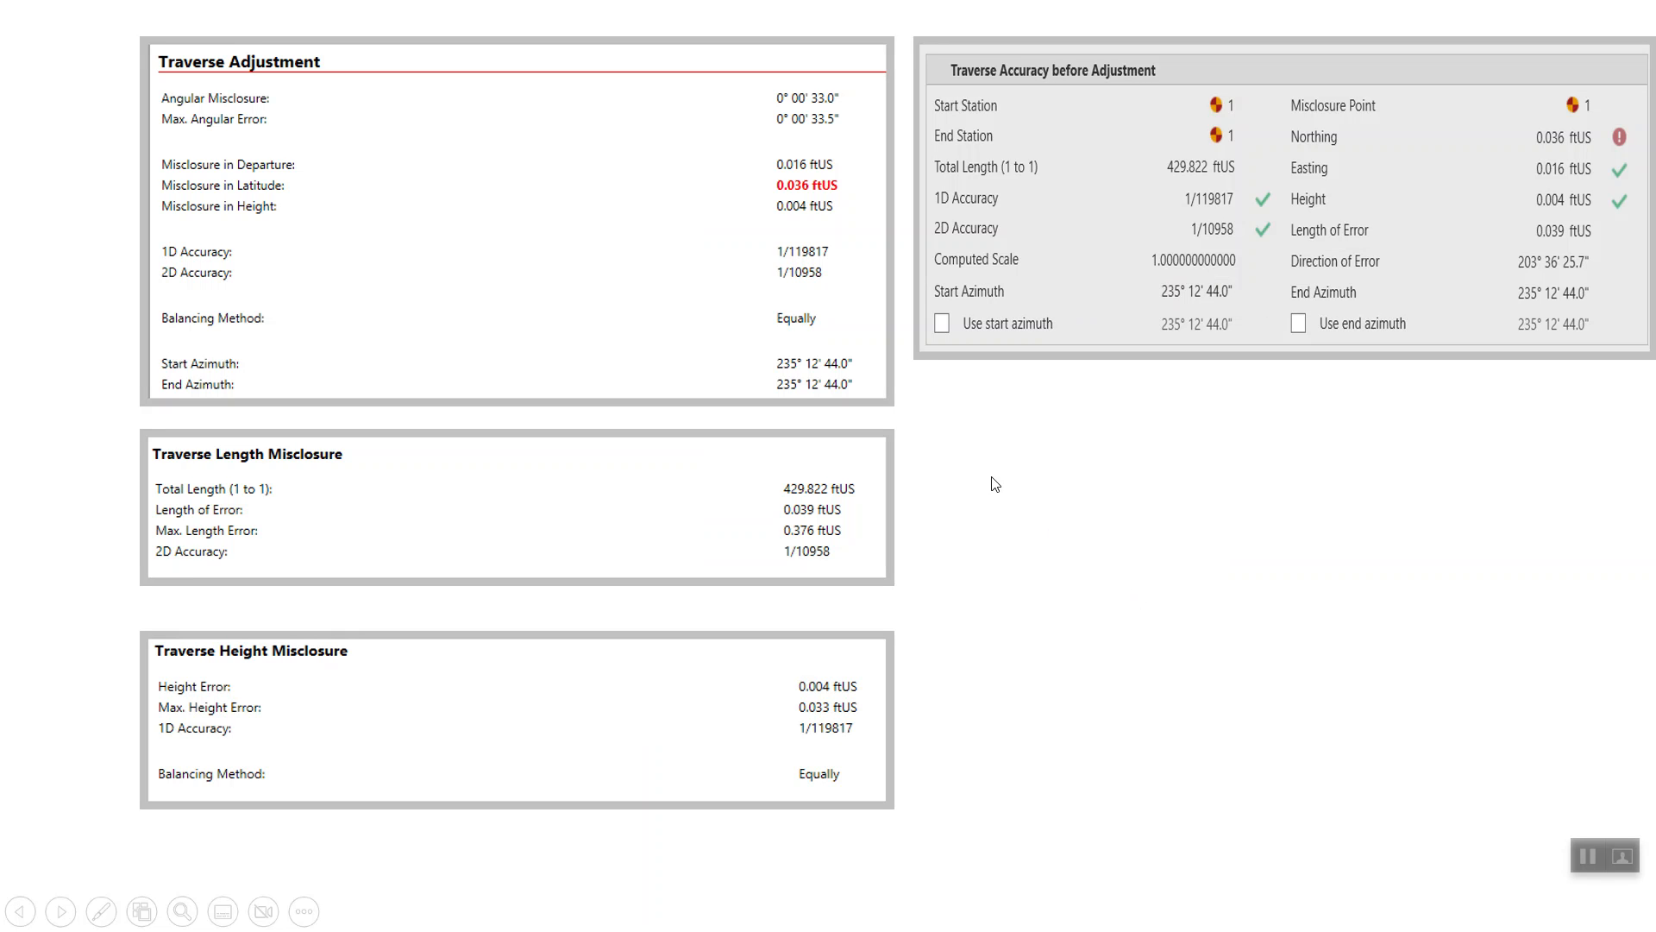
pyautogui.moveTo(271, 161)
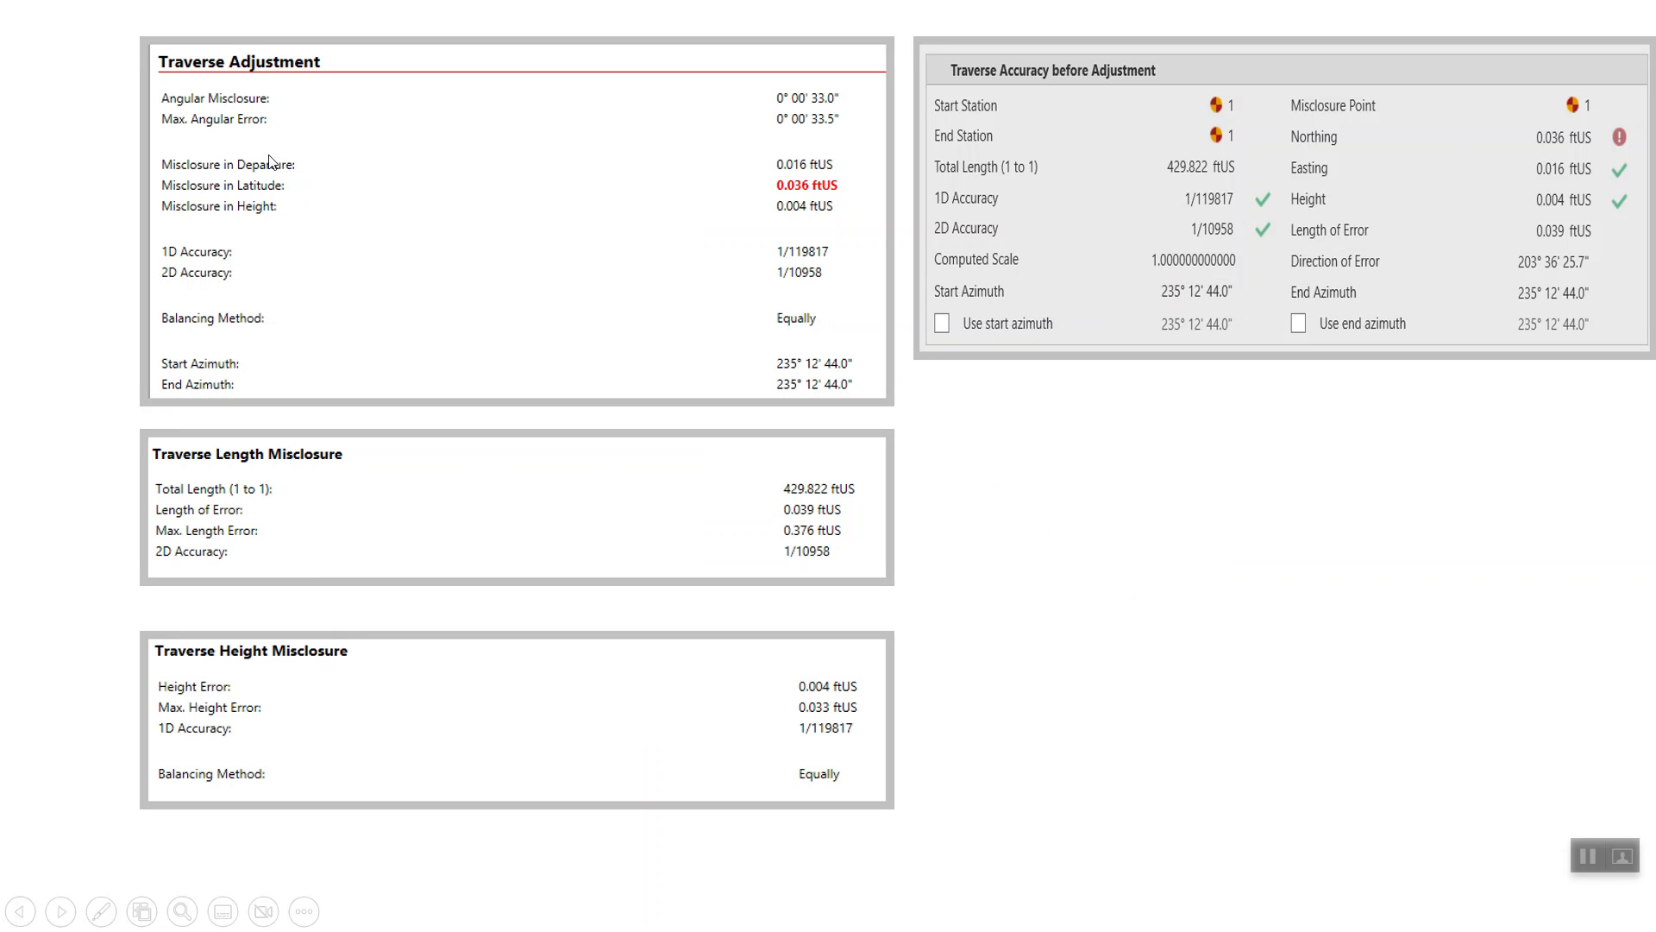
pyautogui.moveTo(809, 190)
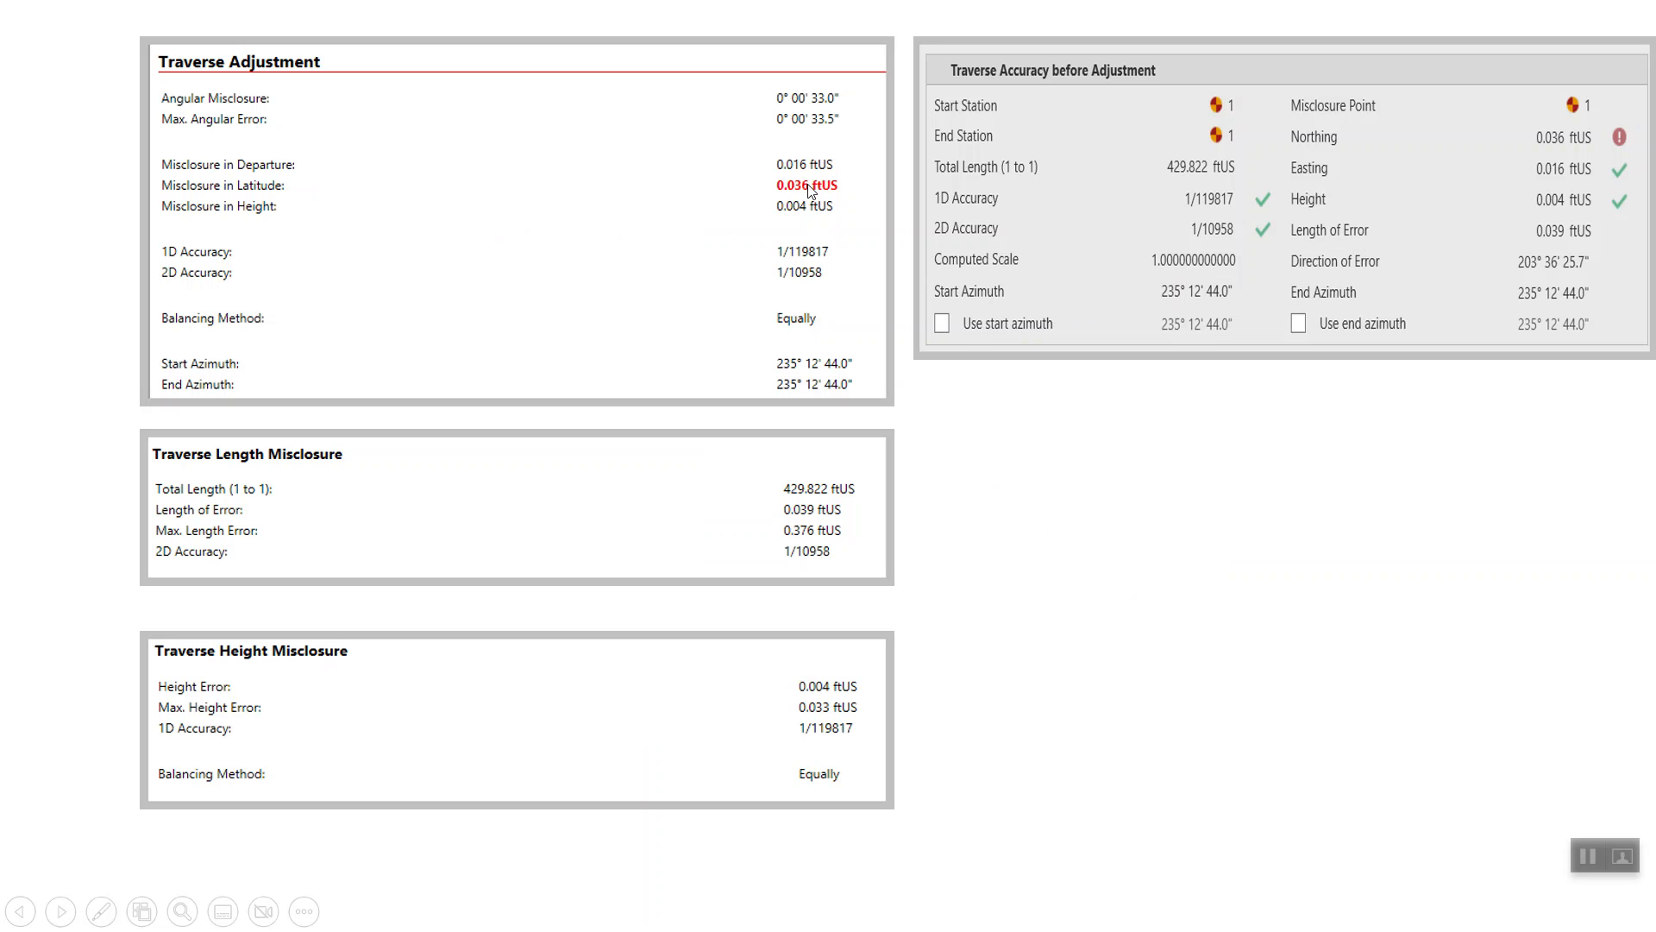
pyautogui.moveTo(306, 235)
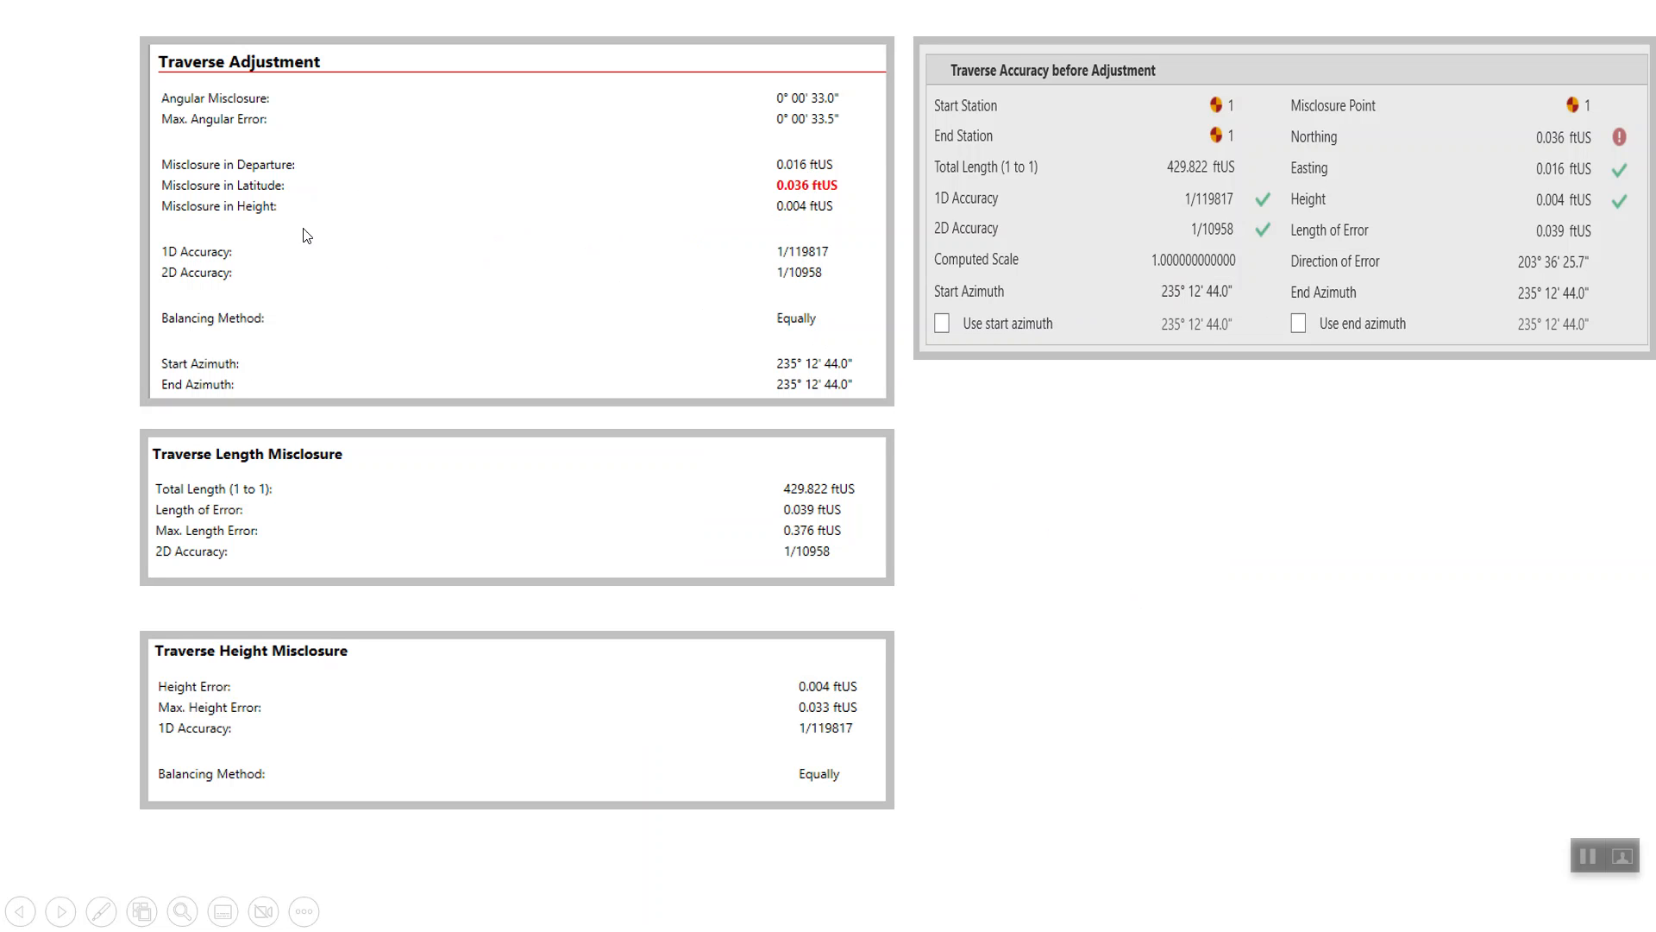
pyautogui.moveTo(216, 276)
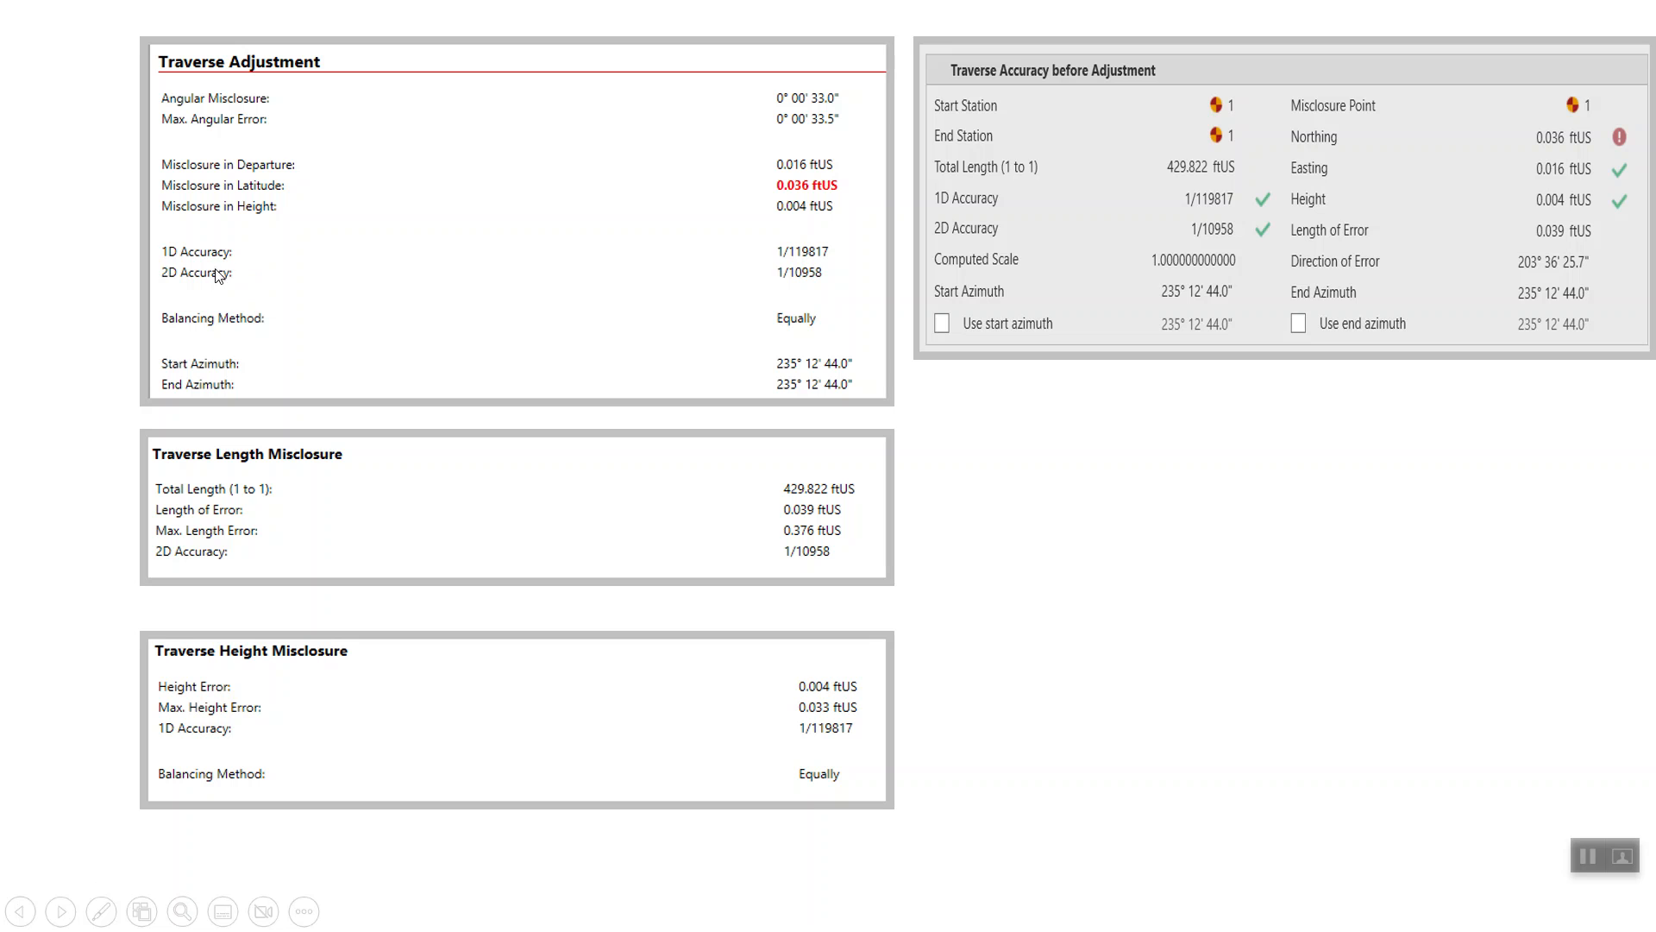
pyautogui.moveTo(276, 316)
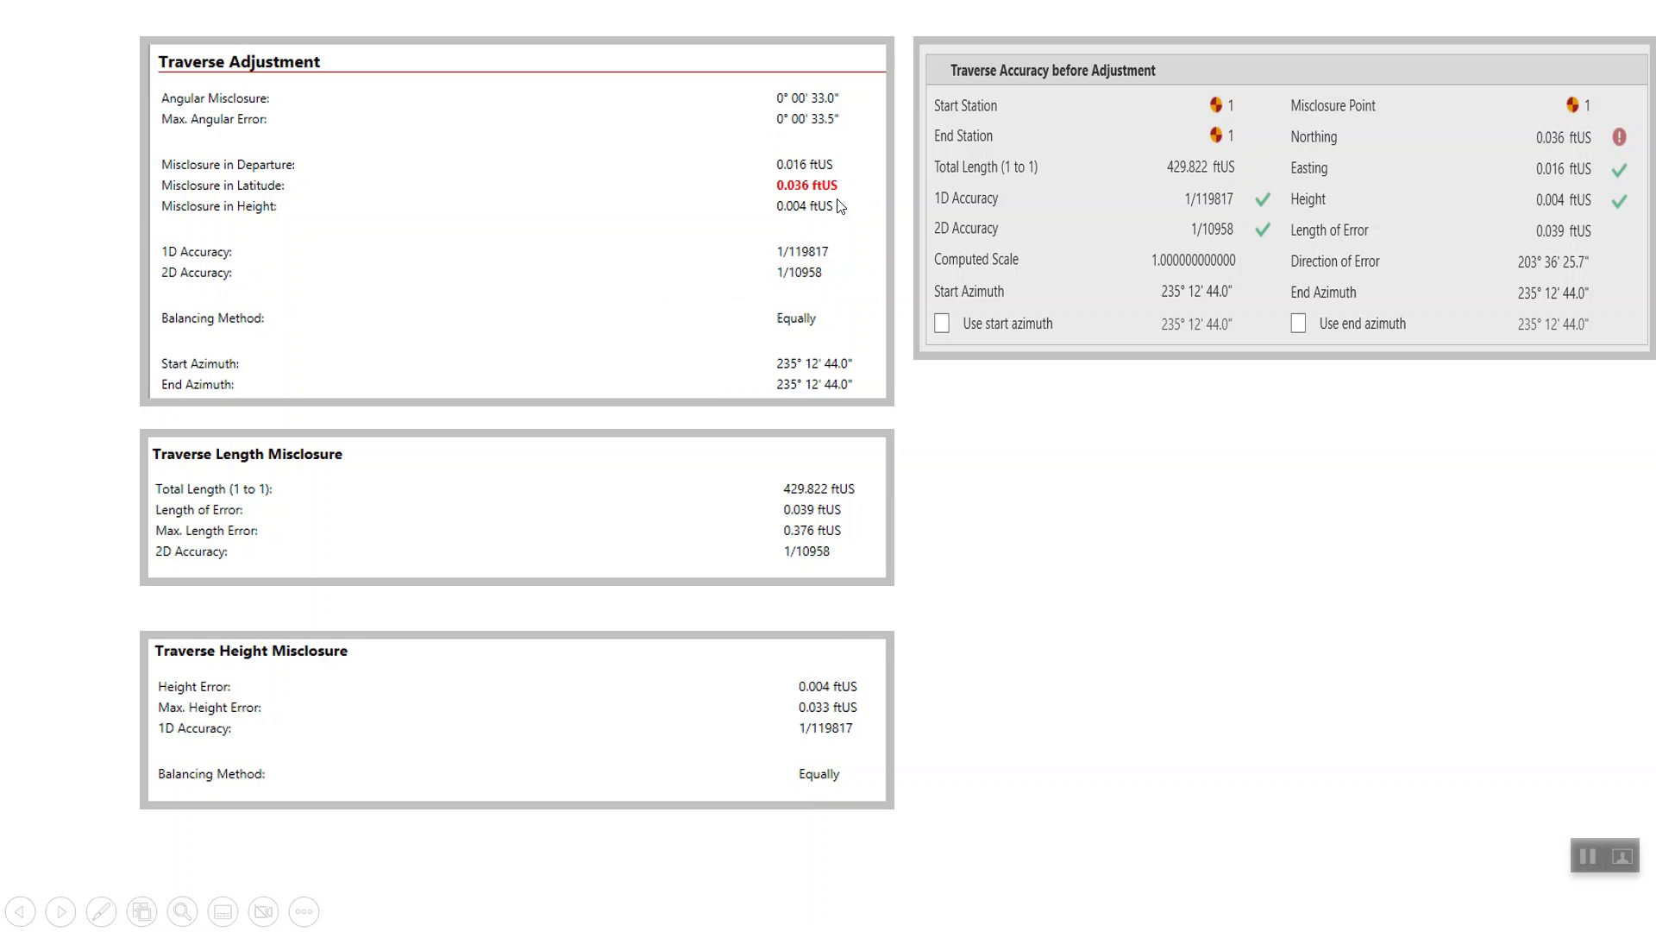
pyautogui.moveTo(1162, 147)
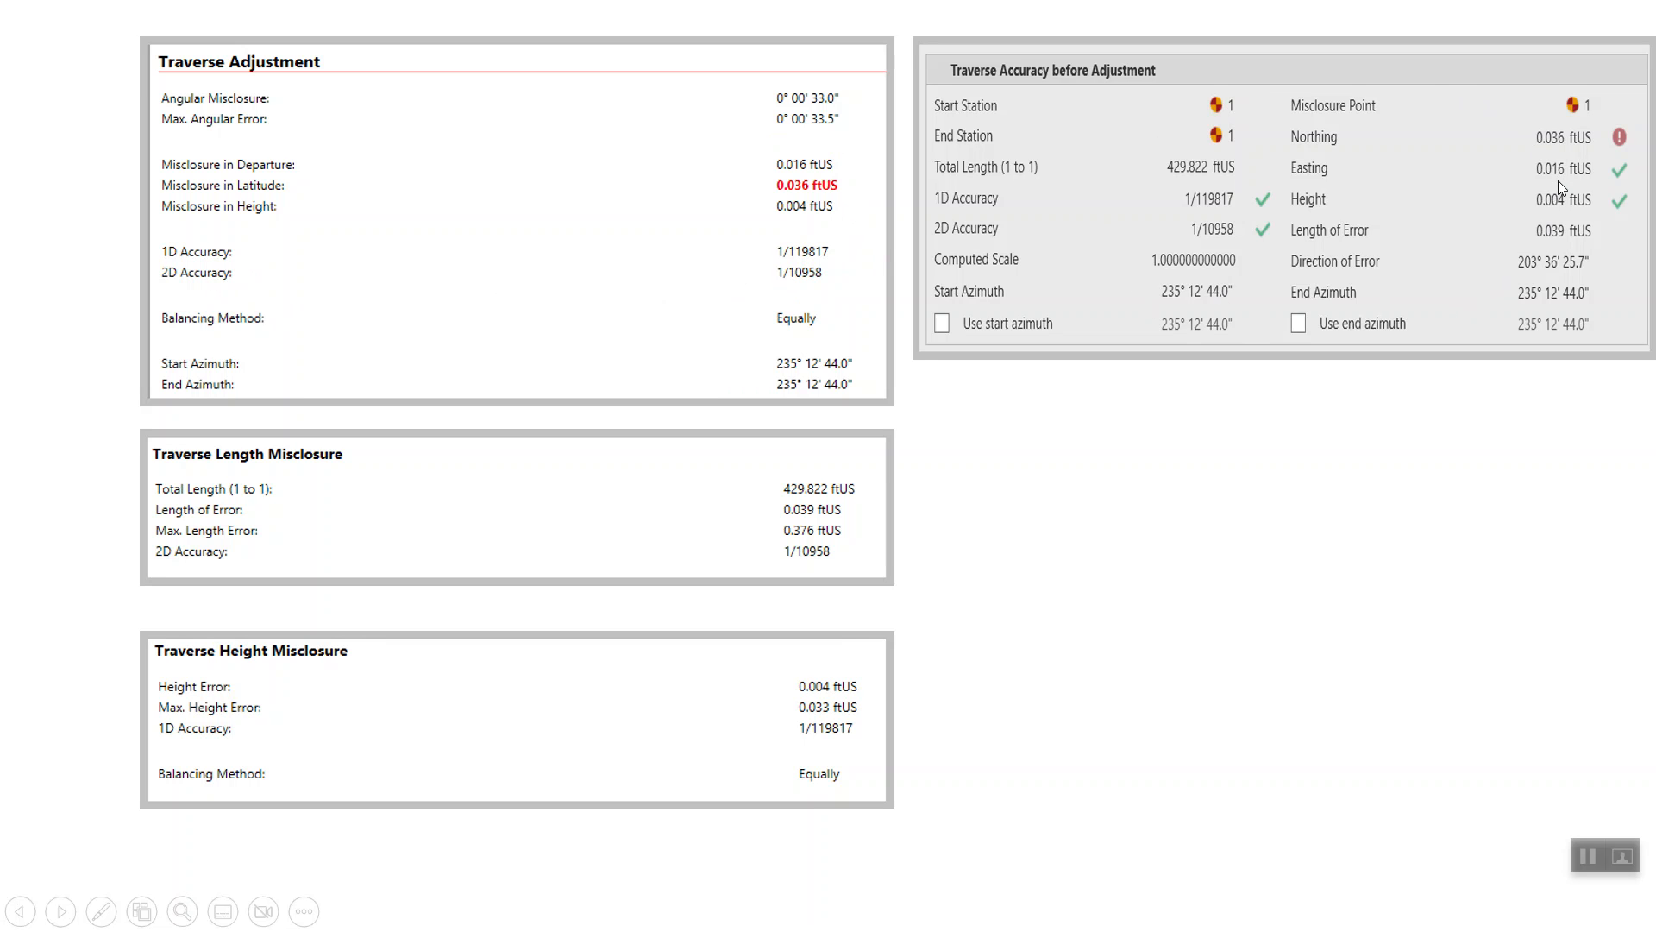
pyautogui.moveTo(672, 518)
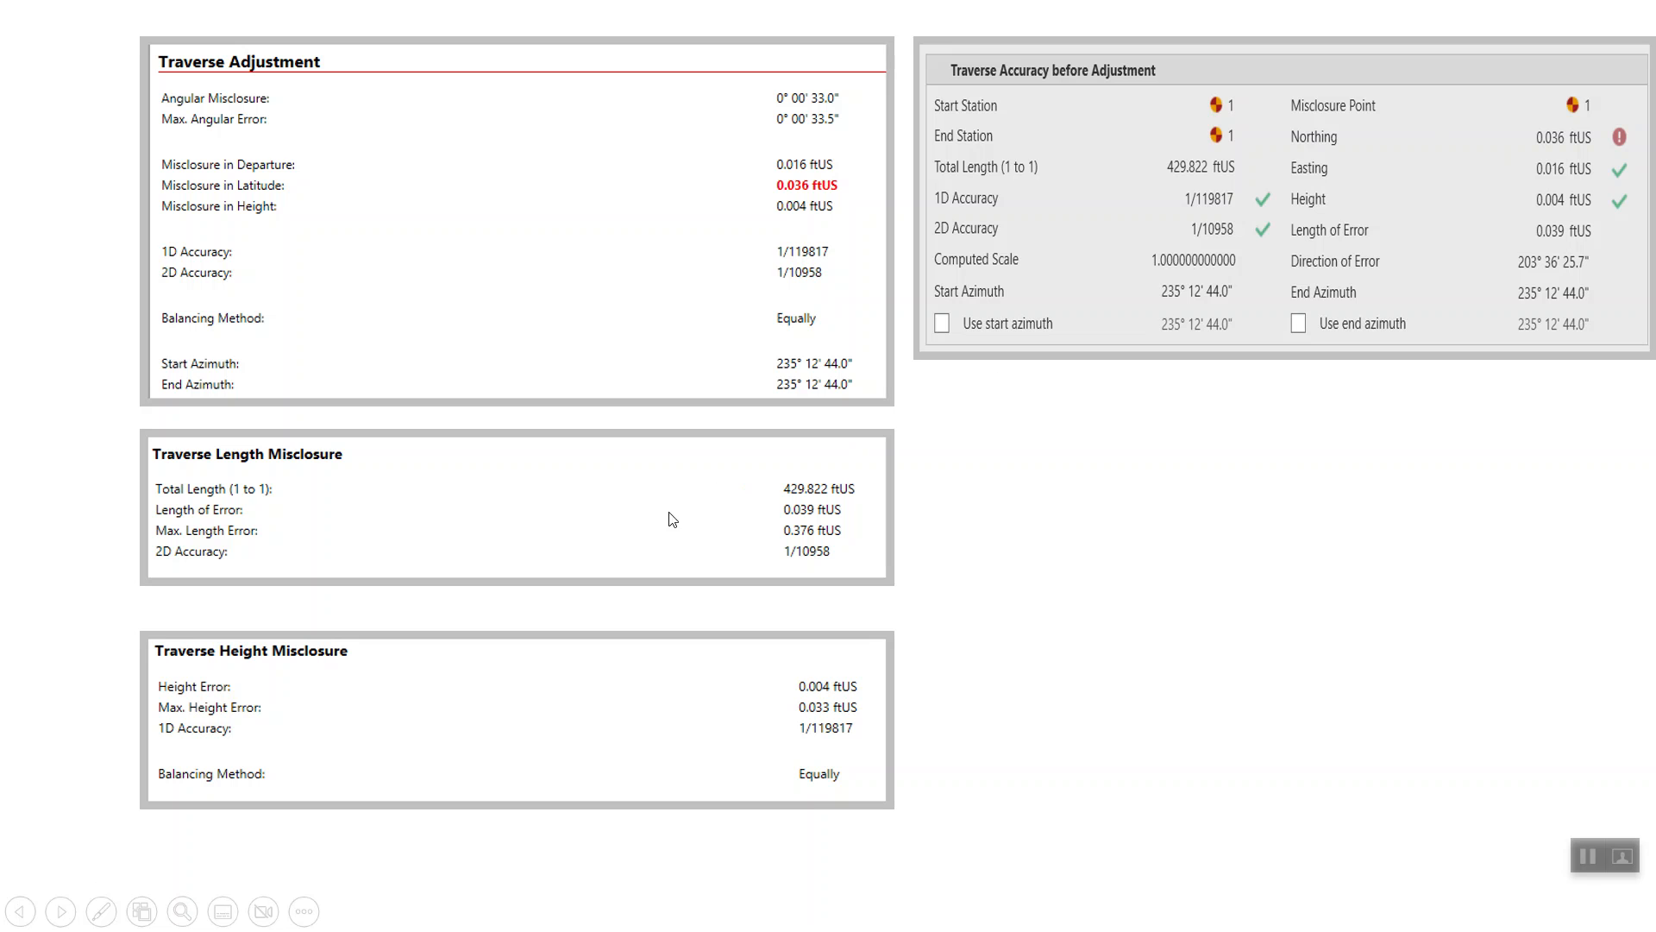
pyautogui.moveTo(258, 544)
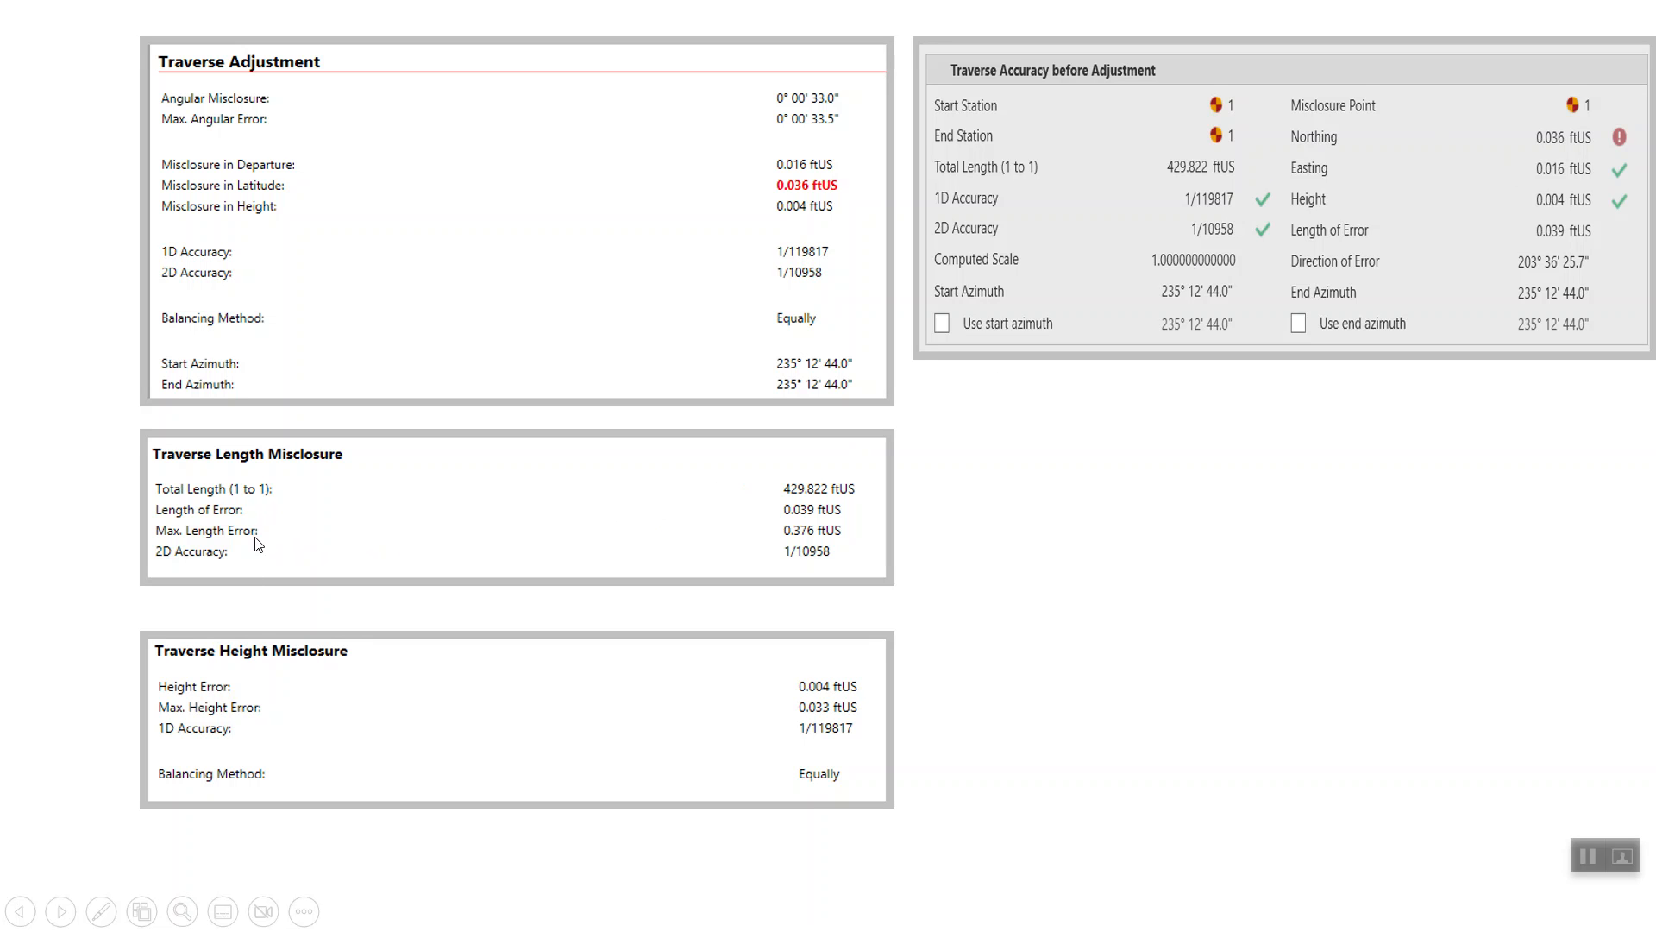
pyautogui.moveTo(311, 527)
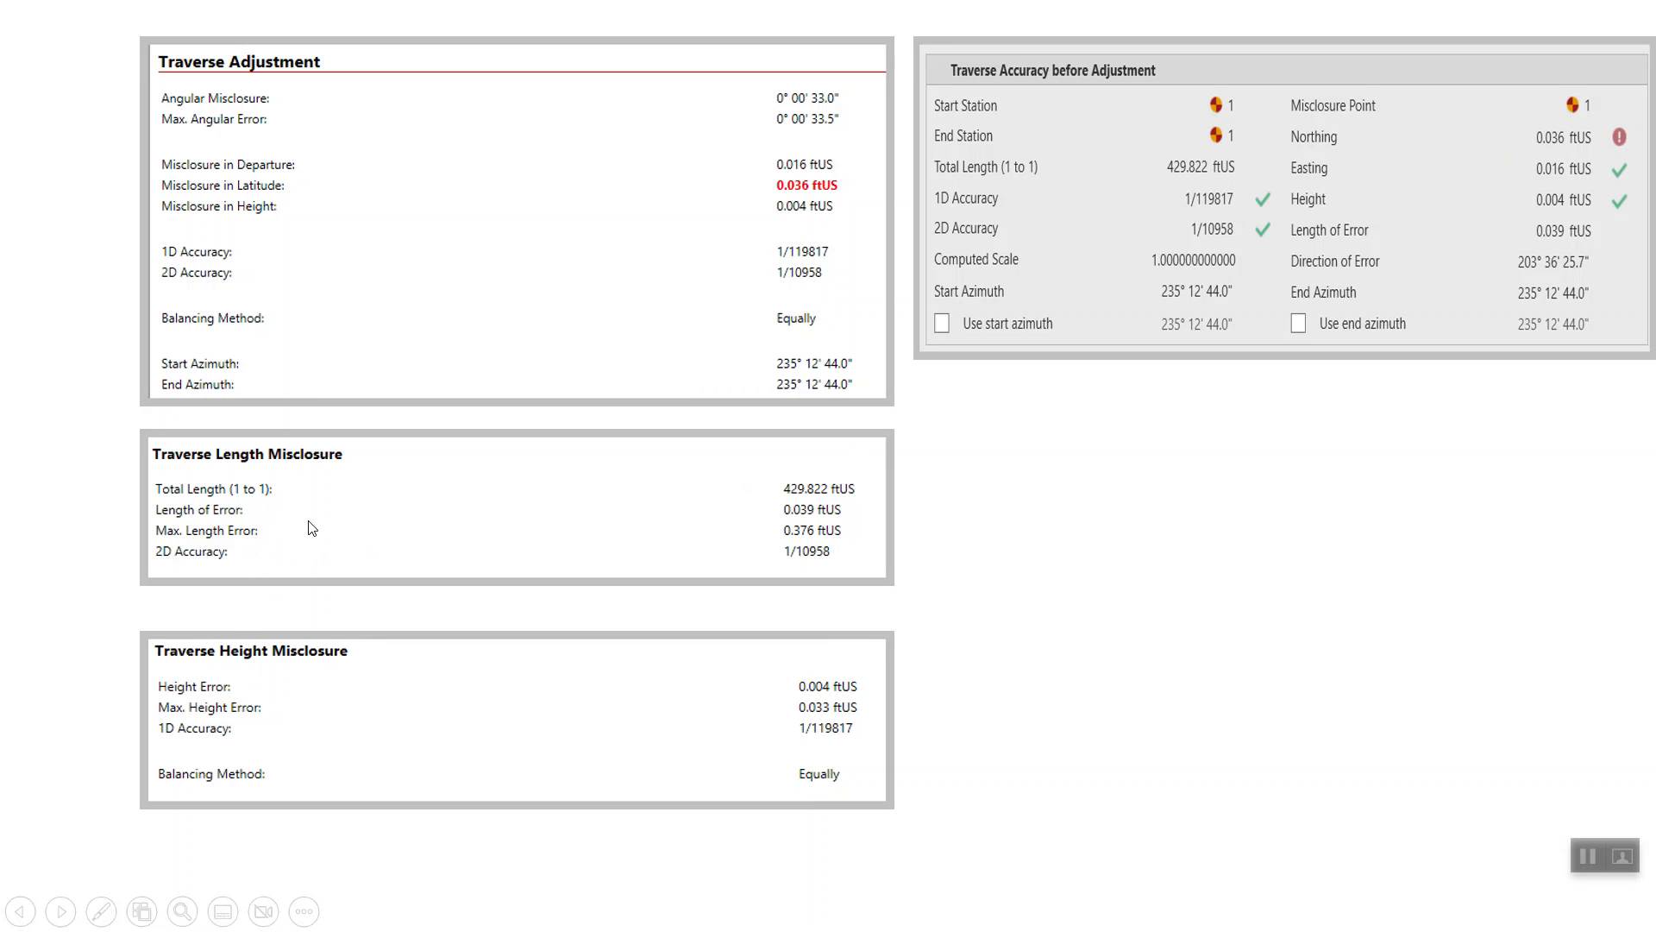
pyautogui.moveTo(621, 546)
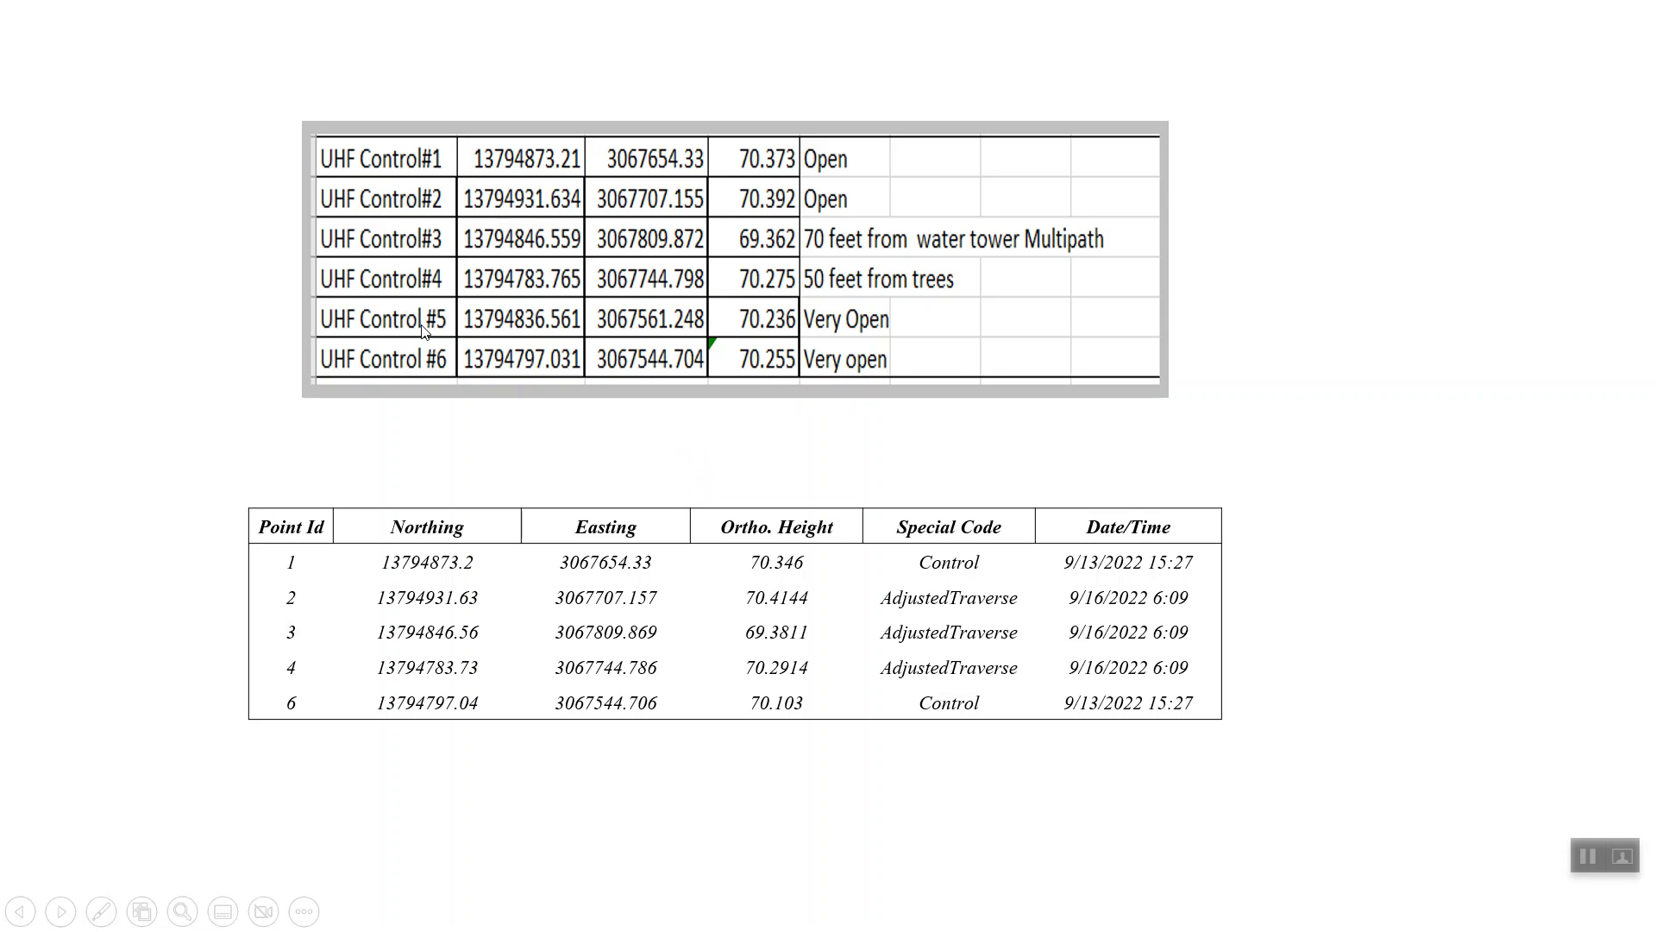
pyautogui.moveTo(540, 230)
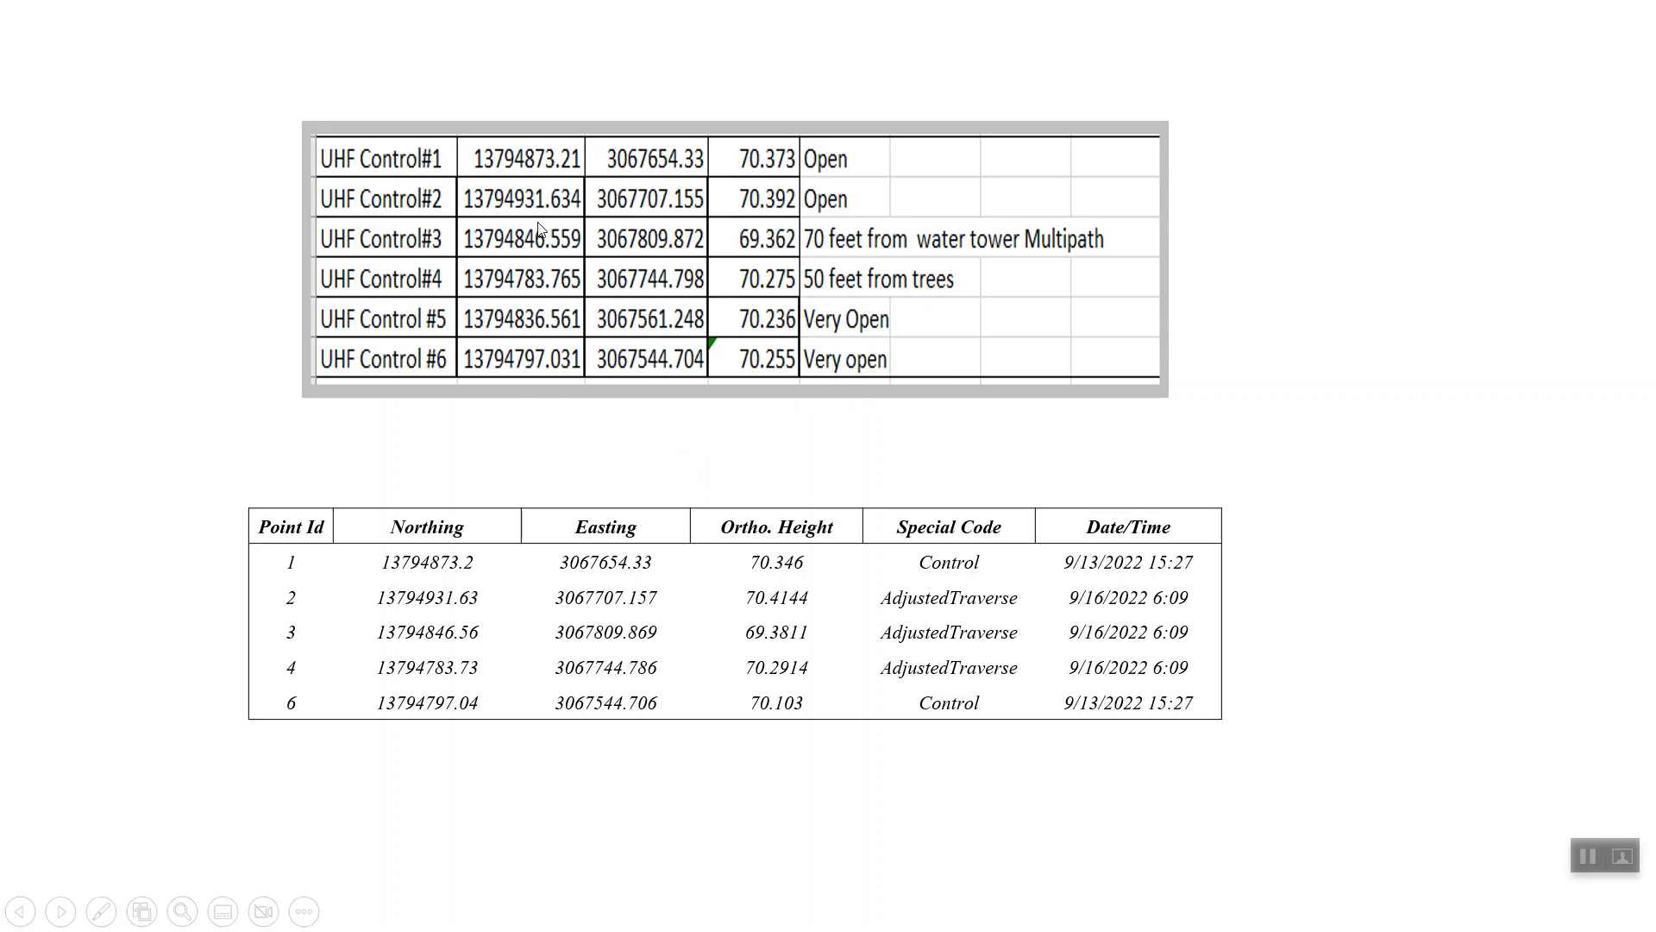
pyautogui.moveTo(488, 575)
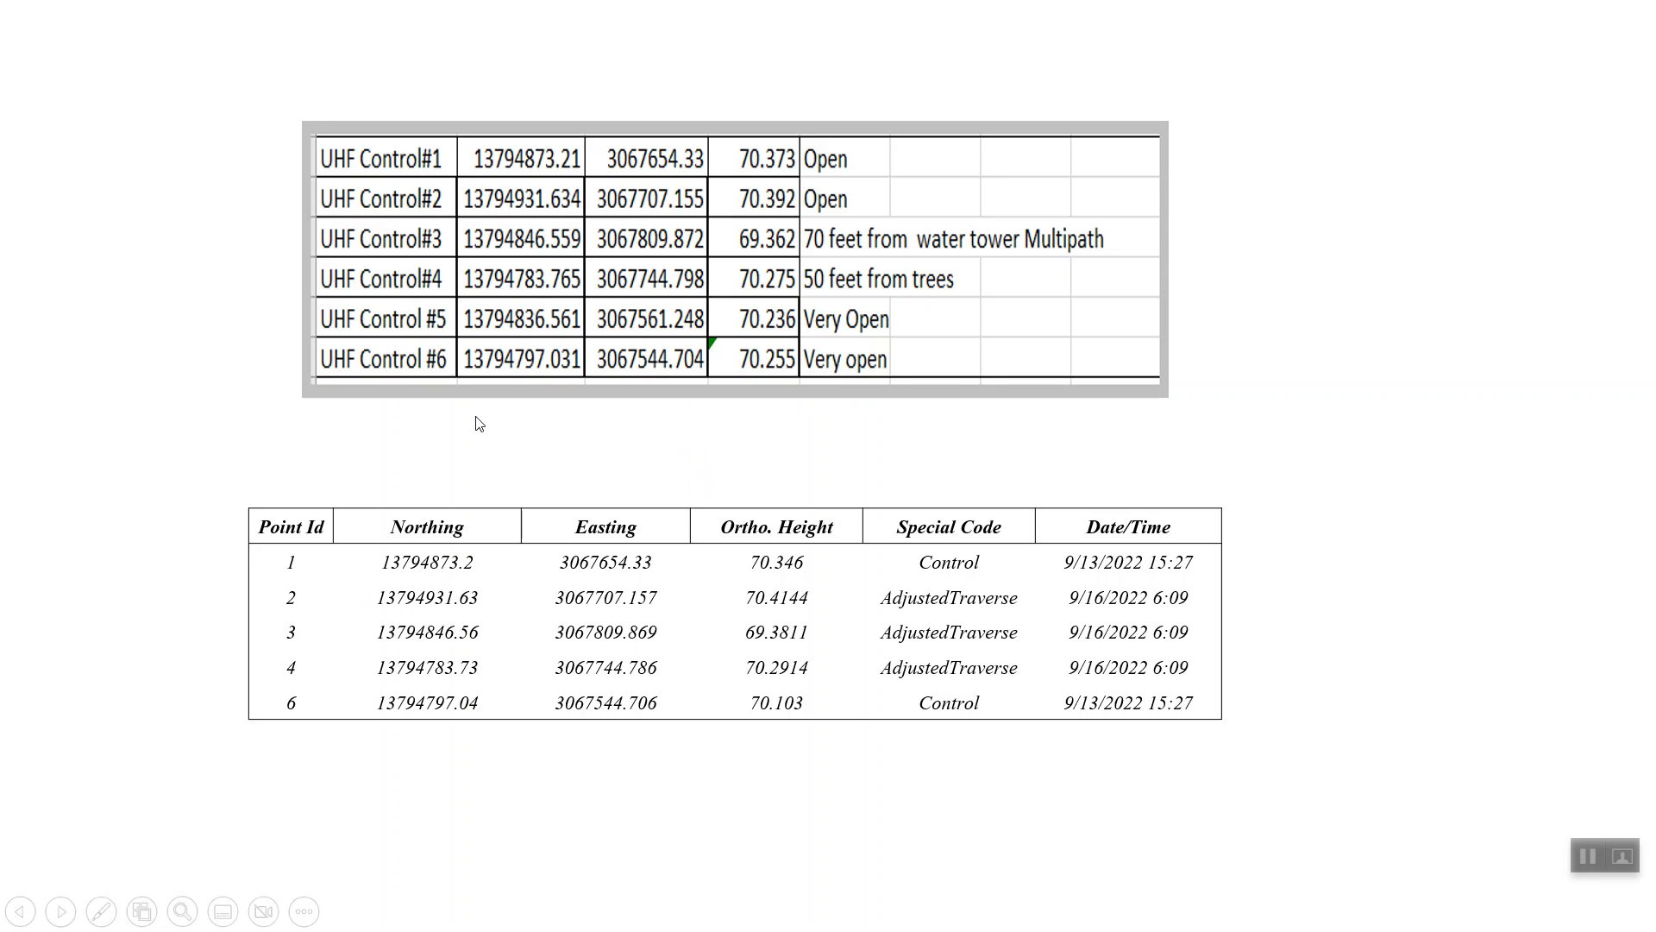
pyautogui.moveTo(356, 612)
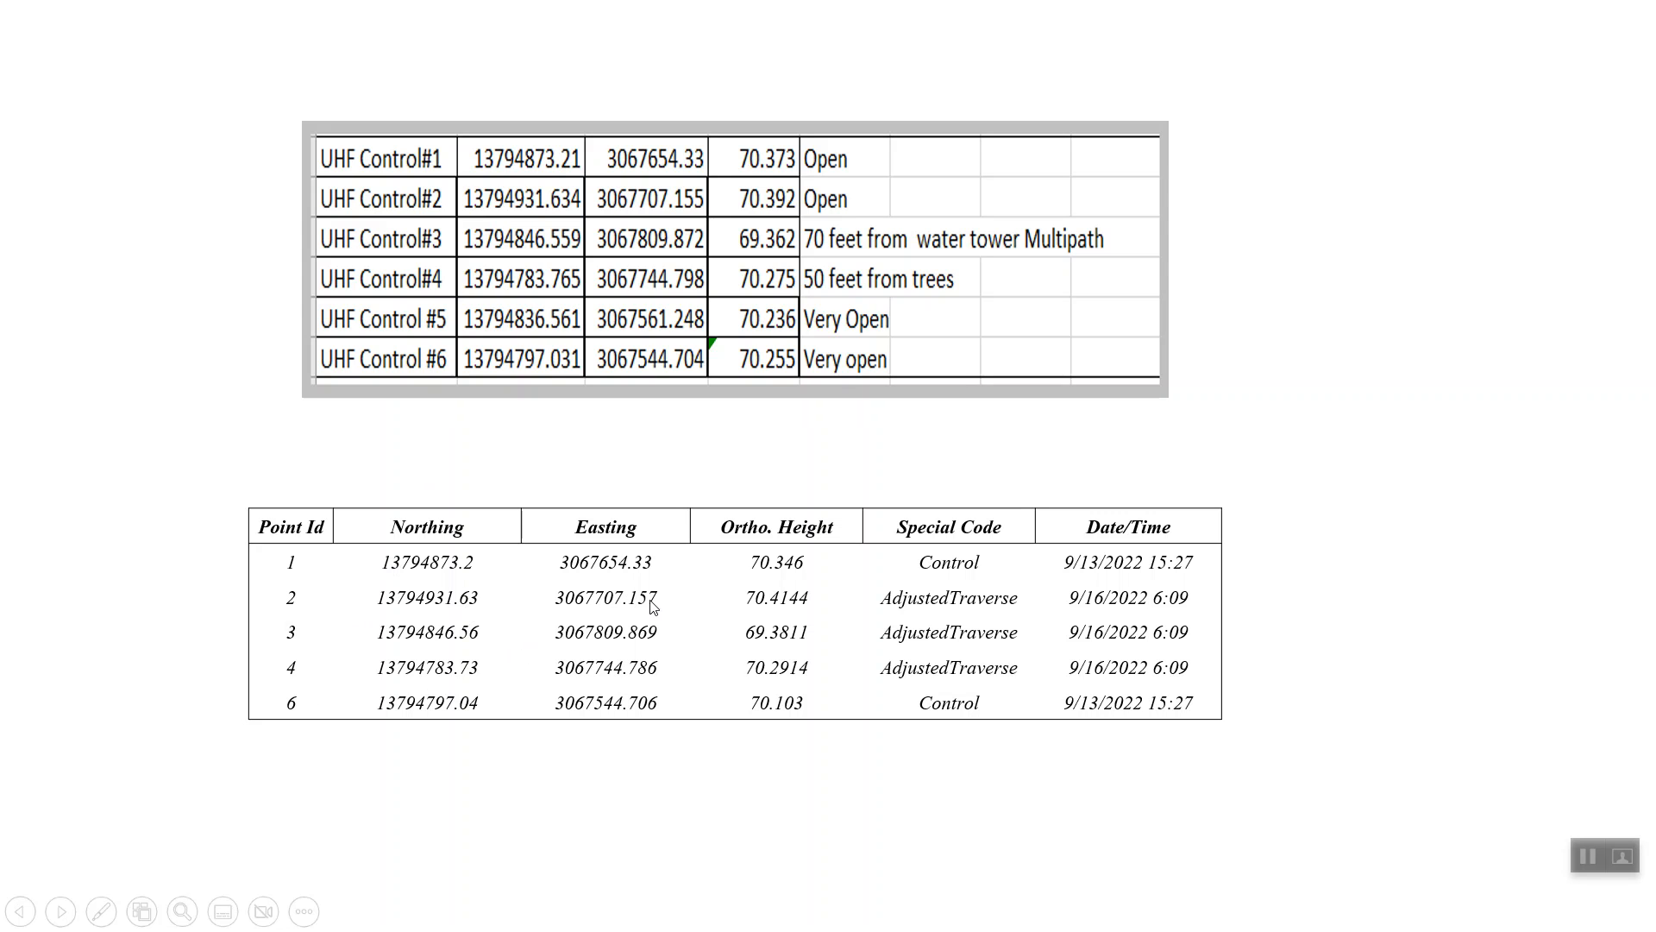
pyautogui.moveTo(652, 616)
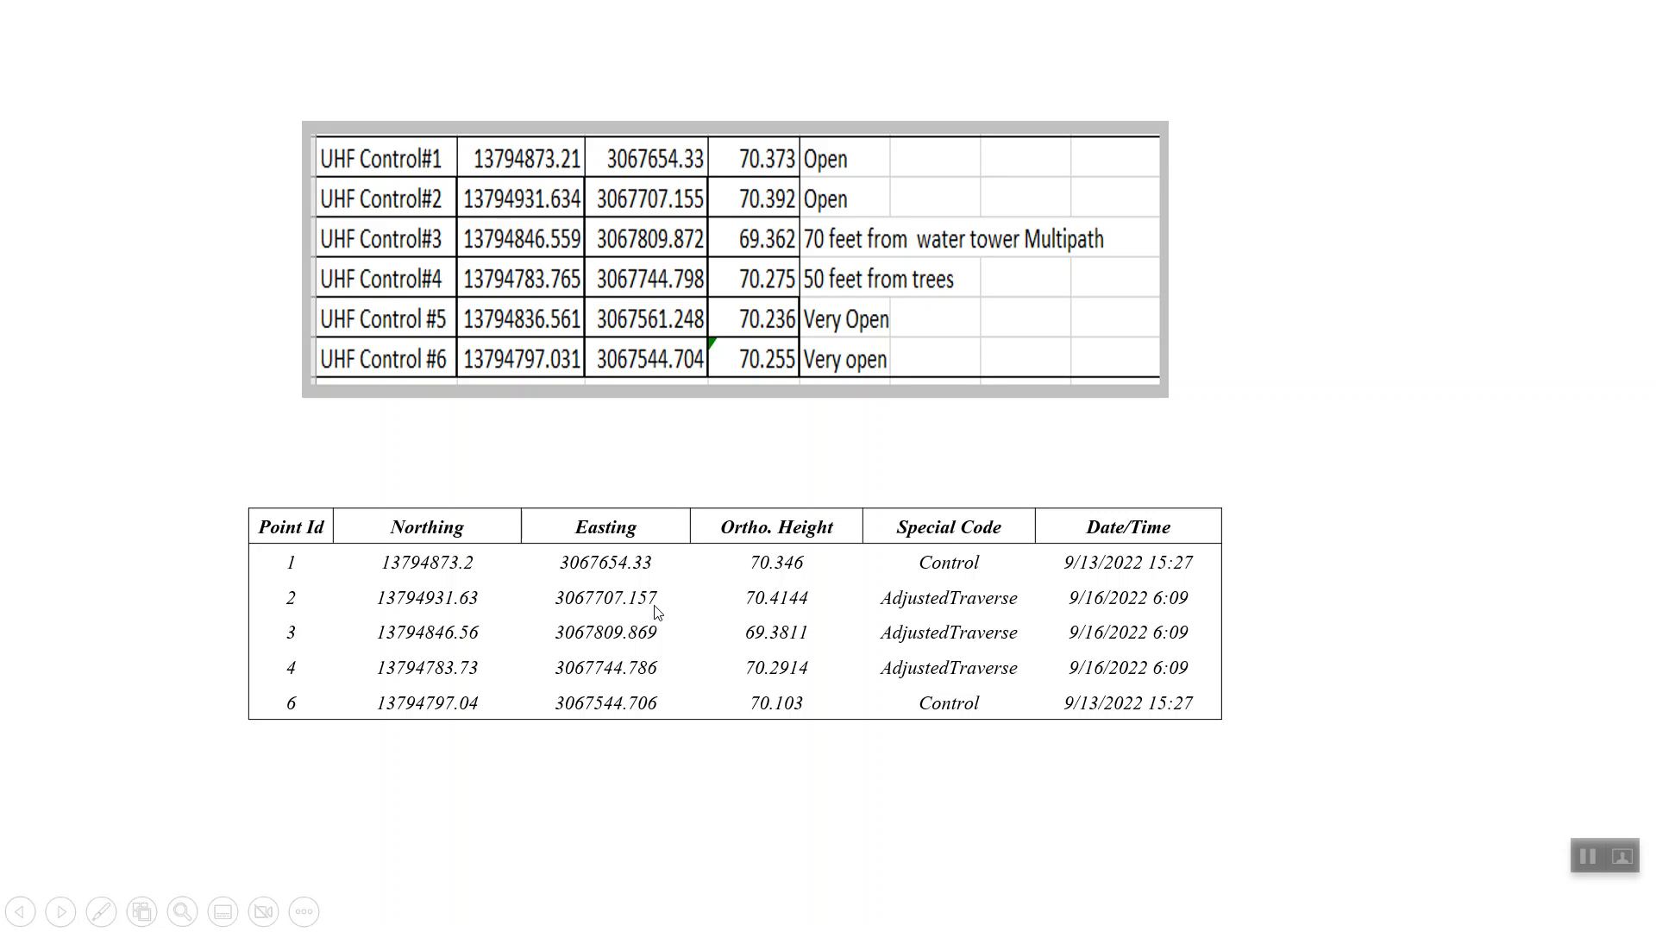
pyautogui.moveTo(795, 610)
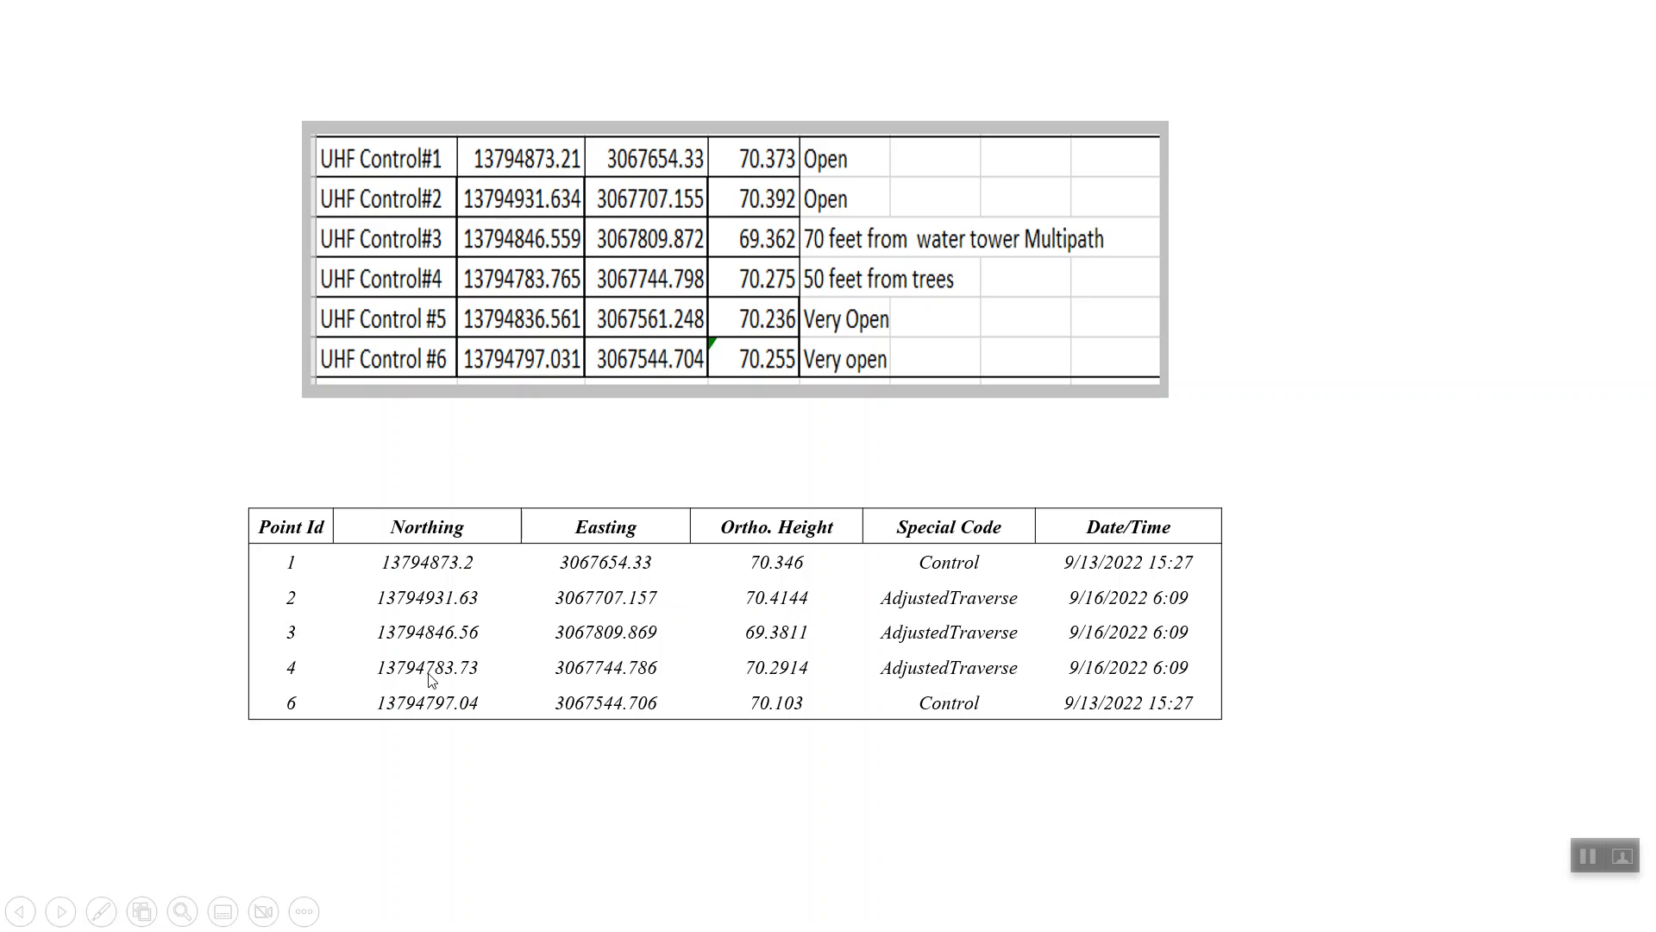
pyautogui.moveTo(474, 678)
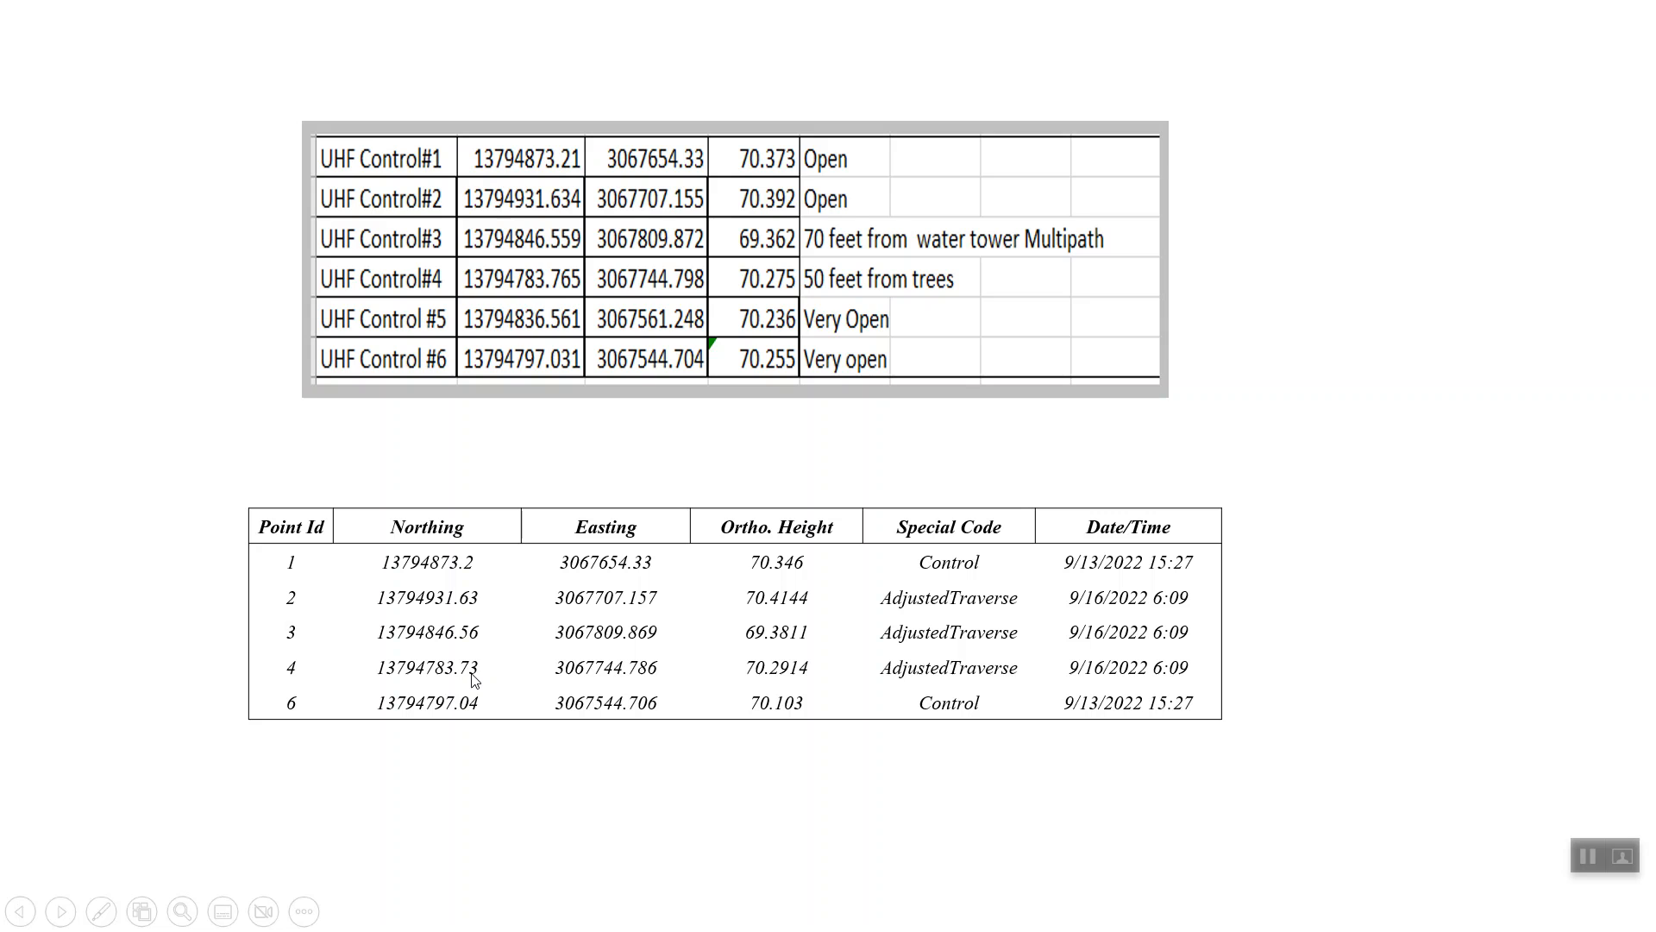
pyautogui.moveTo(549, 303)
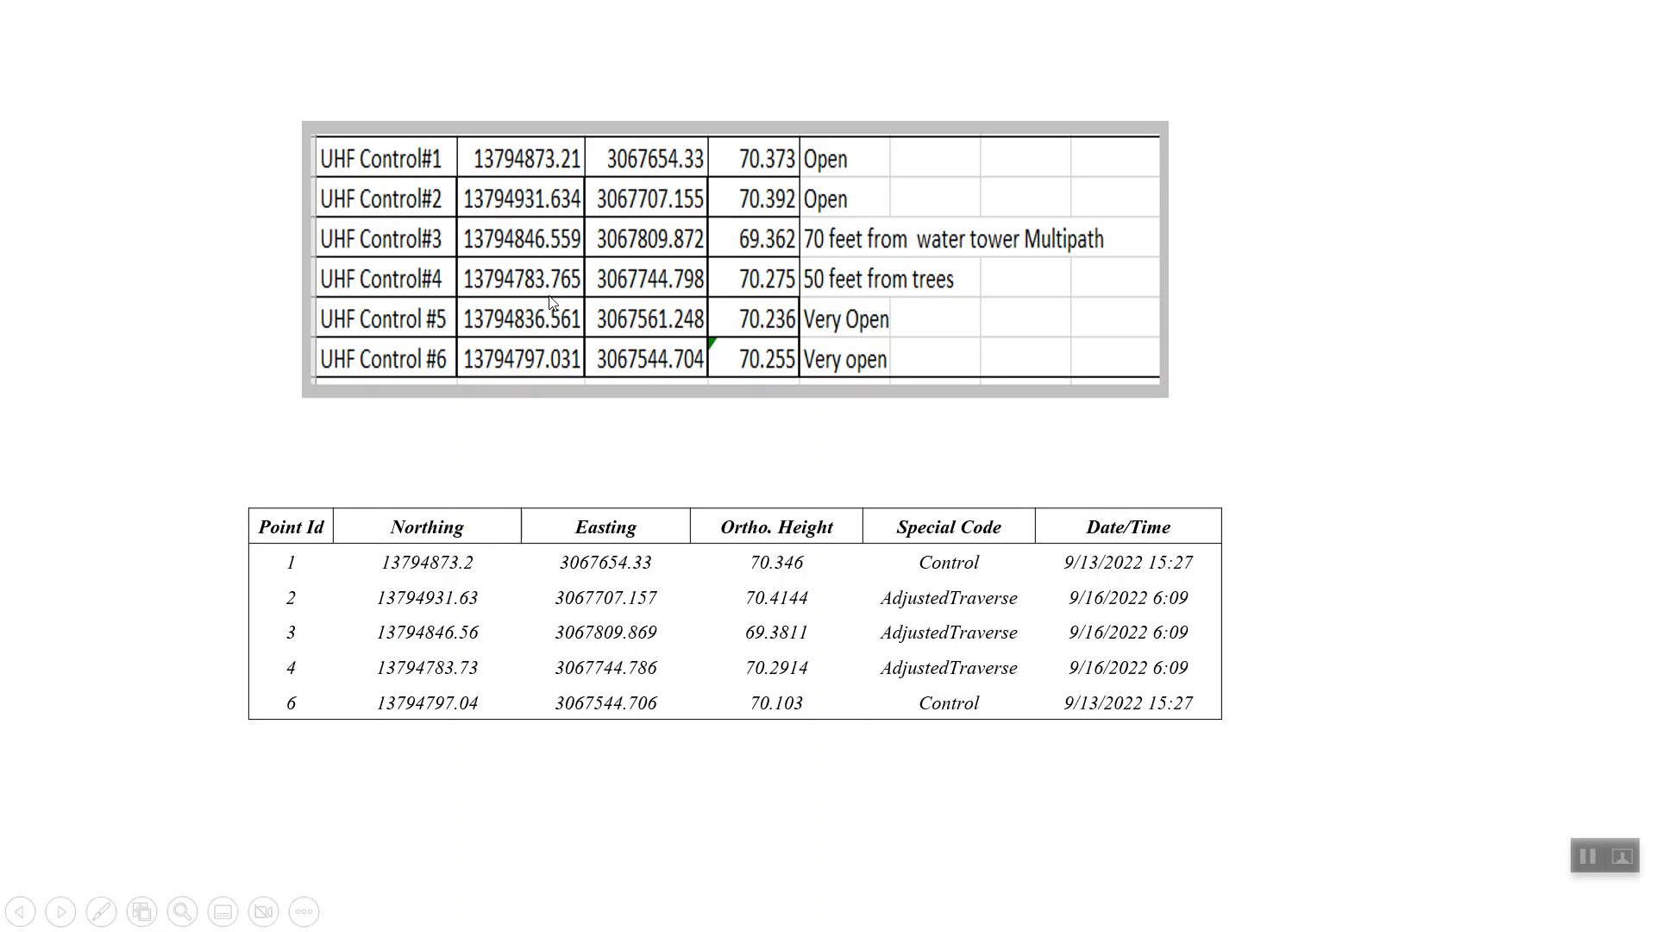
pyautogui.moveTo(578, 294)
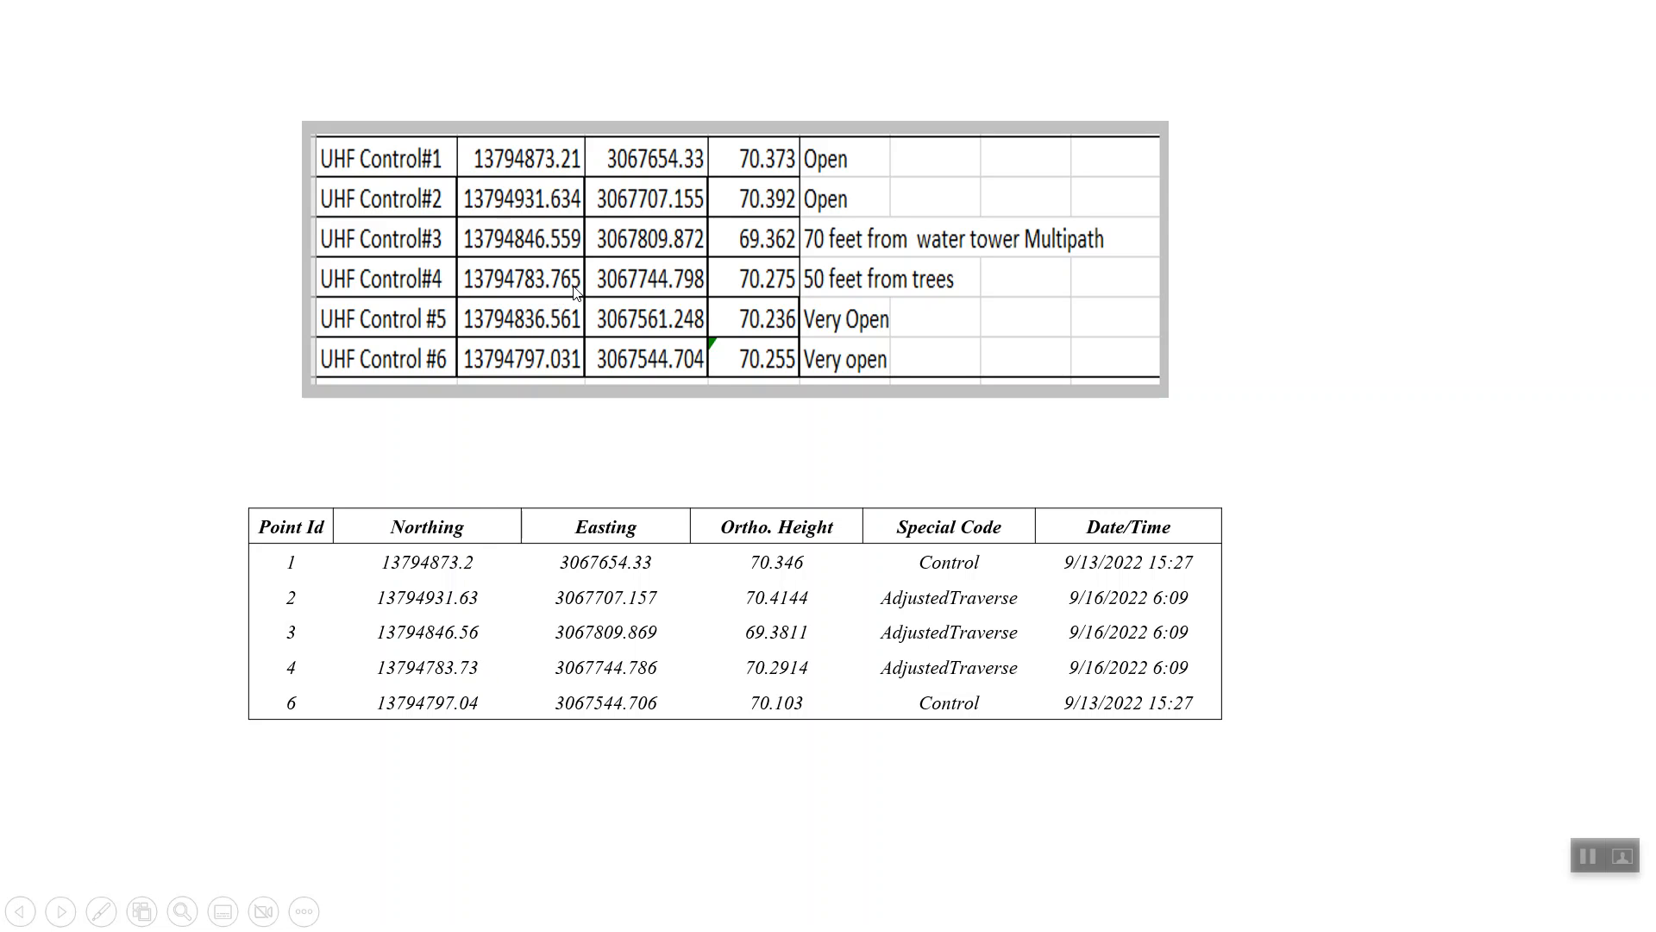
pyautogui.moveTo(635, 683)
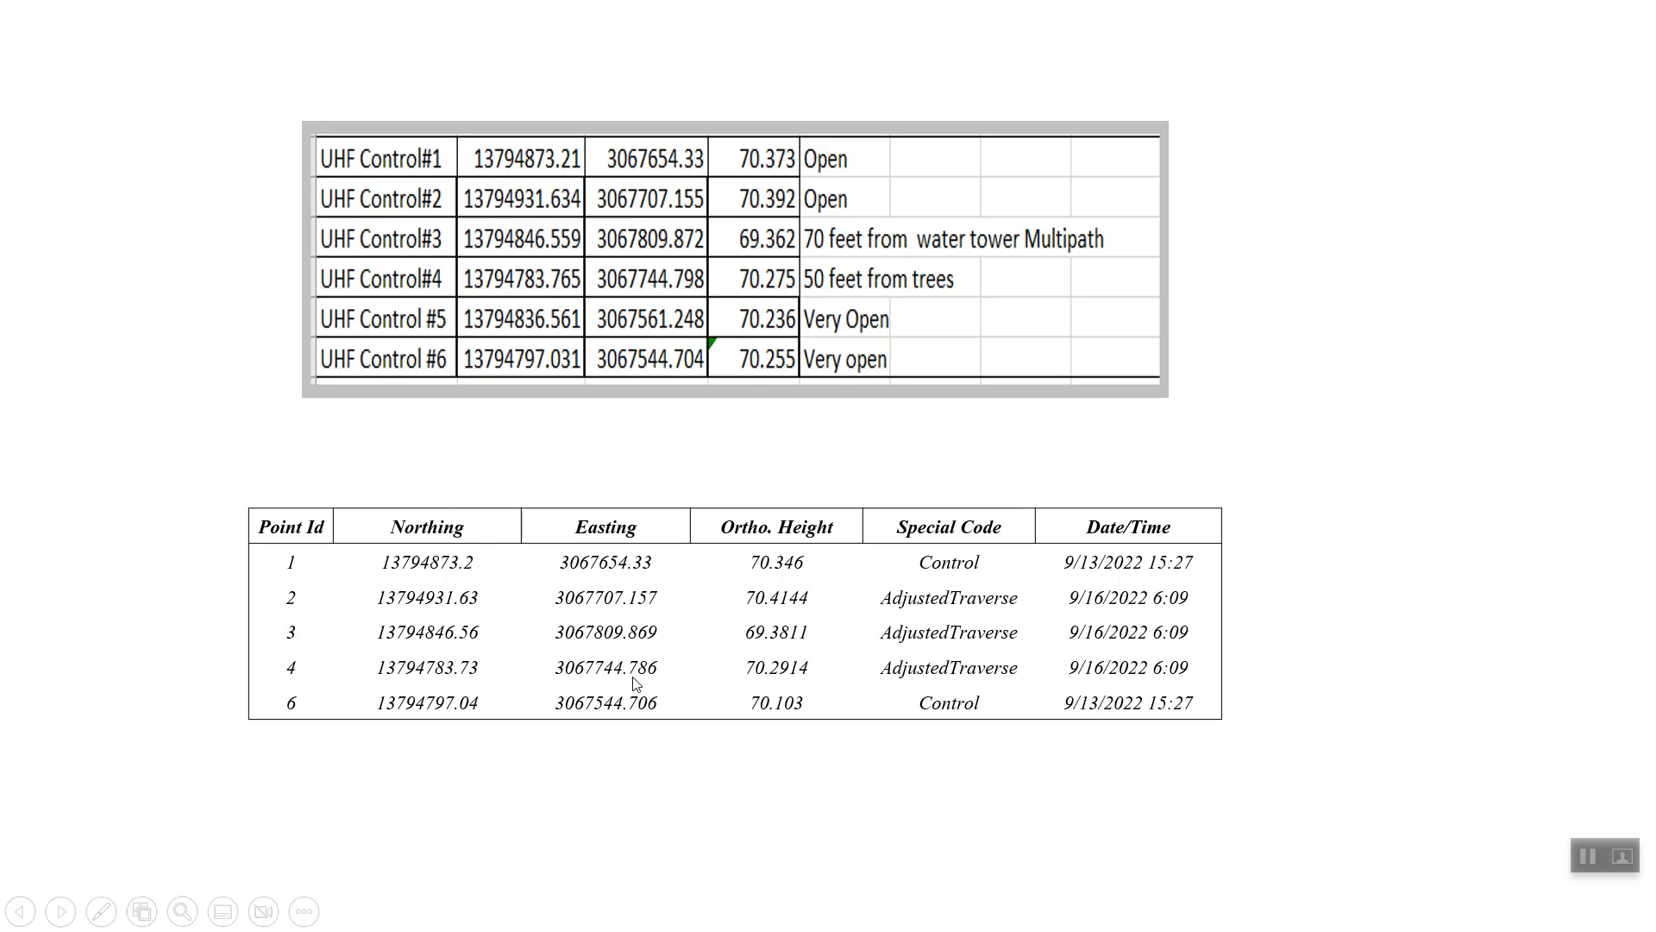
pyautogui.moveTo(695, 293)
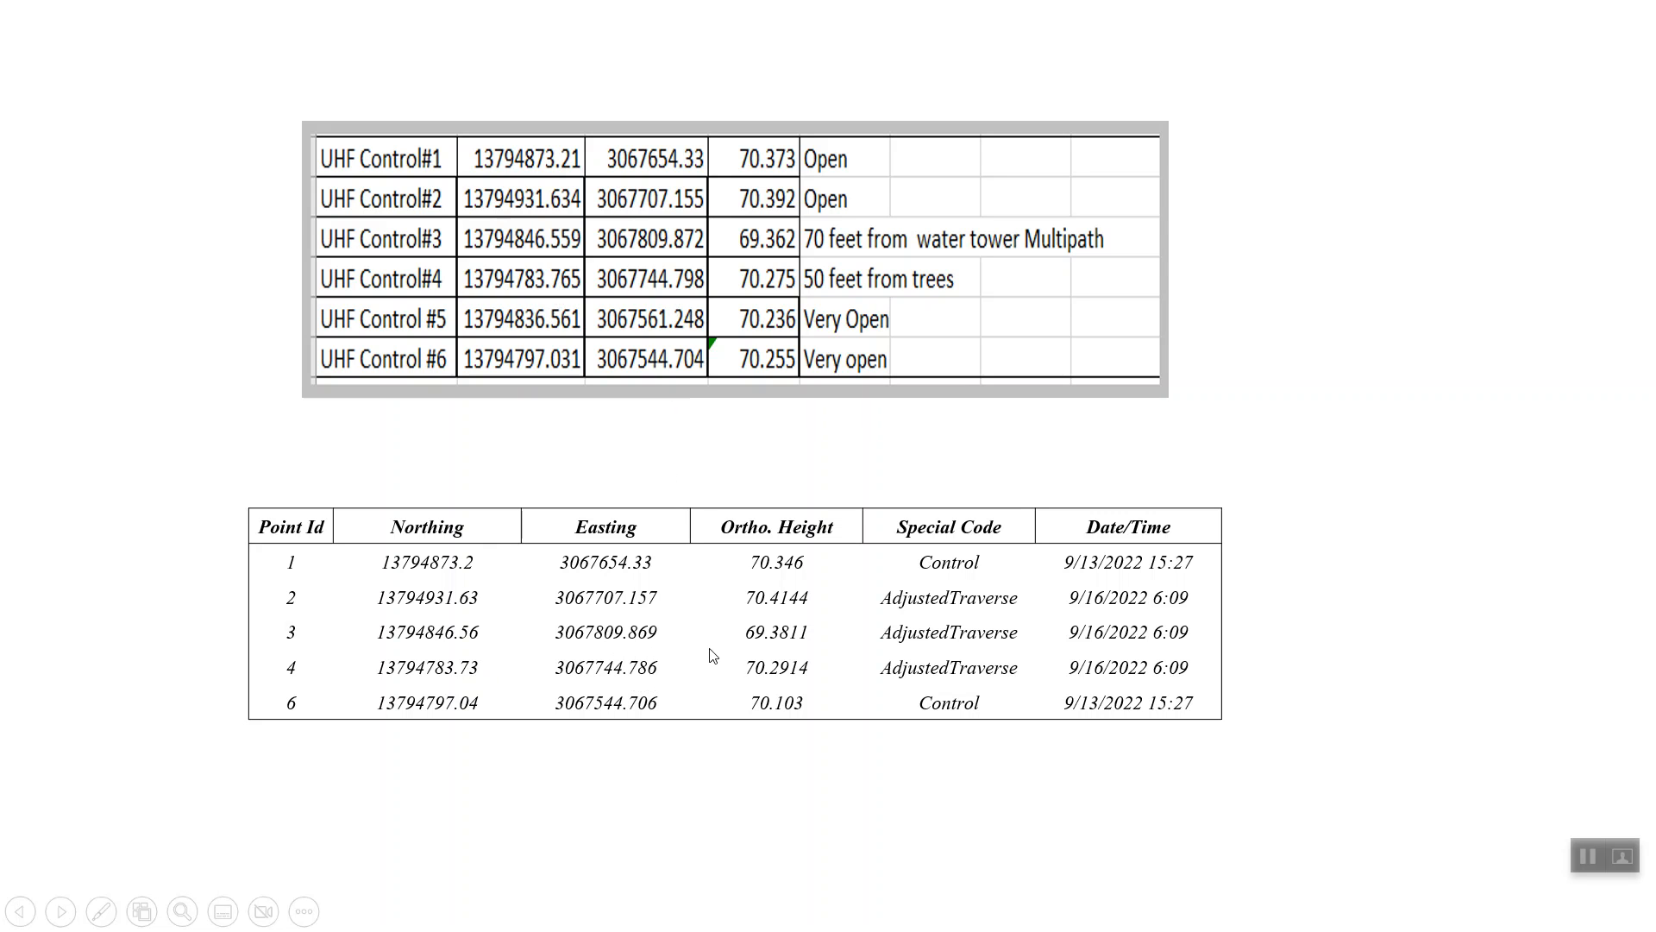
pyautogui.moveTo(781, 684)
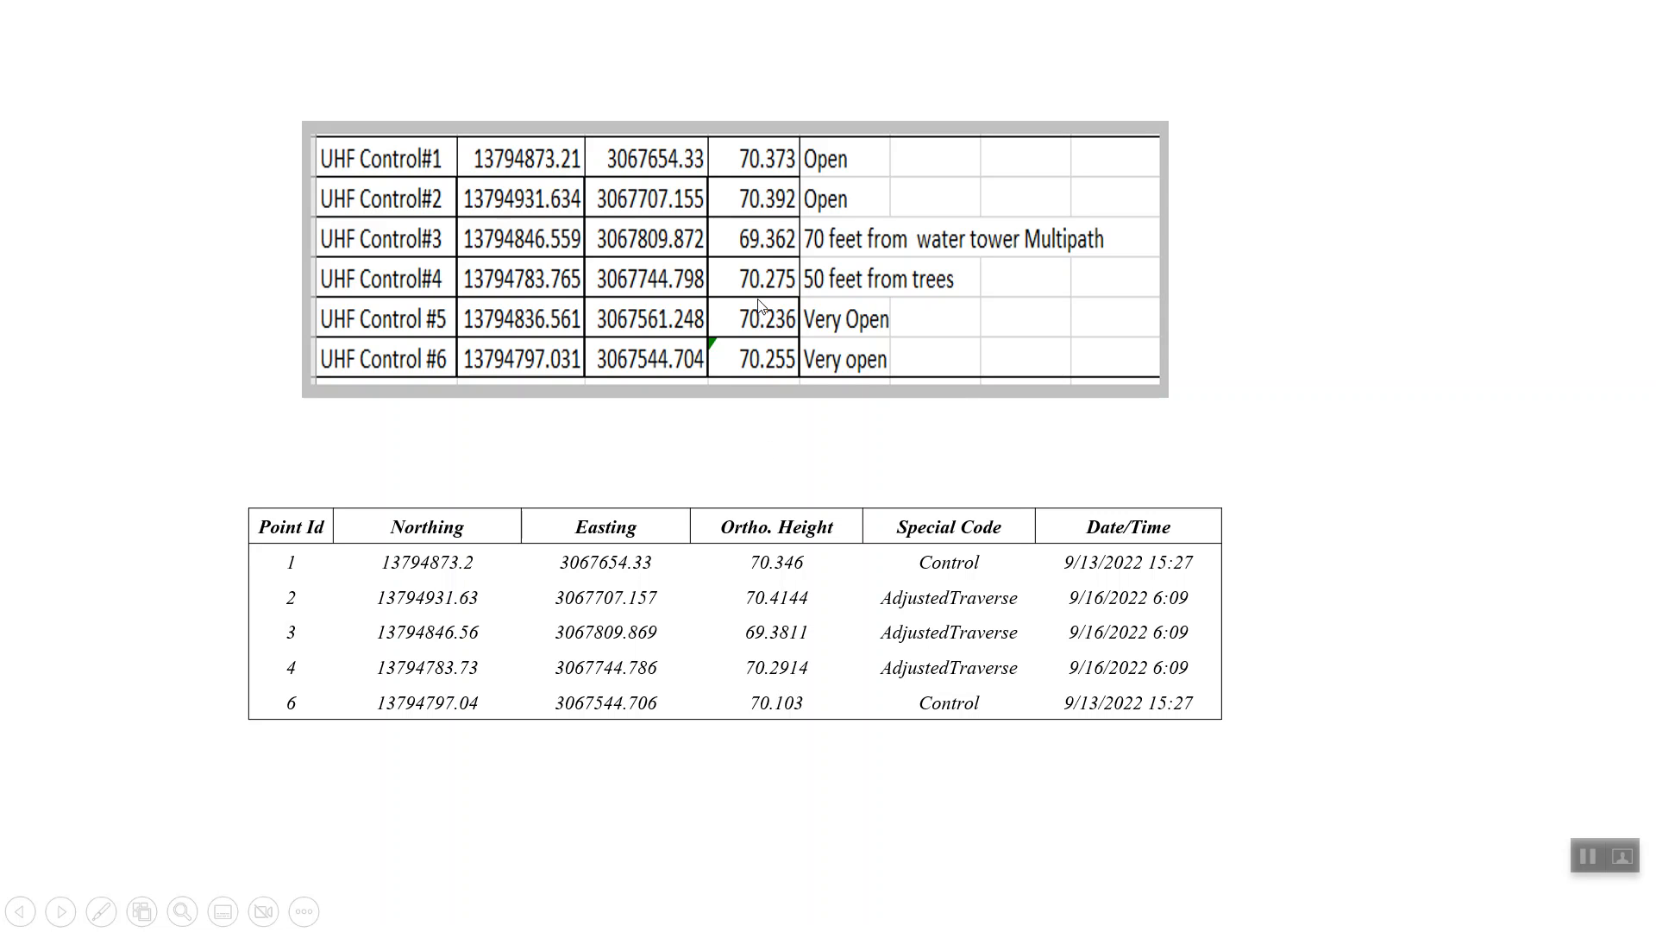
pyautogui.moveTo(780, 417)
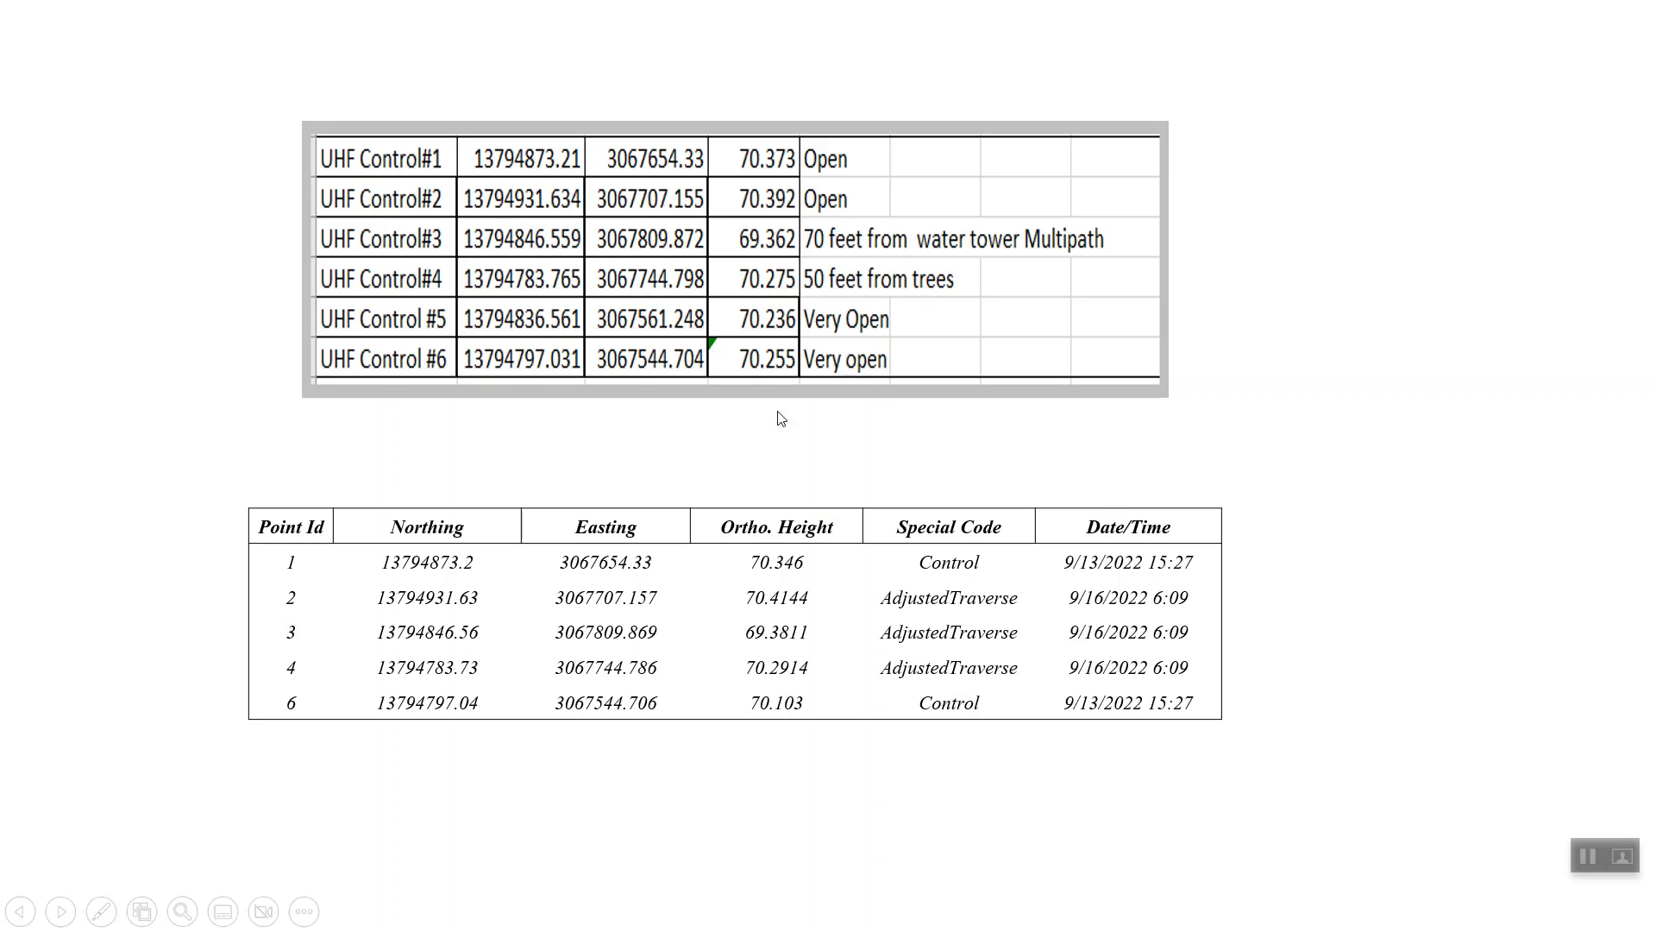
pyautogui.moveTo(589, 709)
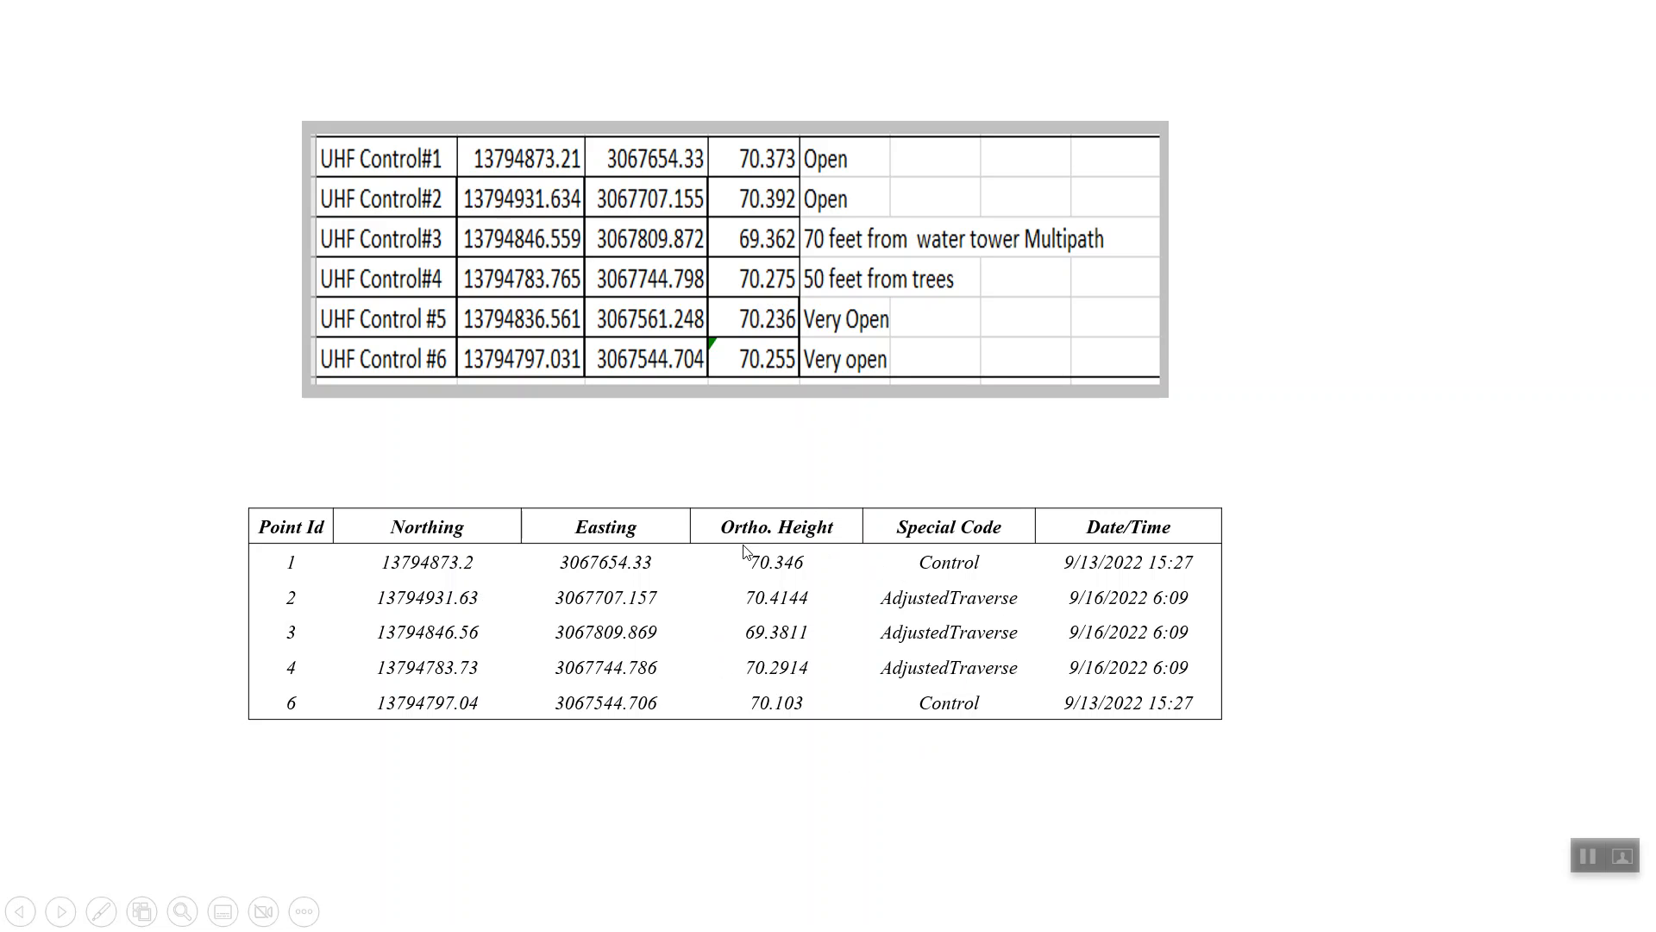
pyautogui.moveTo(592, 202)
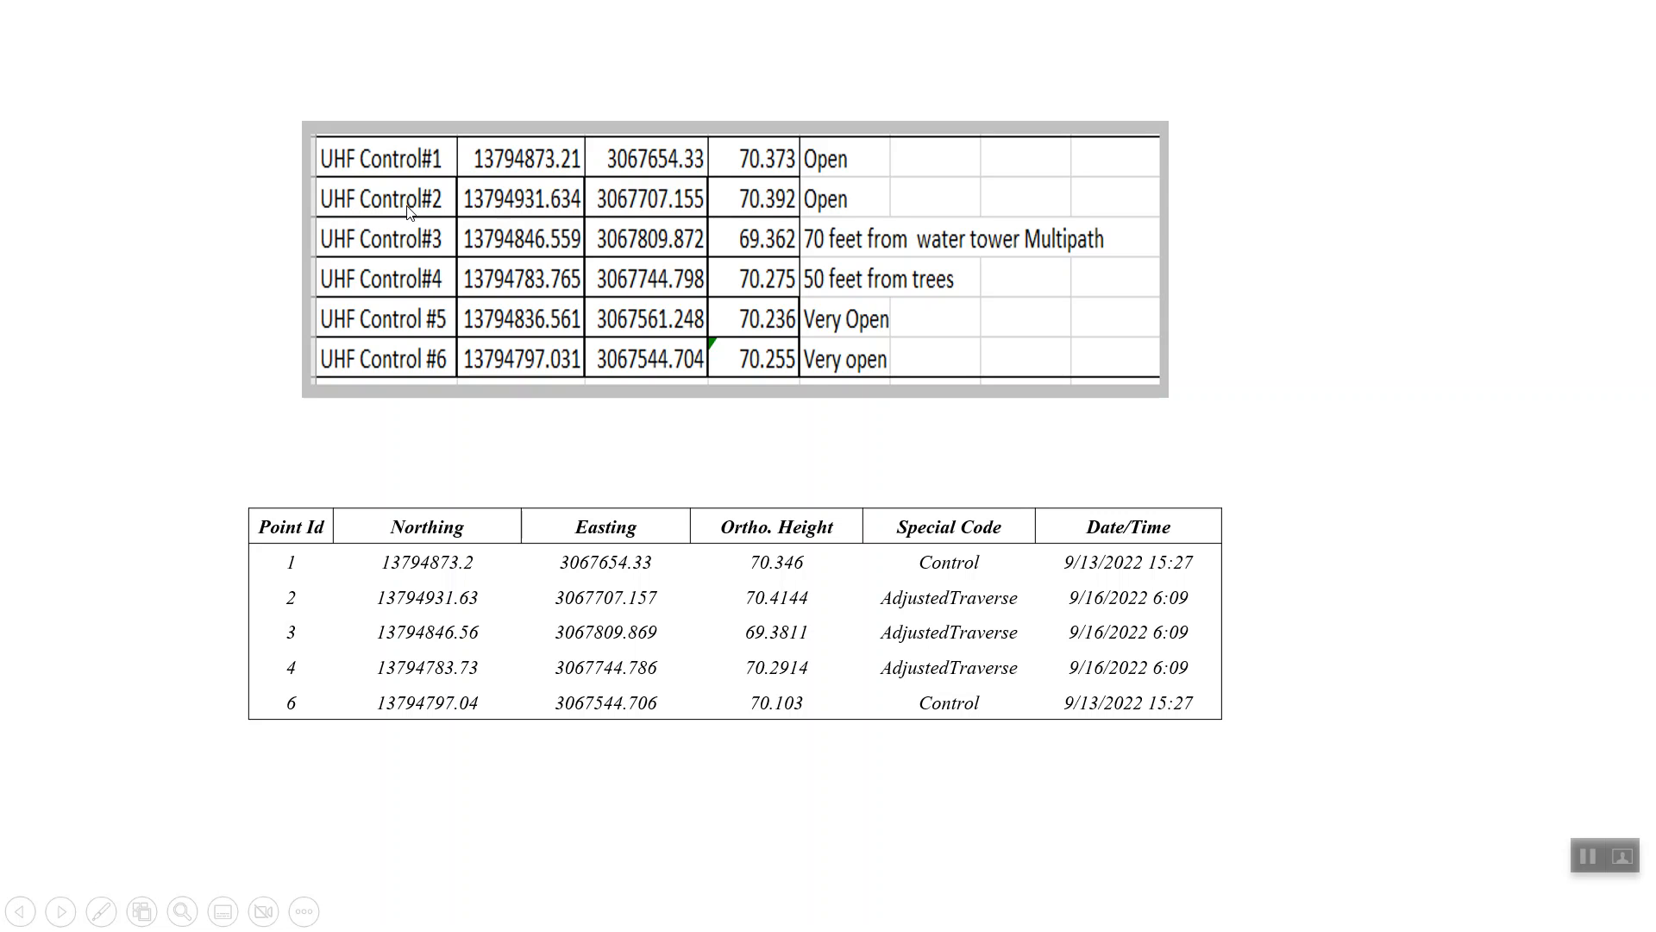
pyautogui.moveTo(433, 161)
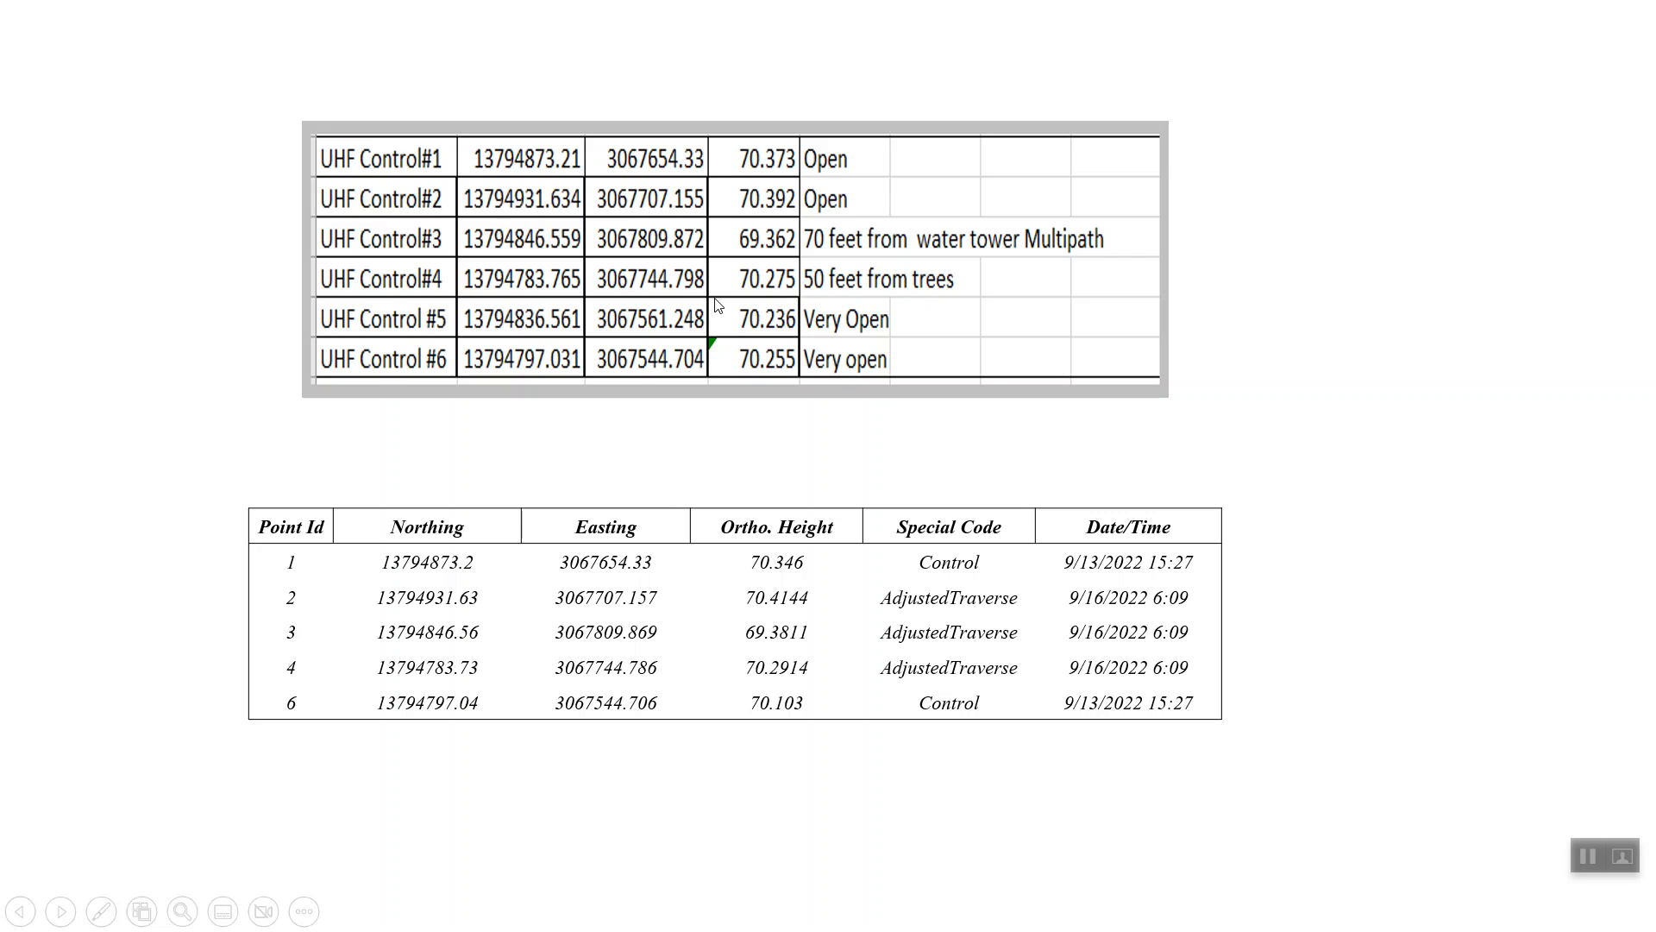
pyautogui.moveTo(598, 492)
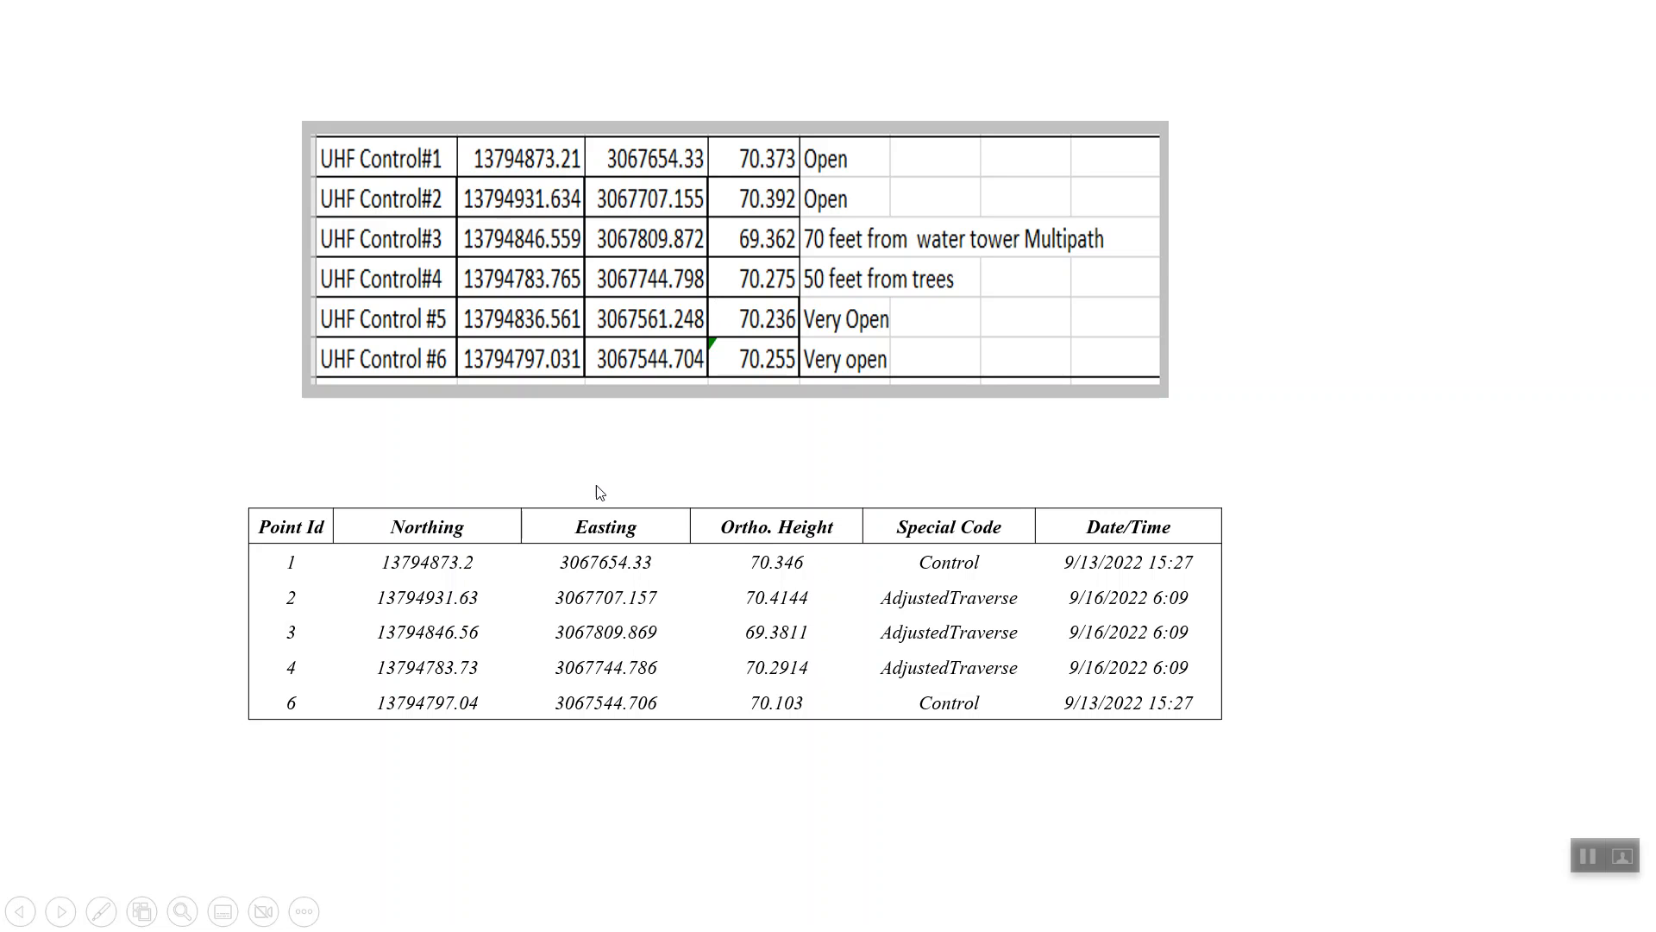
pyautogui.moveTo(711, 315)
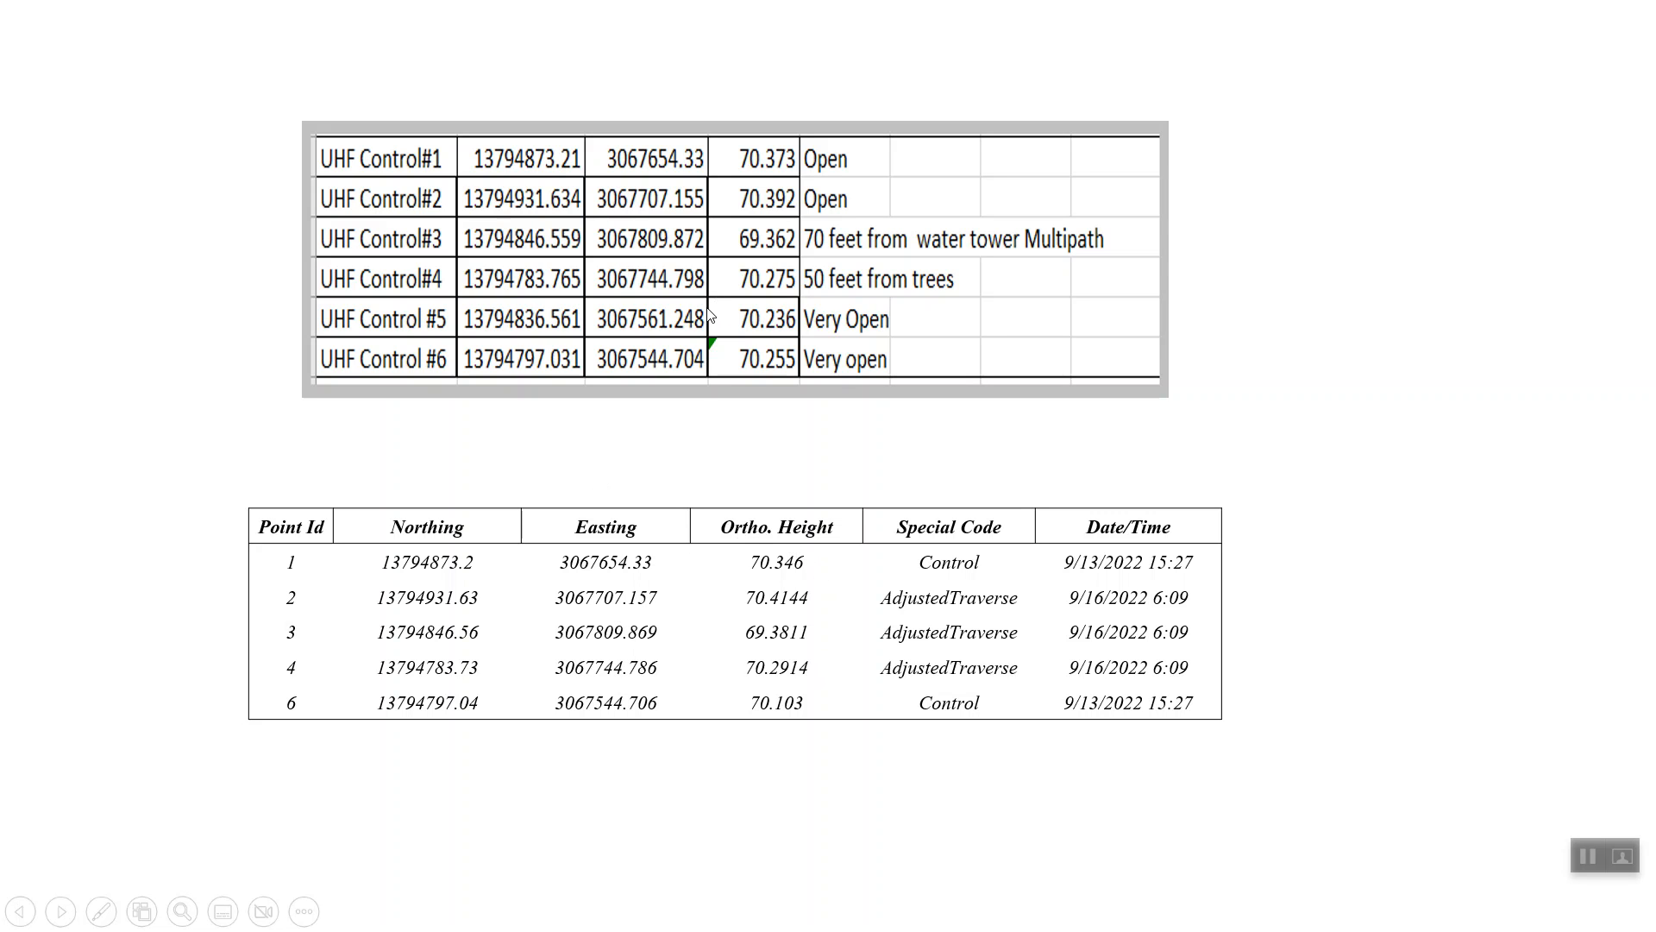
pyautogui.moveTo(1631, 918)
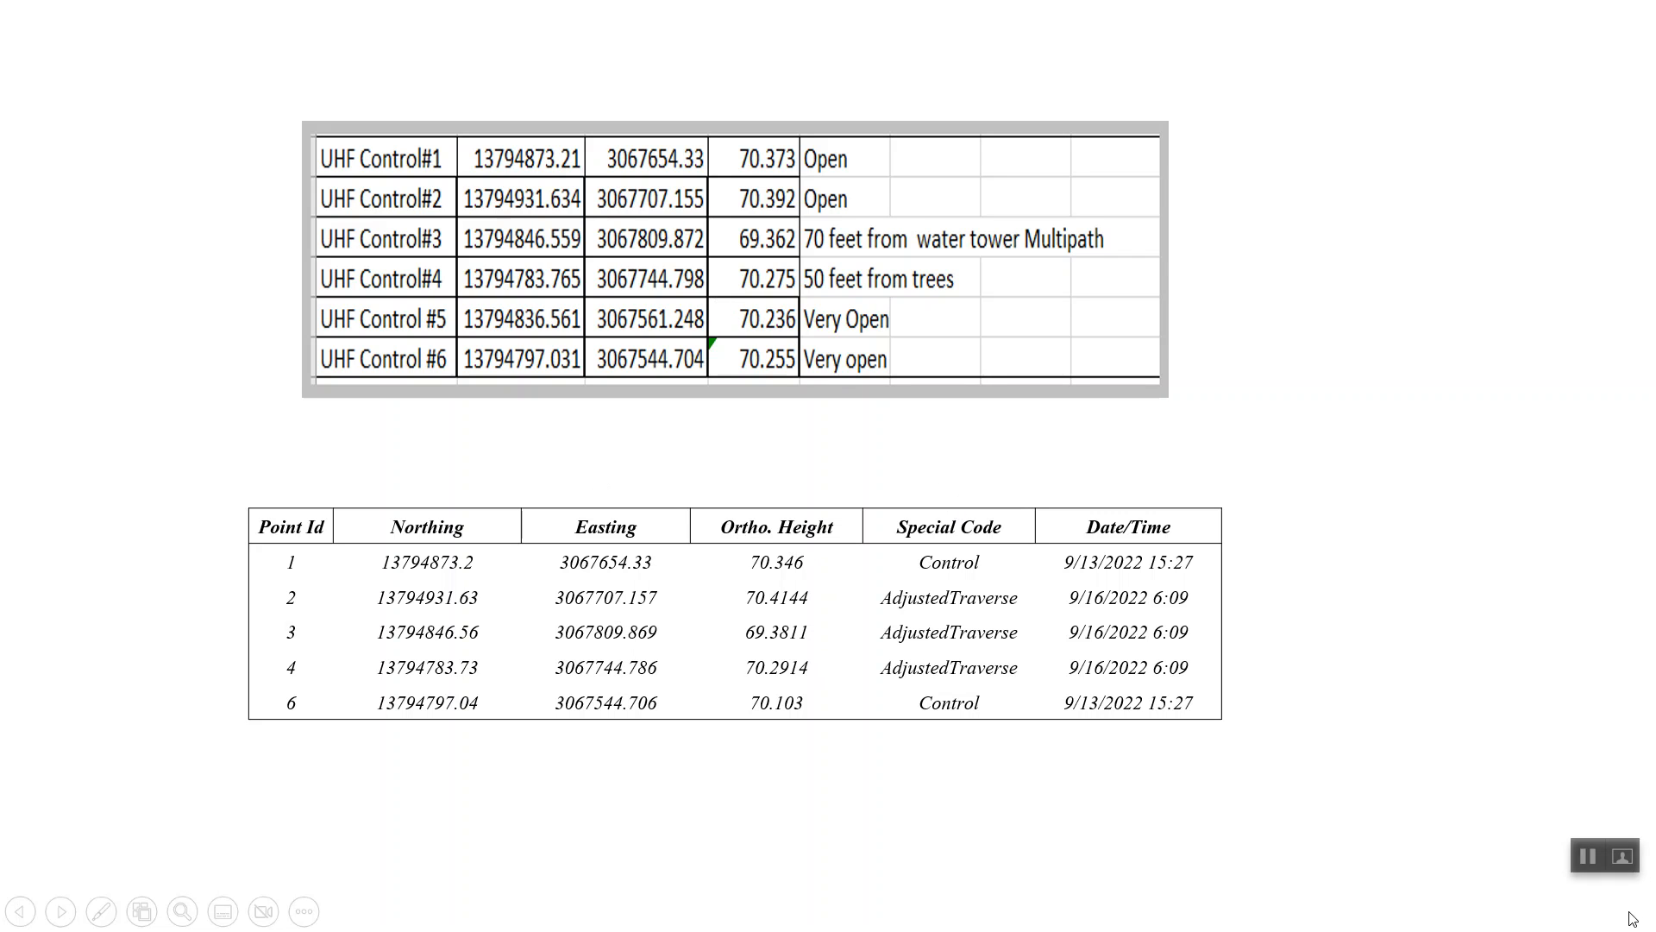
pyautogui.moveTo(837, 445)
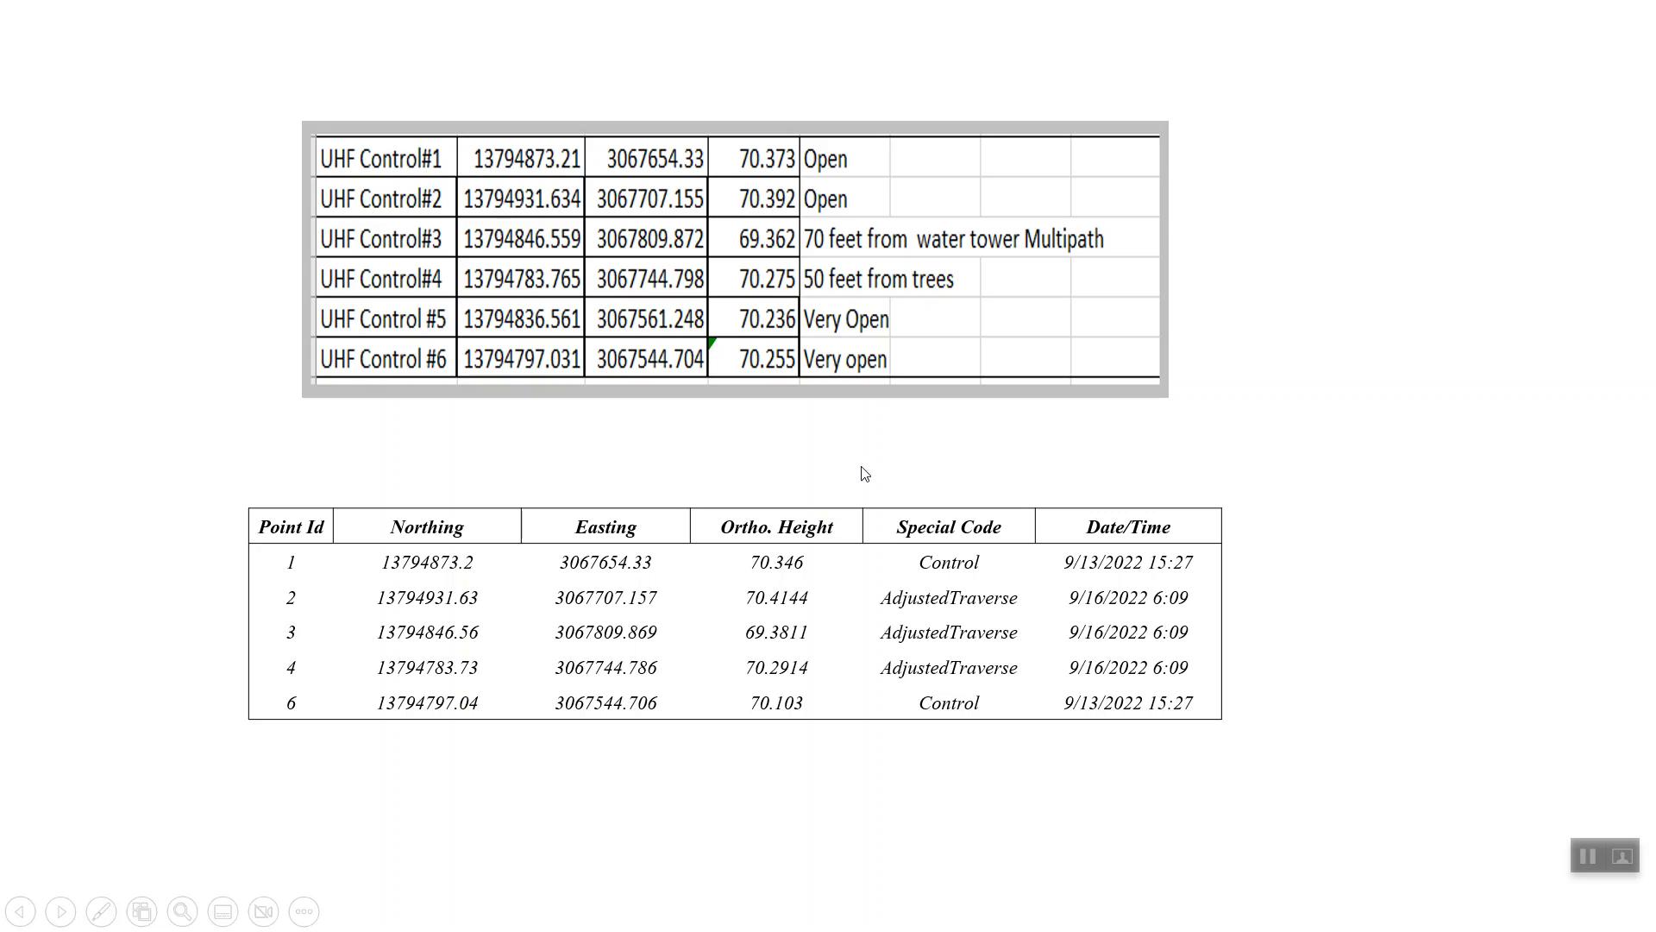
pyautogui.moveTo(1053, 589)
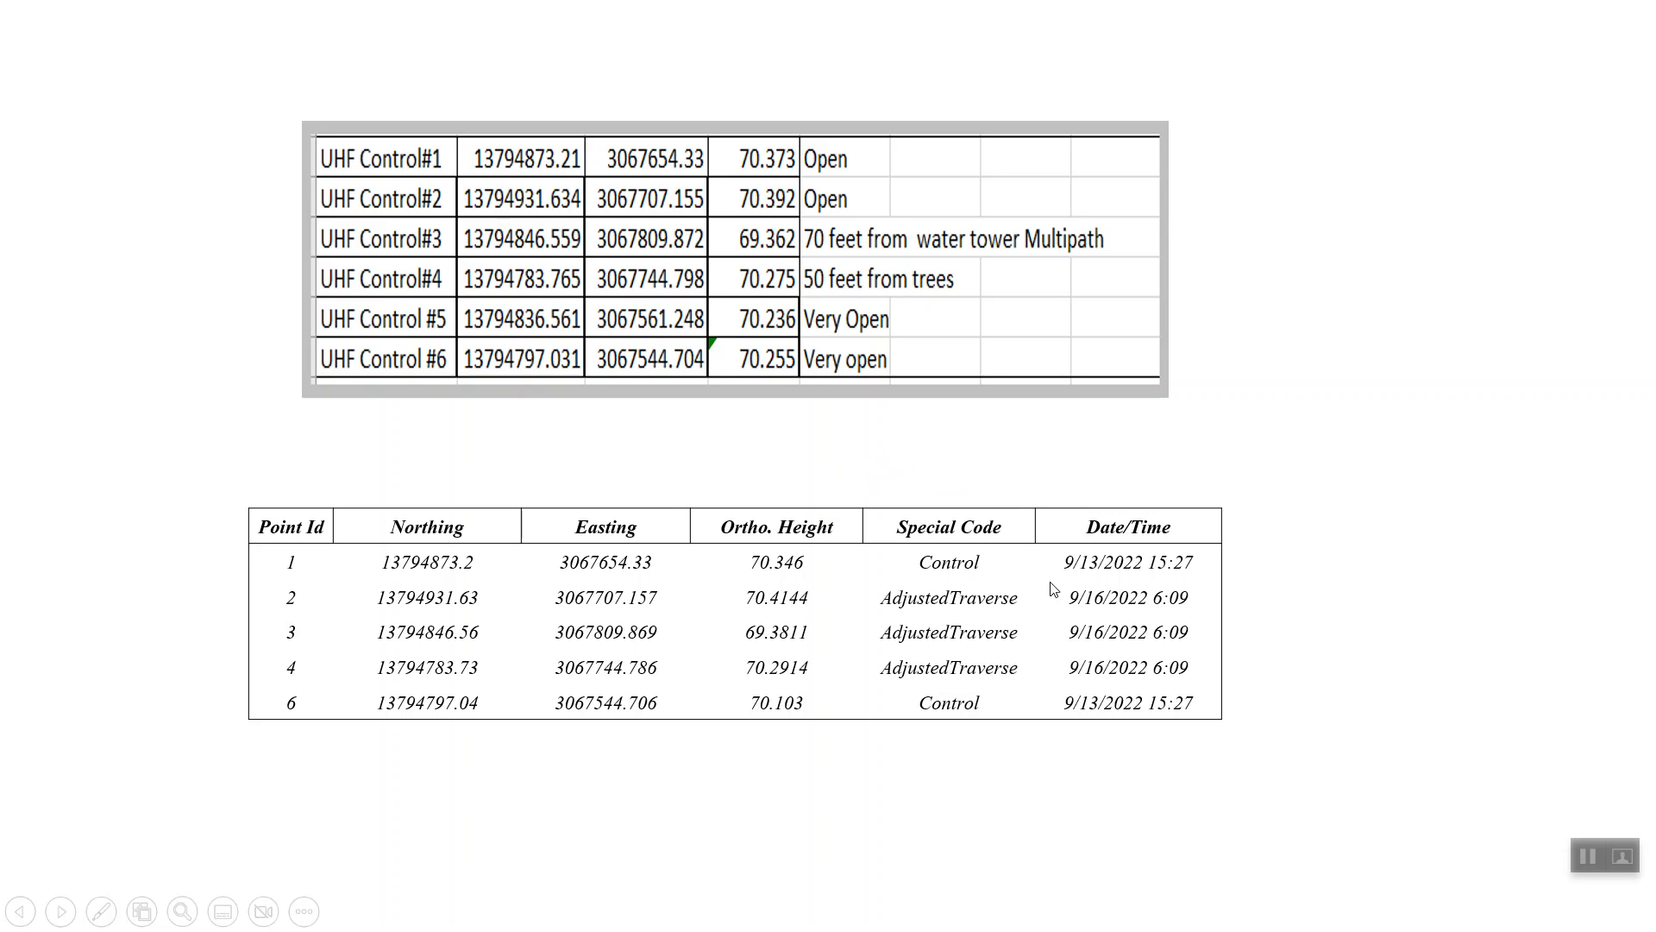